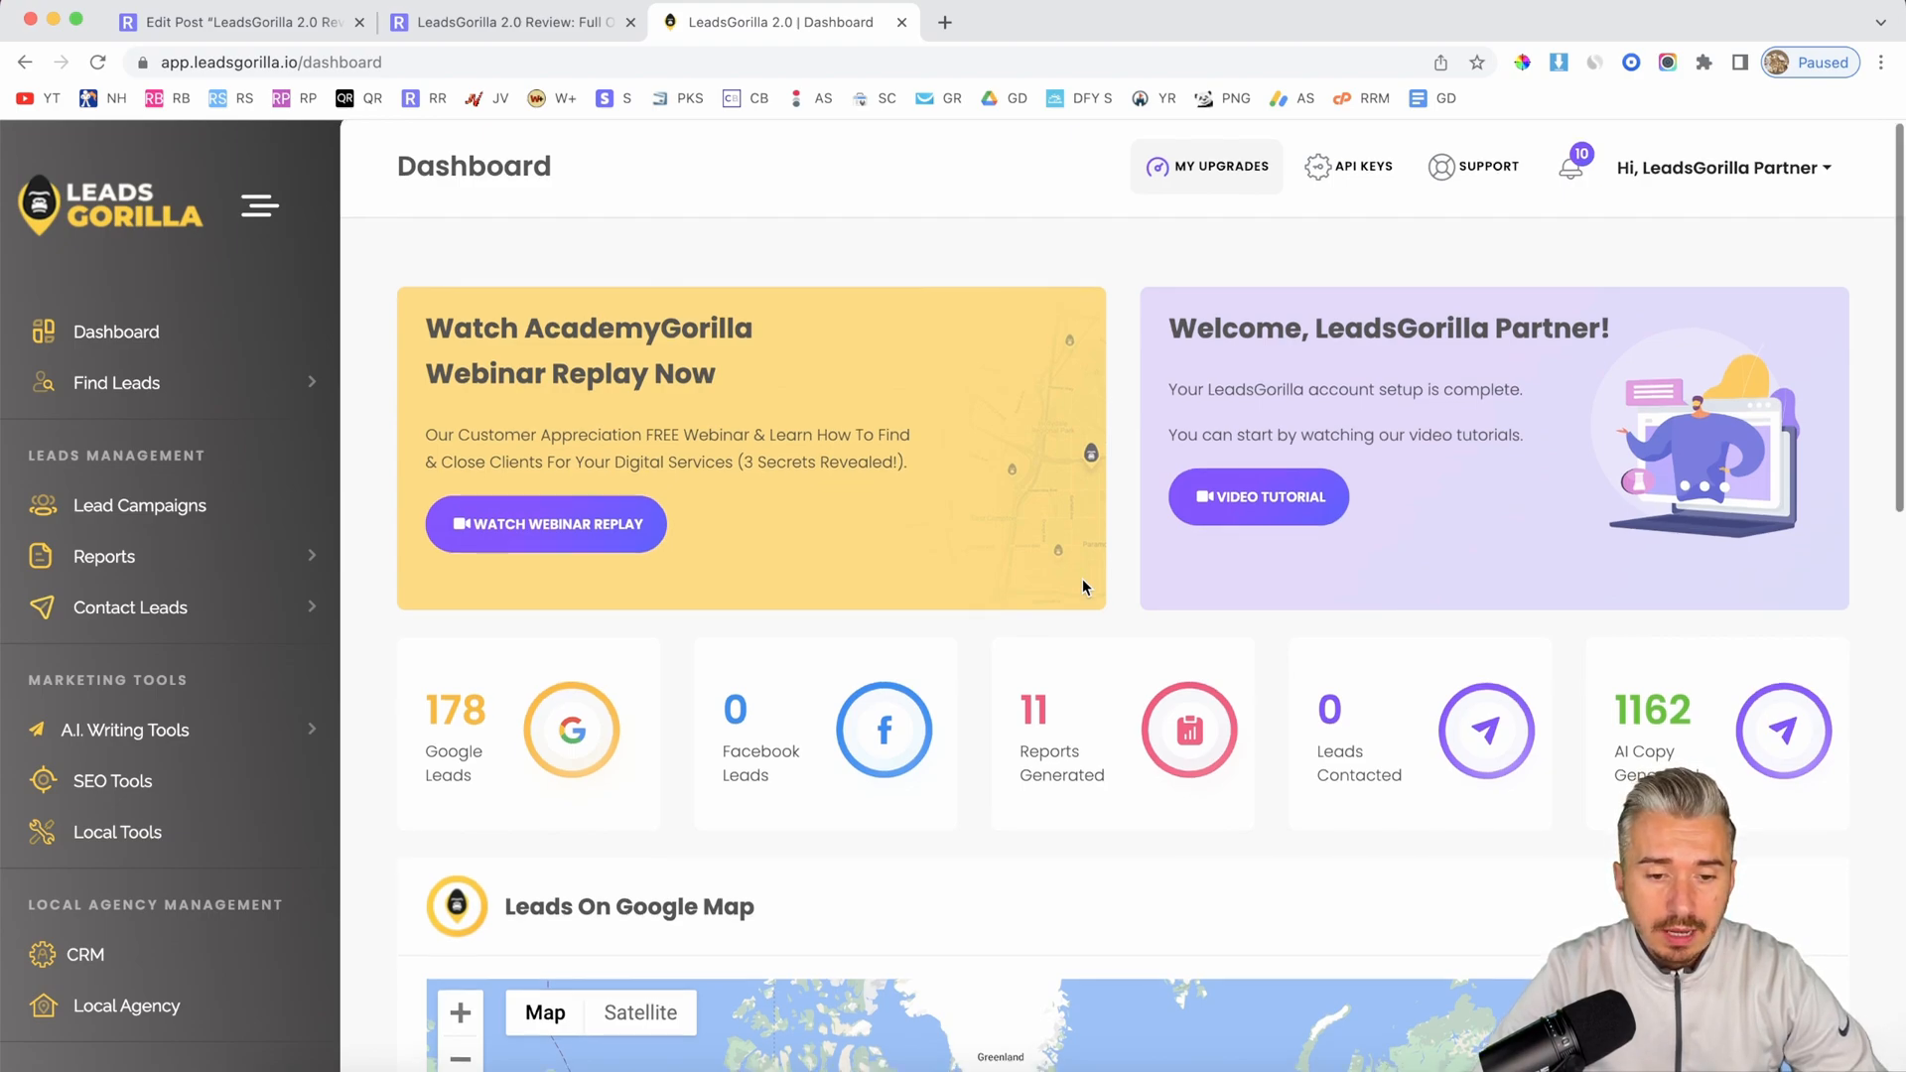
Step: Browse the dashboard, expanding and then collapsing the AI writing tools list
scroll(down, 3)
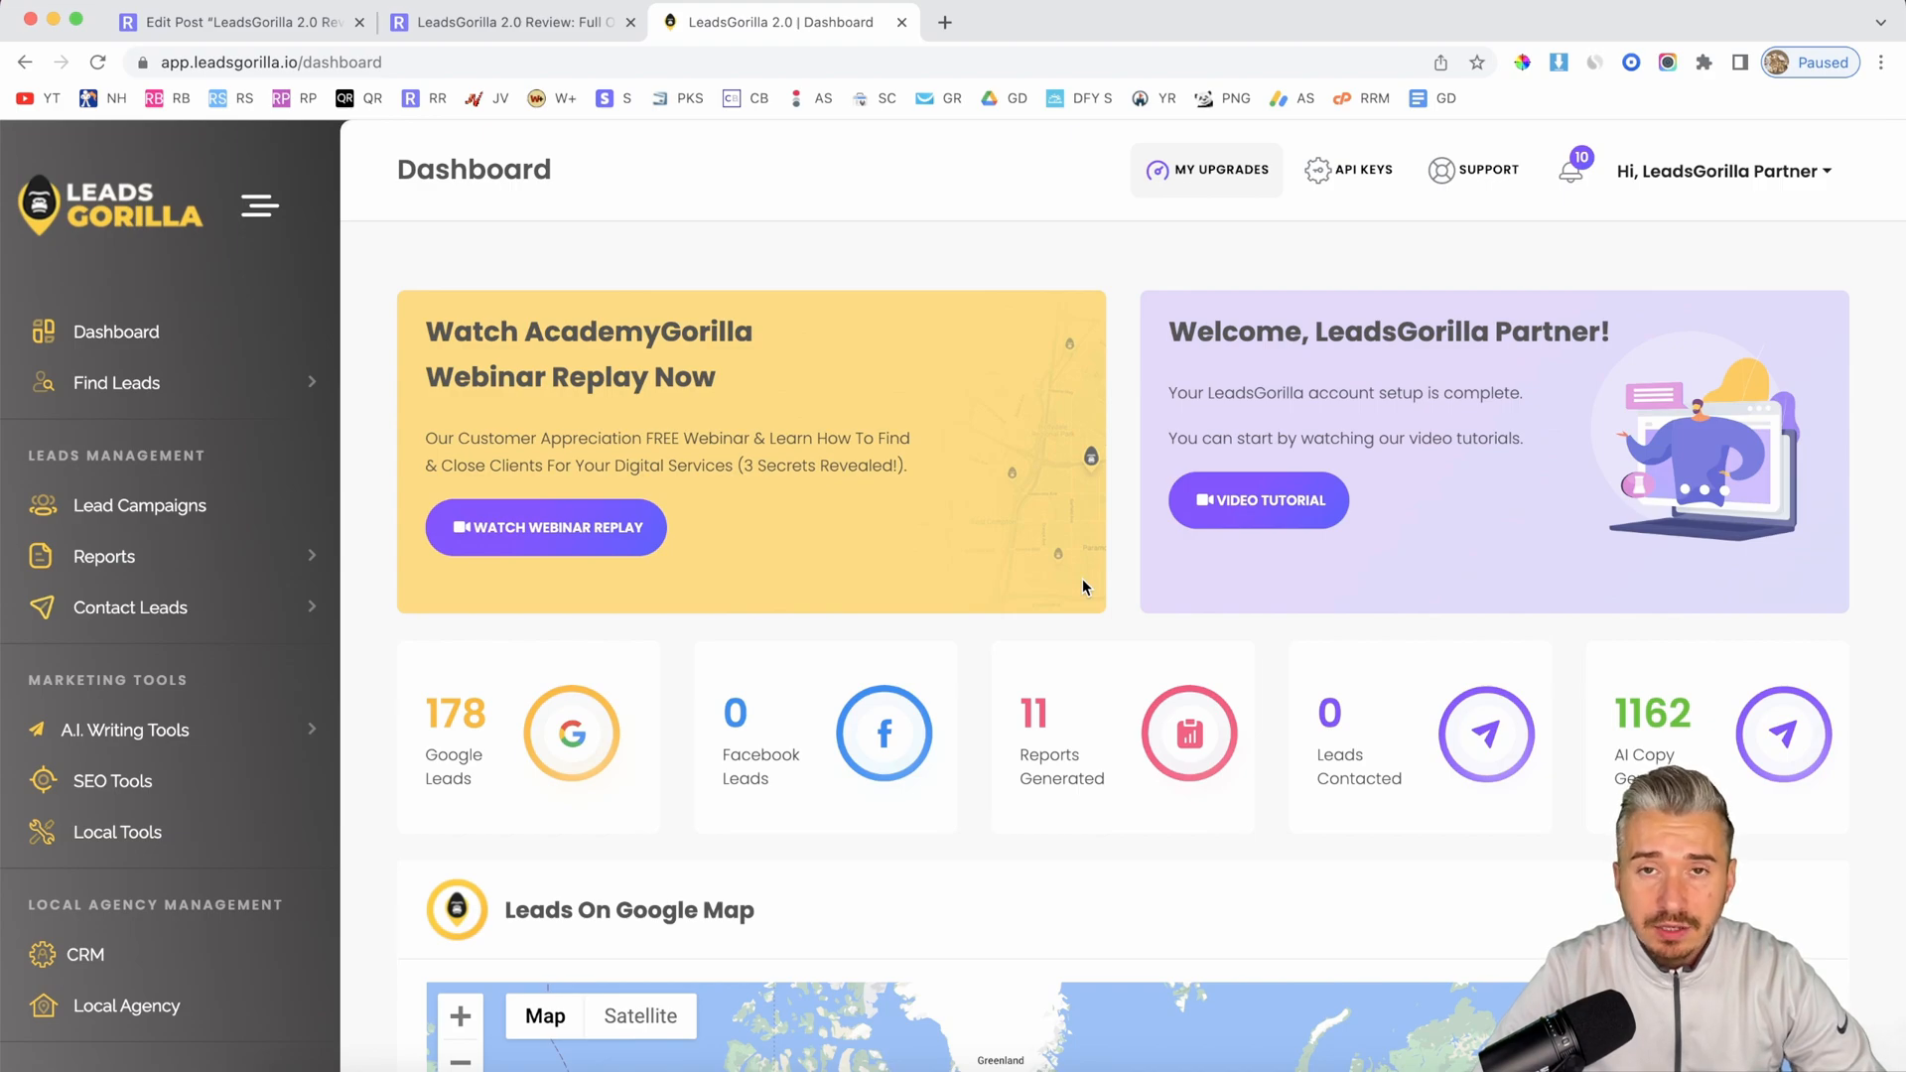
scroll(down, 3)
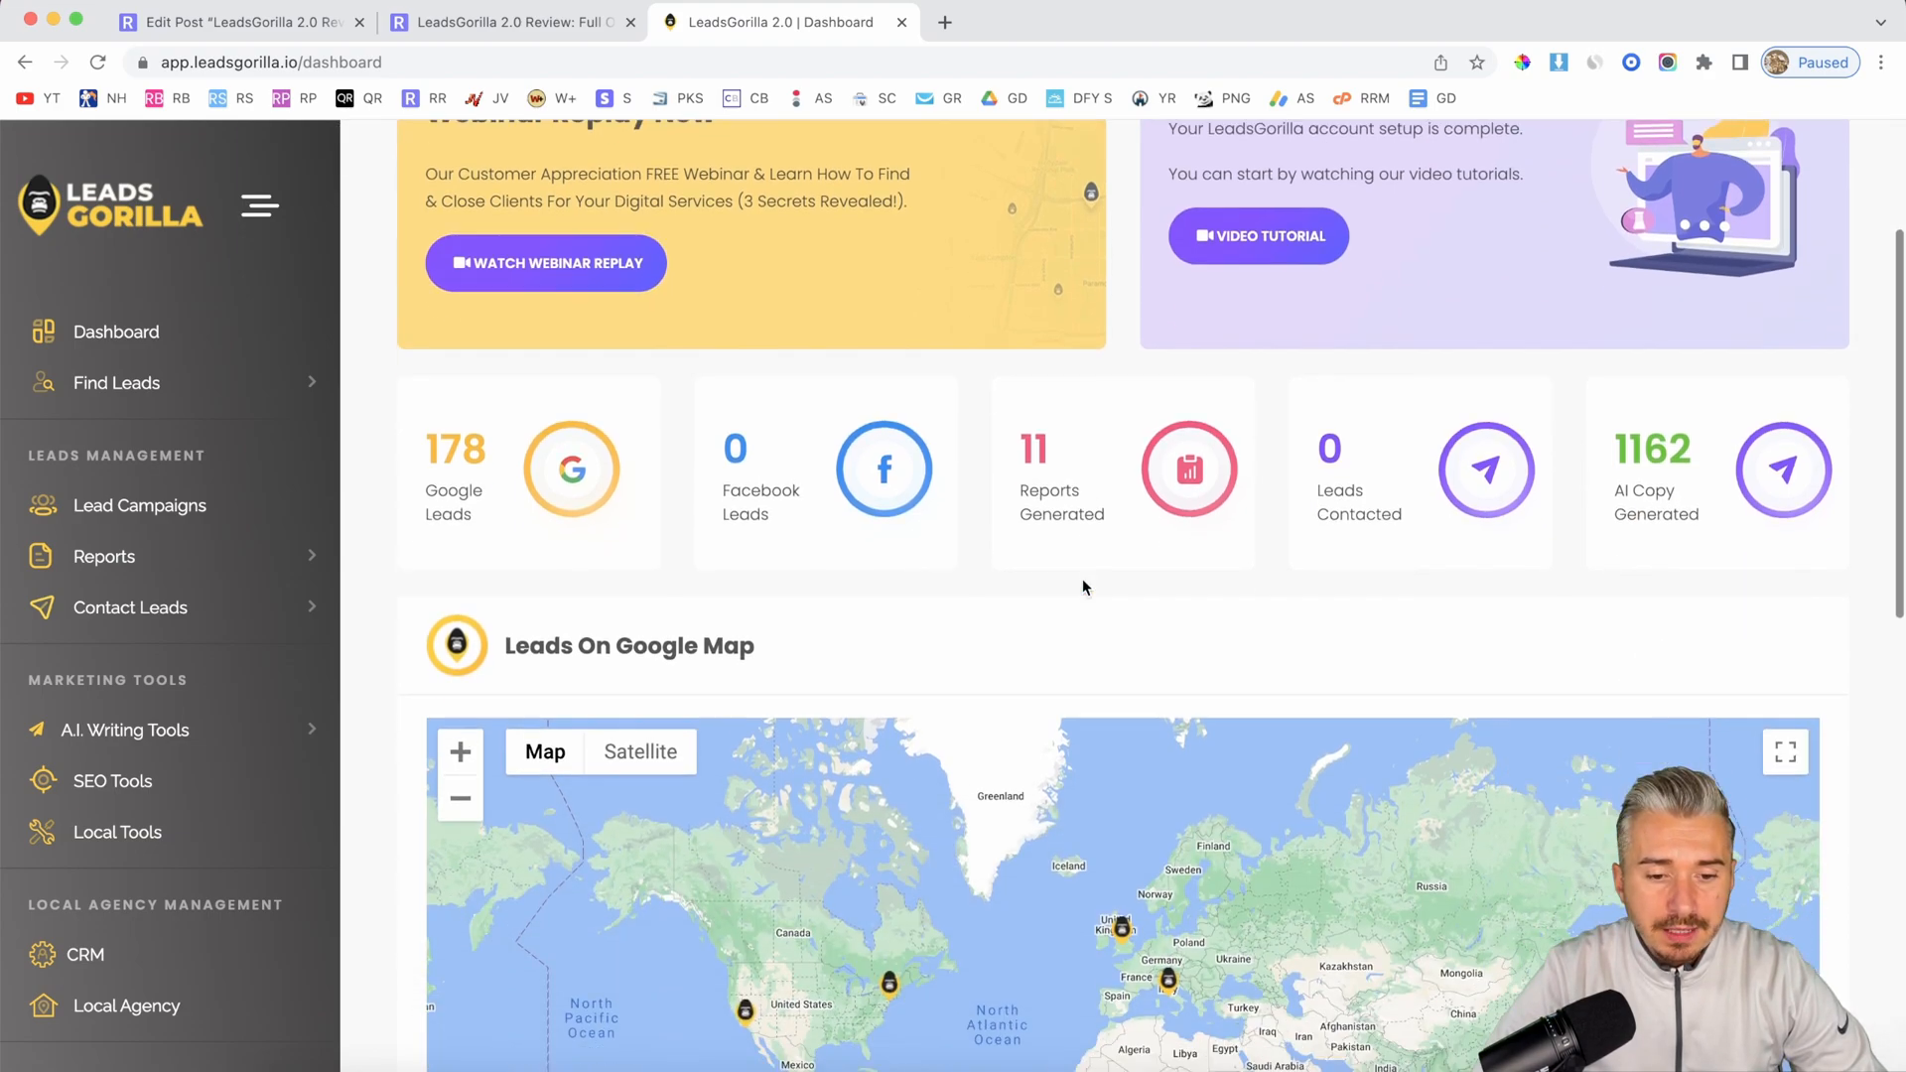
scroll(up, 3)
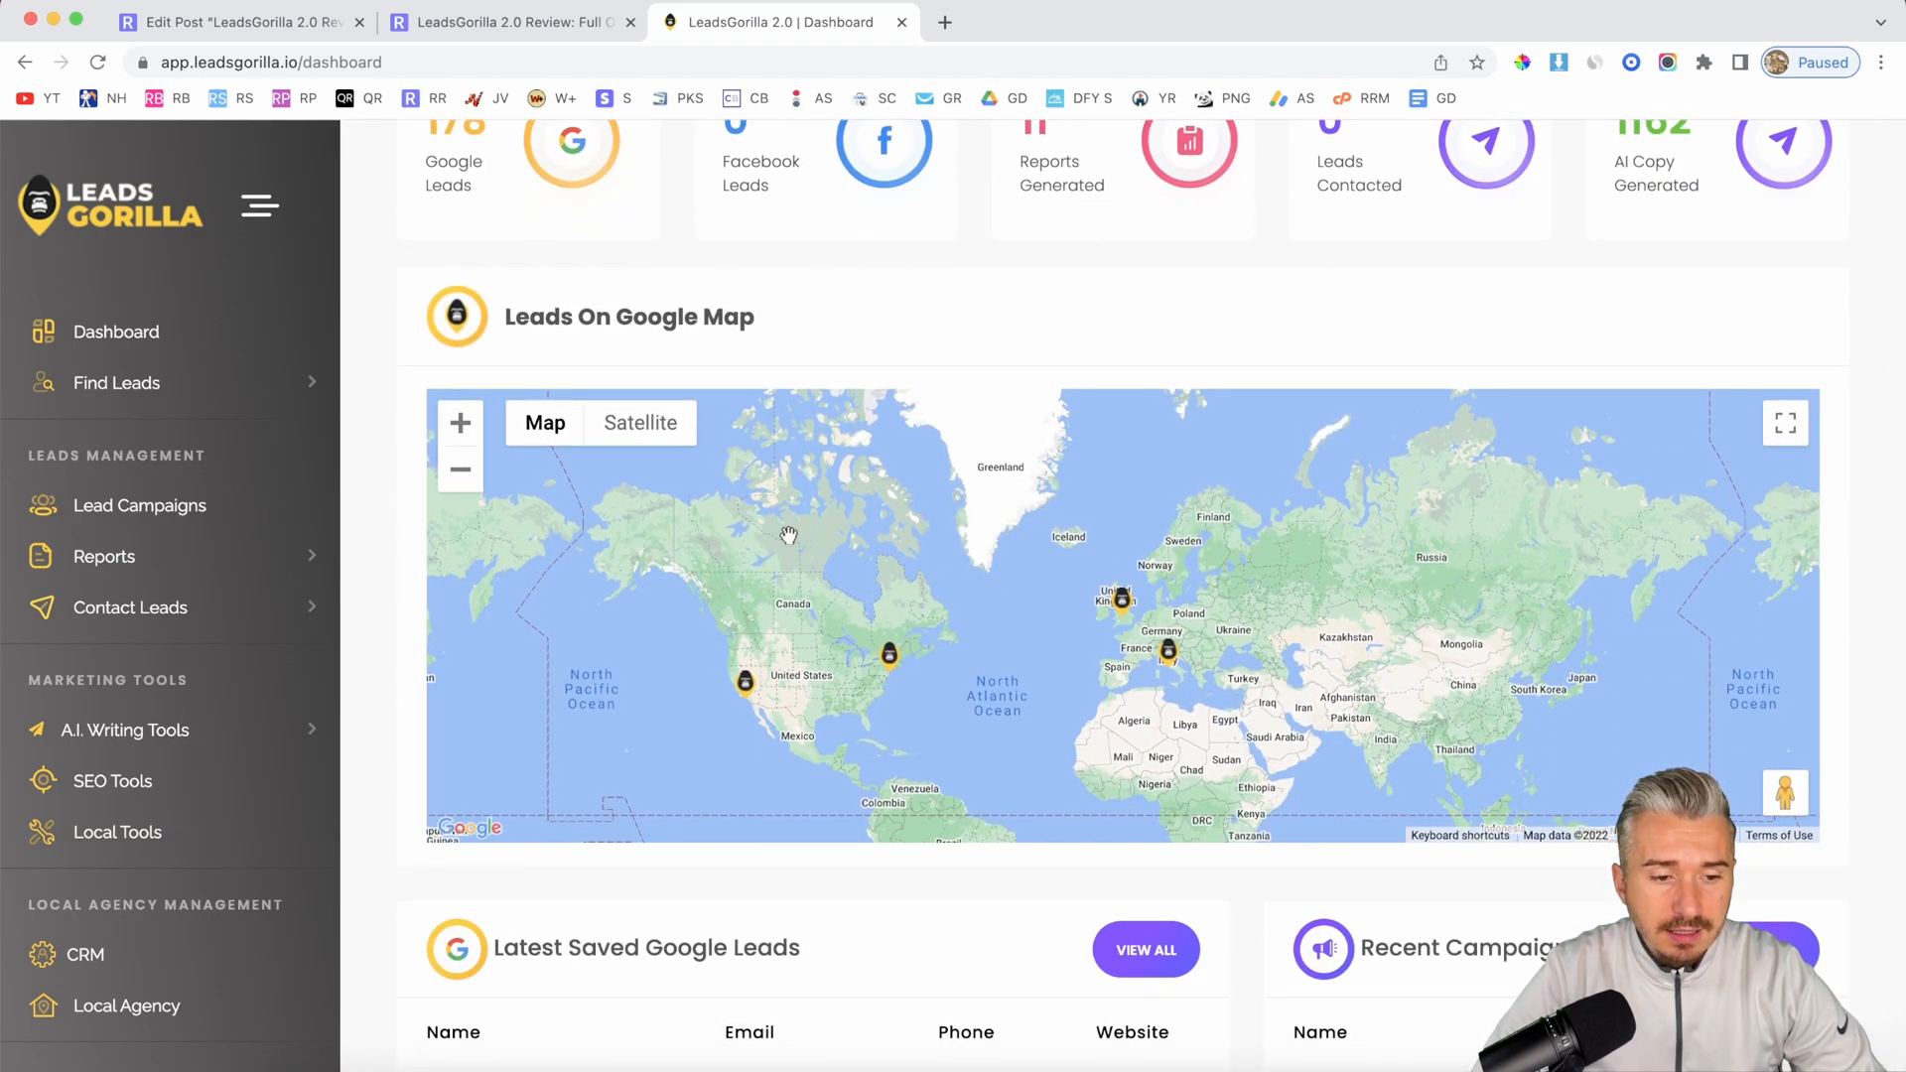
scroll(up, 3)
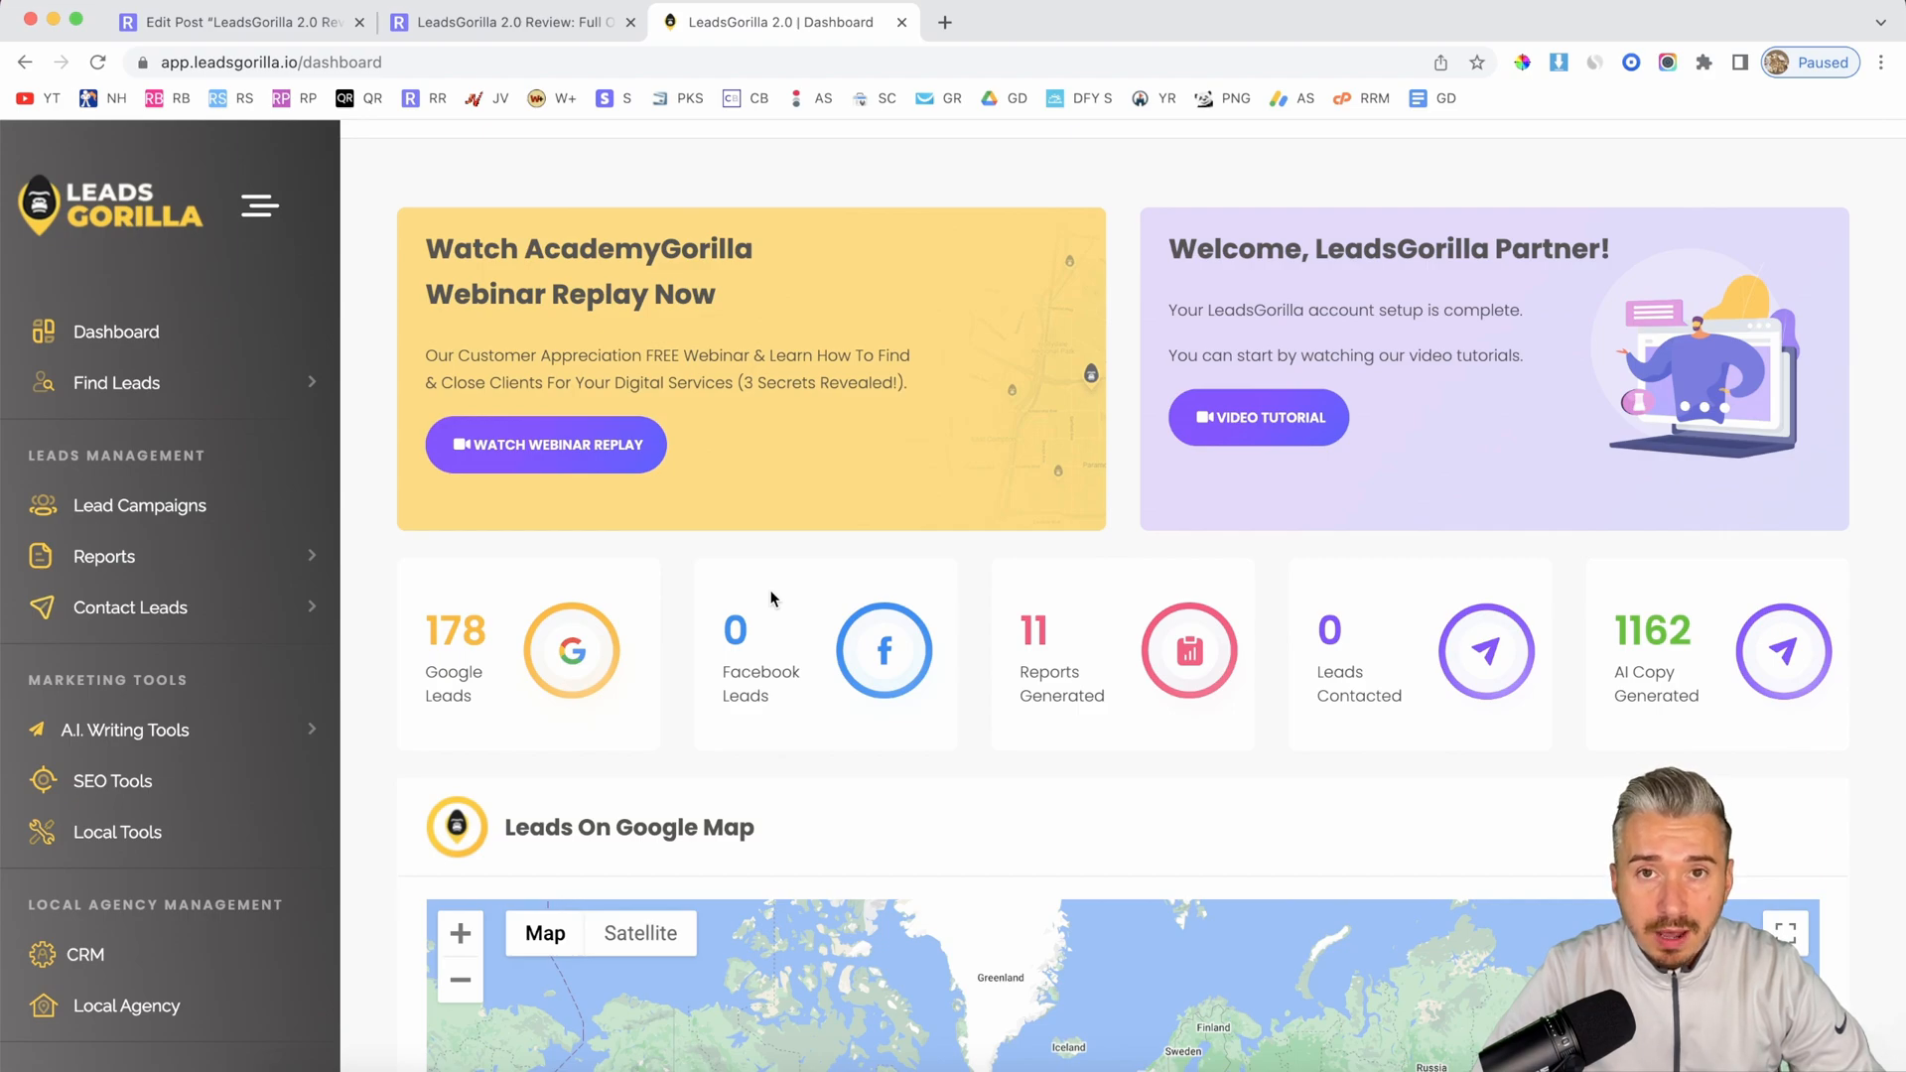
scroll(down, 3)
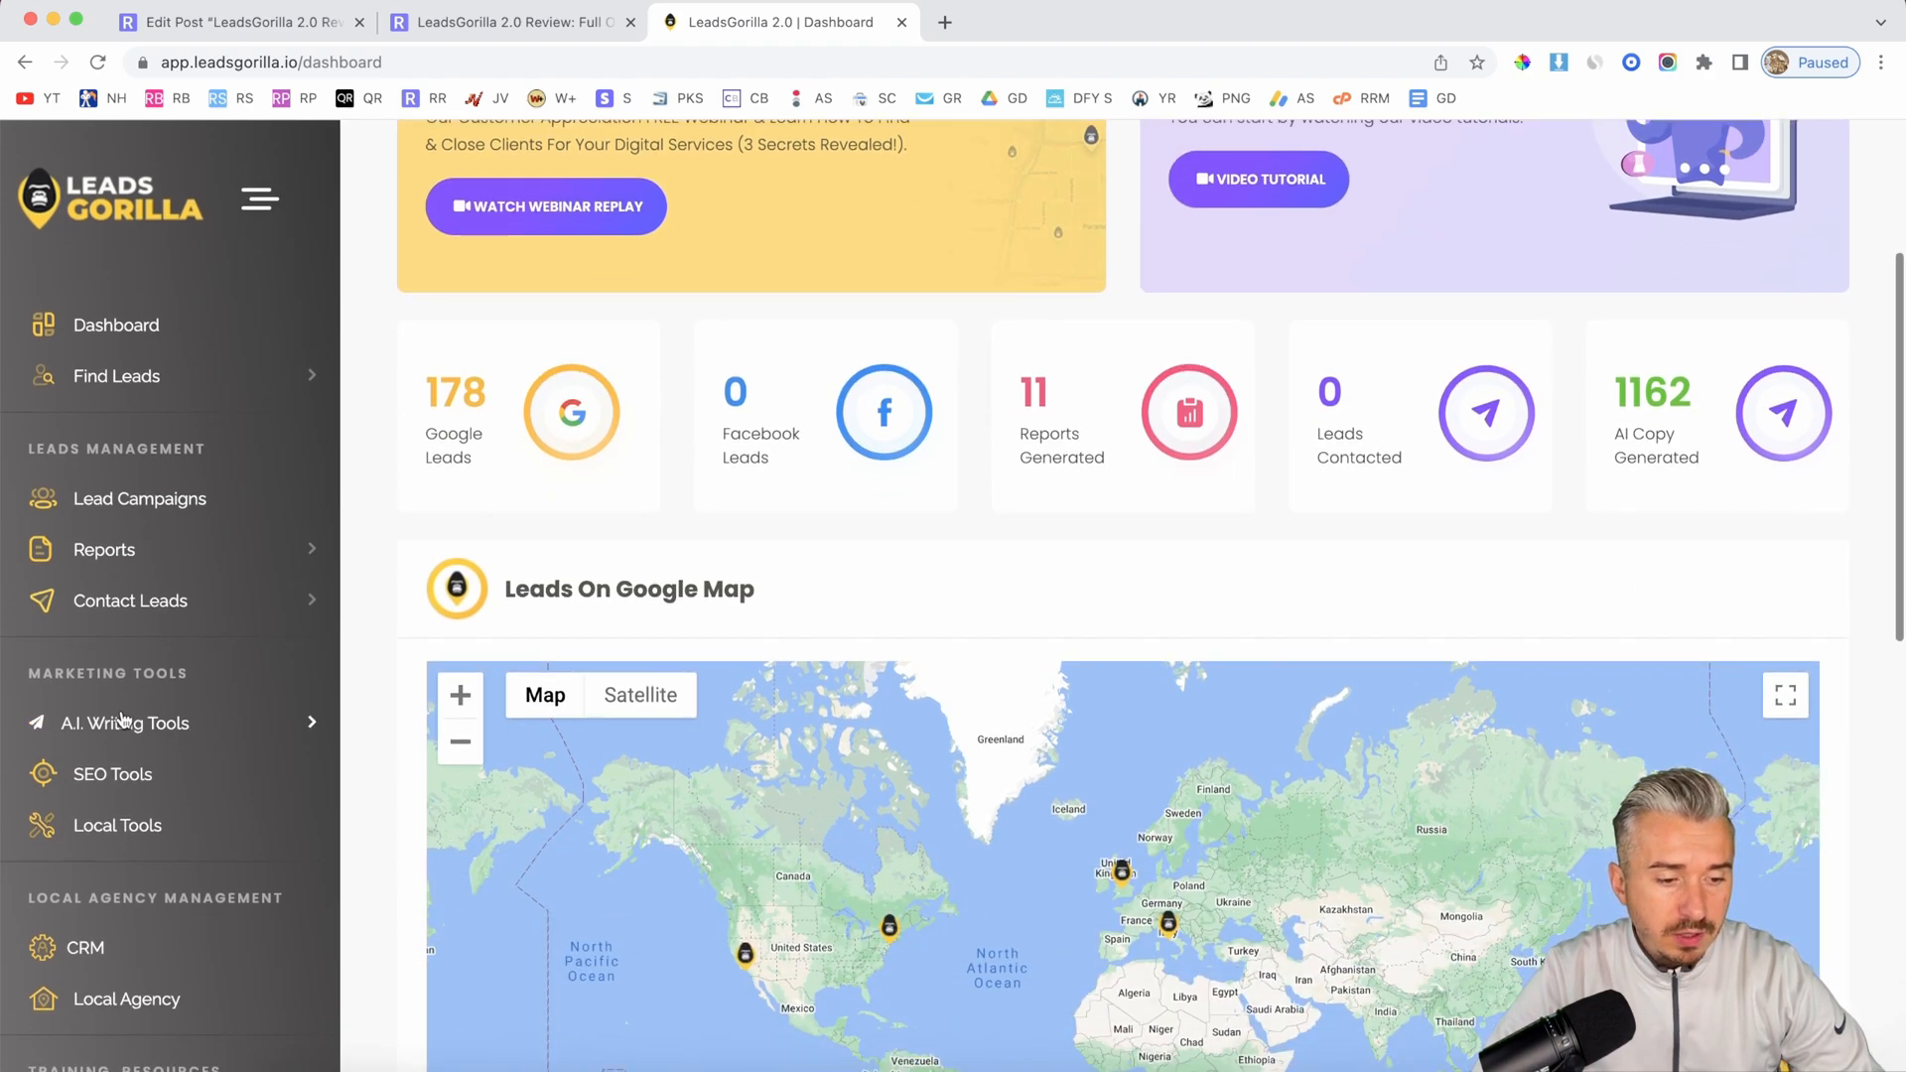
click(126, 722)
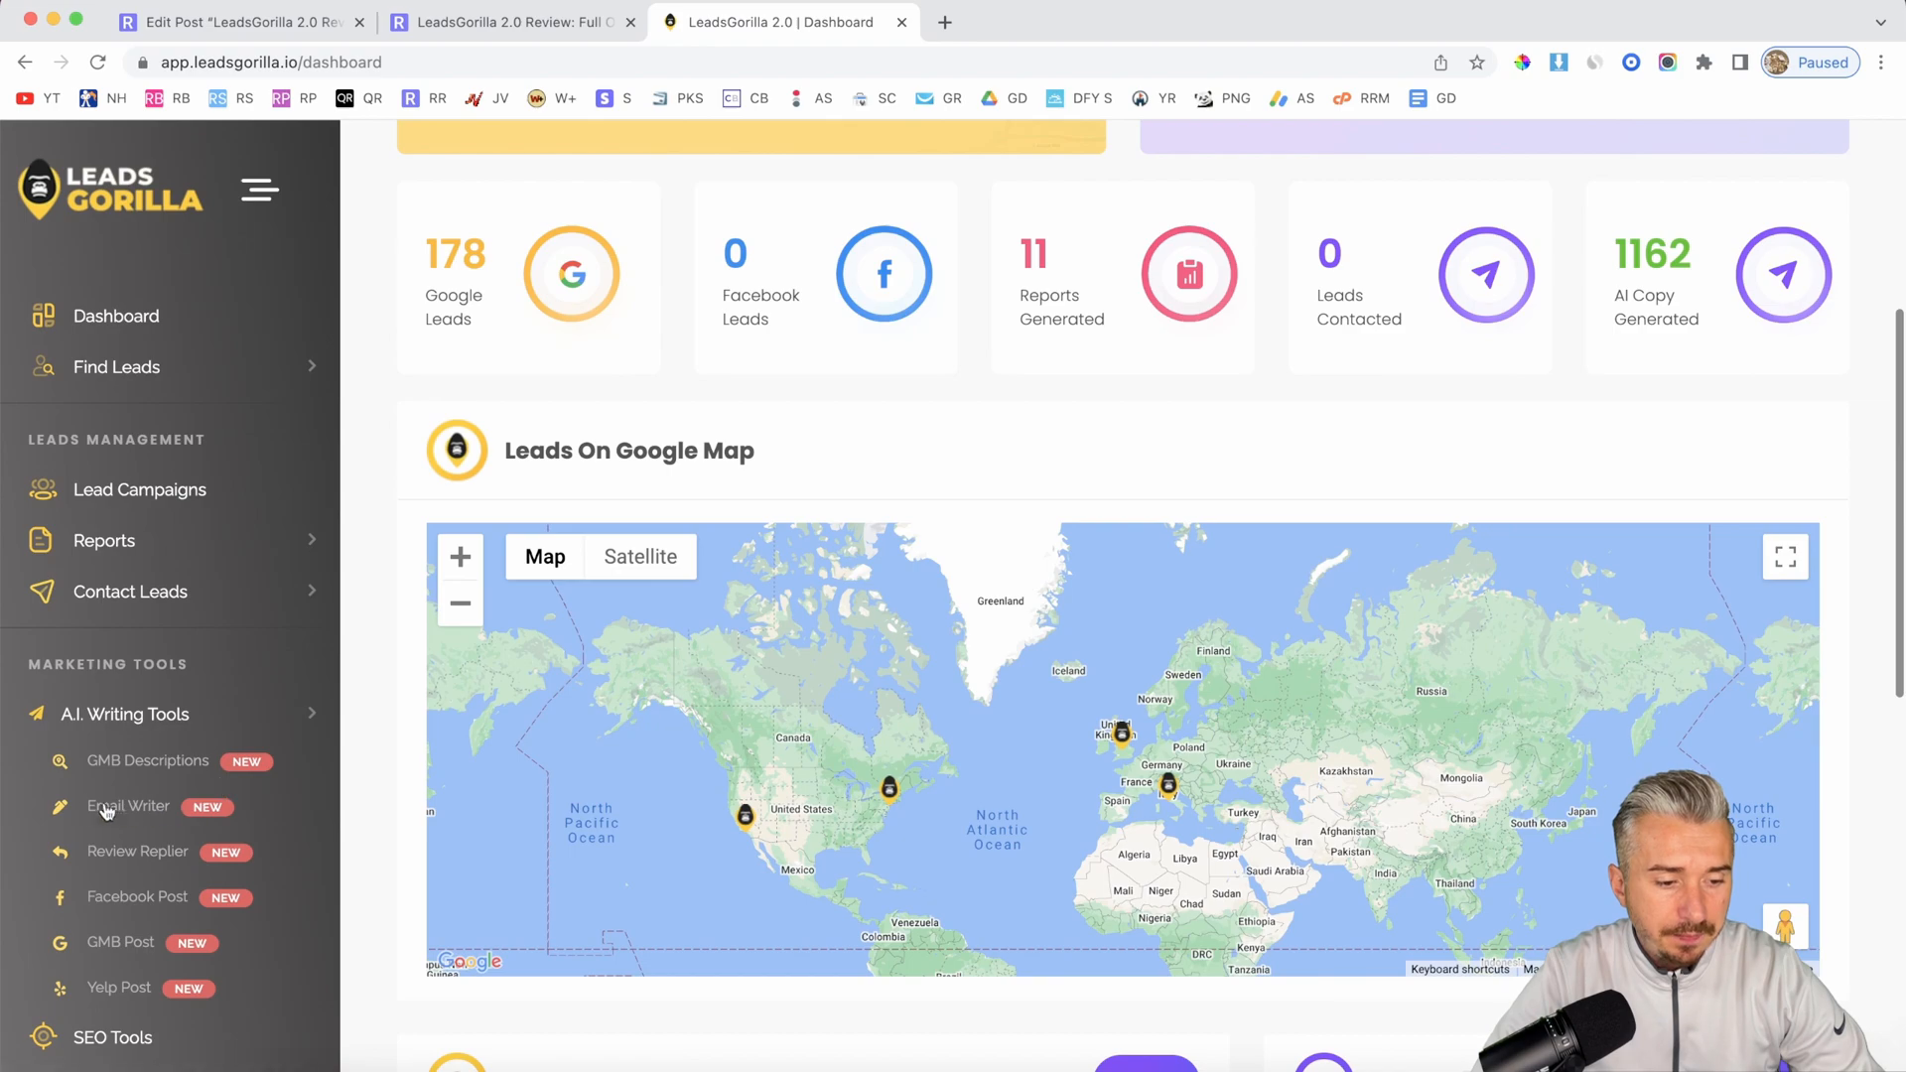
mouse_move(180, 768)
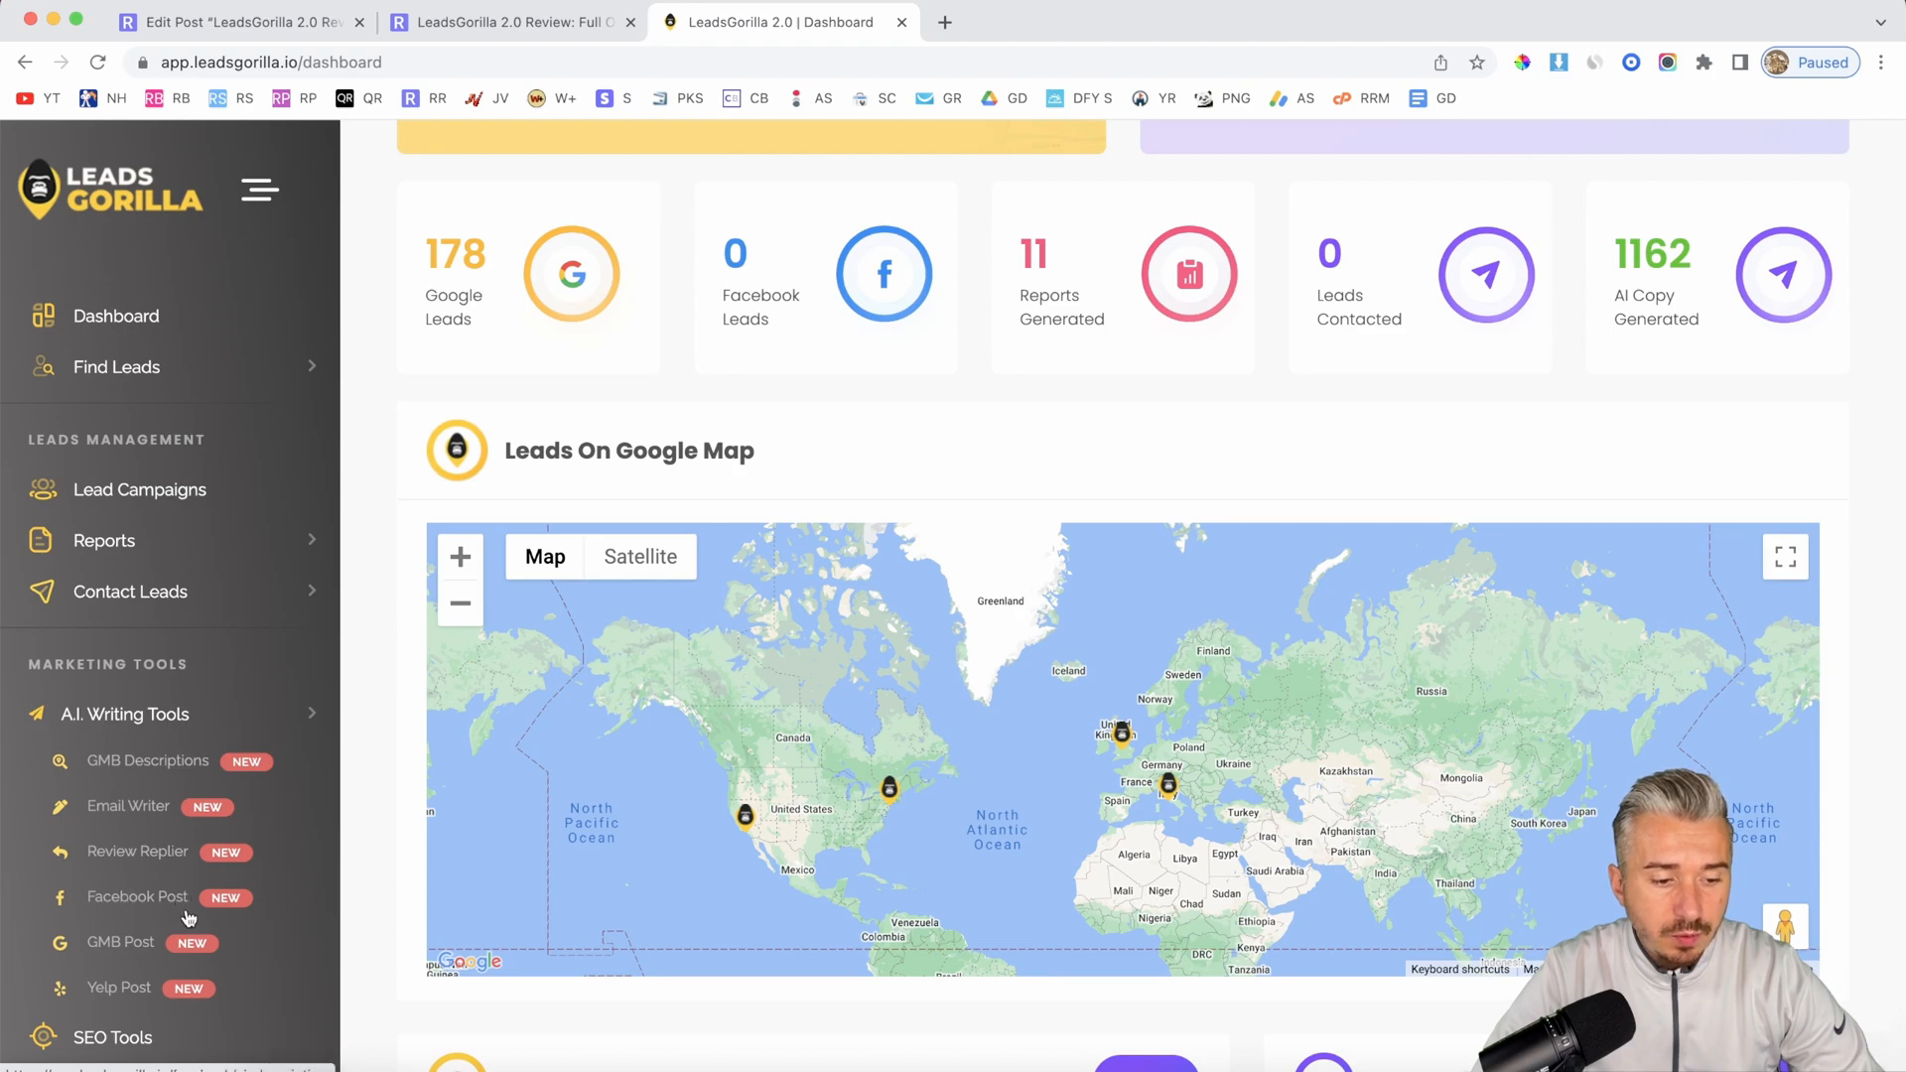
mouse_move(240, 764)
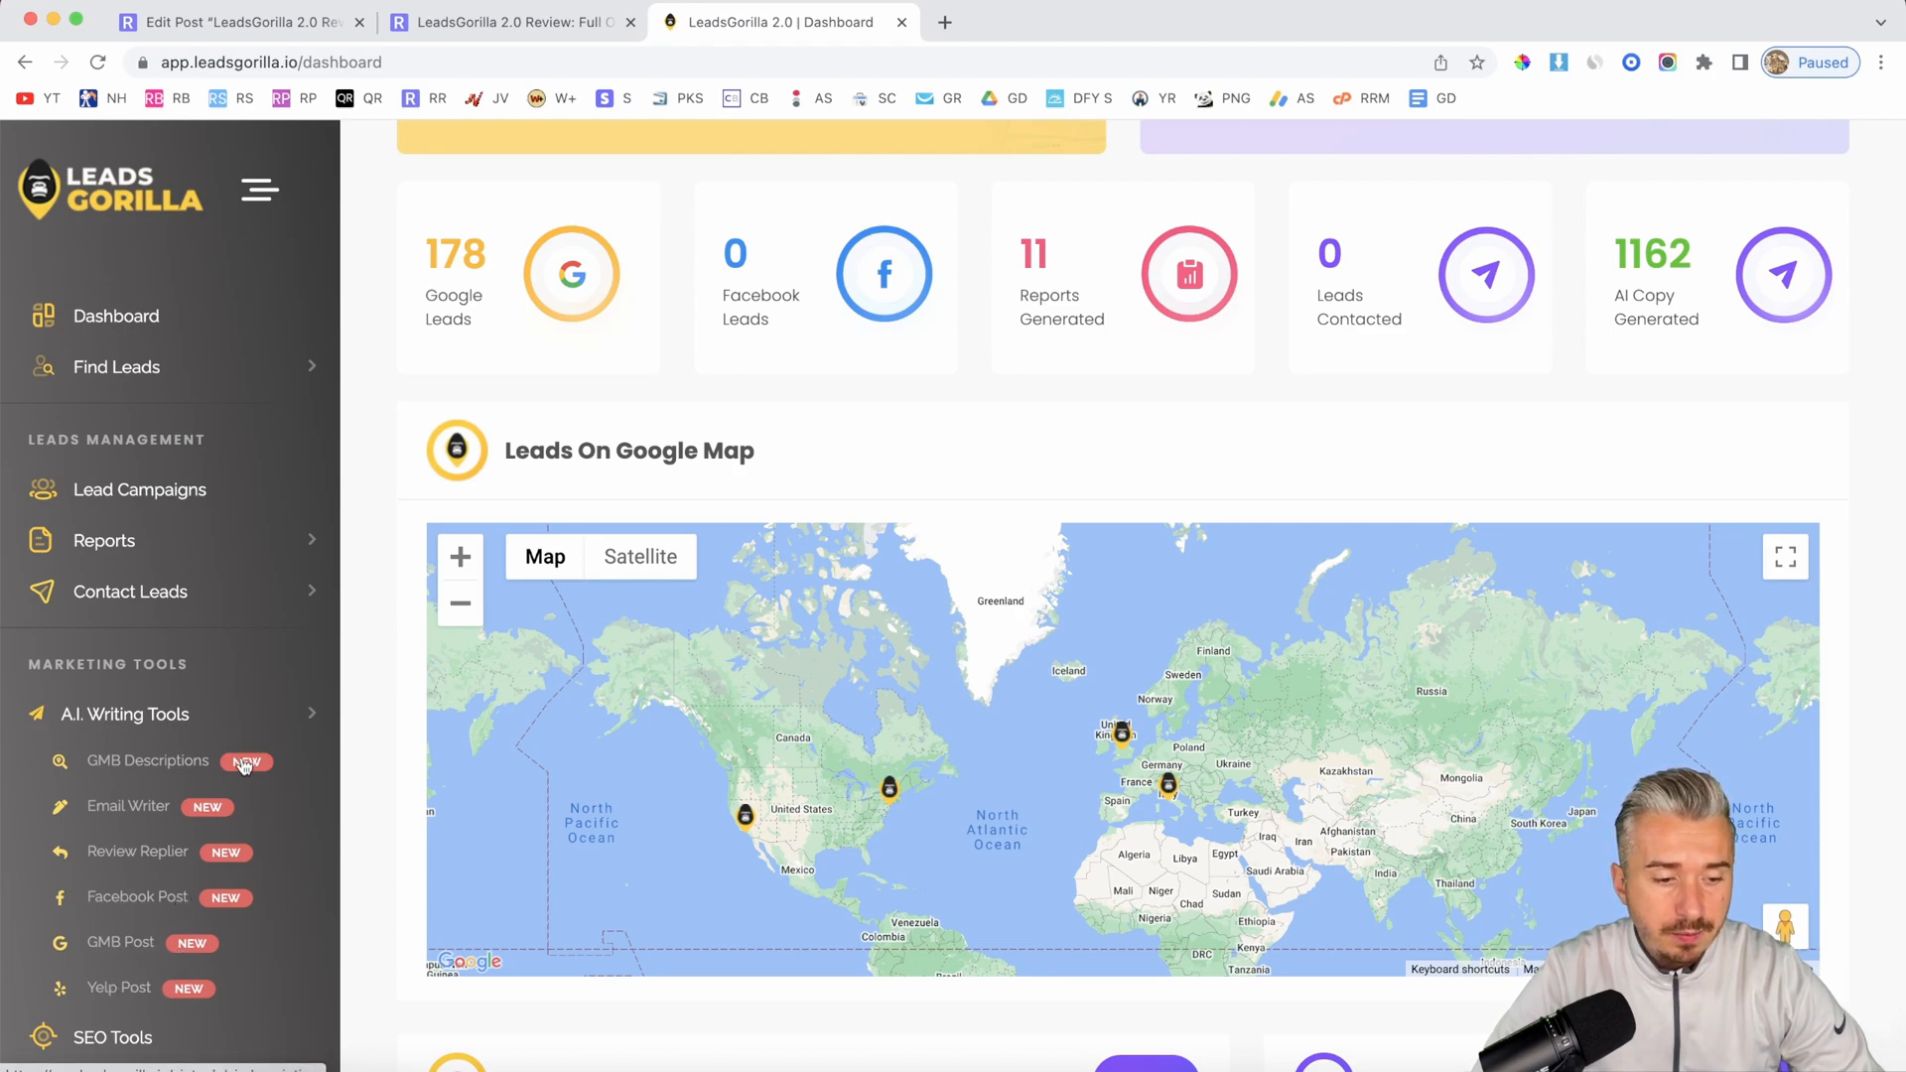
click(125, 714)
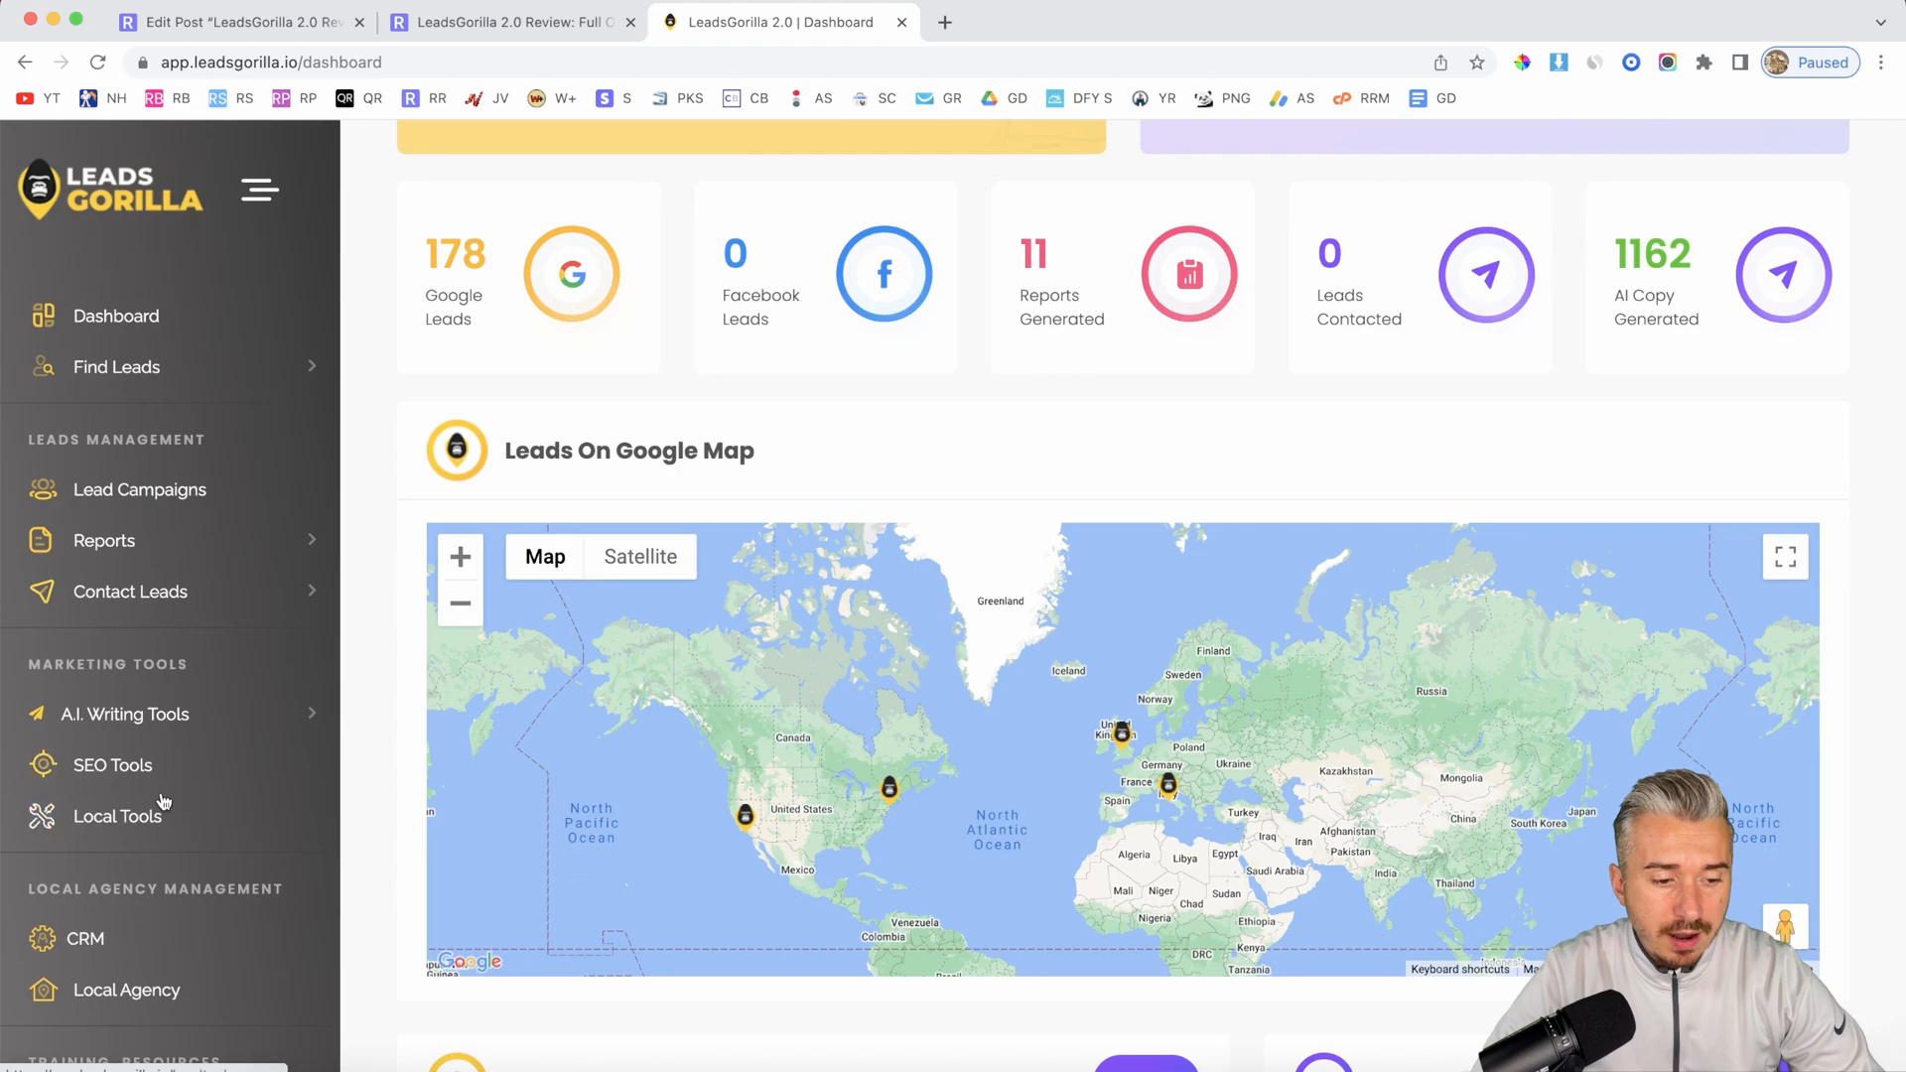
scroll(up, 3)
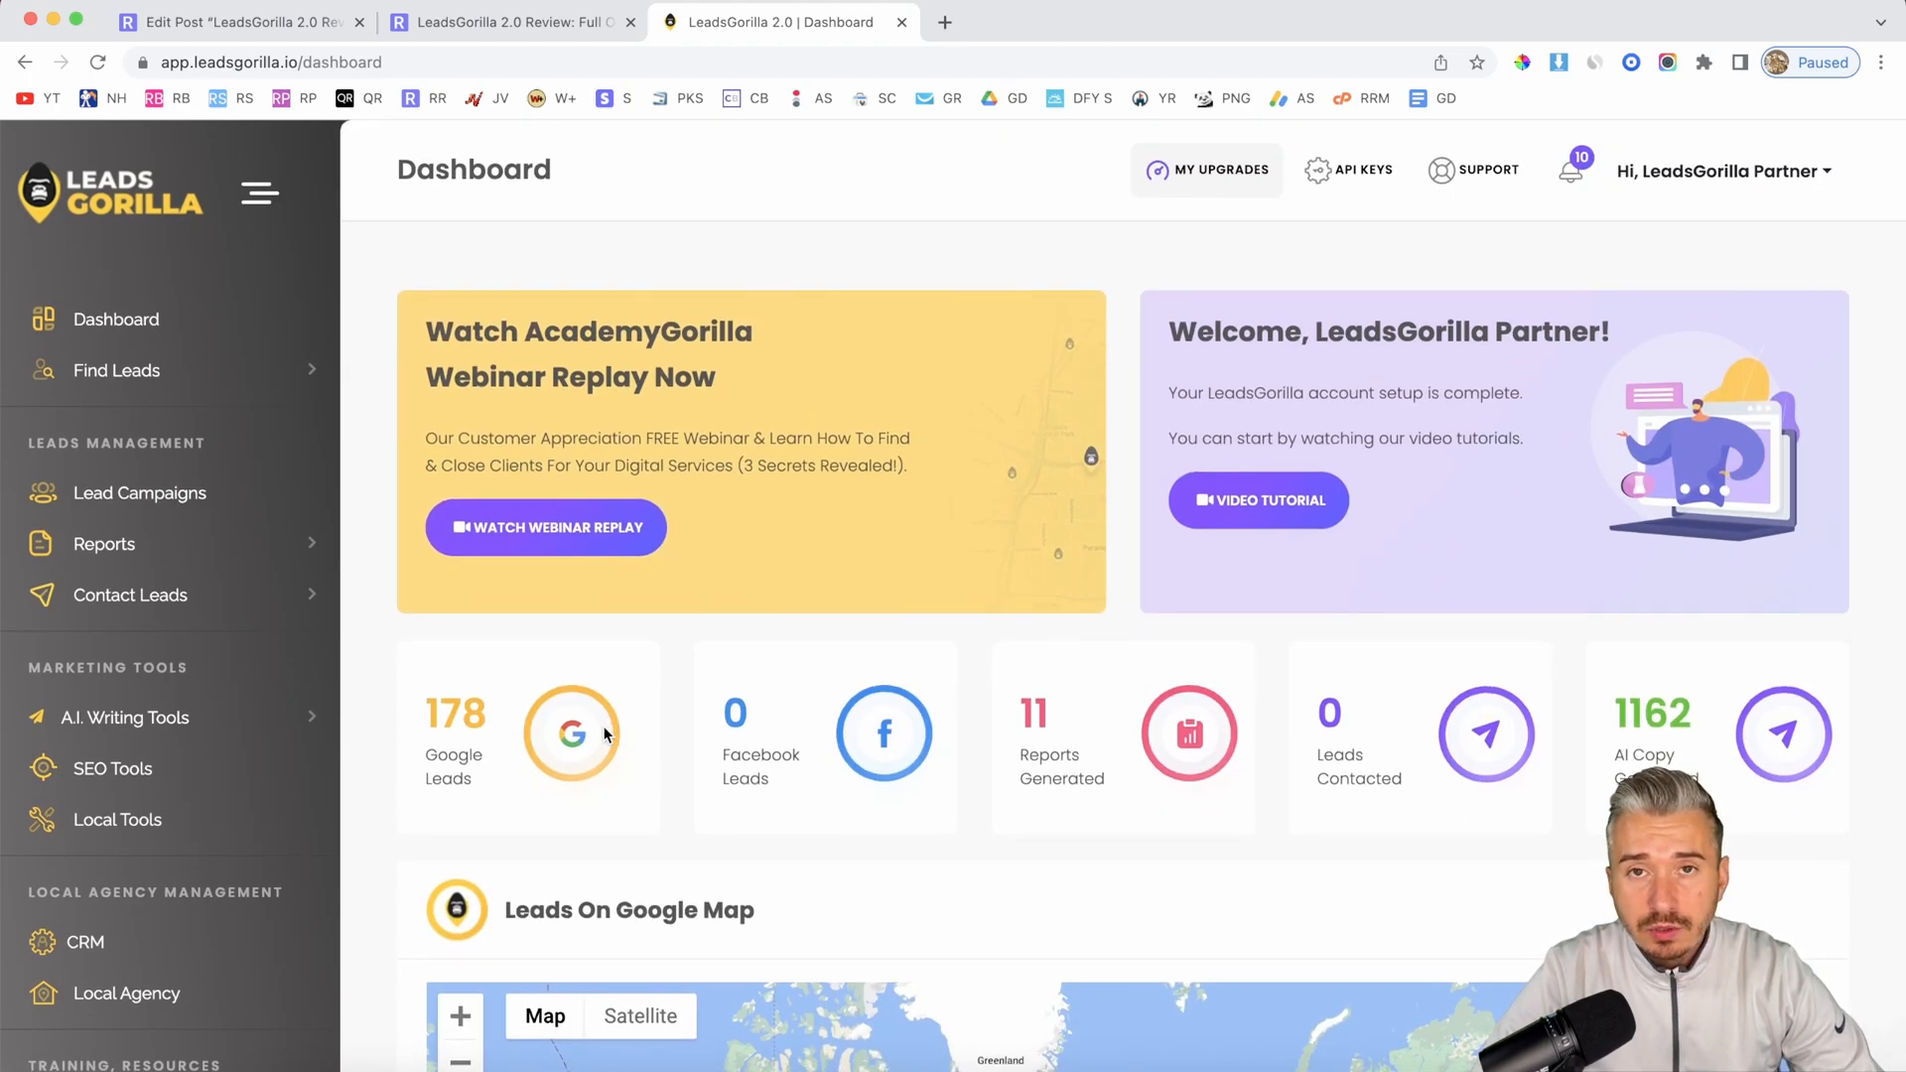
mouse_move(578, 172)
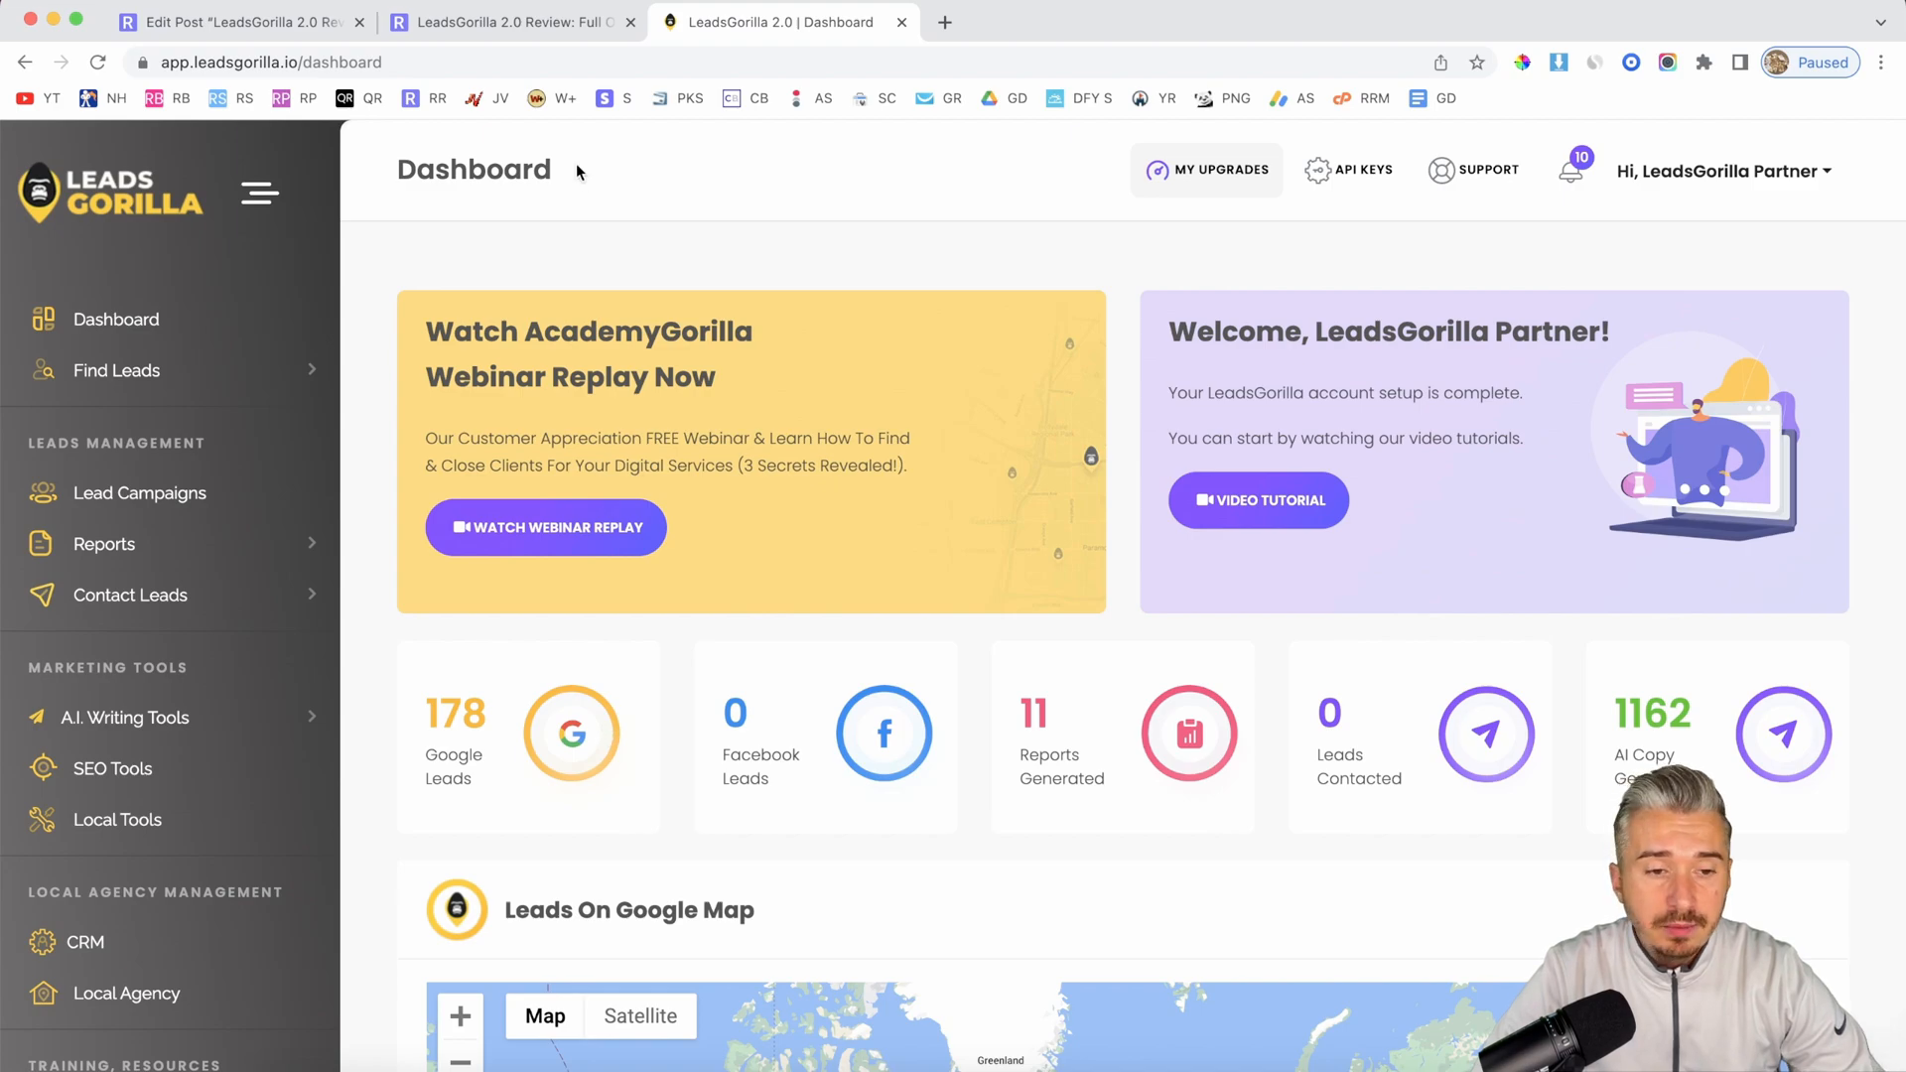
Step: Read through the LeadsGorilla 2.0 review article in the other tab
click(510, 22)
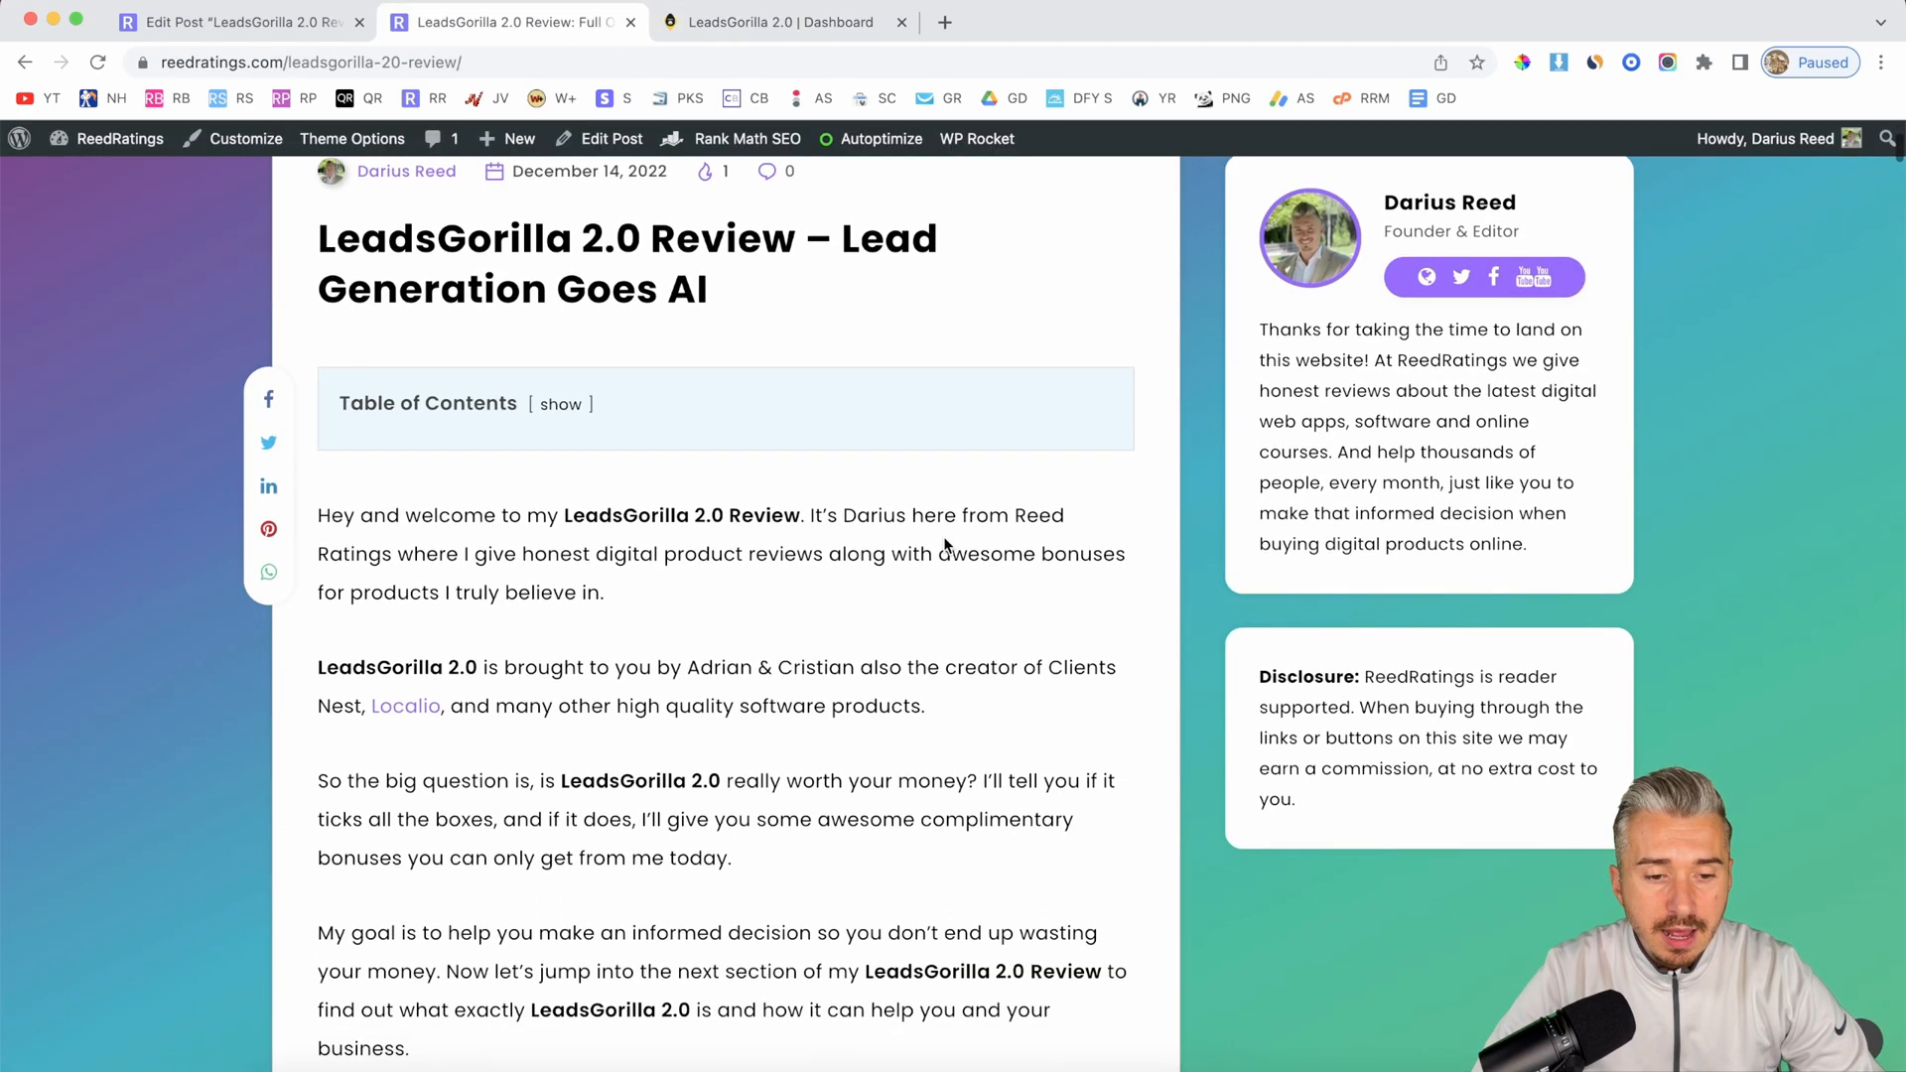
scroll(down, 3)
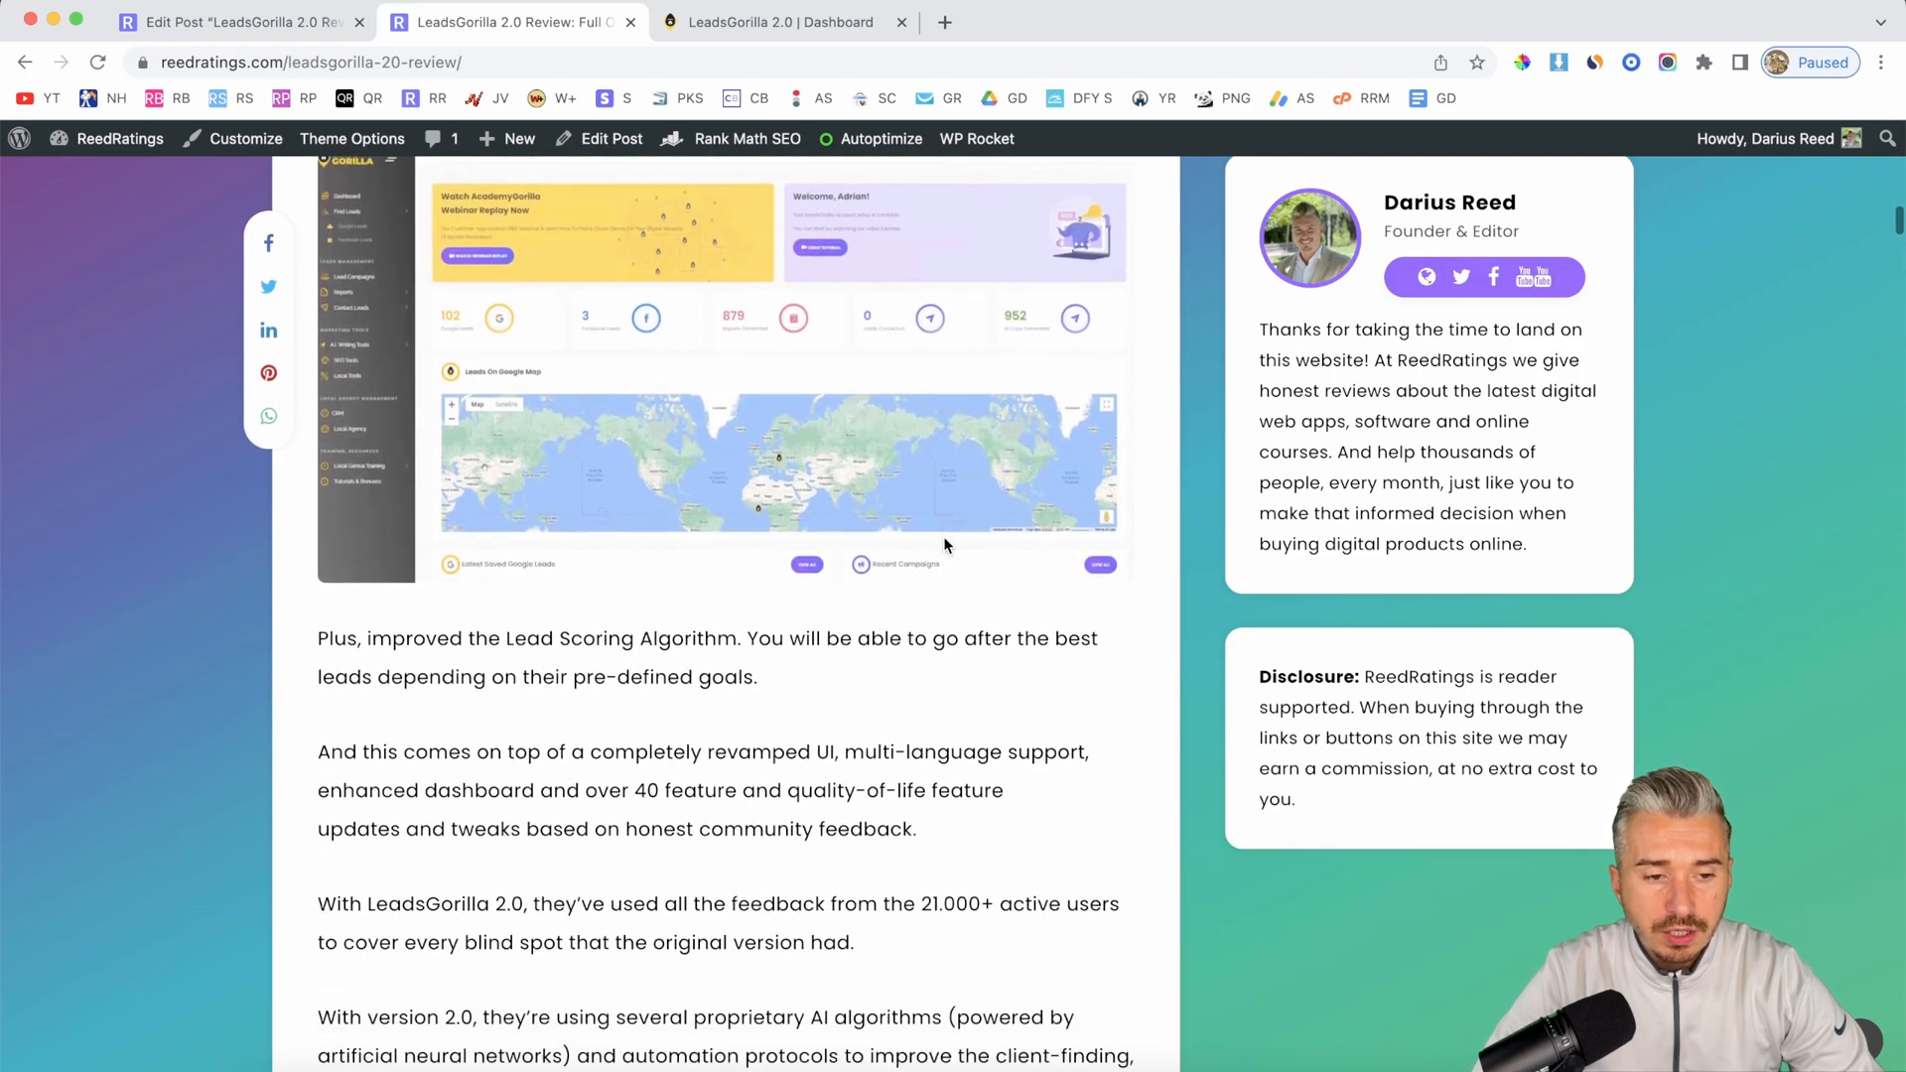
scroll(down, 3)
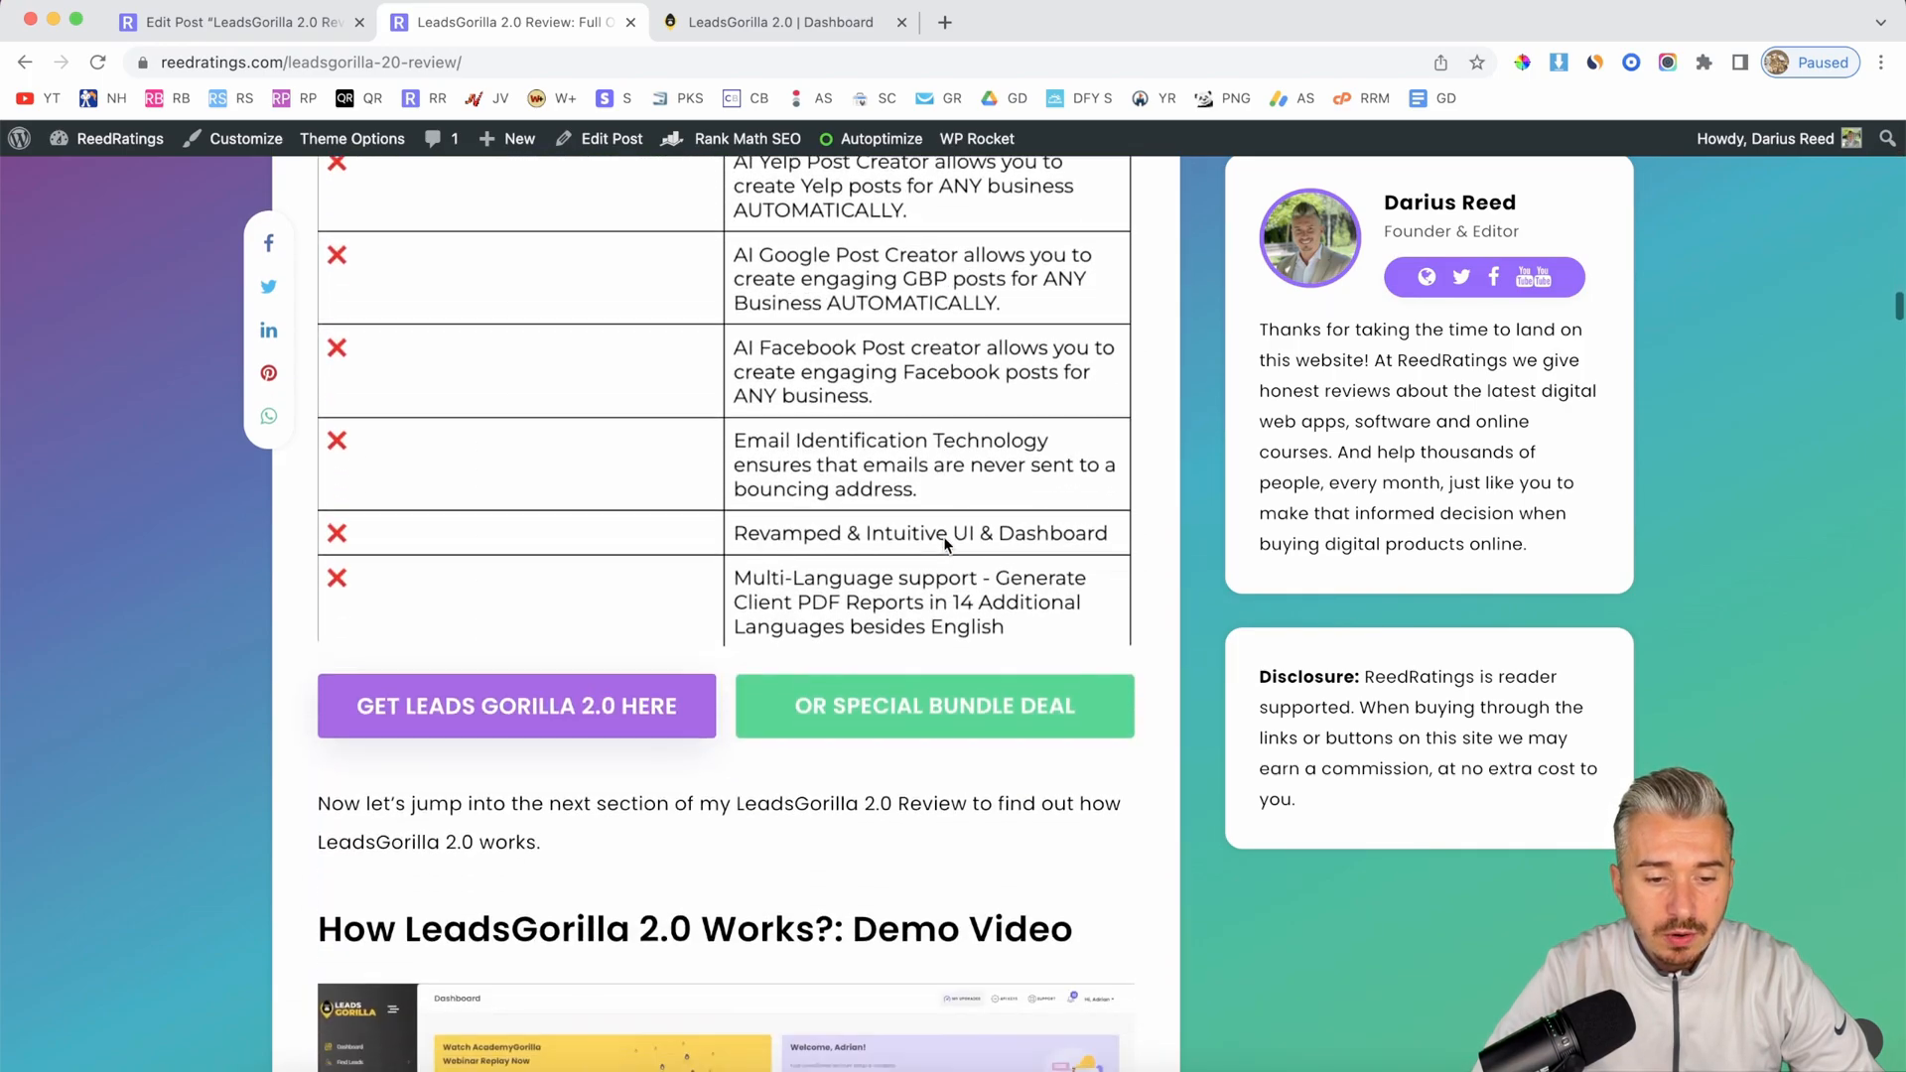
scroll(down, 3)
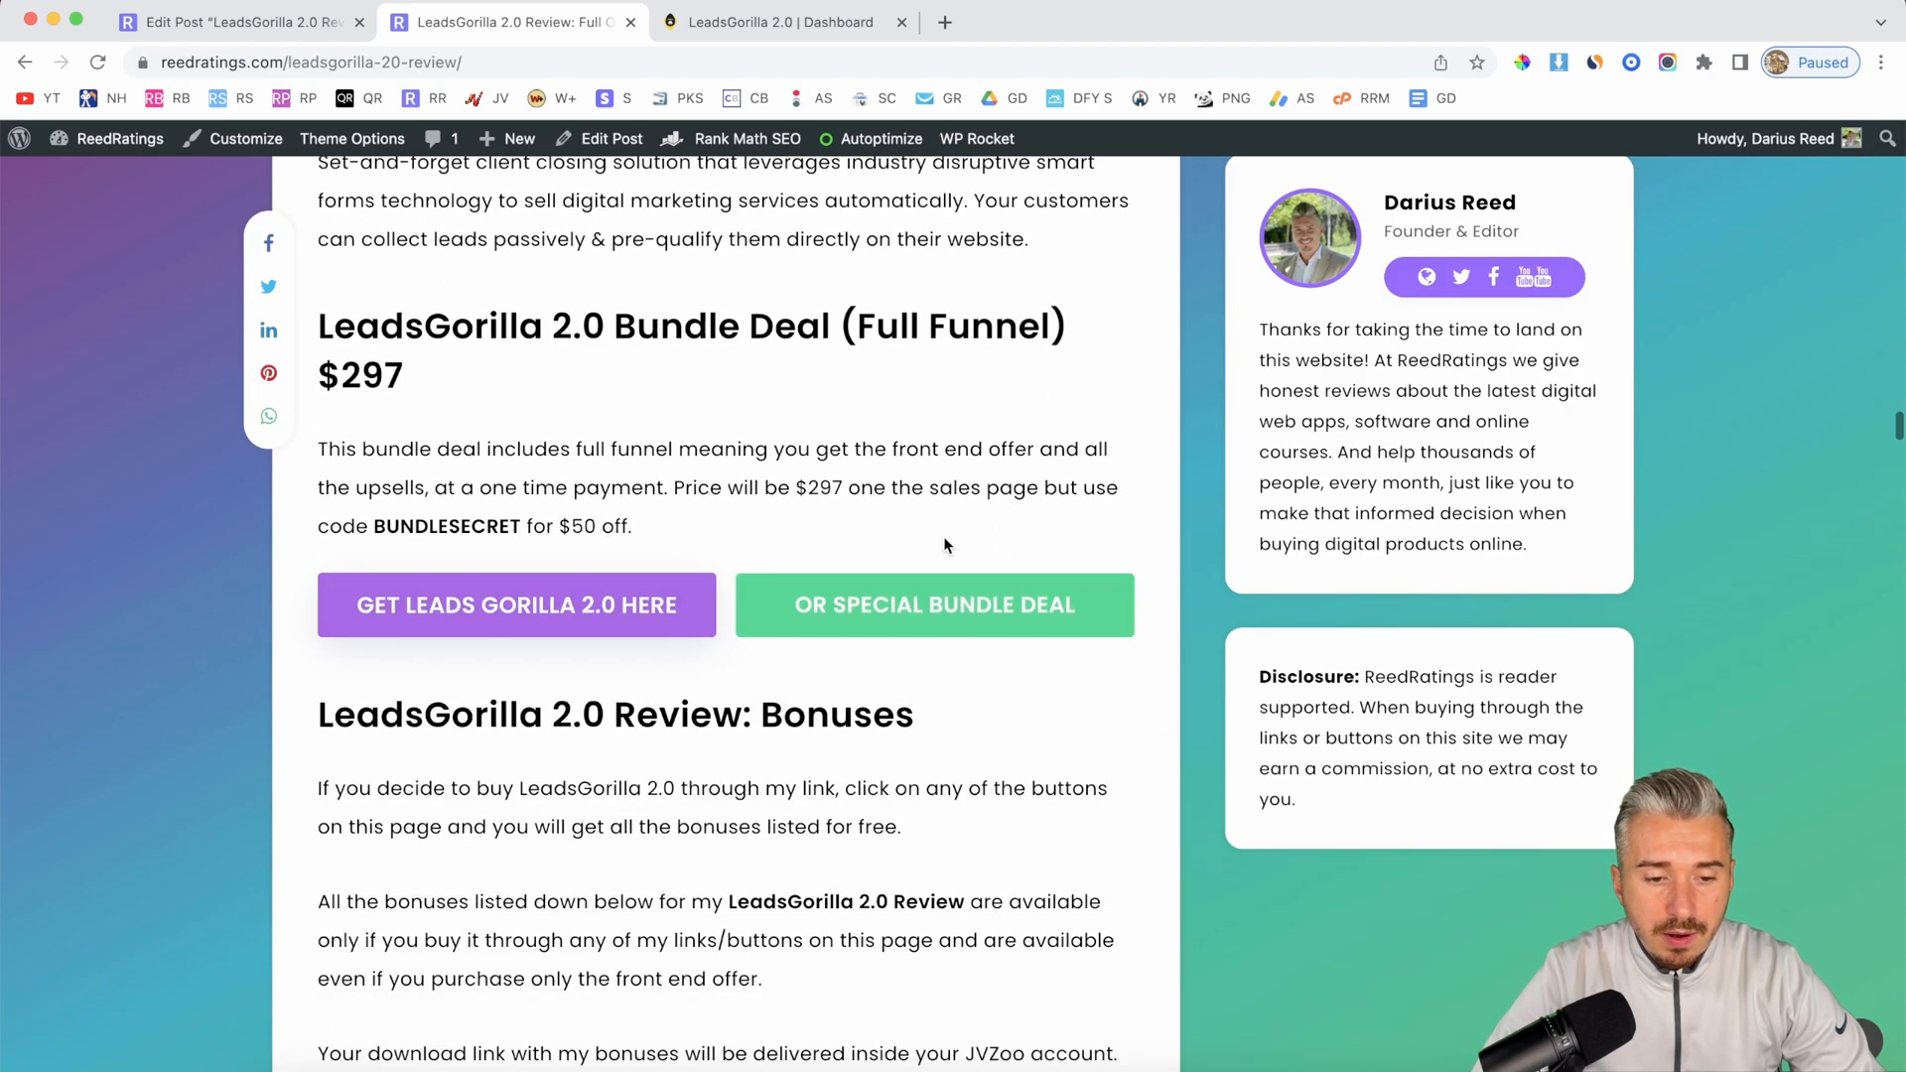
scroll(down, 3)
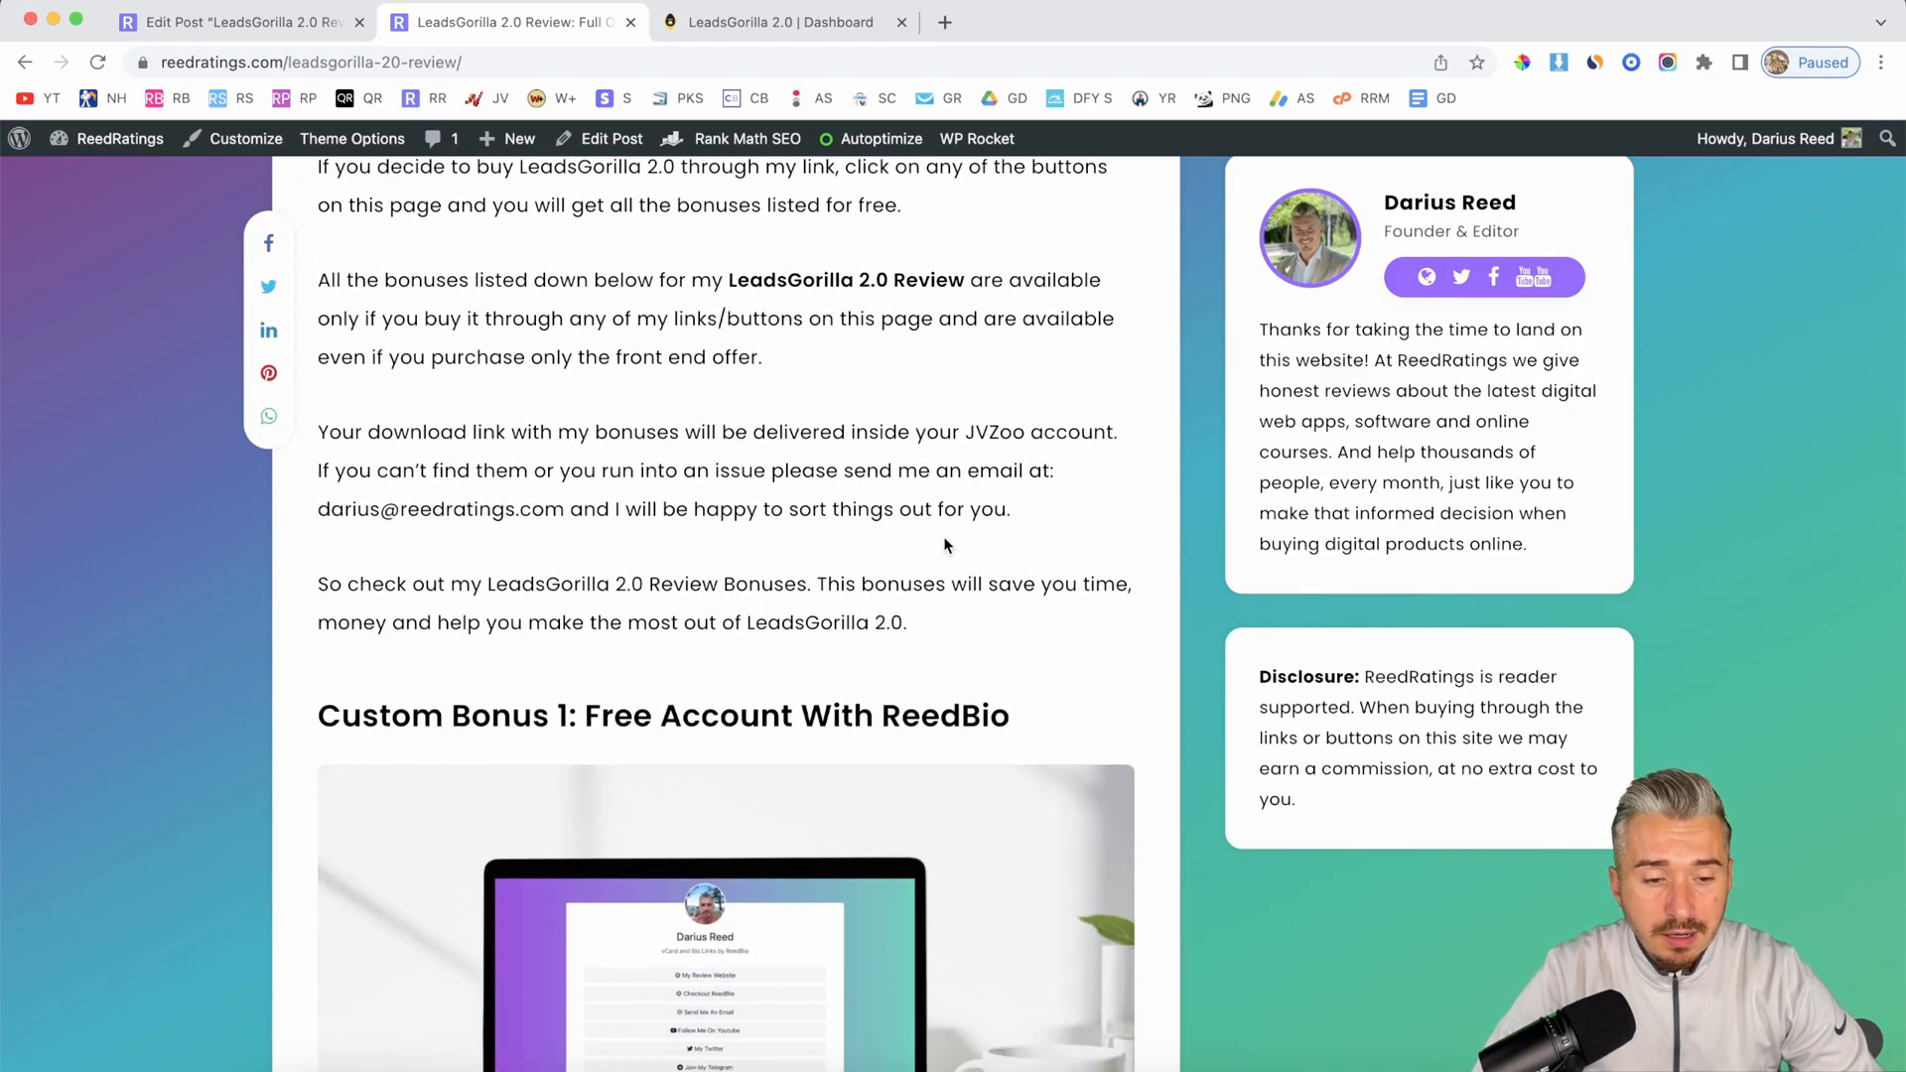
scroll(down, 3)
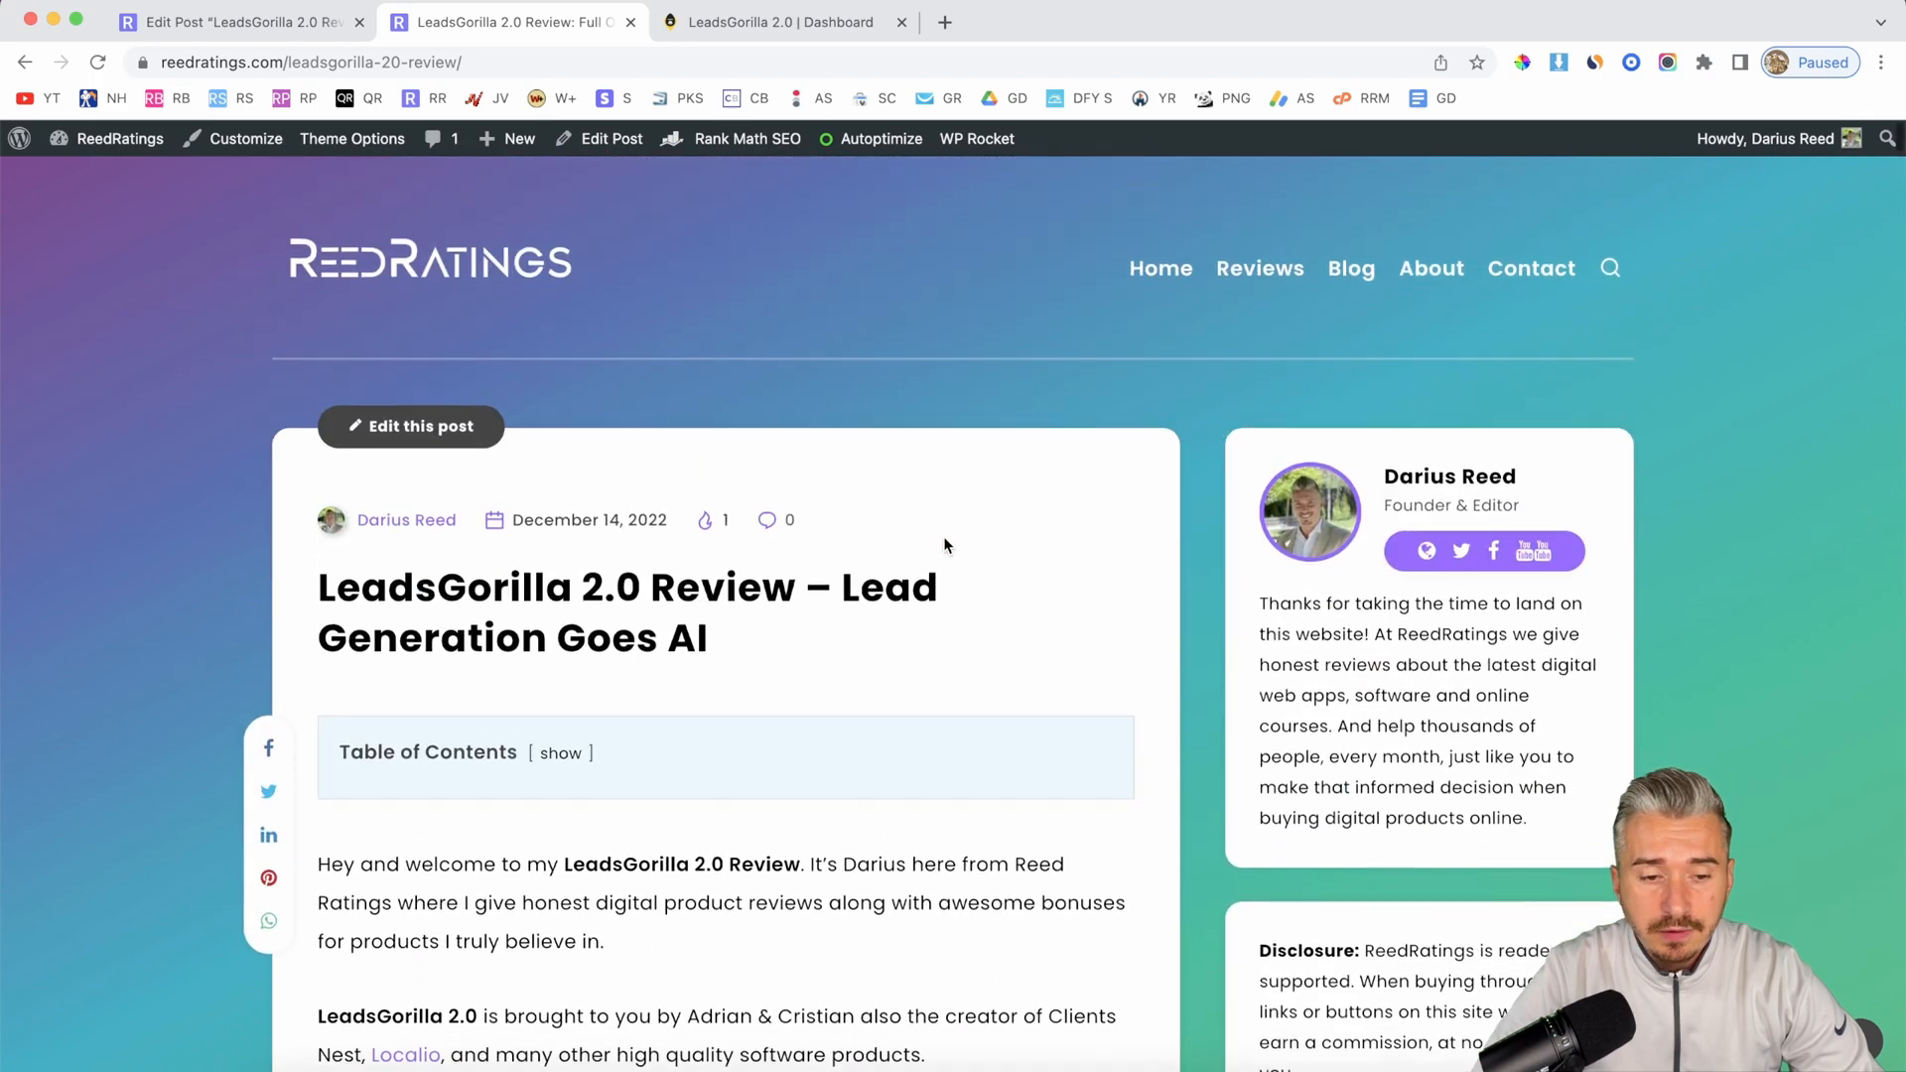
Step: Return to the dashboard and expand Find Leads to show Google and Facebook Leads
click(778, 22)
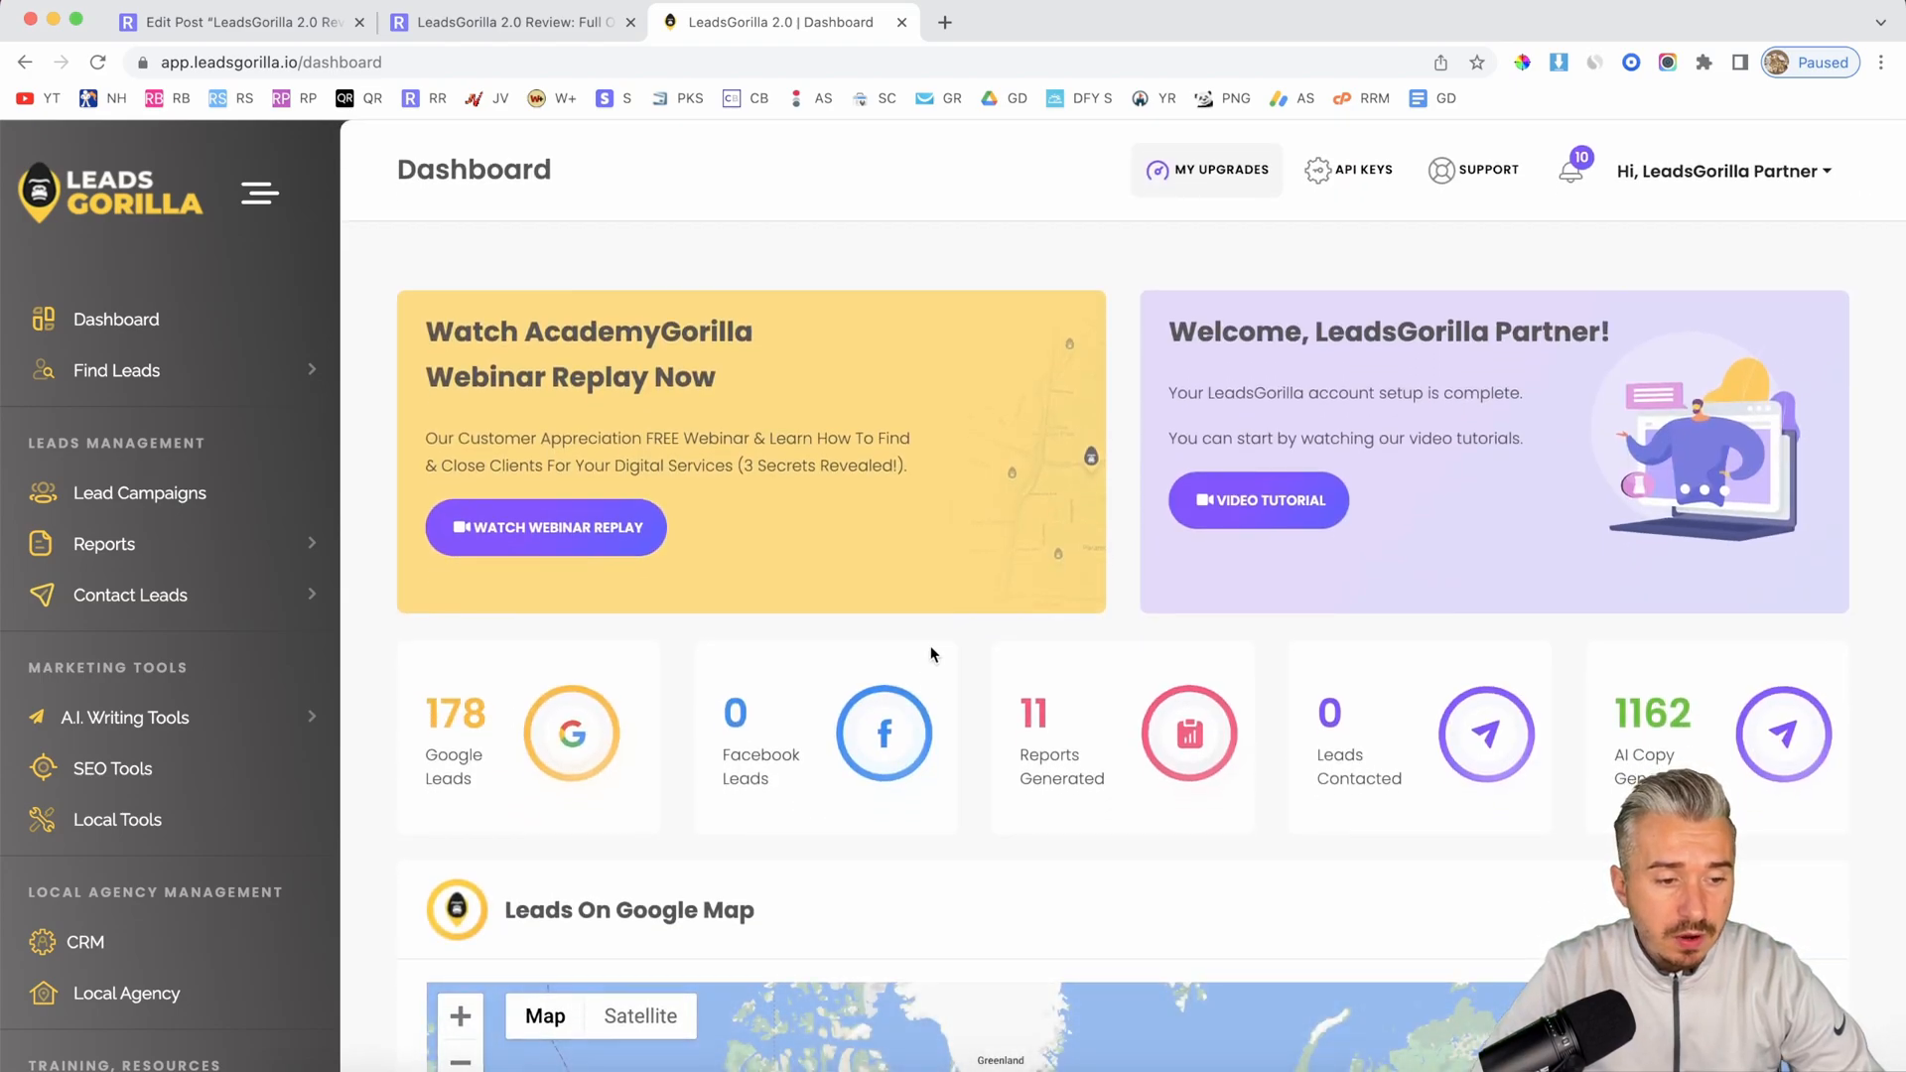
scroll(down, 3)
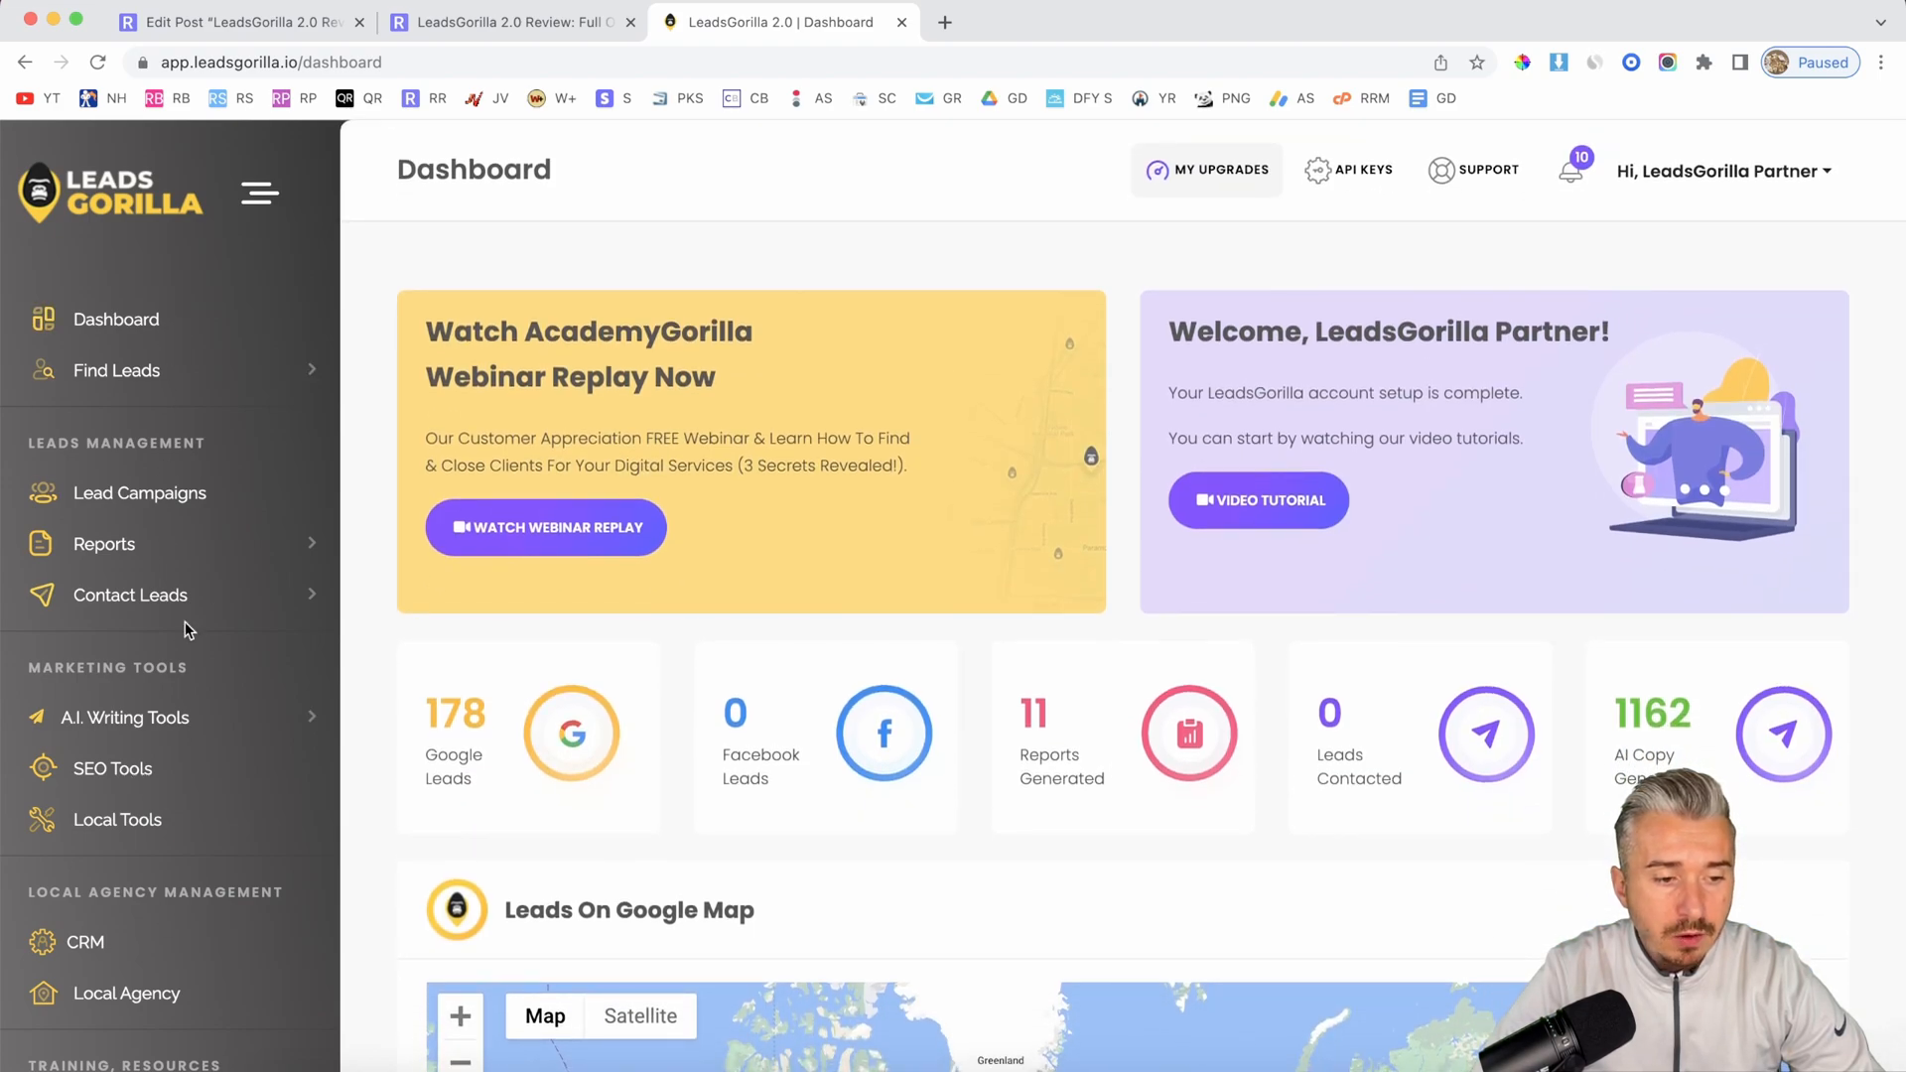
mouse_move(251, 390)
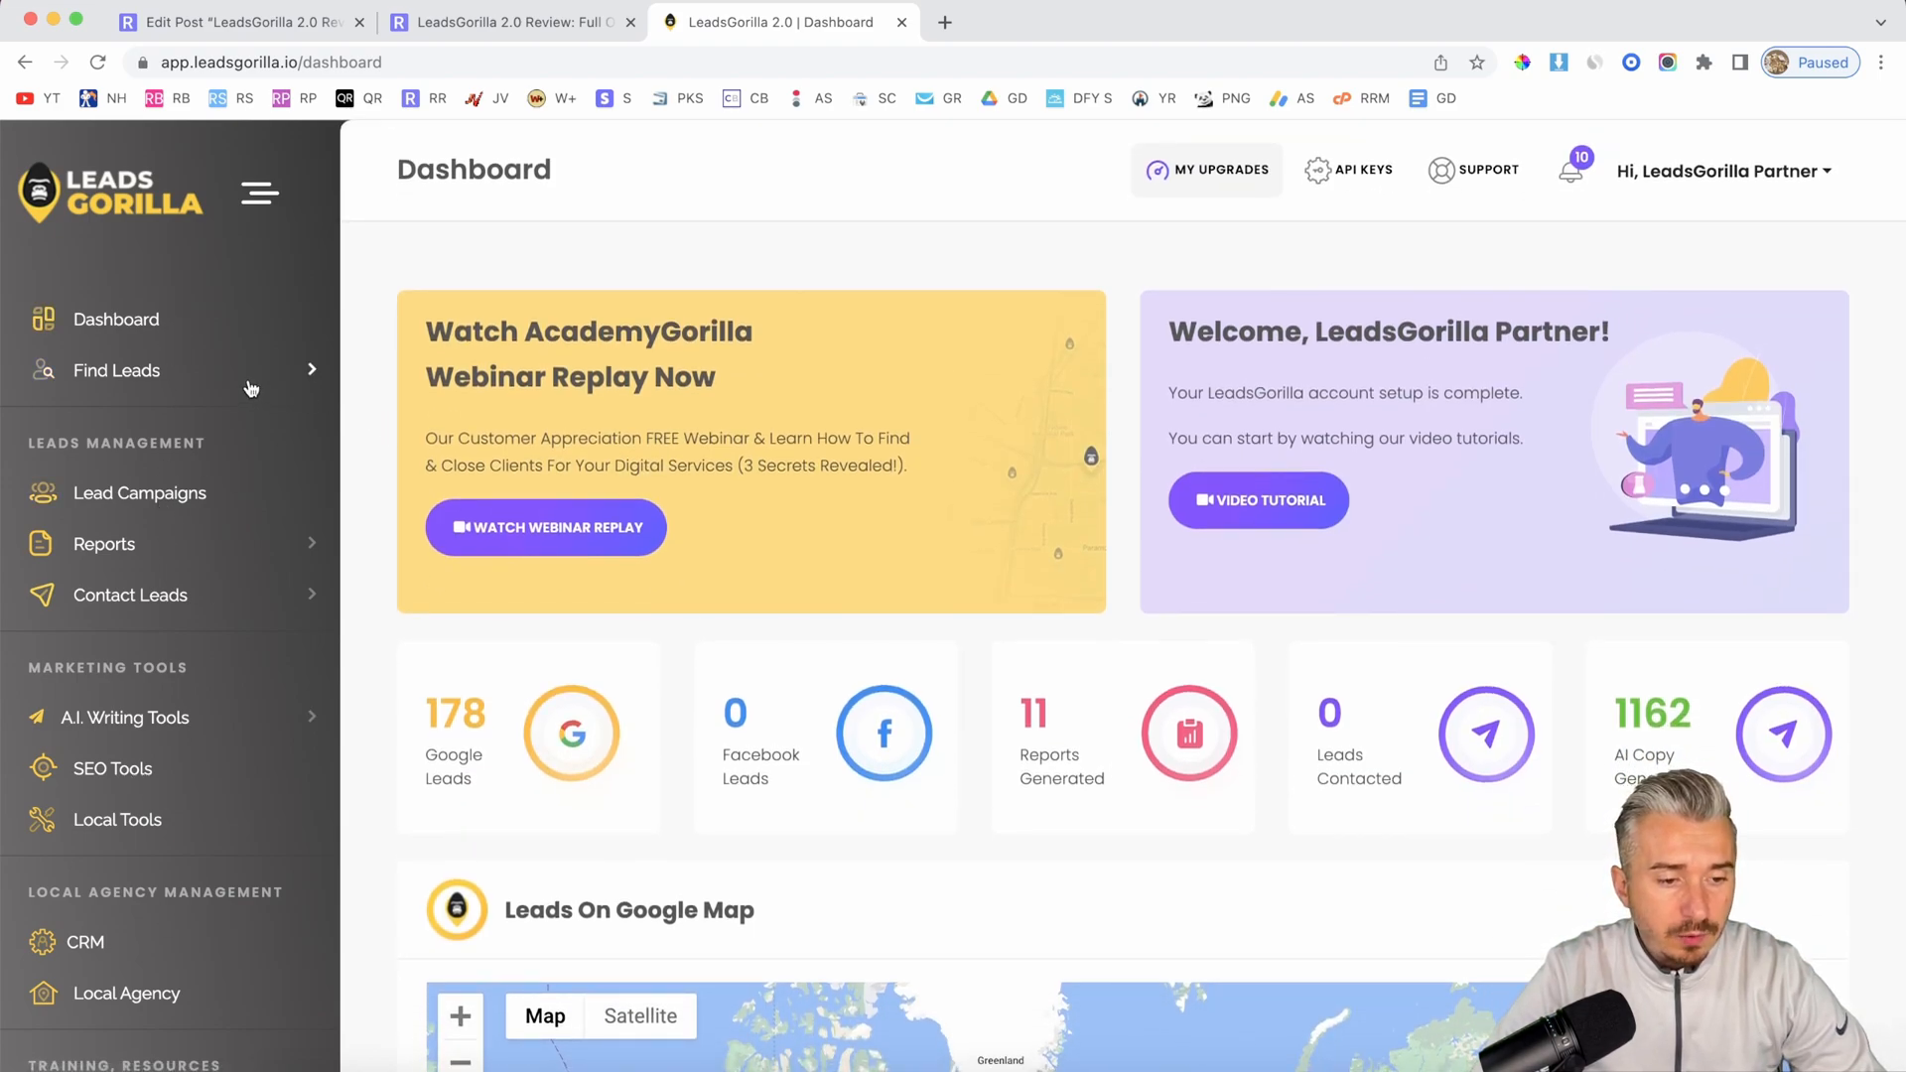
click(115, 369)
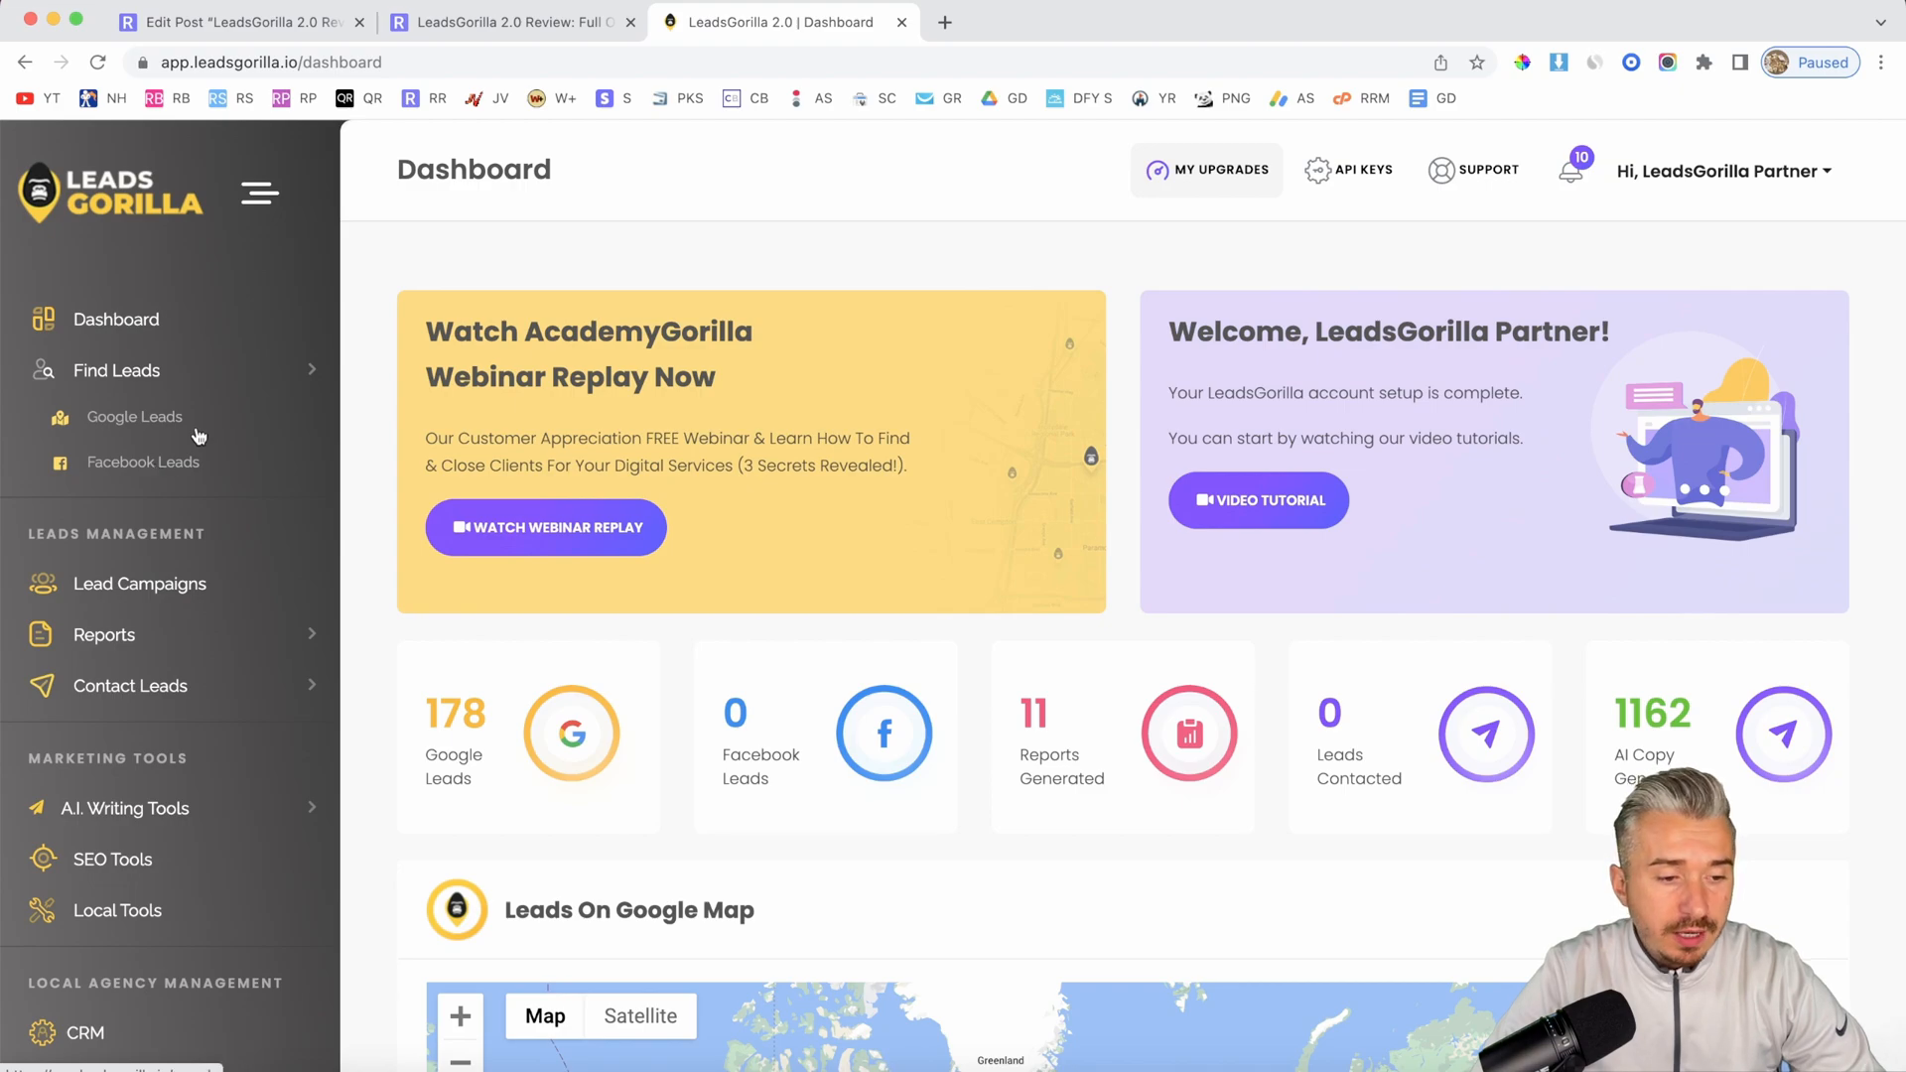
Step: Search Google Leads for 'restaurant' within 10 KM of Birmingham, UK
click(134, 417)
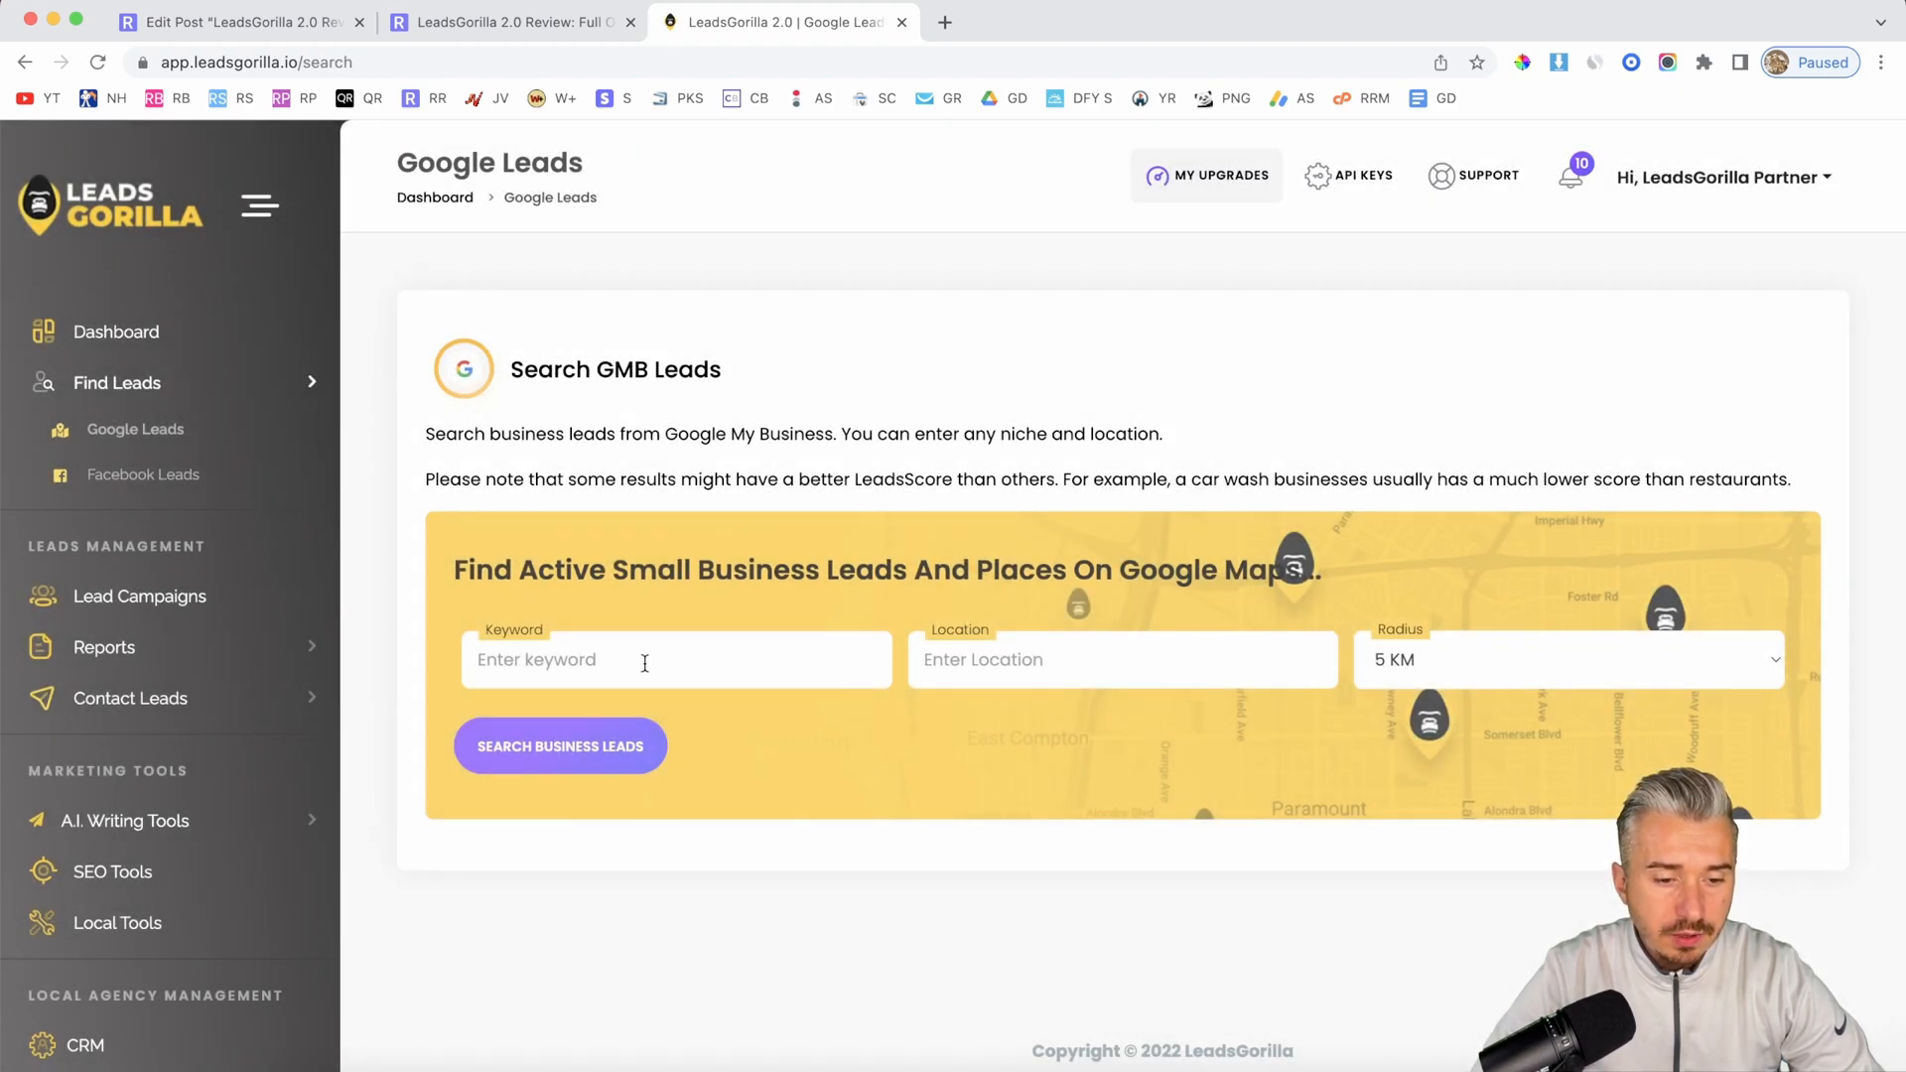
text(restaurant)
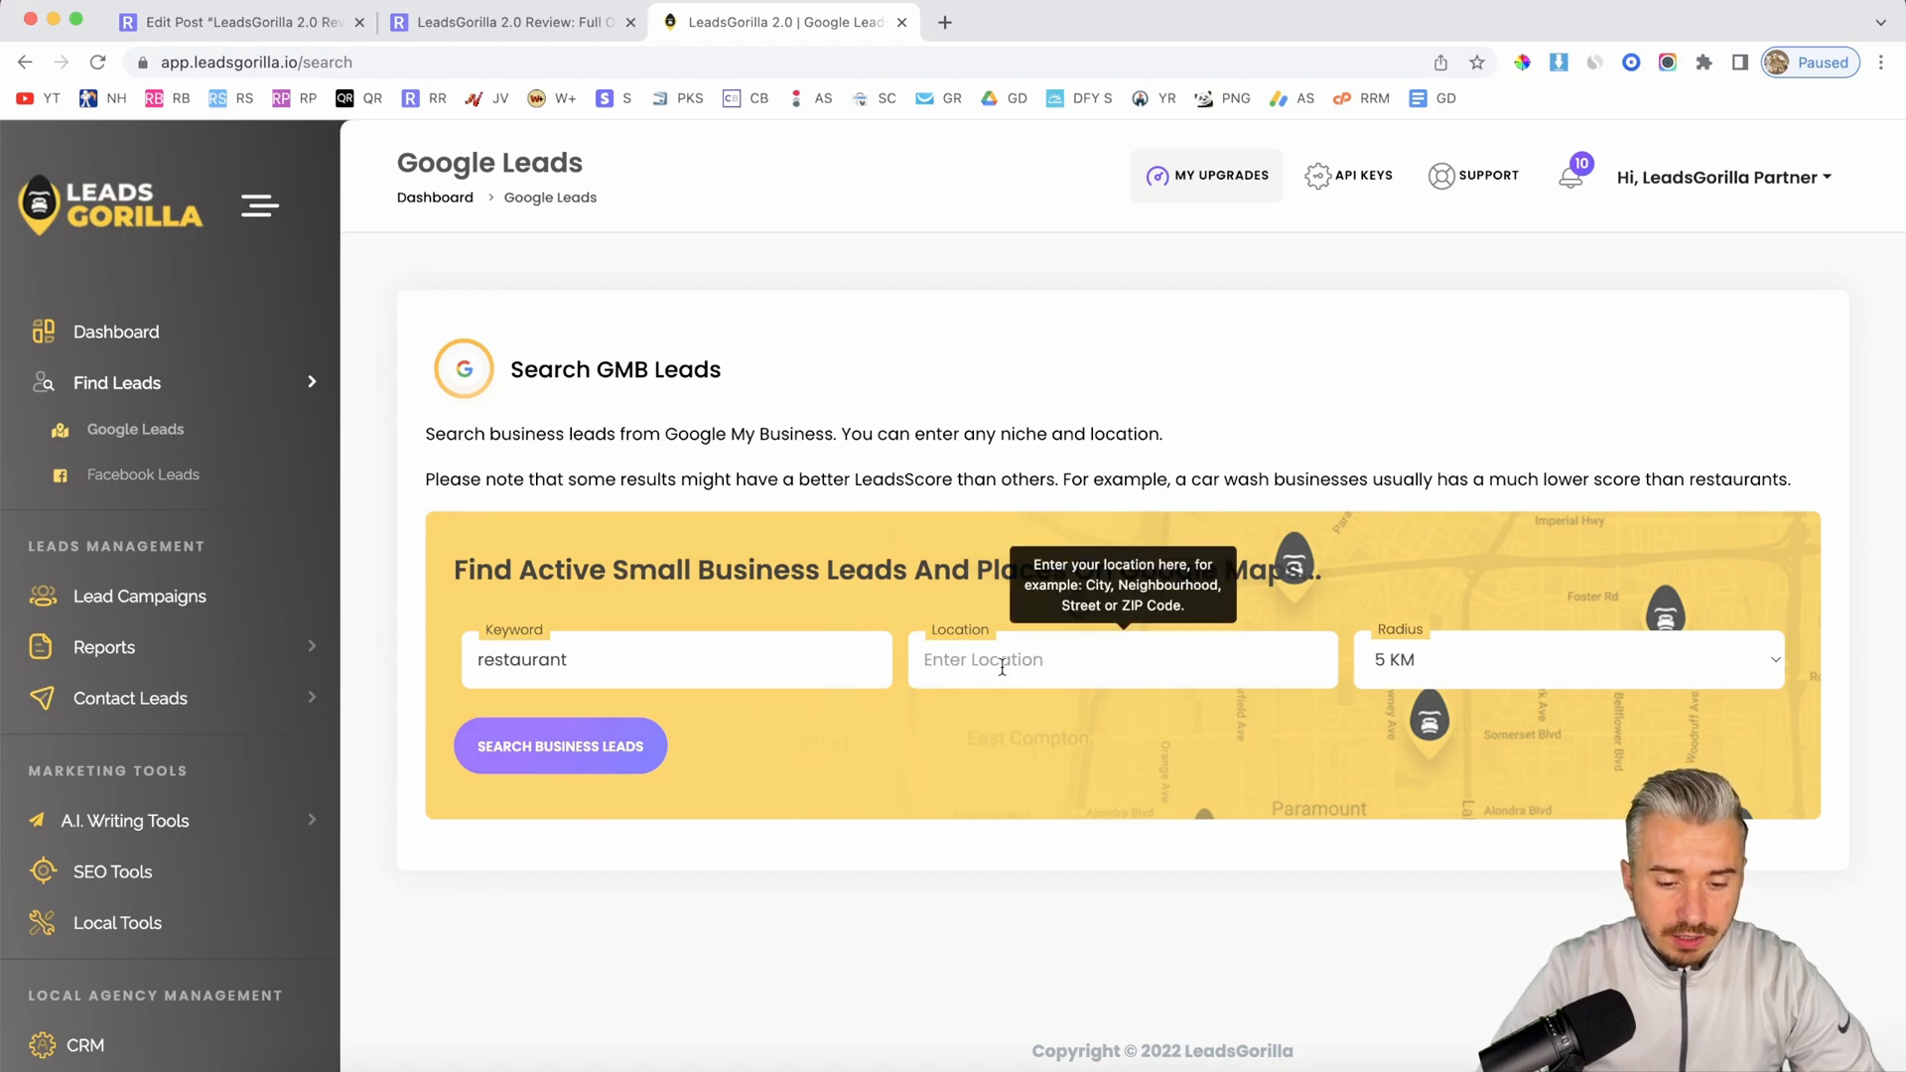
text(birm)
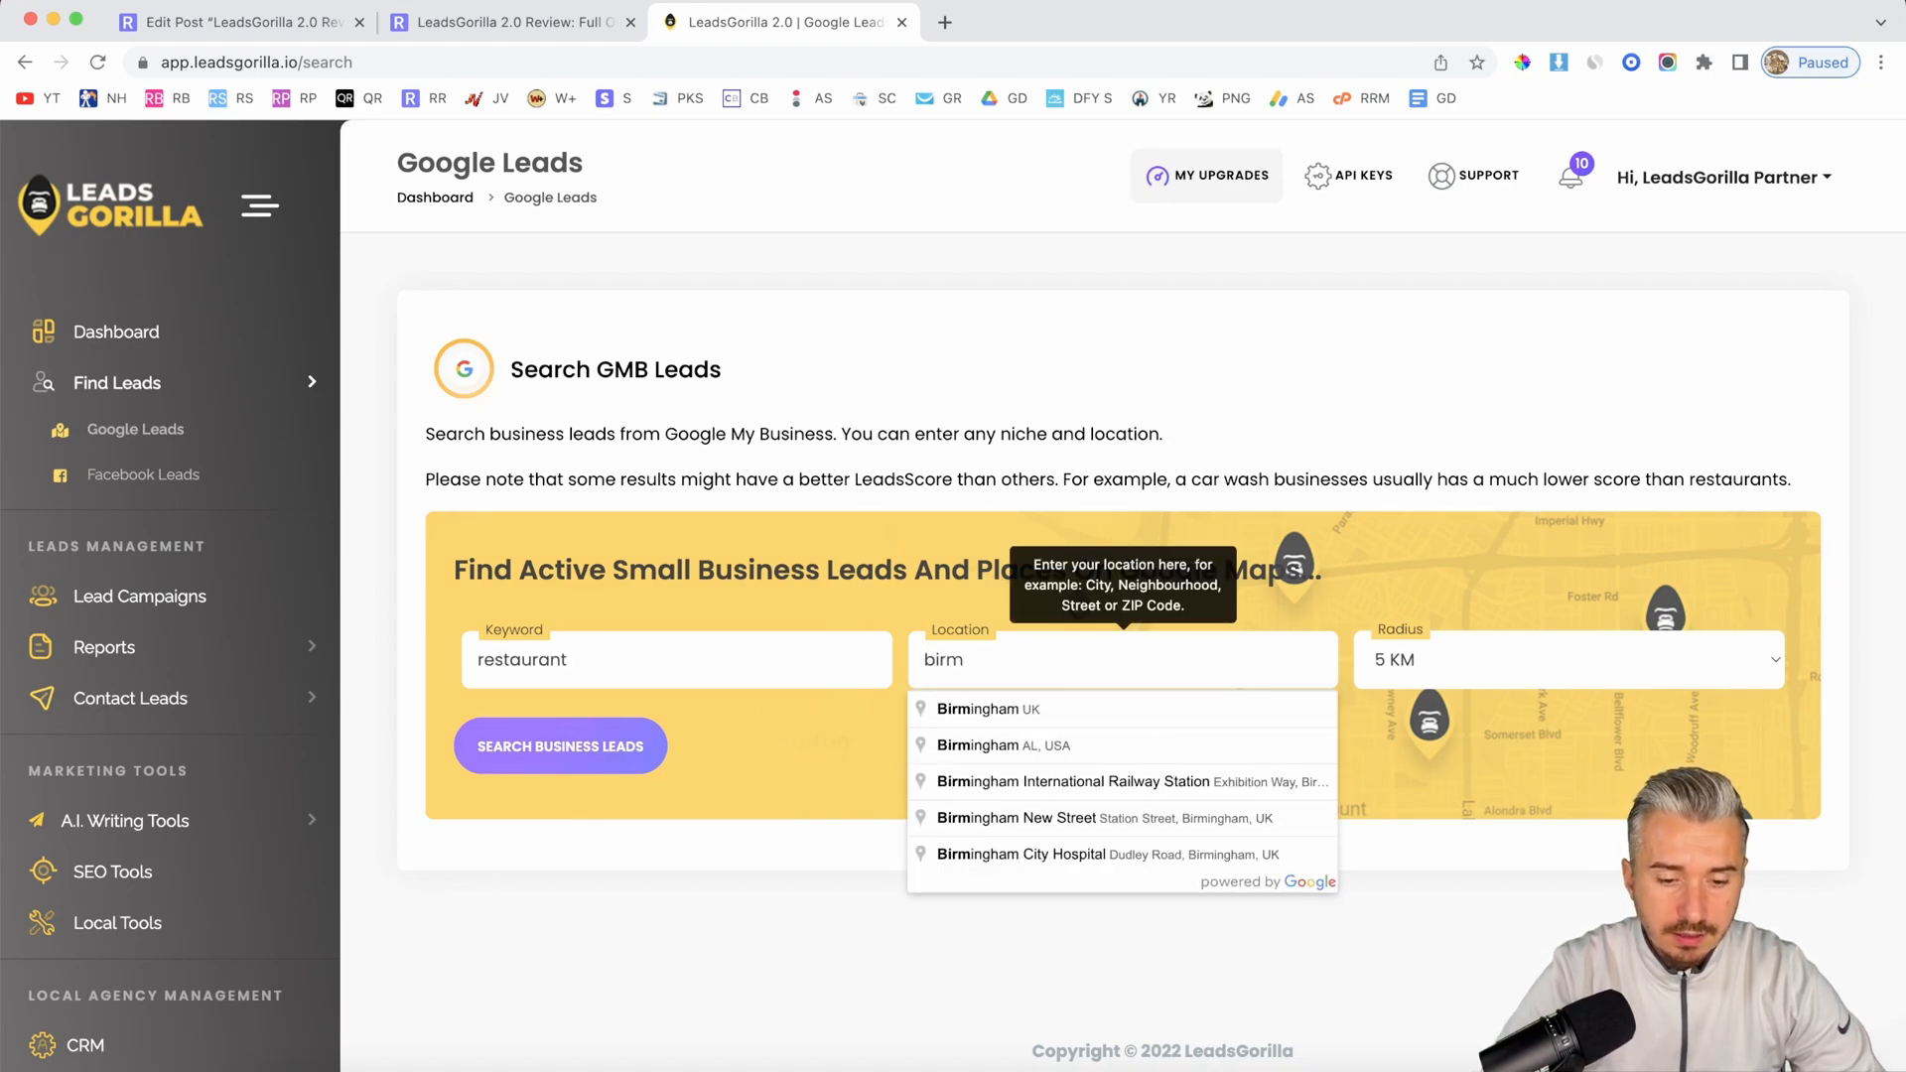
click(1567, 659)
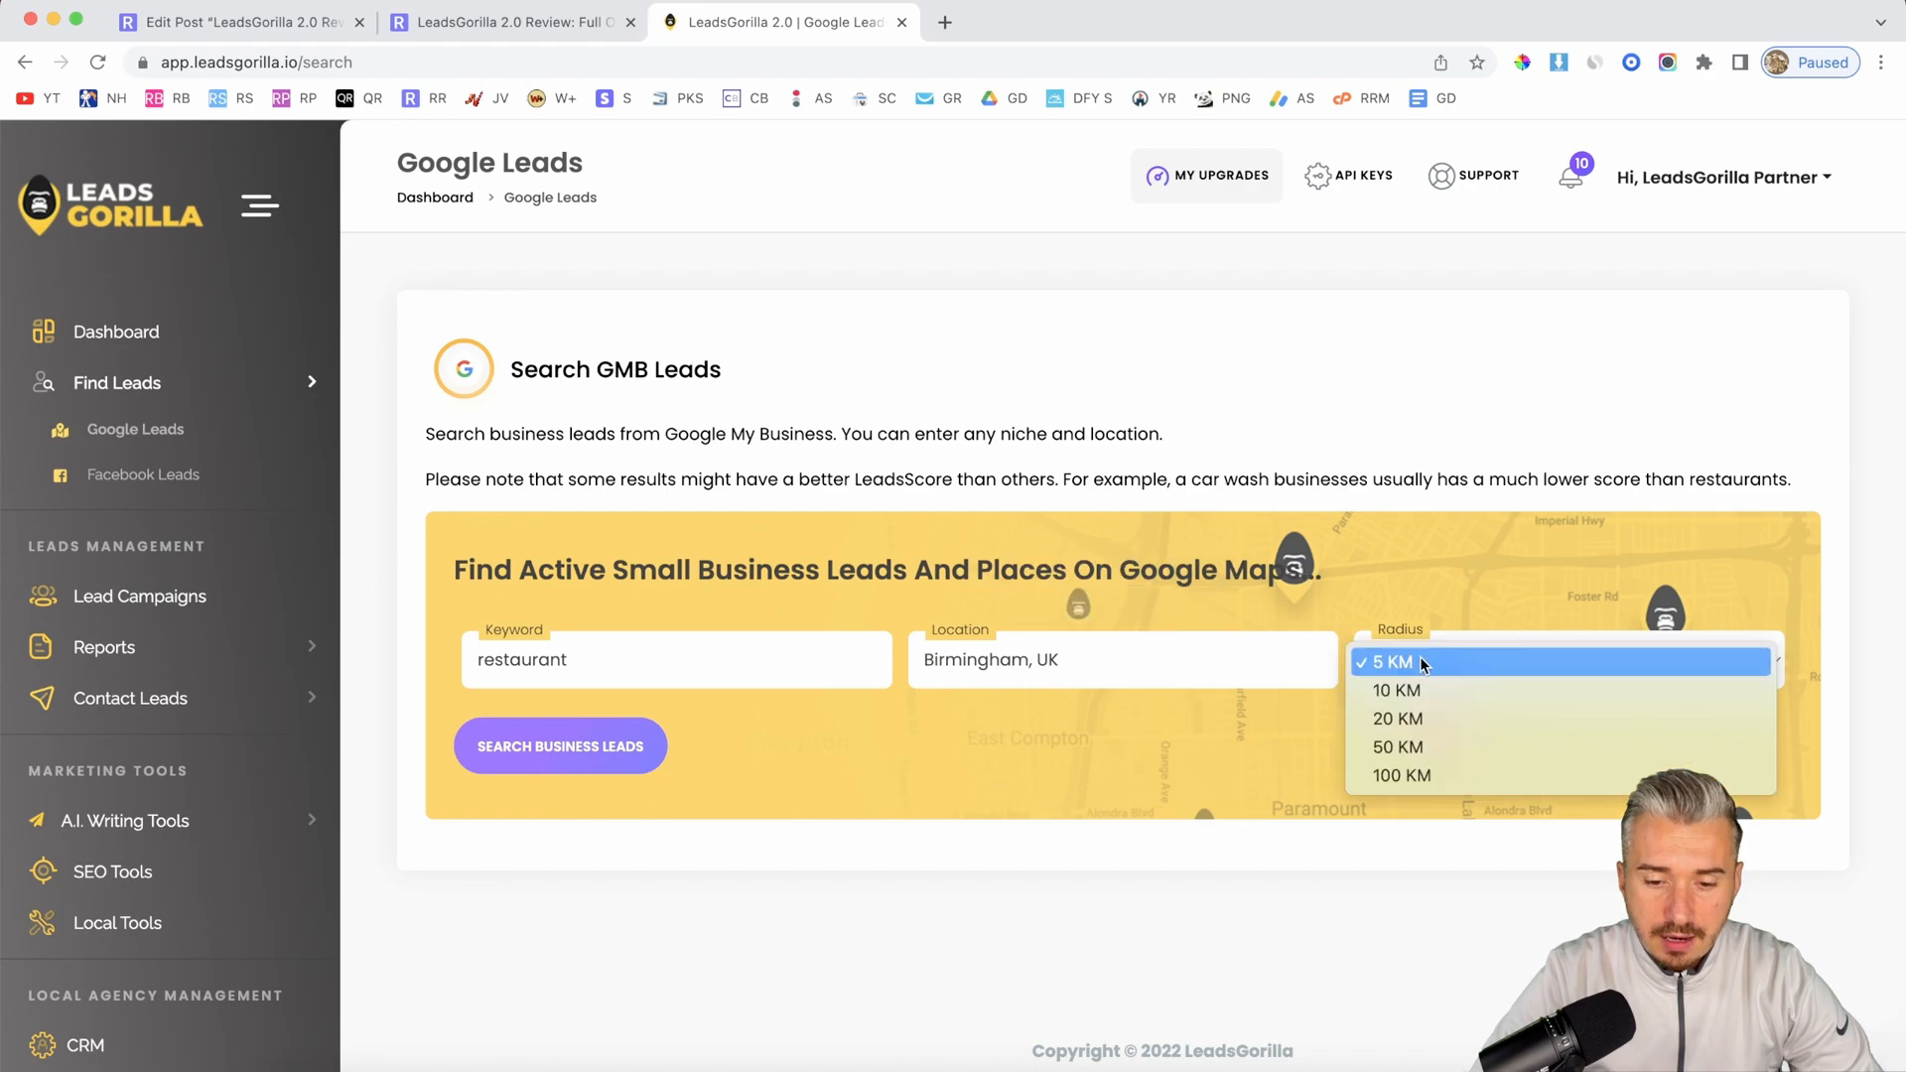
click(1396, 689)
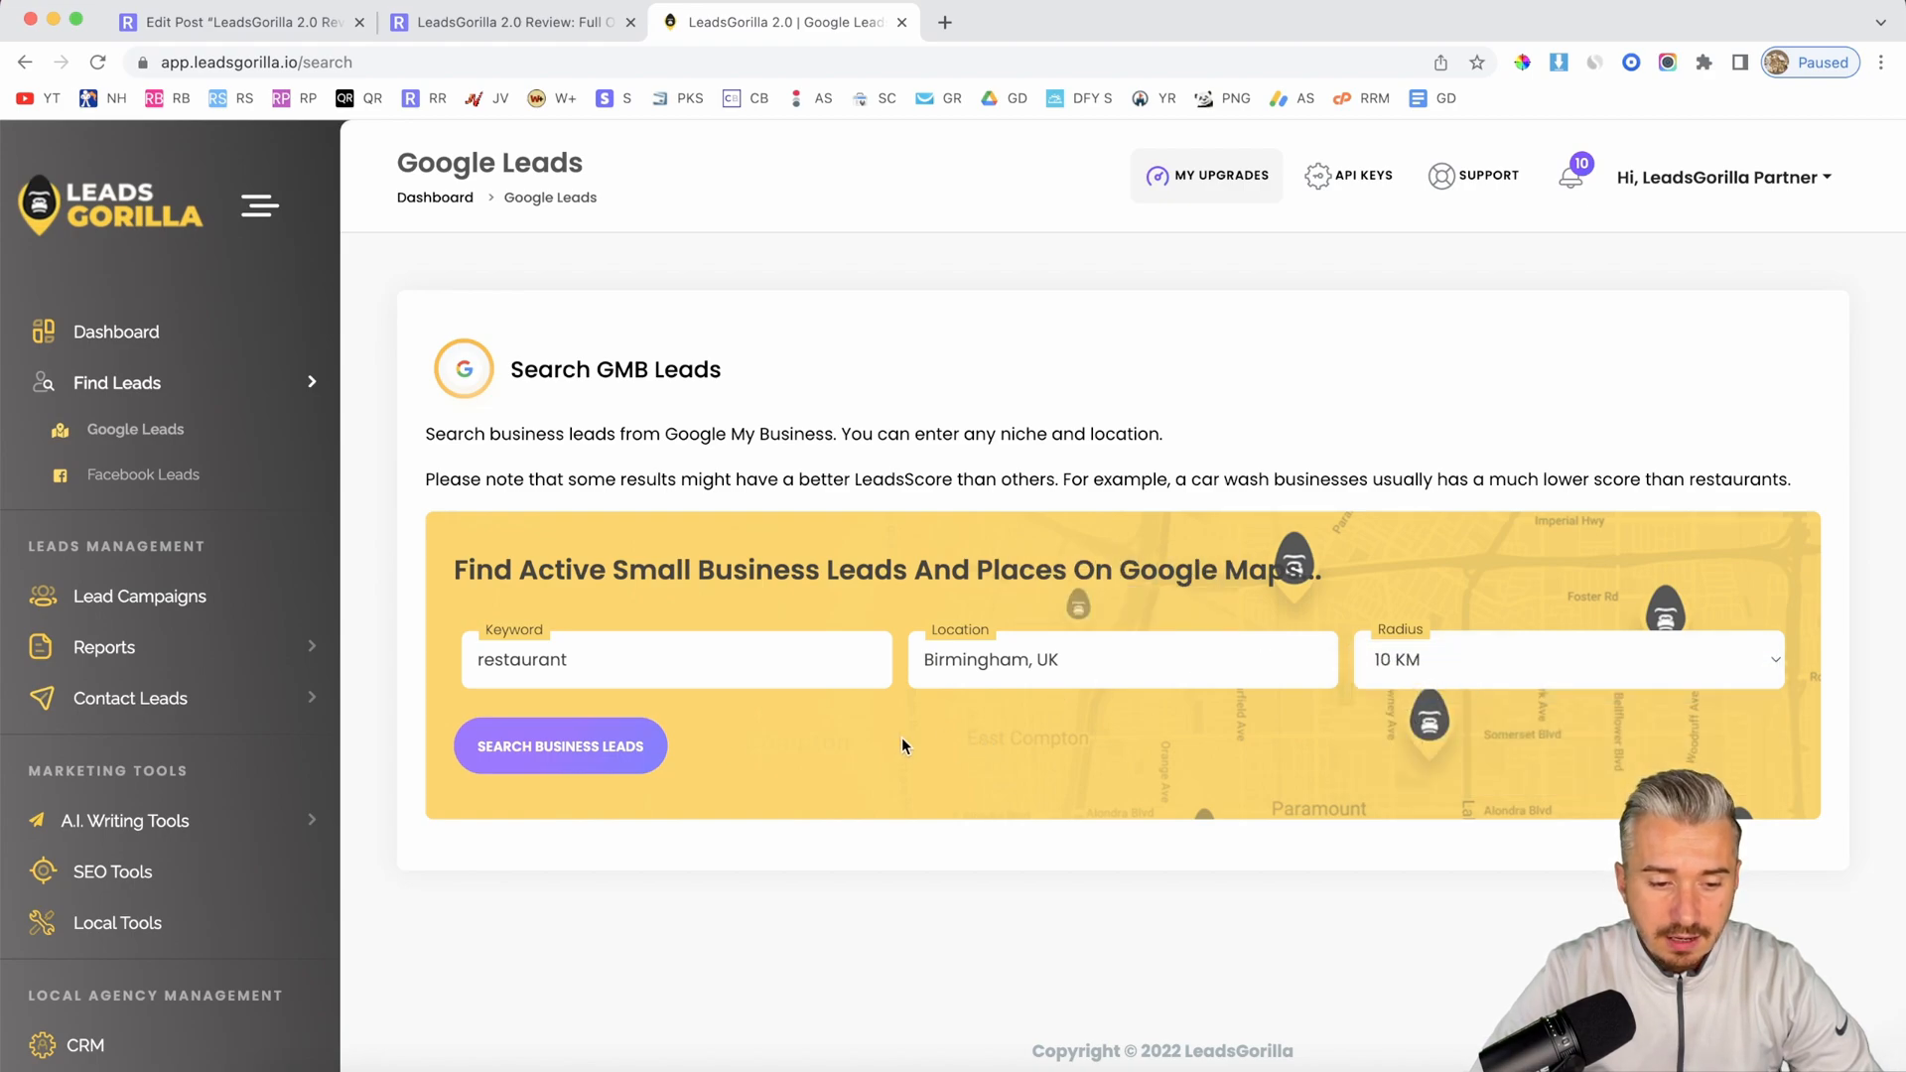
click(559, 746)
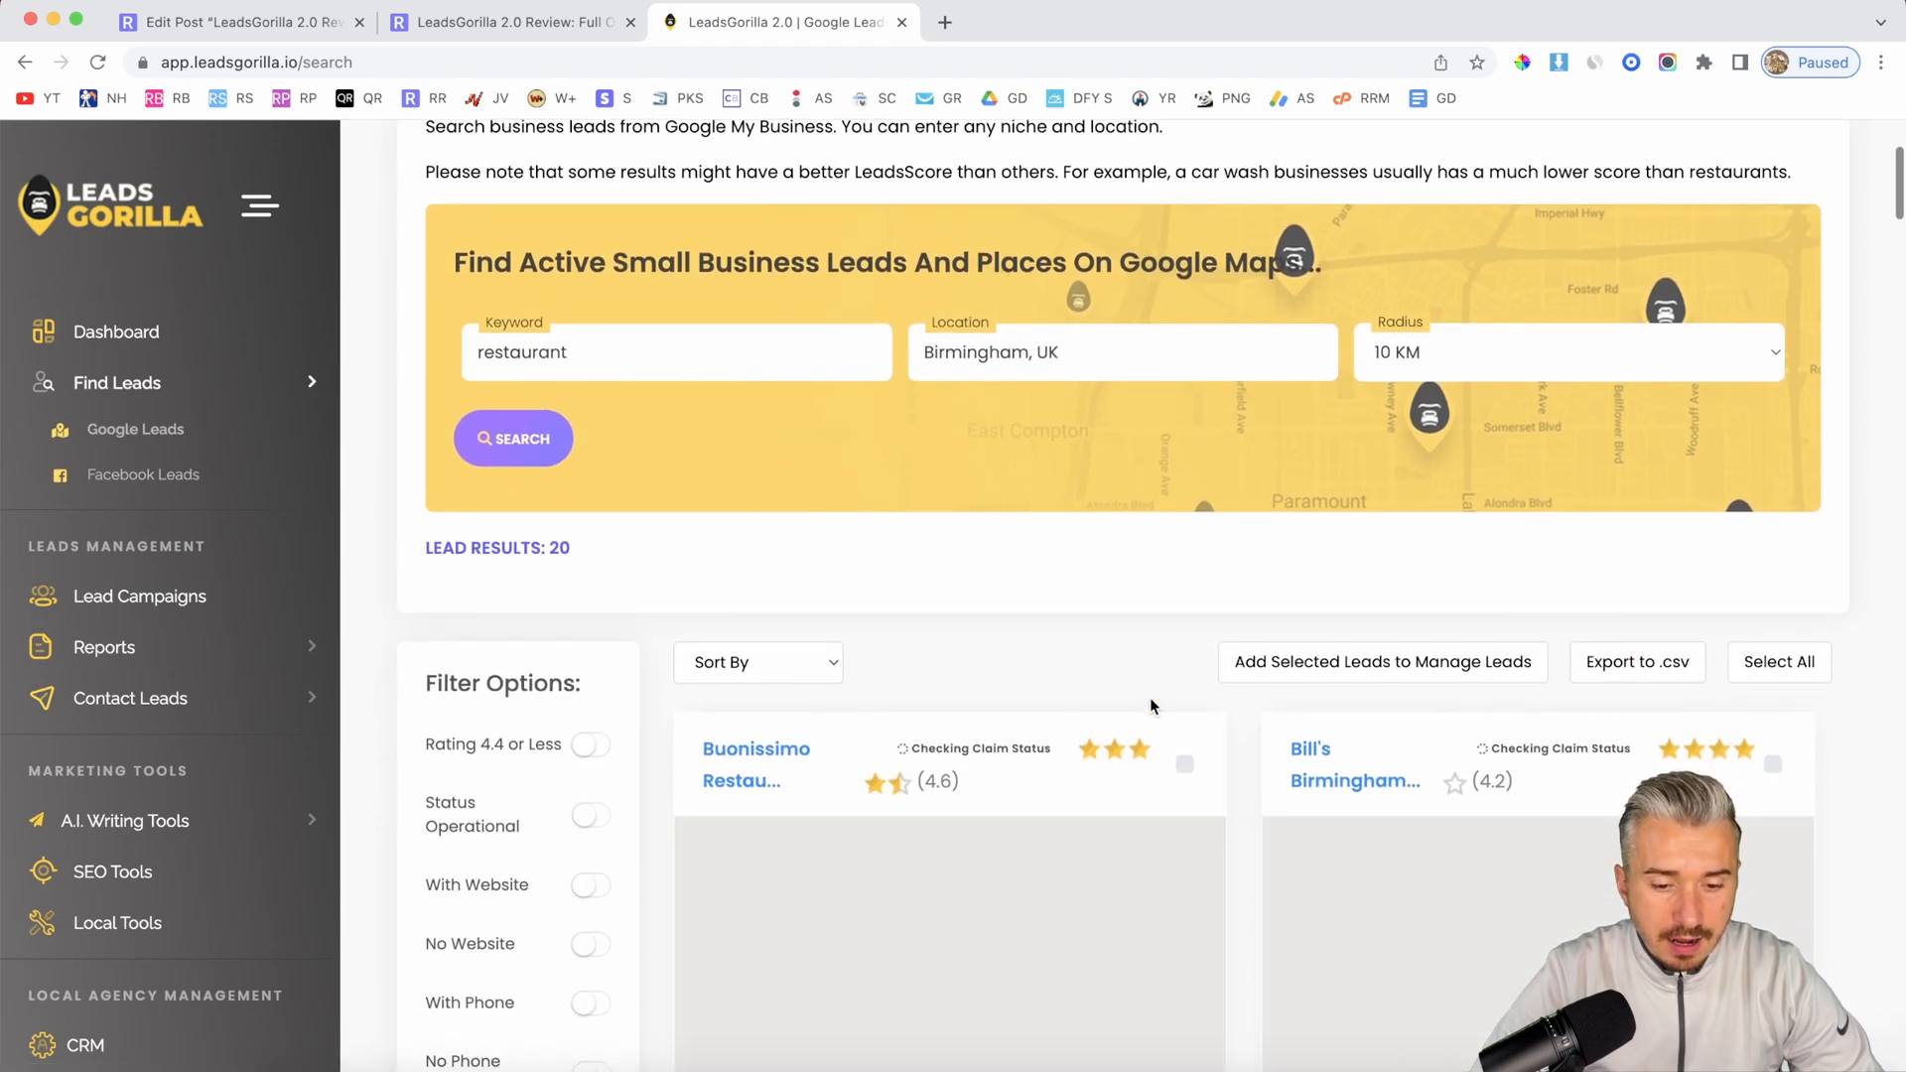
scroll(down, 3)
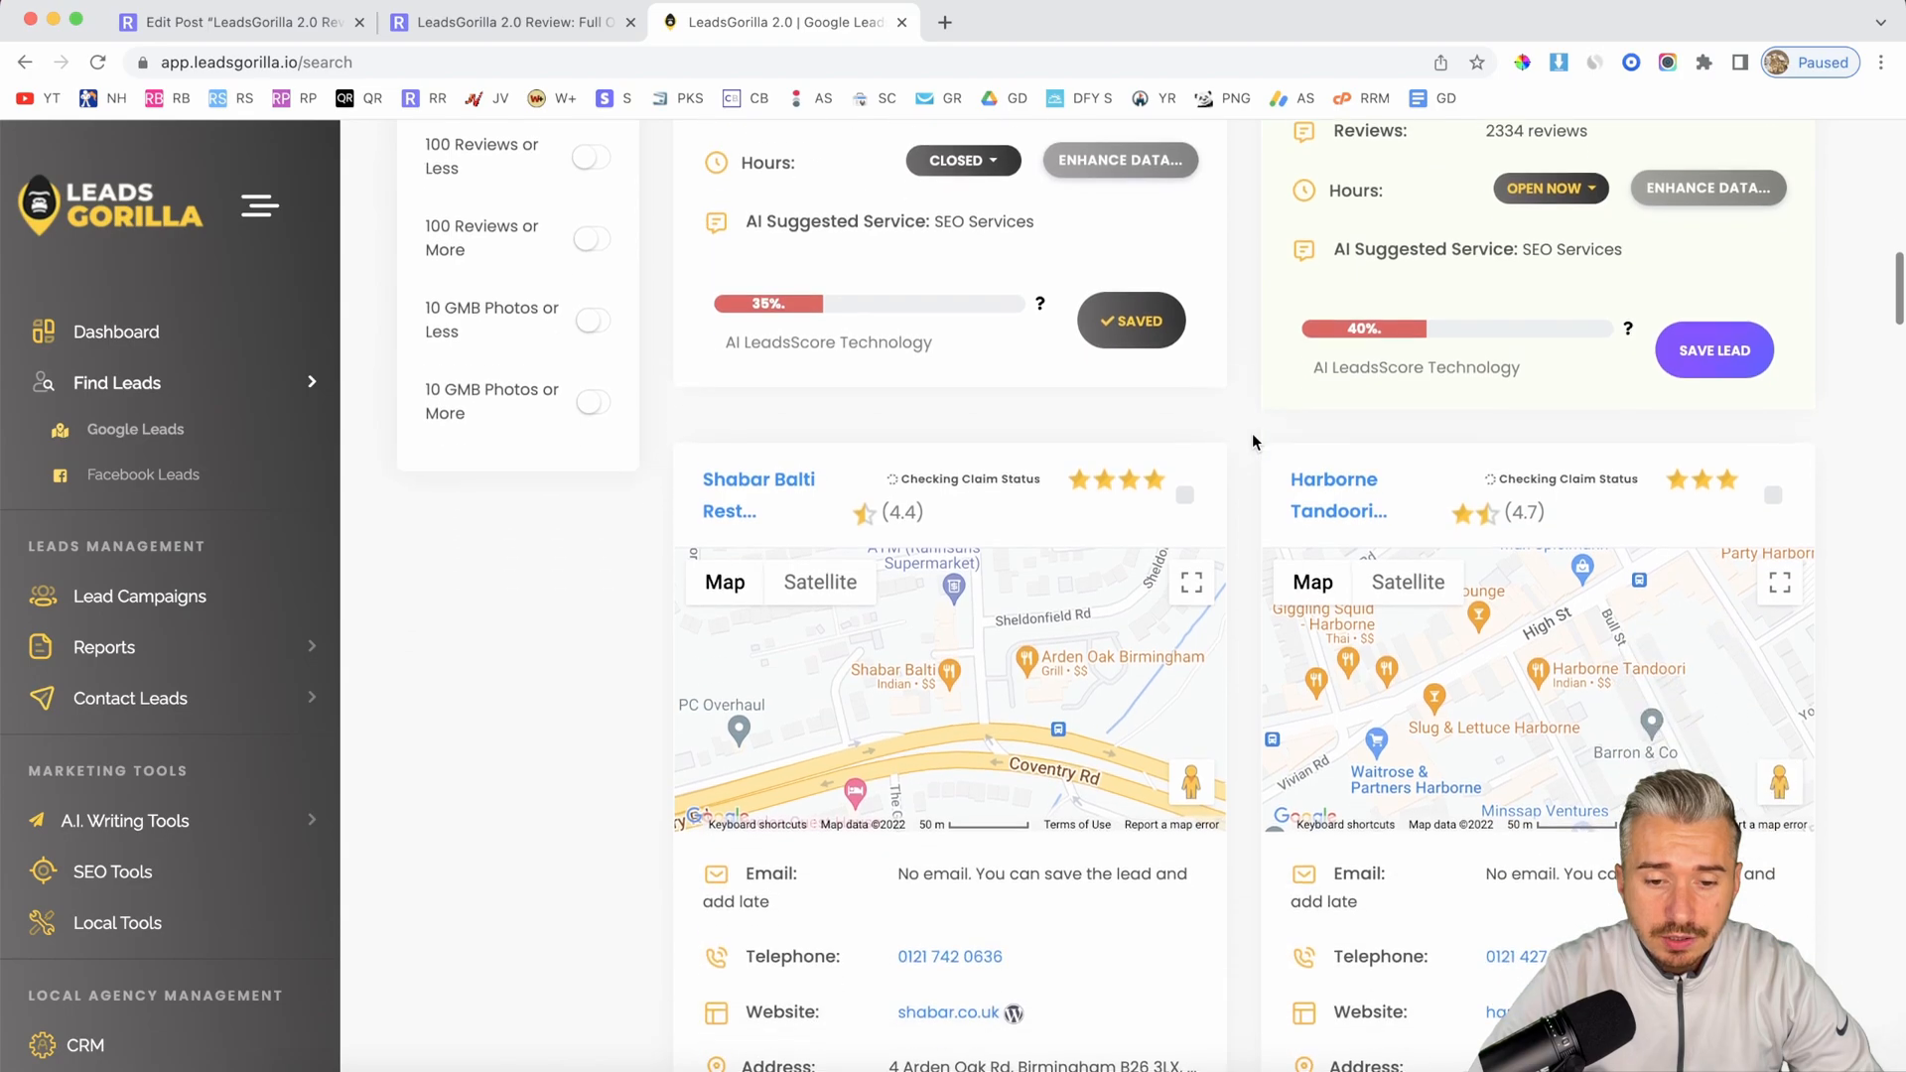
scroll(down, 3)
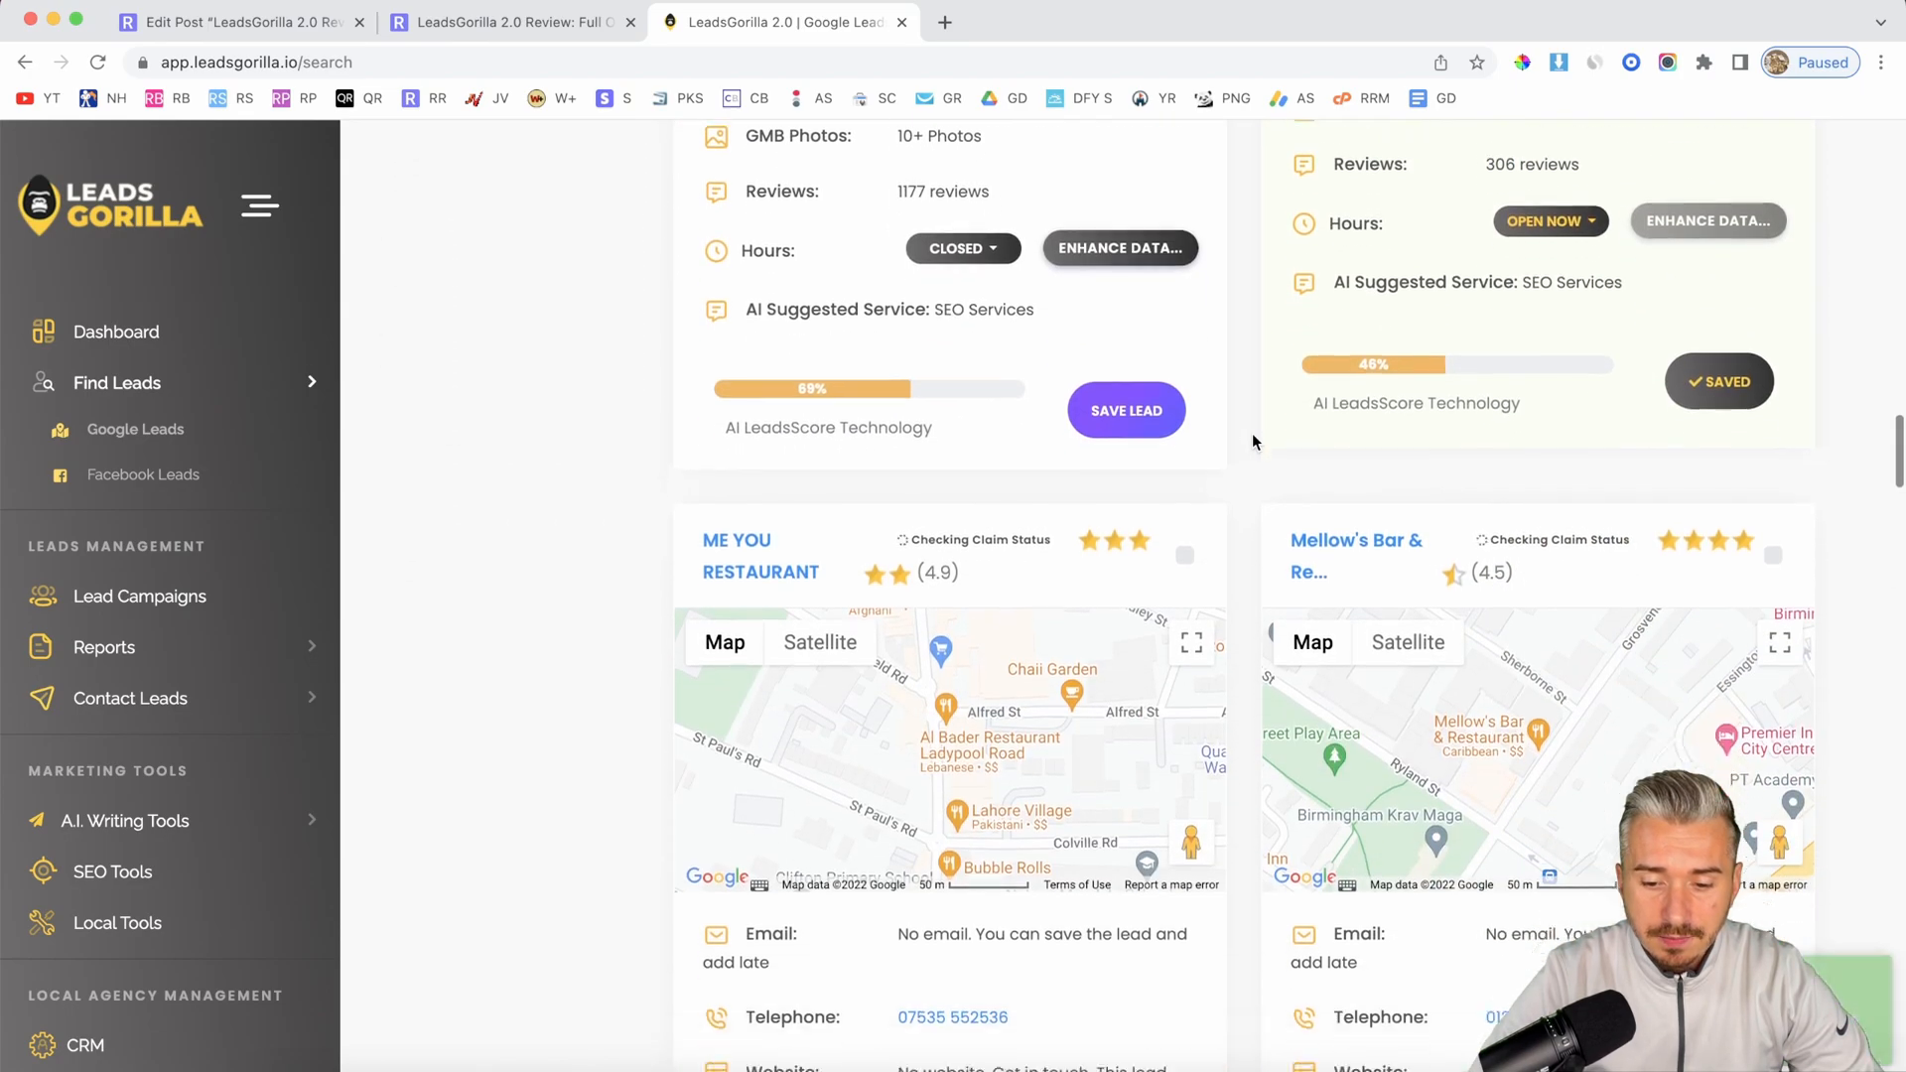
scroll(down, 3)
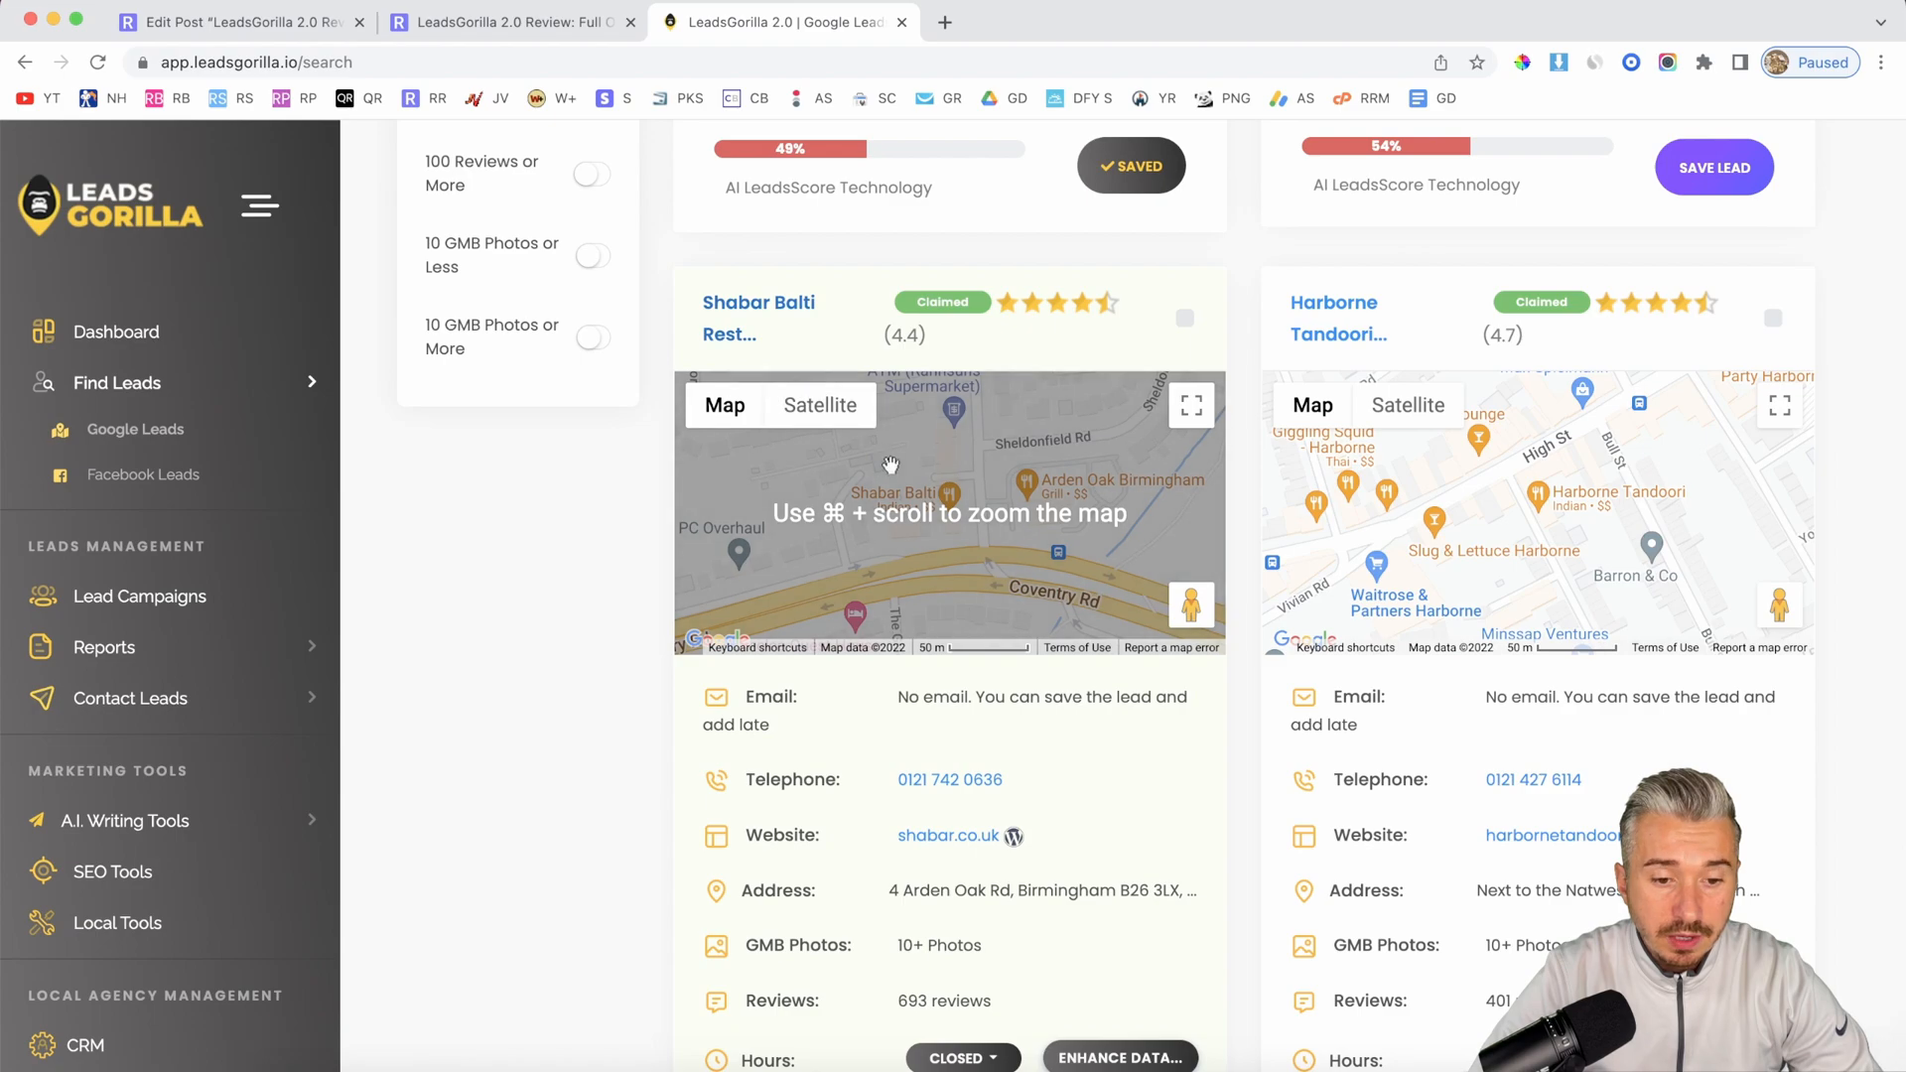
scroll(down, 3)
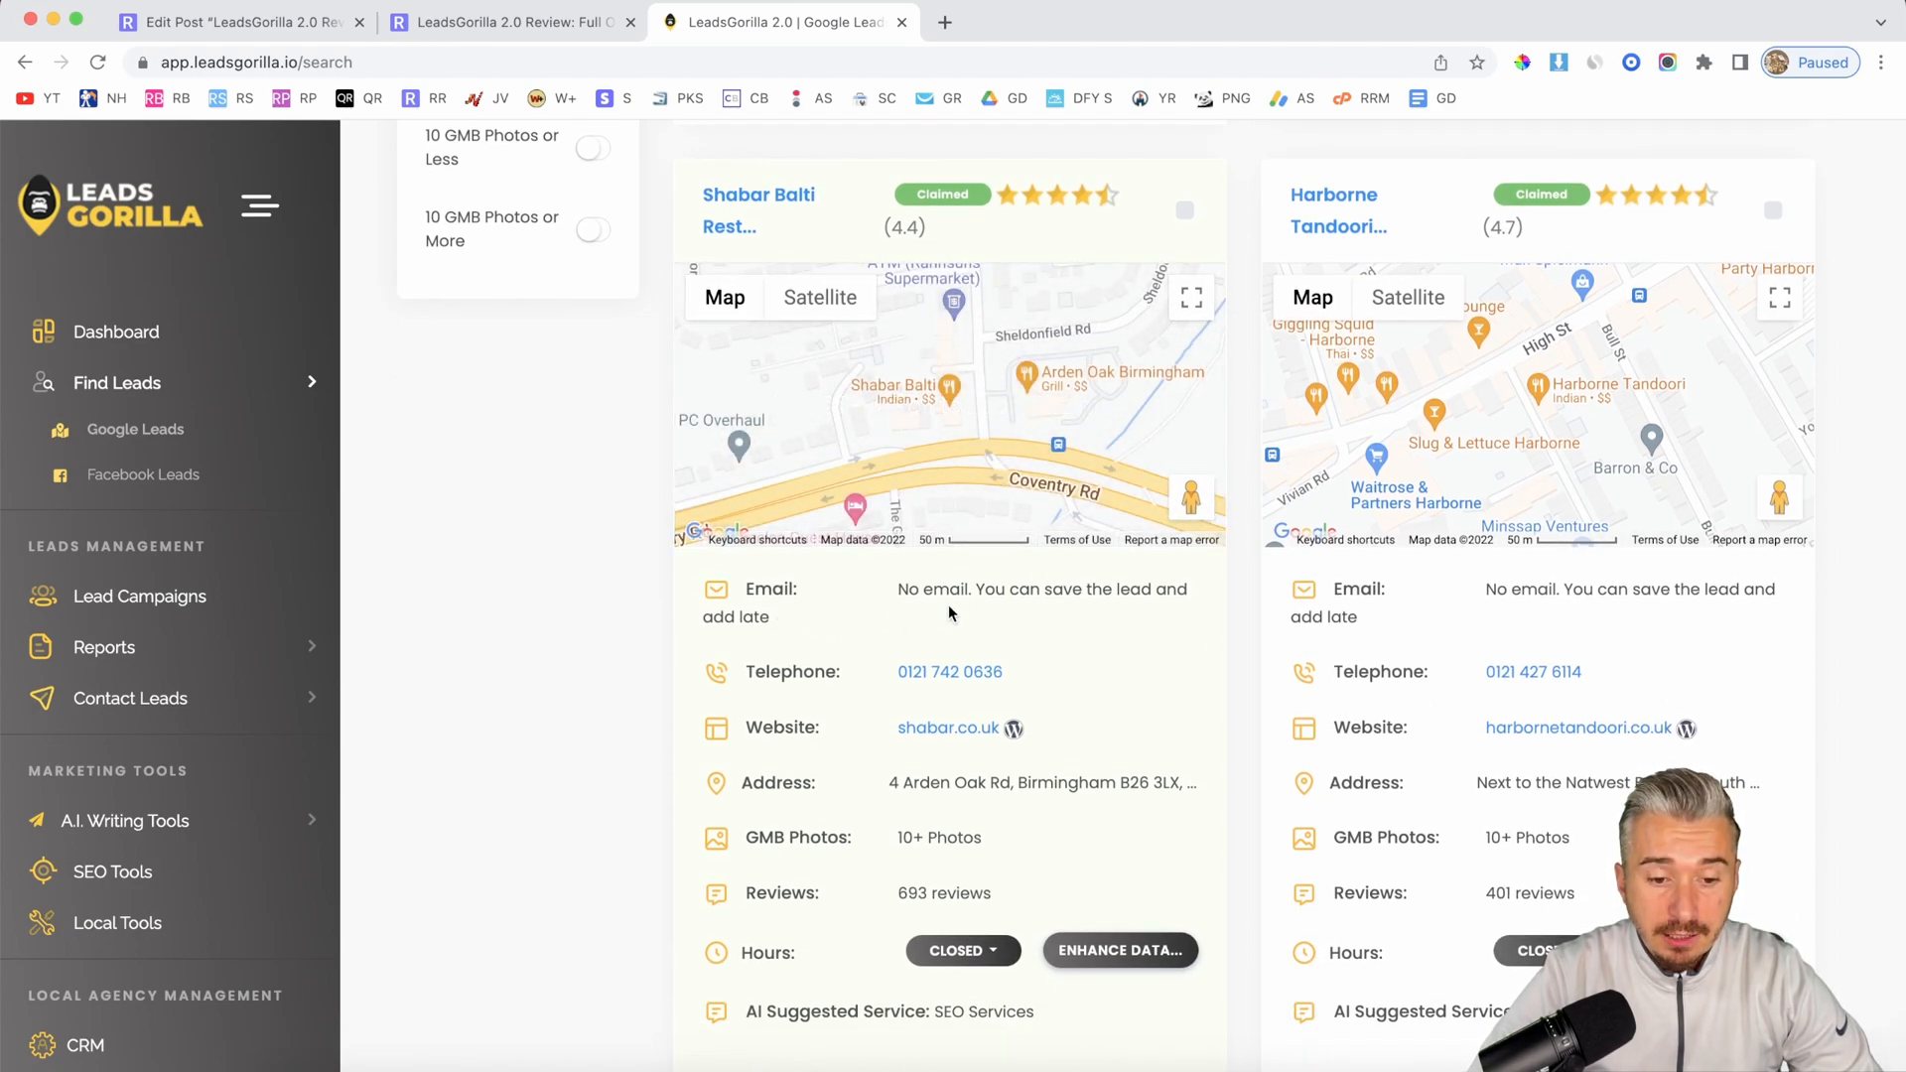
scroll(down, 3)
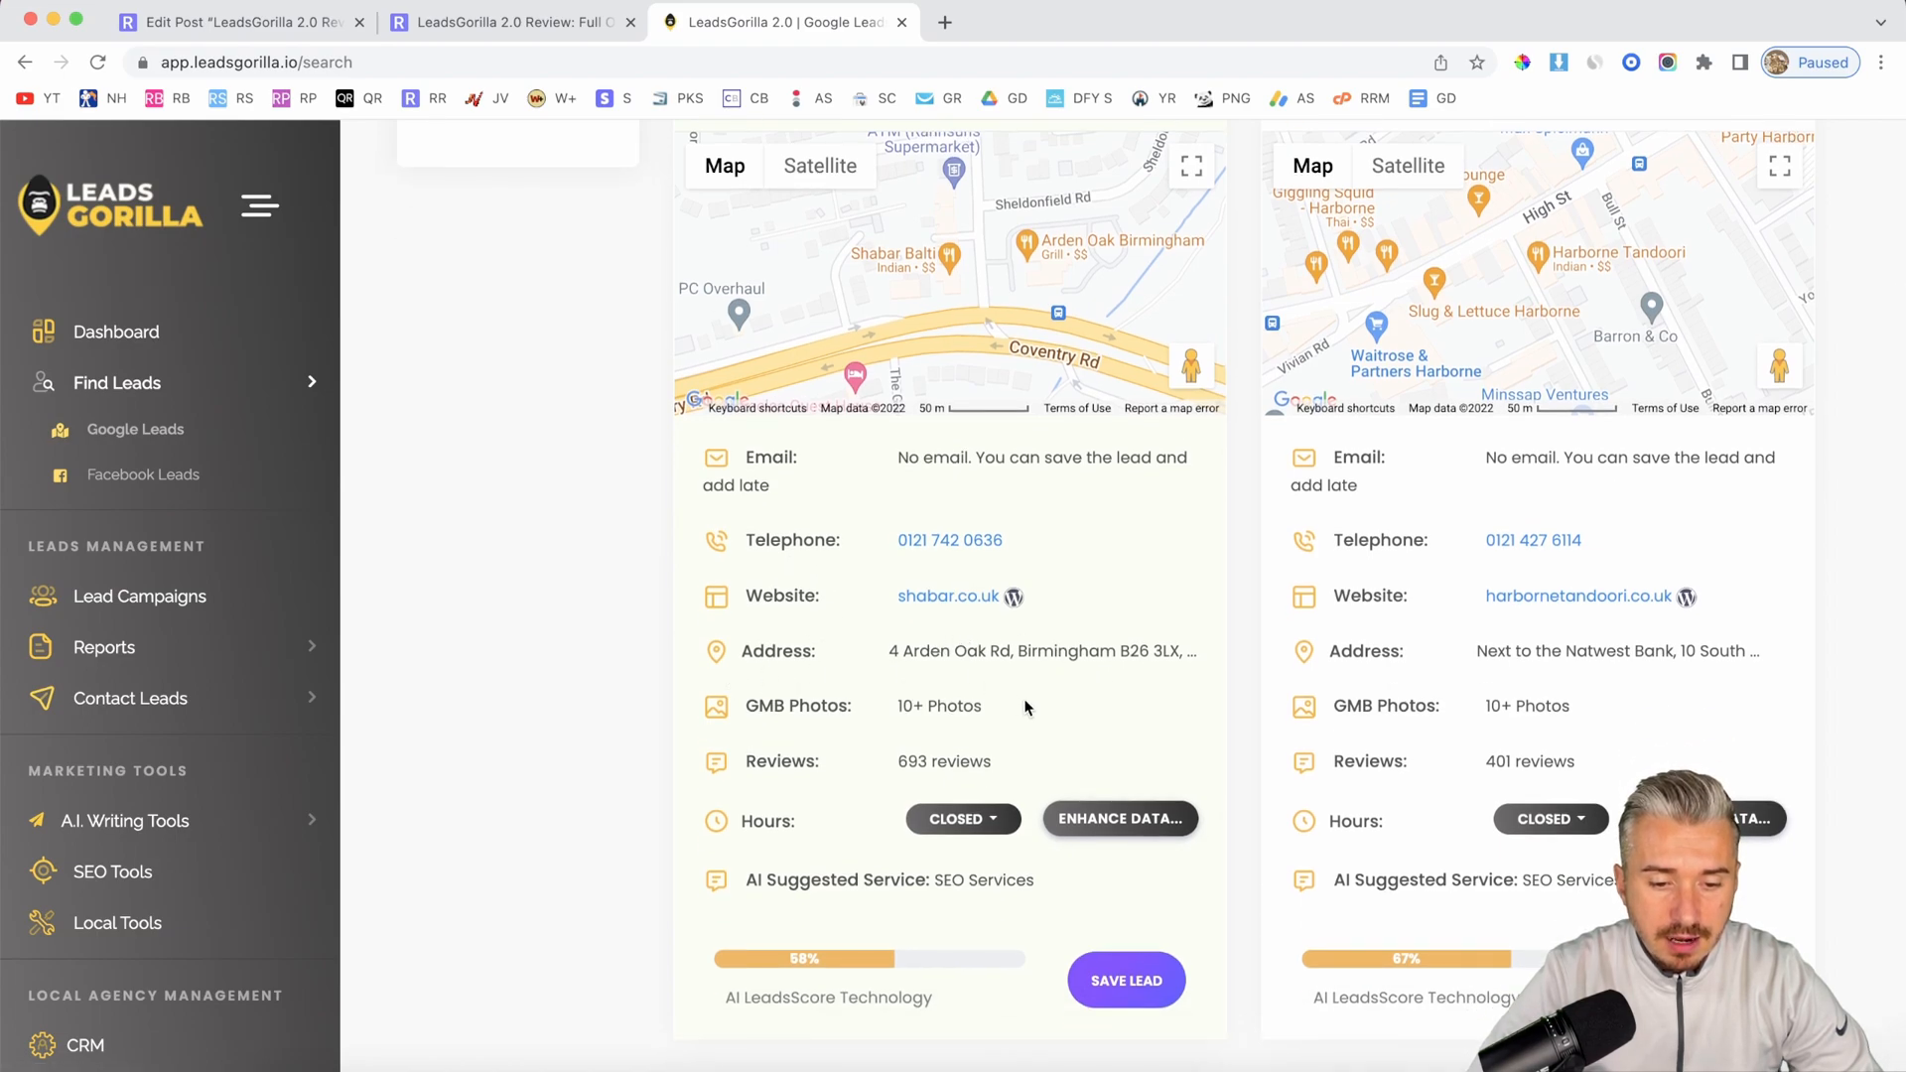
scroll(down, 3)
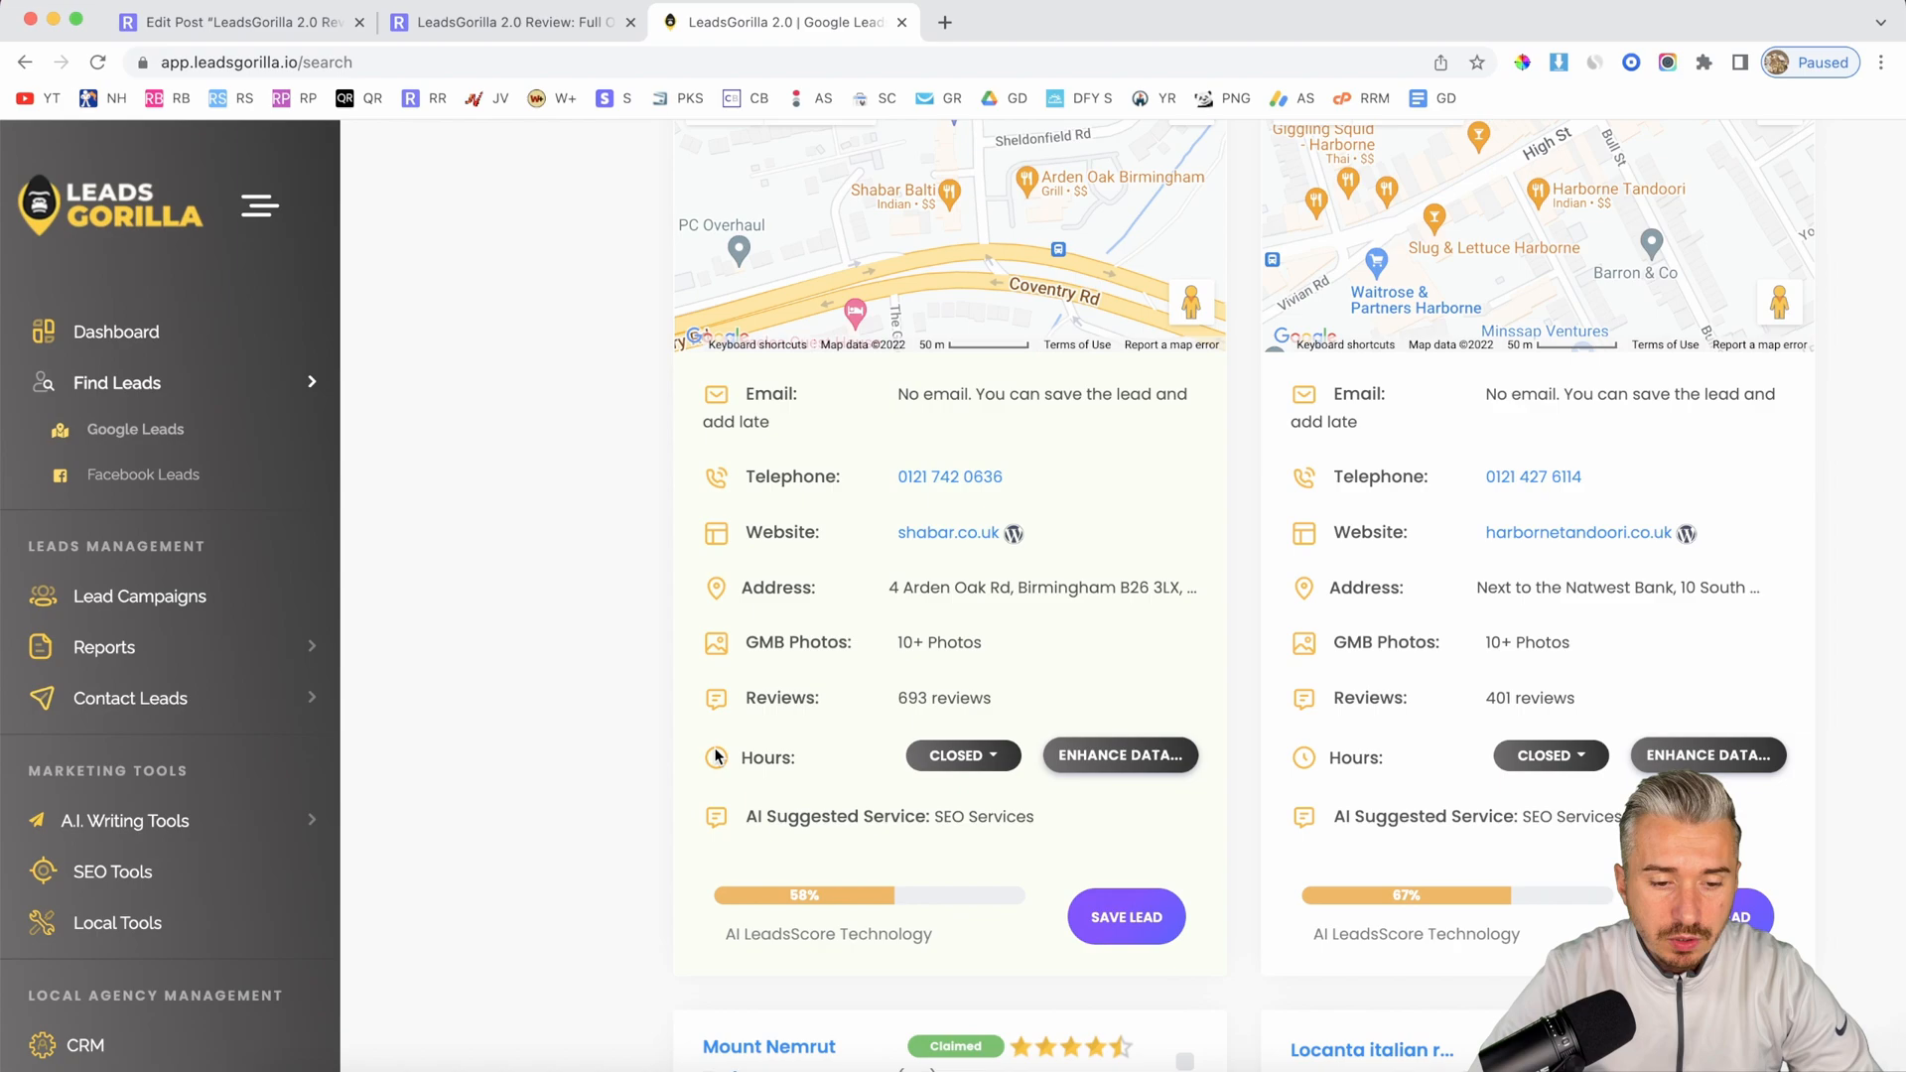
scroll(down, 3)
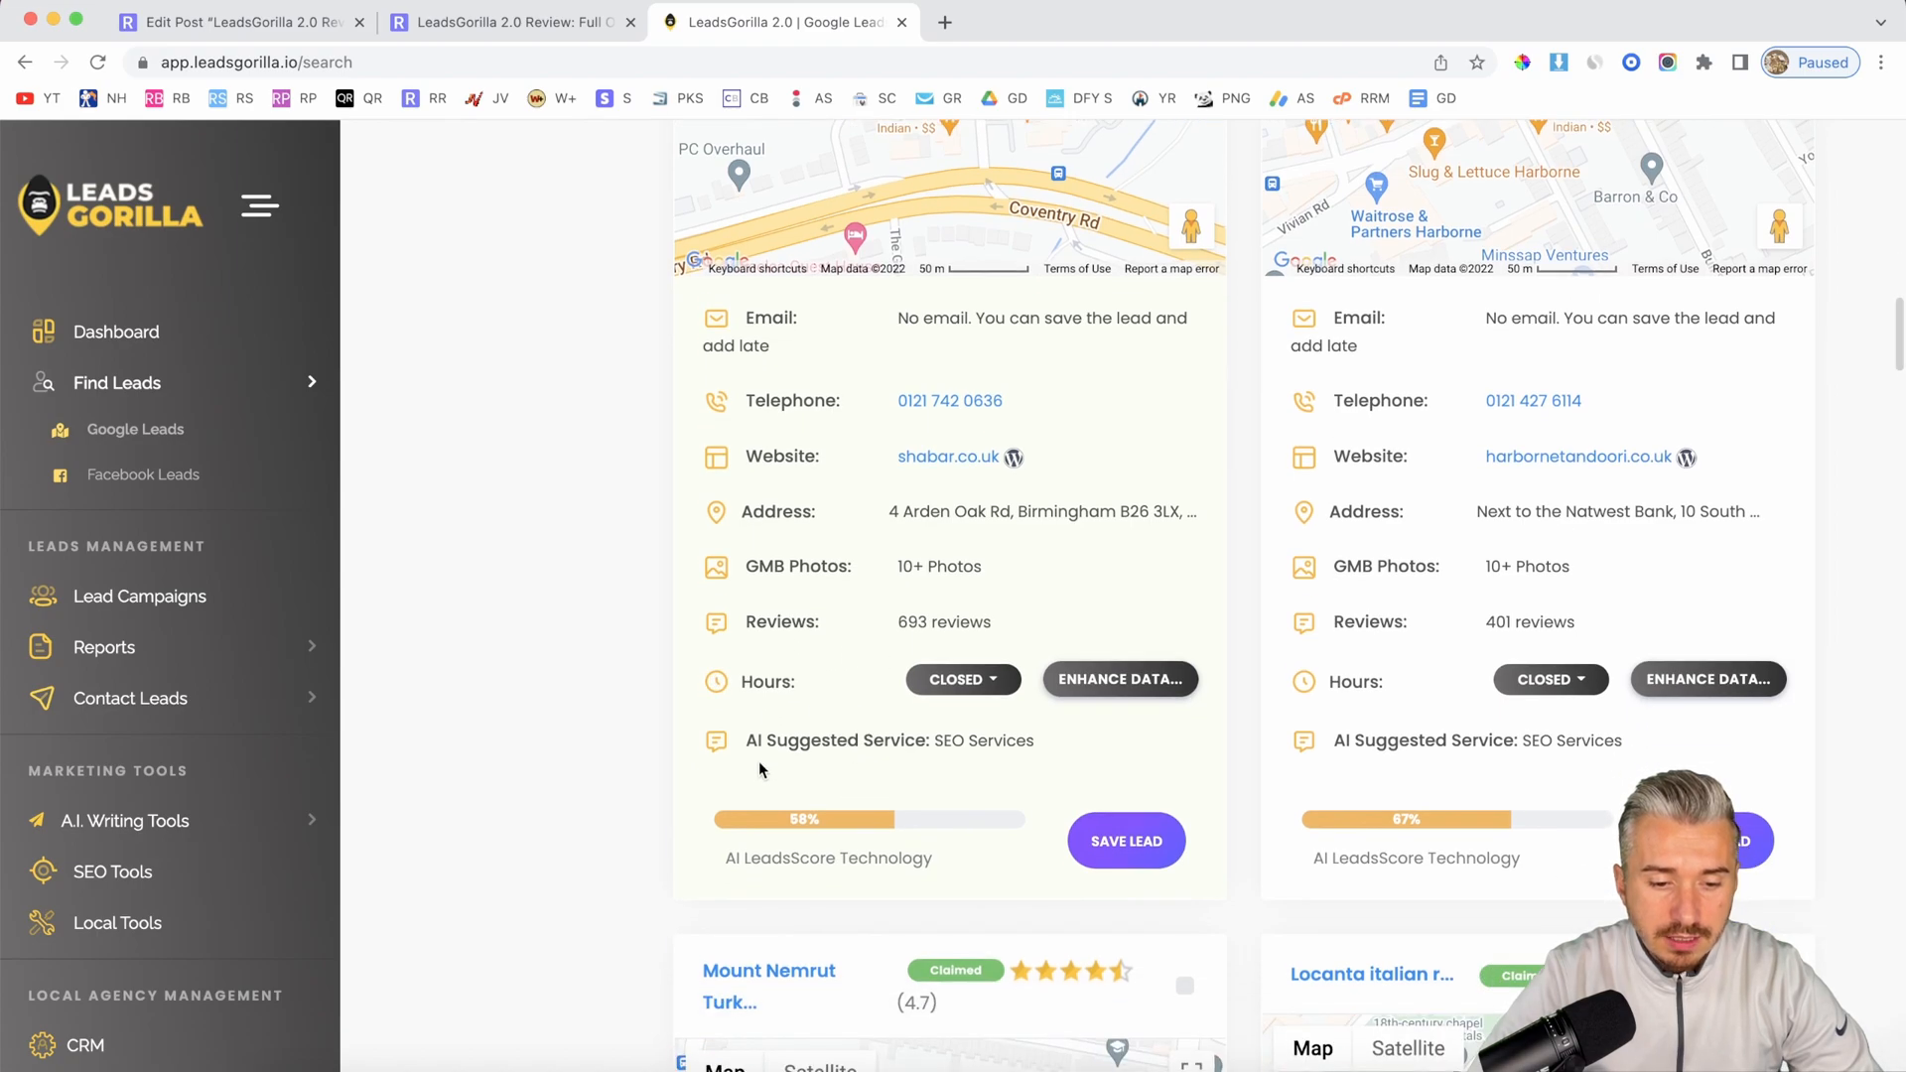
double_click(836, 741)
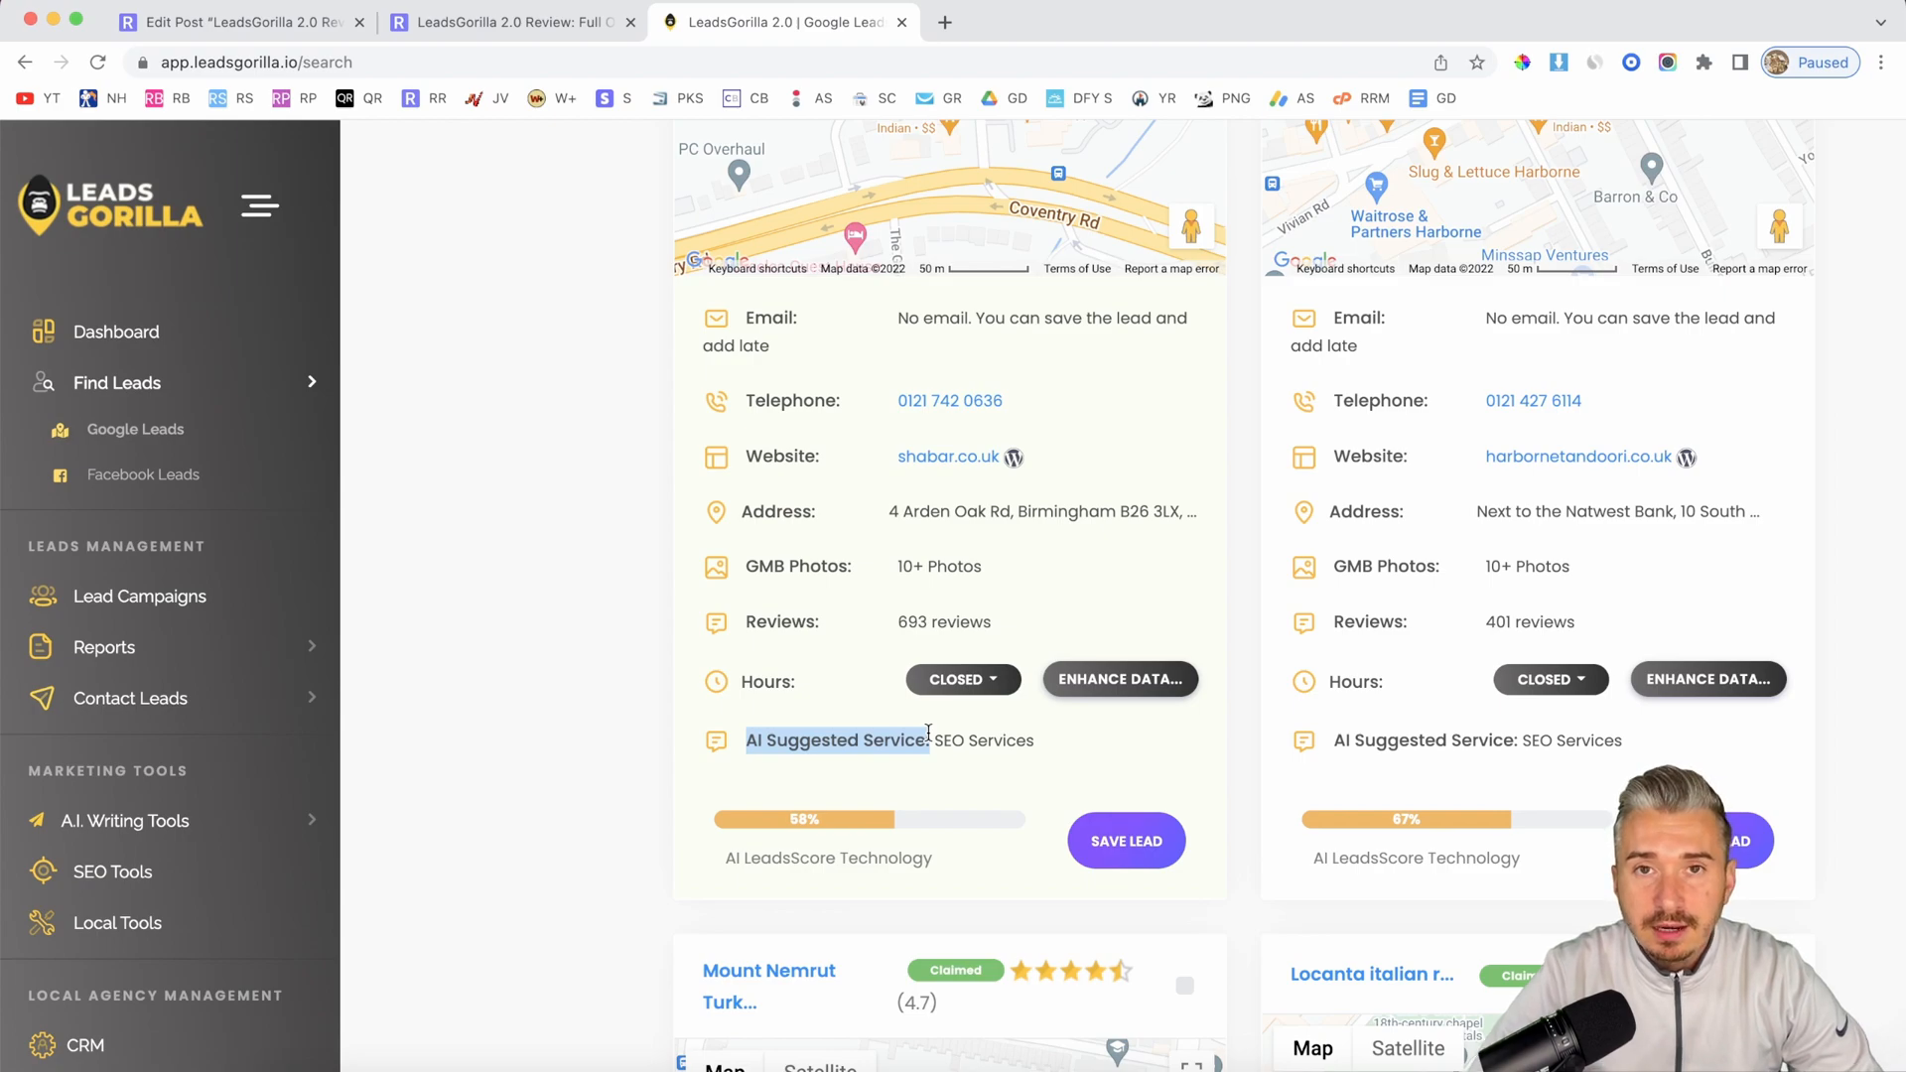
mouse_move(888, 607)
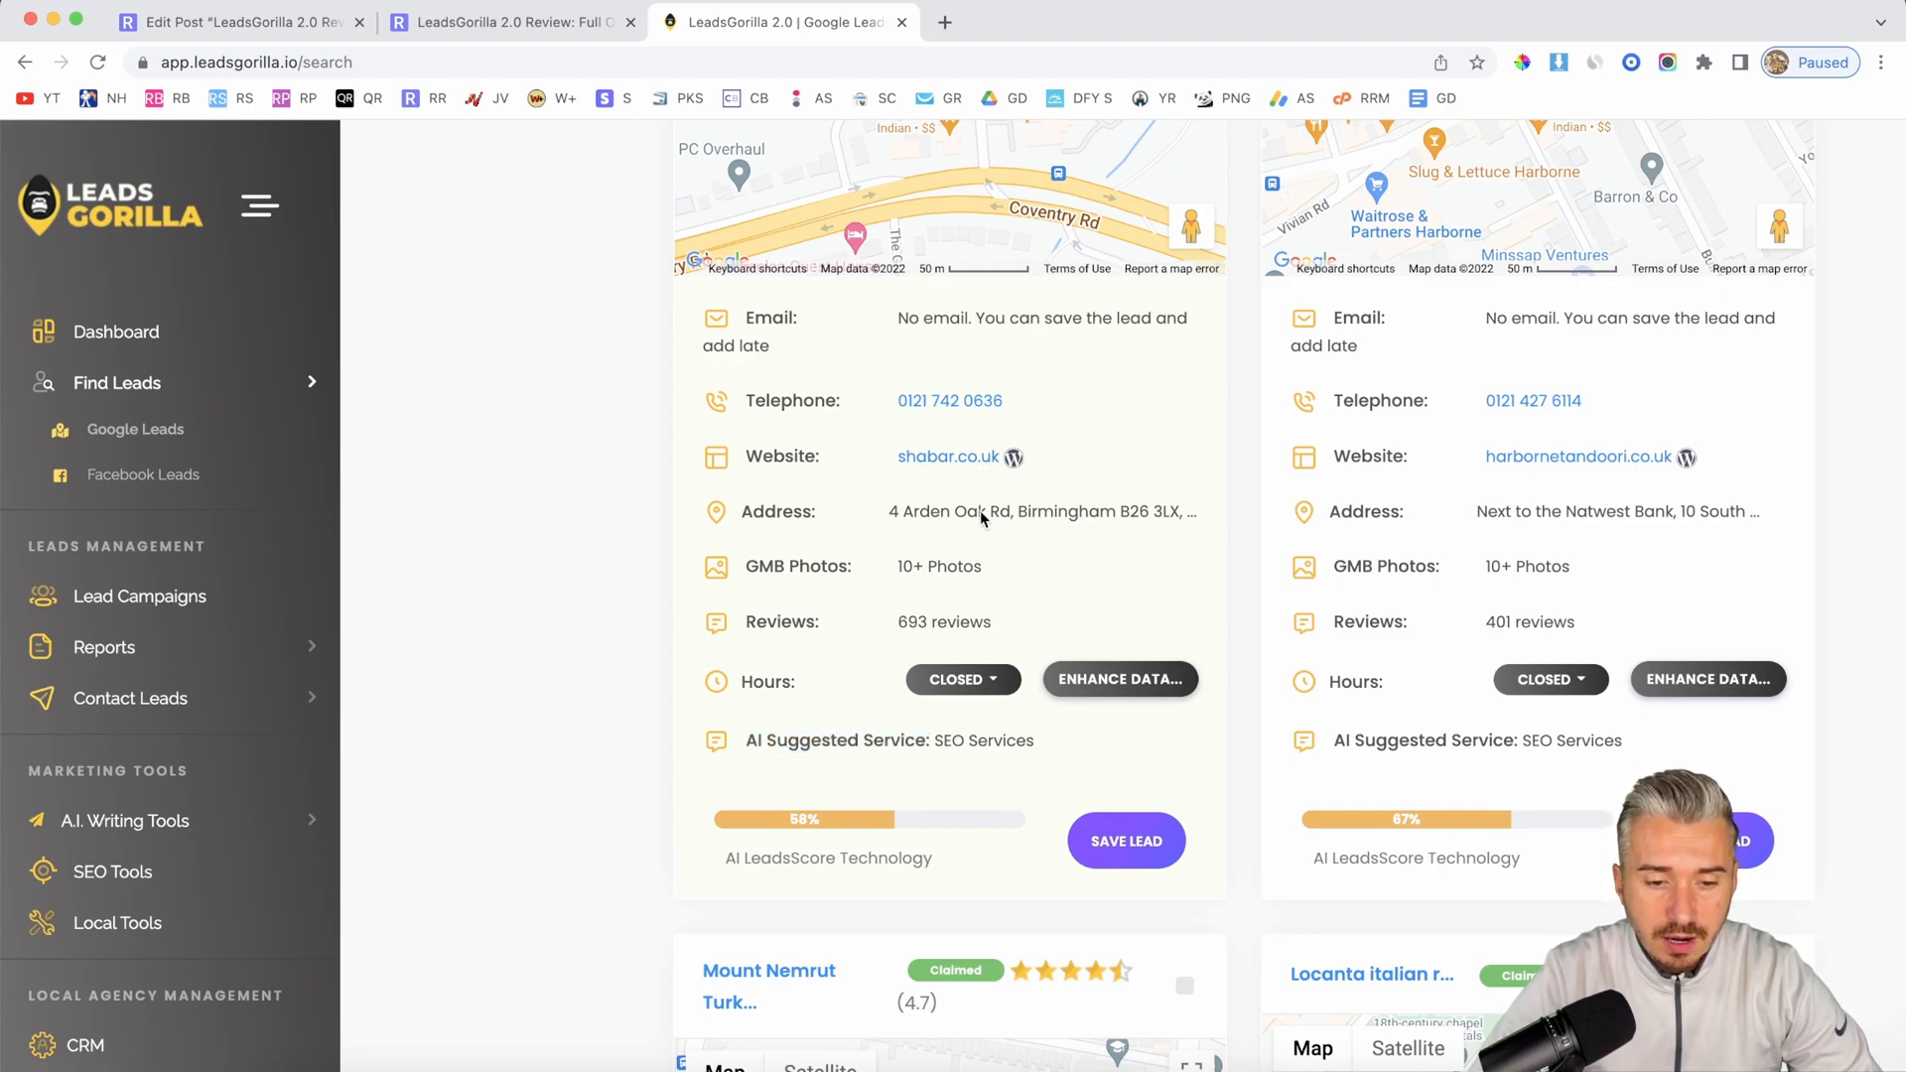
mouse_move(950, 456)
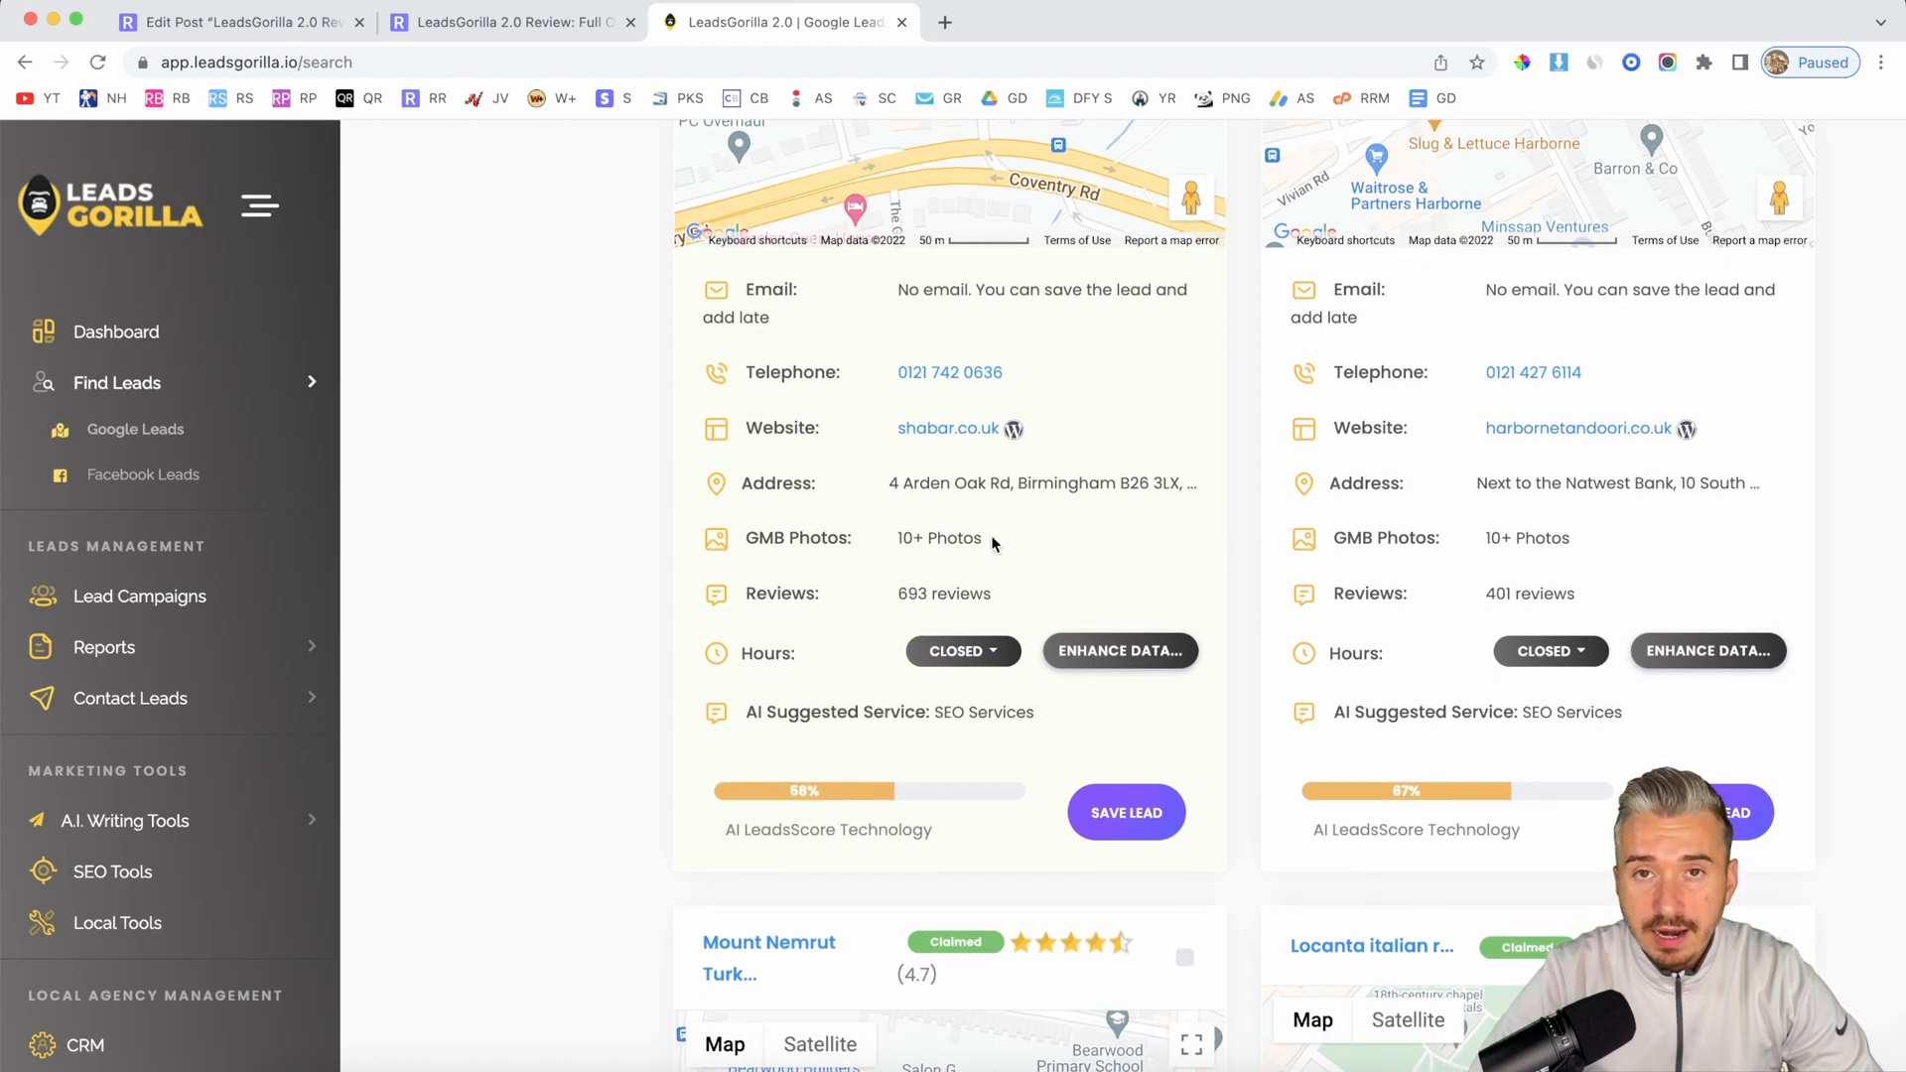
double_click(835, 711)
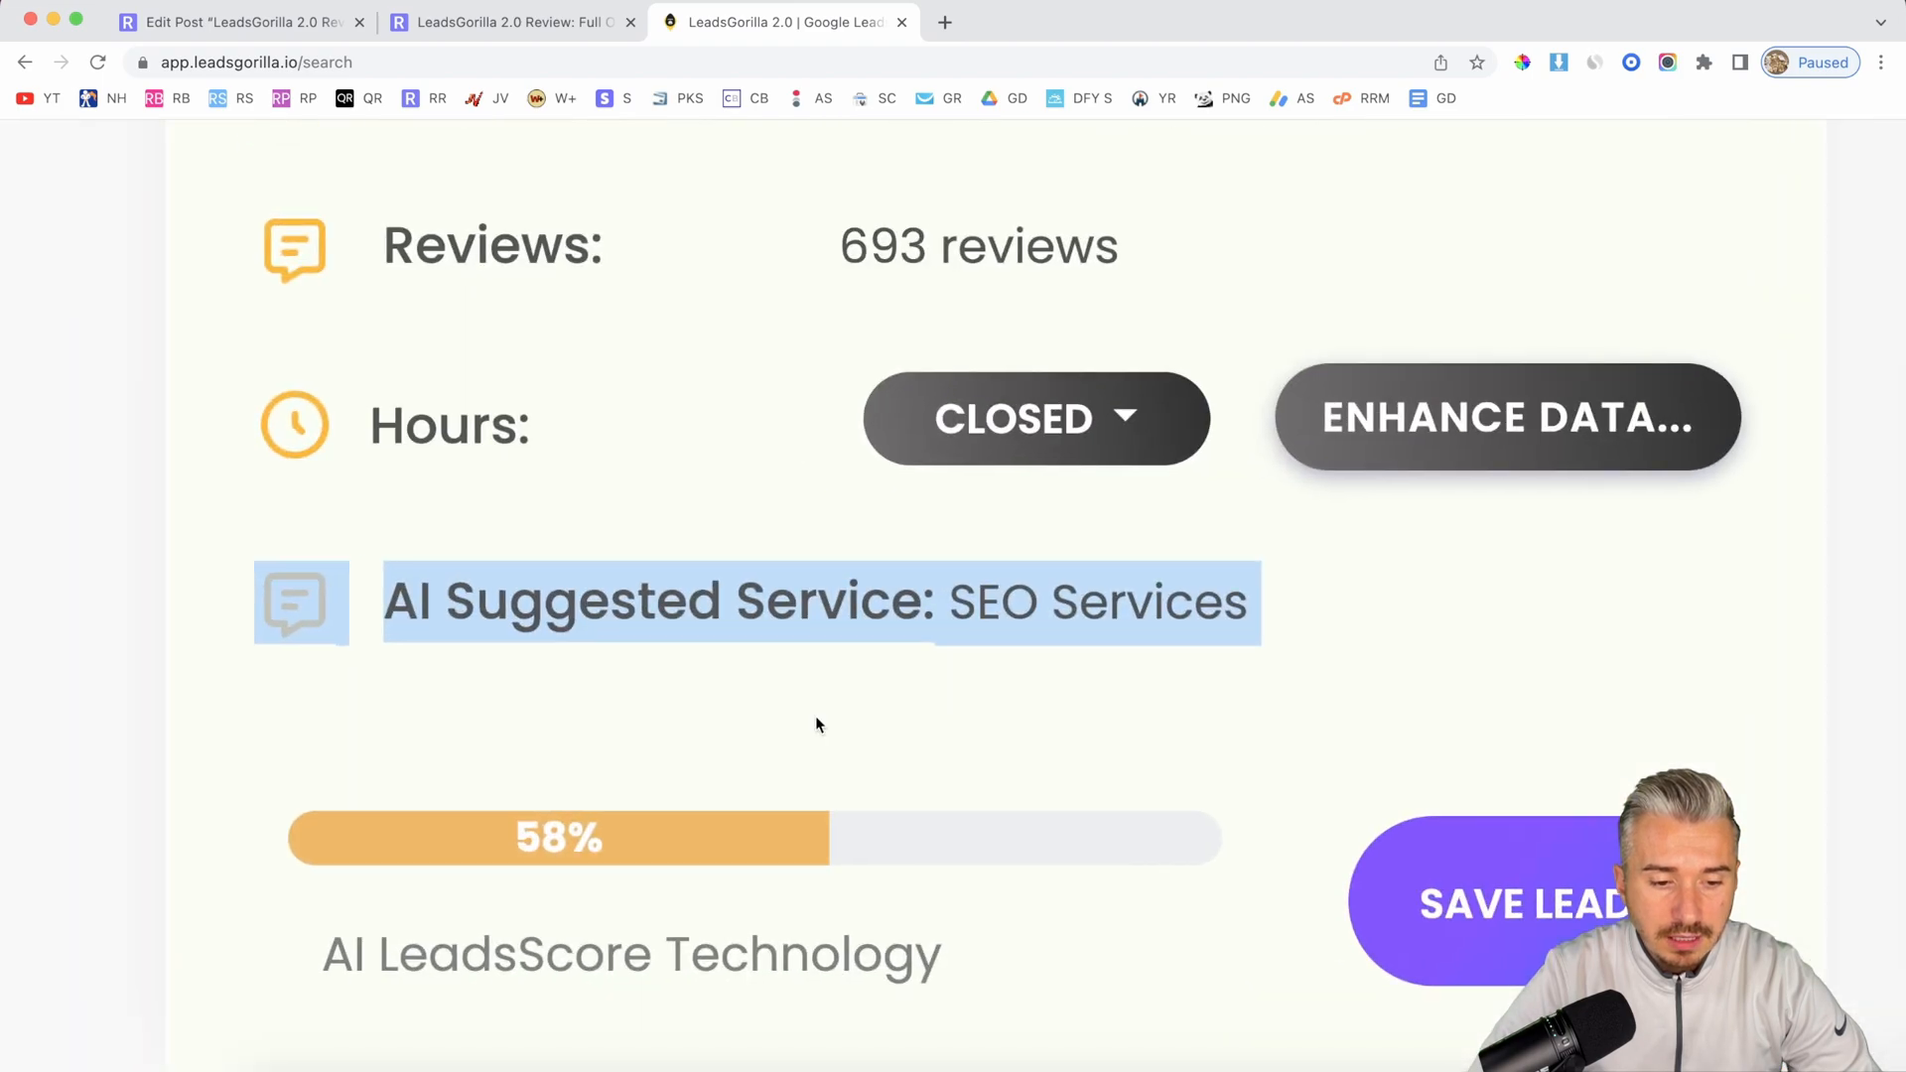
scroll(down, 3)
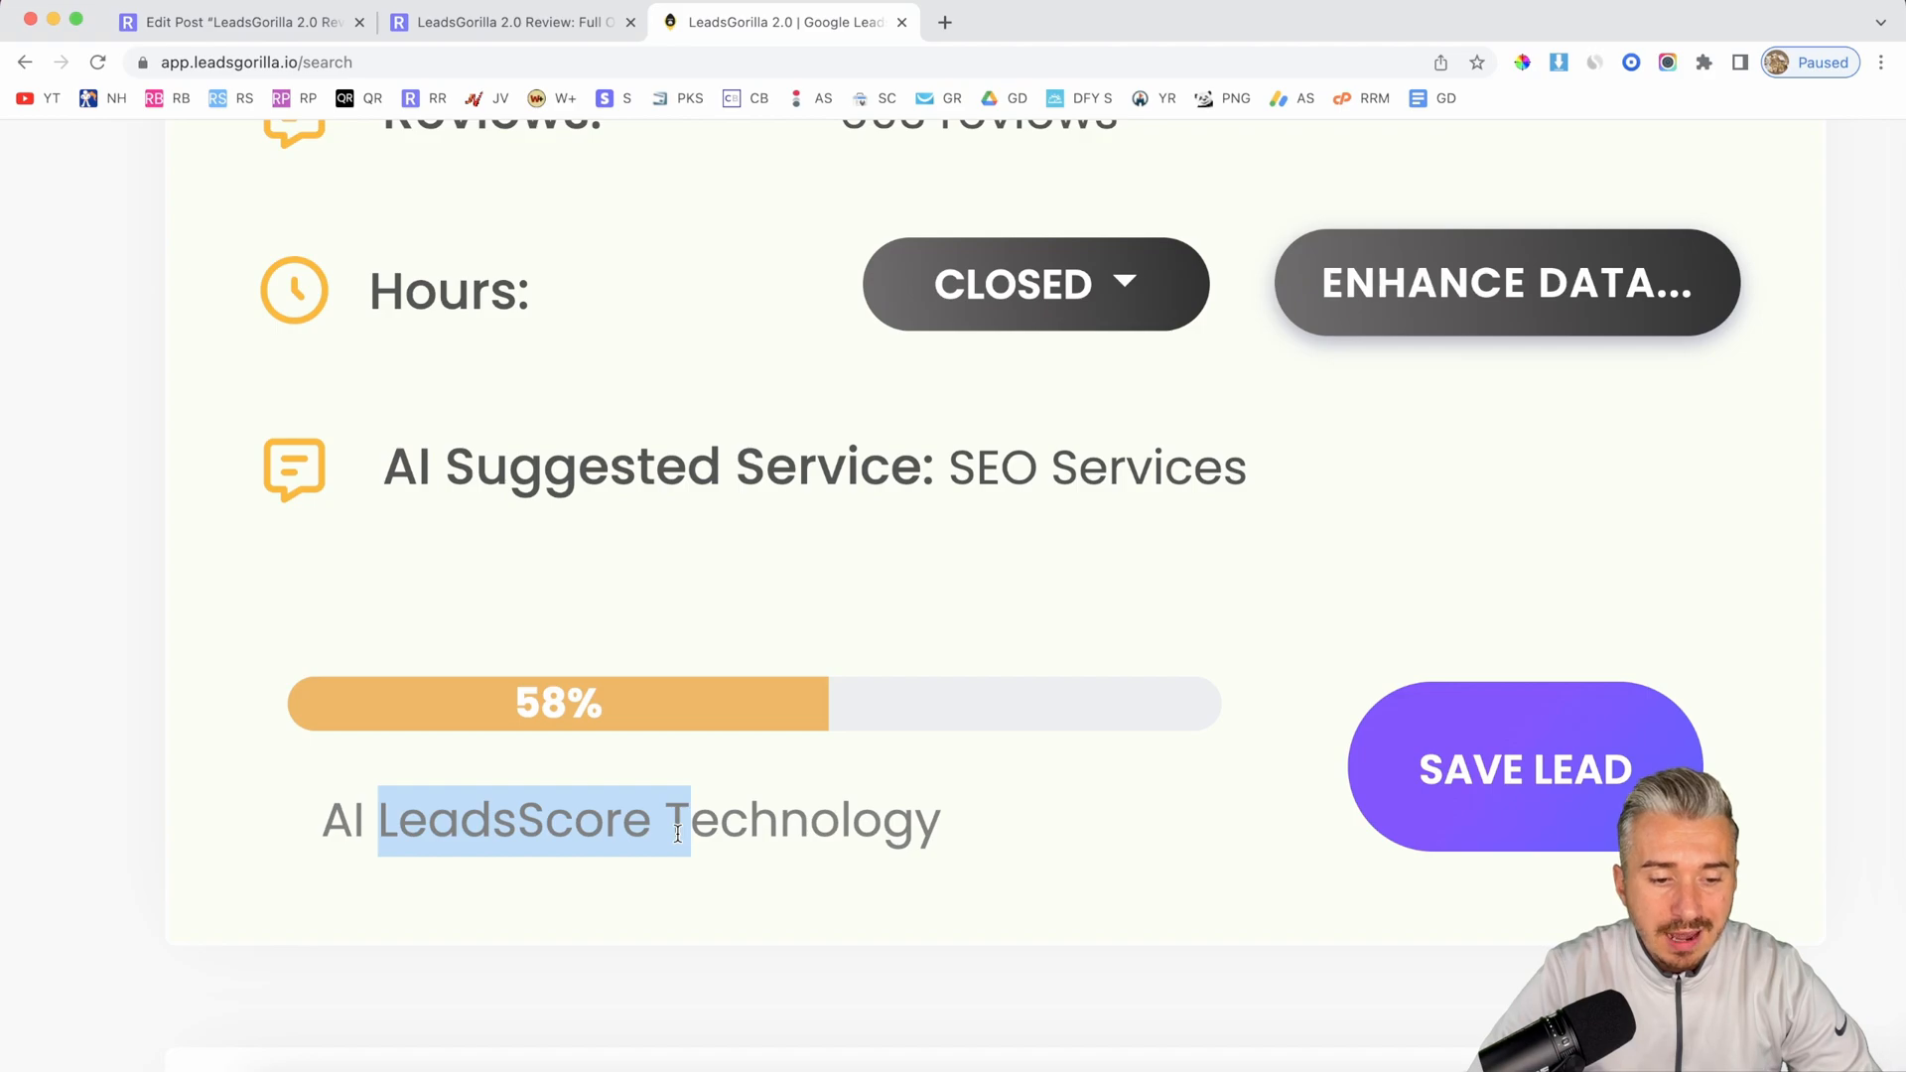
scroll(down, 3)
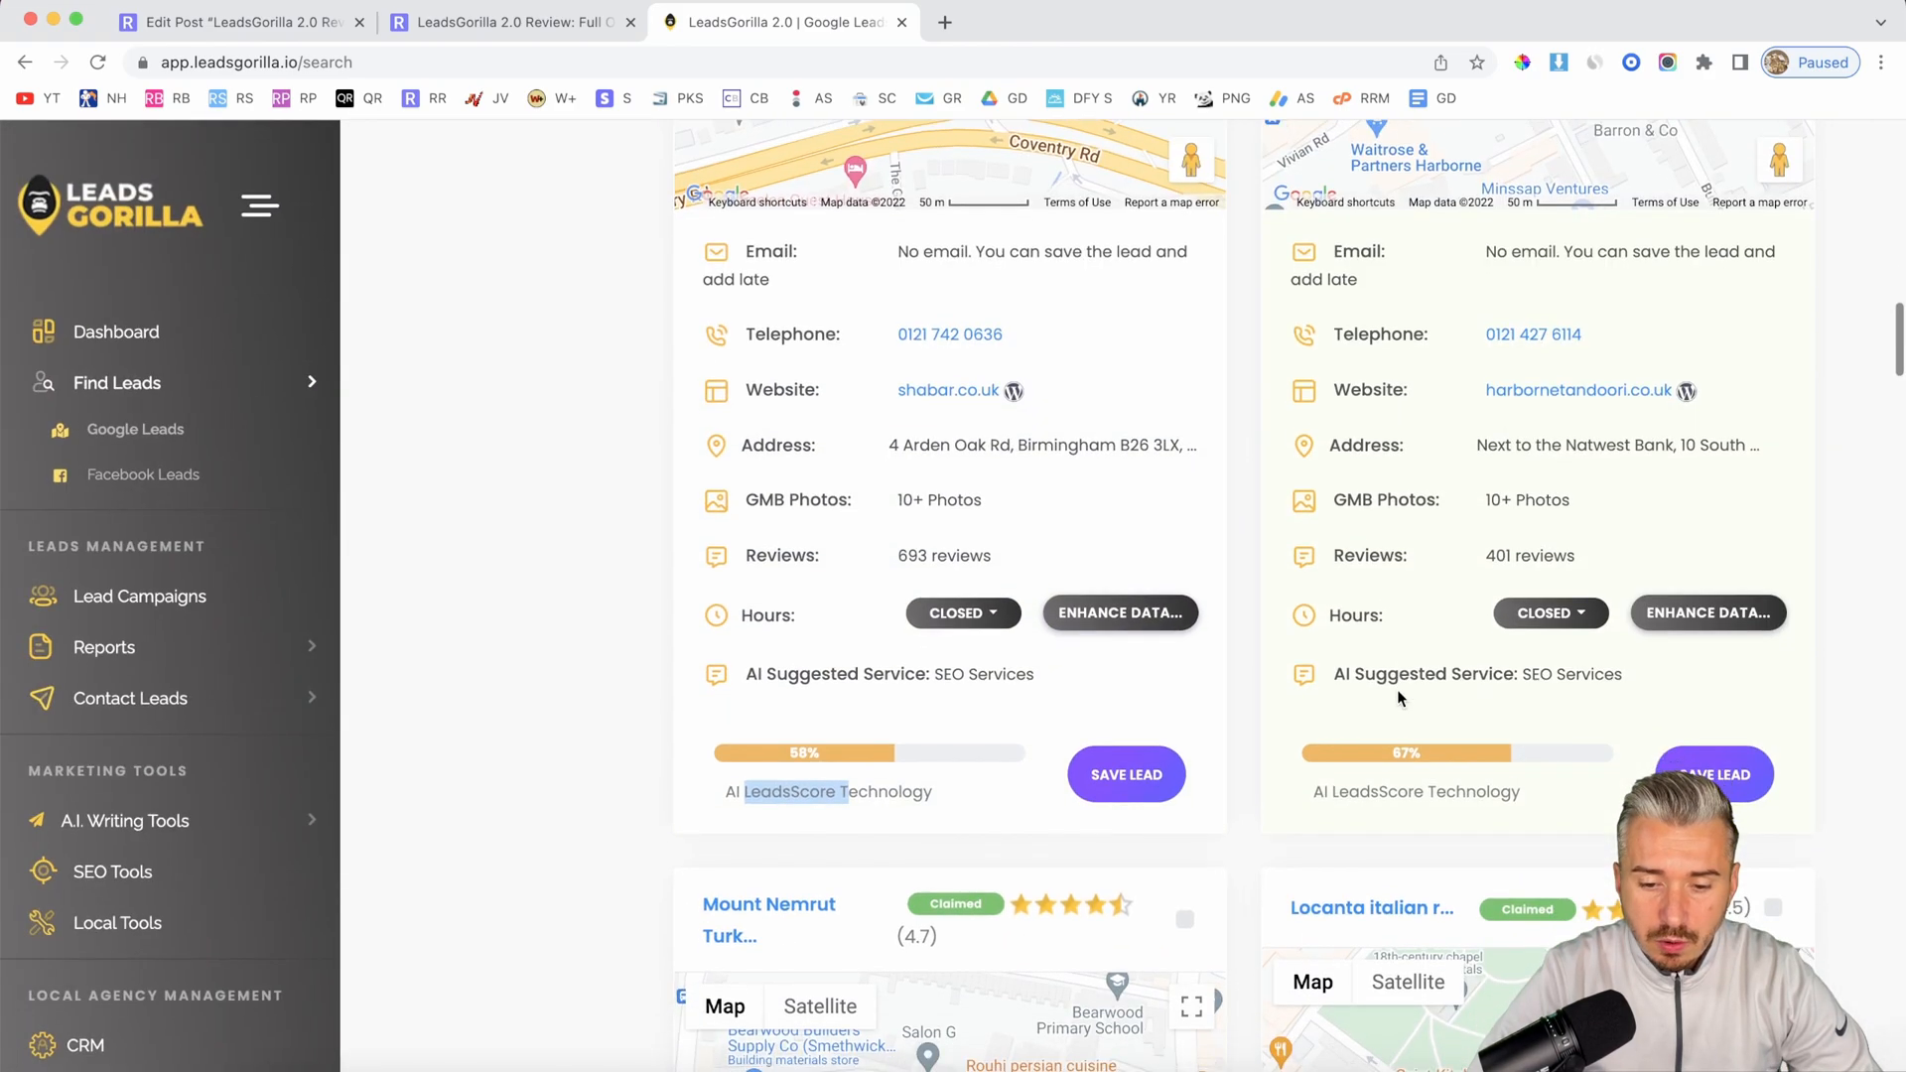
scroll(down, 3)
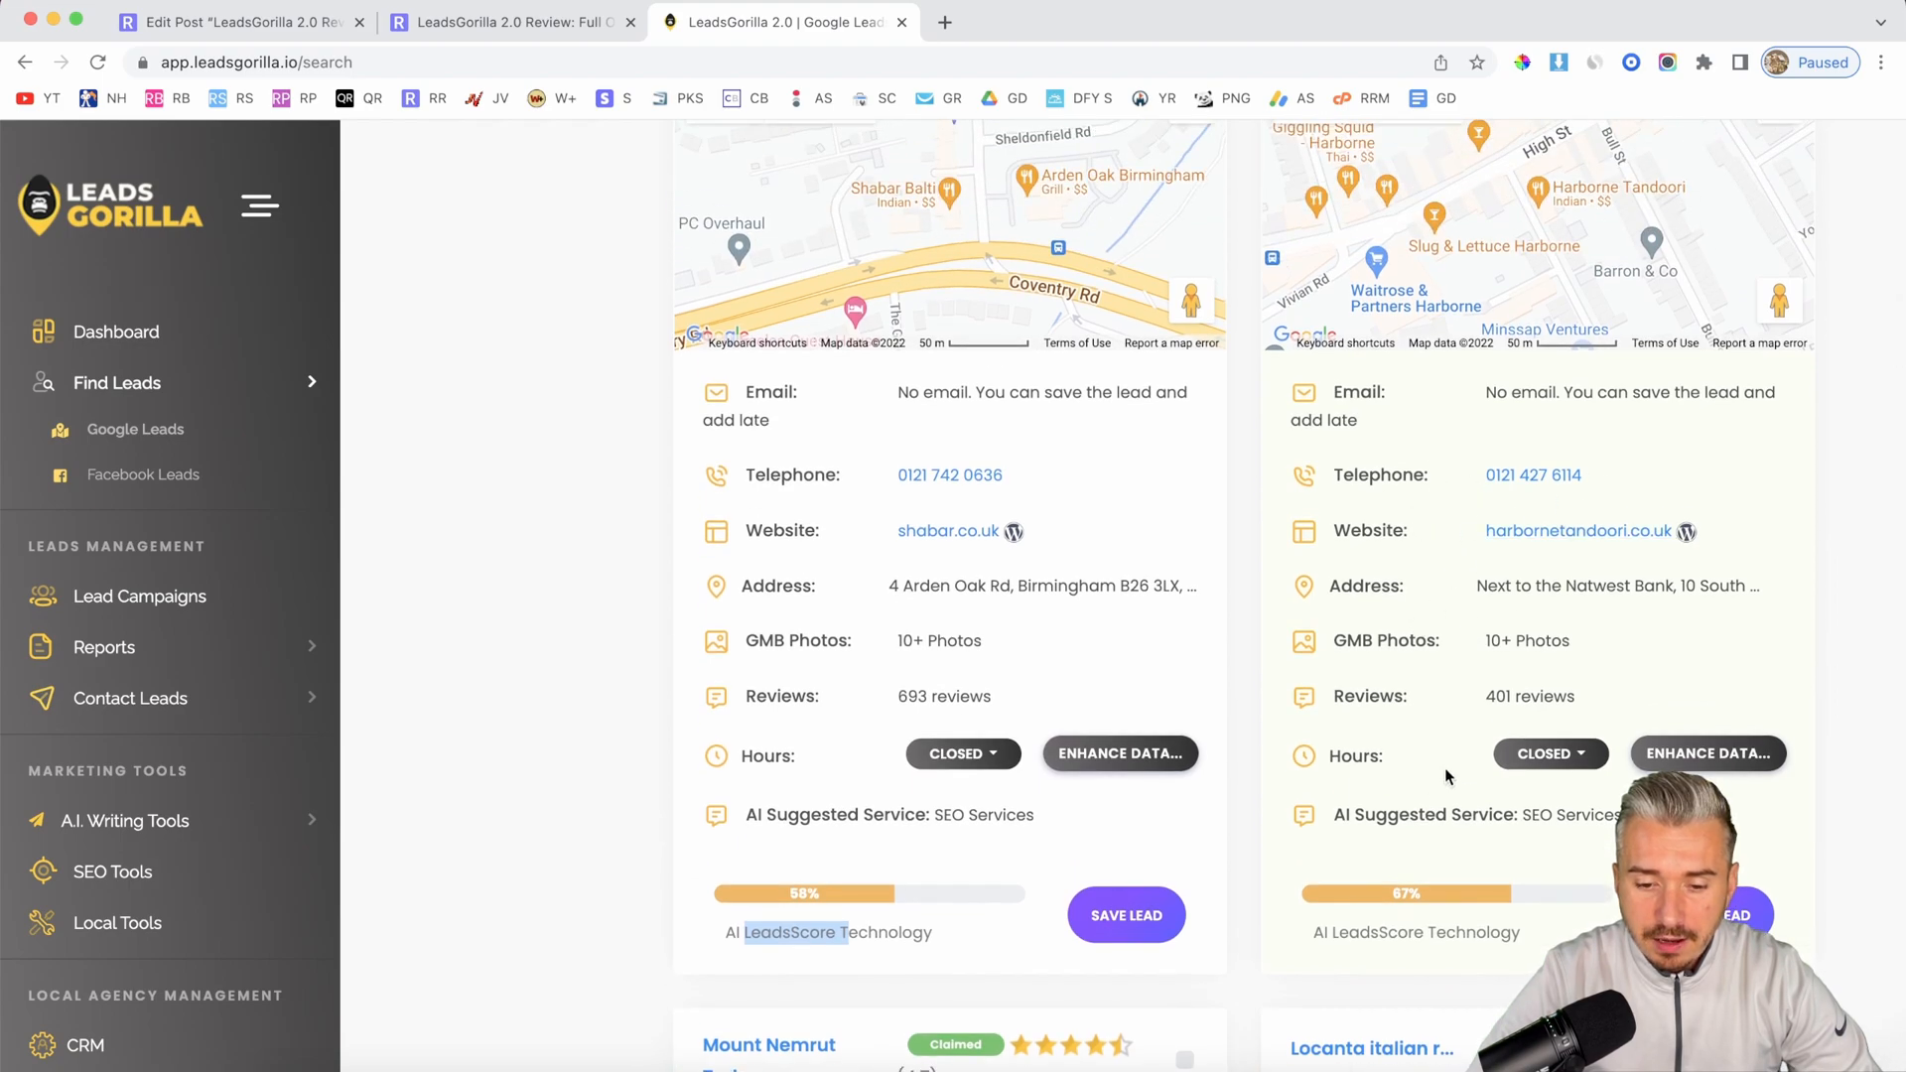
scroll(down, 3)
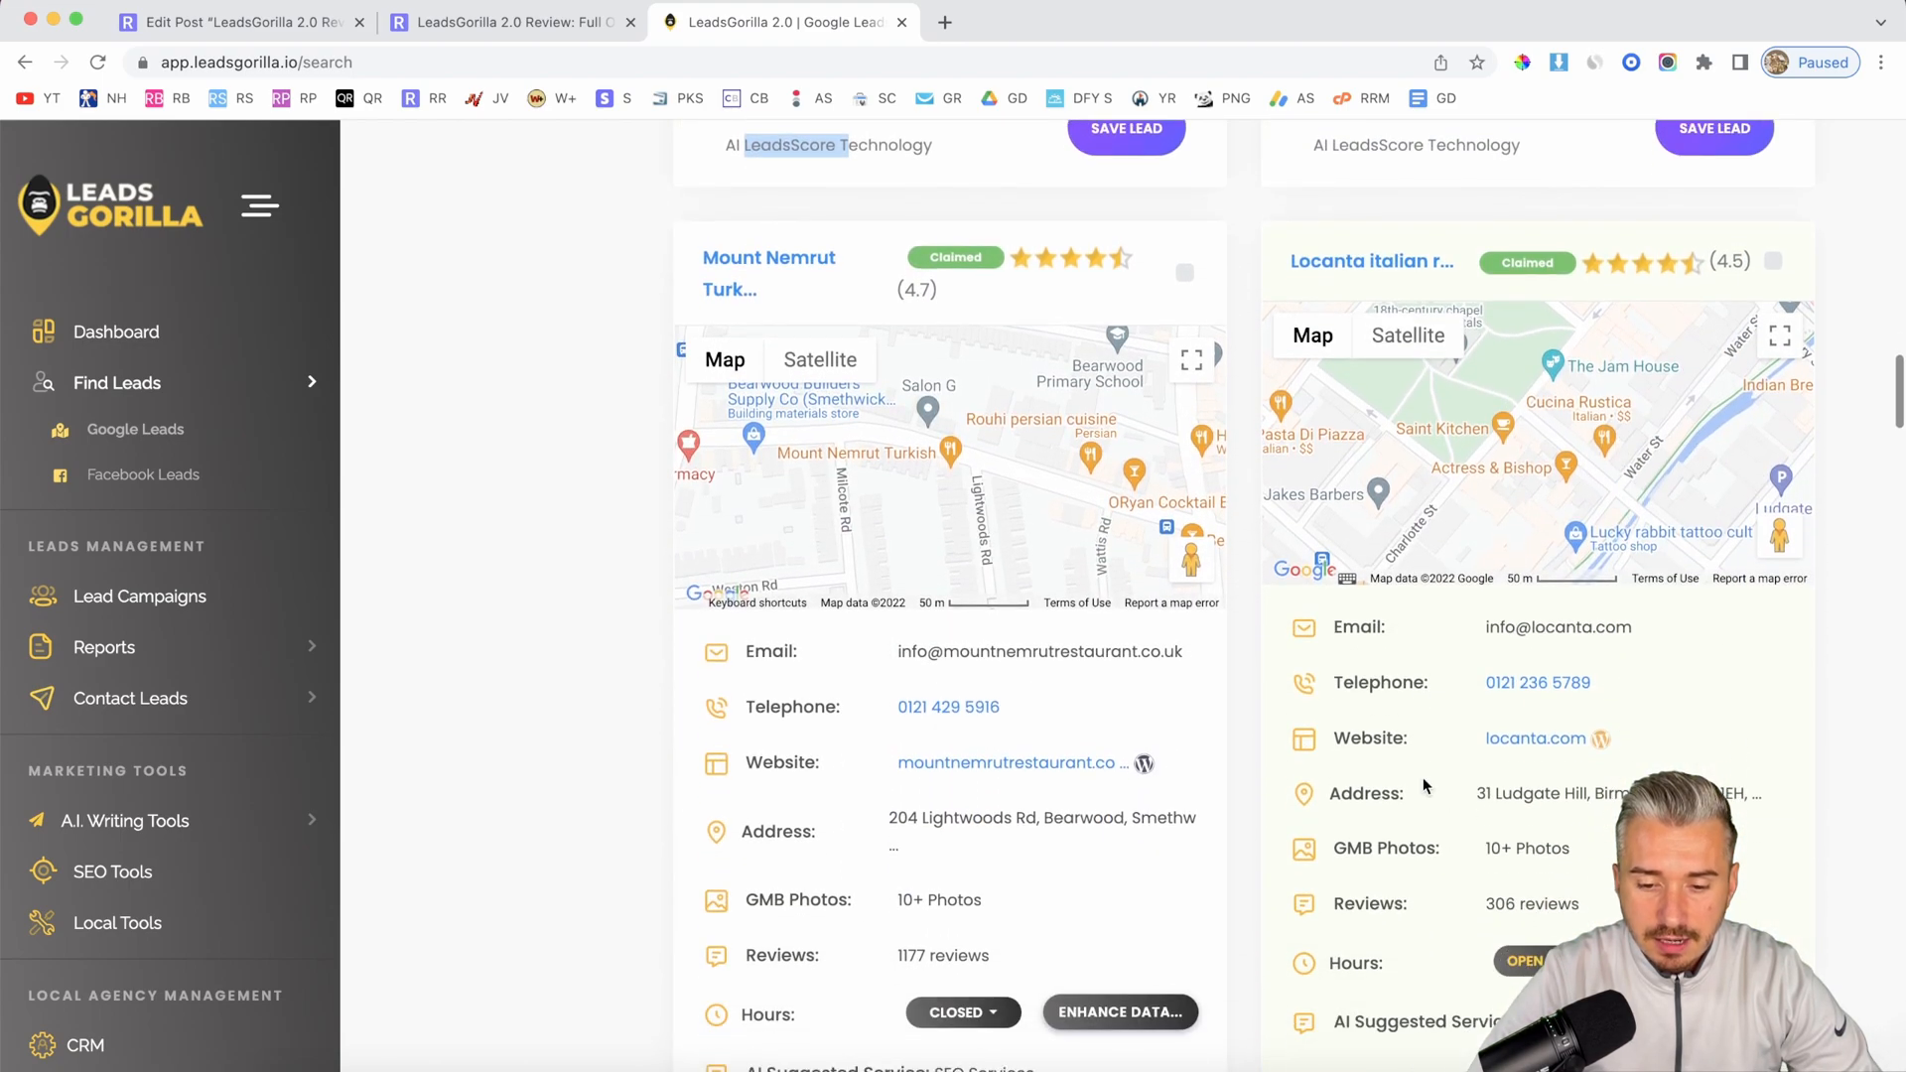
scroll(down, 3)
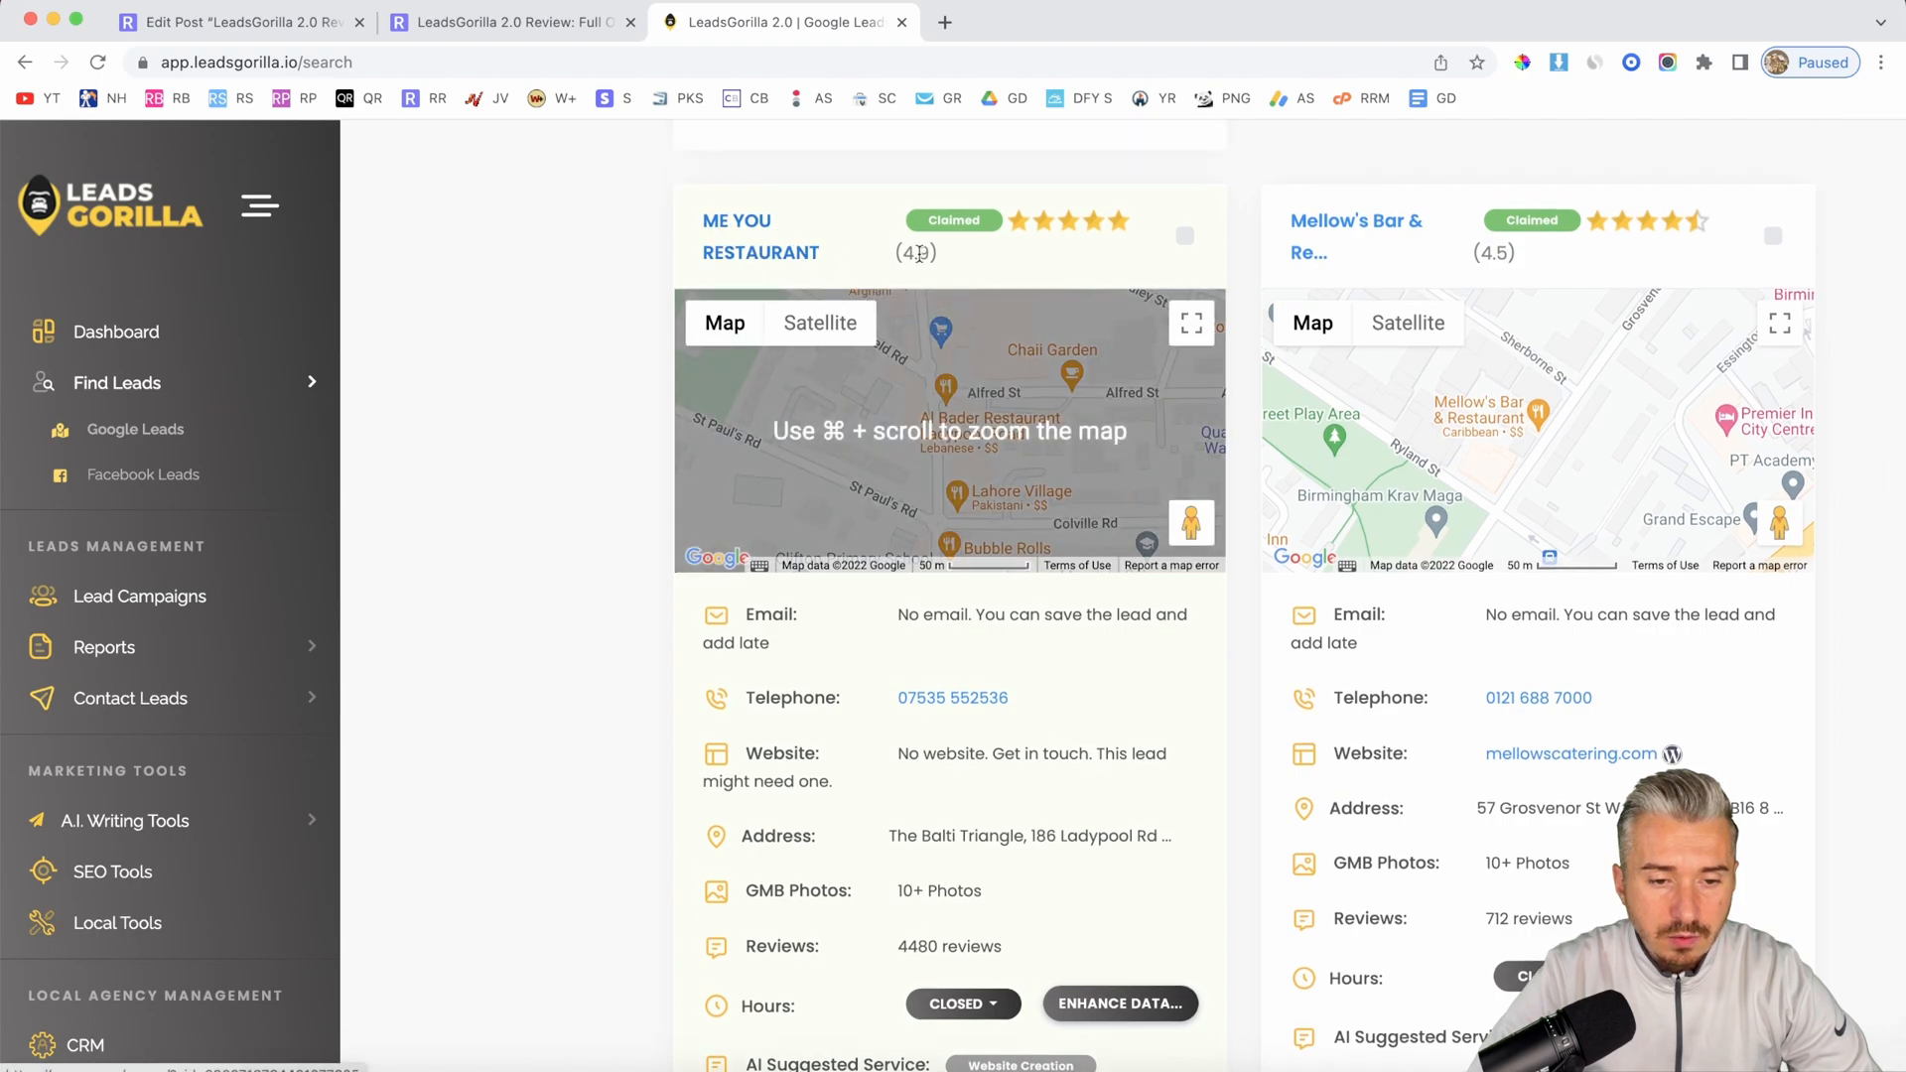
scroll(down, 3)
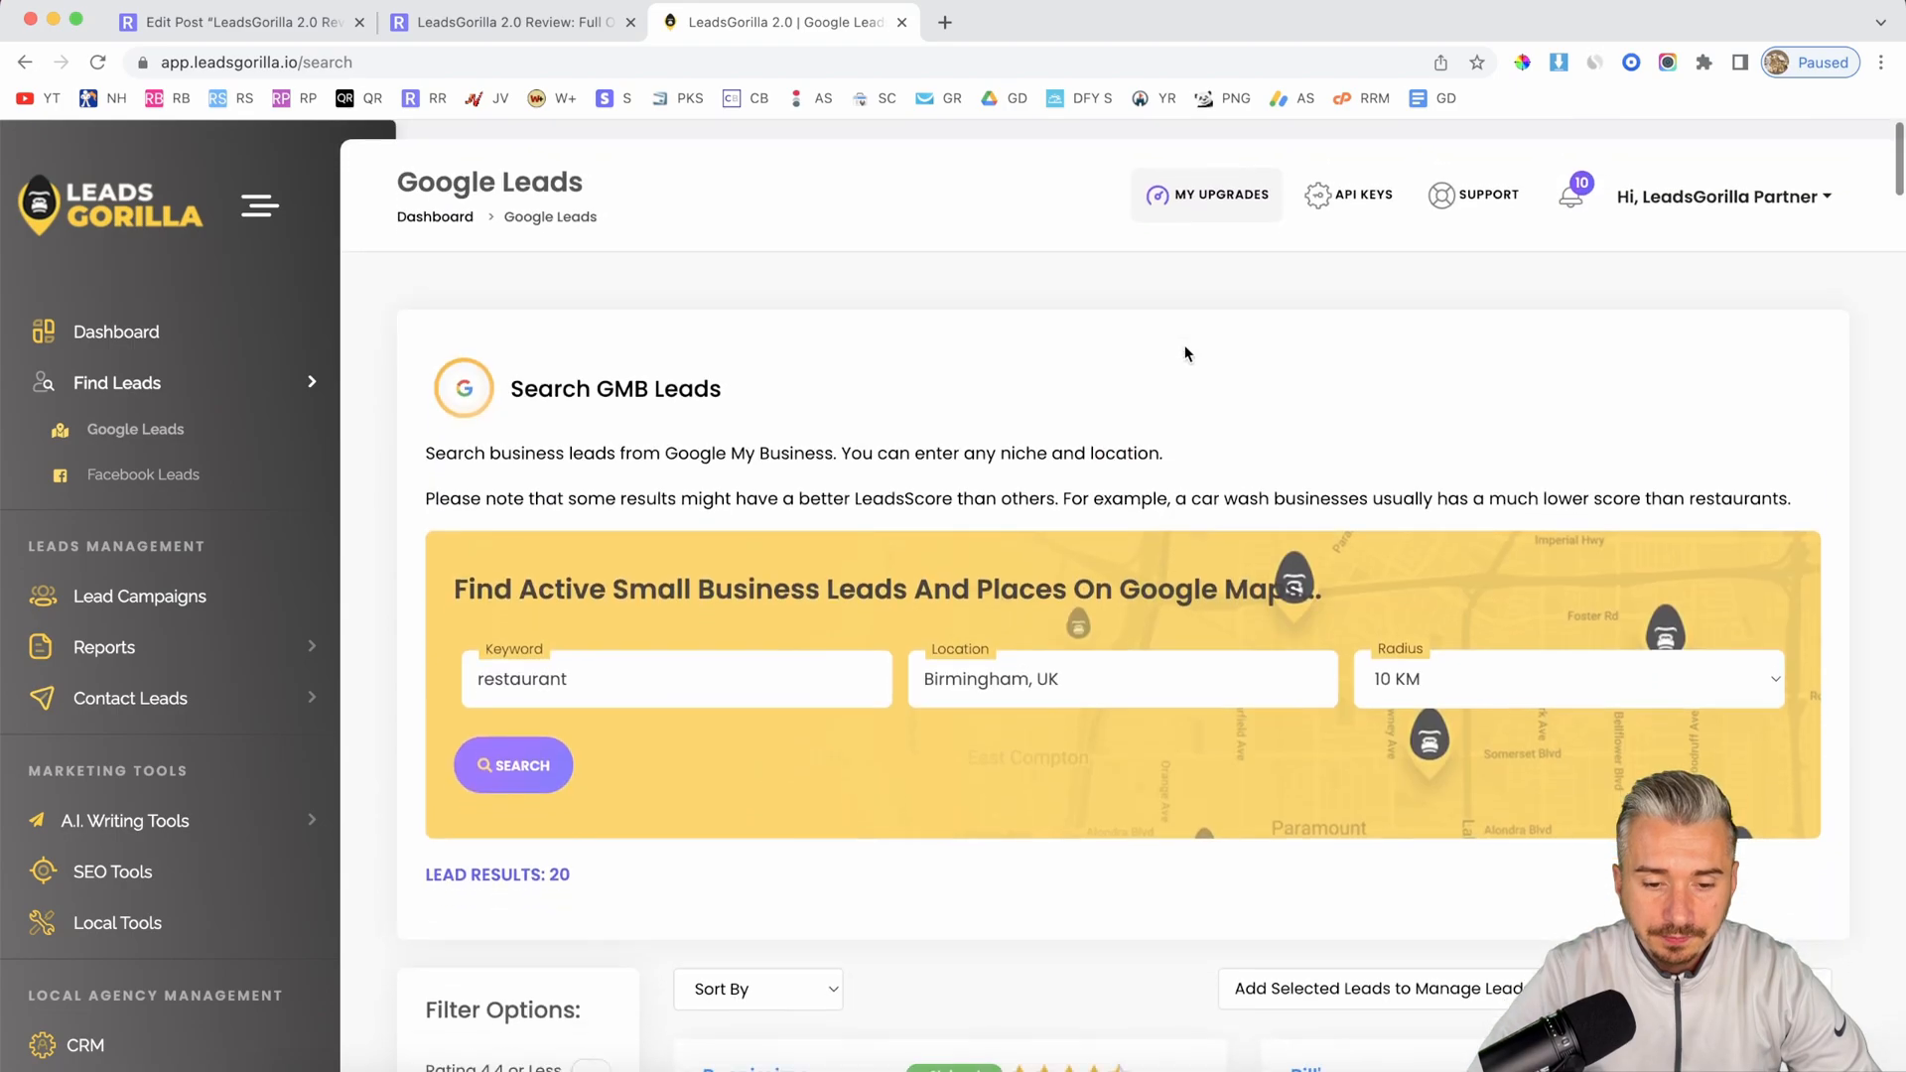
Step: Tick the second lead card, Bill's Birmingham, alongside Buonissimo Restaurant
scroll(down, 3)
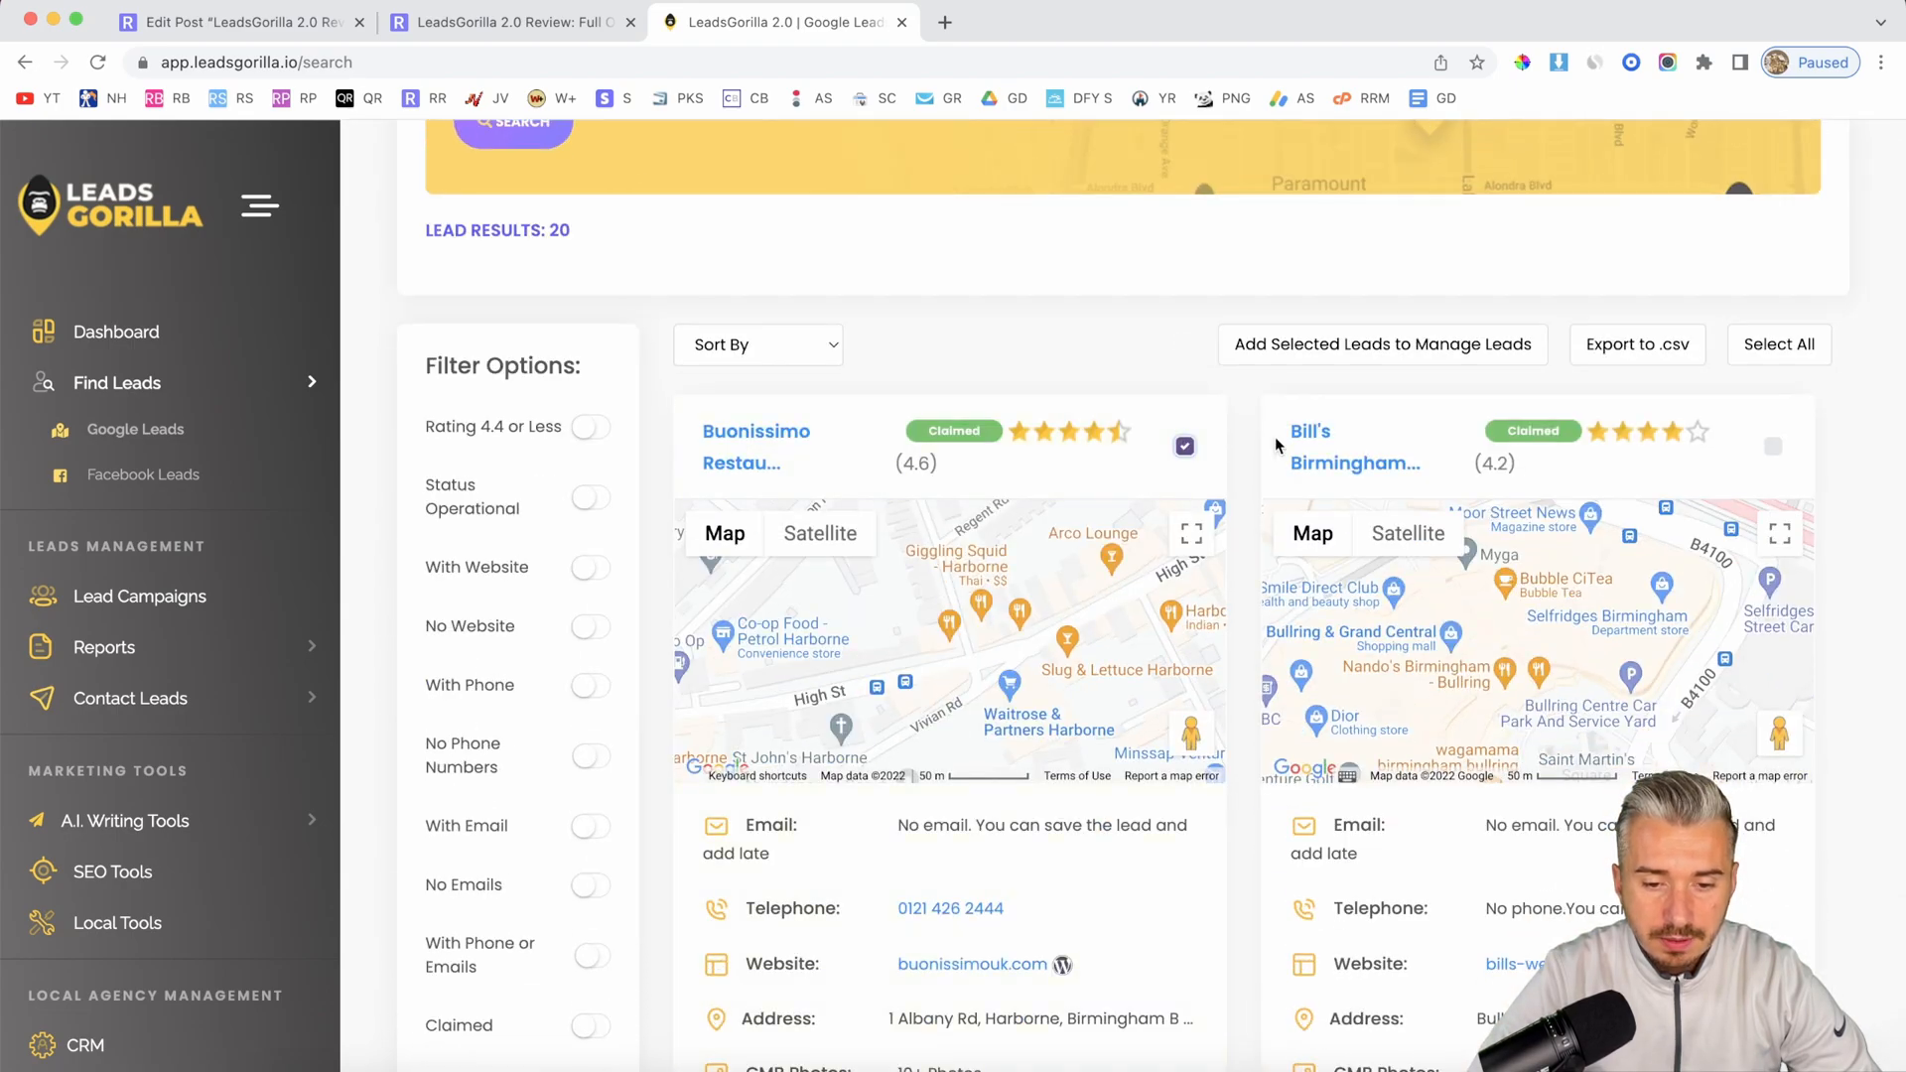
click(1773, 446)
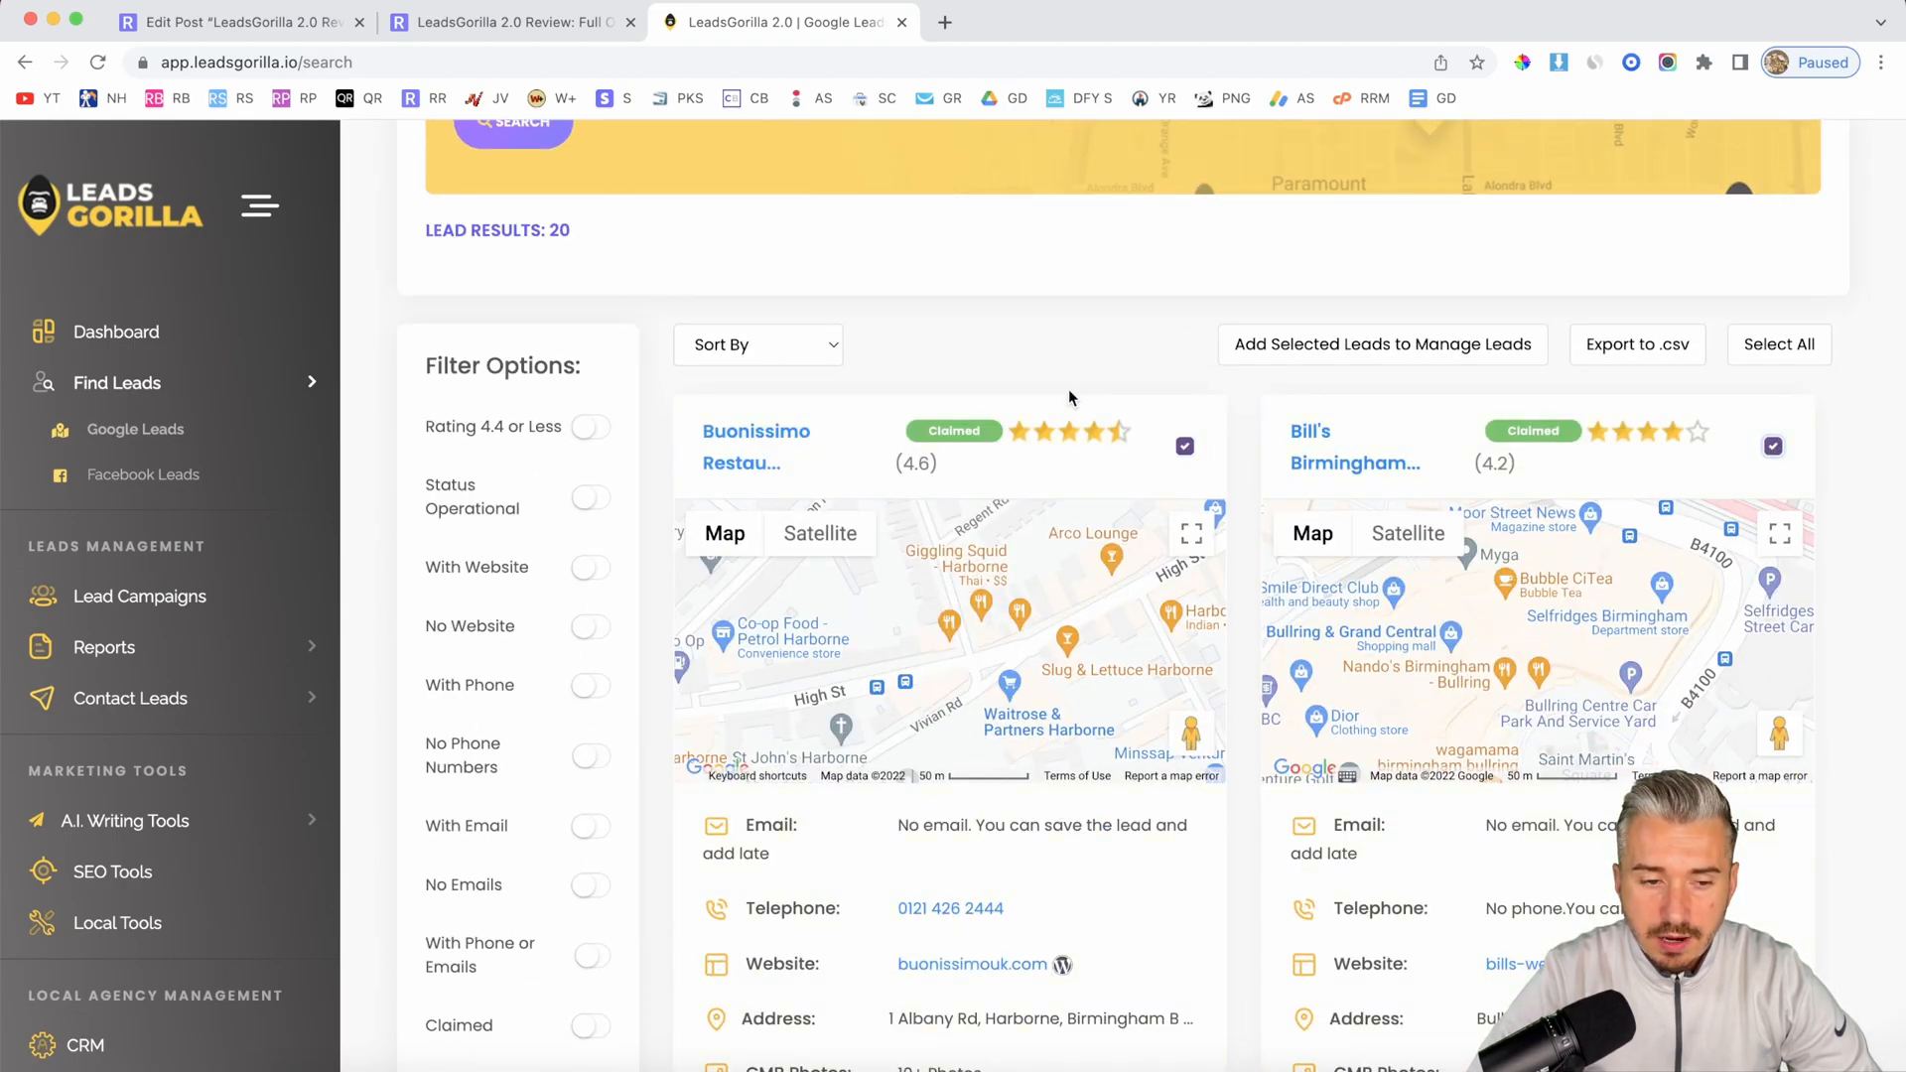
scroll(up, 3)
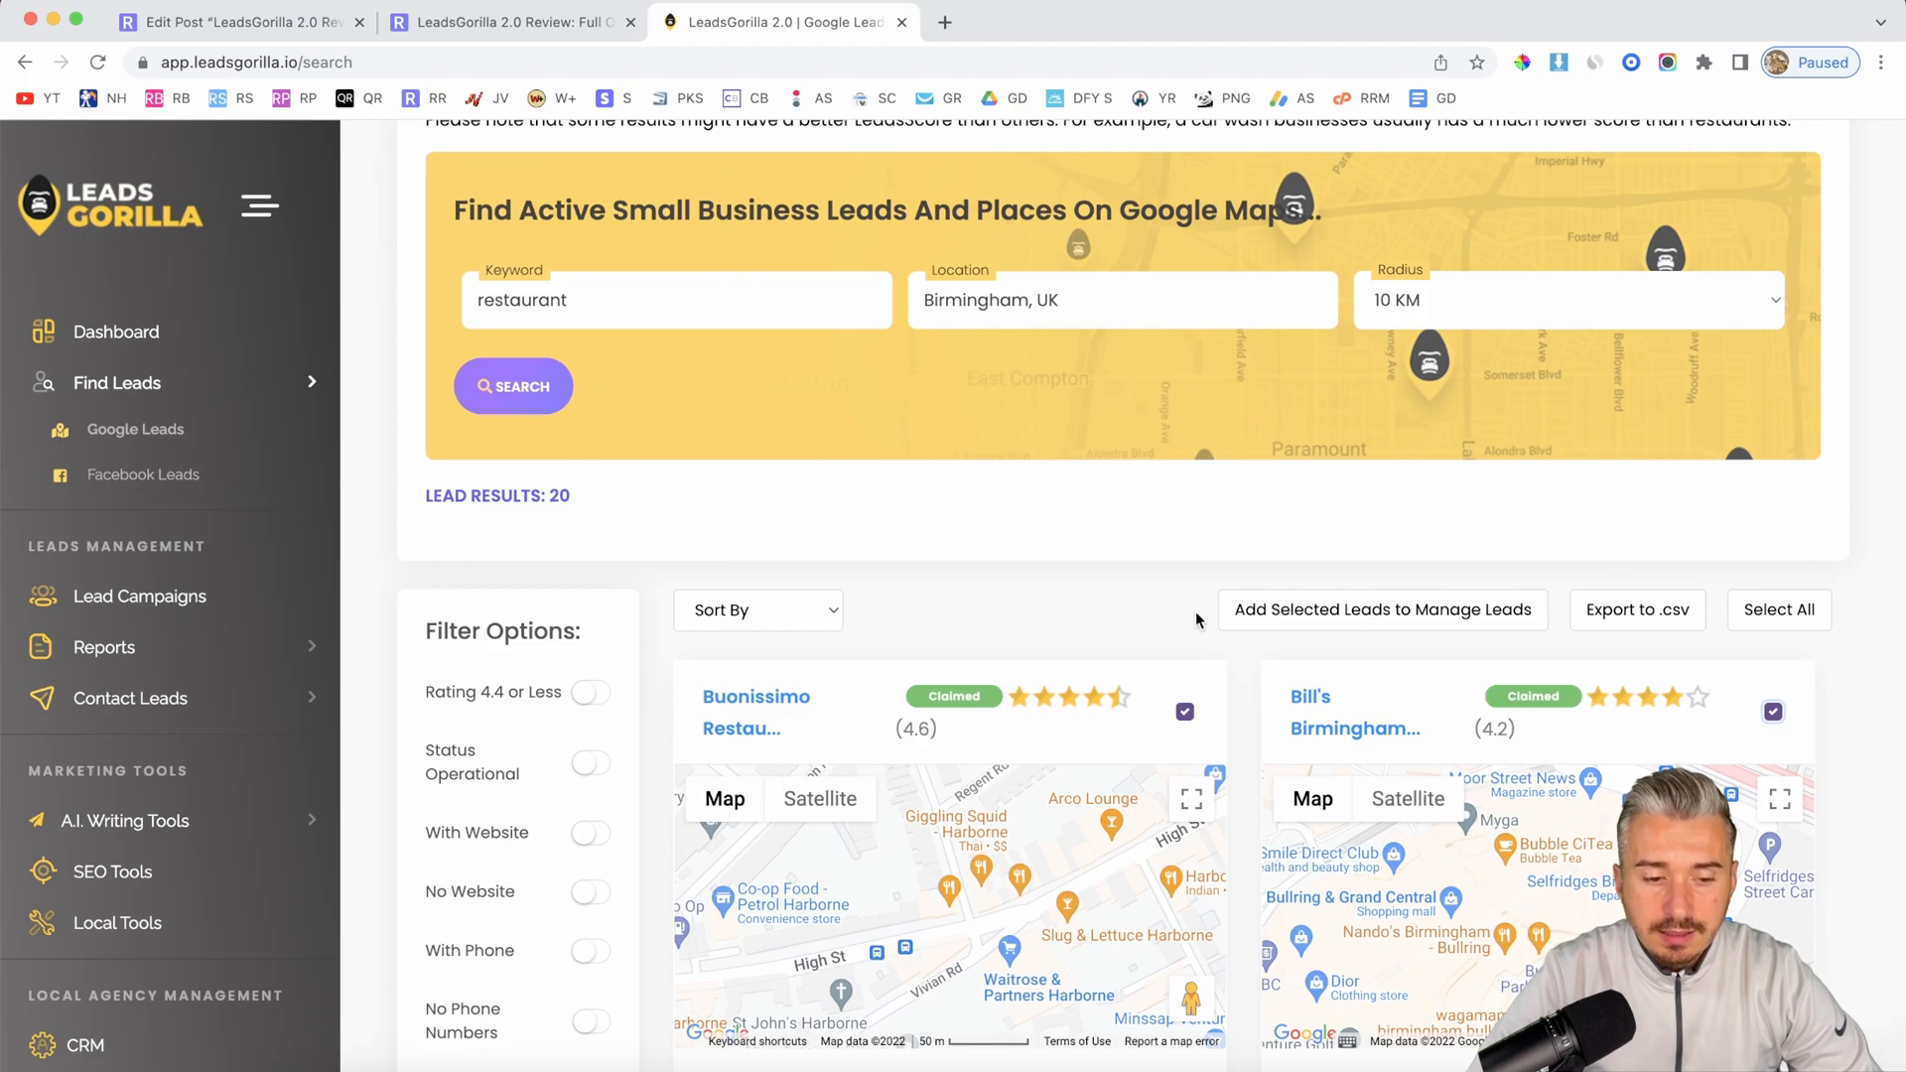
mouse_move(1380, 614)
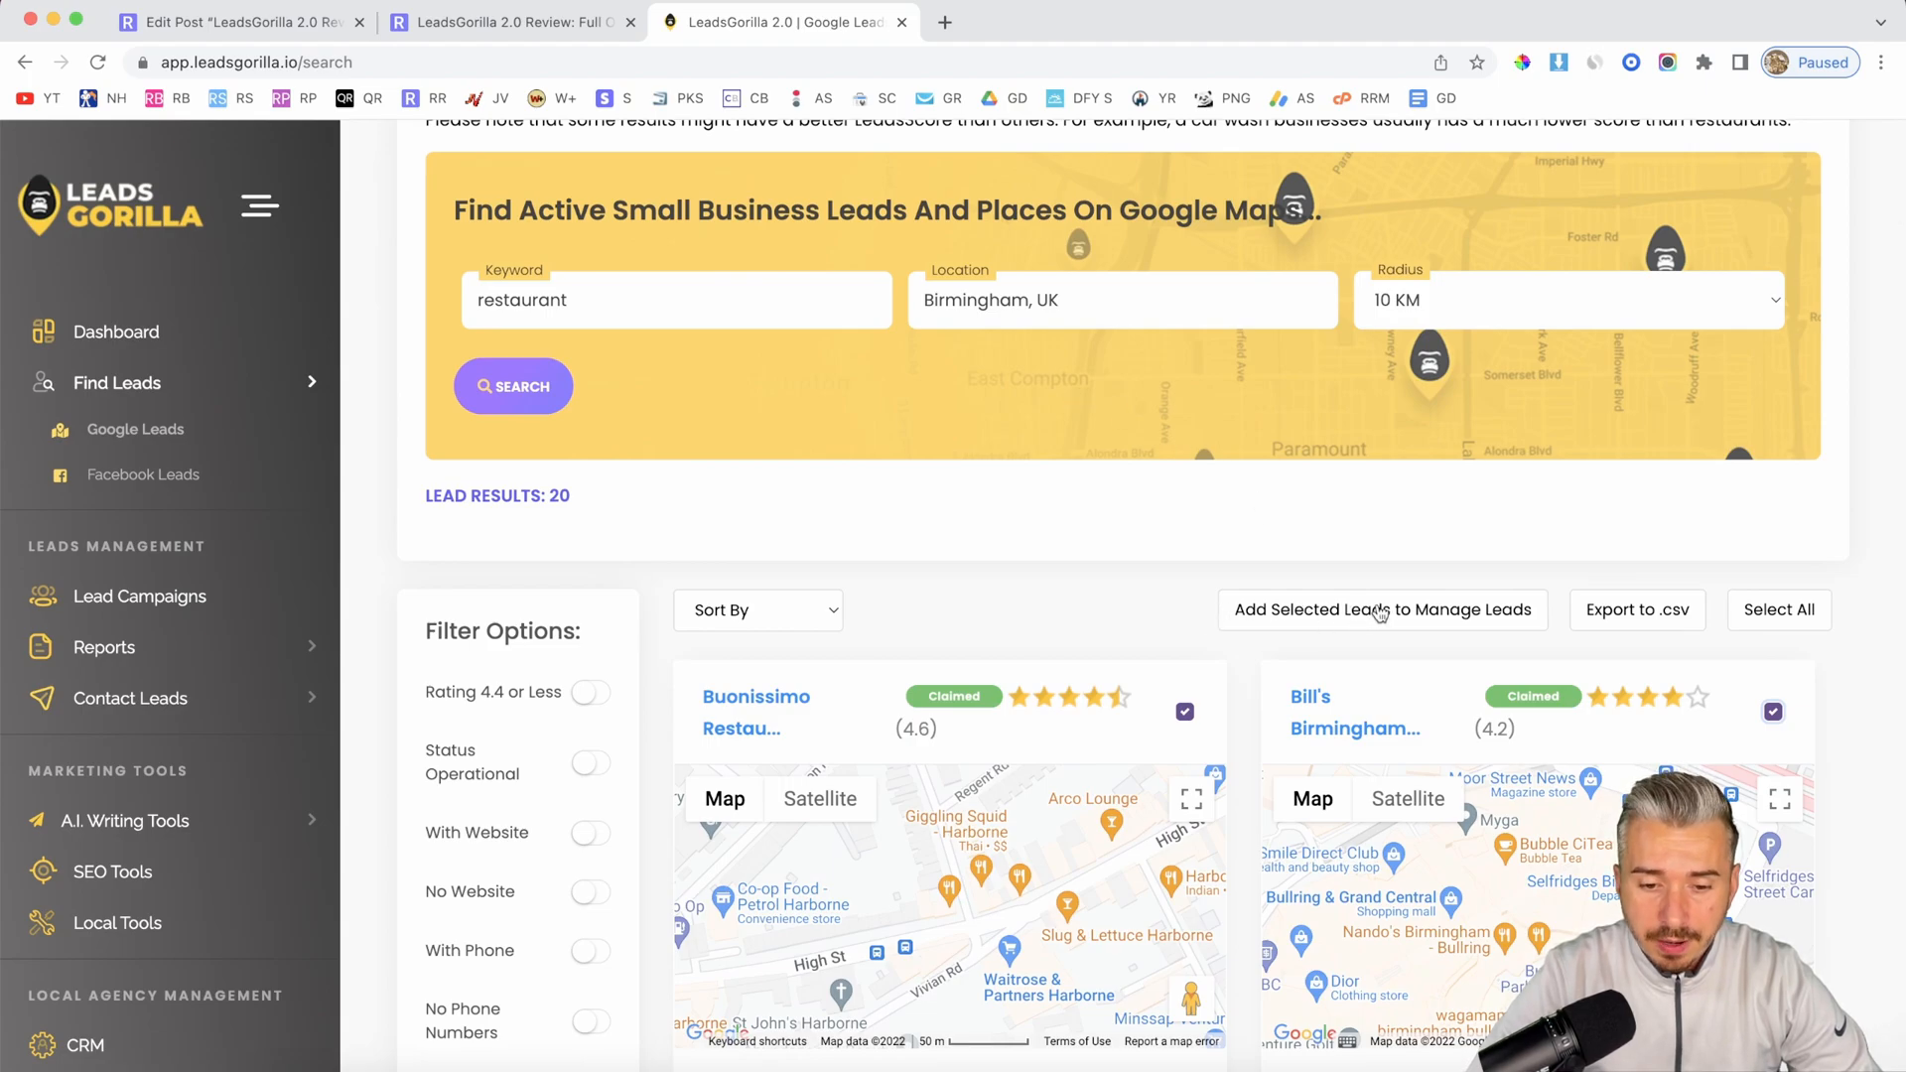
Step: Add the ticked leads to the existing 'Restaurant in Birmingham UK' target campaign
click(1381, 609)
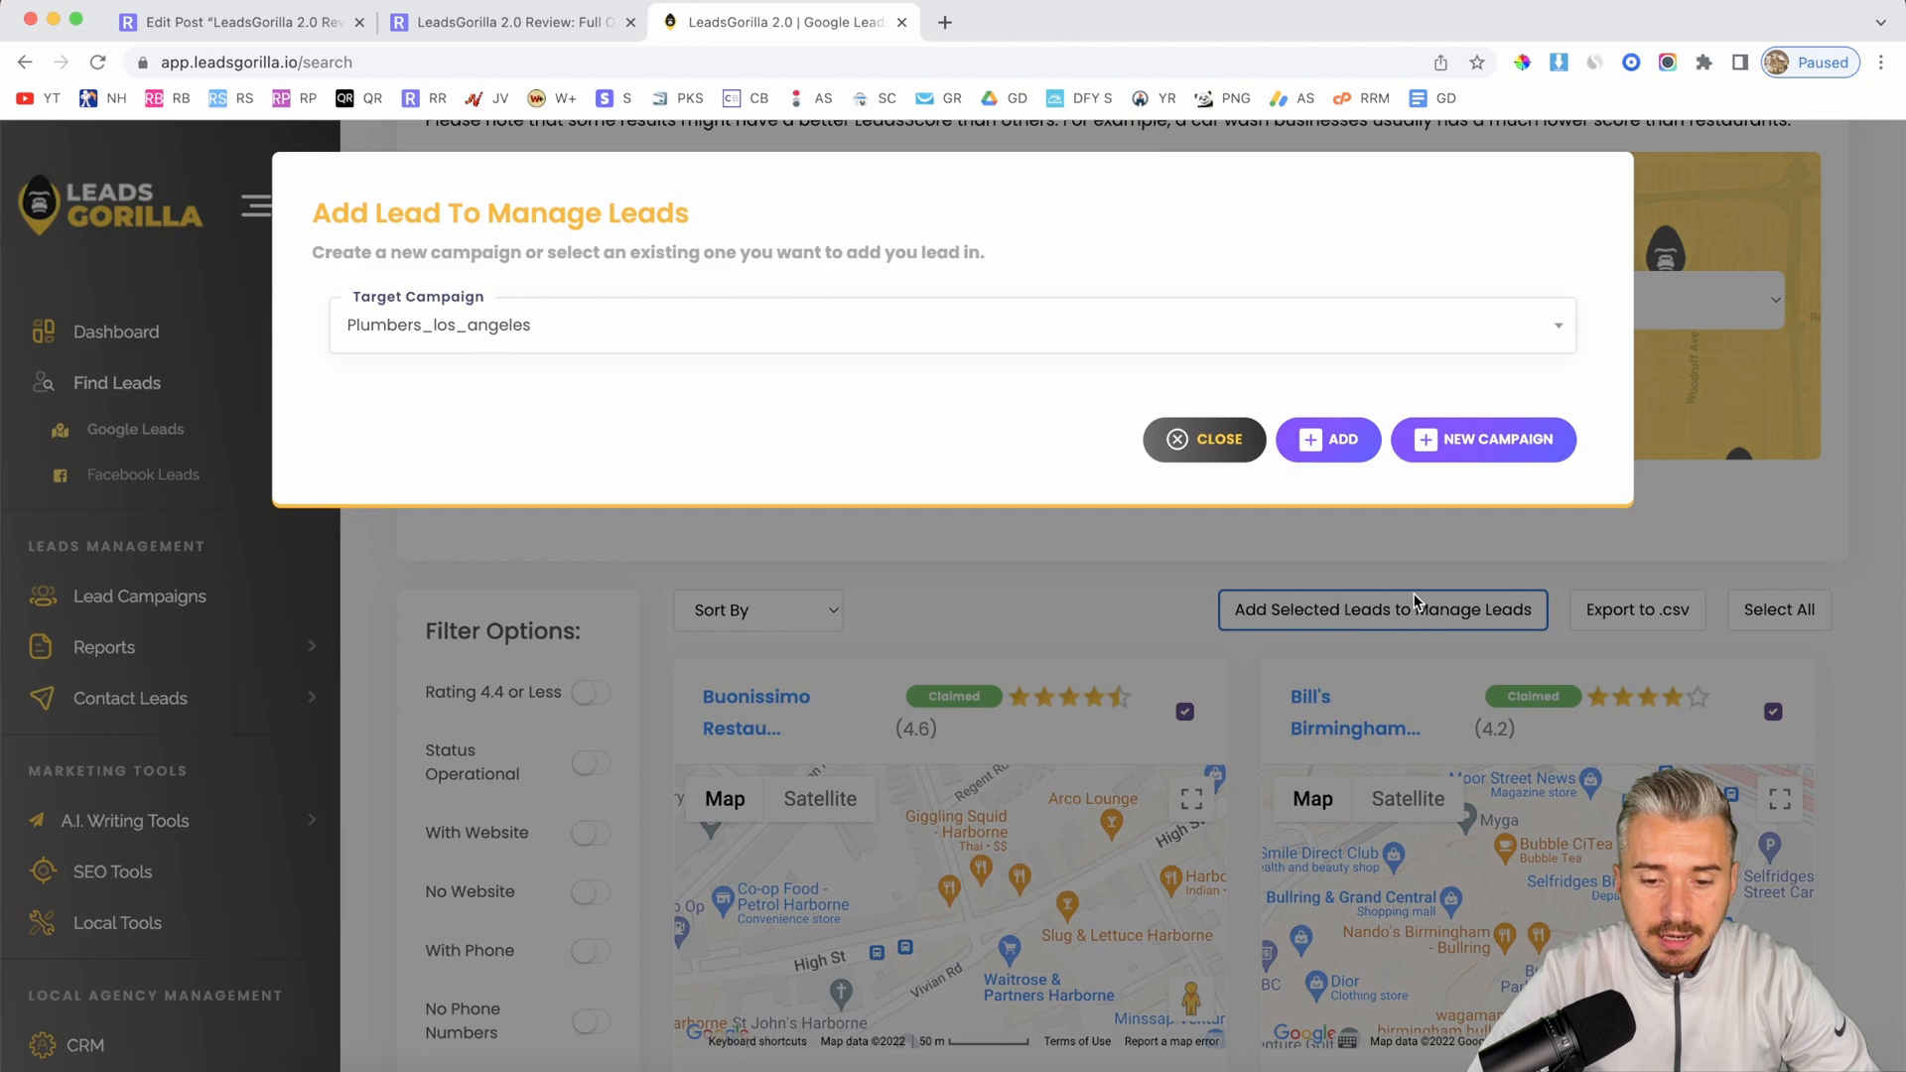
click(952, 325)
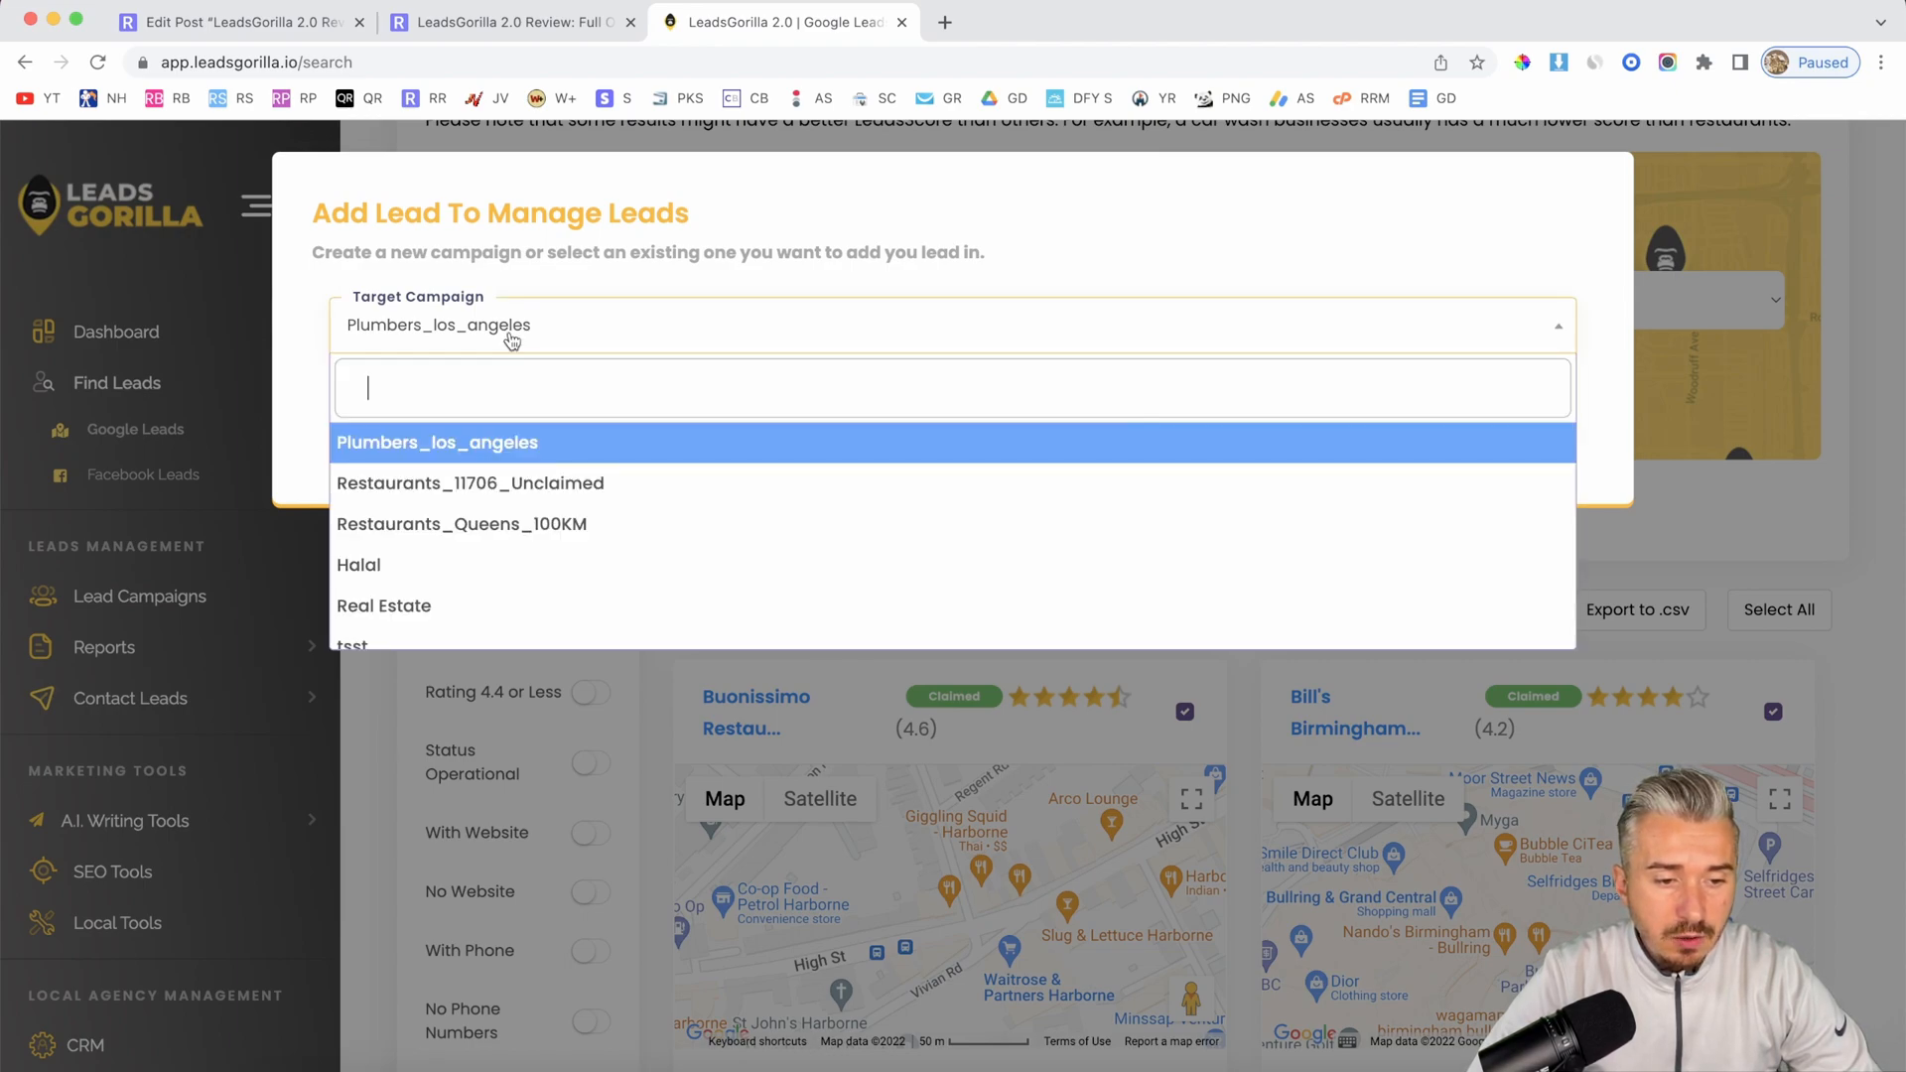
scroll(down, 3)
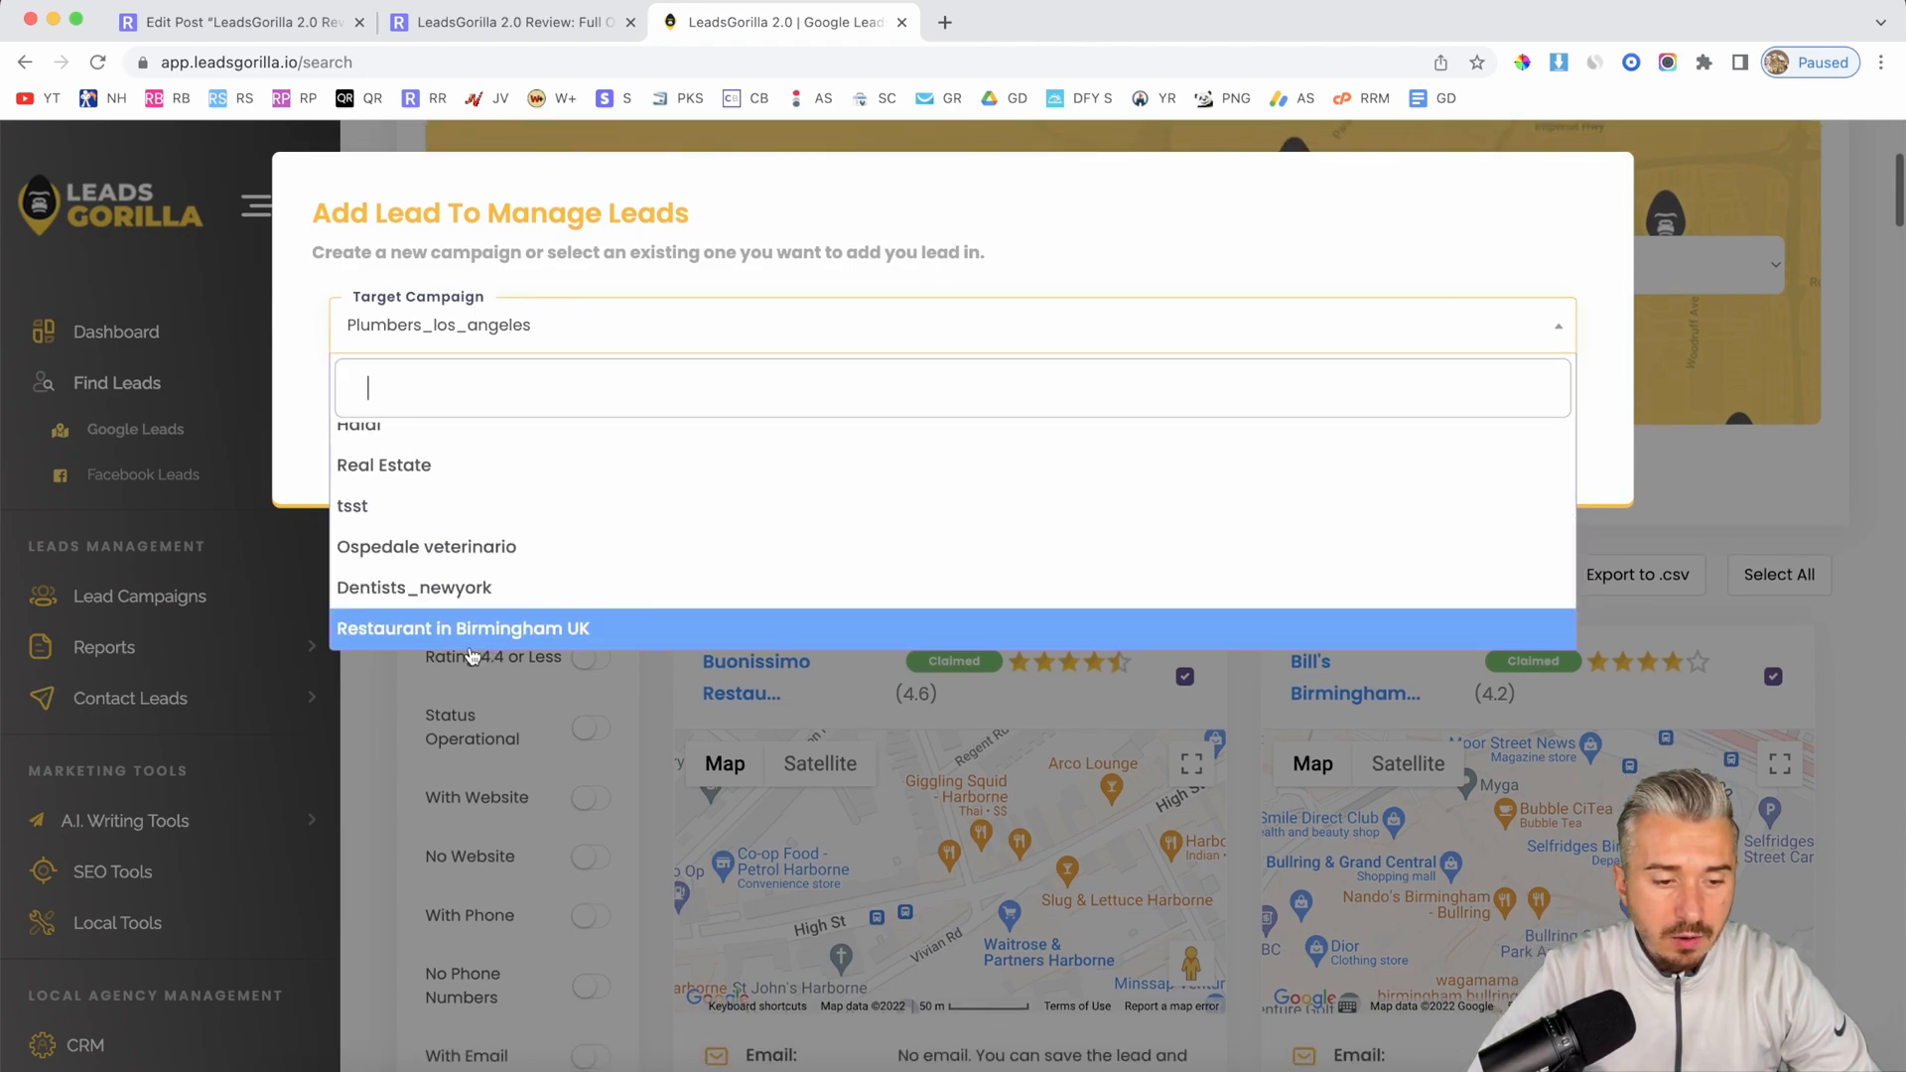
click(462, 629)
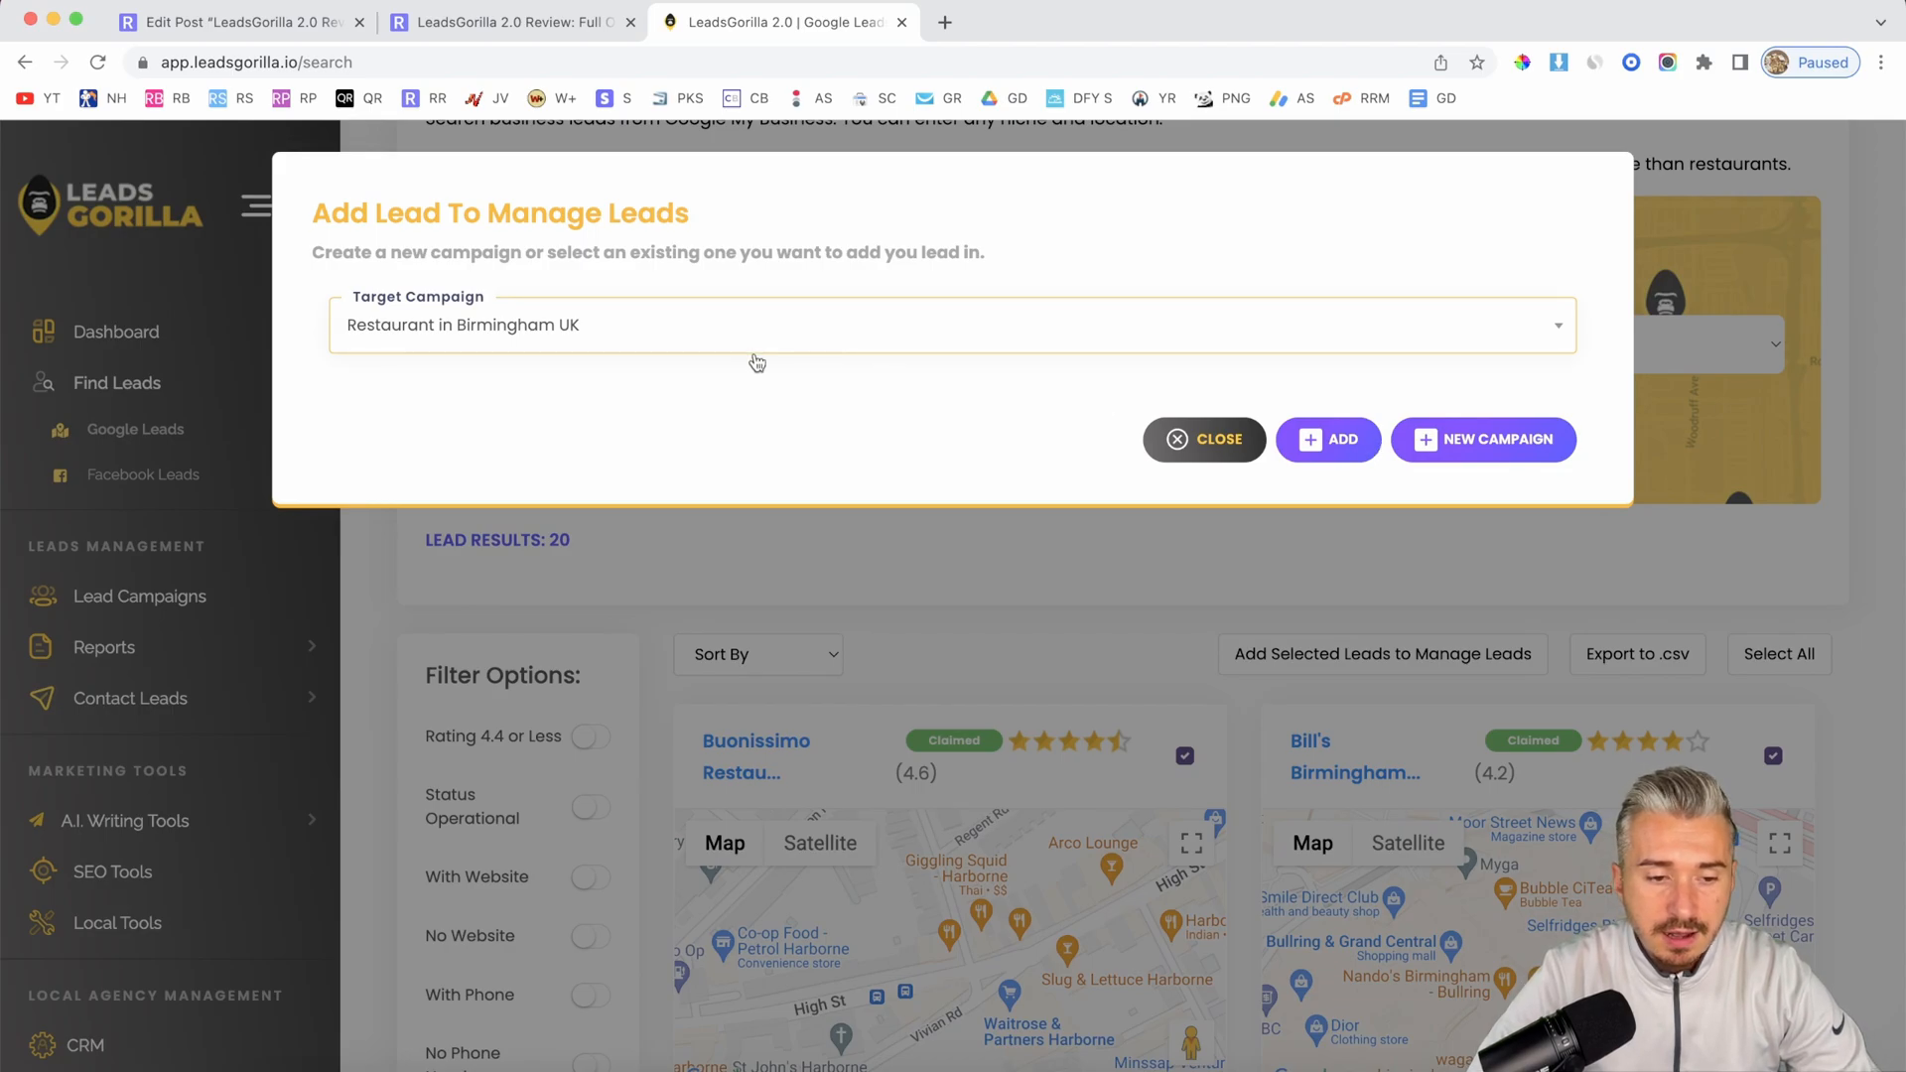
click(1327, 439)
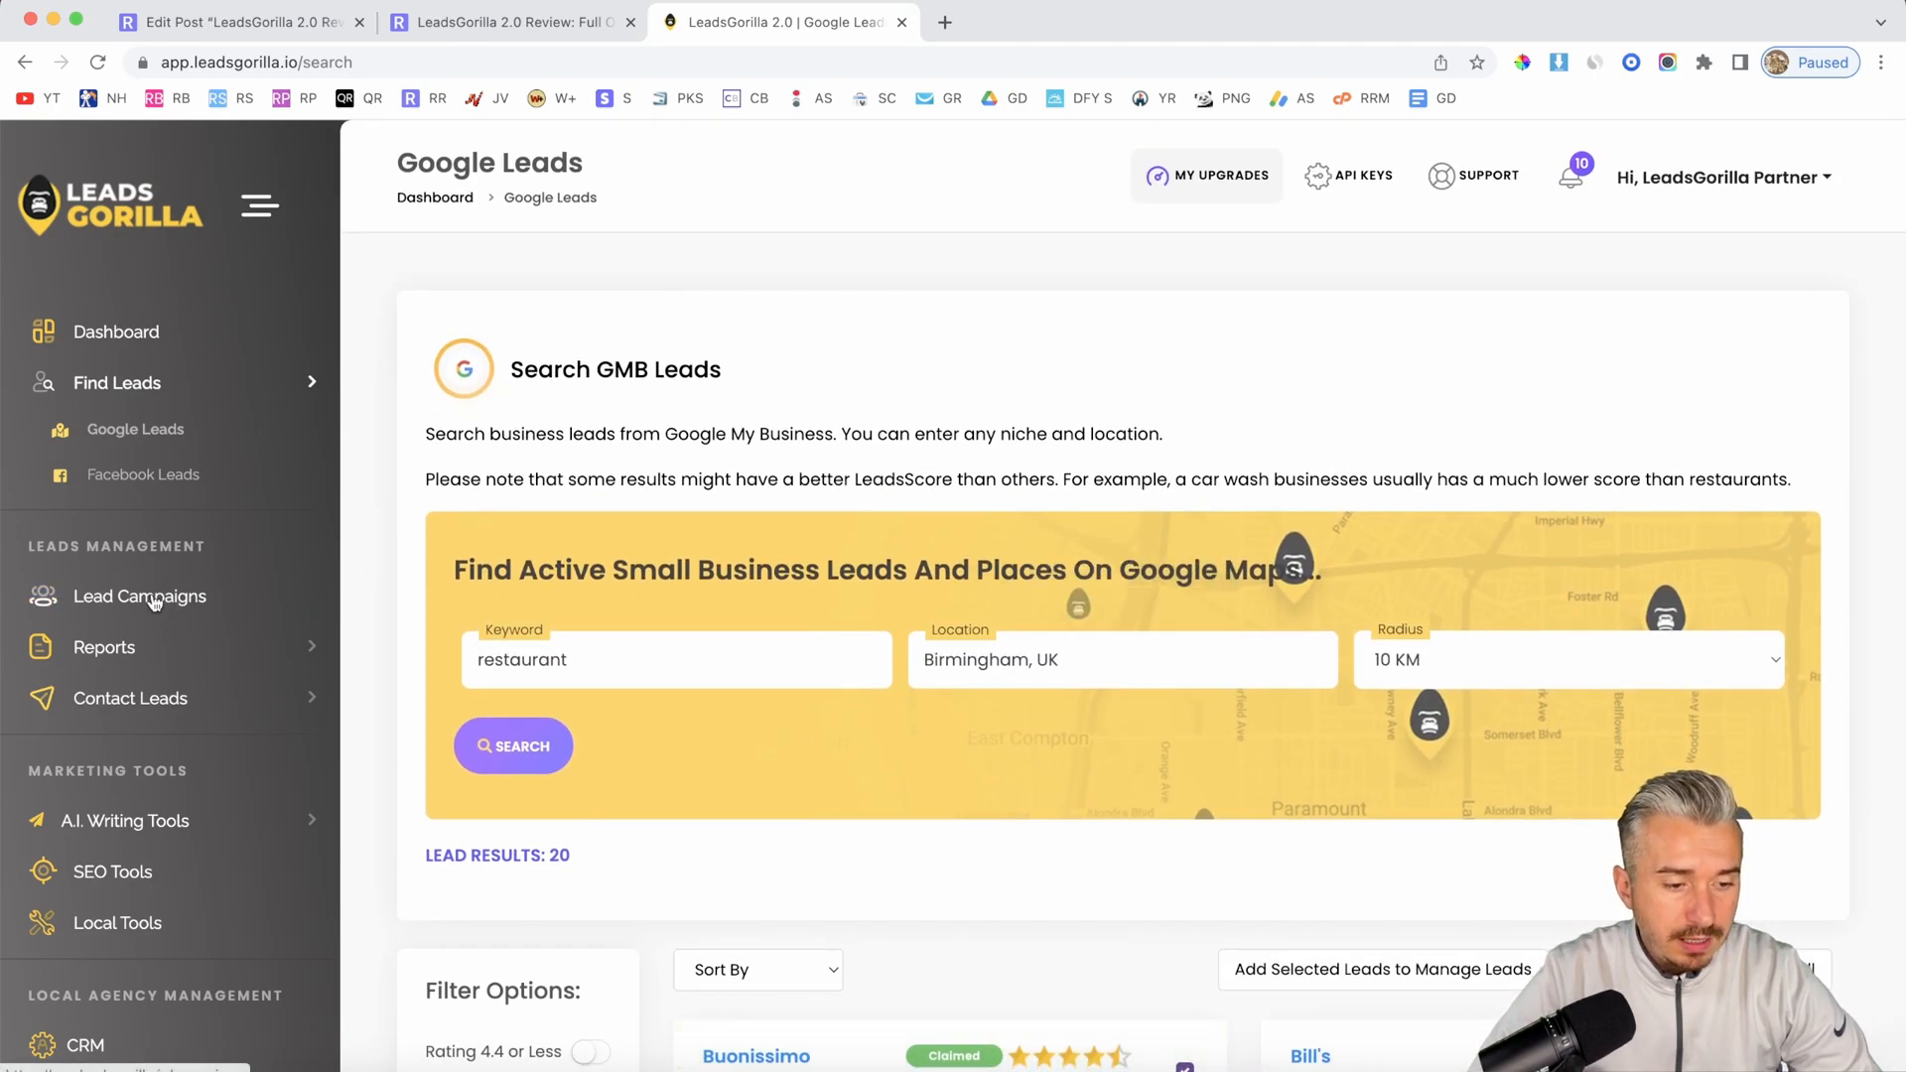
Step: From Lead Campaigns, view the Google leads of 'Restaurant in Birmingham UK'
click(140, 596)
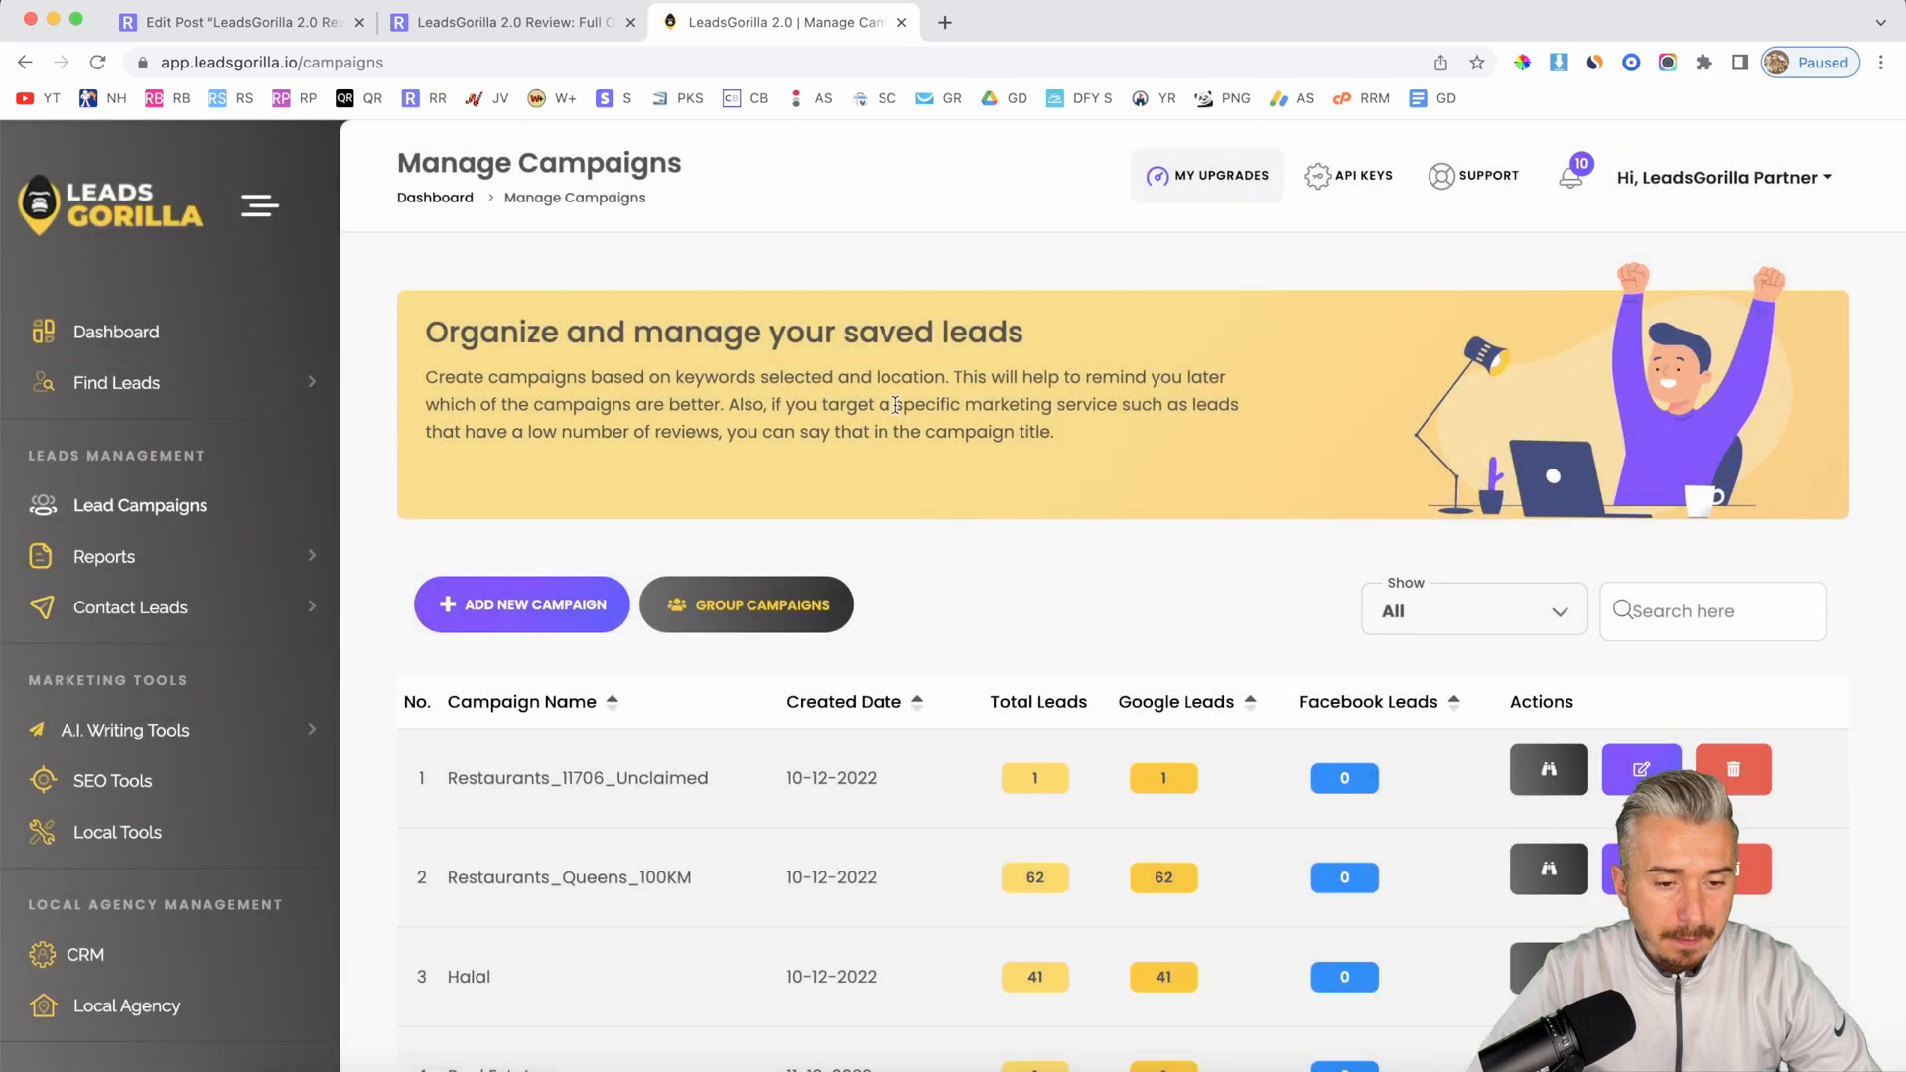
scroll(down, 3)
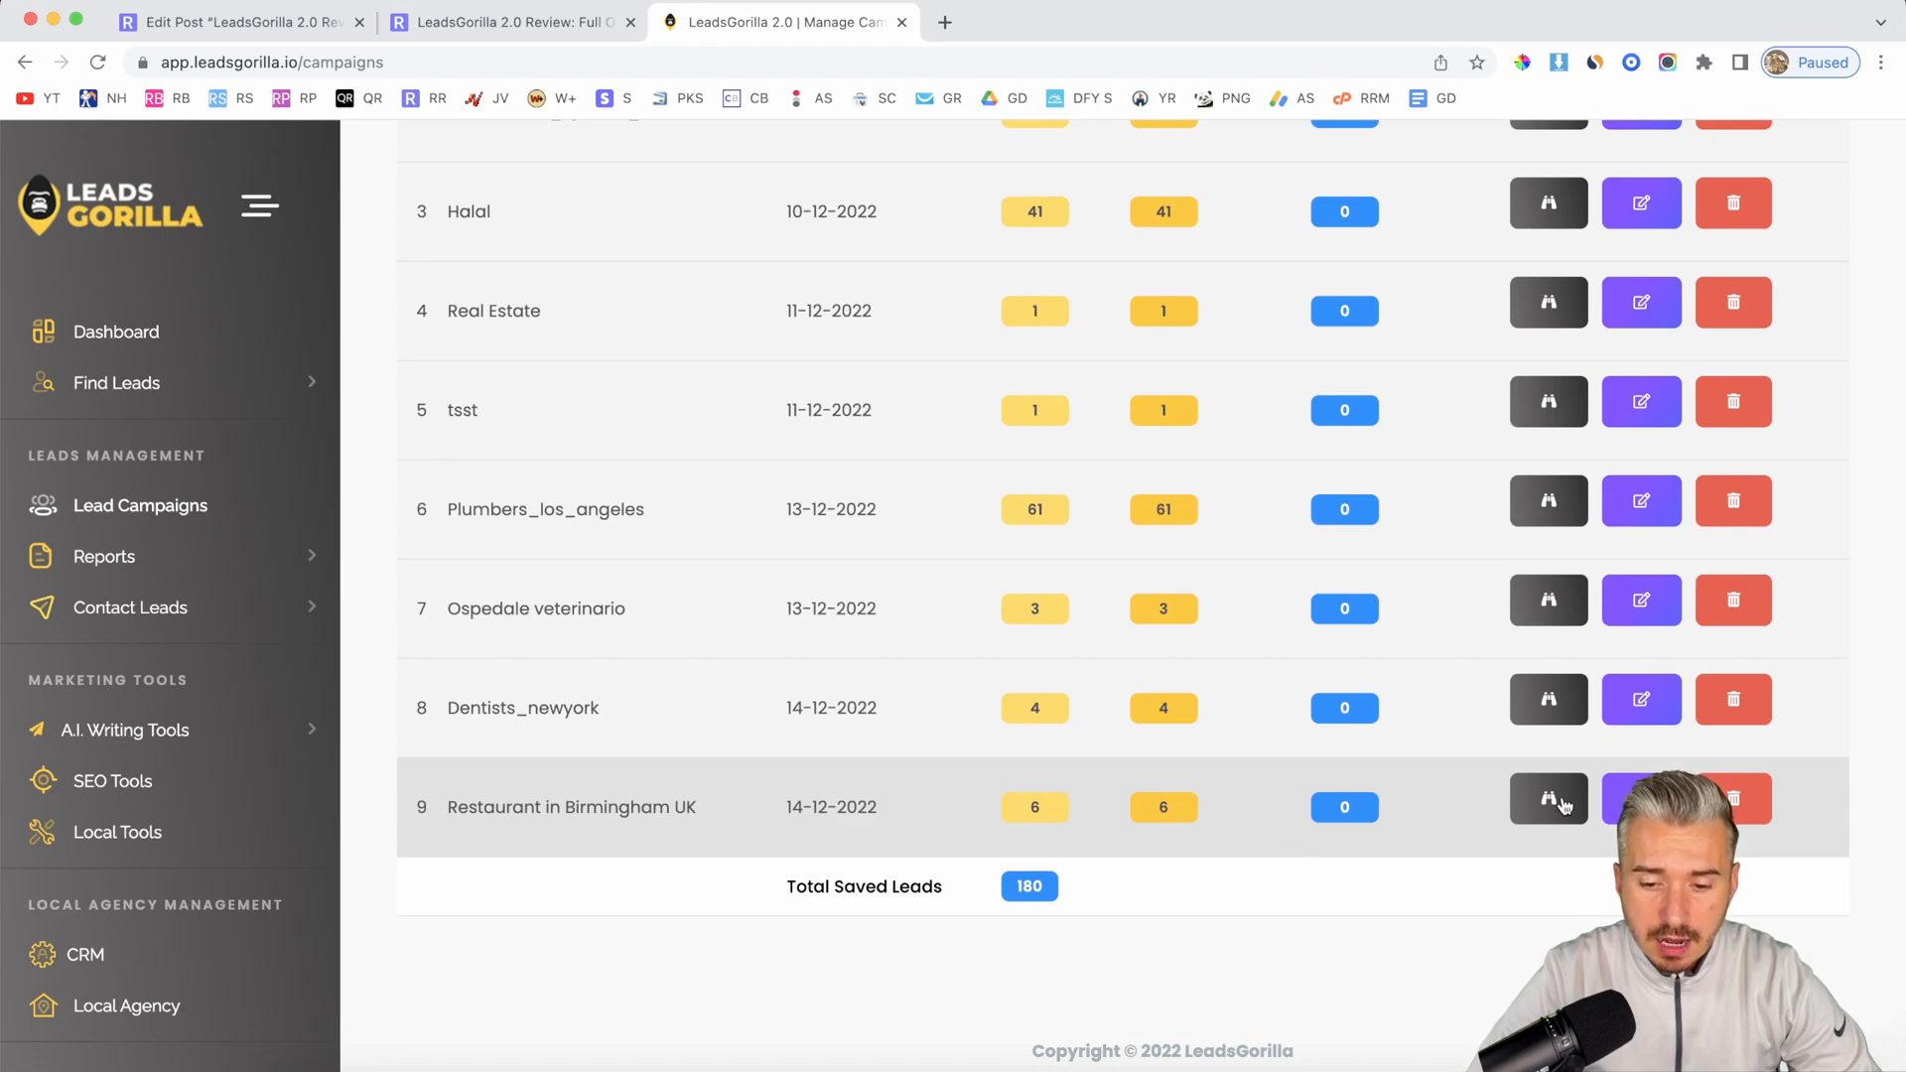
click(1548, 798)
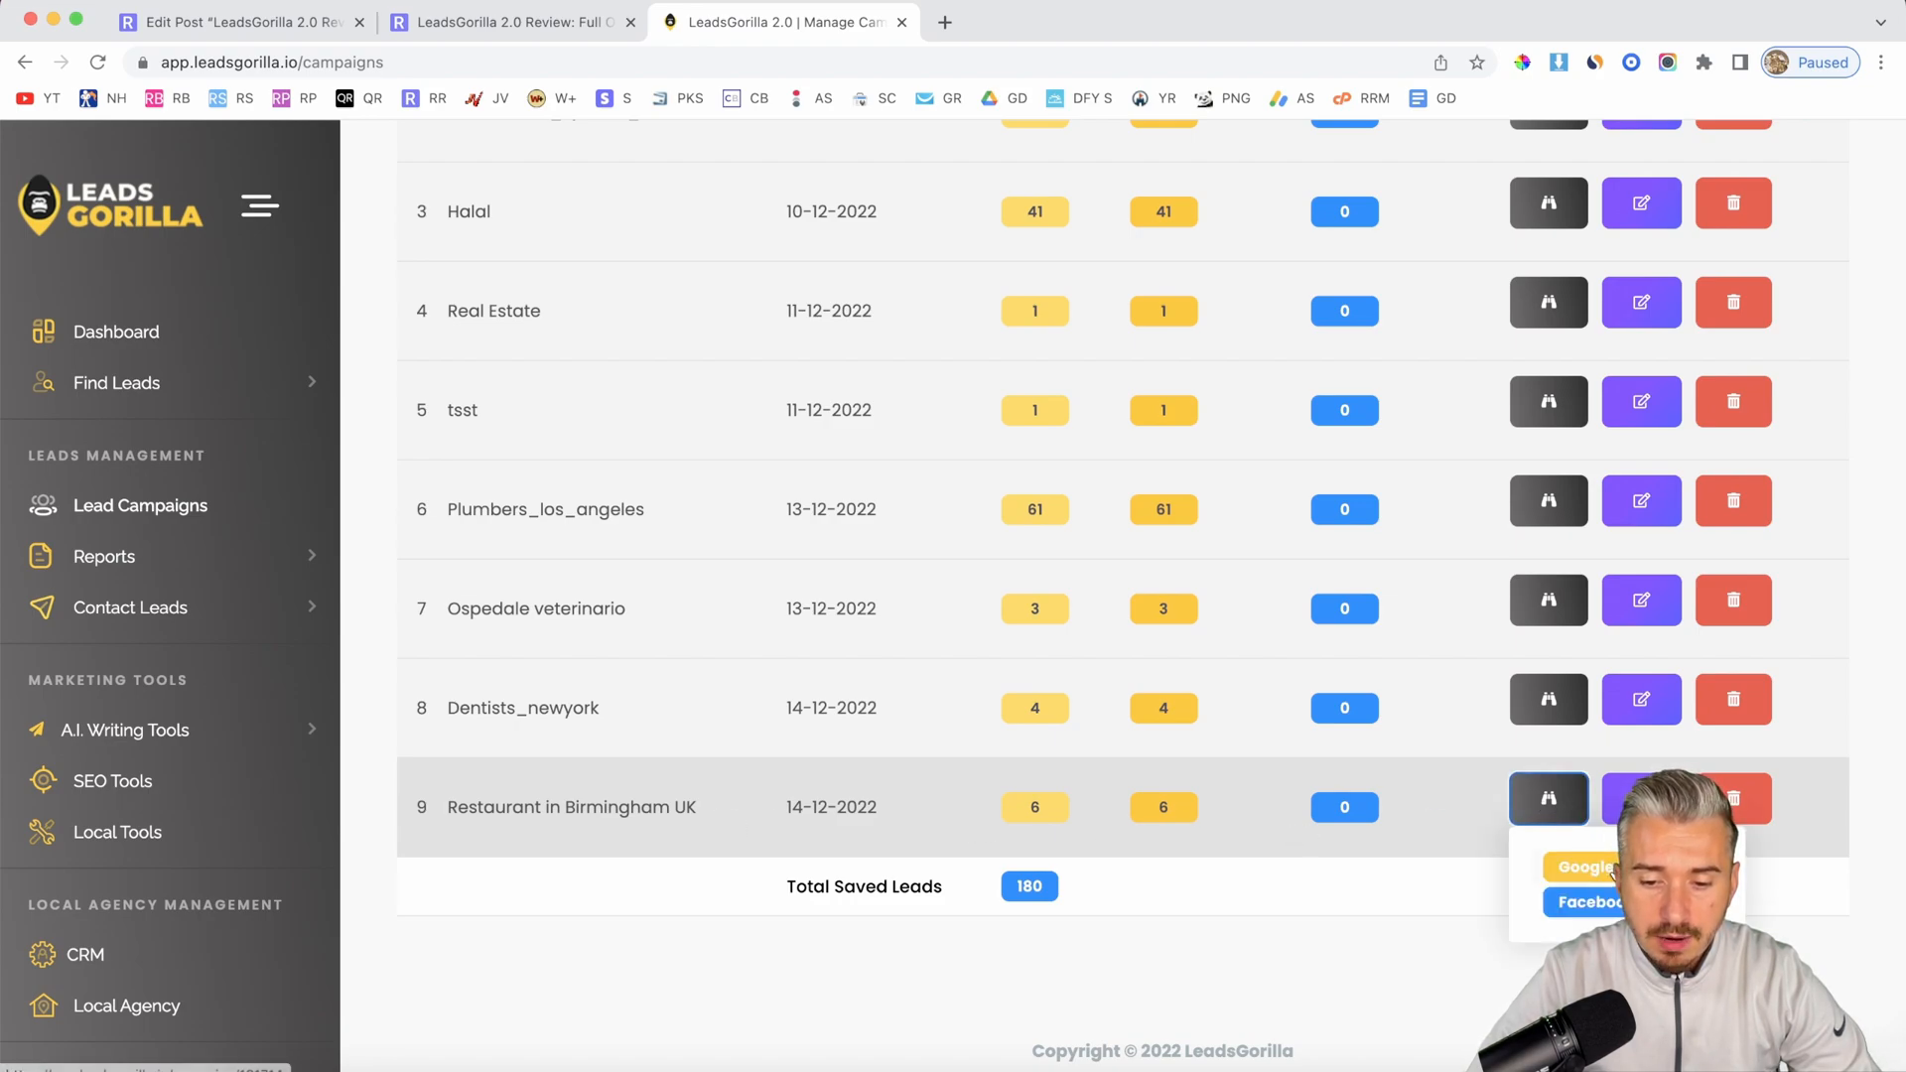
click(1547, 798)
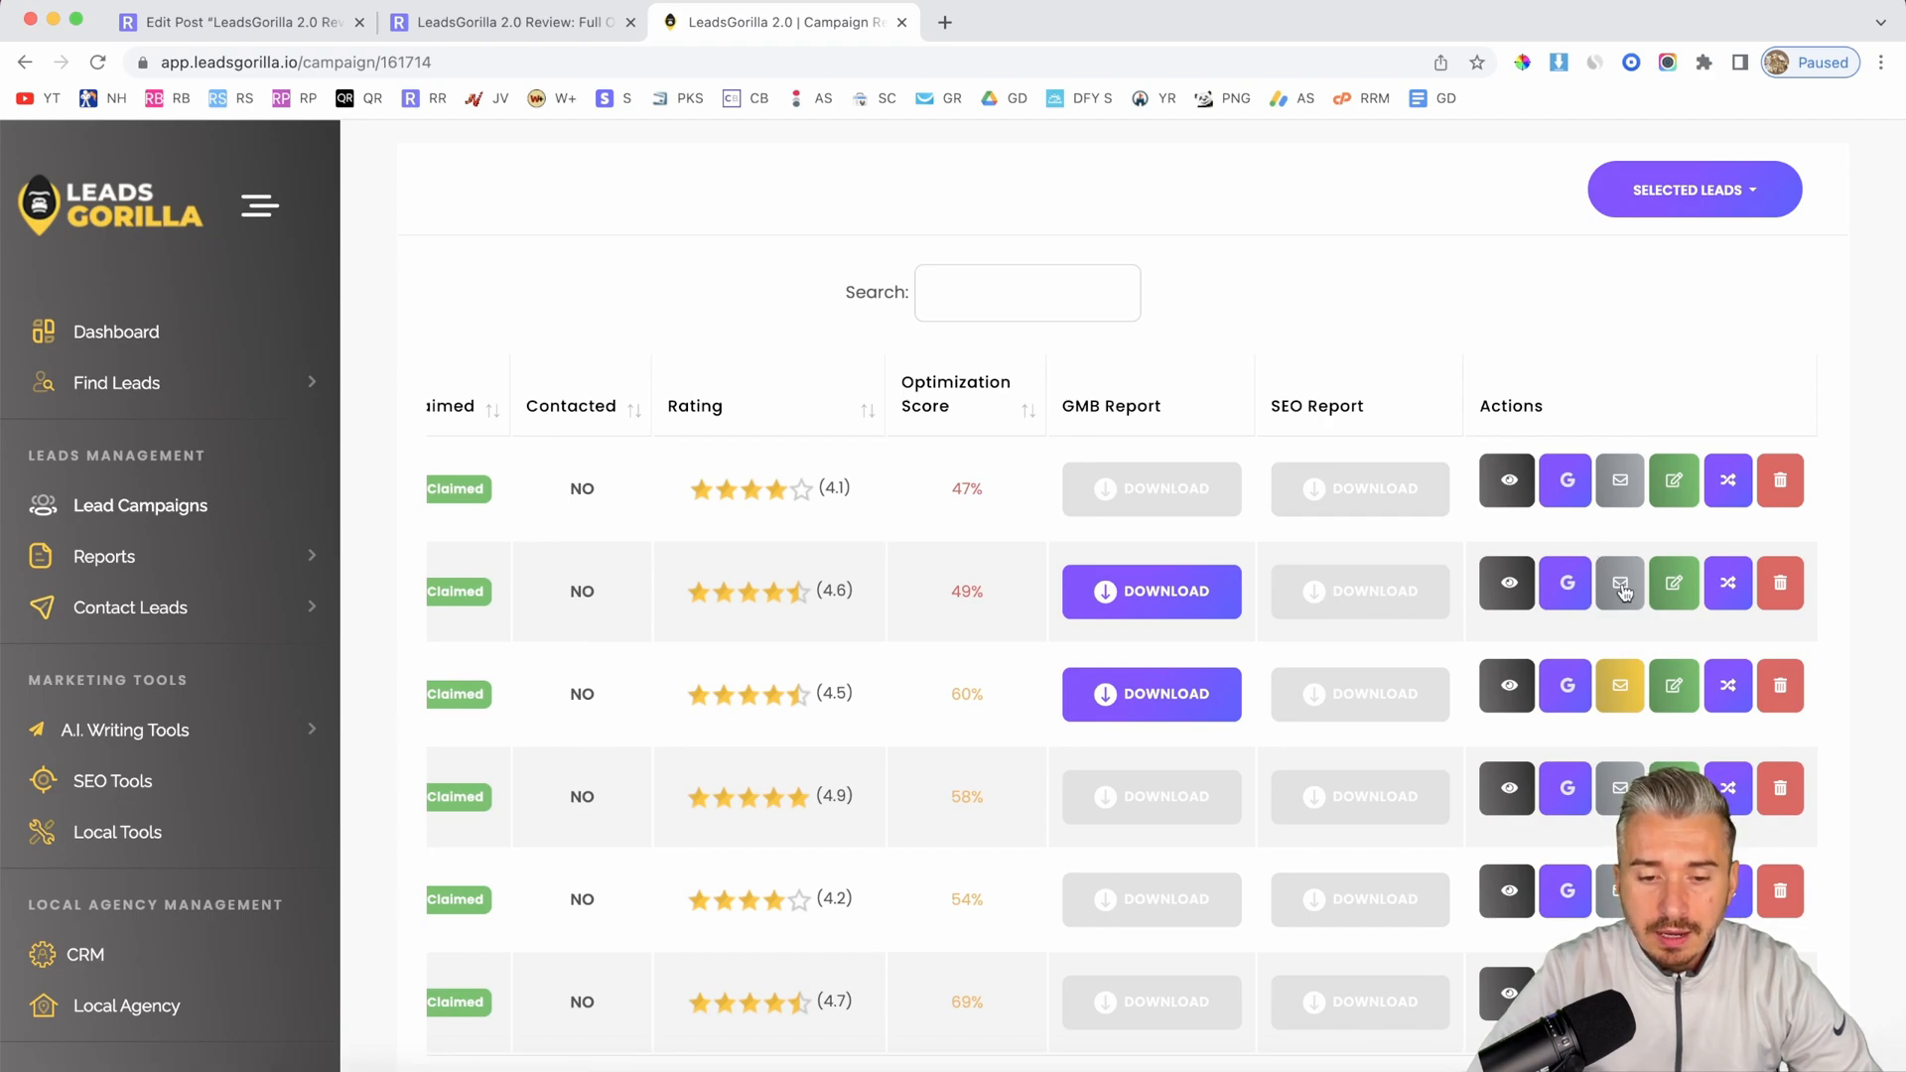
mouse_move(1740, 624)
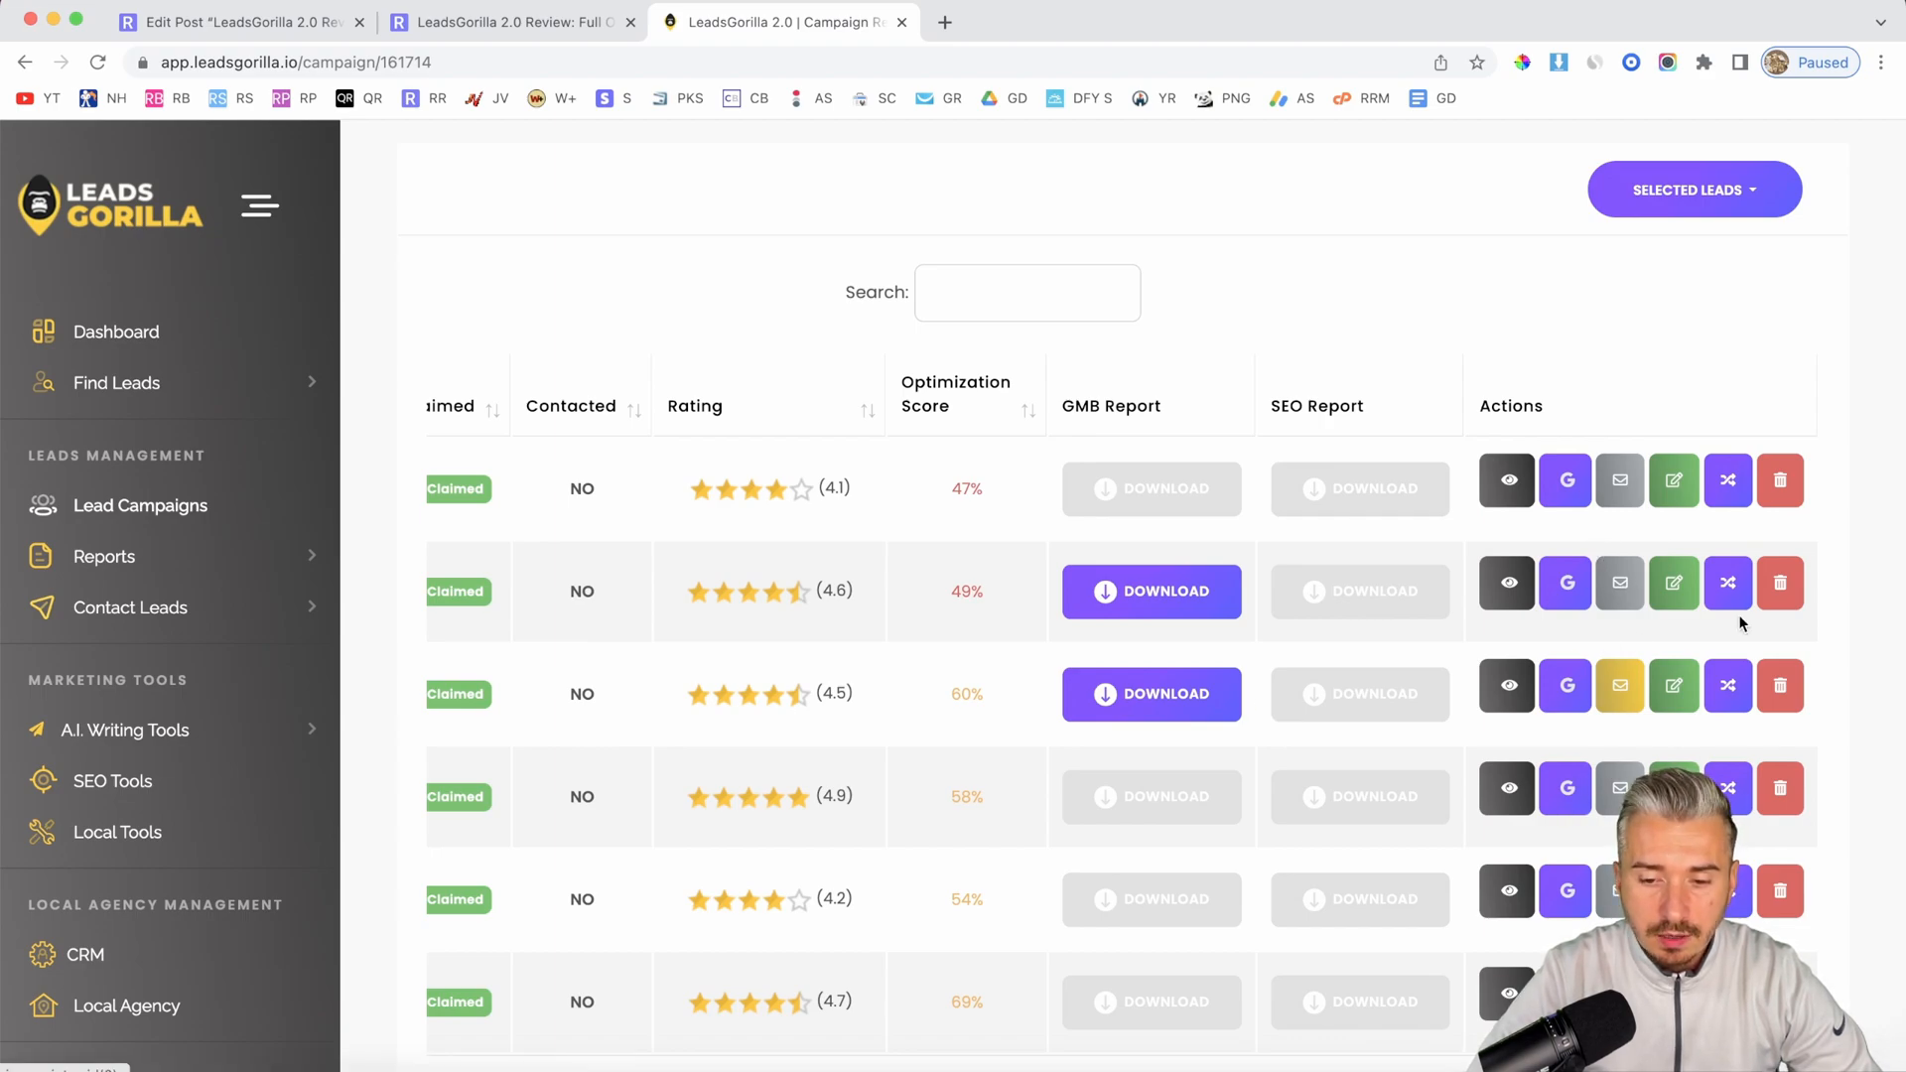
scroll(left, 3)
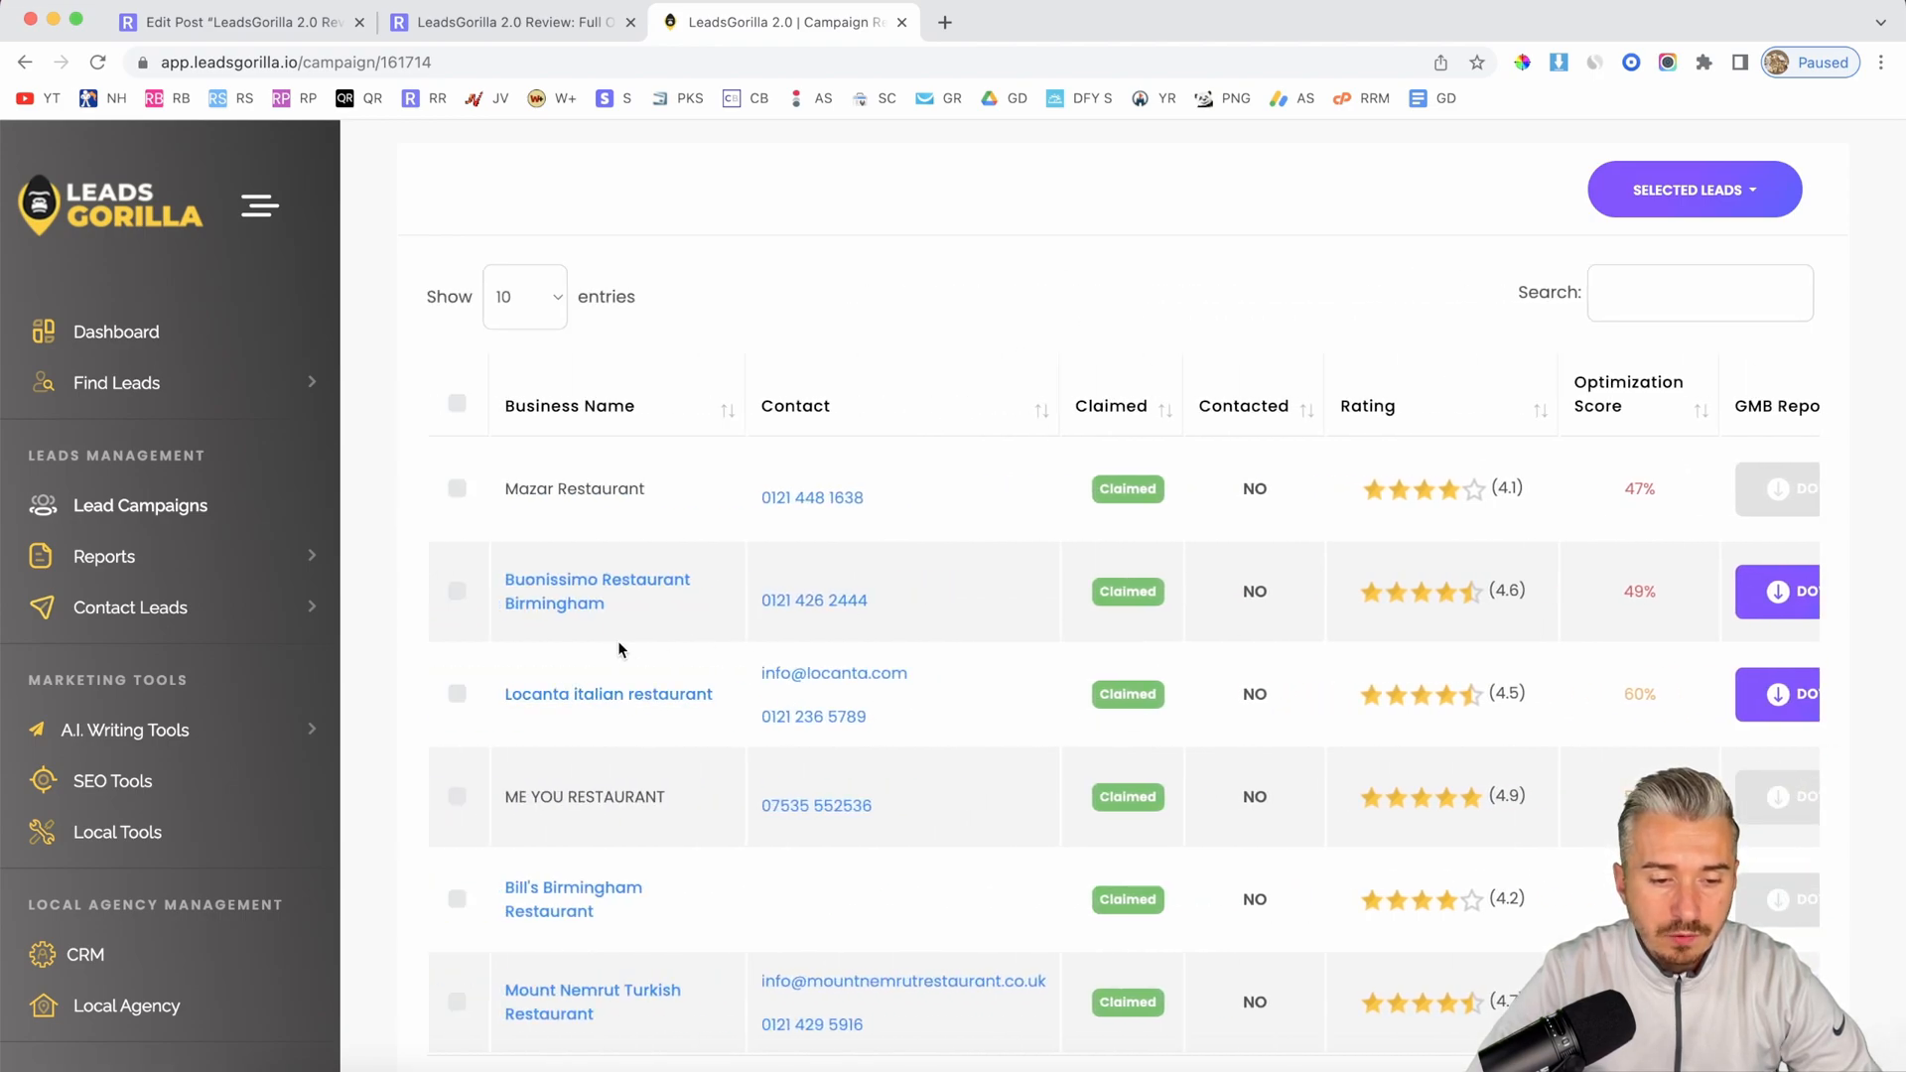
scroll(right, 3)
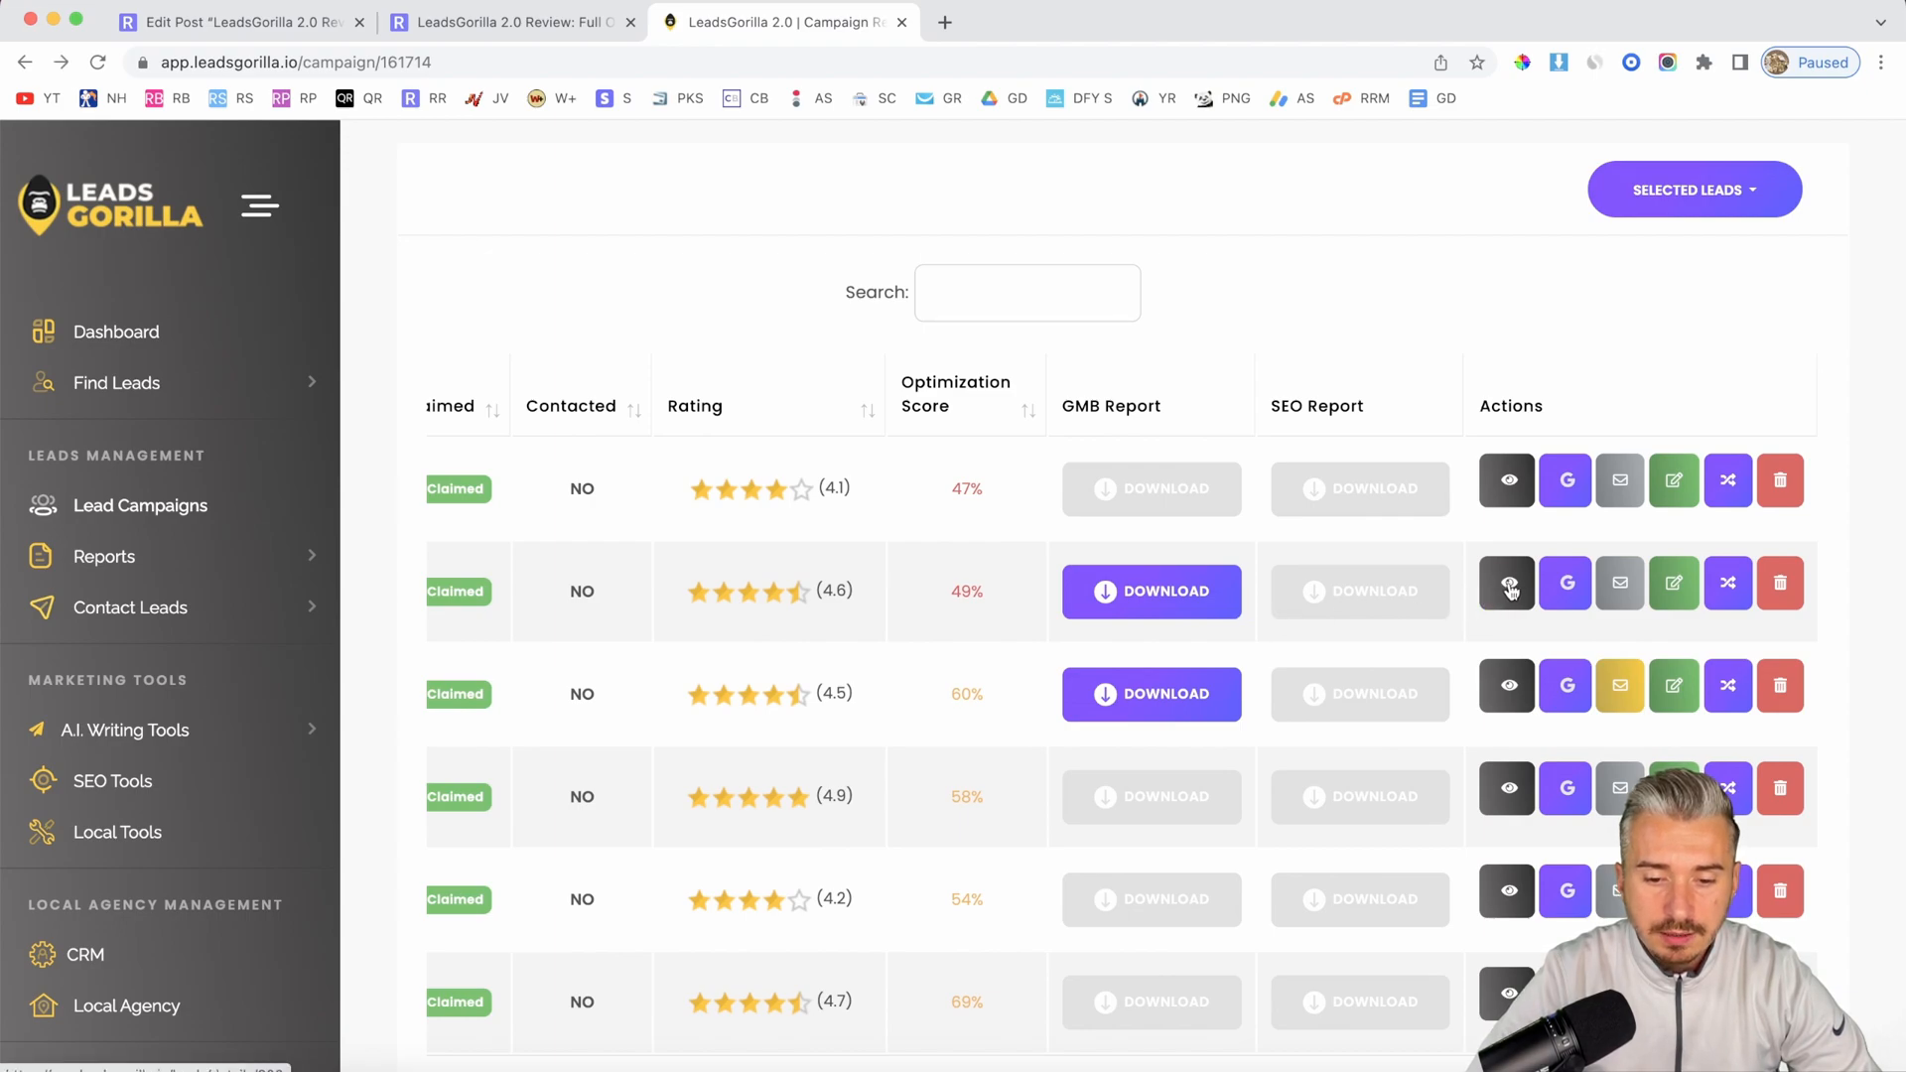
Step: Open Buonissimo Restaurant Birmingham's lead details and start its Google Business Profile report
click(1506, 591)
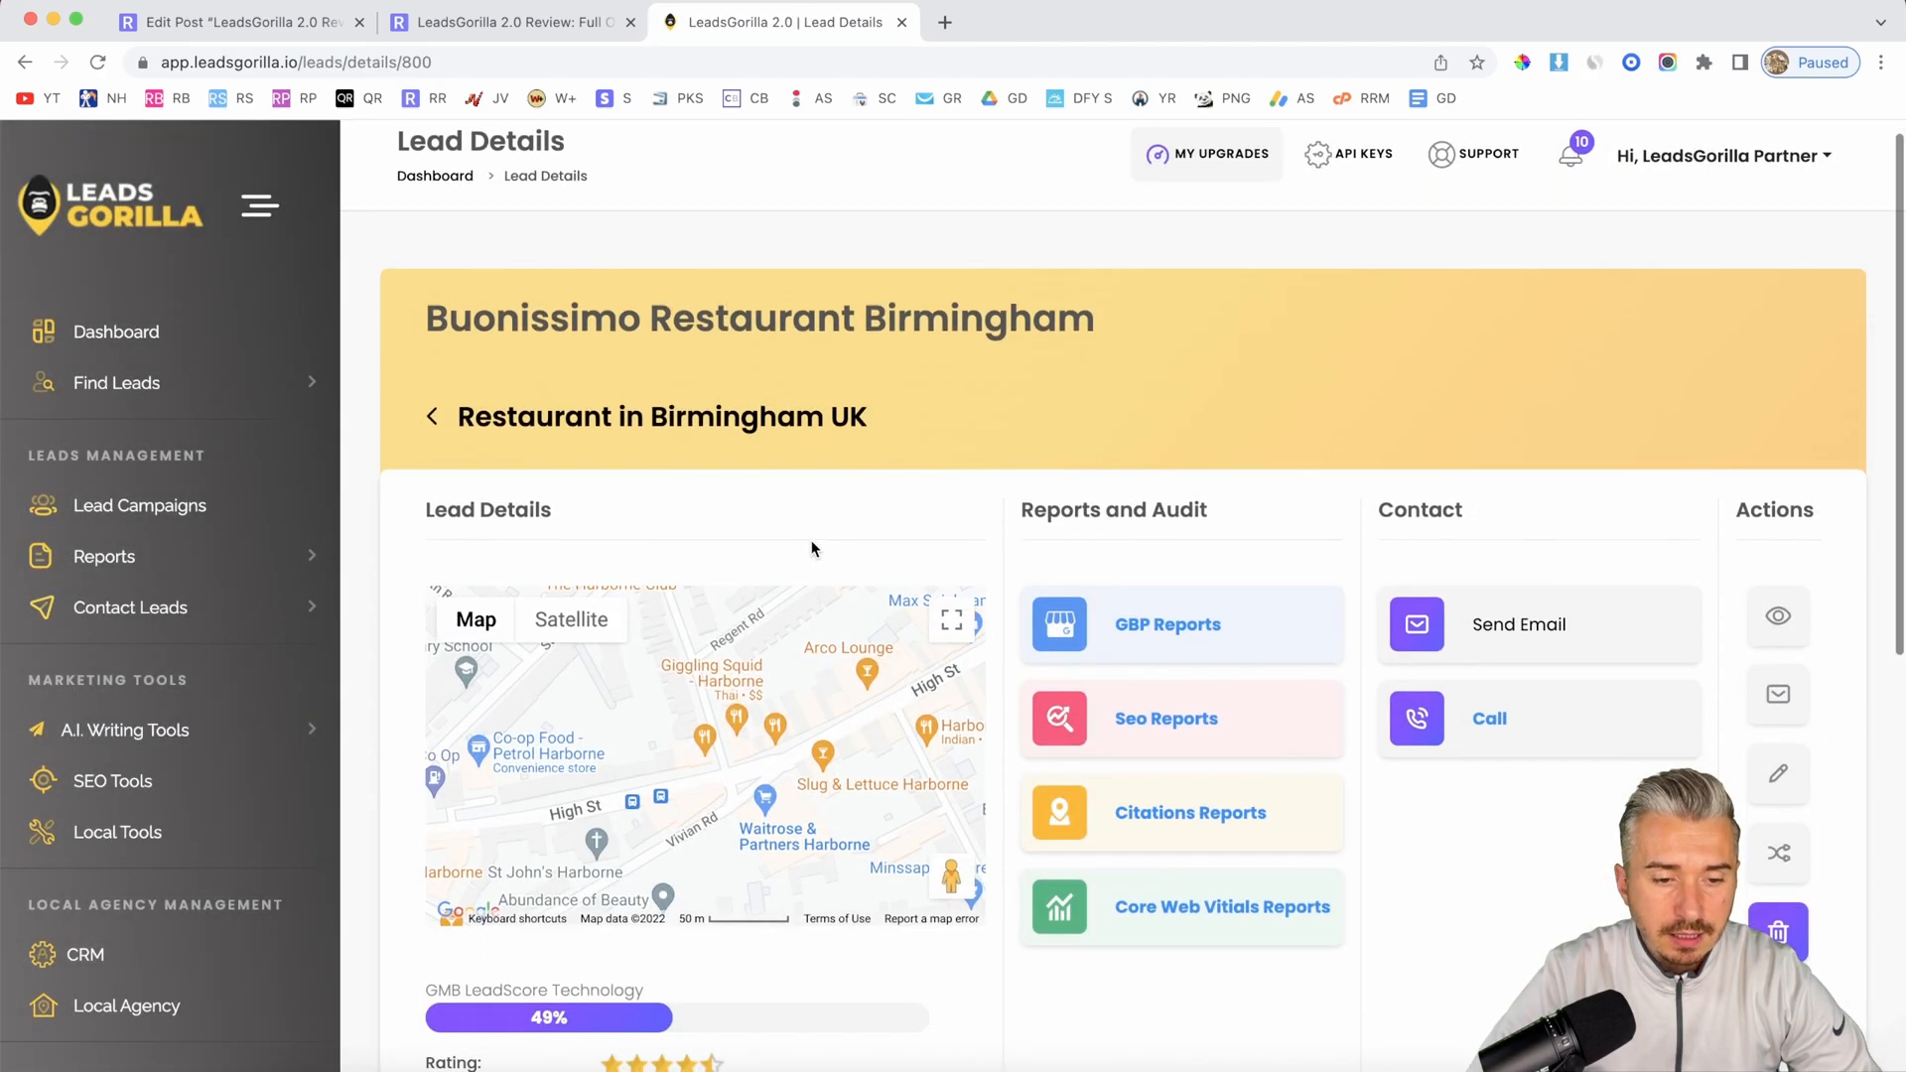
scroll(down, 3)
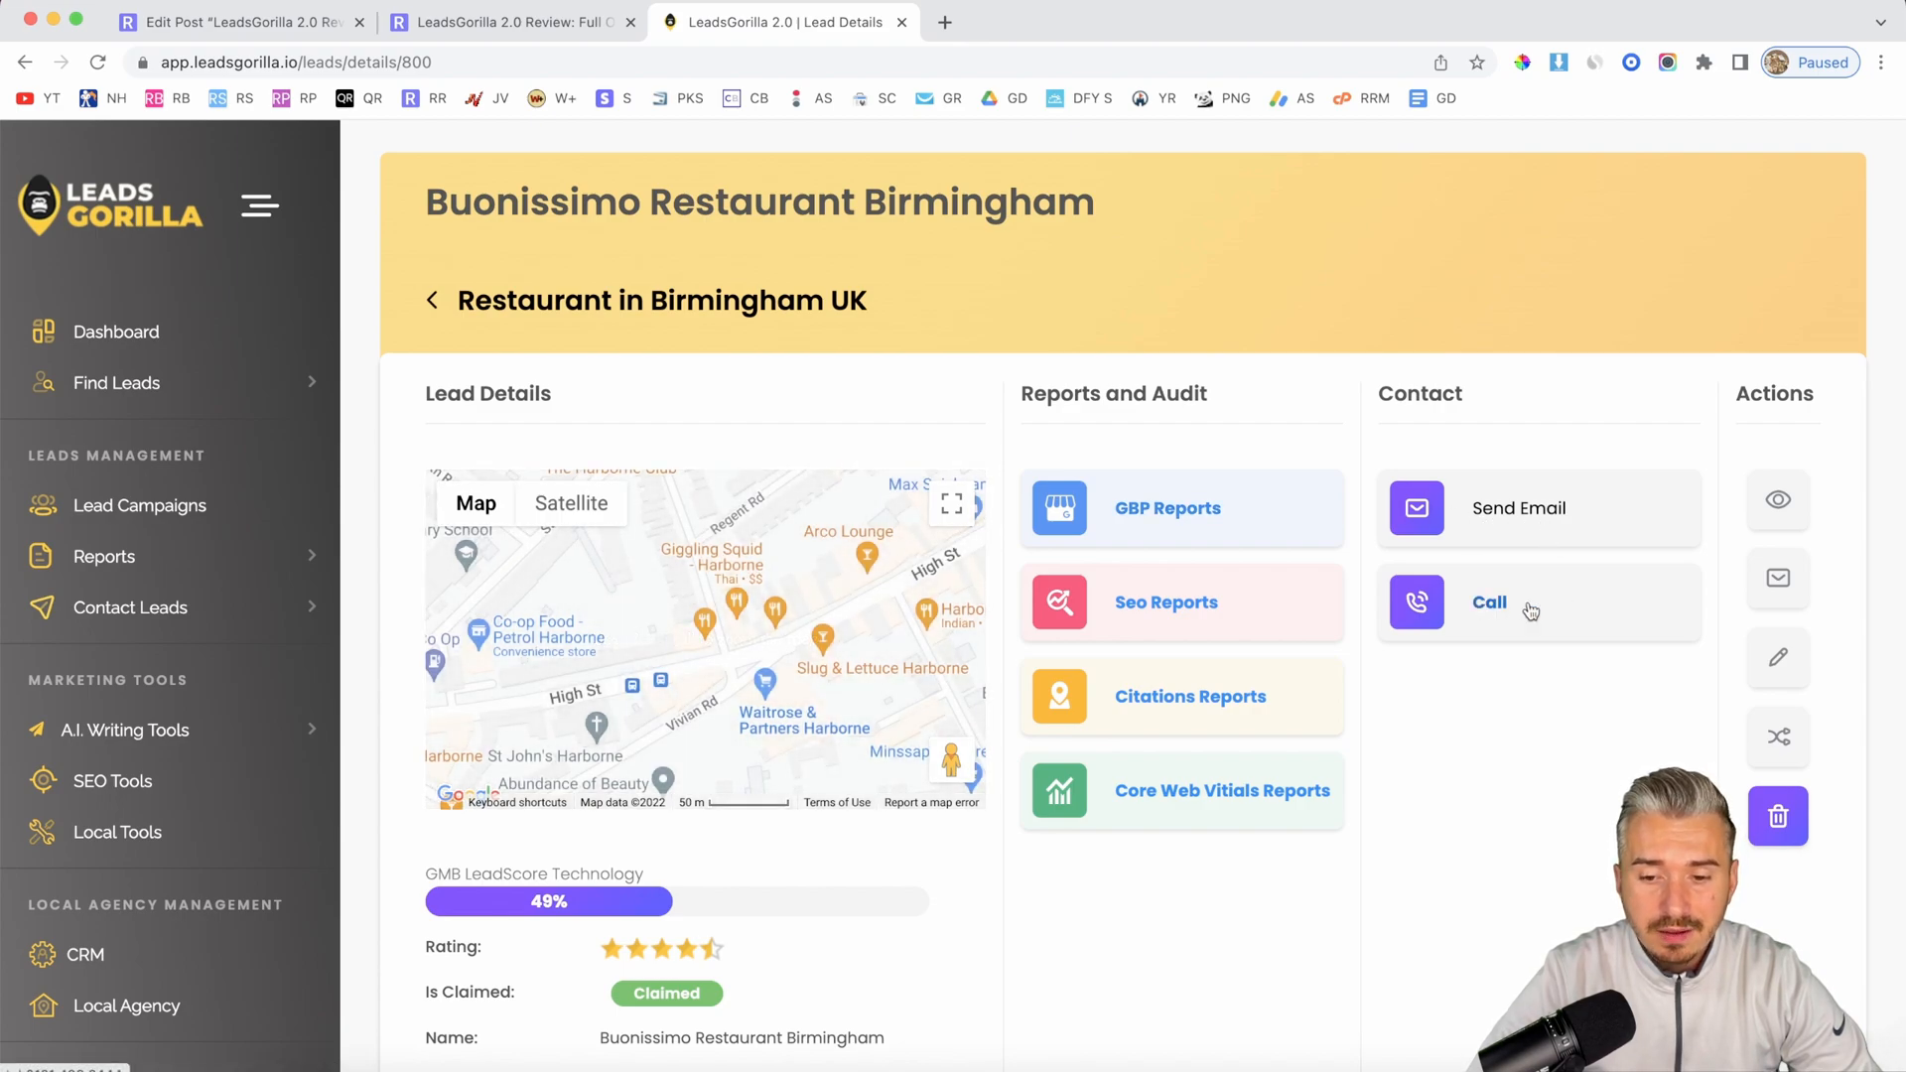
click(1488, 601)
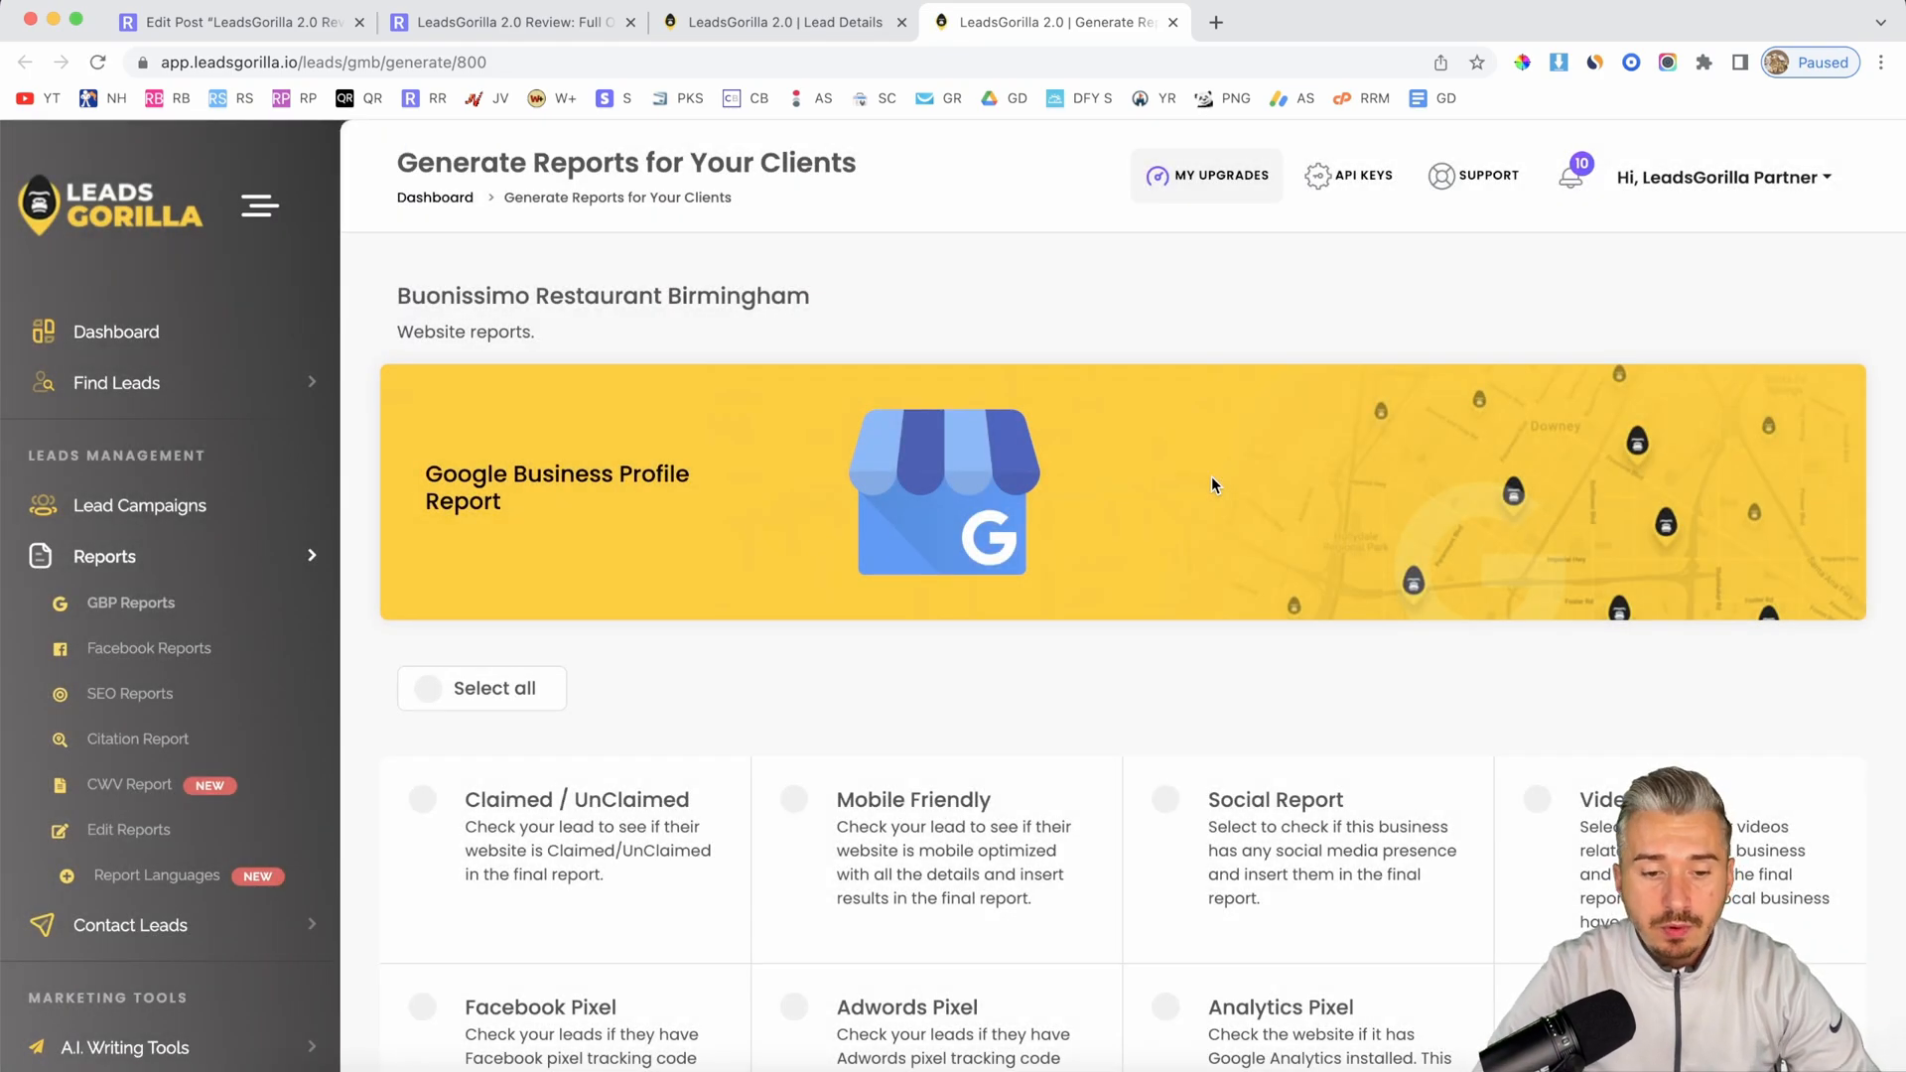
Step: Scroll down the Generate Reports page through Buonissimo's report section checks
scroll(down, 3)
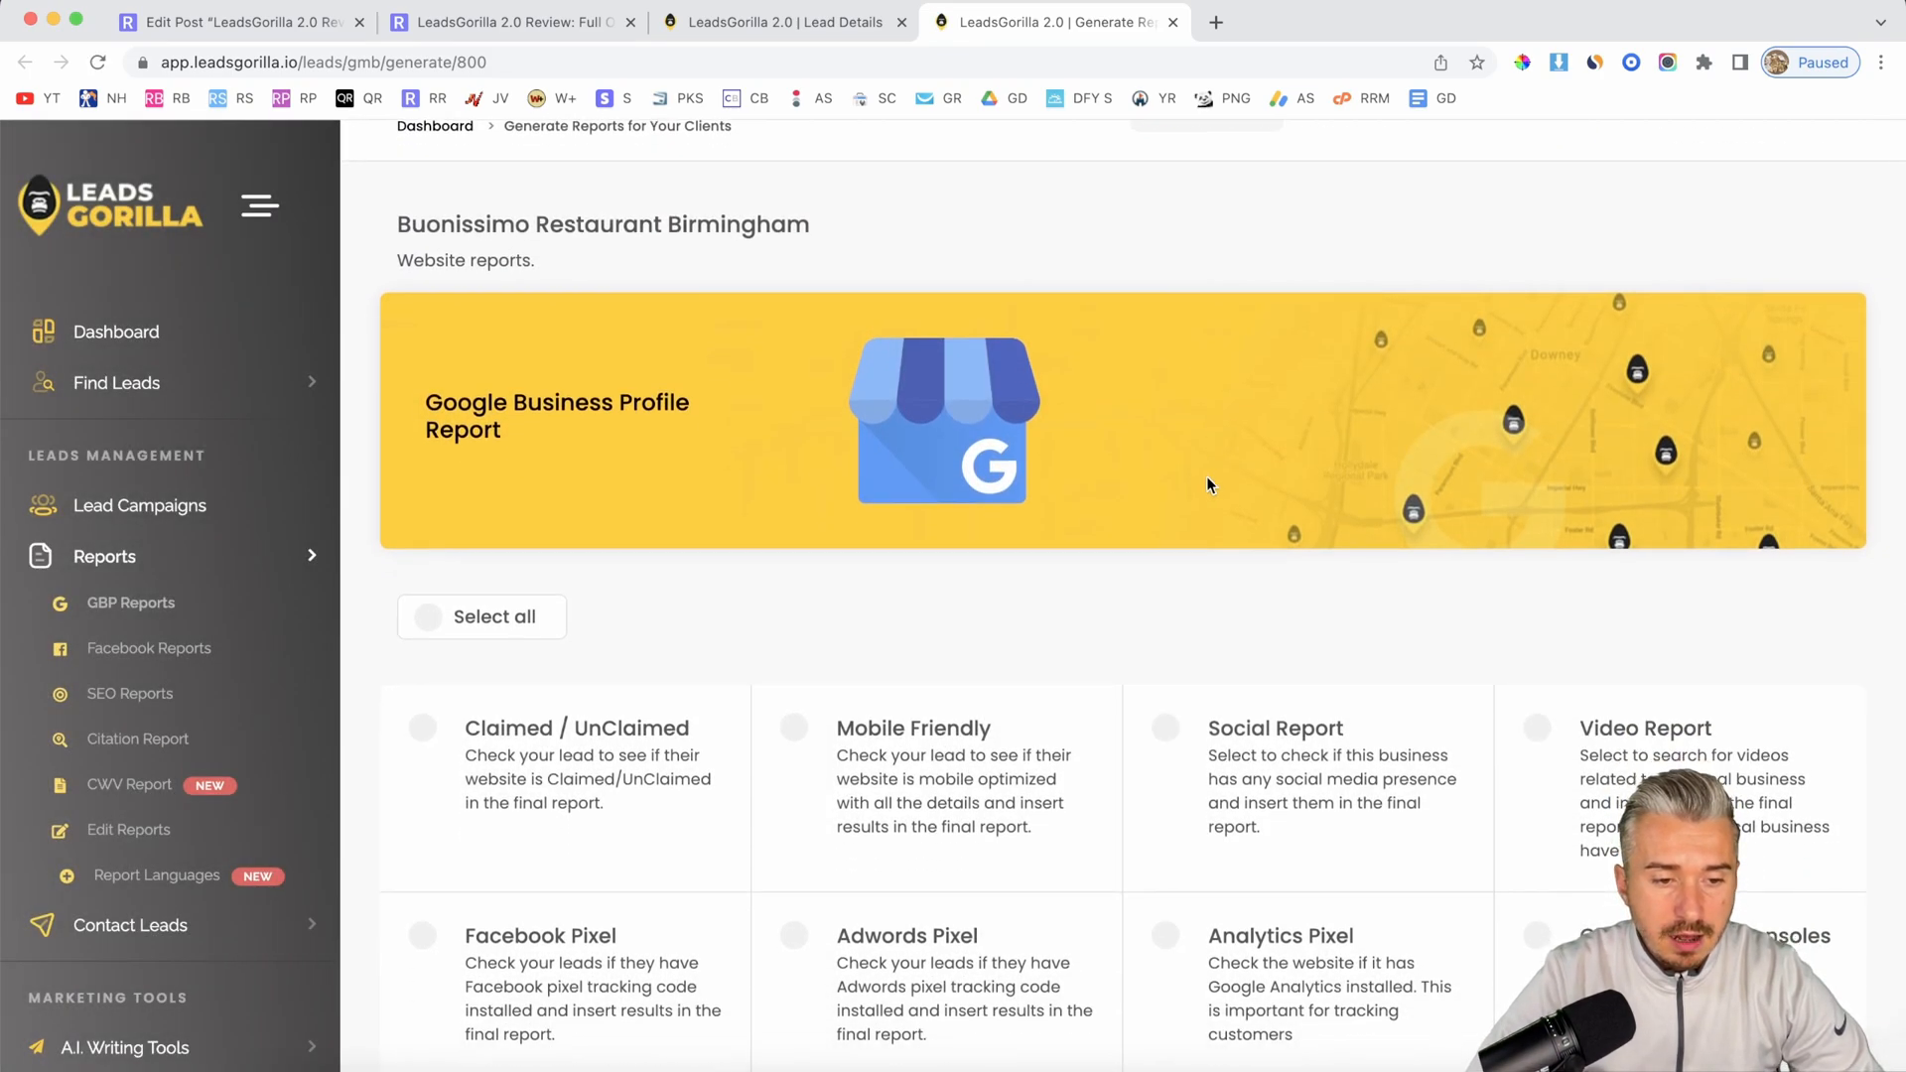
scroll(down, 3)
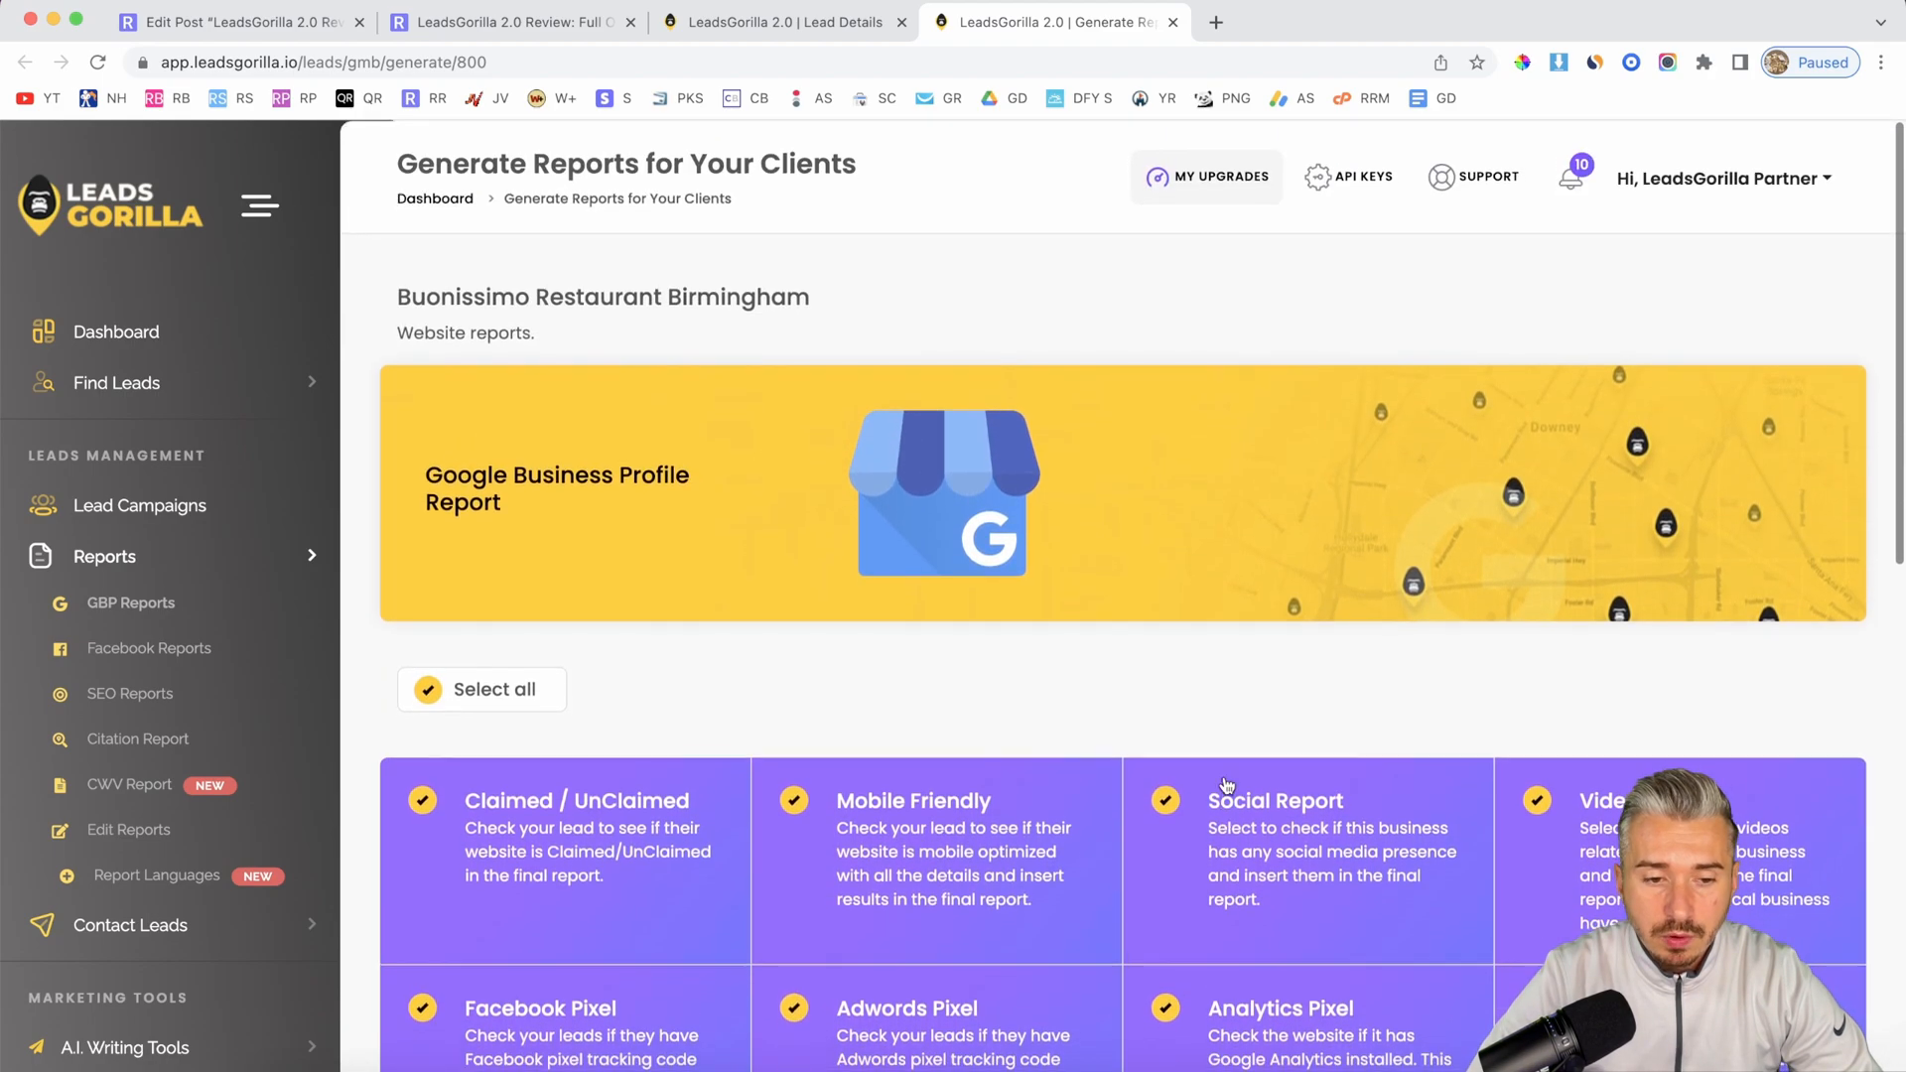
Step: Back in the Birmingham restaurant campaign, download Buonissimo's GMB Report and open the PDF
click(778, 21)
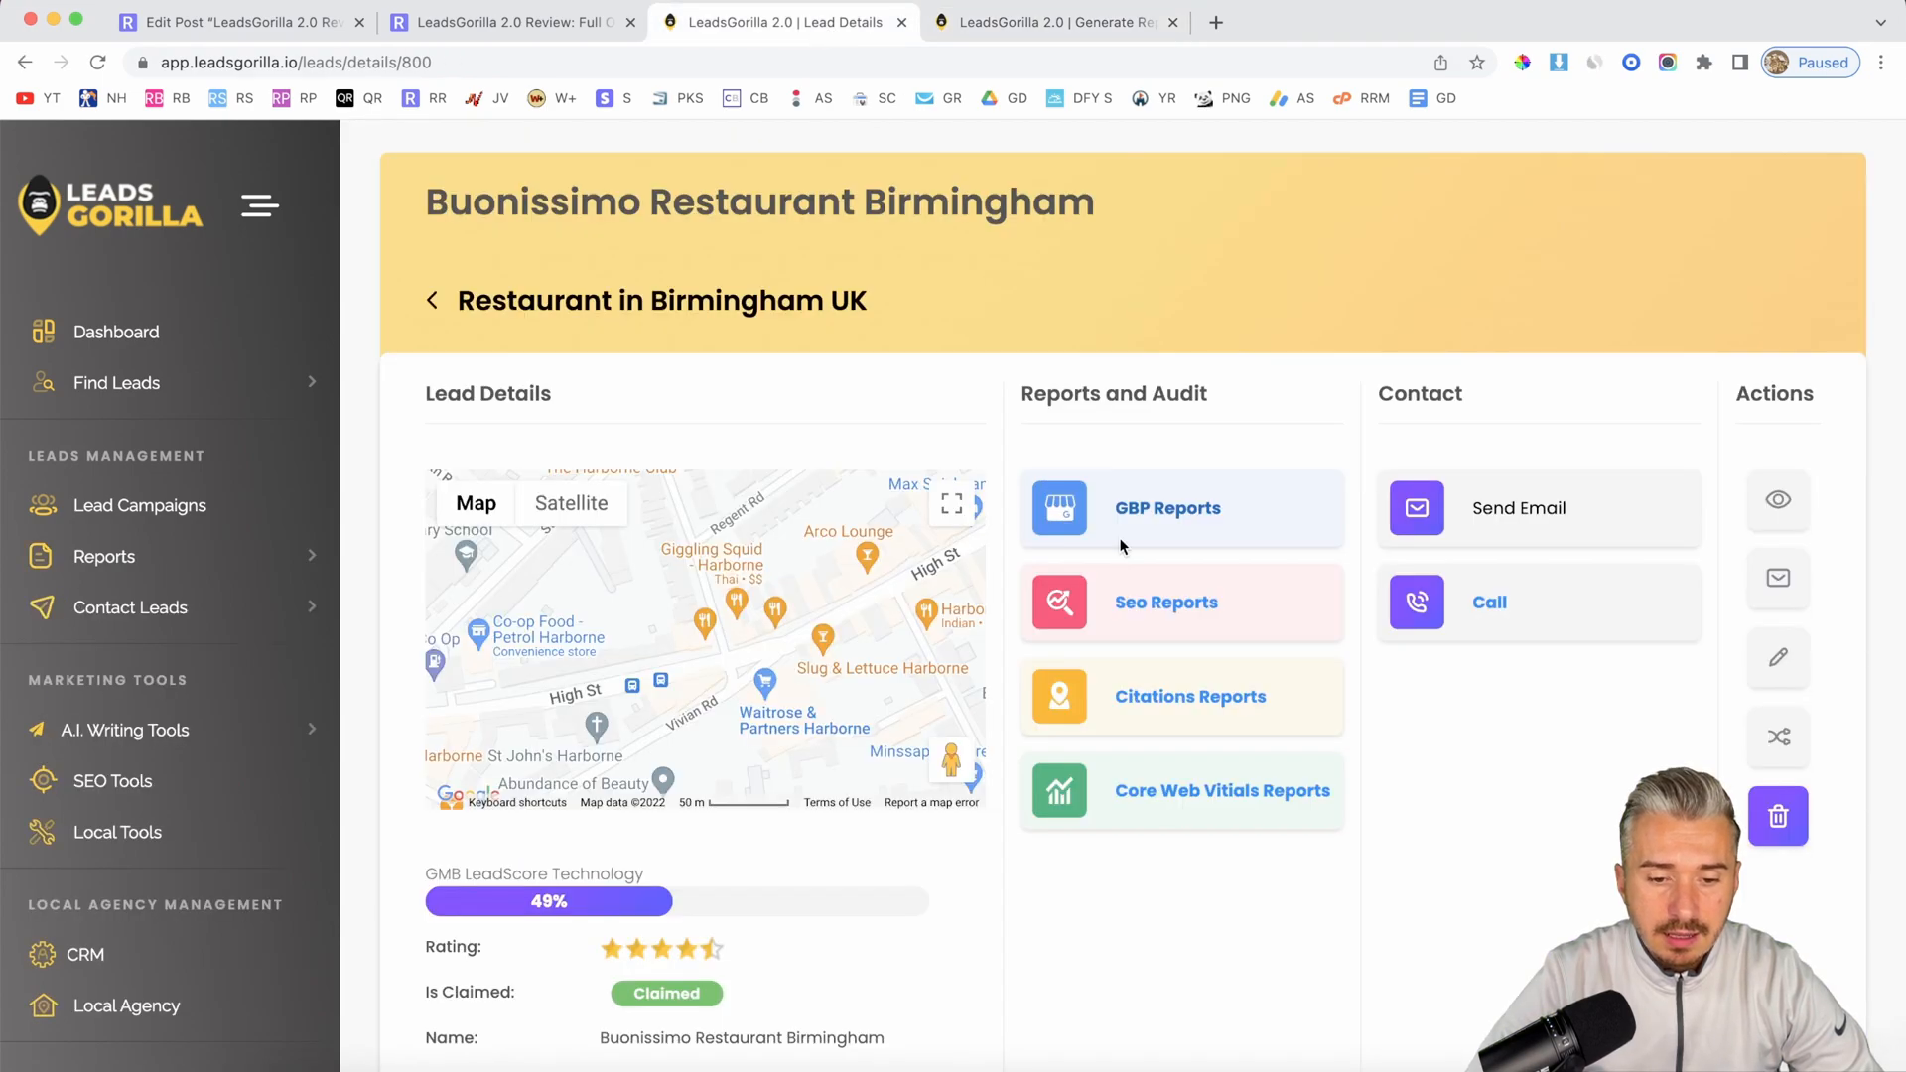
mouse_move(1413, 789)
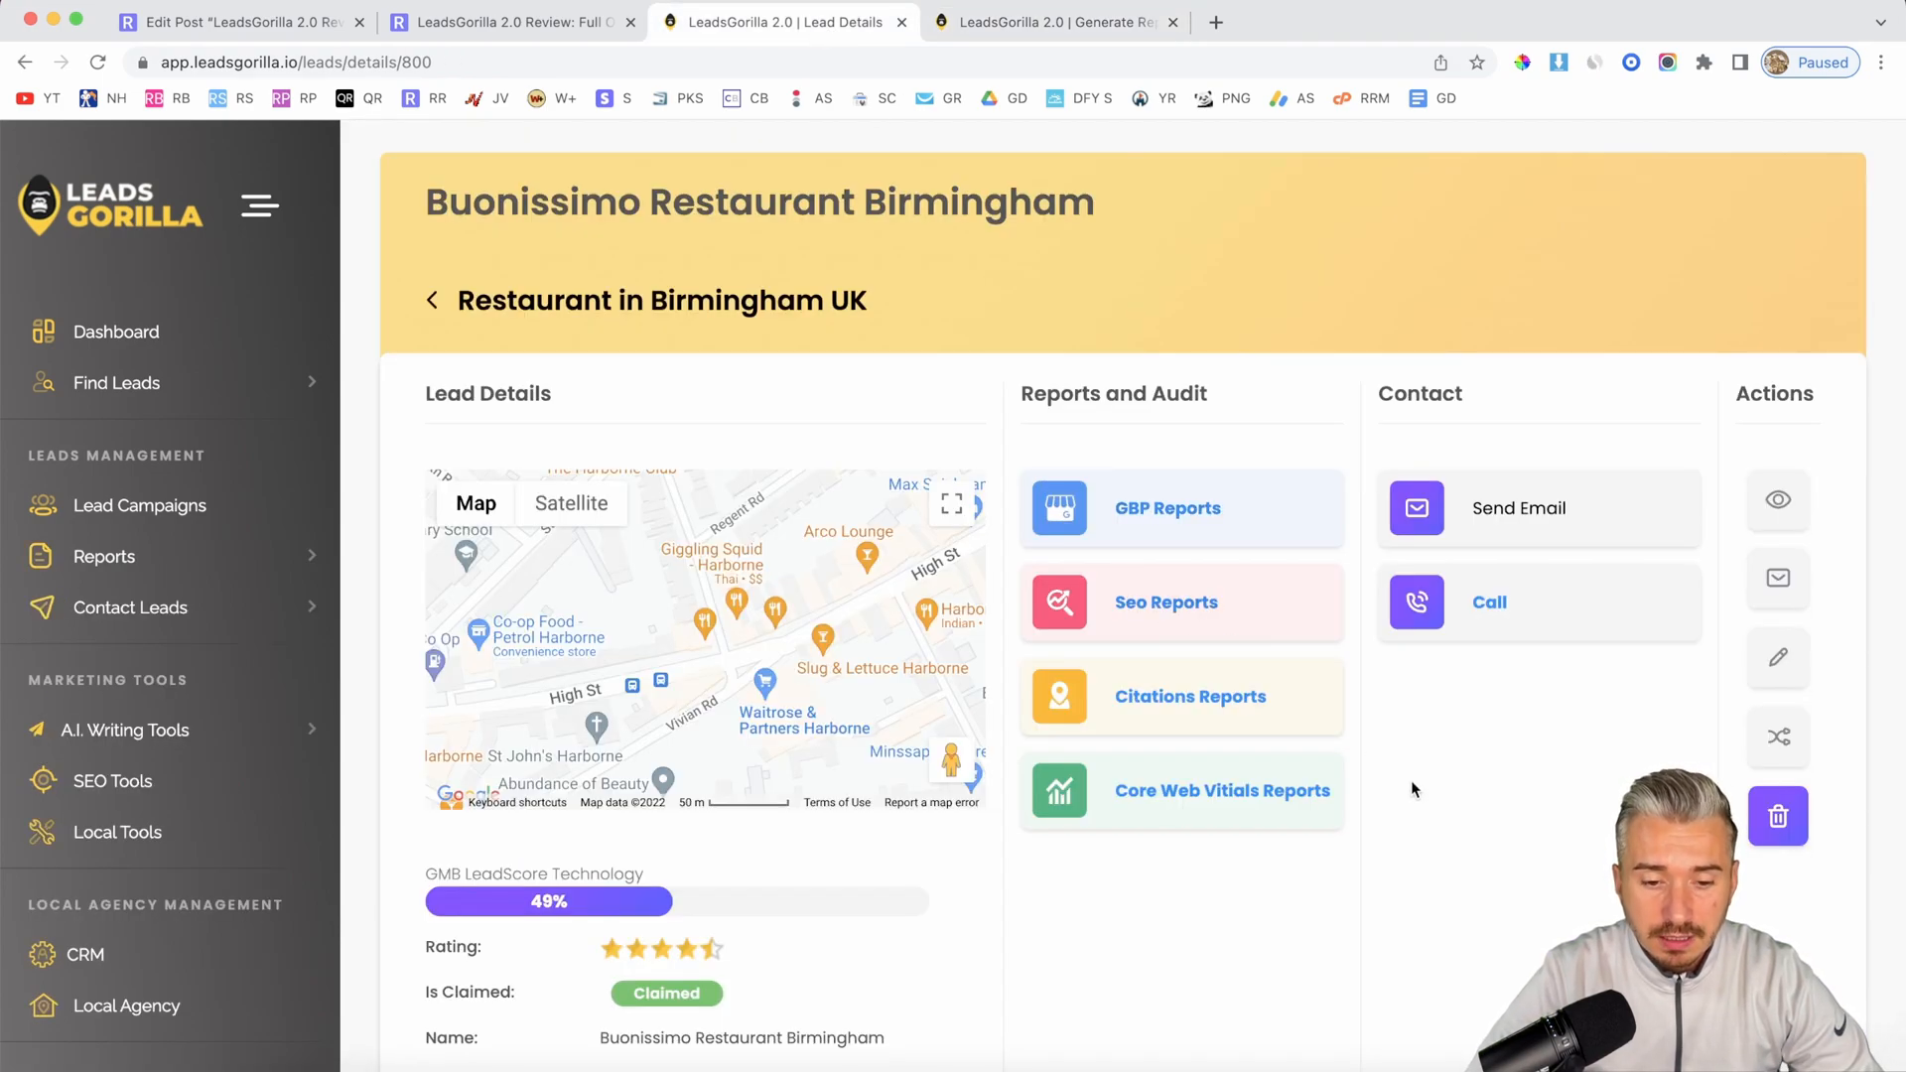
click(432, 300)
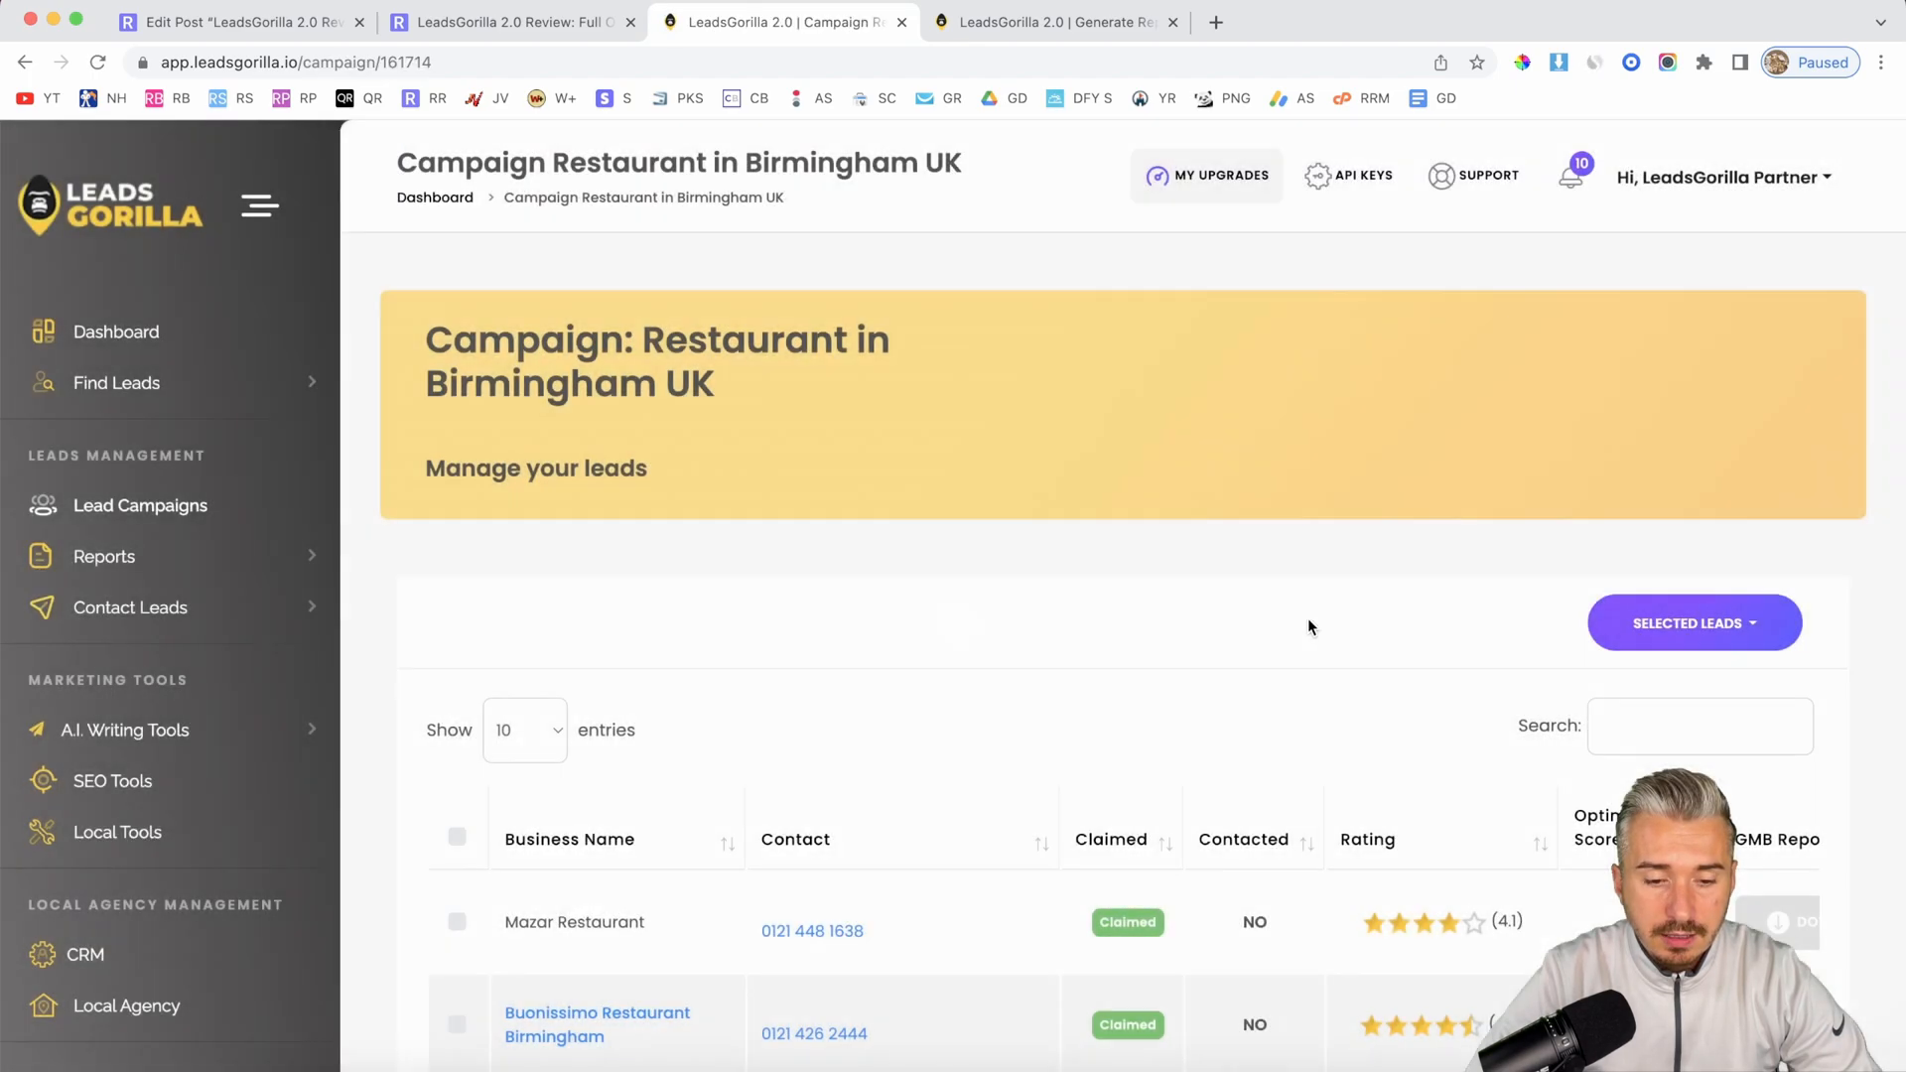
scroll(down, 3)
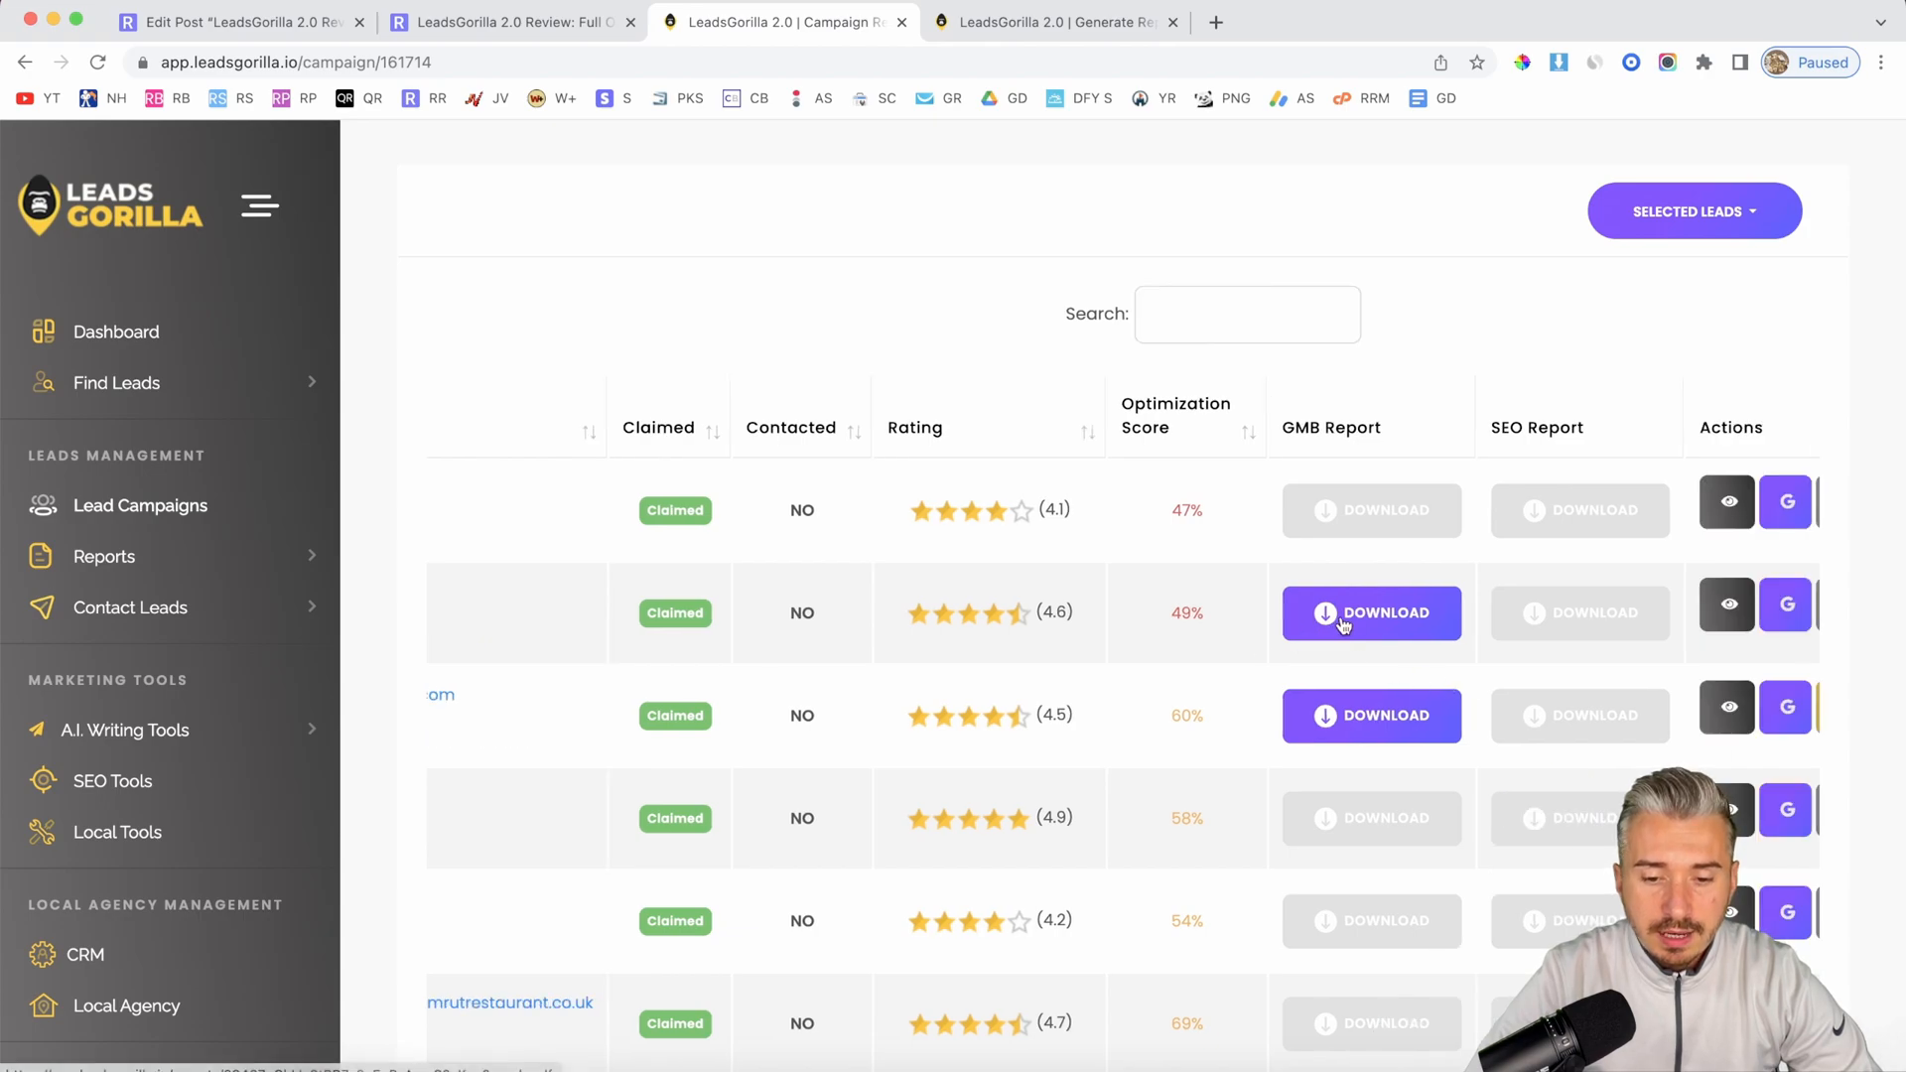
click(1370, 612)
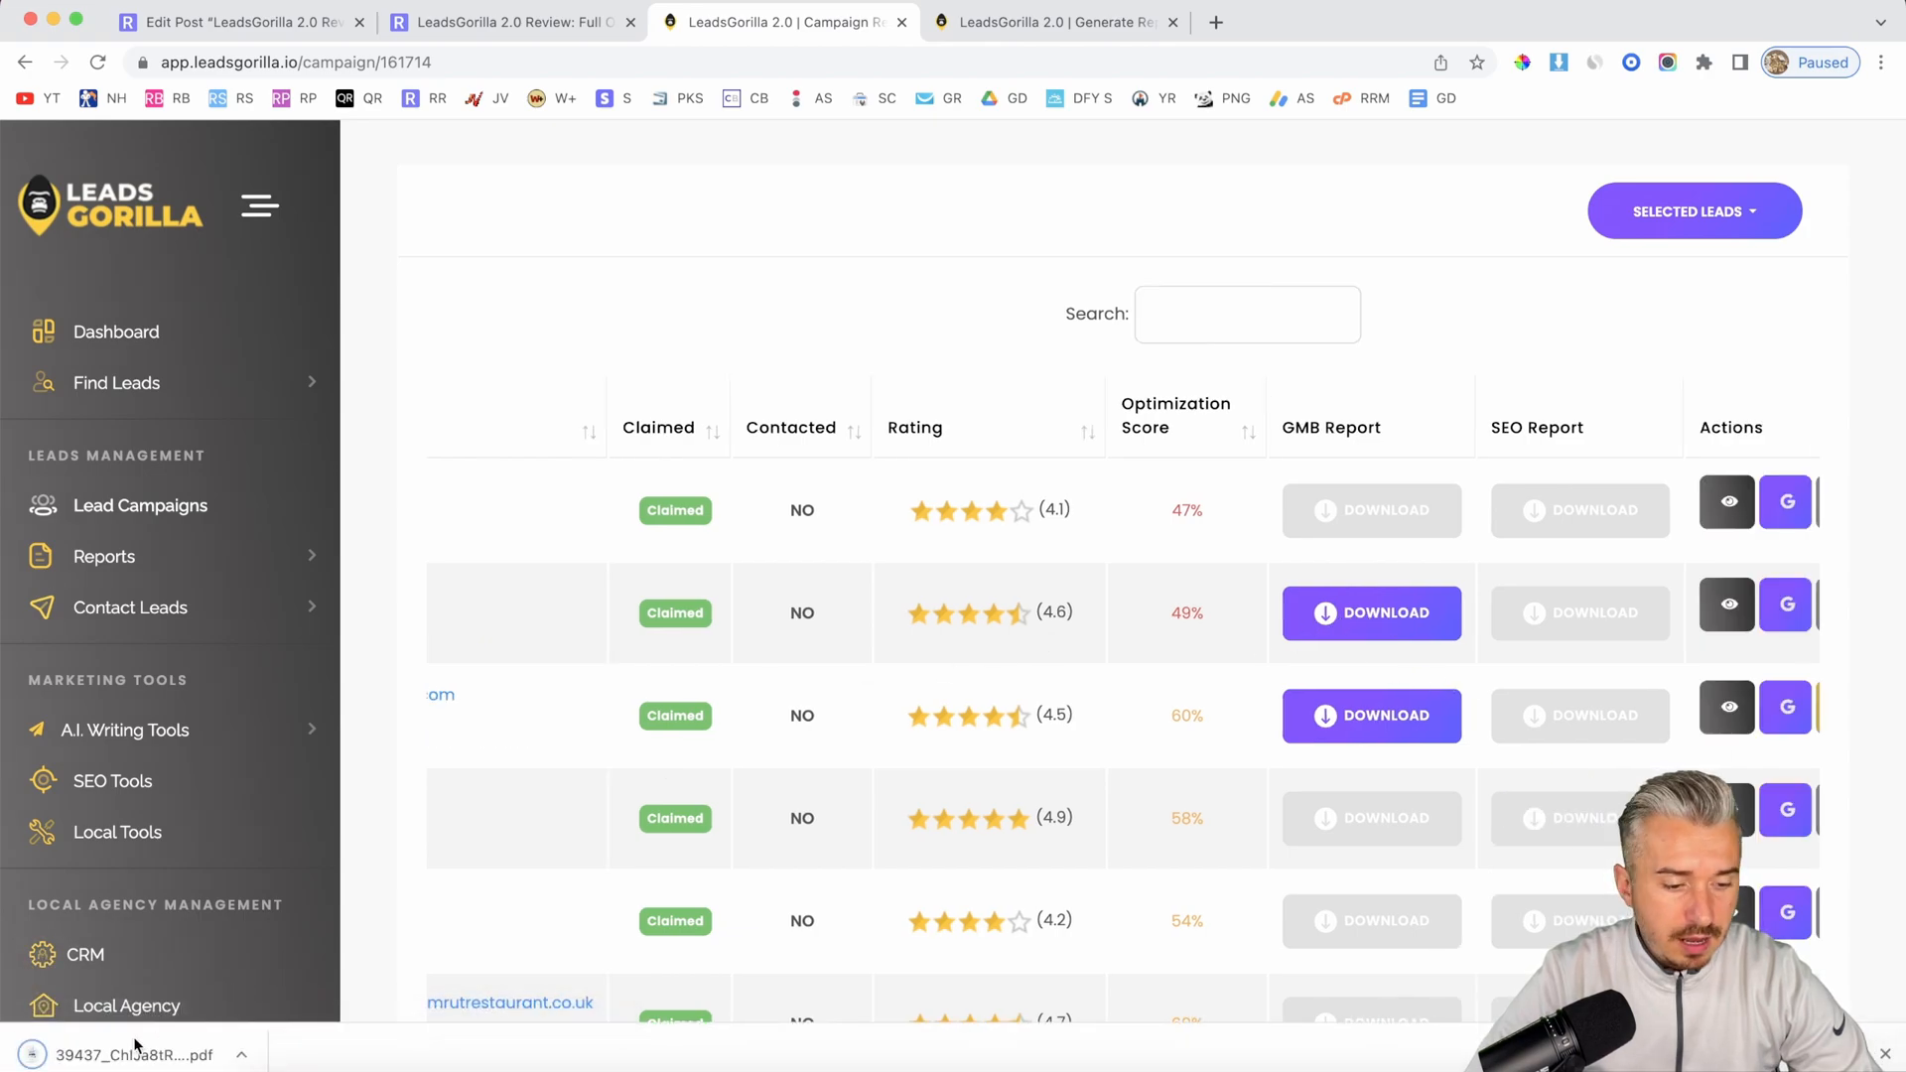
click(134, 1055)
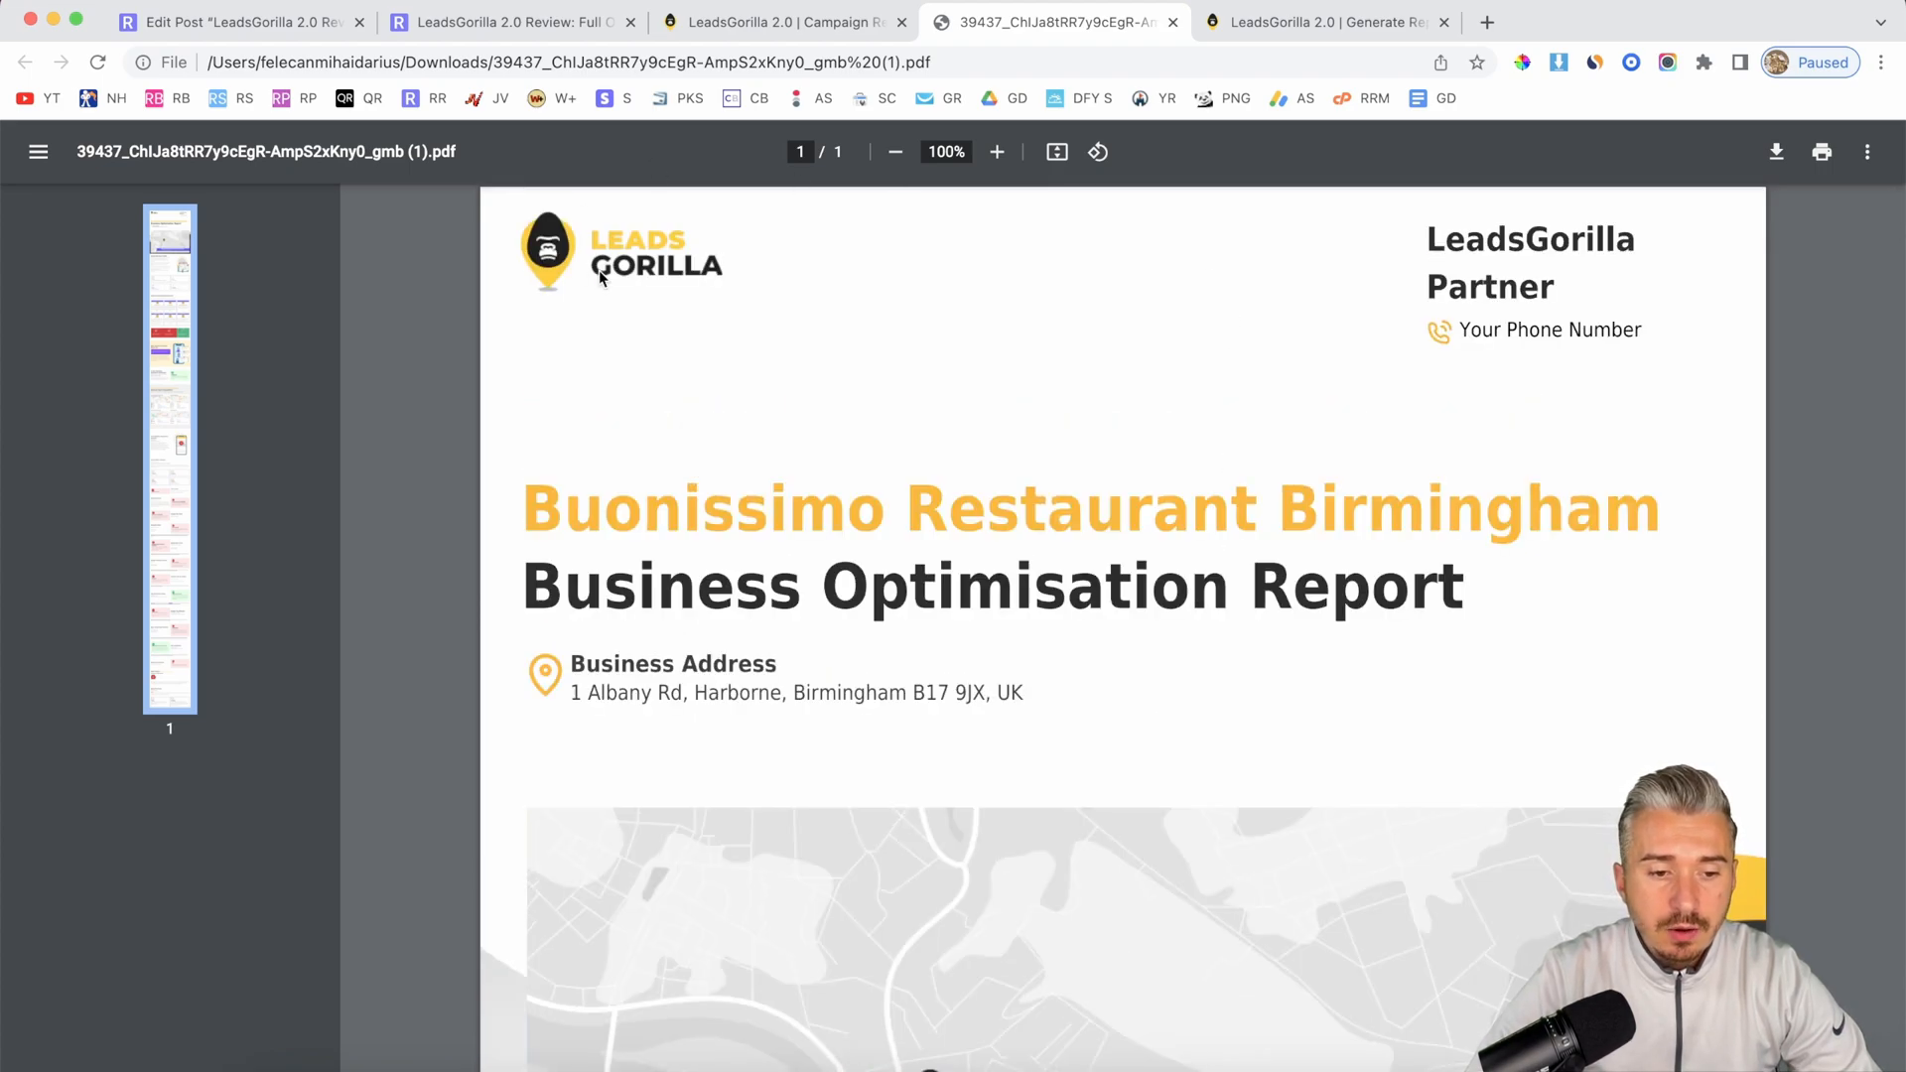
mouse_move(762, 280)
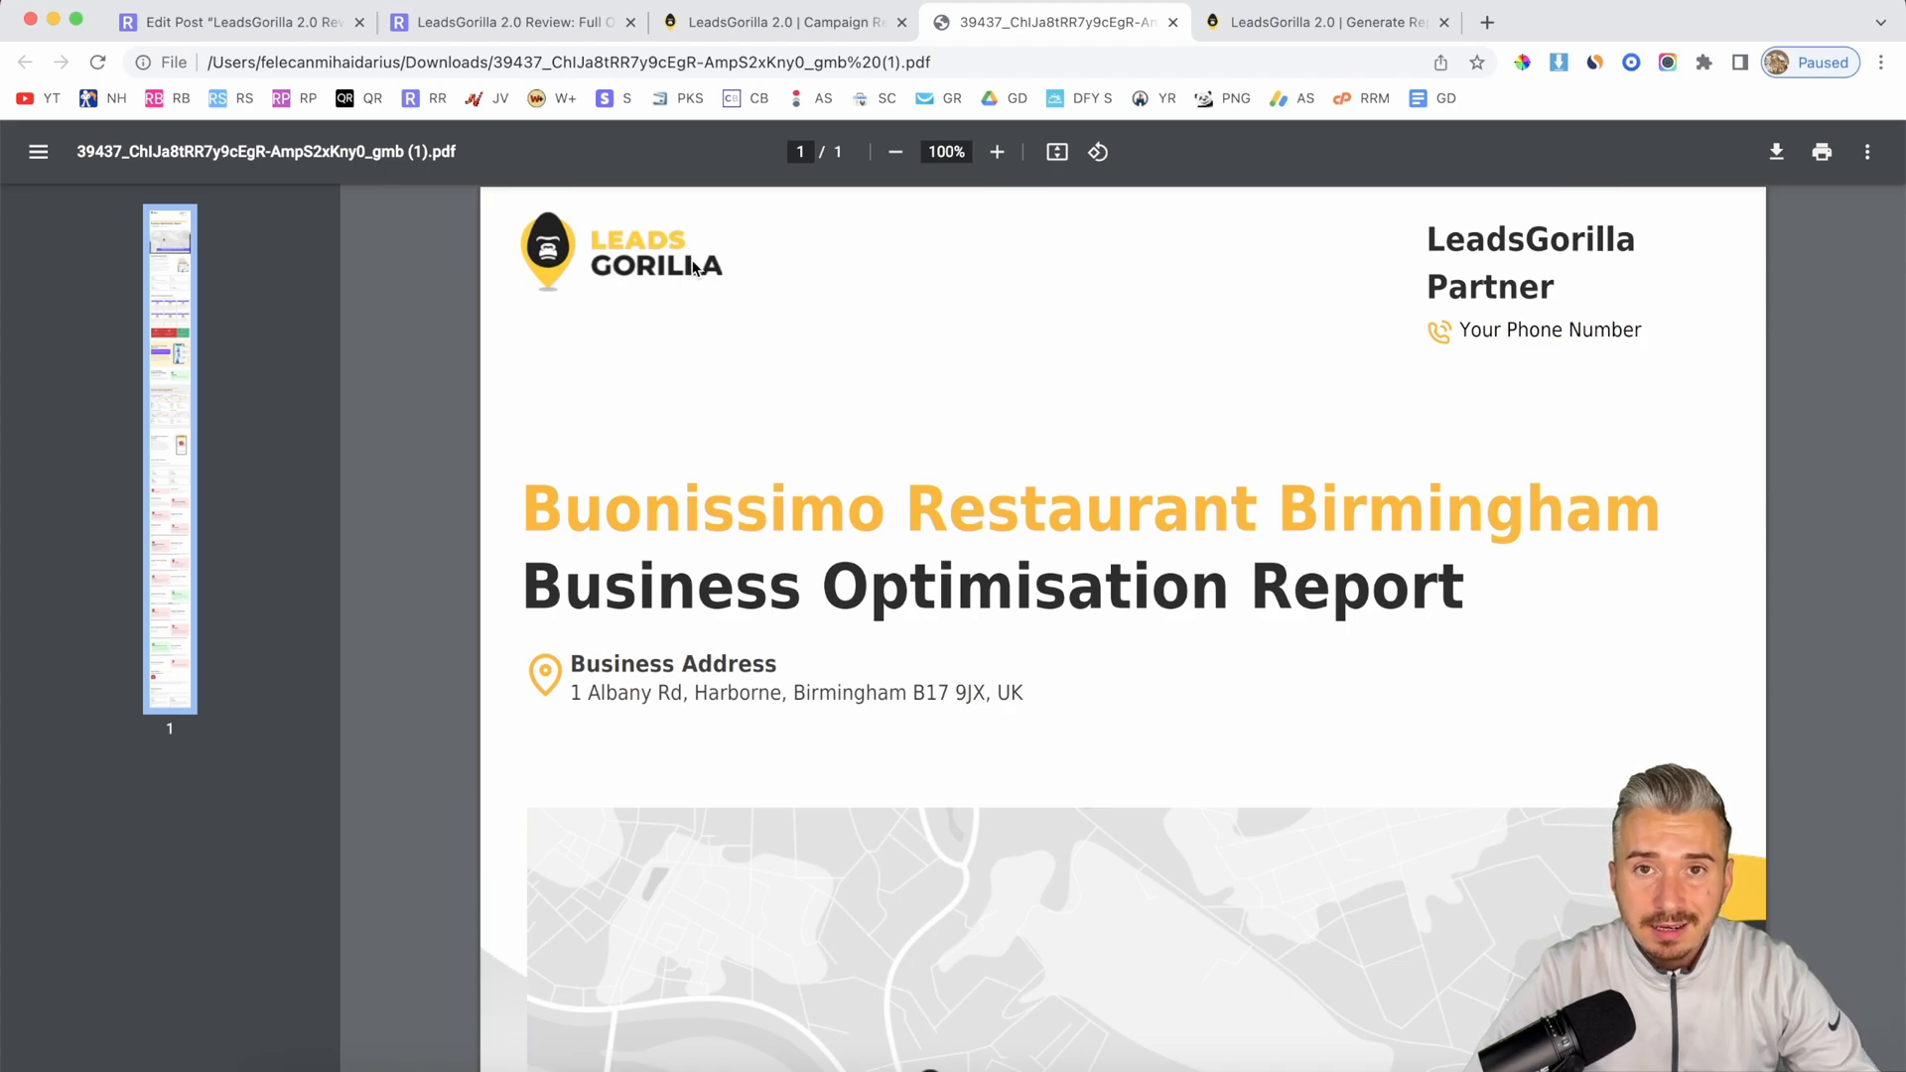
mouse_move(710, 471)
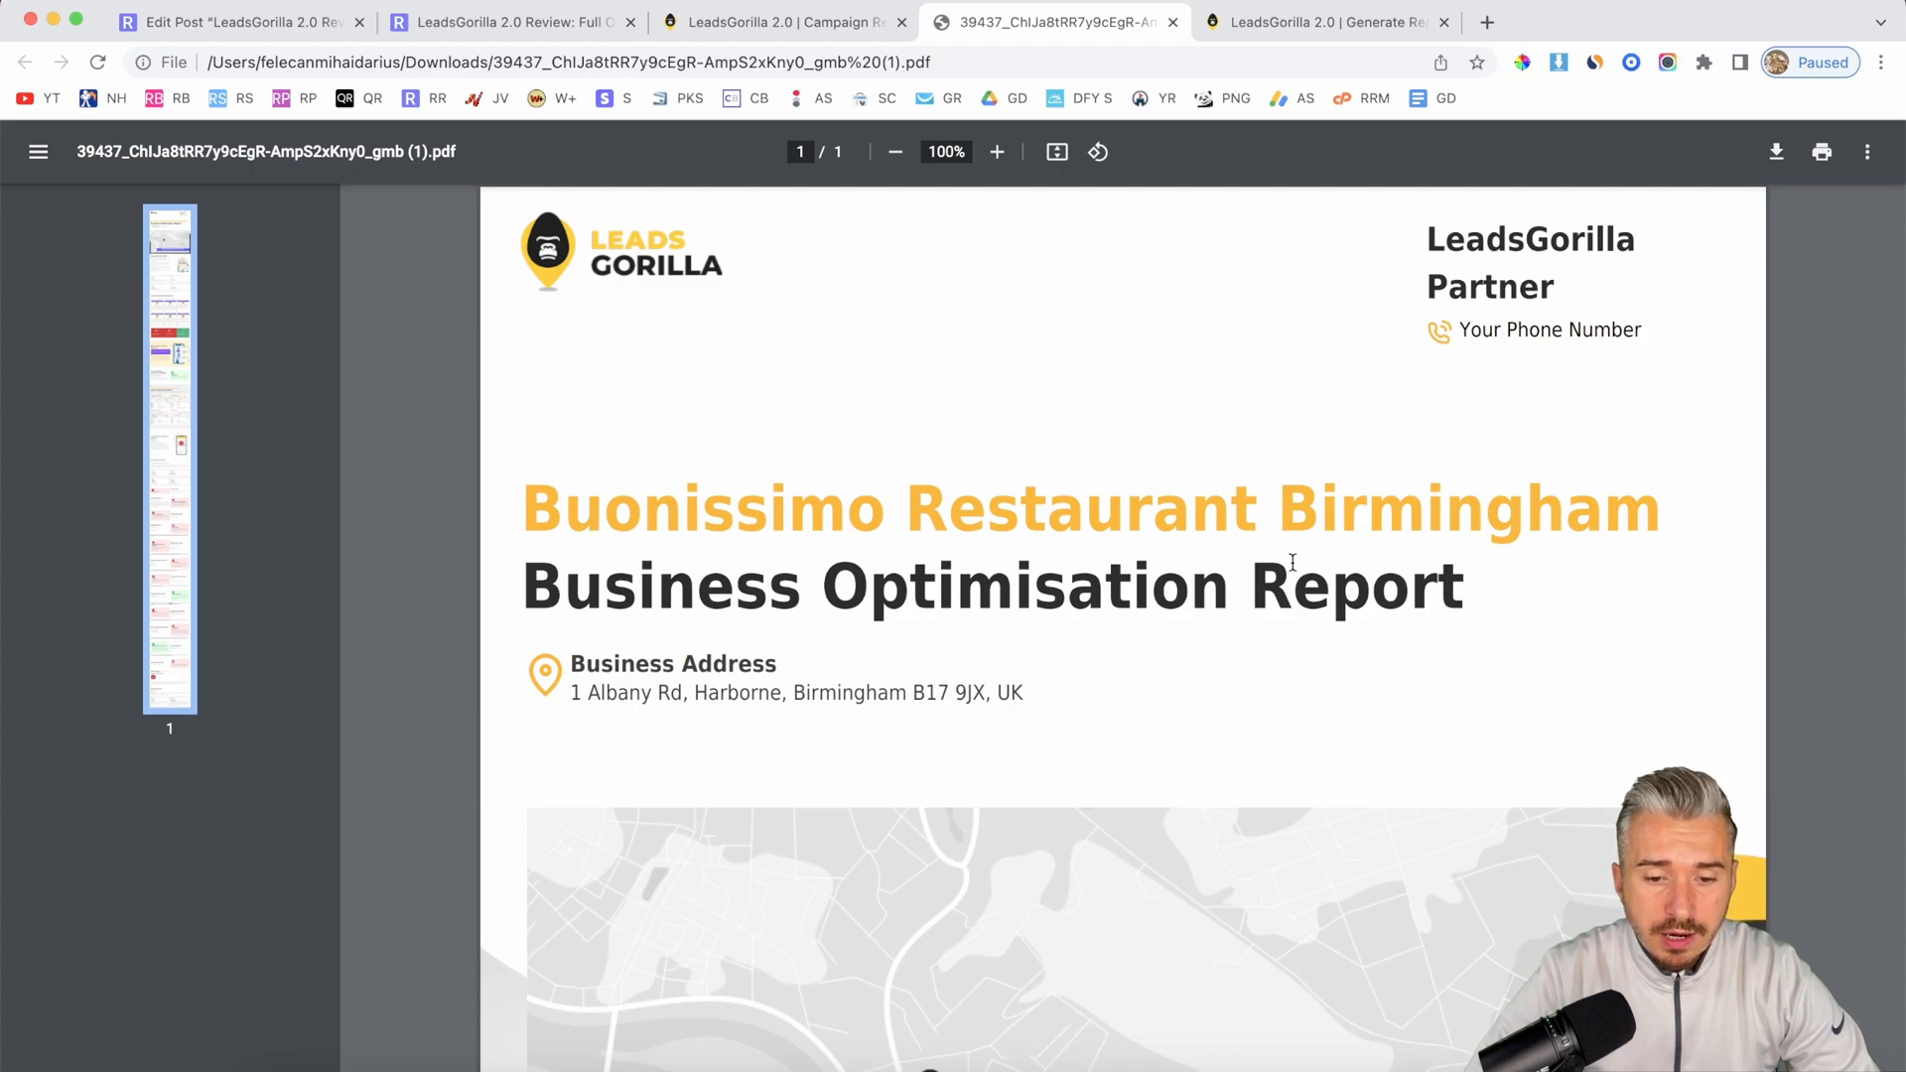
Step: Scroll through the report's competitors, website, social and SEO sections to the 16.33% Poor overview
scroll(down, 3)
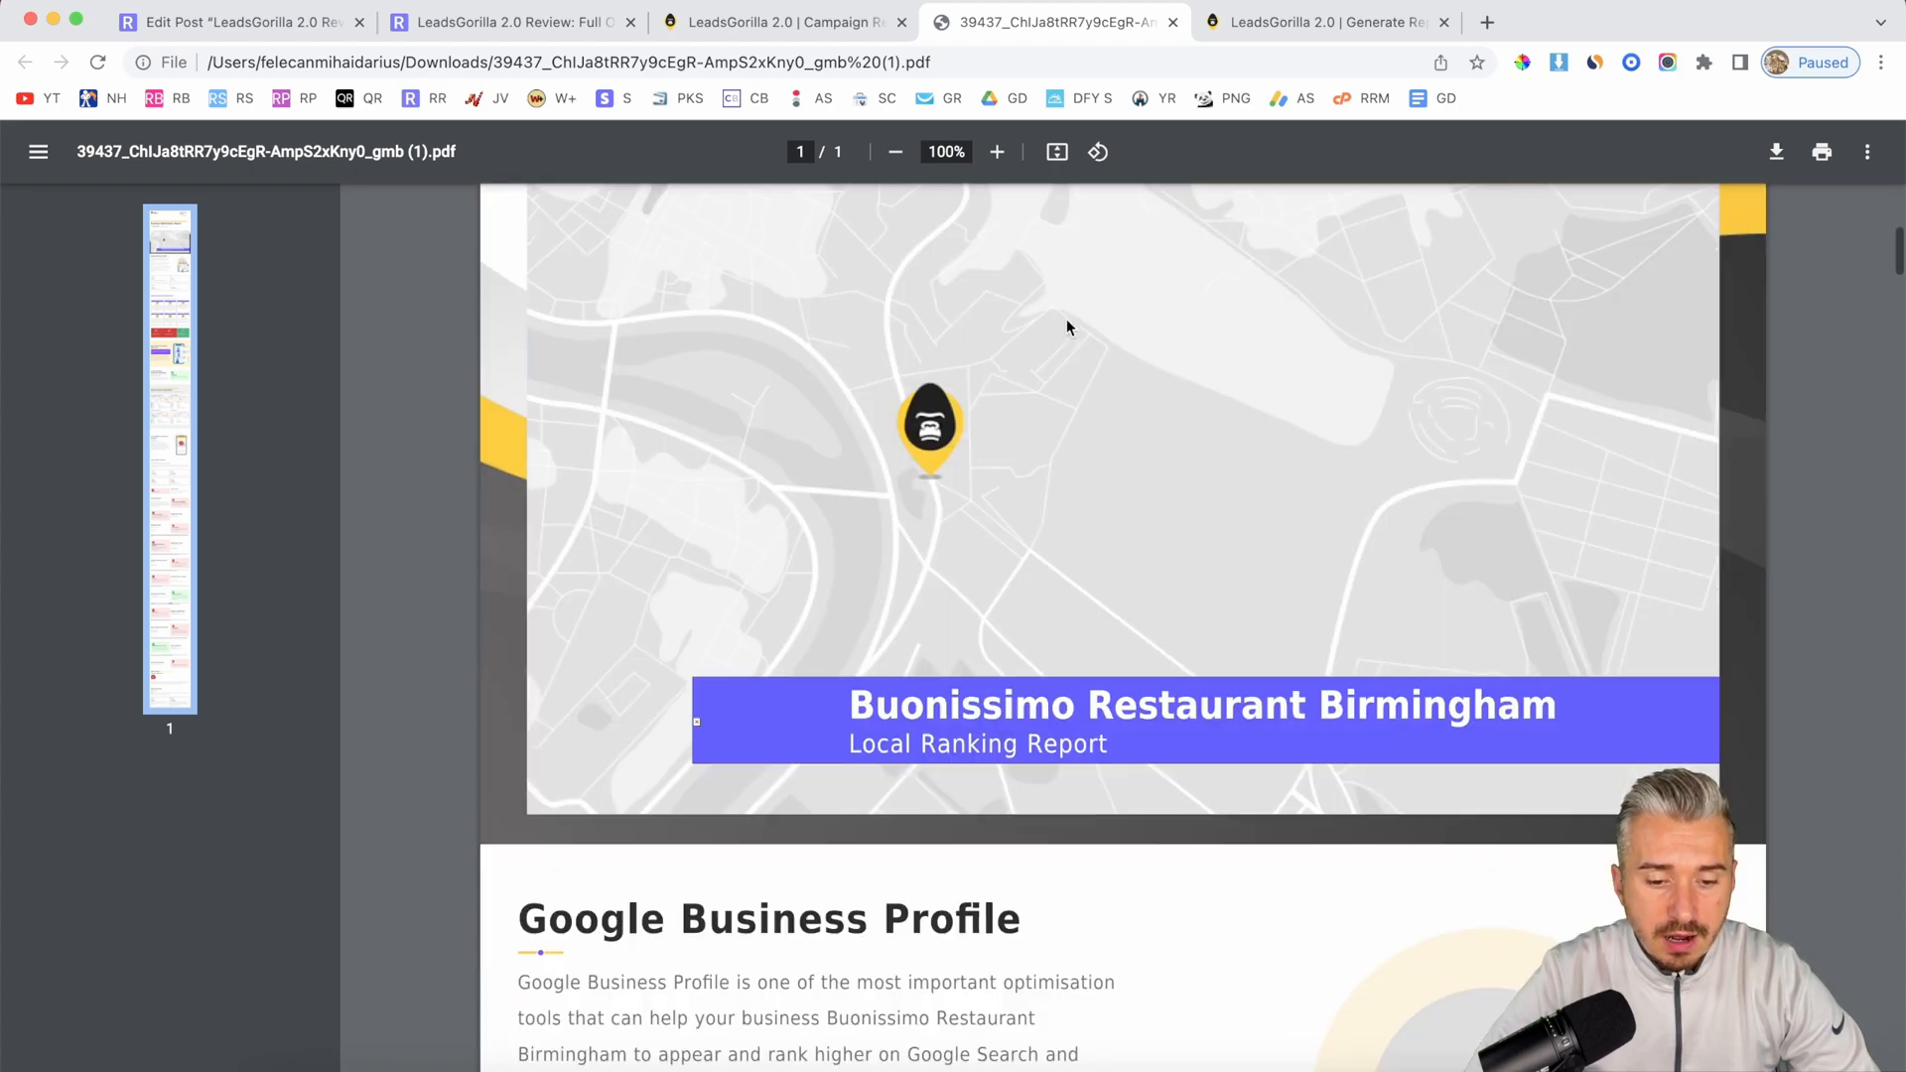
scroll(down, 3)
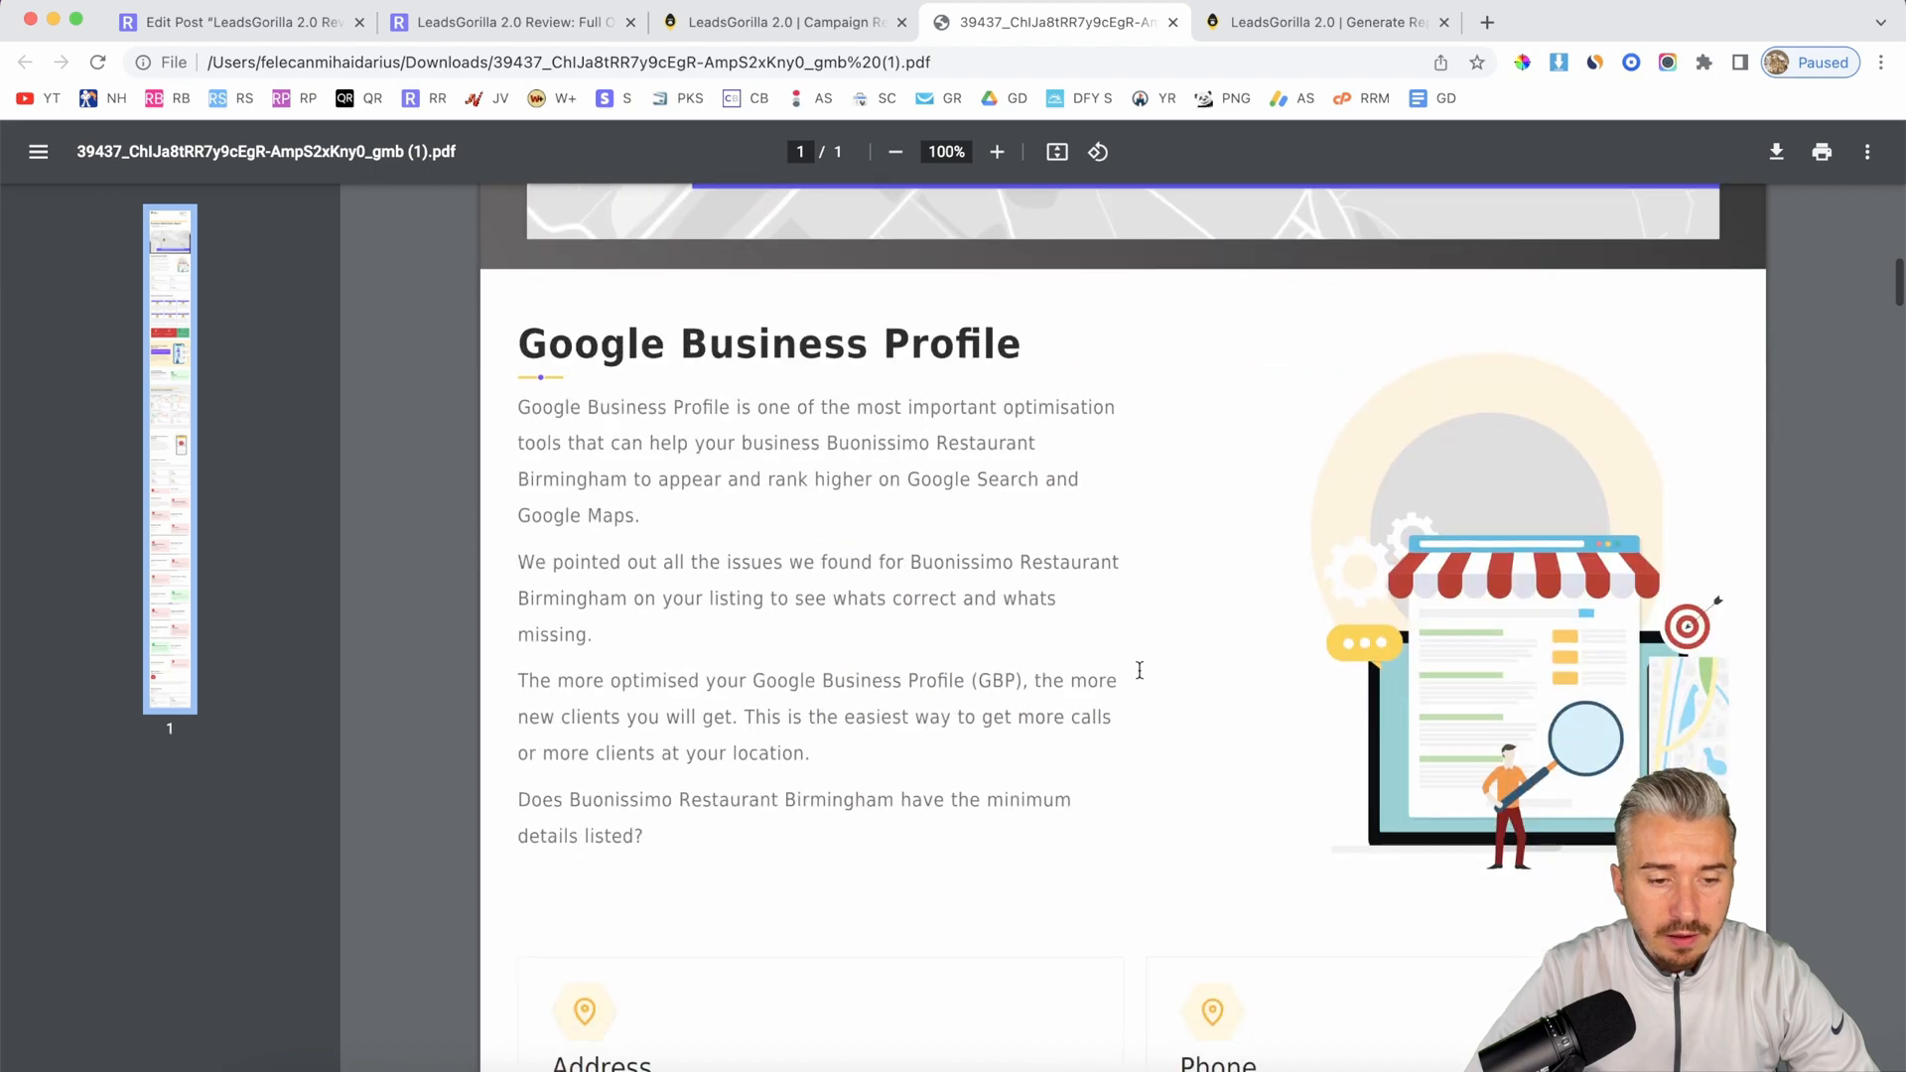
scroll(down, 3)
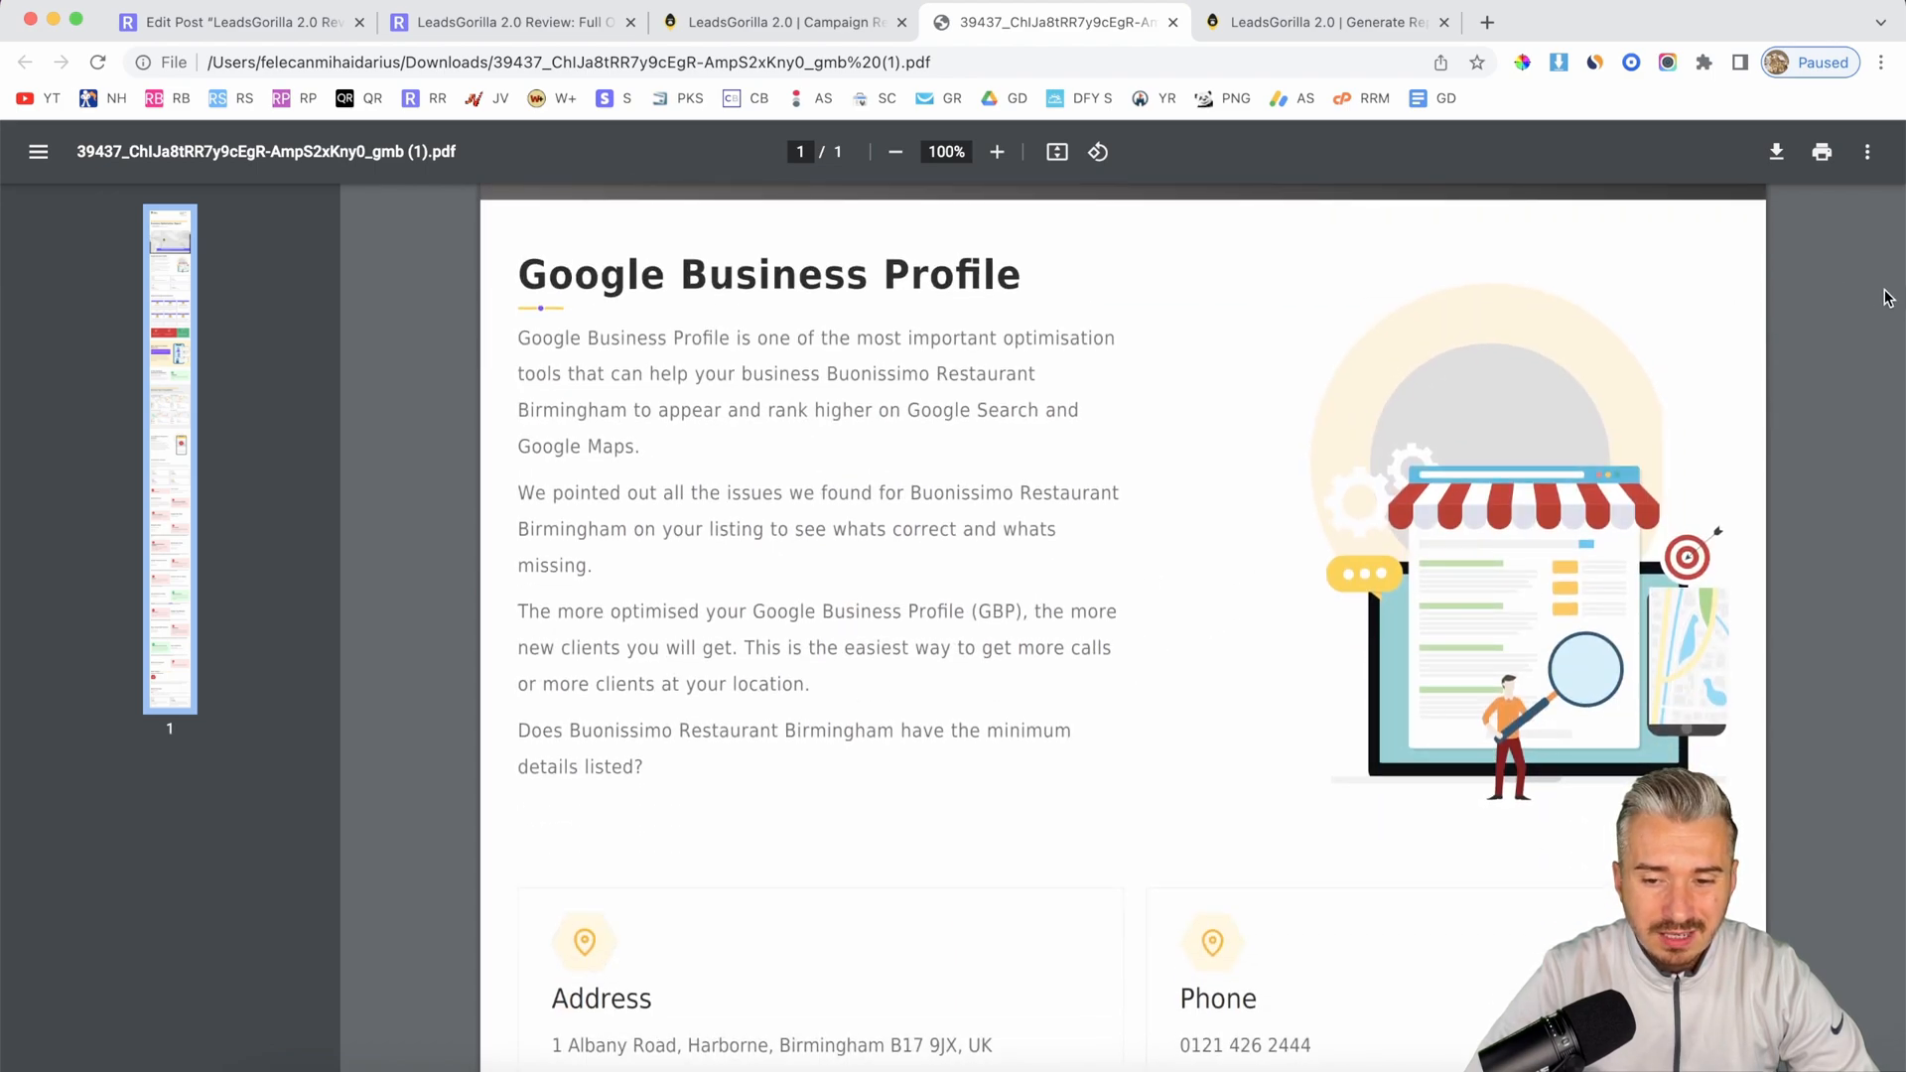
scroll(down, 3)
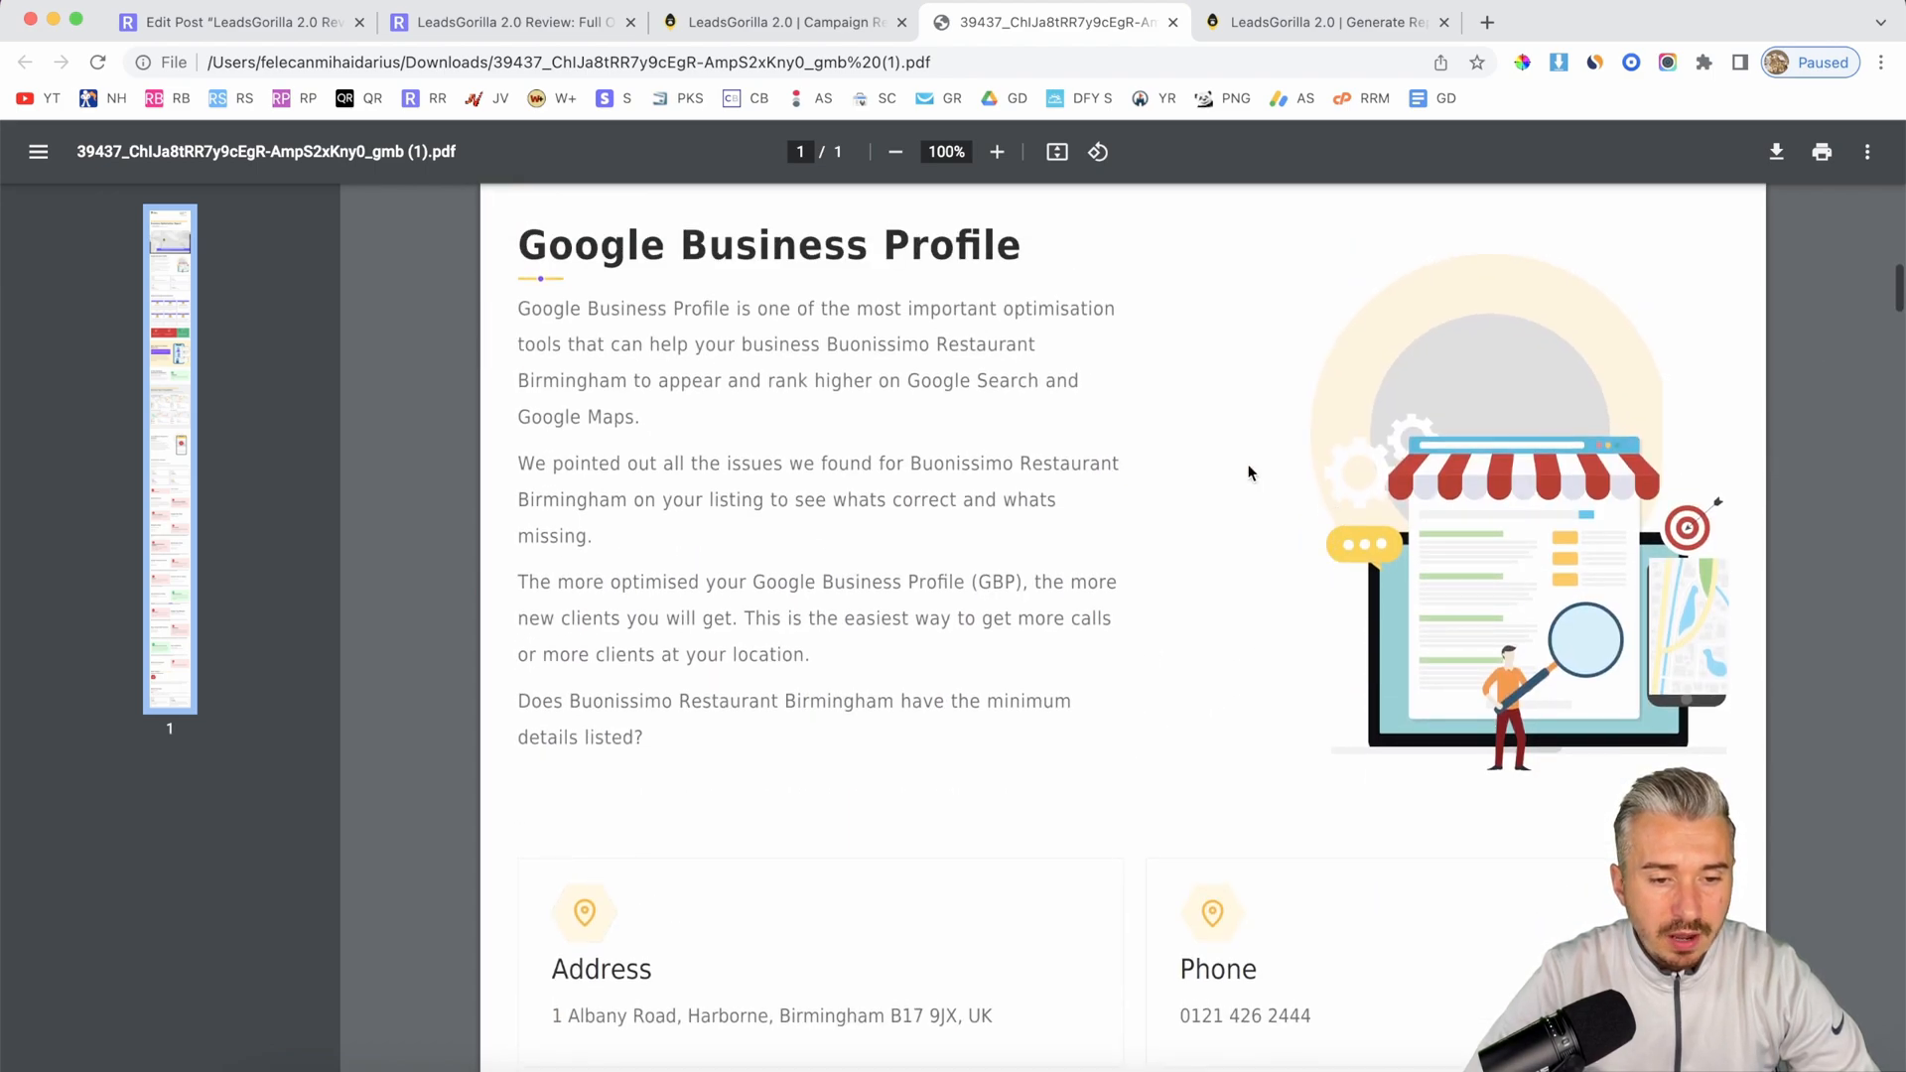
scroll(down, 3)
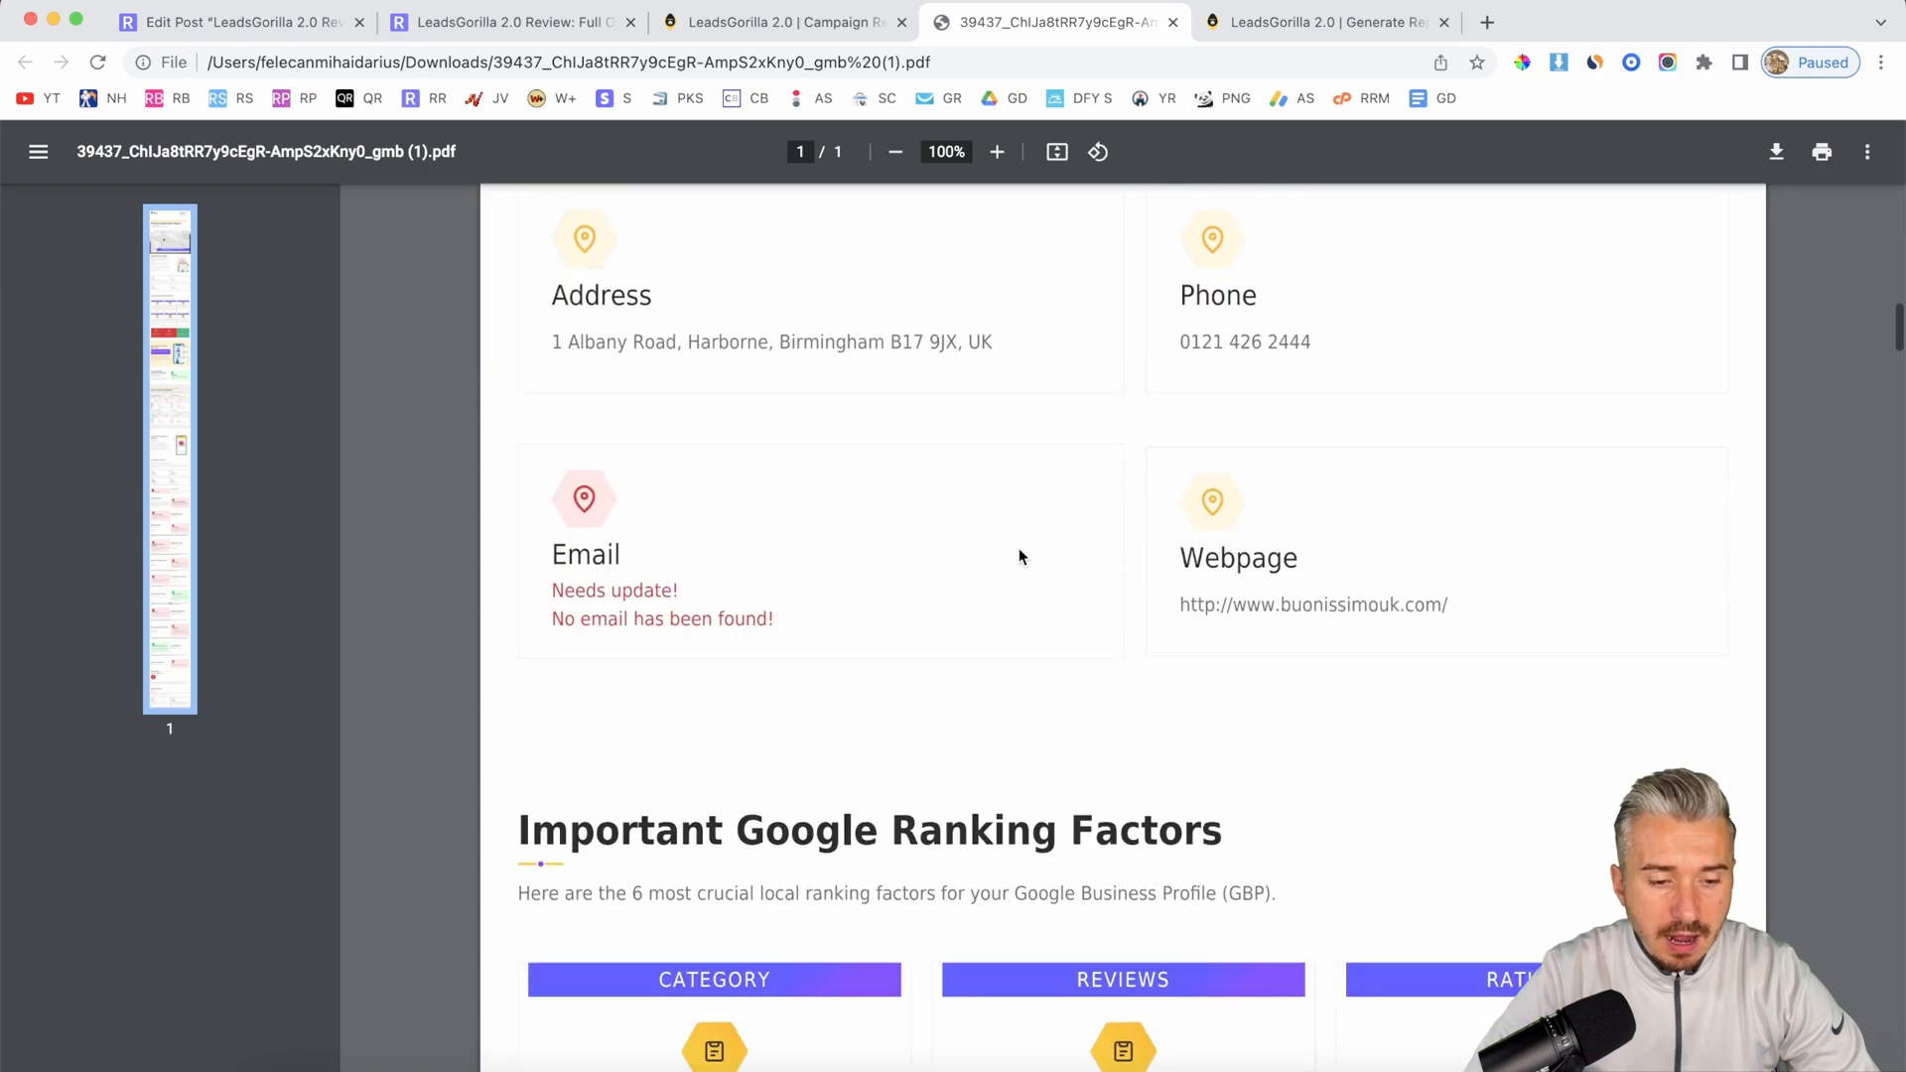
scroll(down, 3)
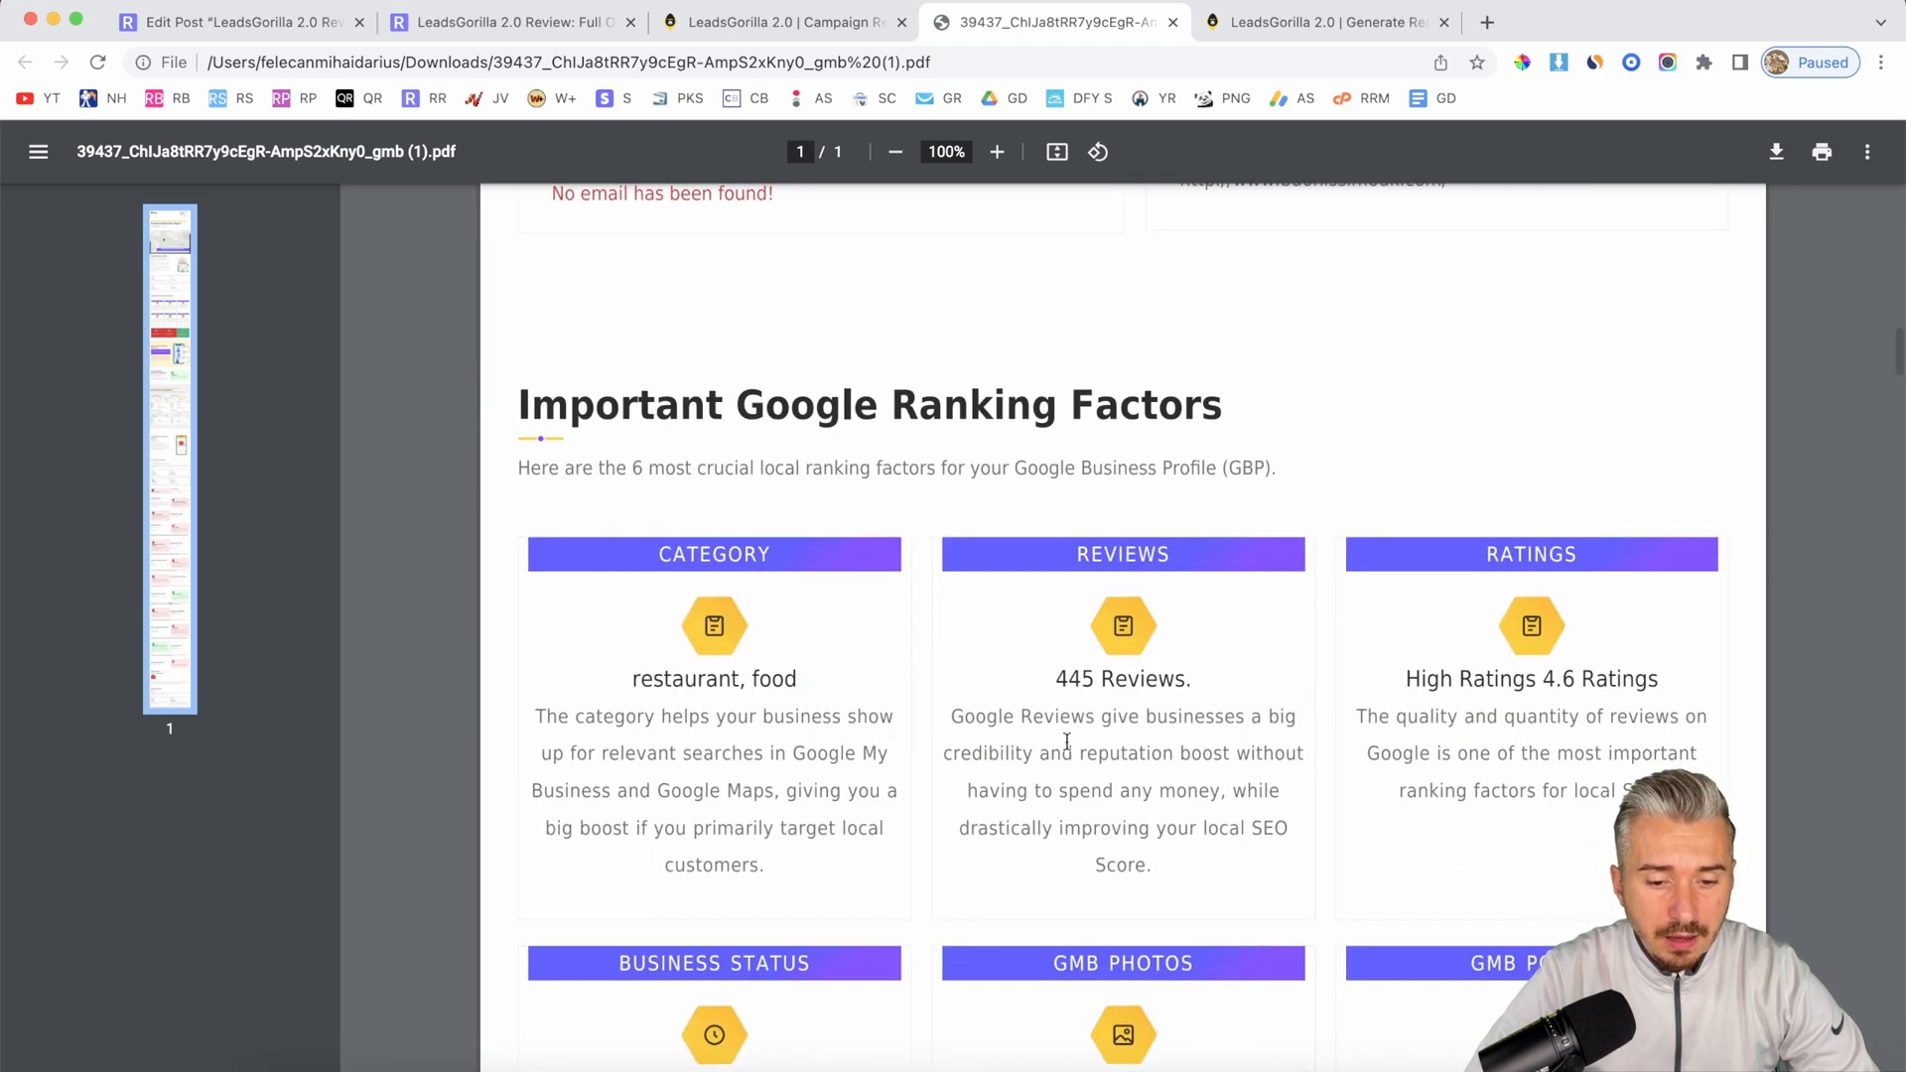
scroll(down, 3)
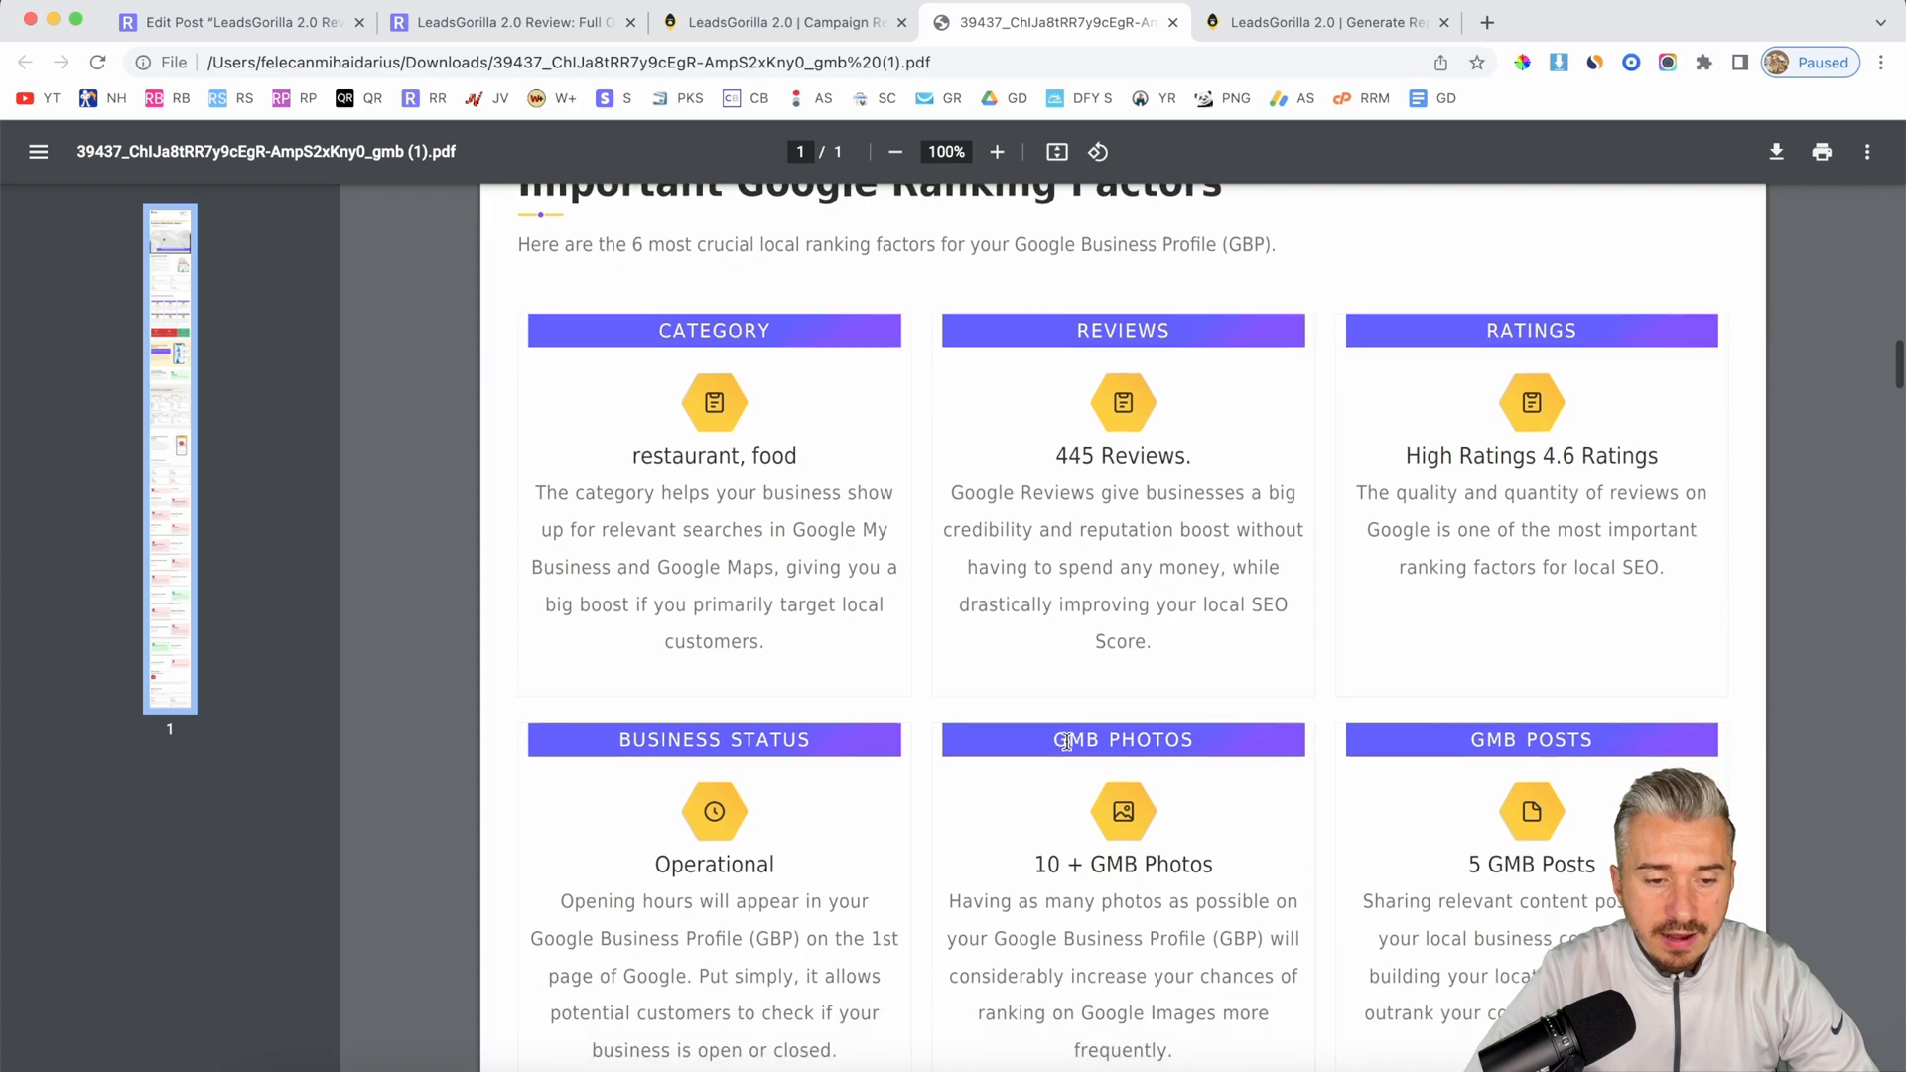
scroll(down, 3)
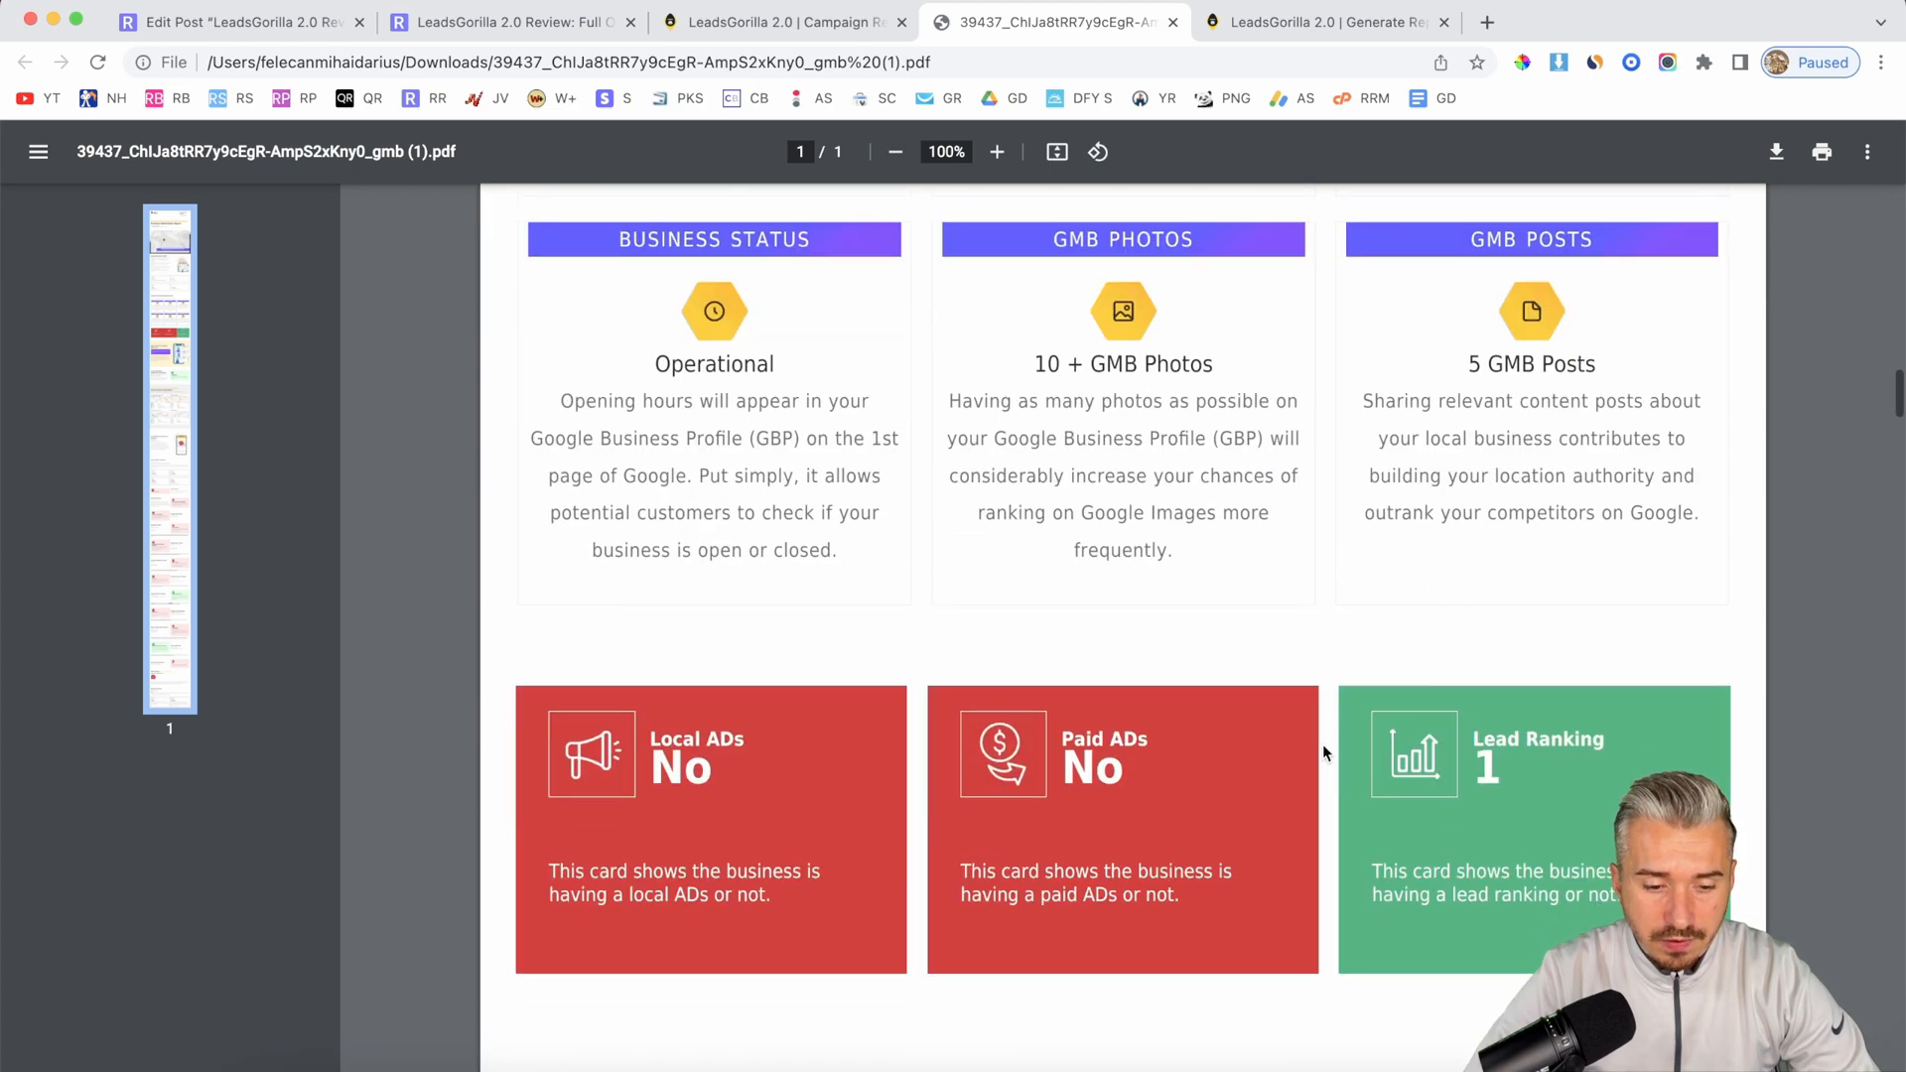
scroll(down, 3)
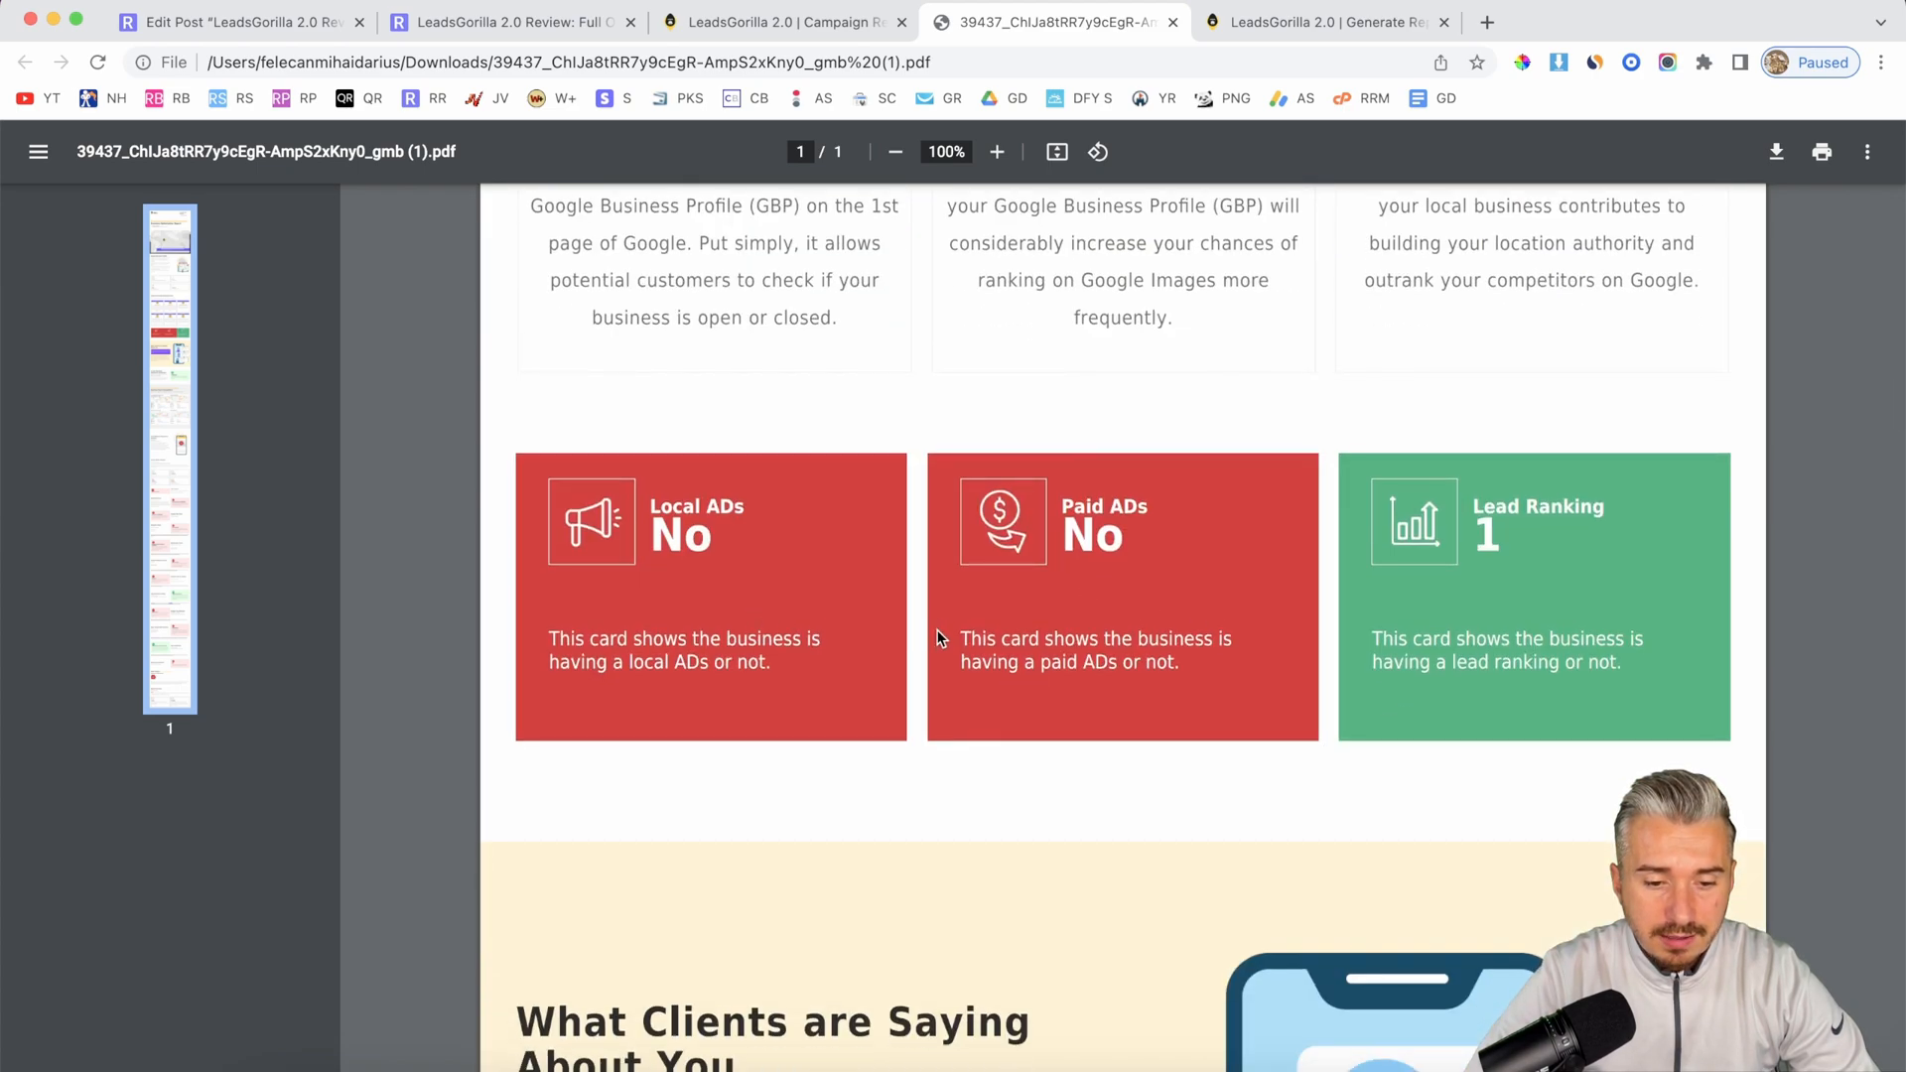
mouse_move(1197, 678)
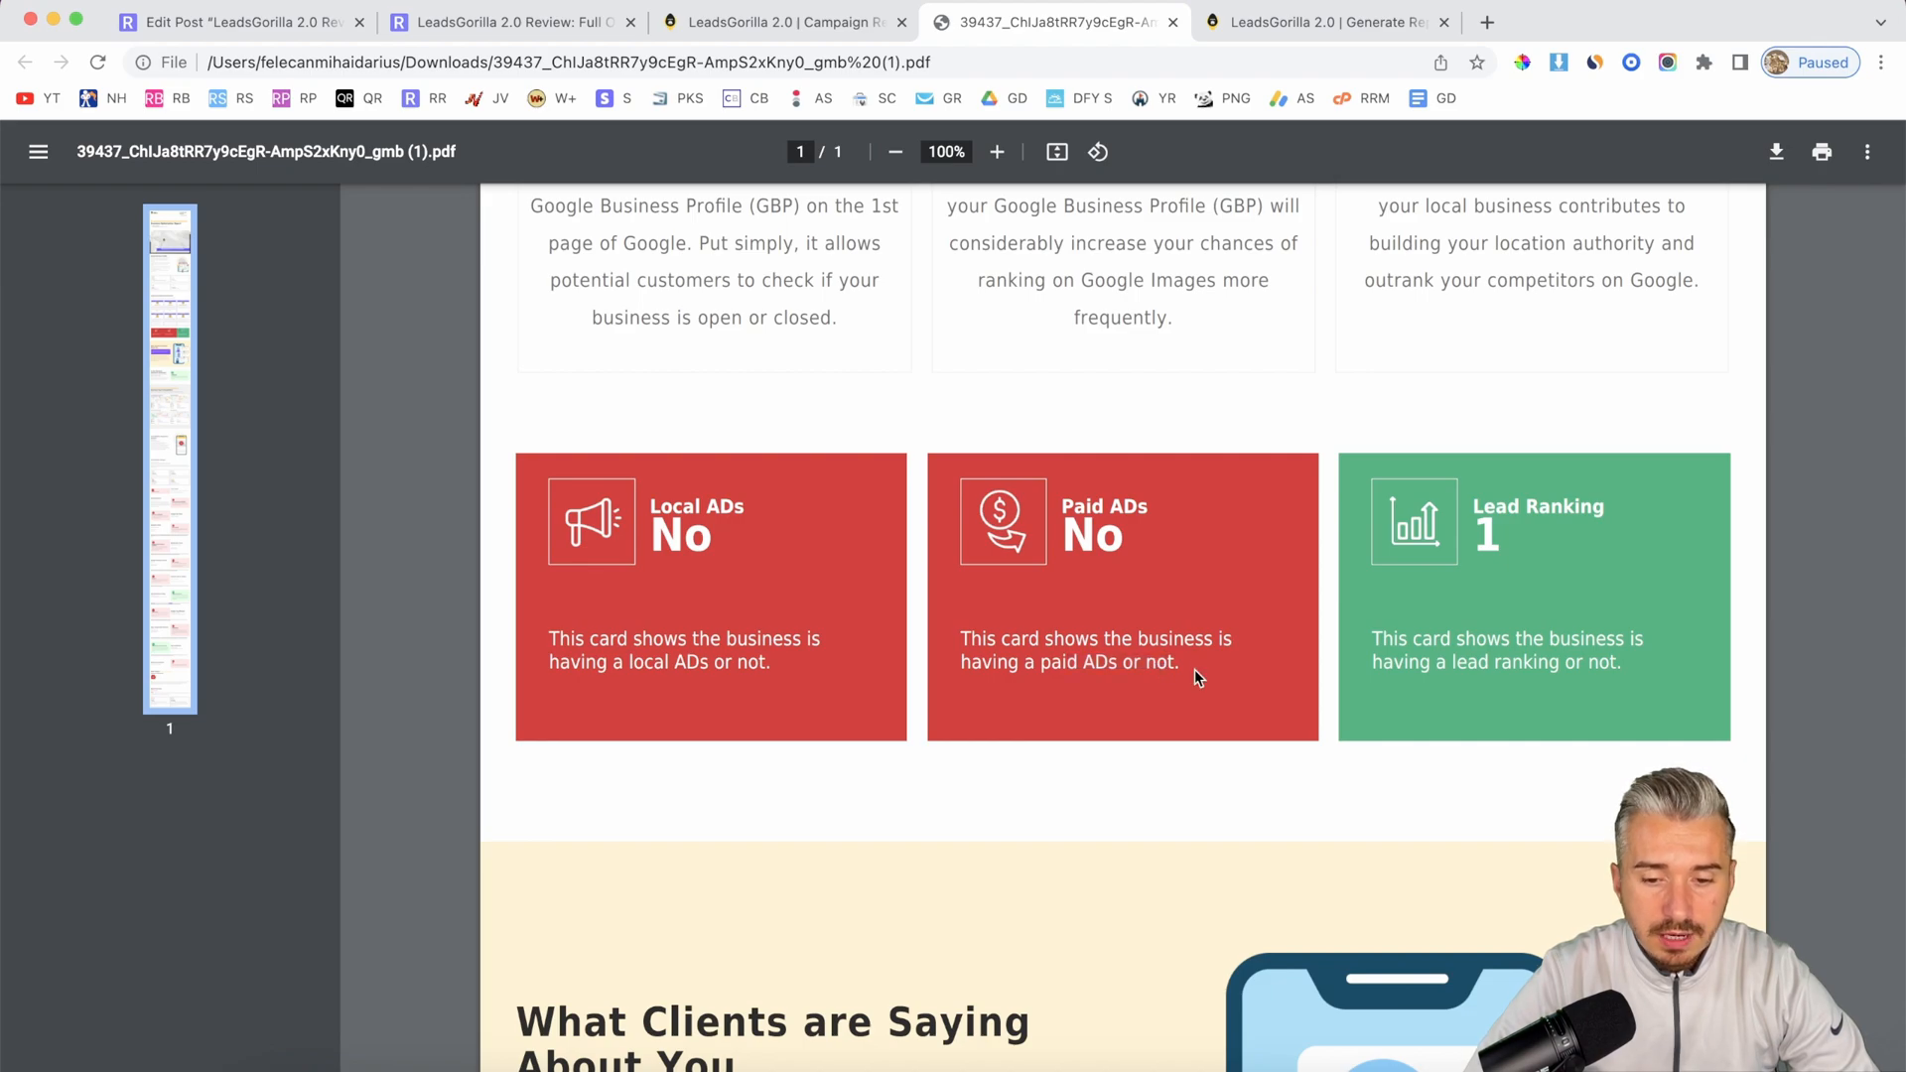
scroll(down, 3)
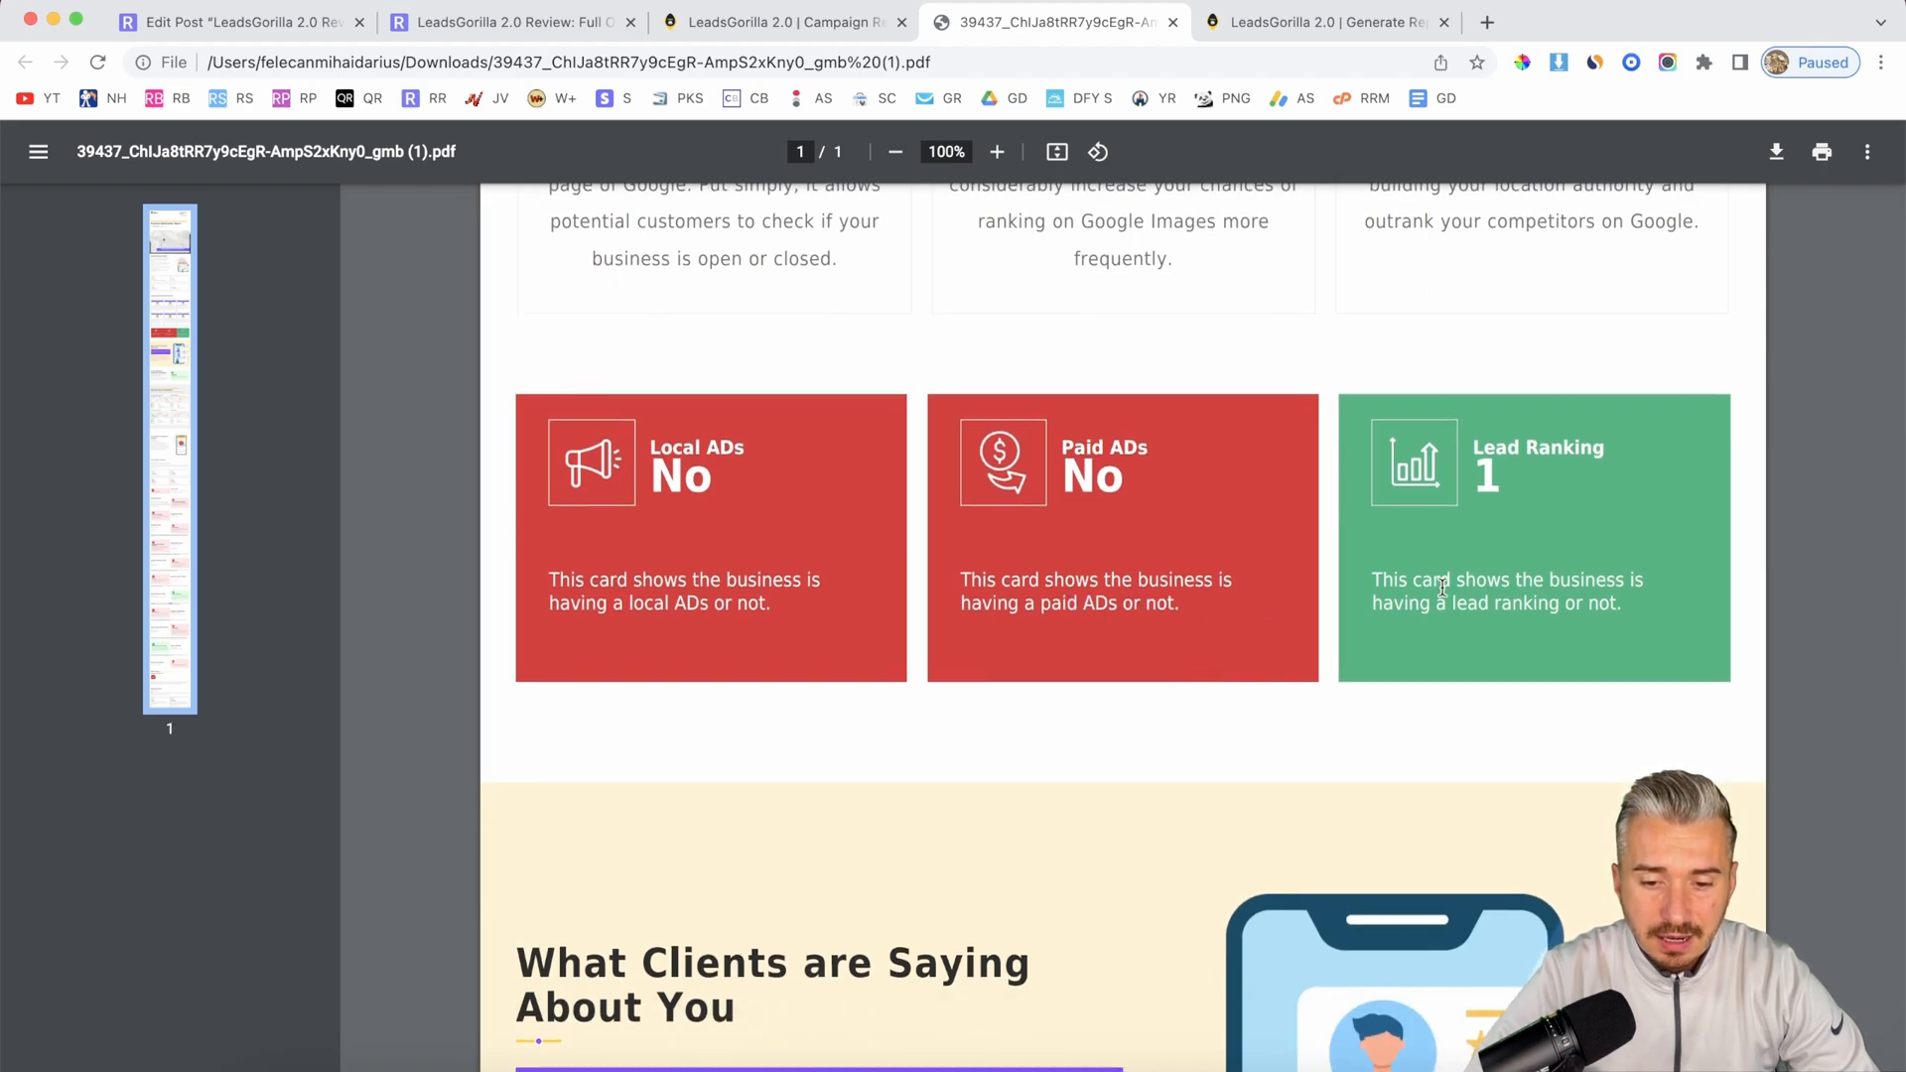
scroll(down, 3)
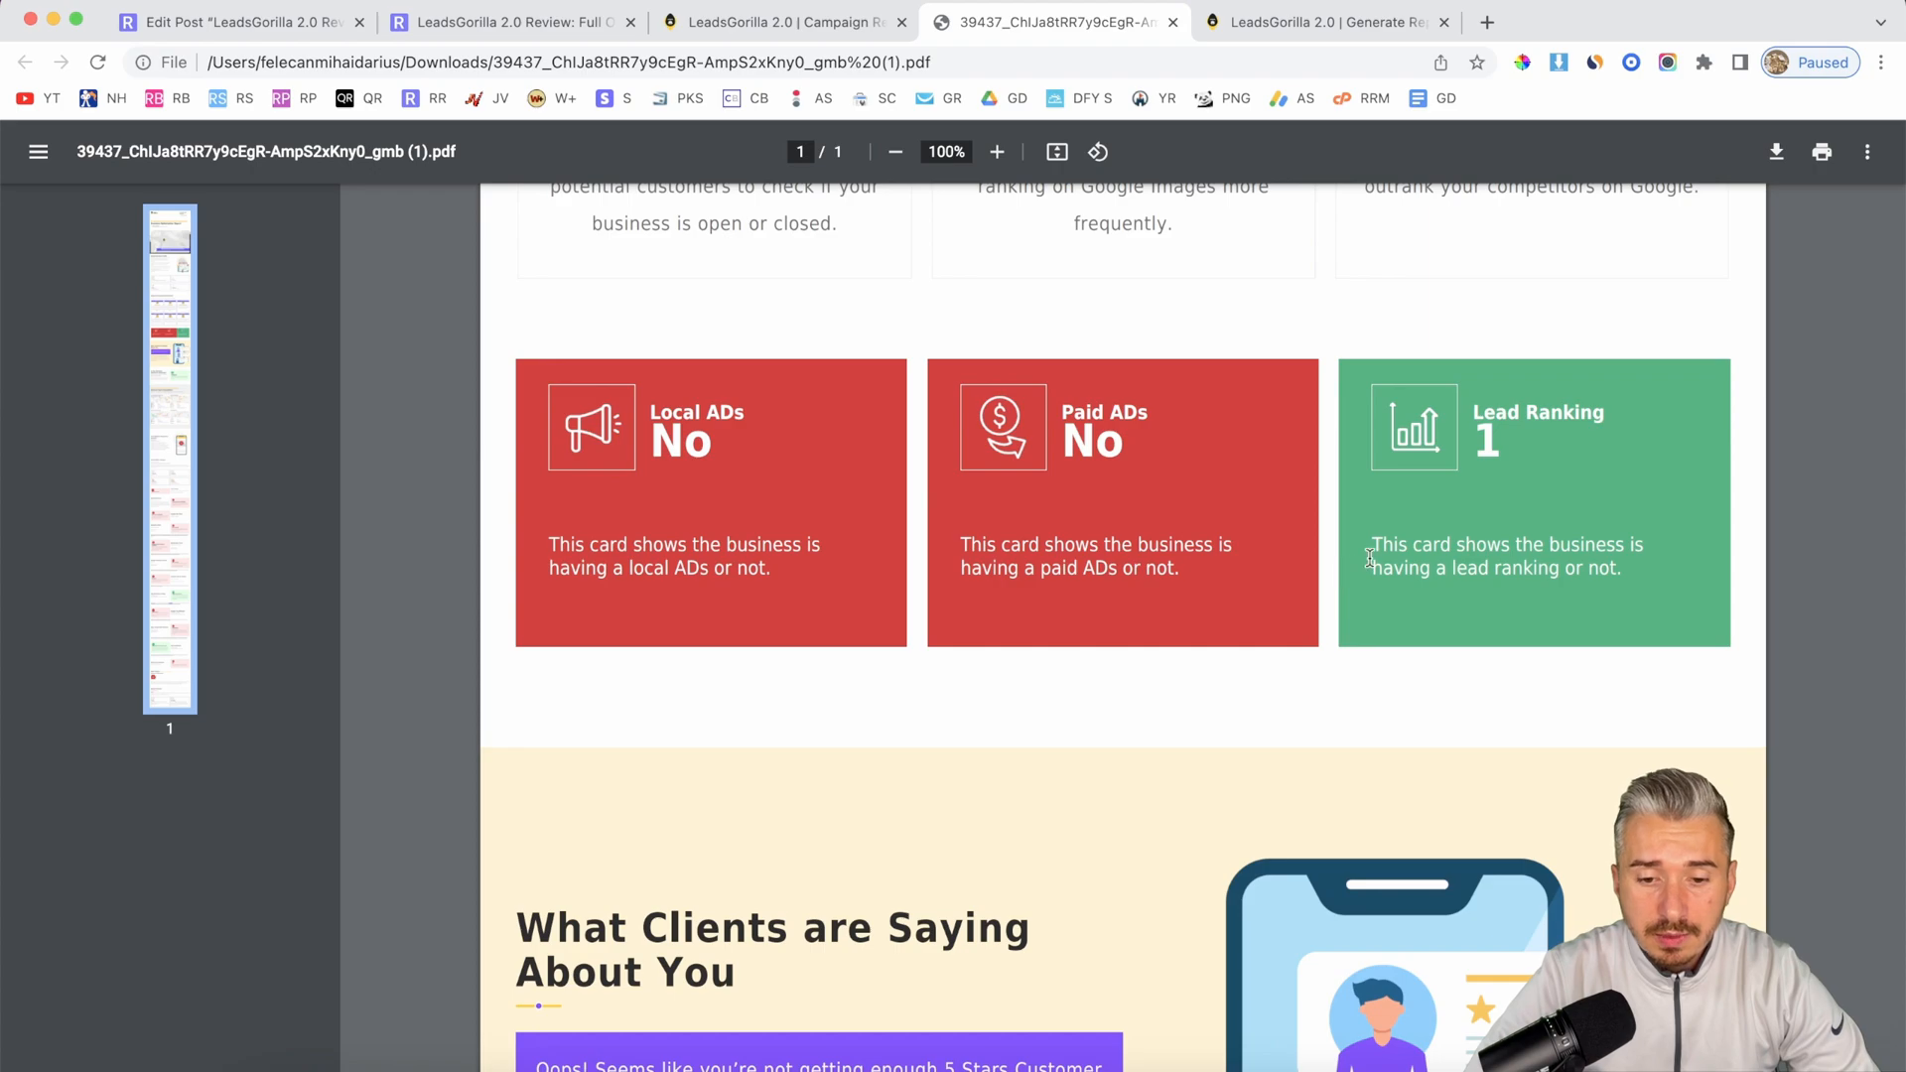
scroll(down, 3)
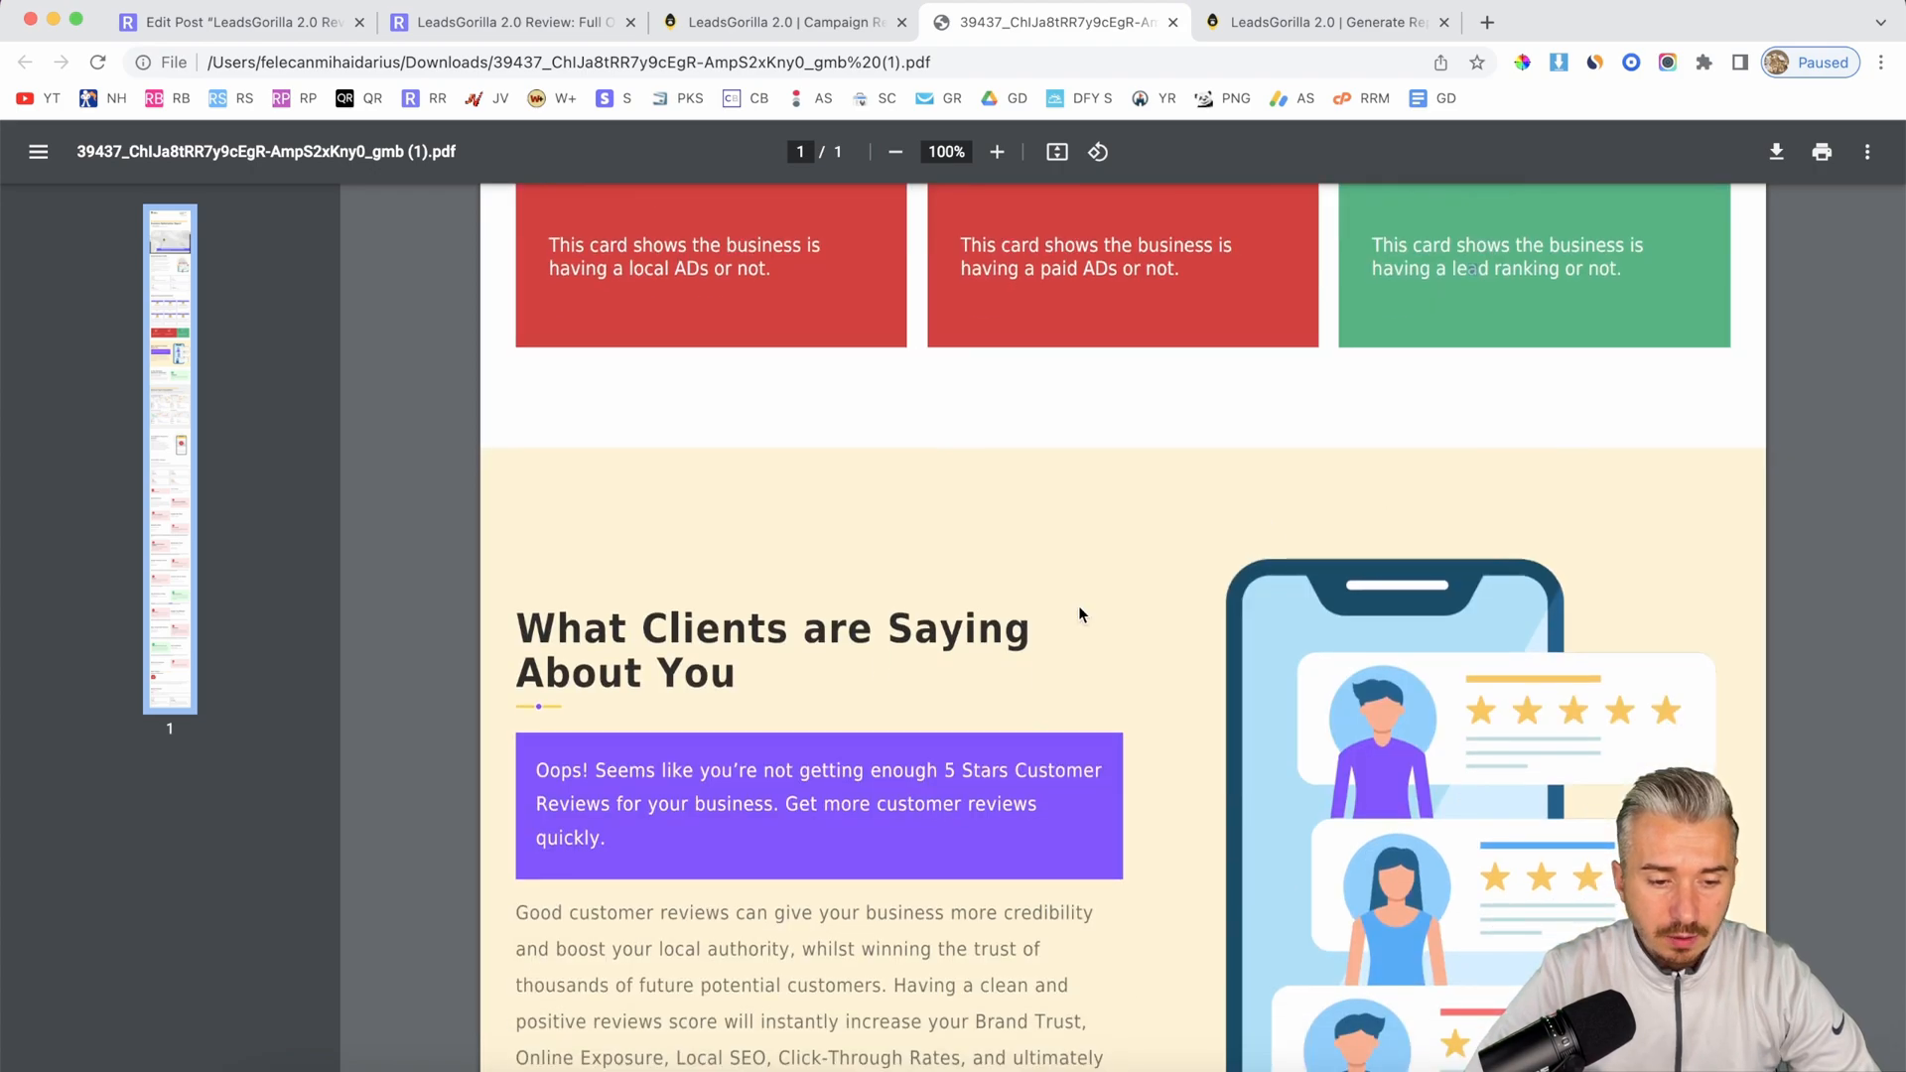
scroll(down, 3)
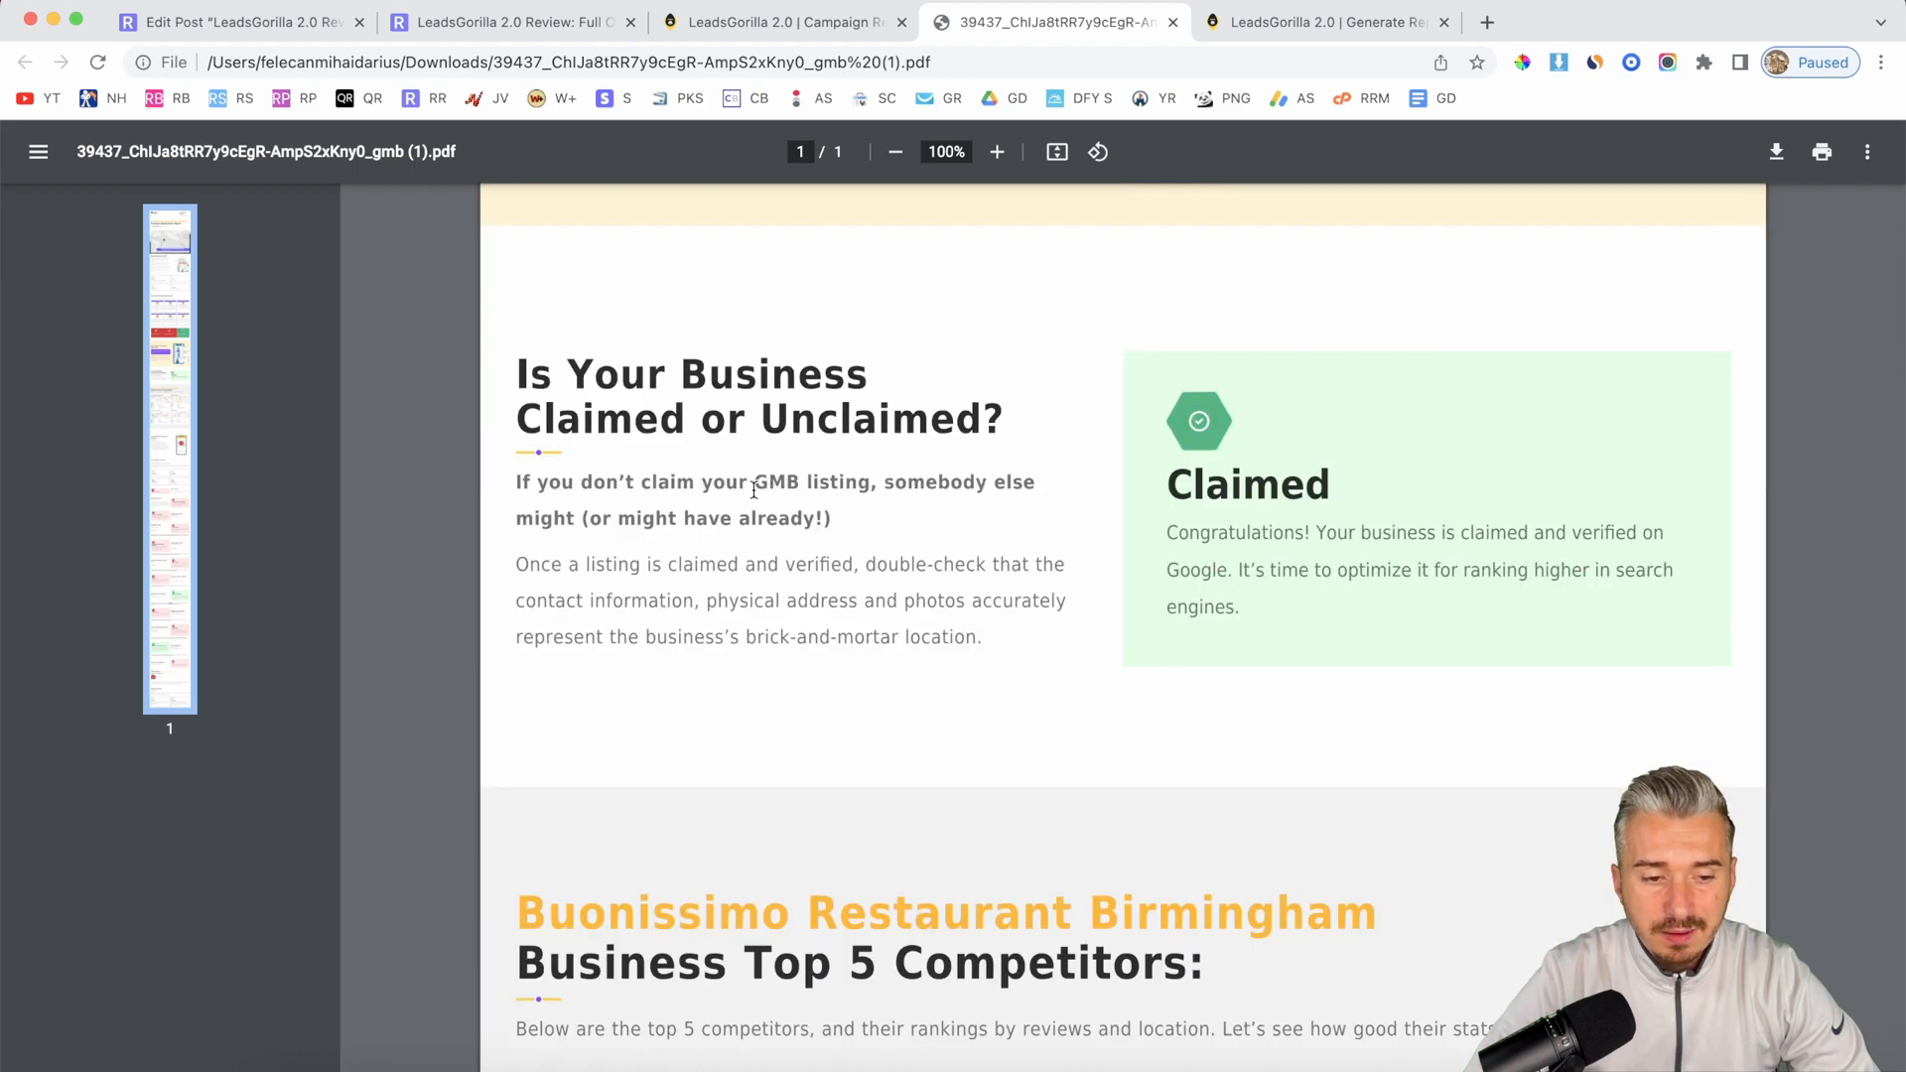
scroll(down, 3)
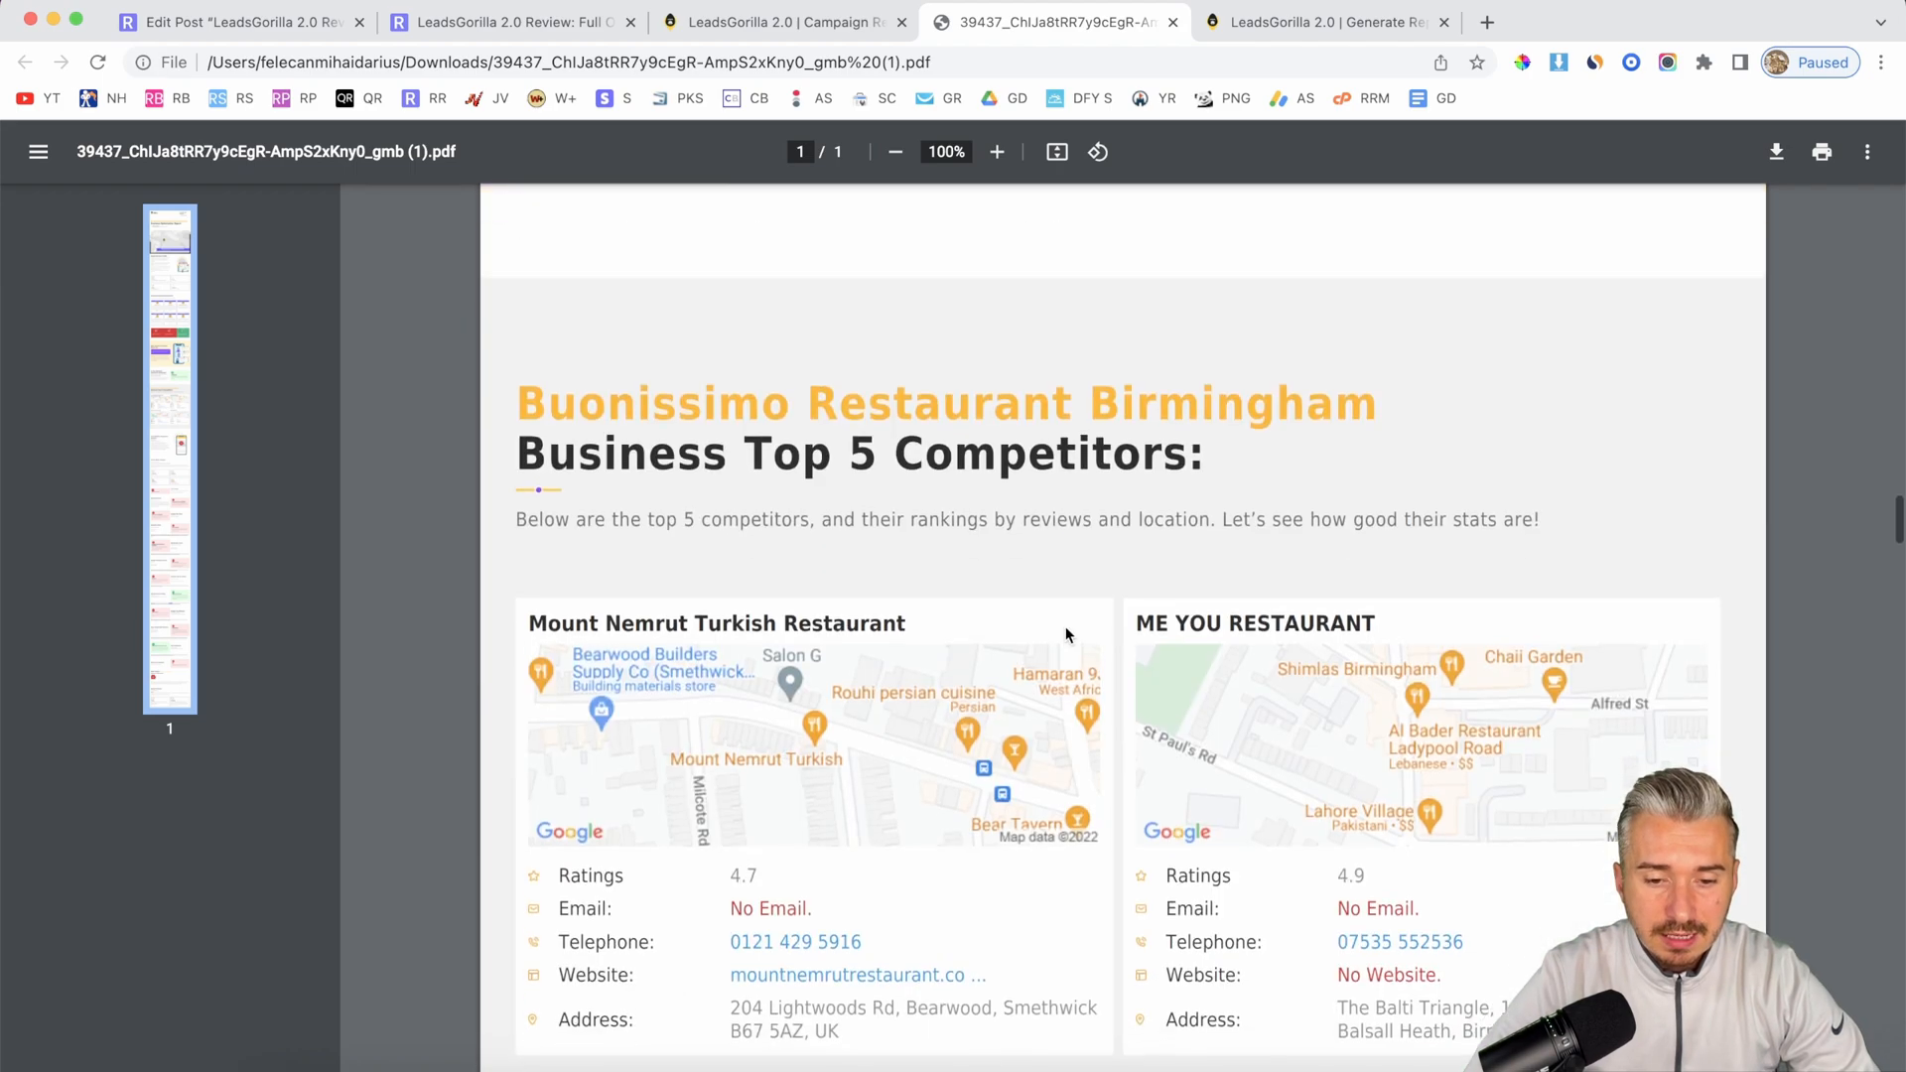
scroll(down, 3)
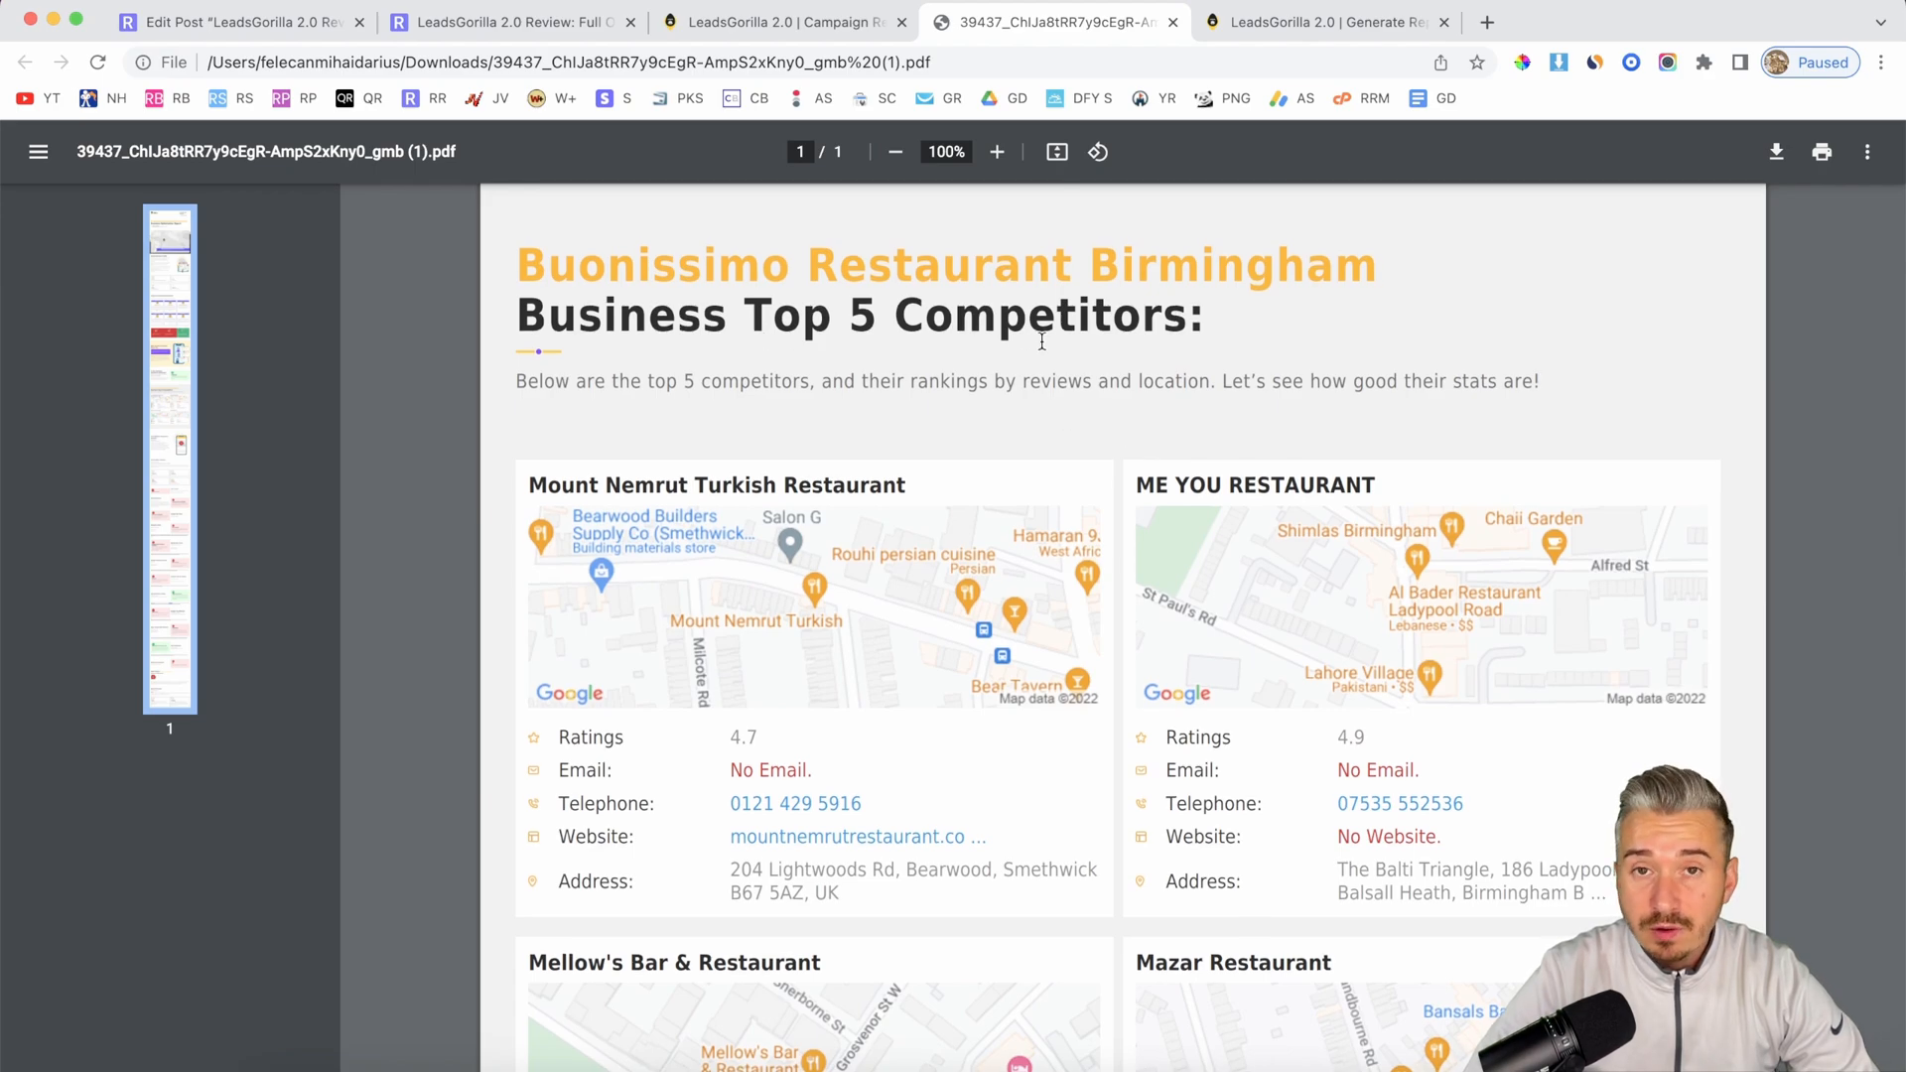
scroll(down, 3)
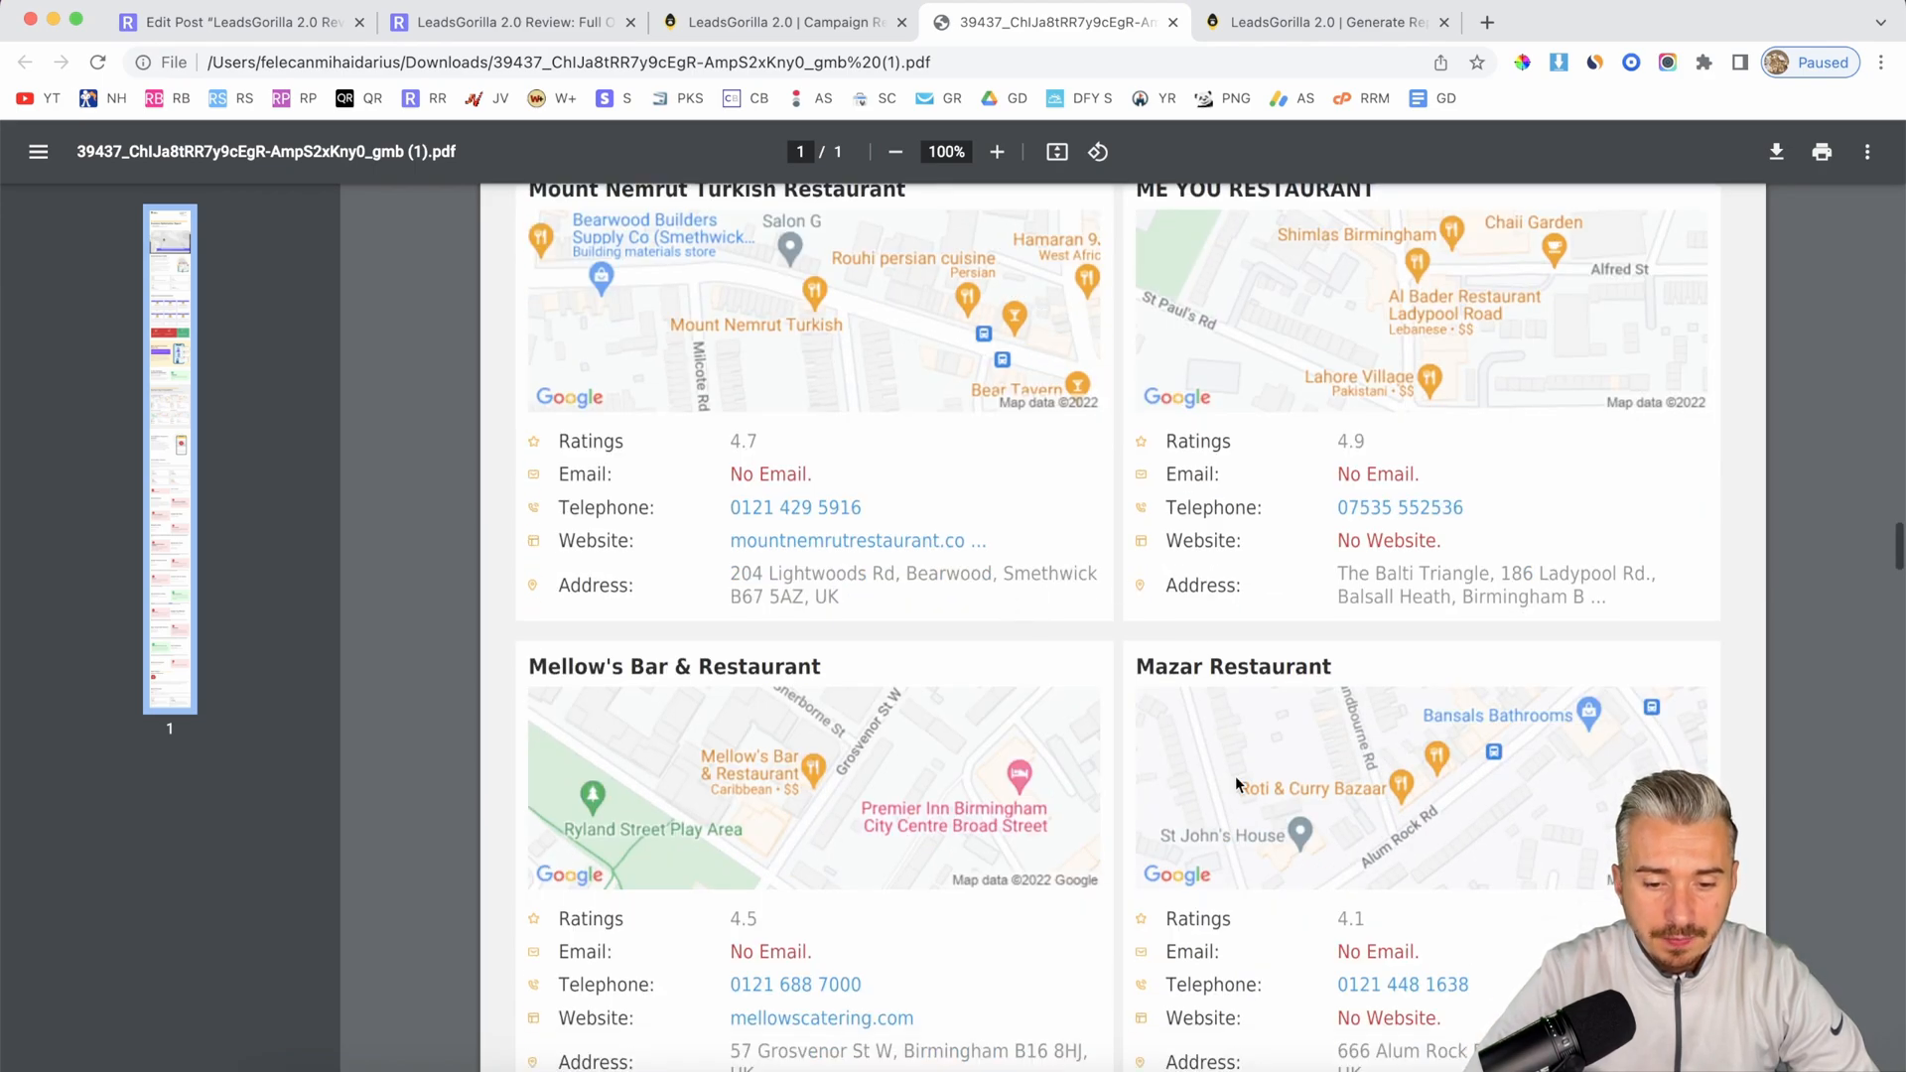
scroll(down, 3)
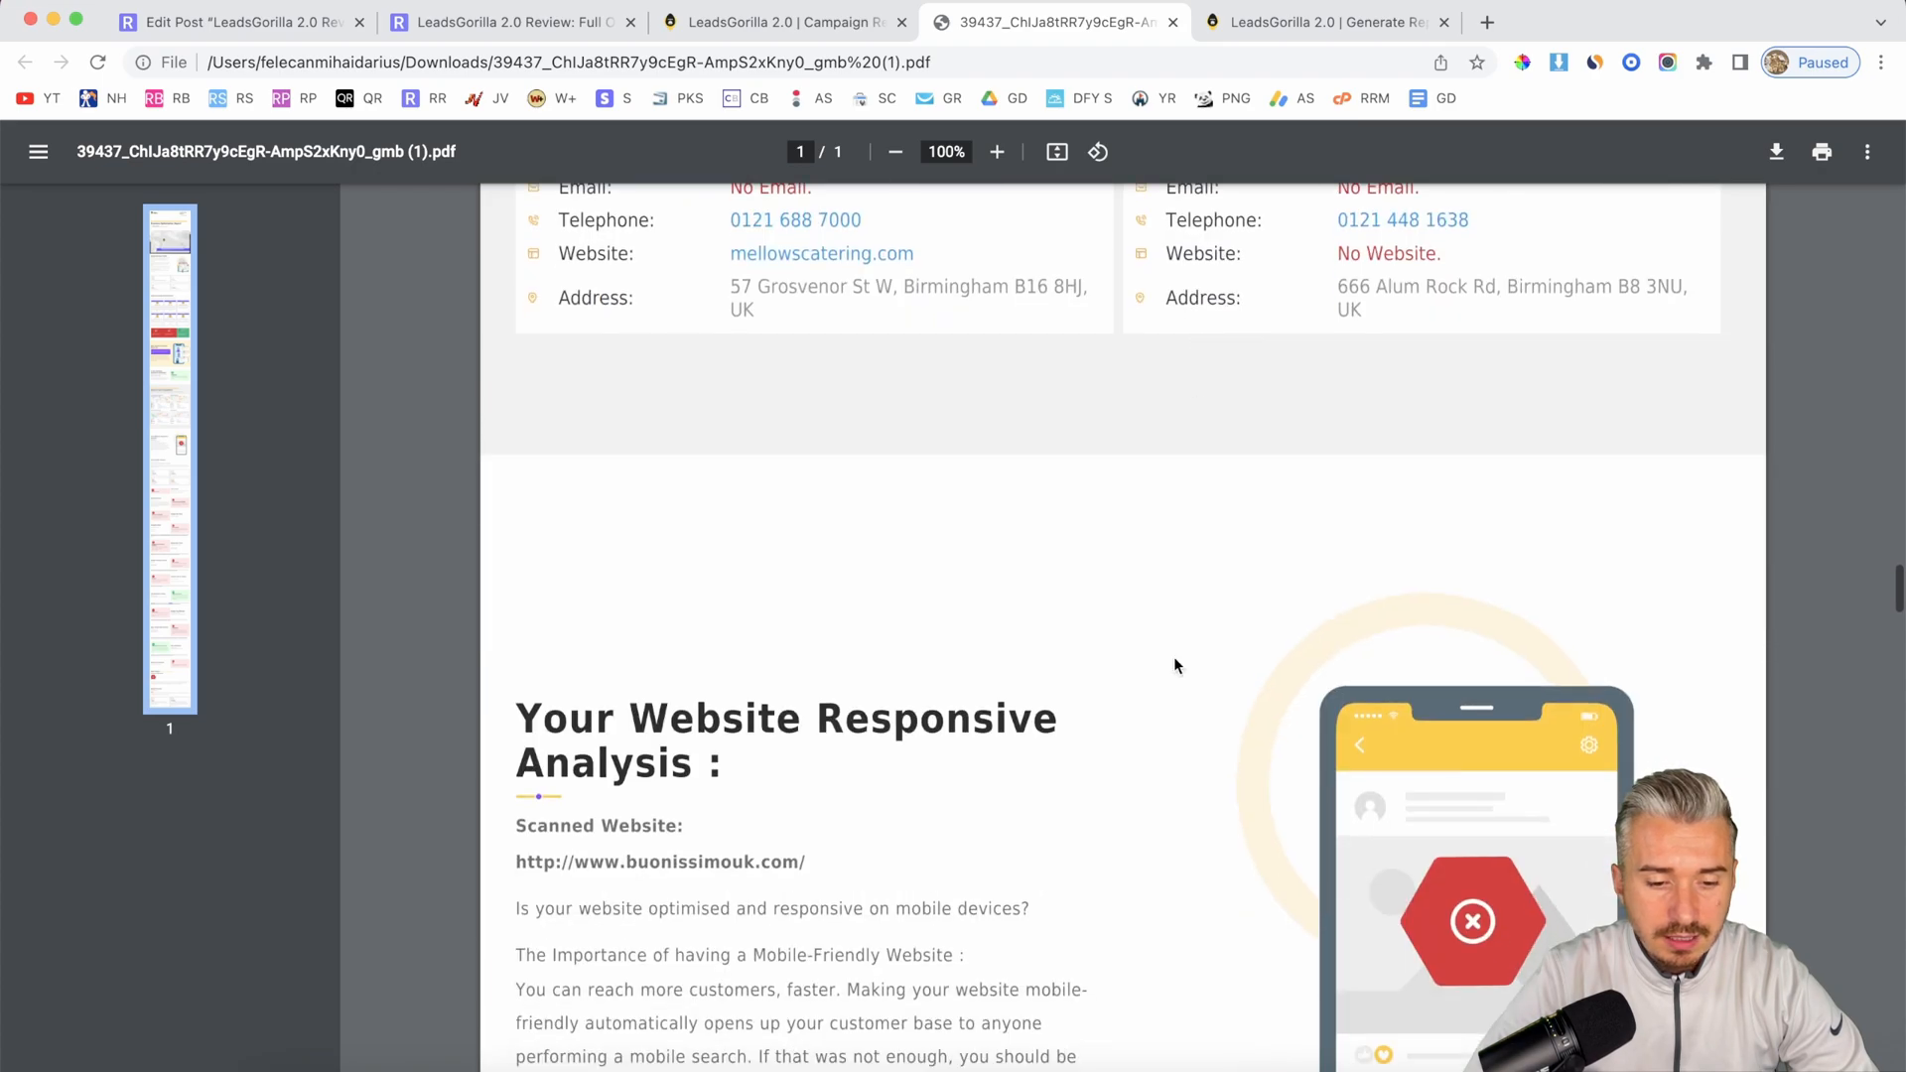
scroll(down, 3)
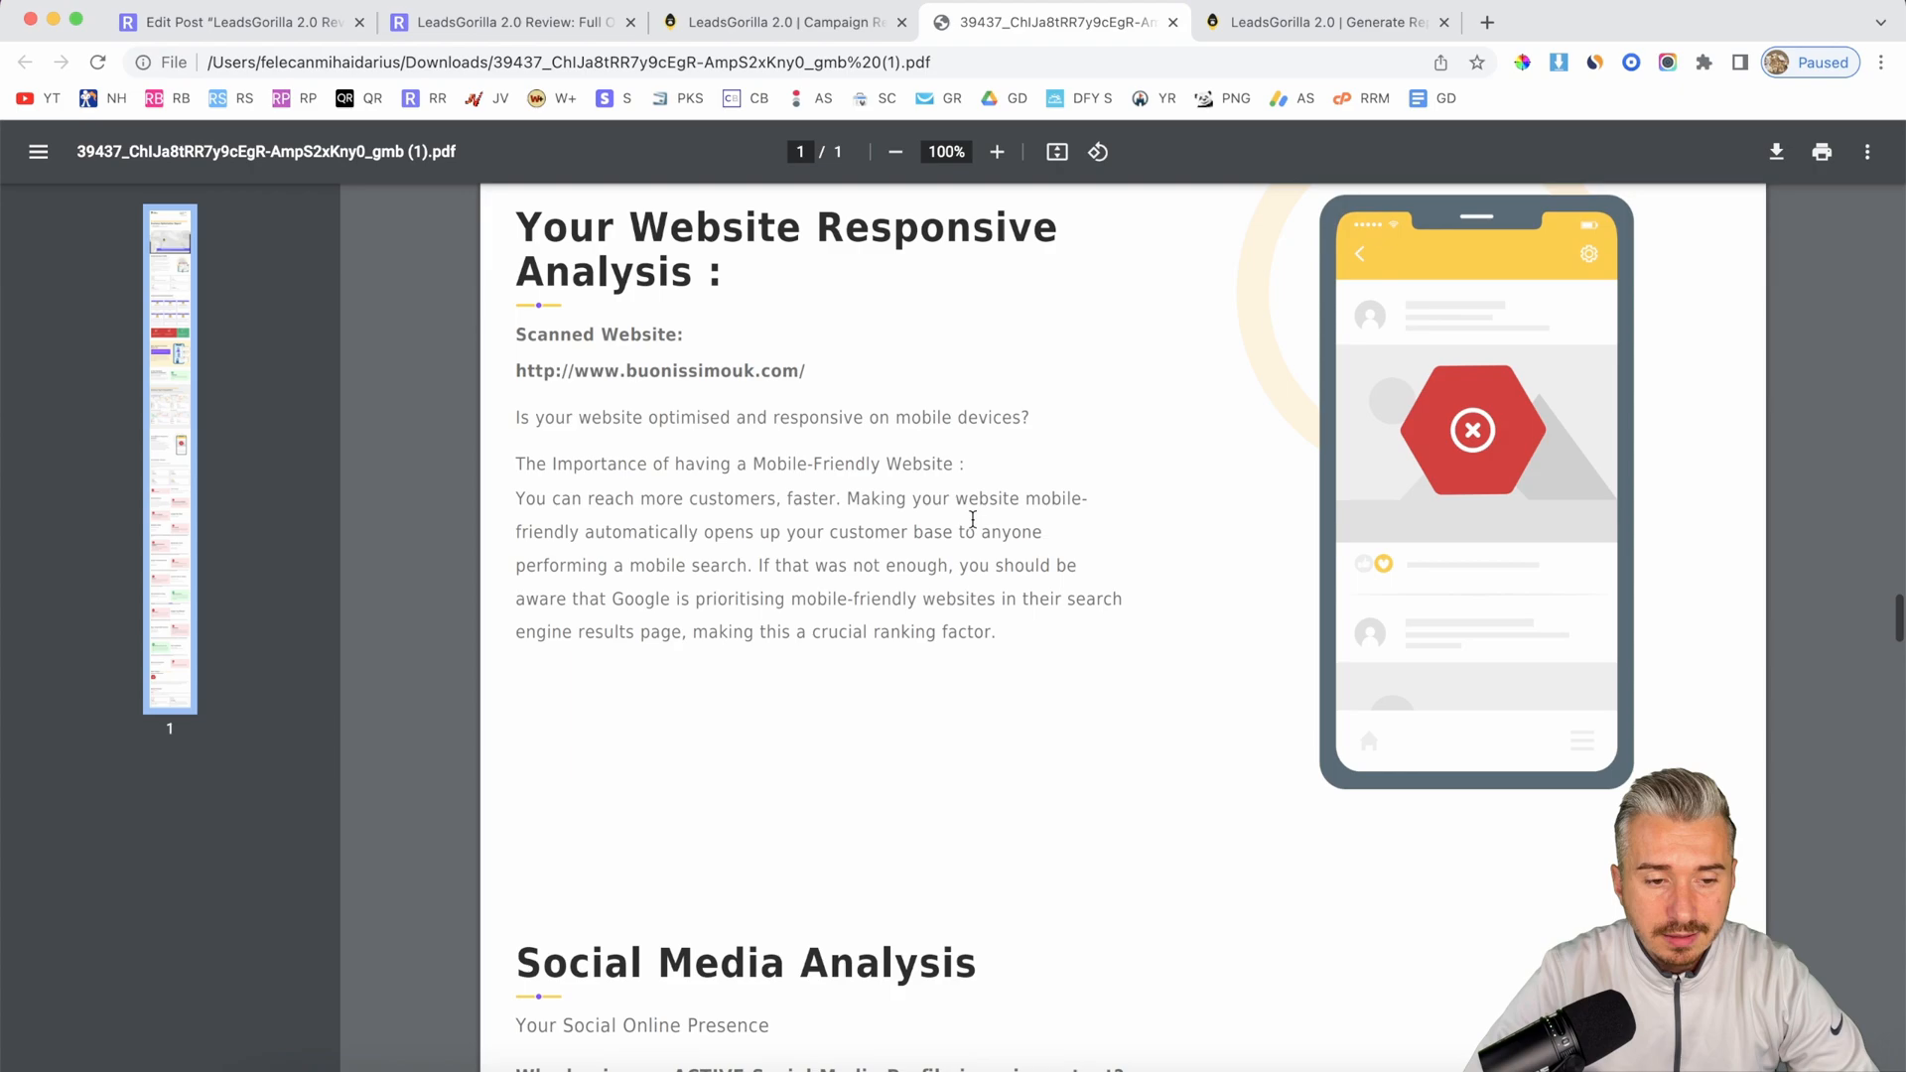
scroll(down, 3)
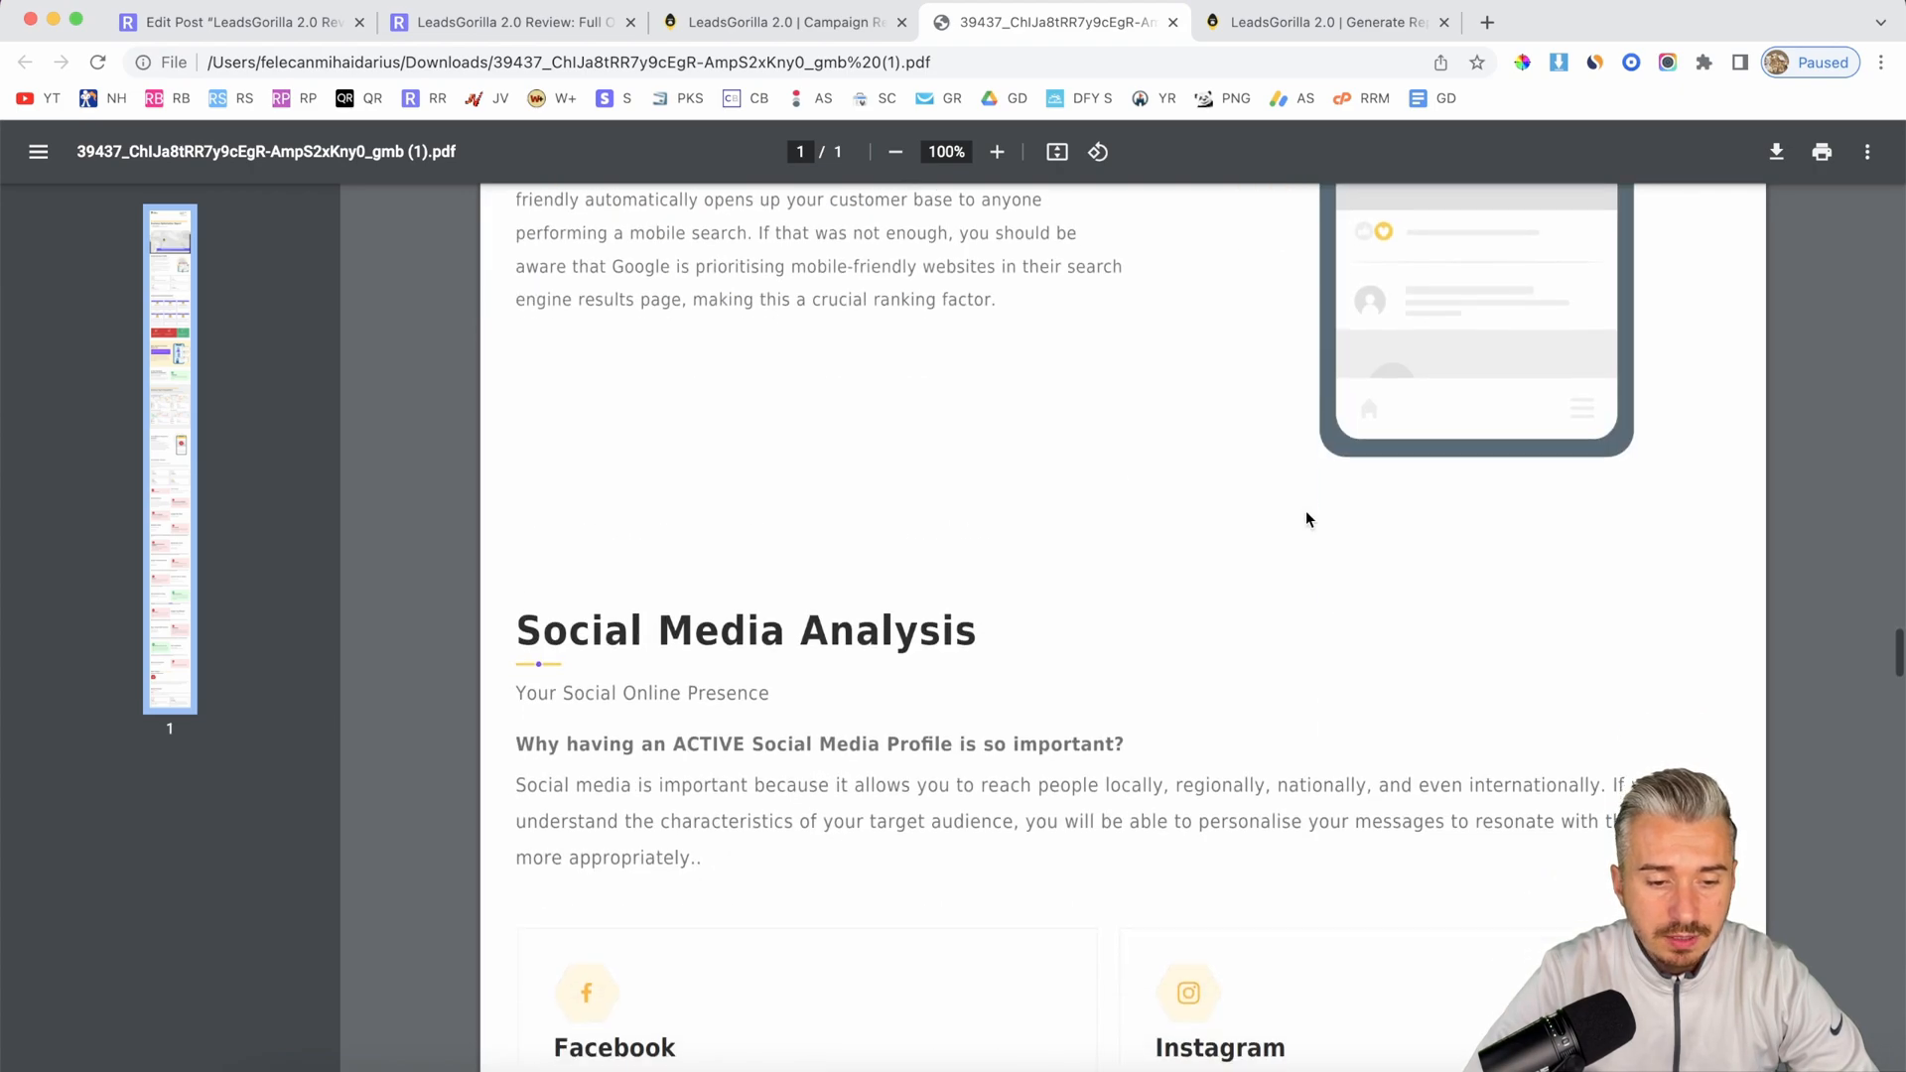
scroll(down, 3)
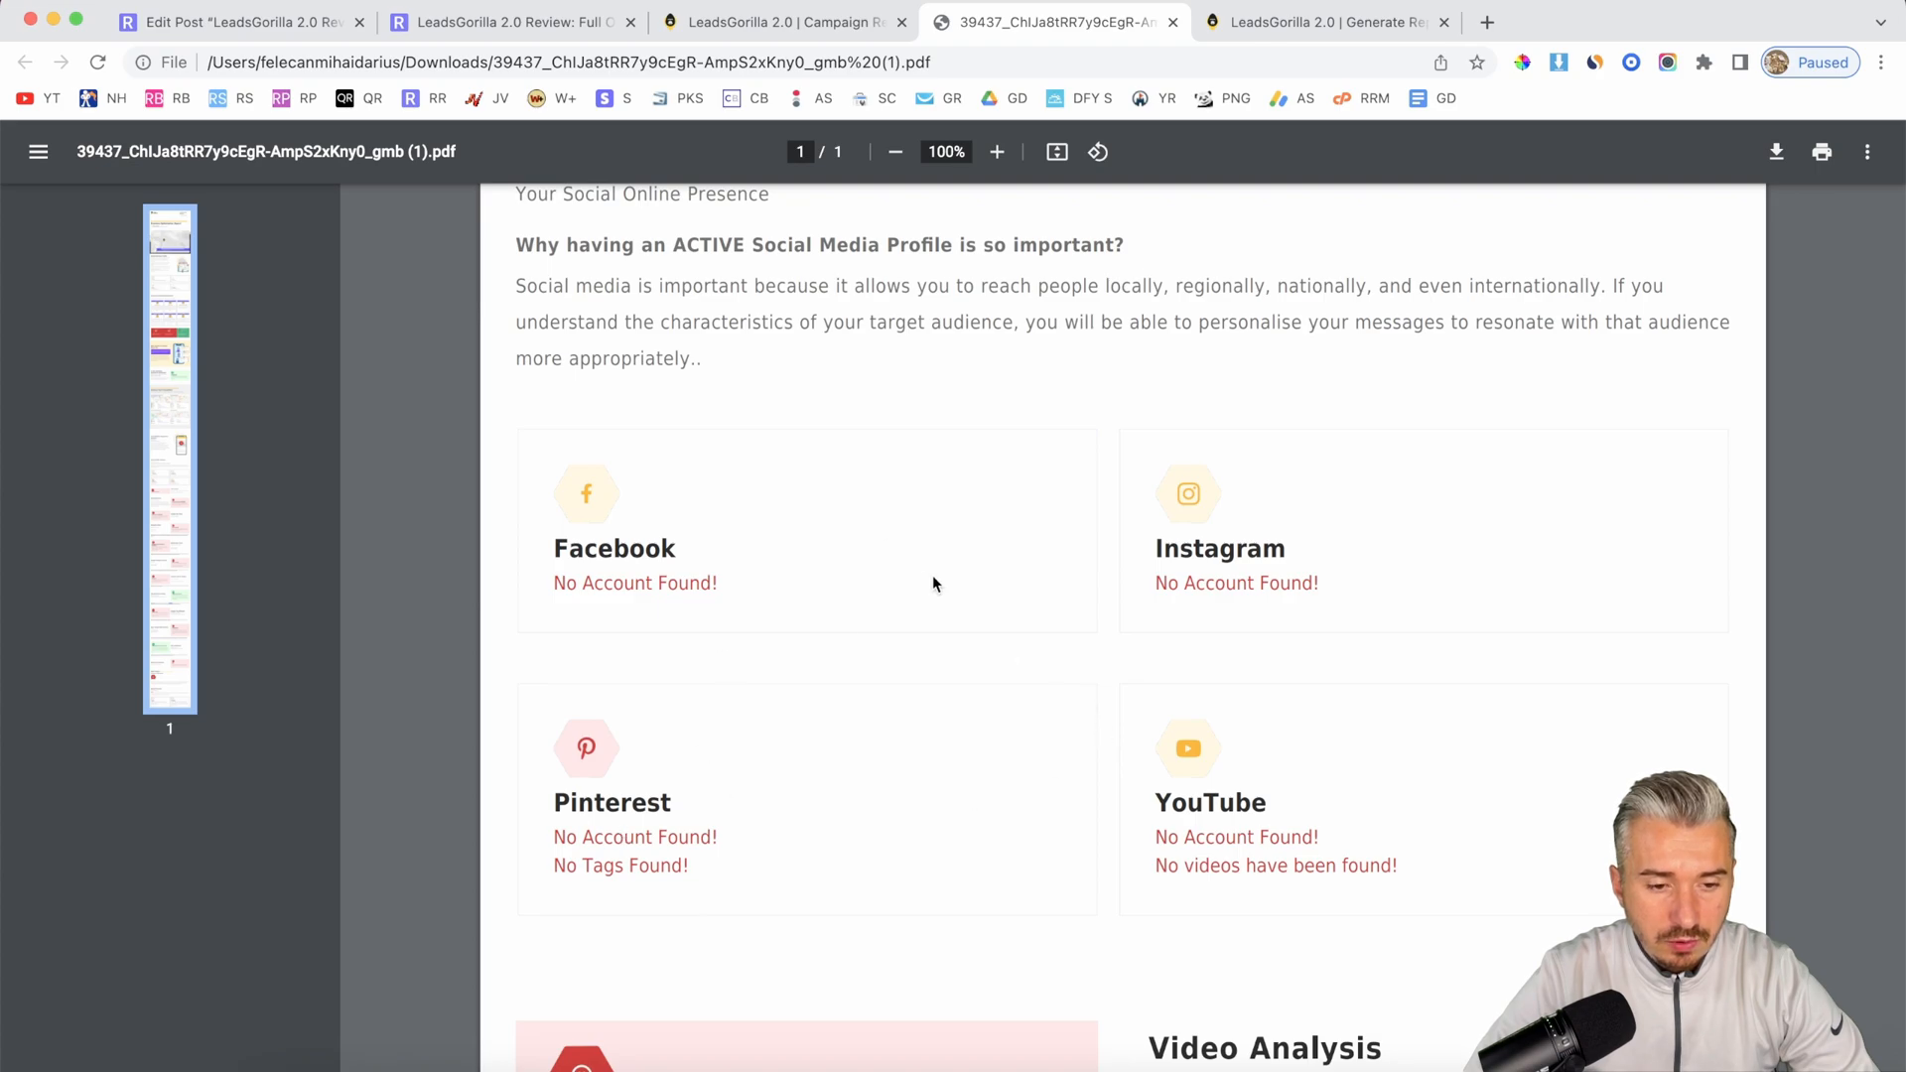
scroll(down, 3)
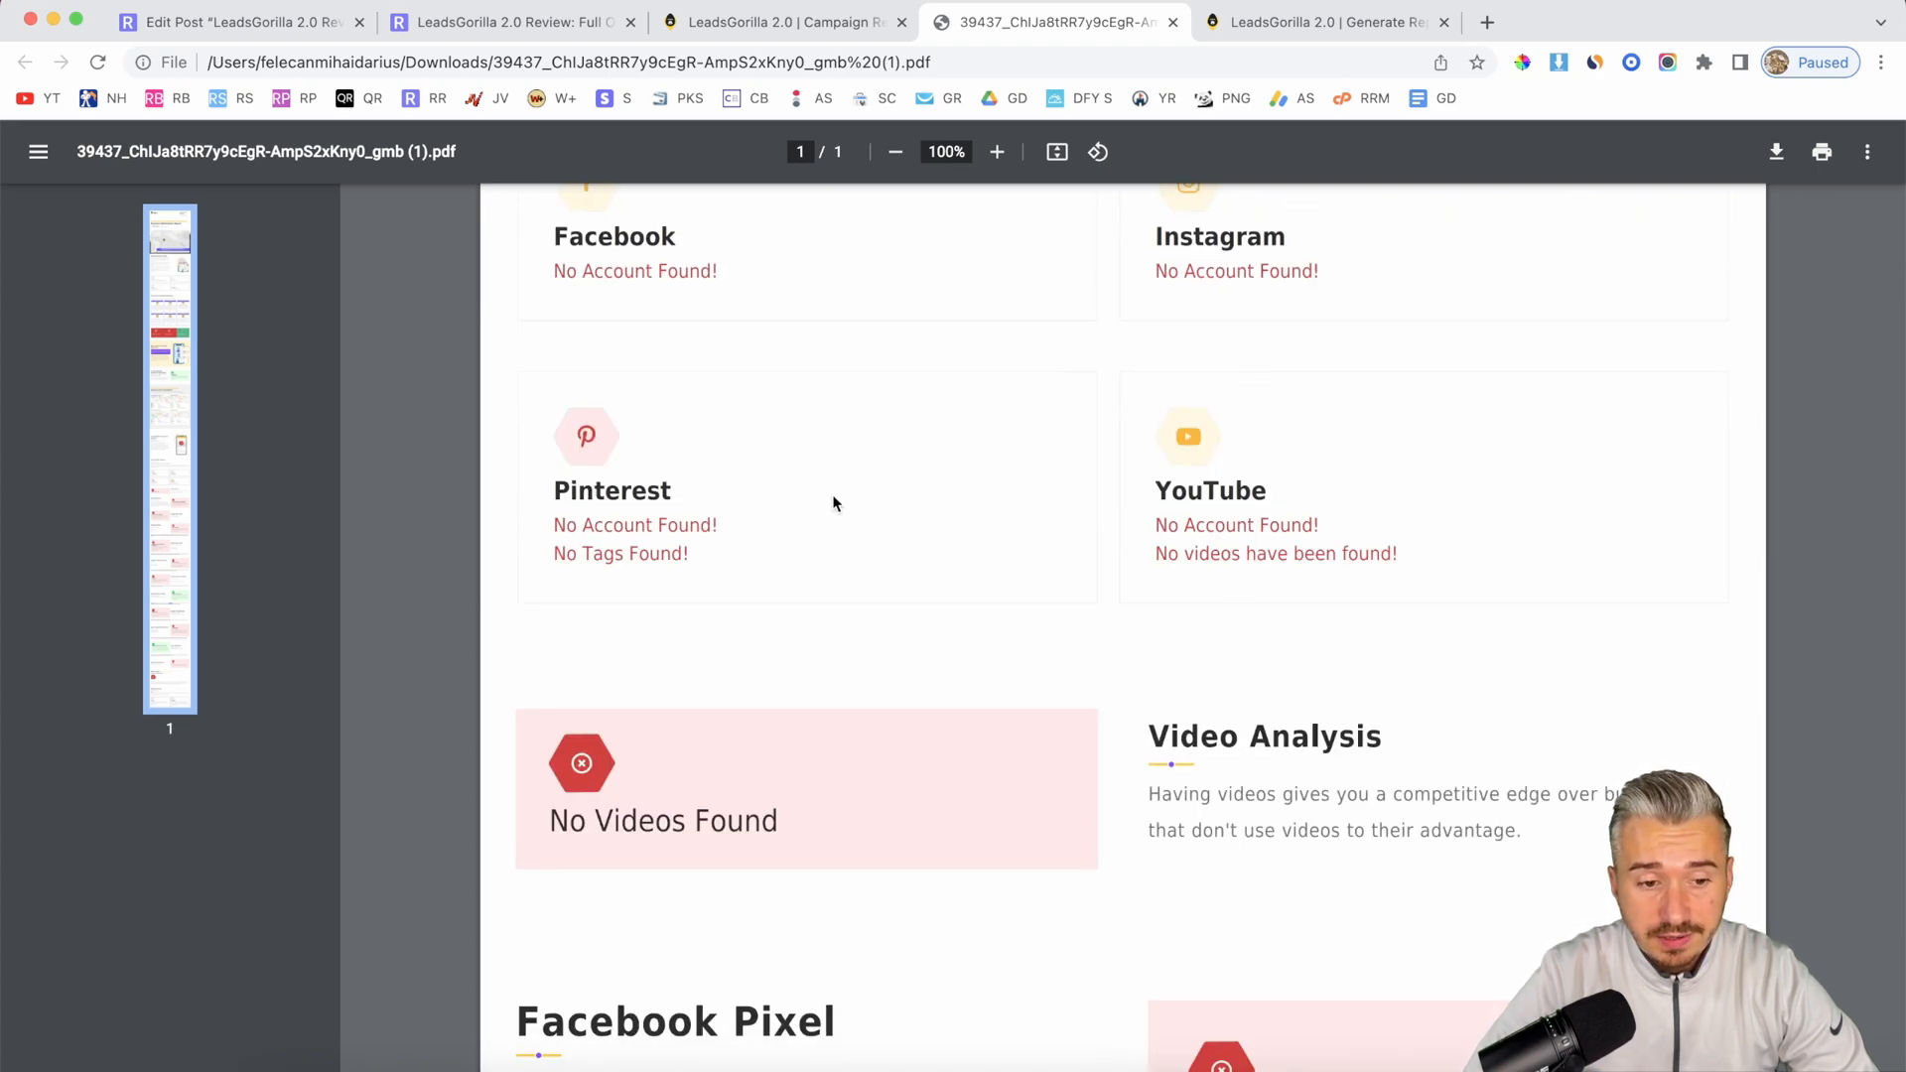
scroll(down, 3)
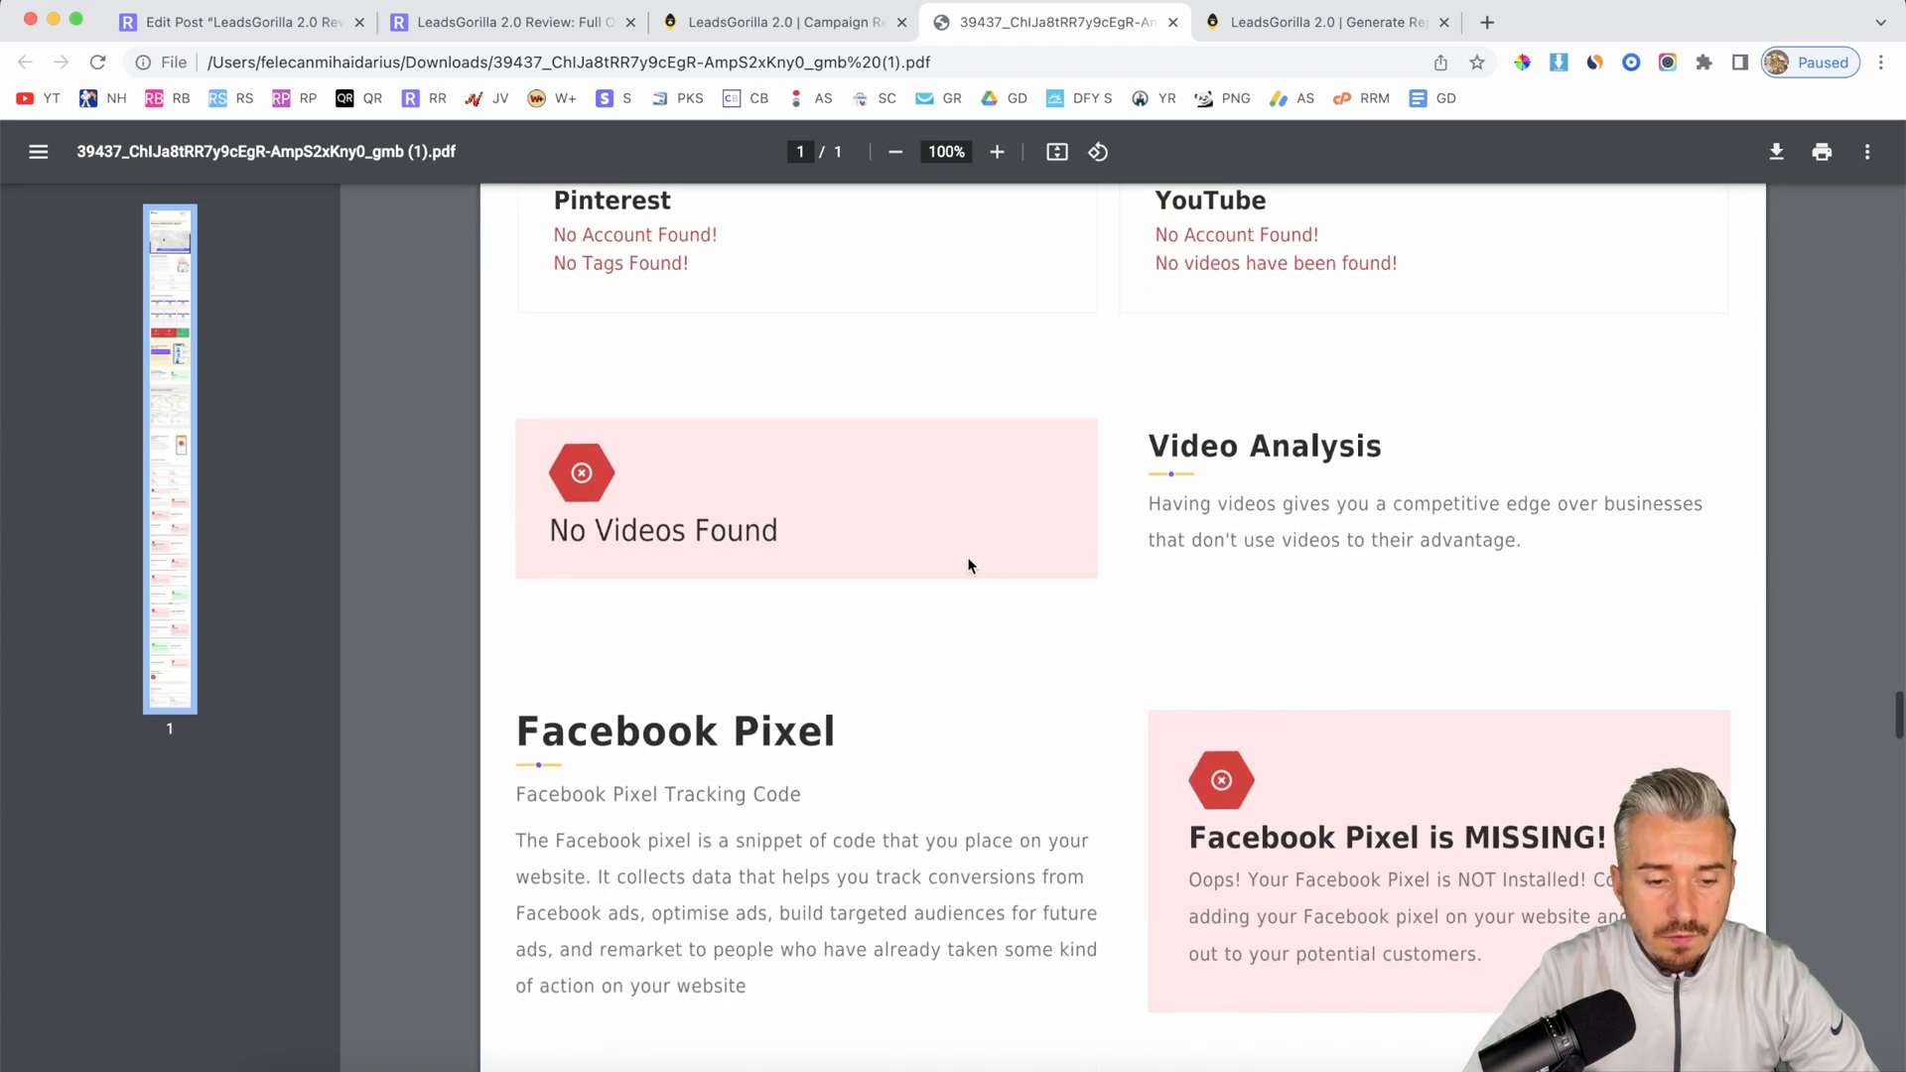
scroll(down, 3)
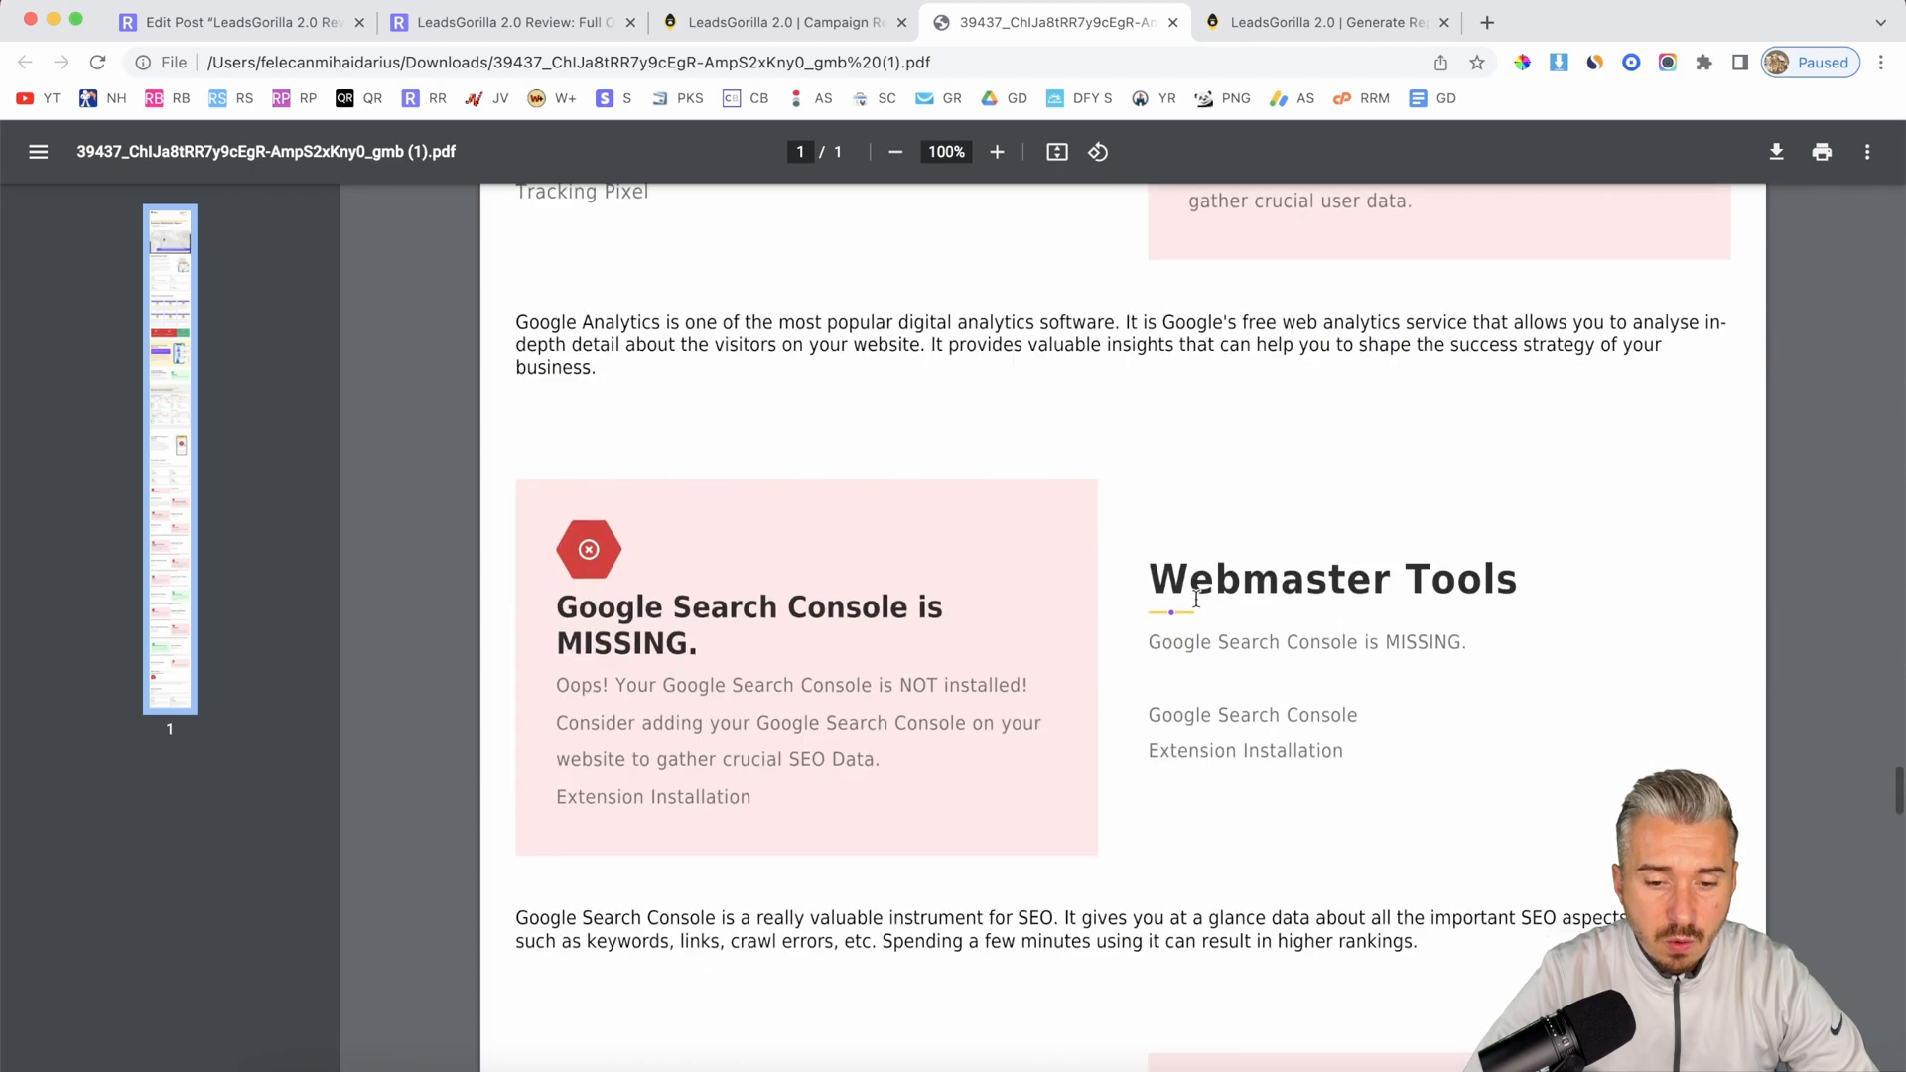
scroll(down, 3)
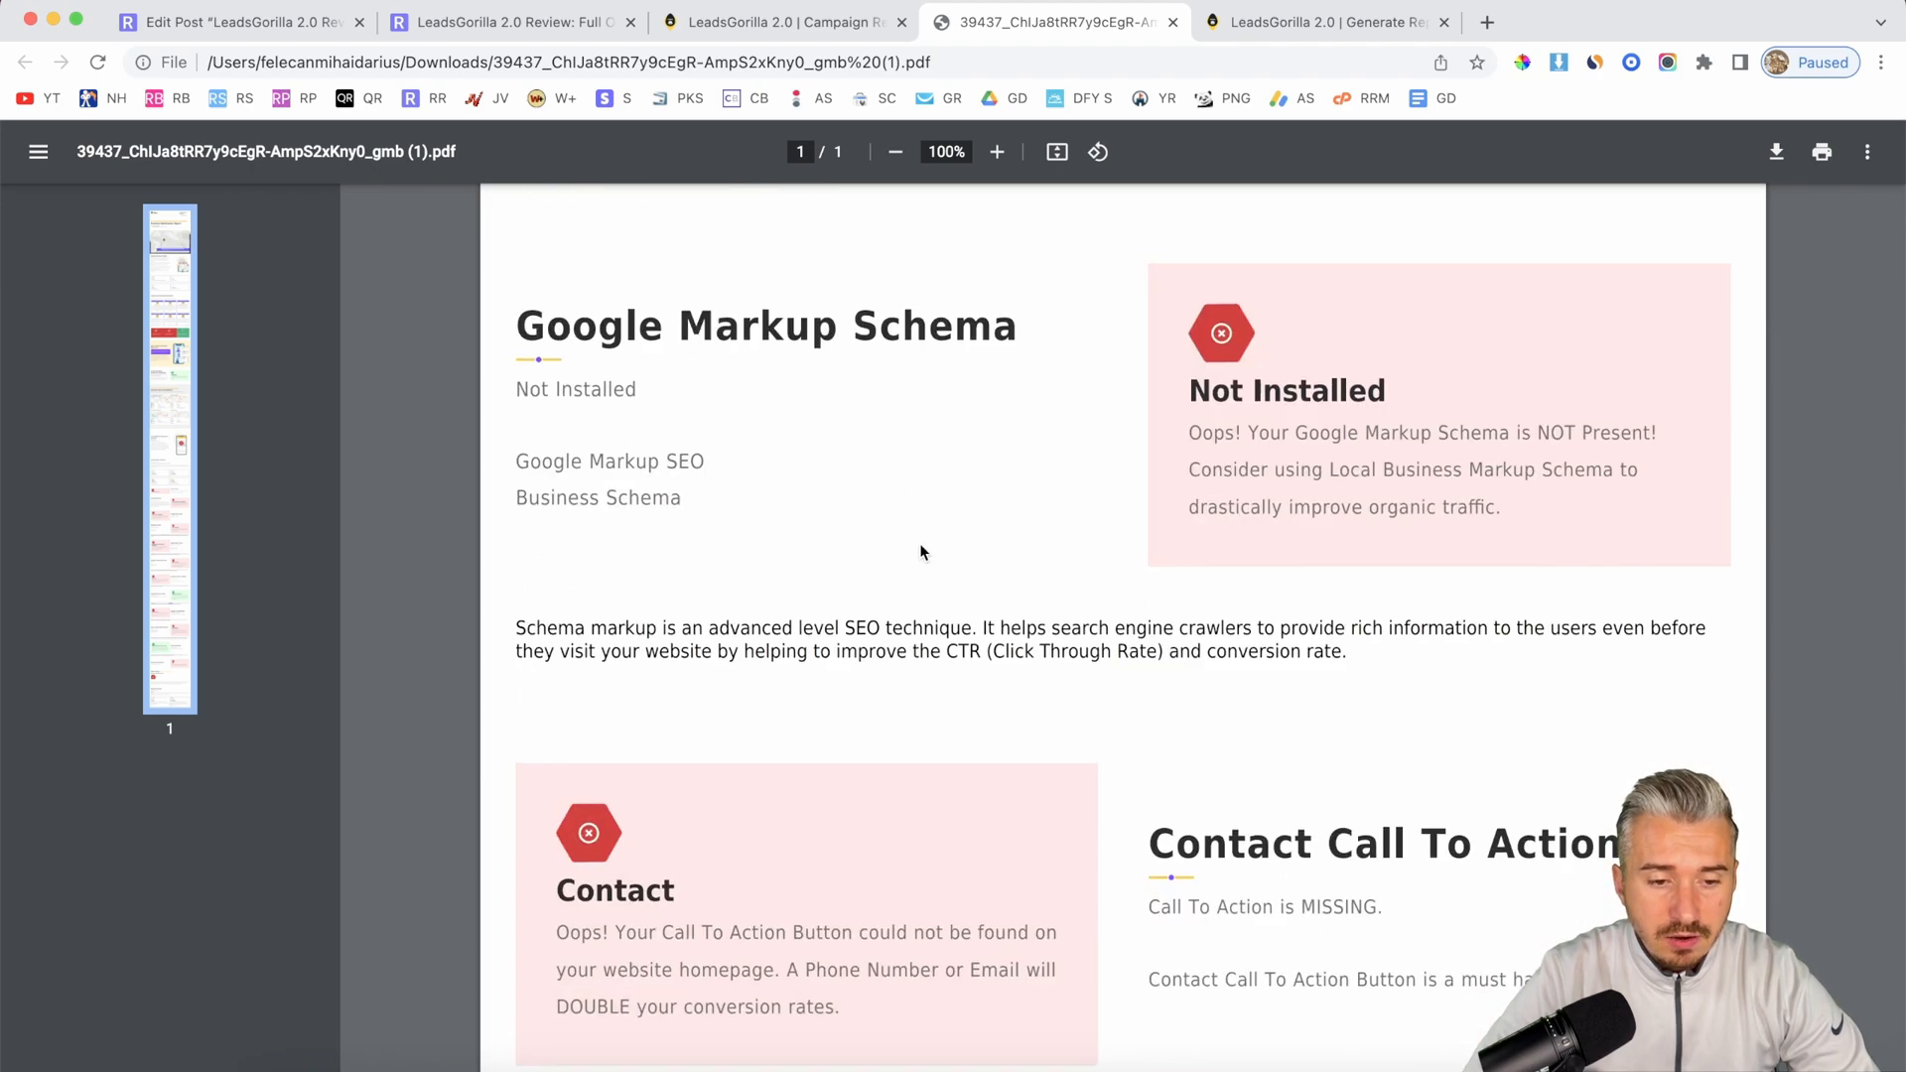
scroll(down, 3)
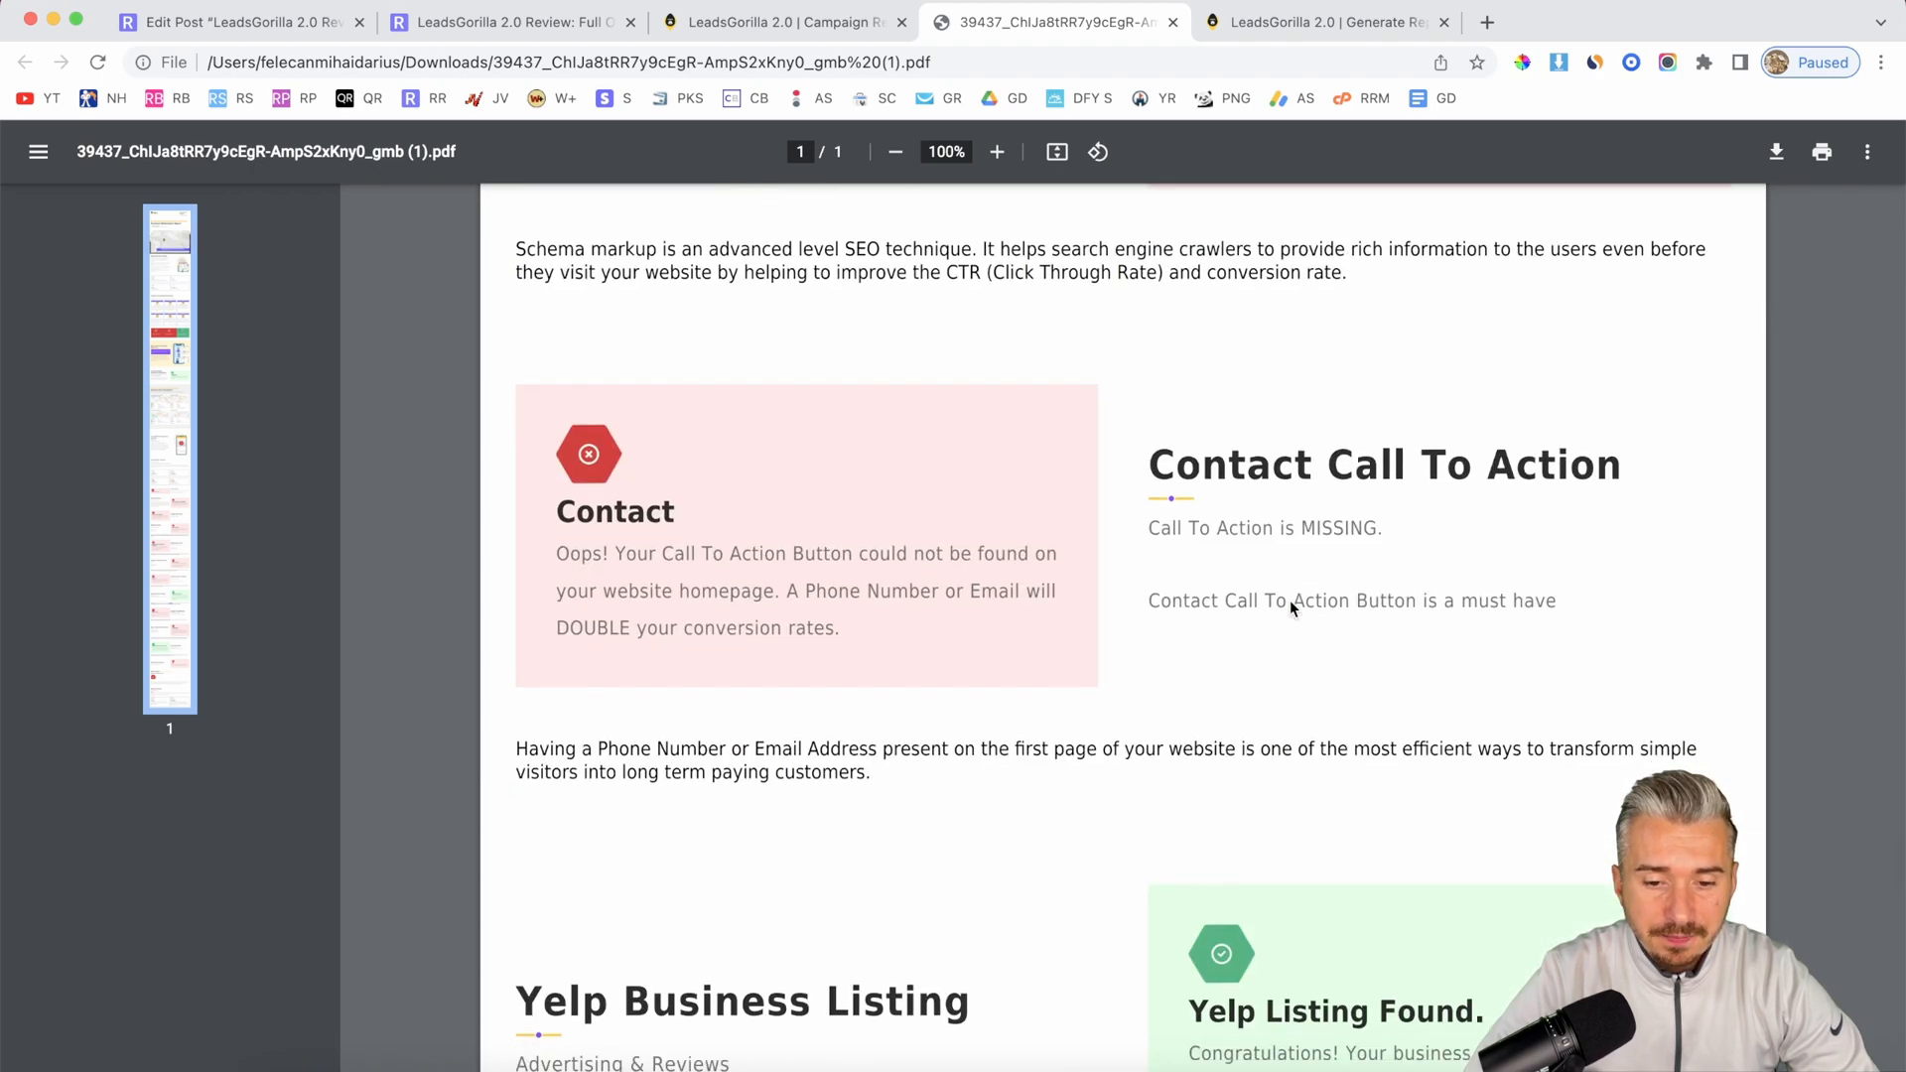
scroll(down, 3)
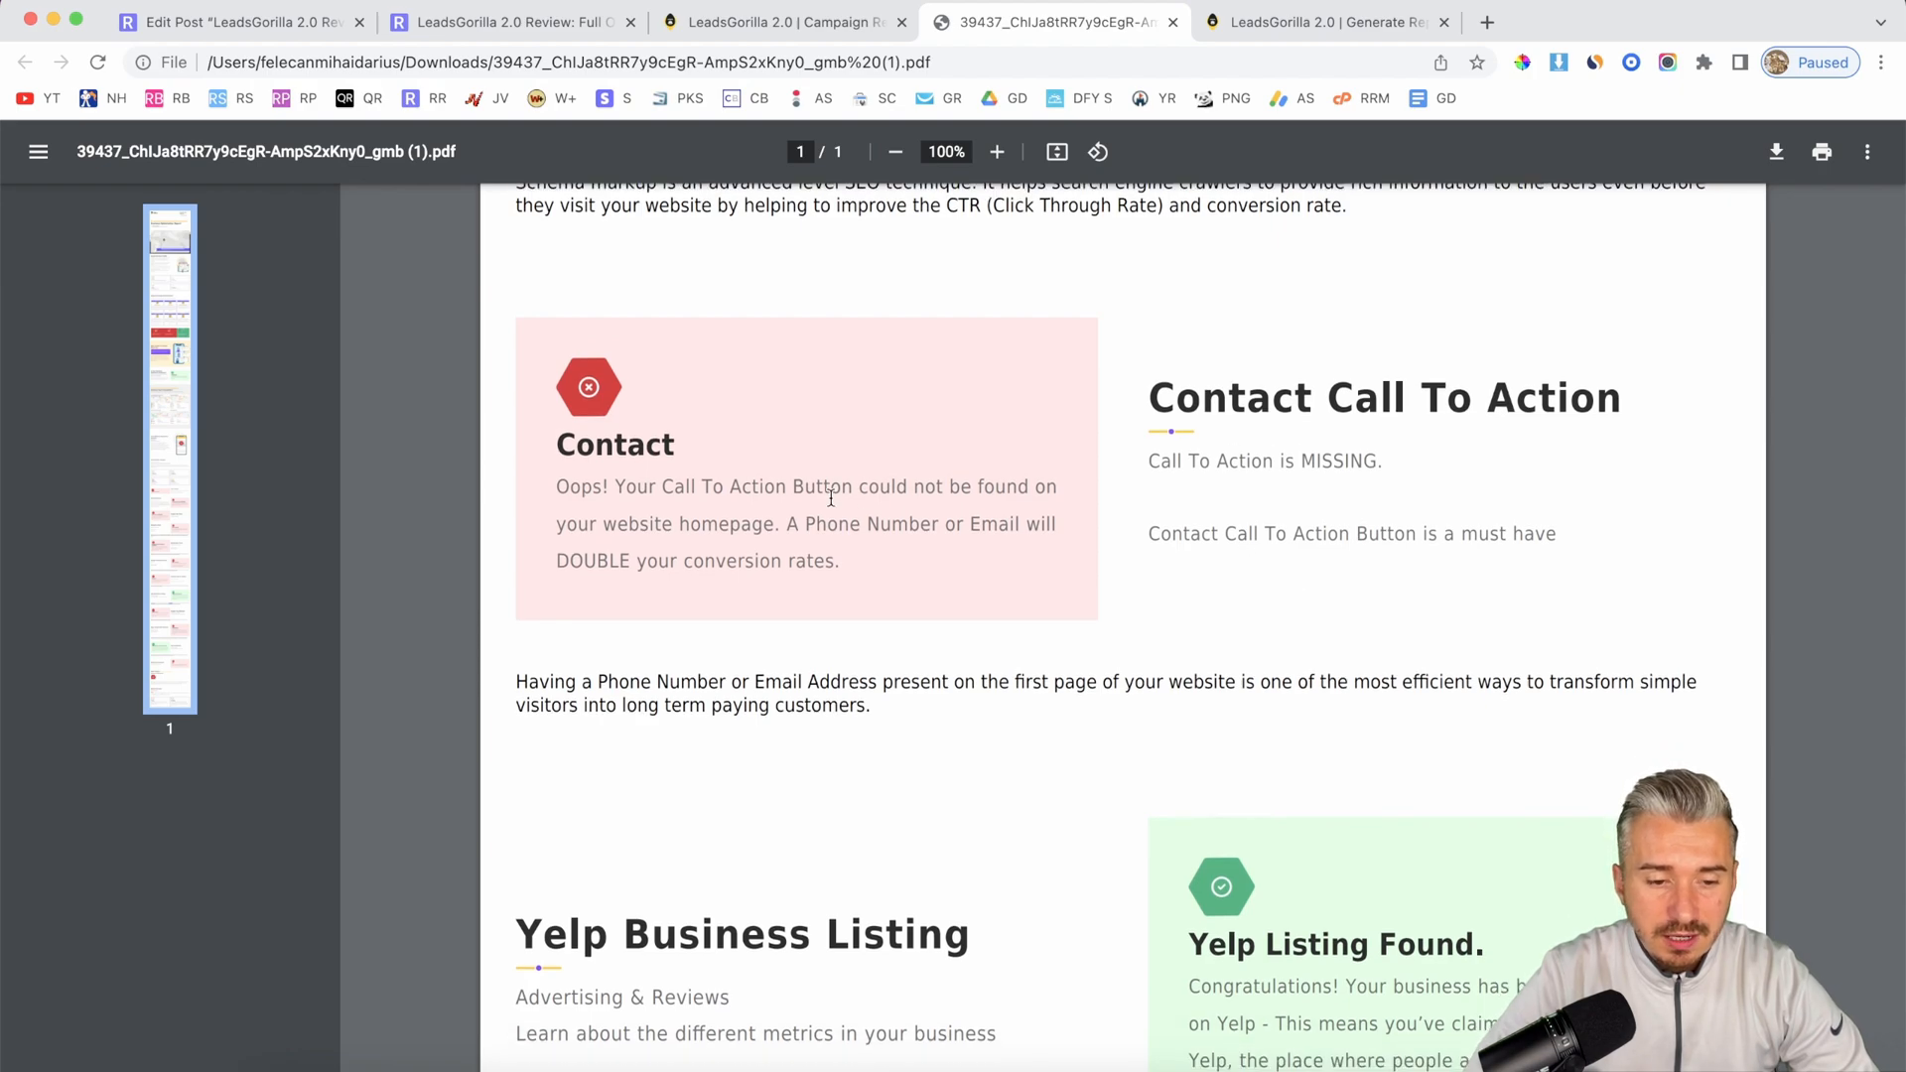
scroll(down, 3)
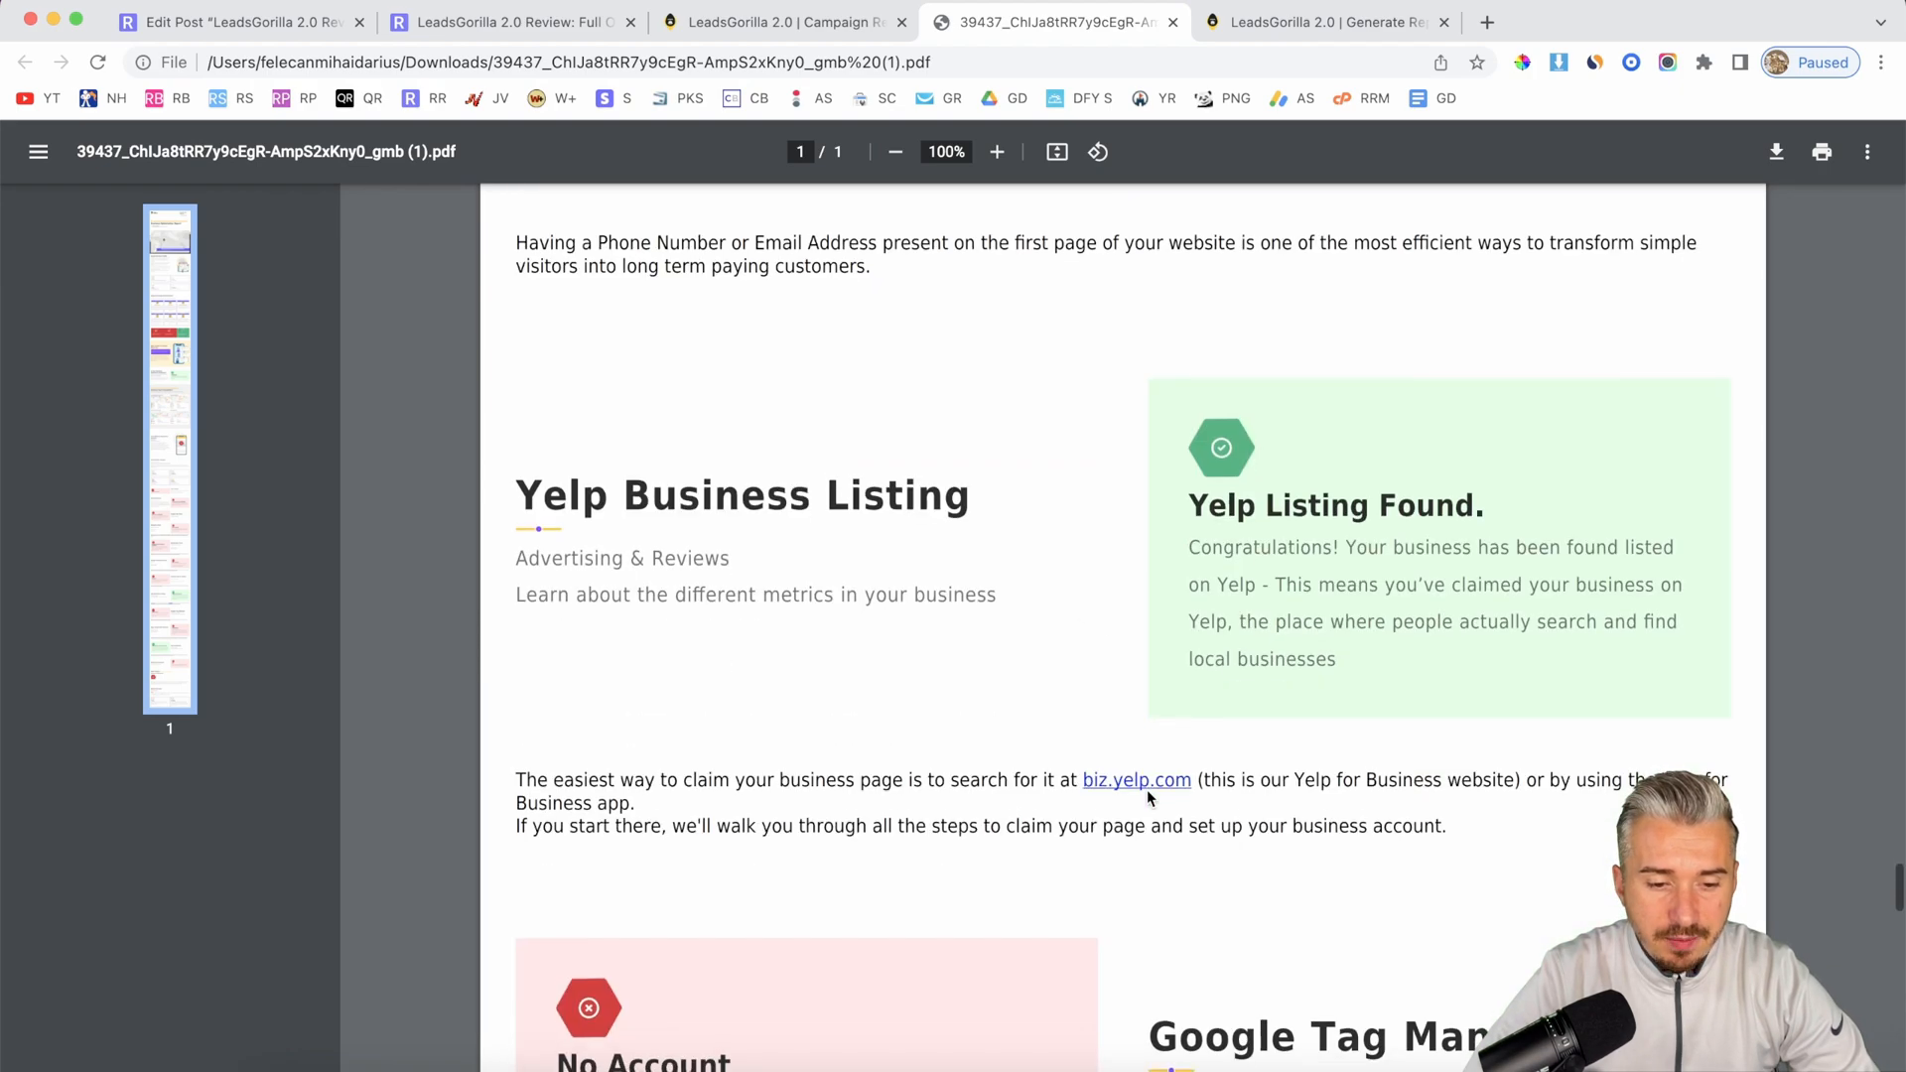
scroll(down, 3)
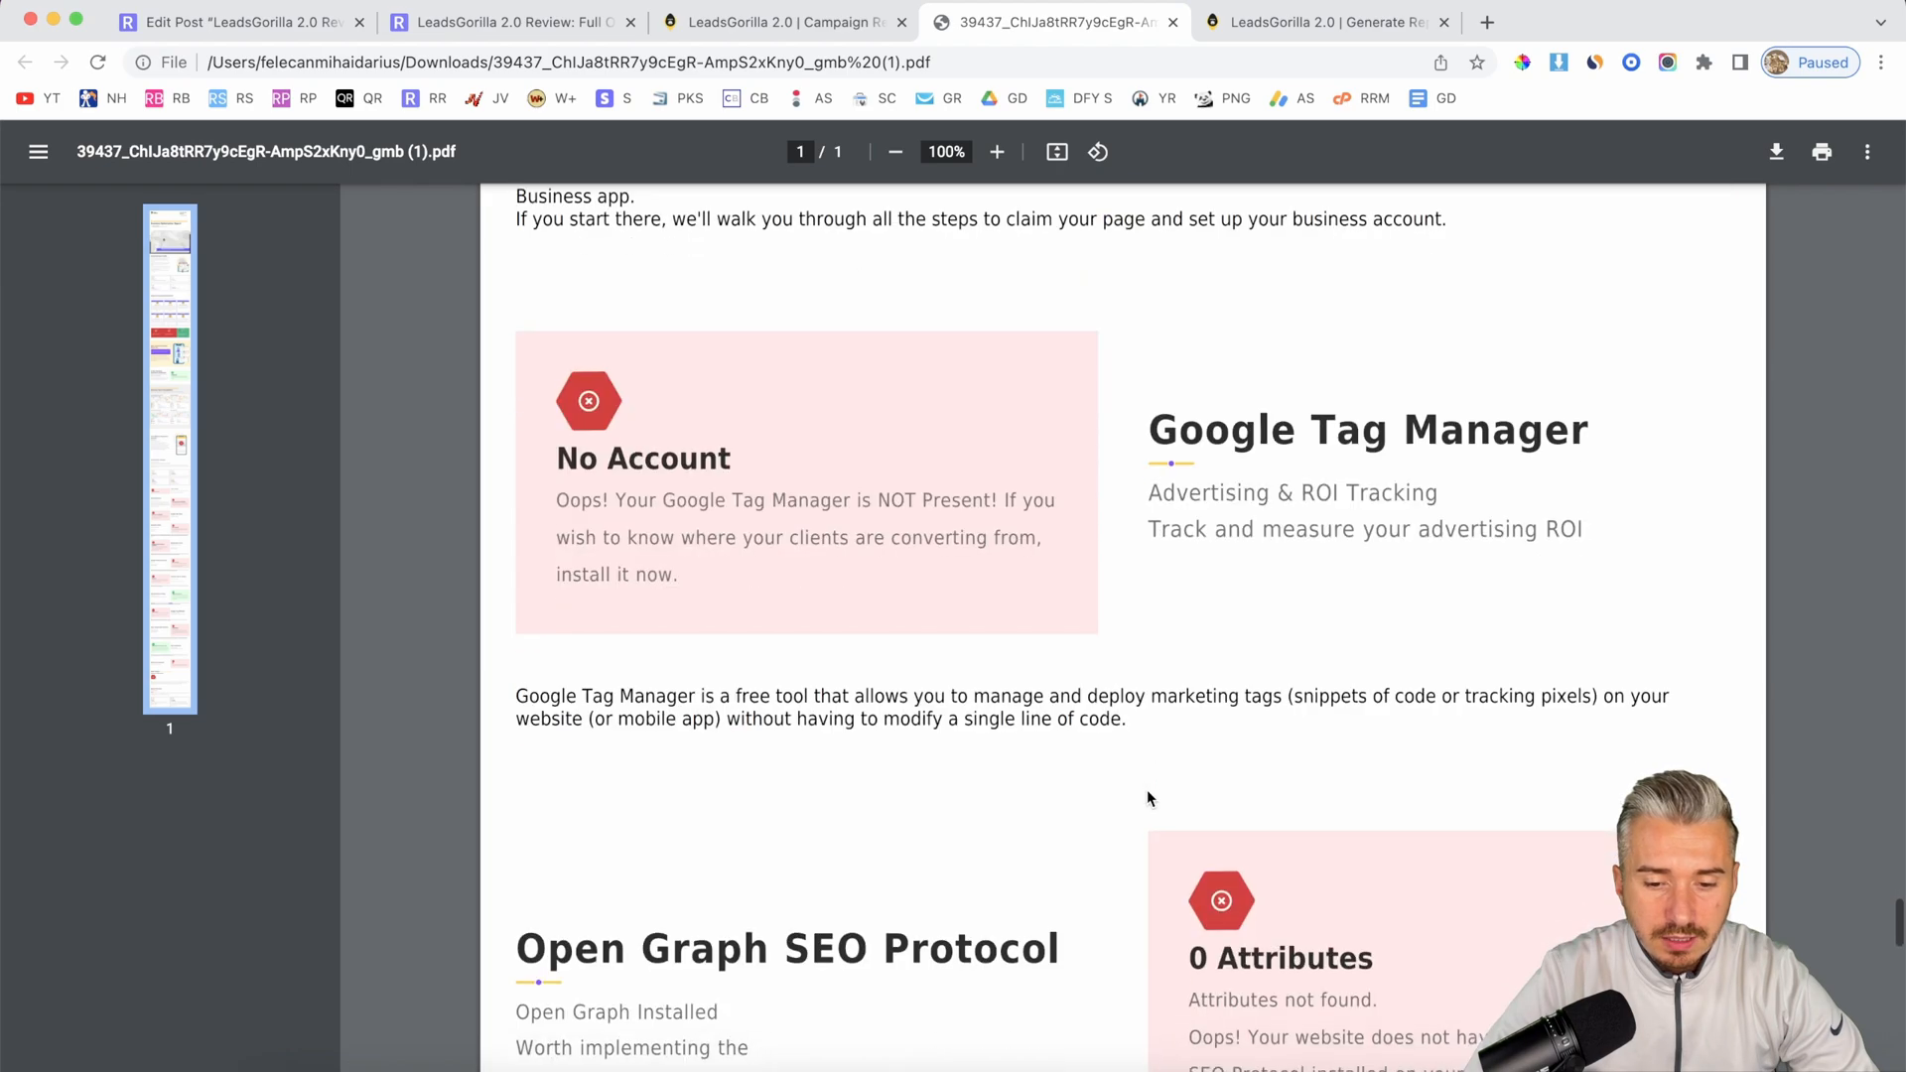
scroll(down, 3)
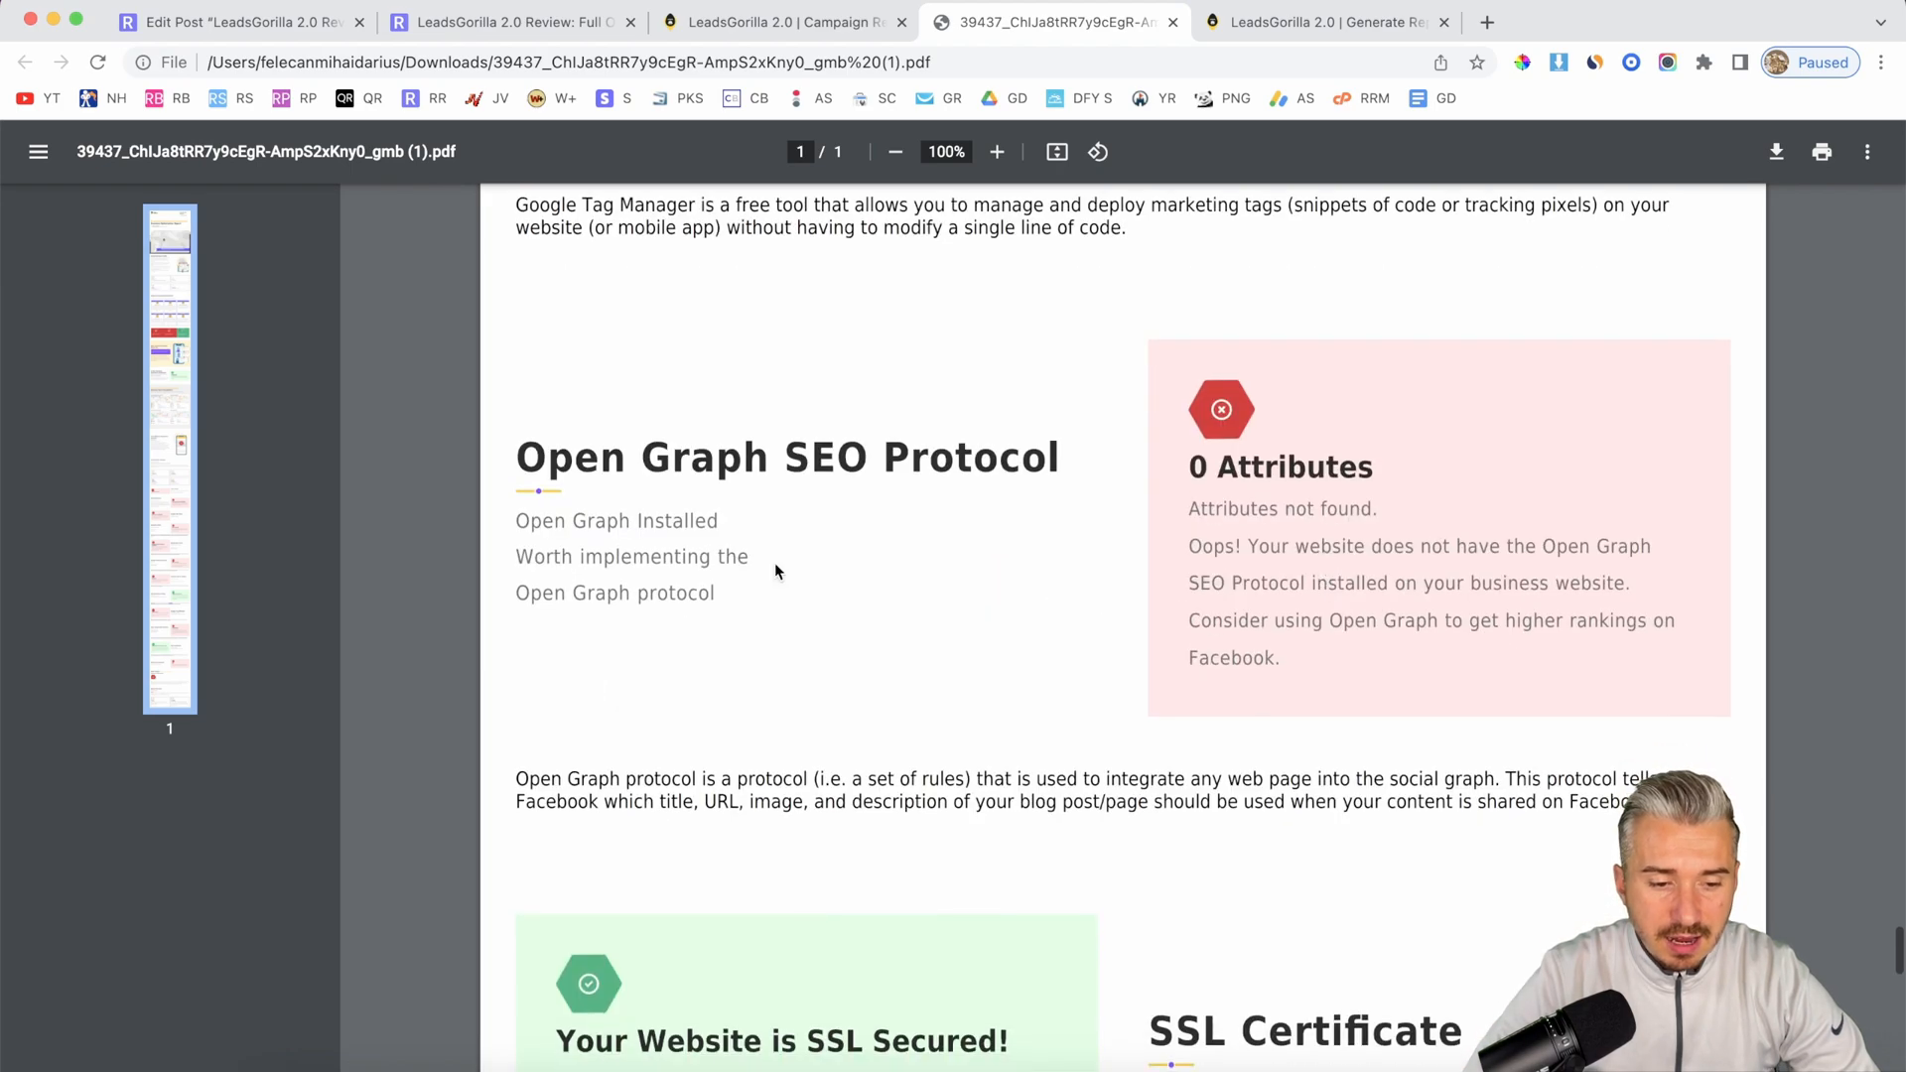
scroll(down, 3)
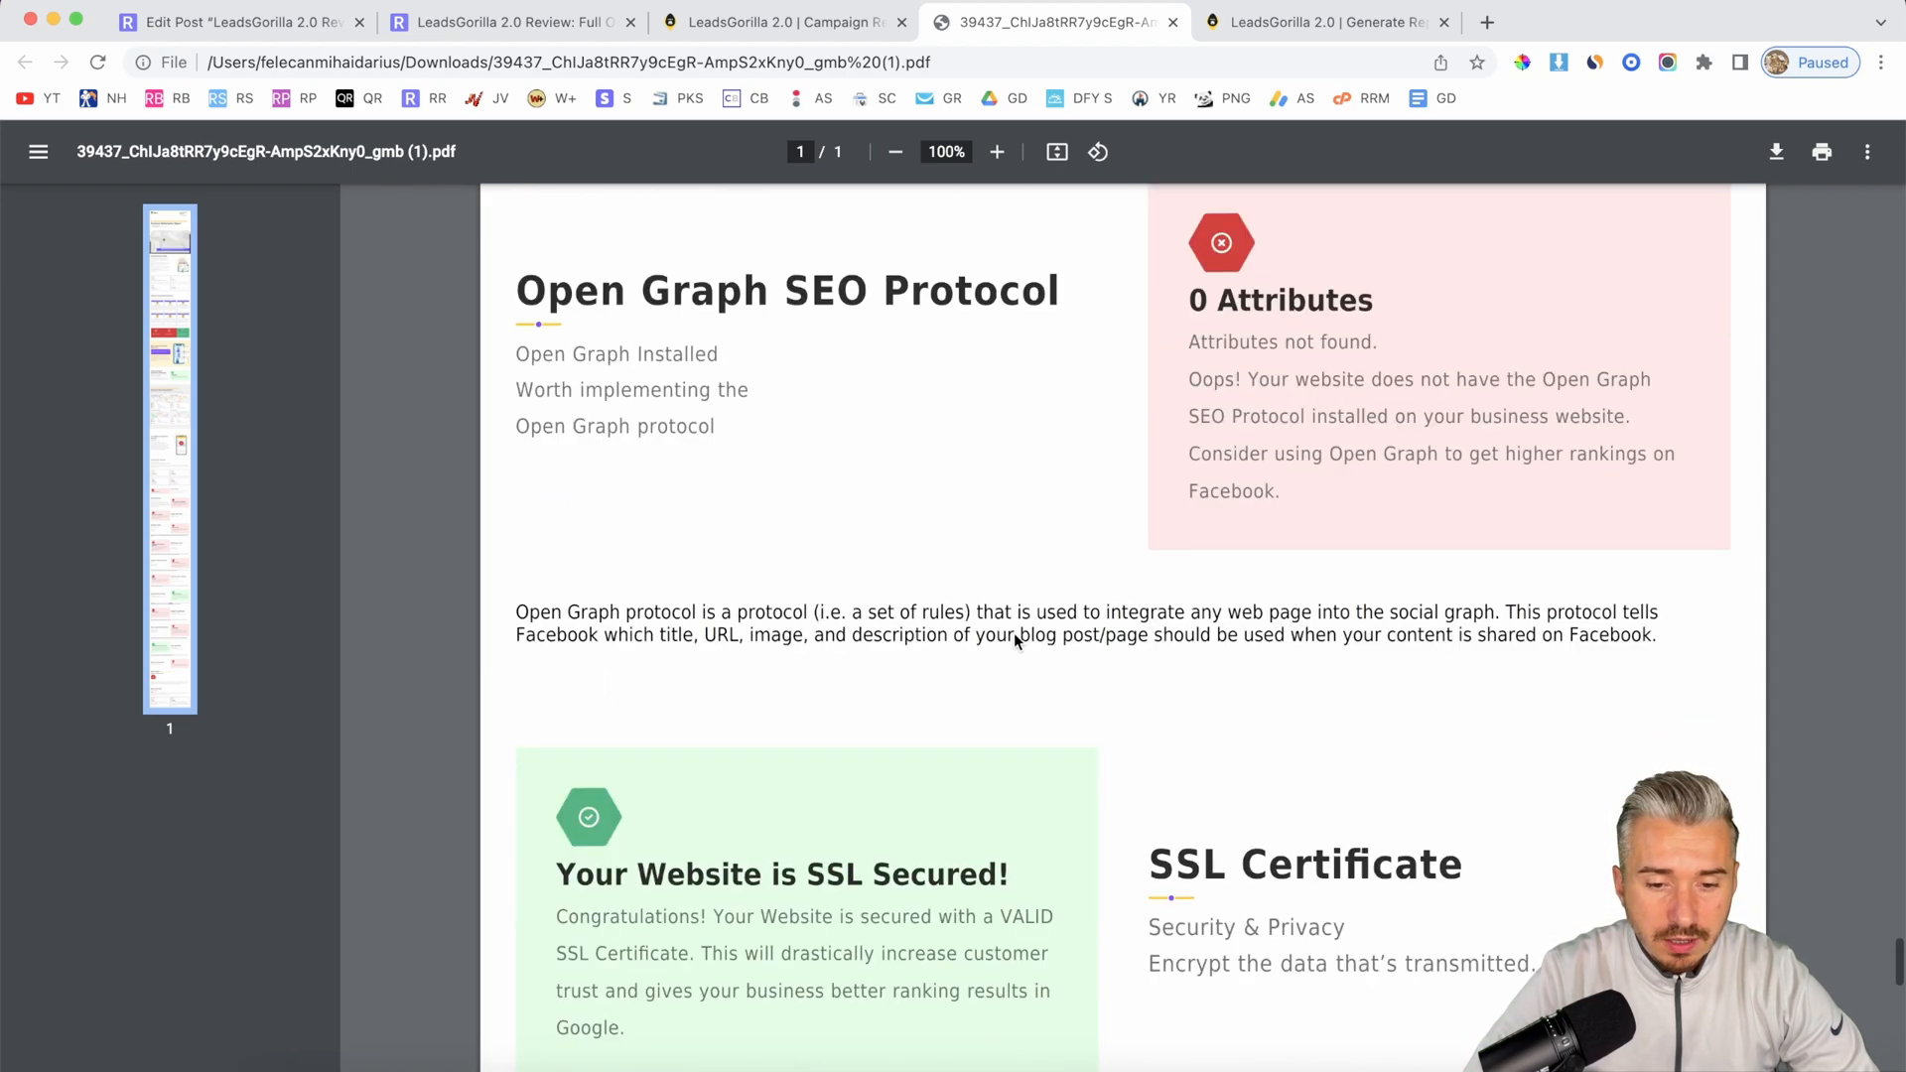
scroll(down, 3)
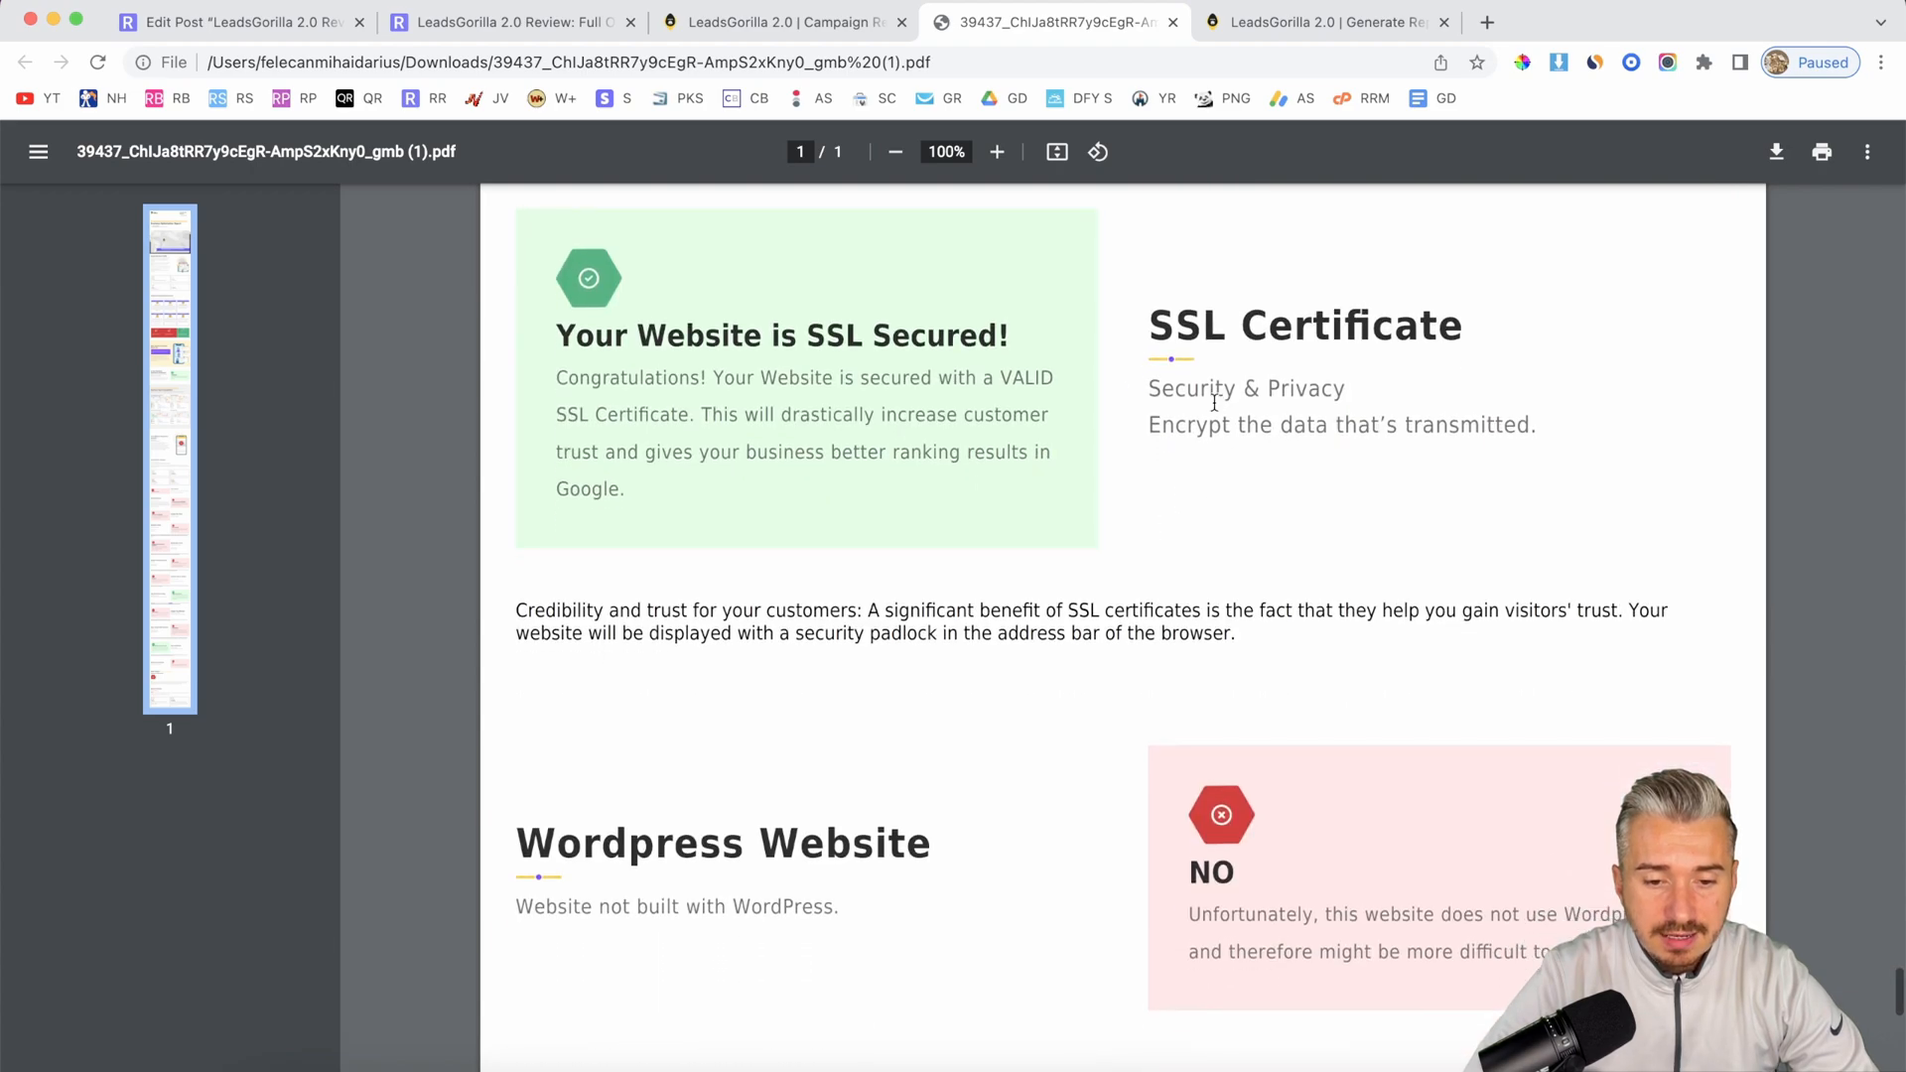
scroll(down, 3)
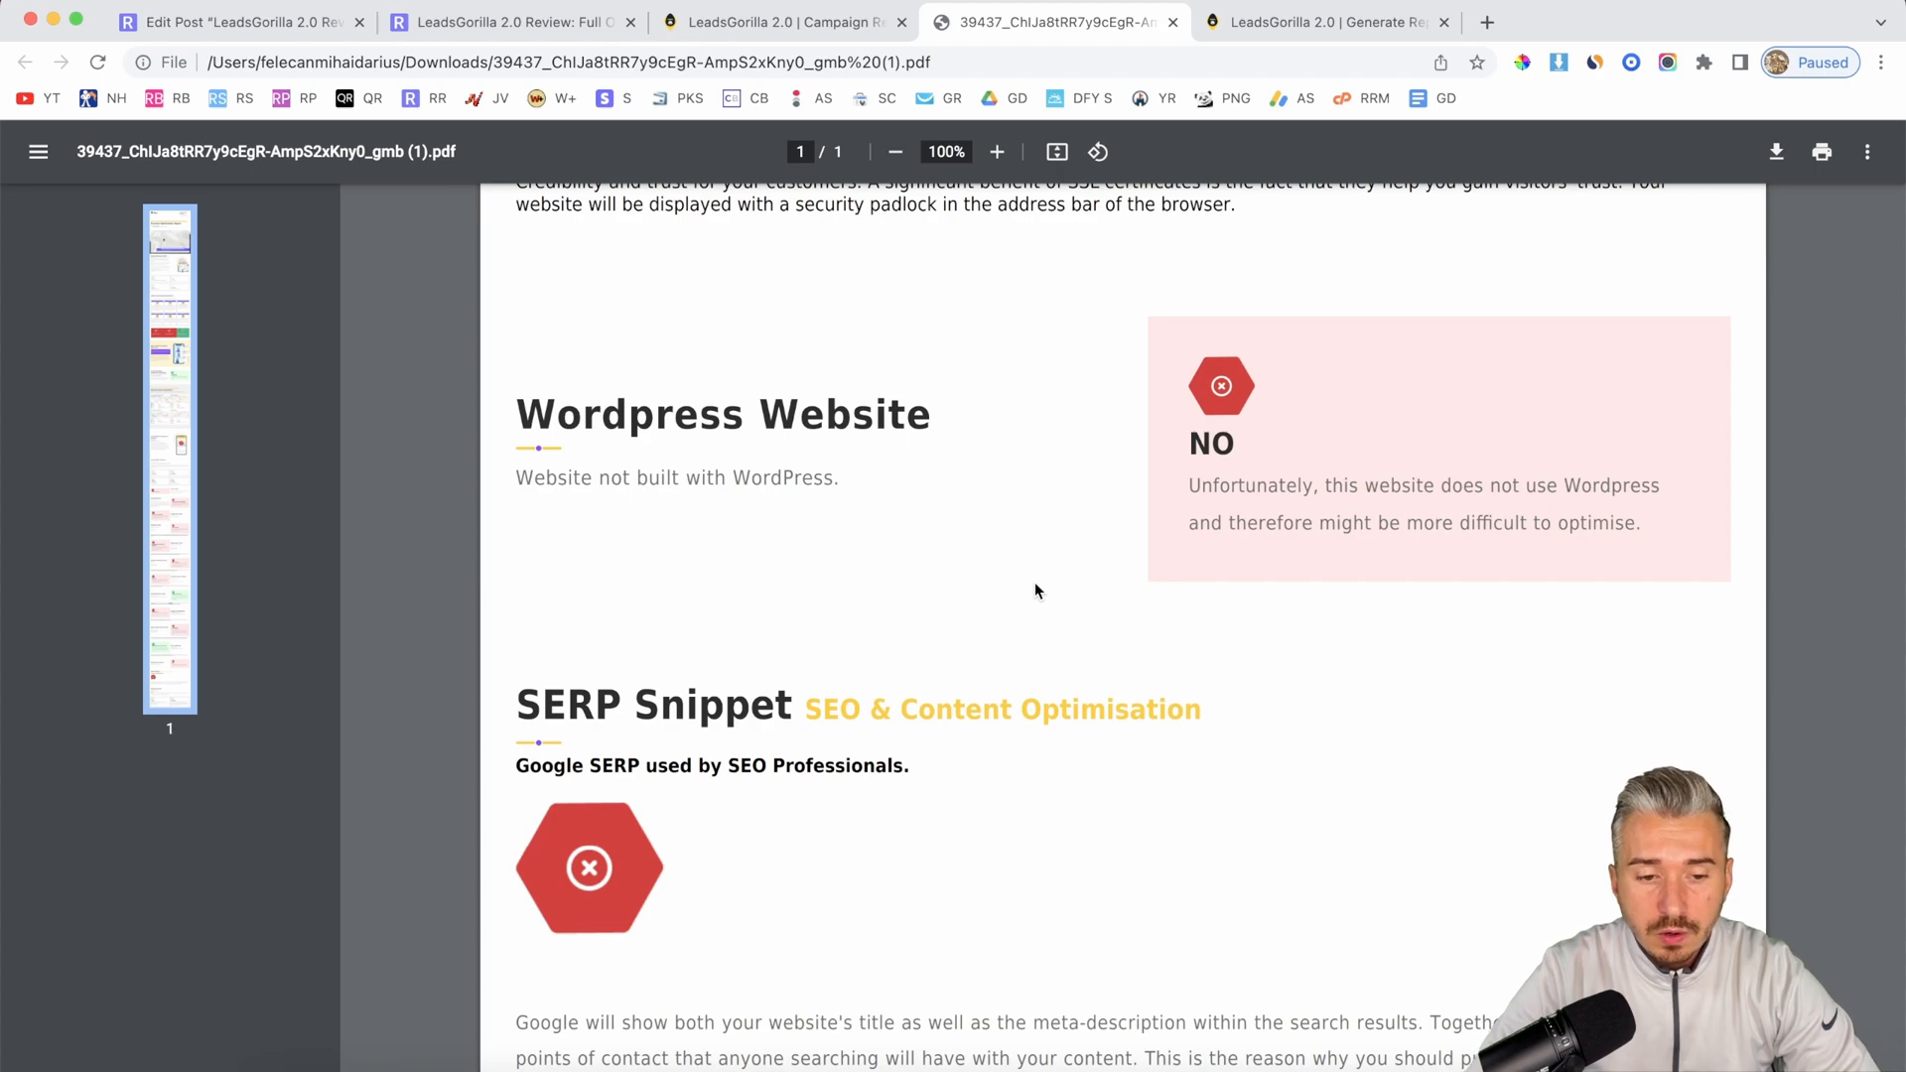
scroll(down, 3)
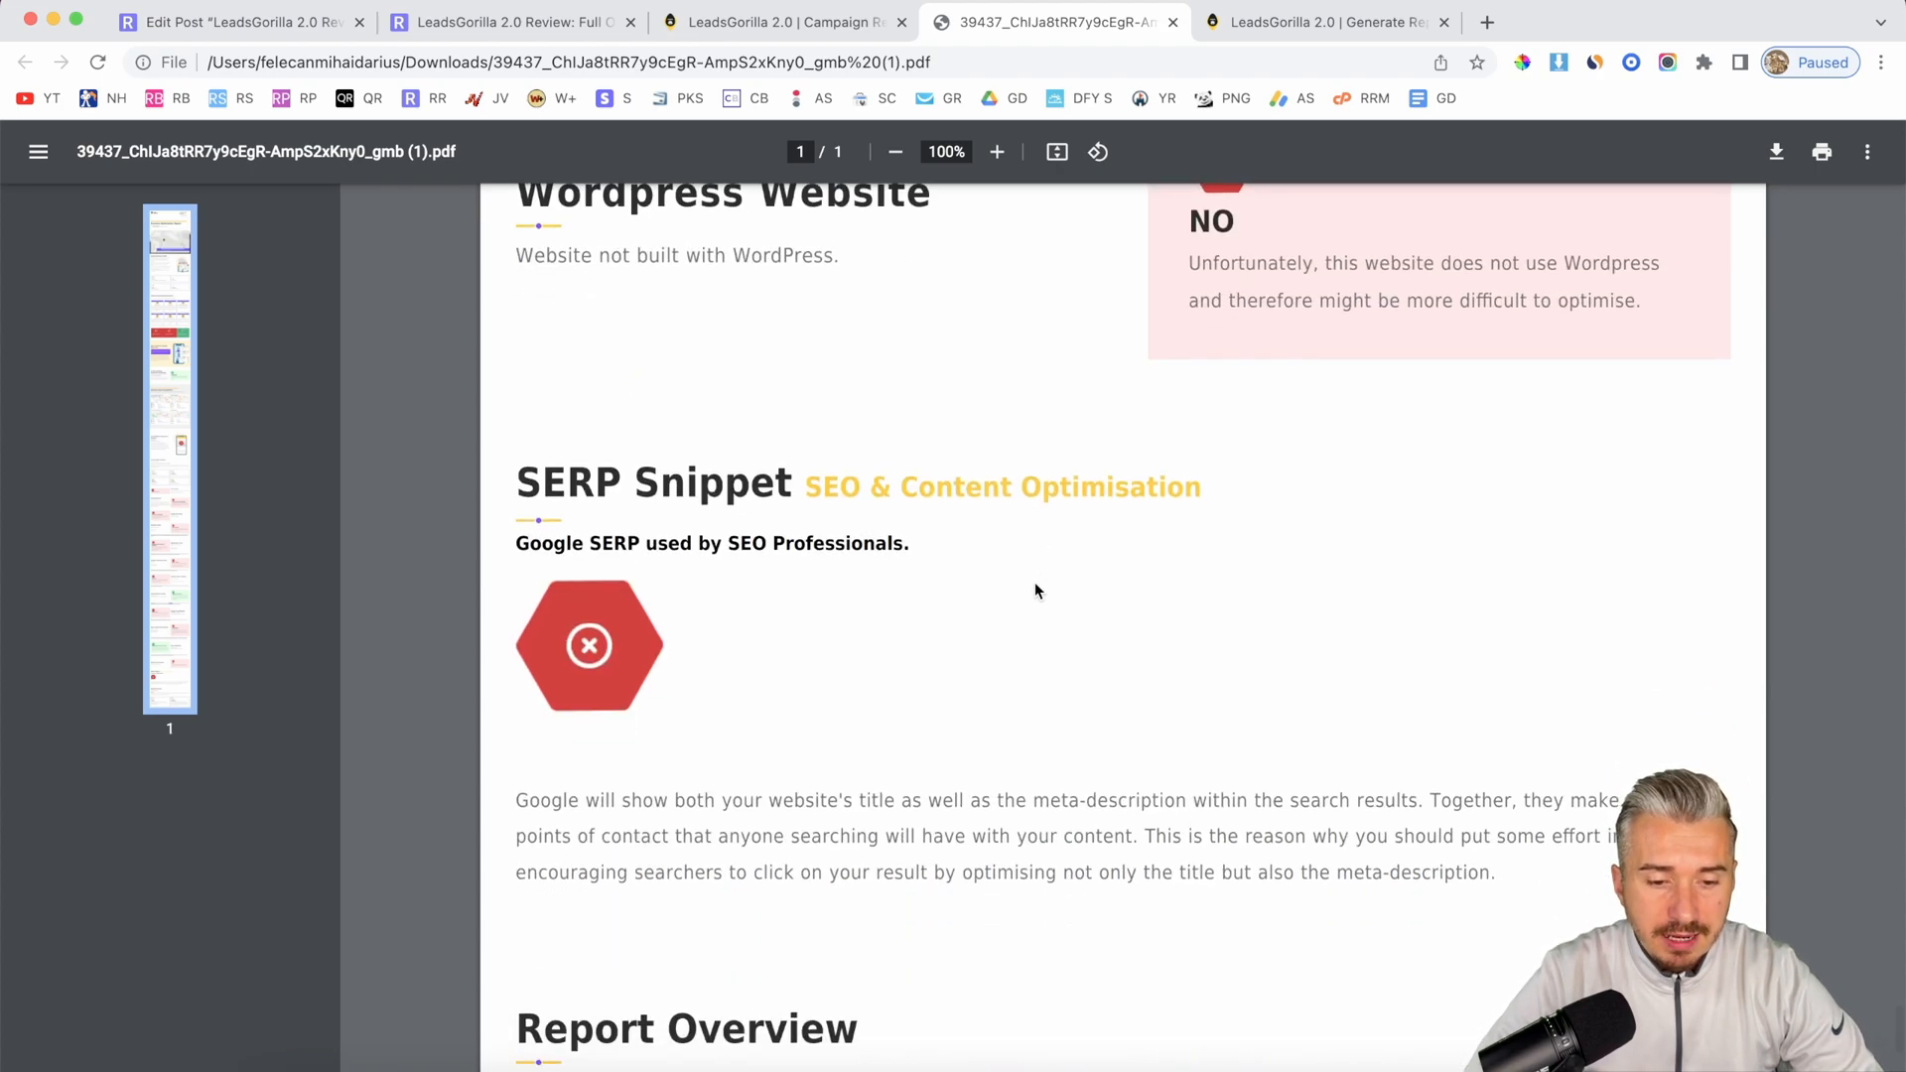
scroll(down, 3)
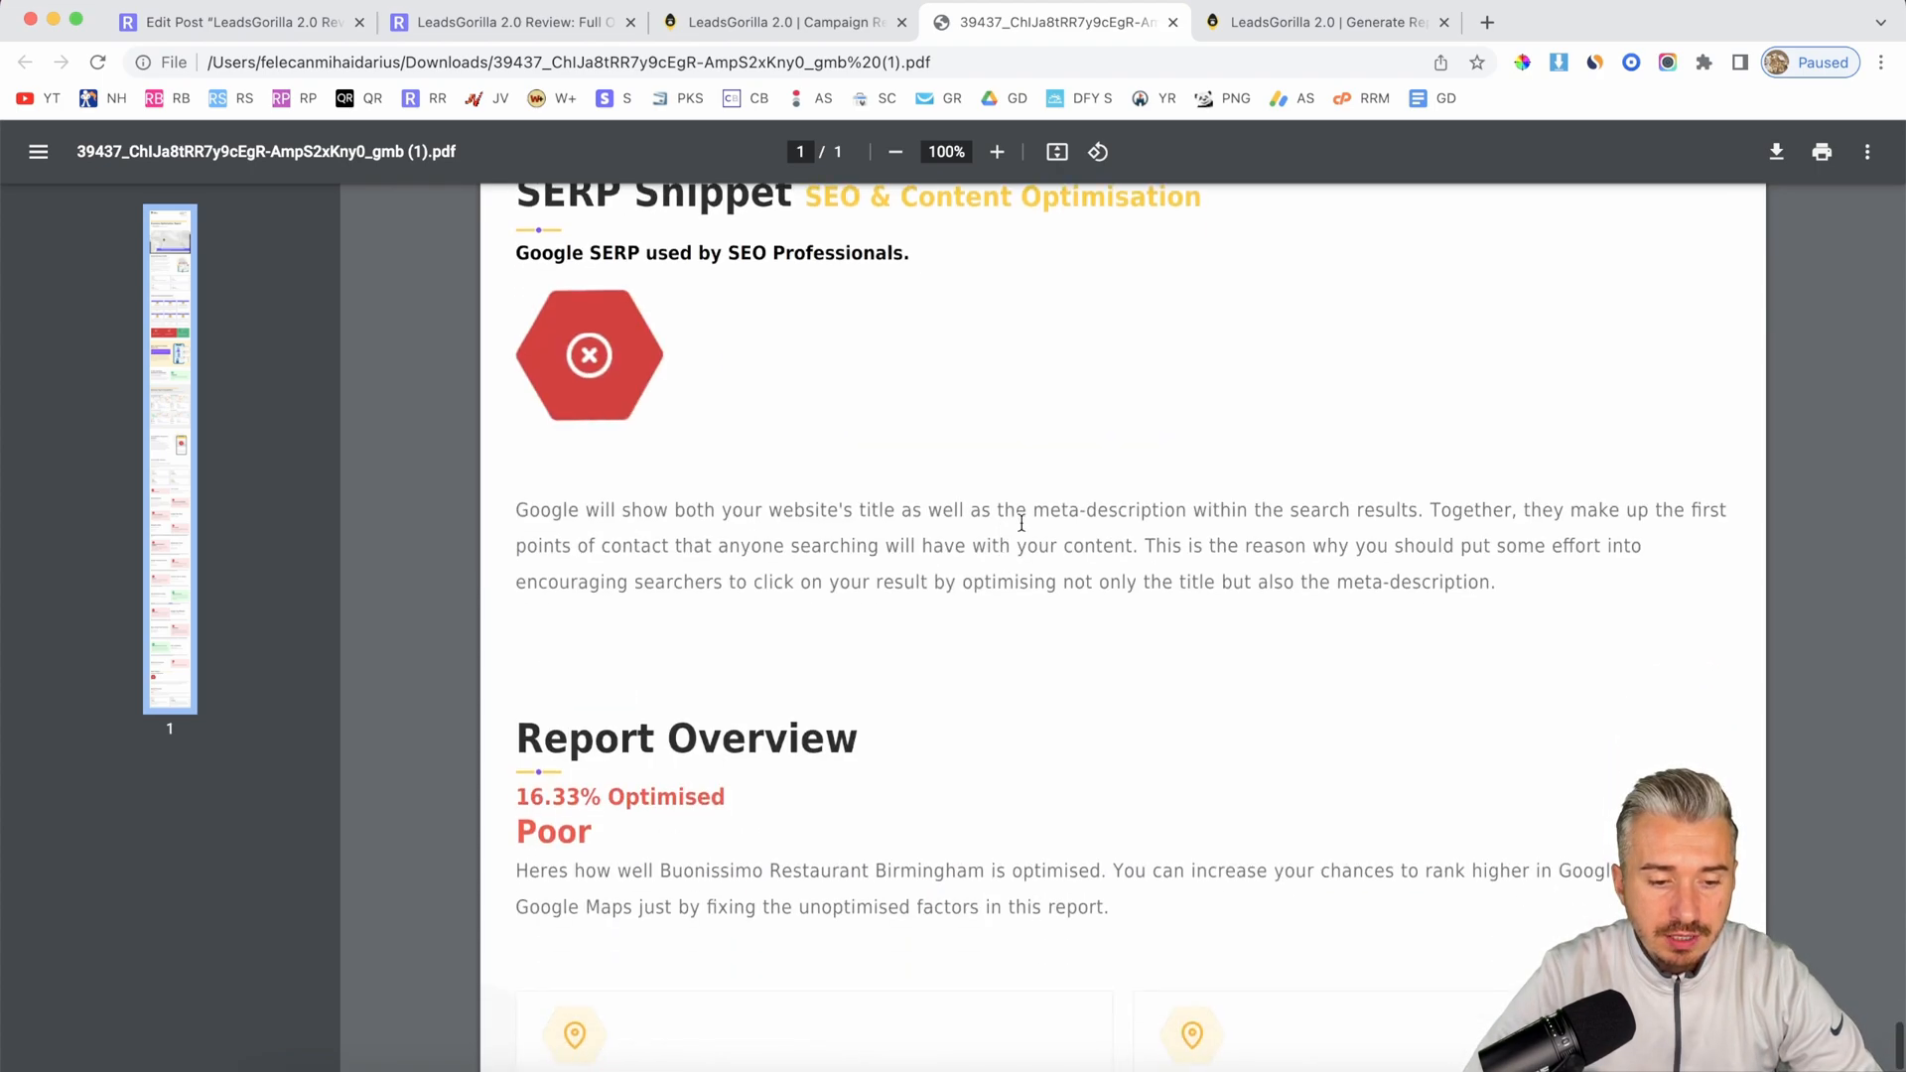
scroll(down, 3)
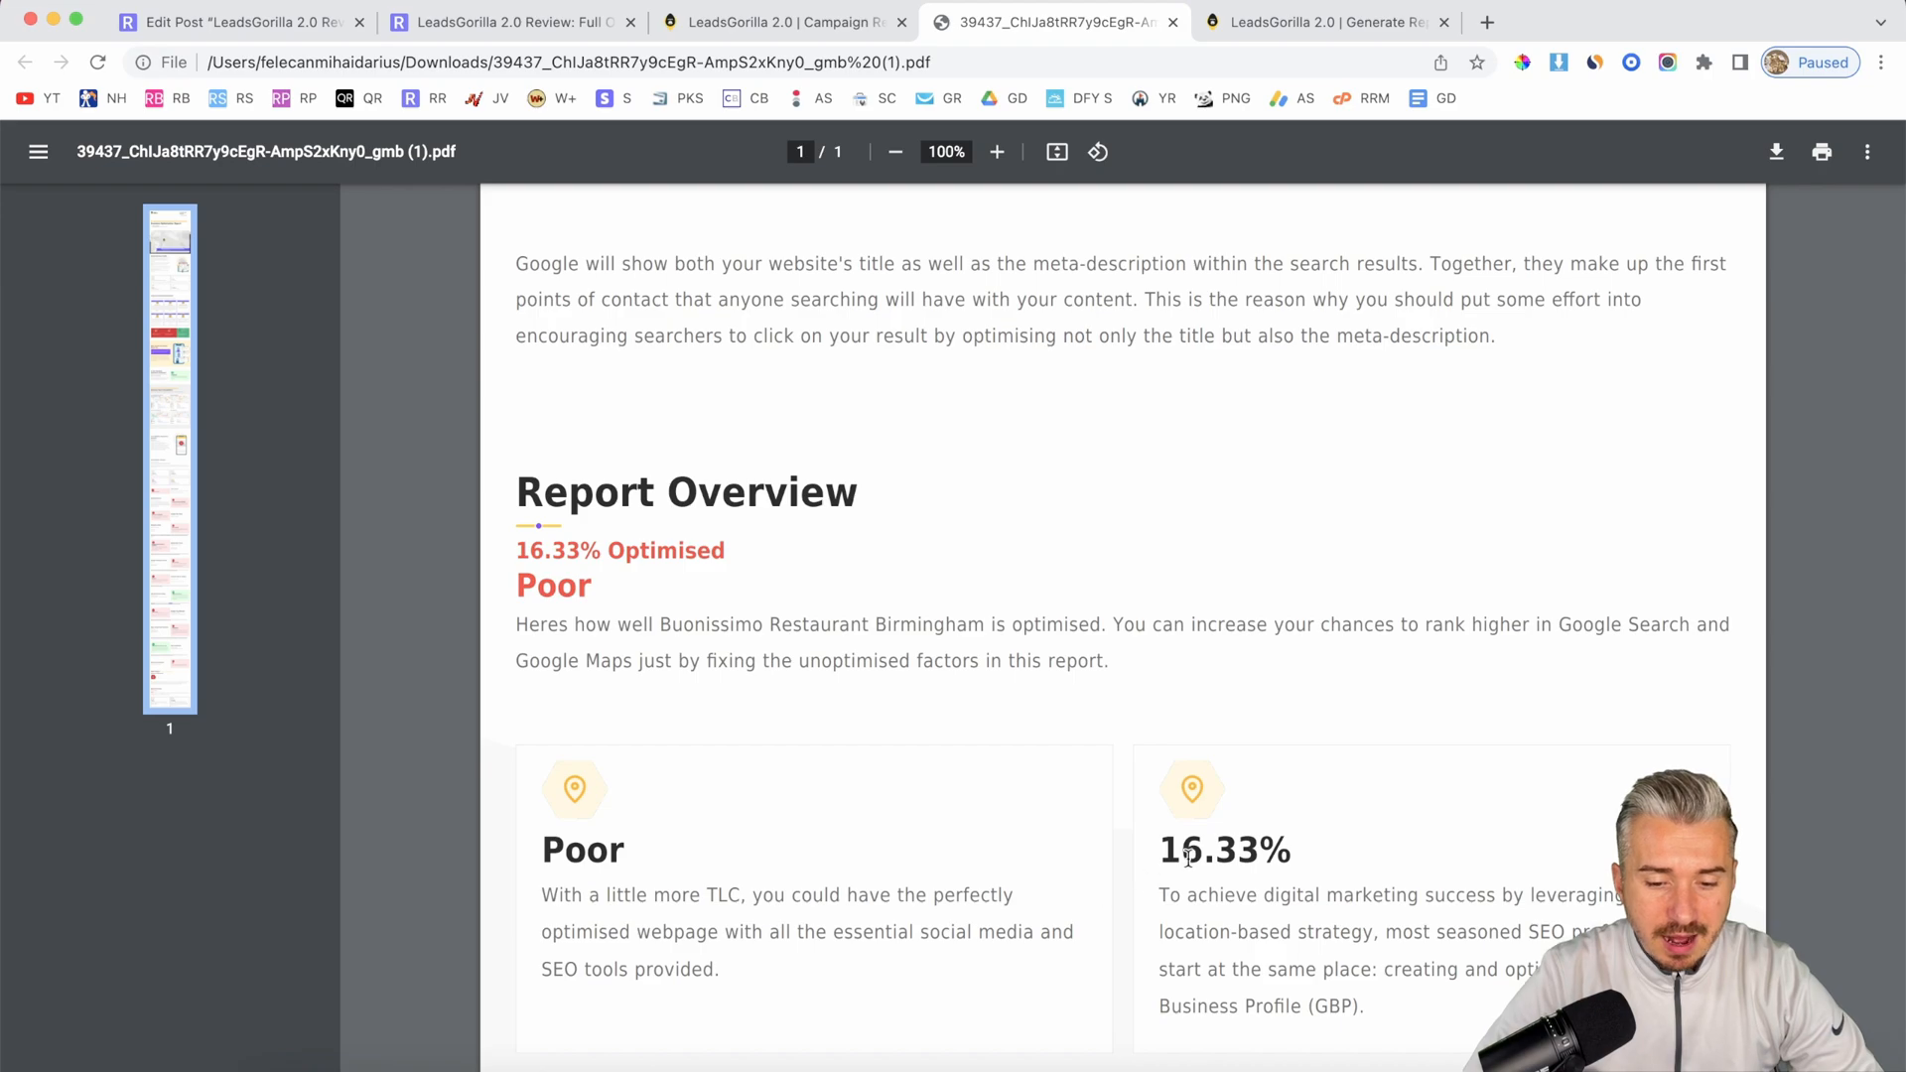
double_click(1224, 849)
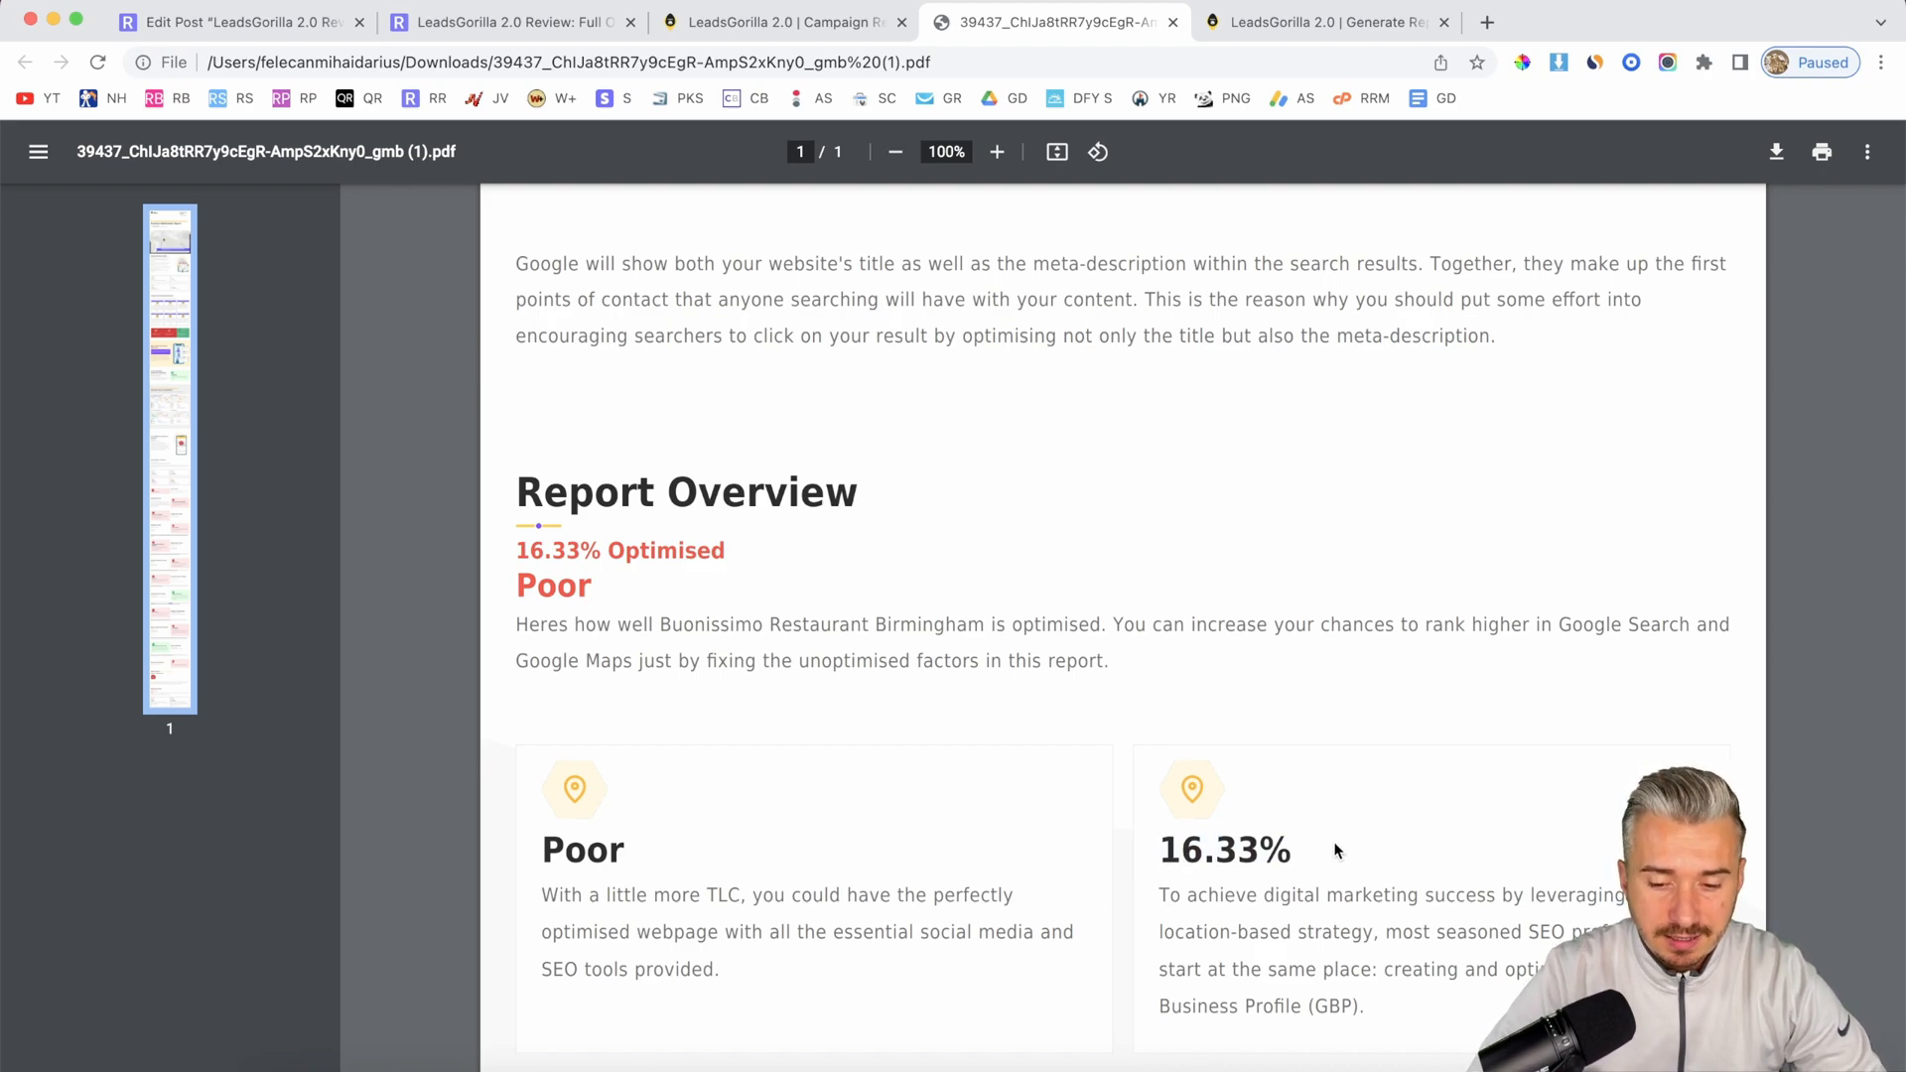
scroll(down, 3)
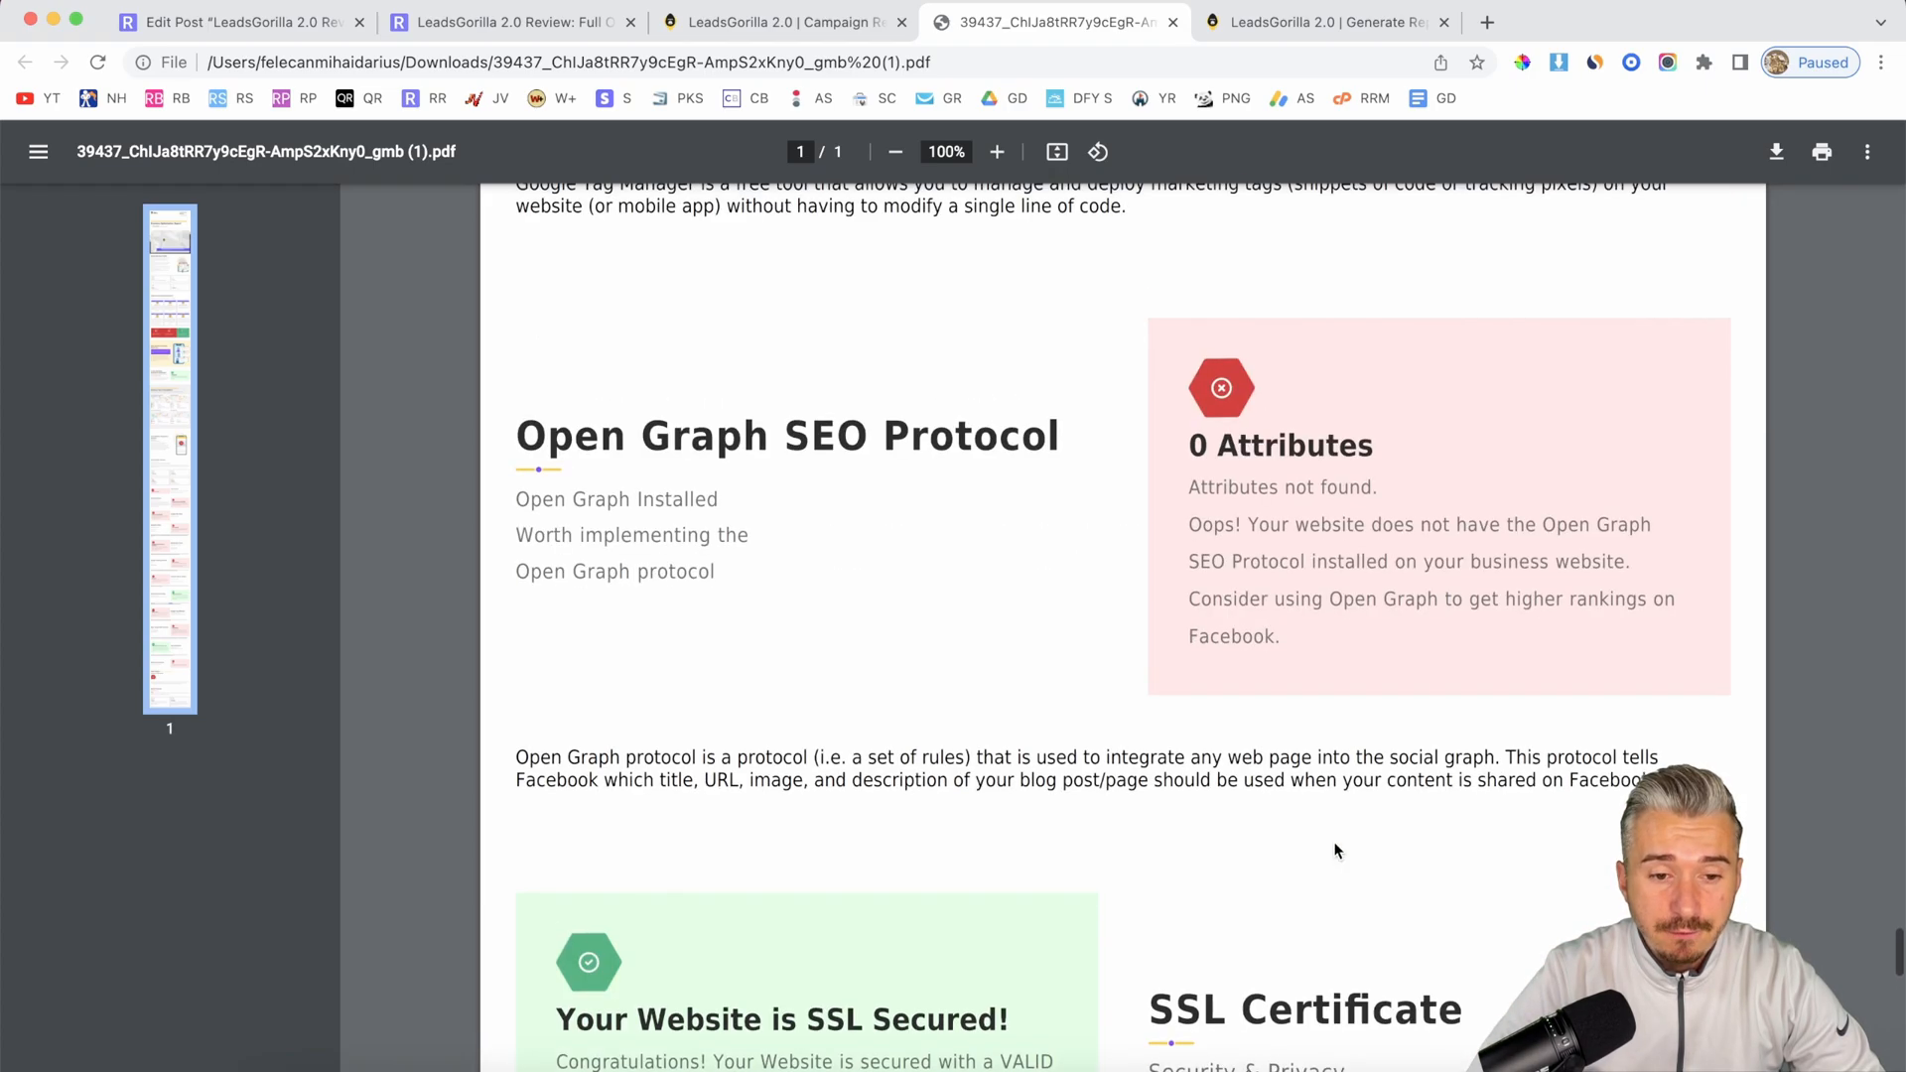
scroll(down, 3)
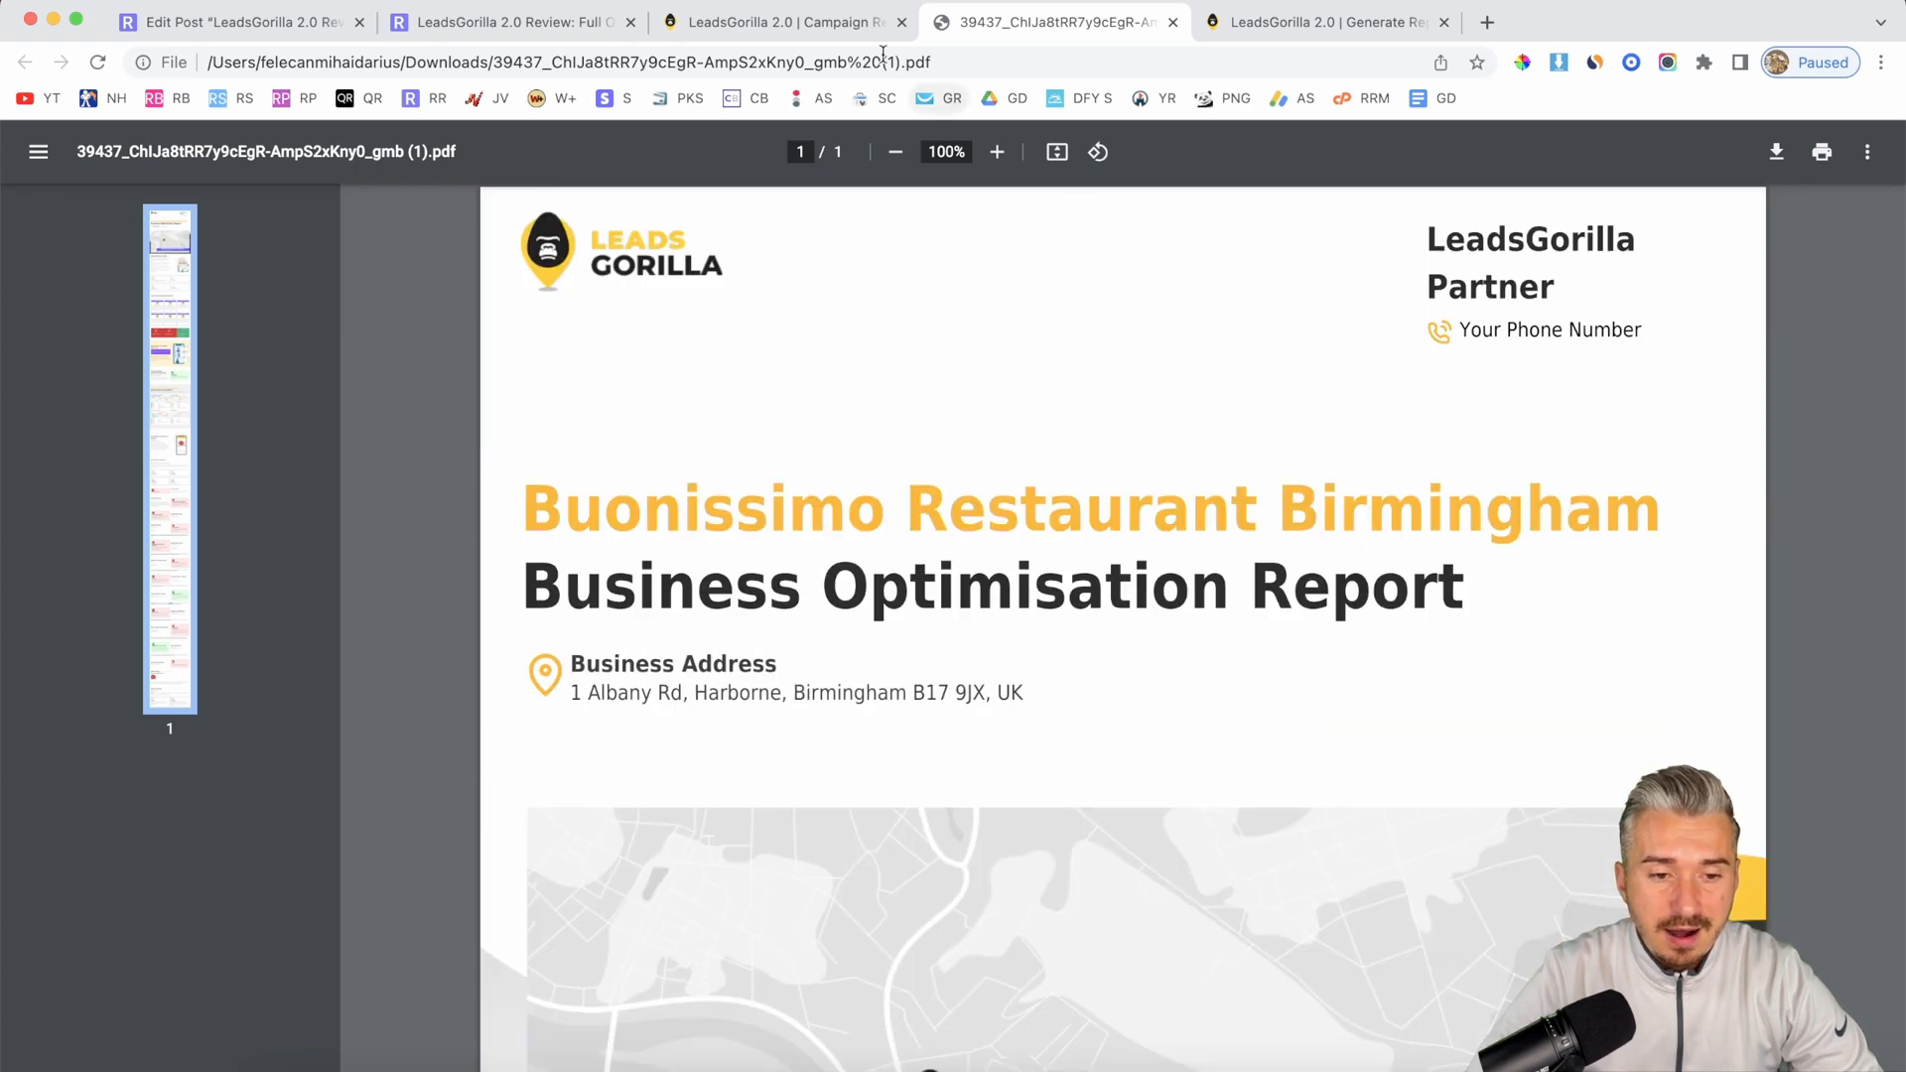
Step: Return to the campaign table and open Report Languages under the Reports menu
click(785, 22)
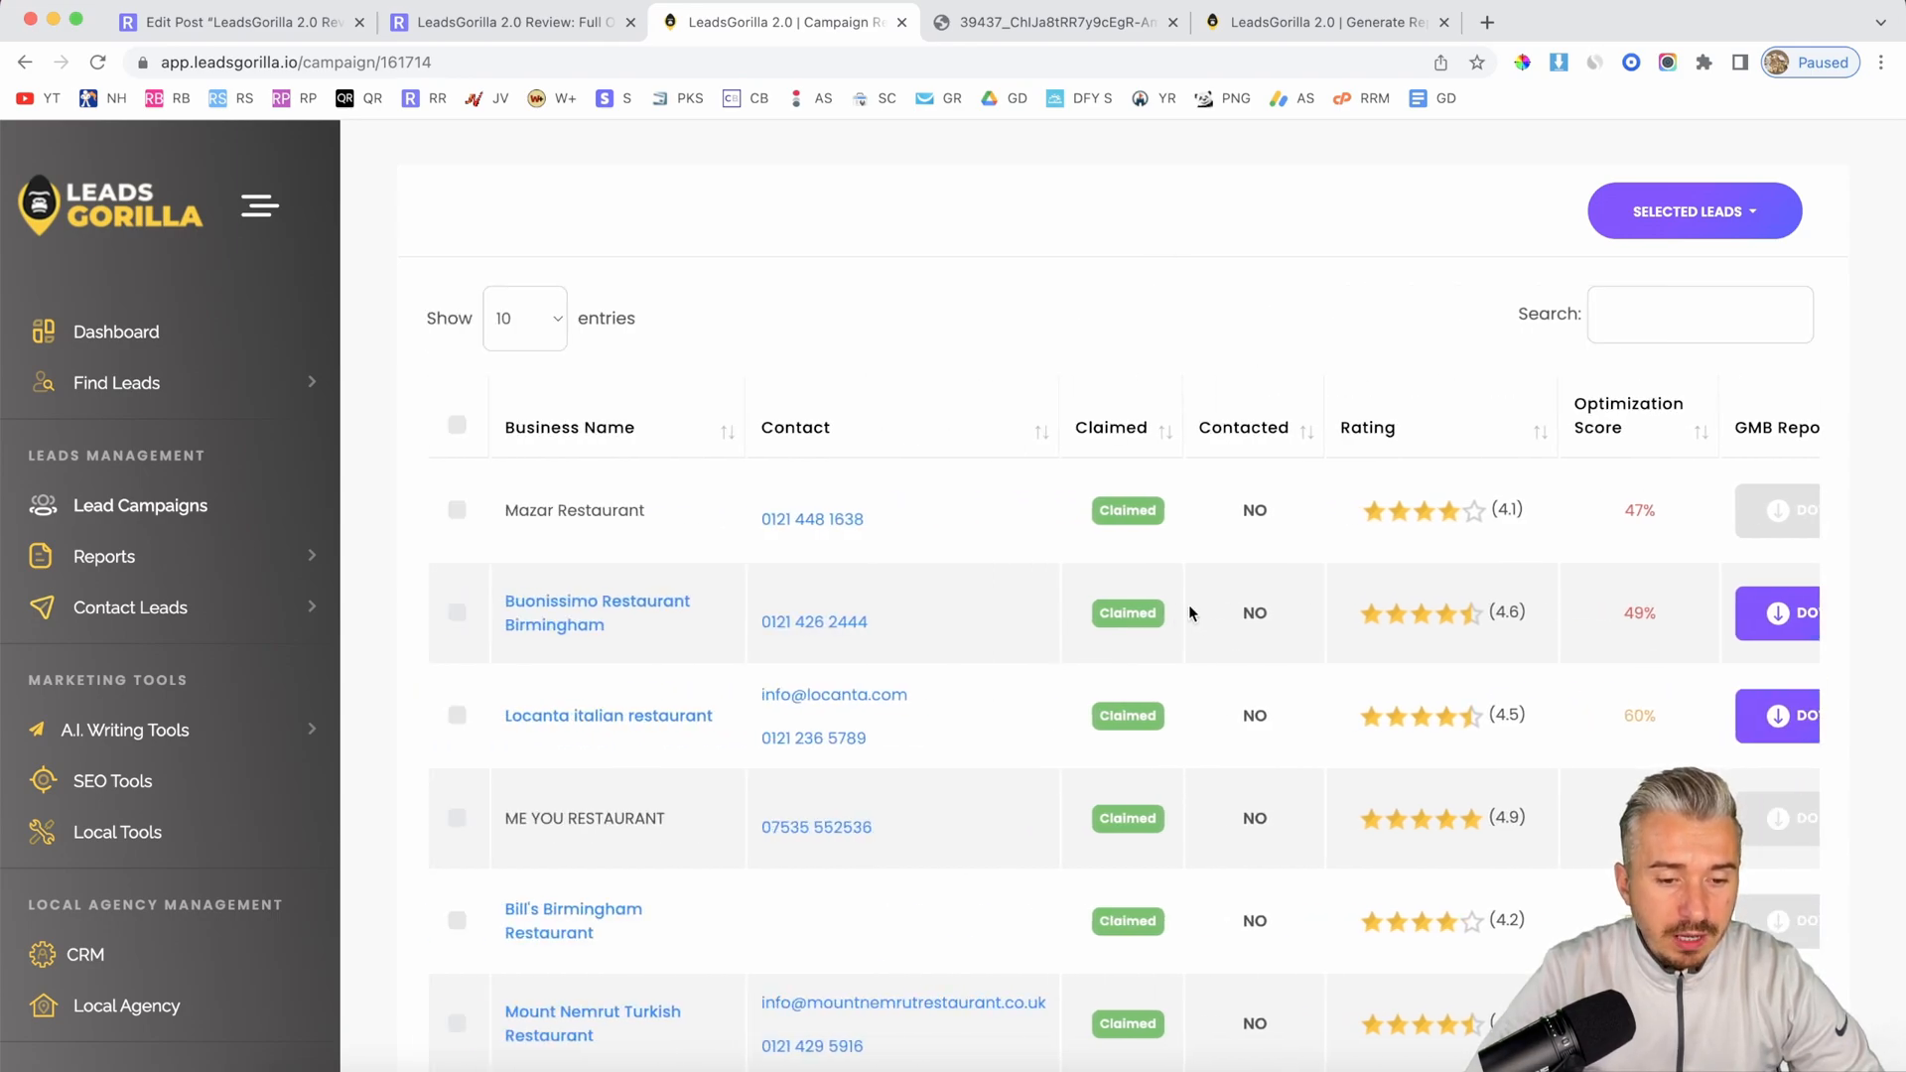
click(104, 556)
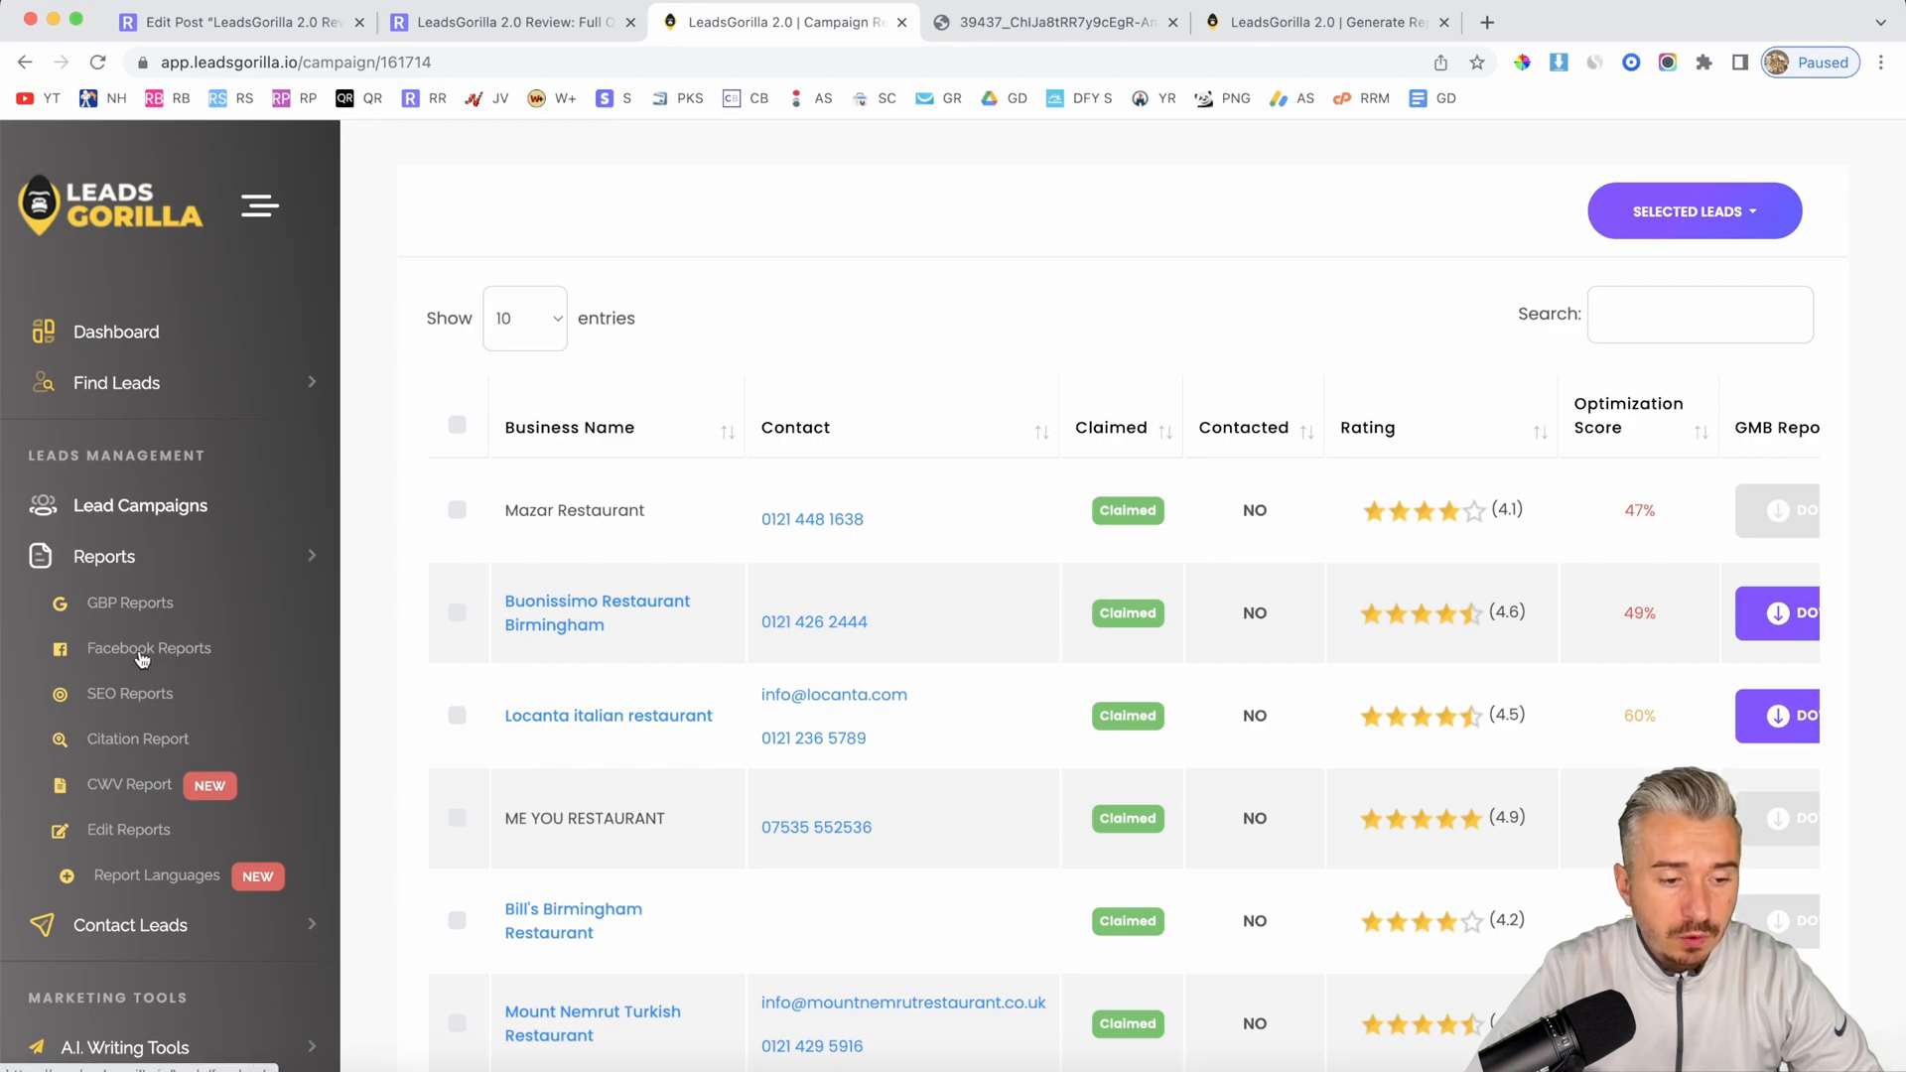
mouse_move(101, 663)
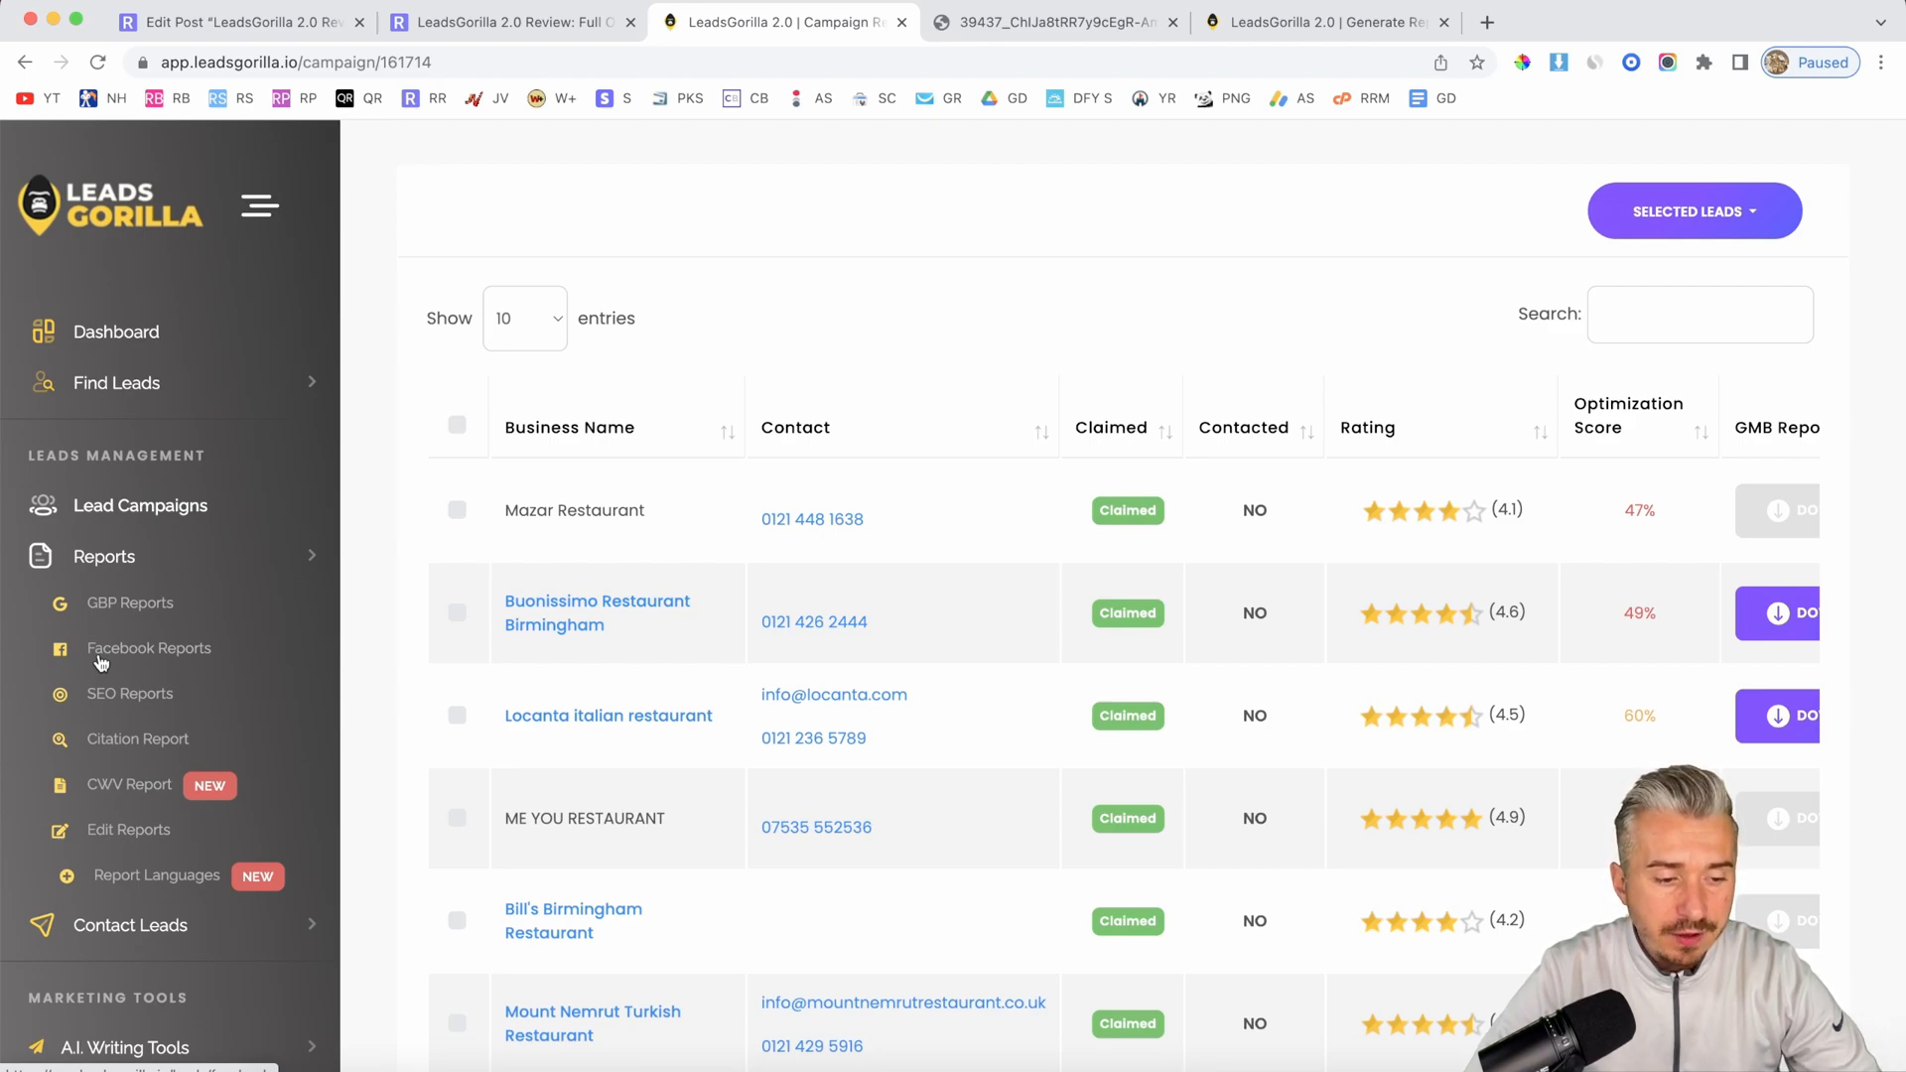
scroll(down, 3)
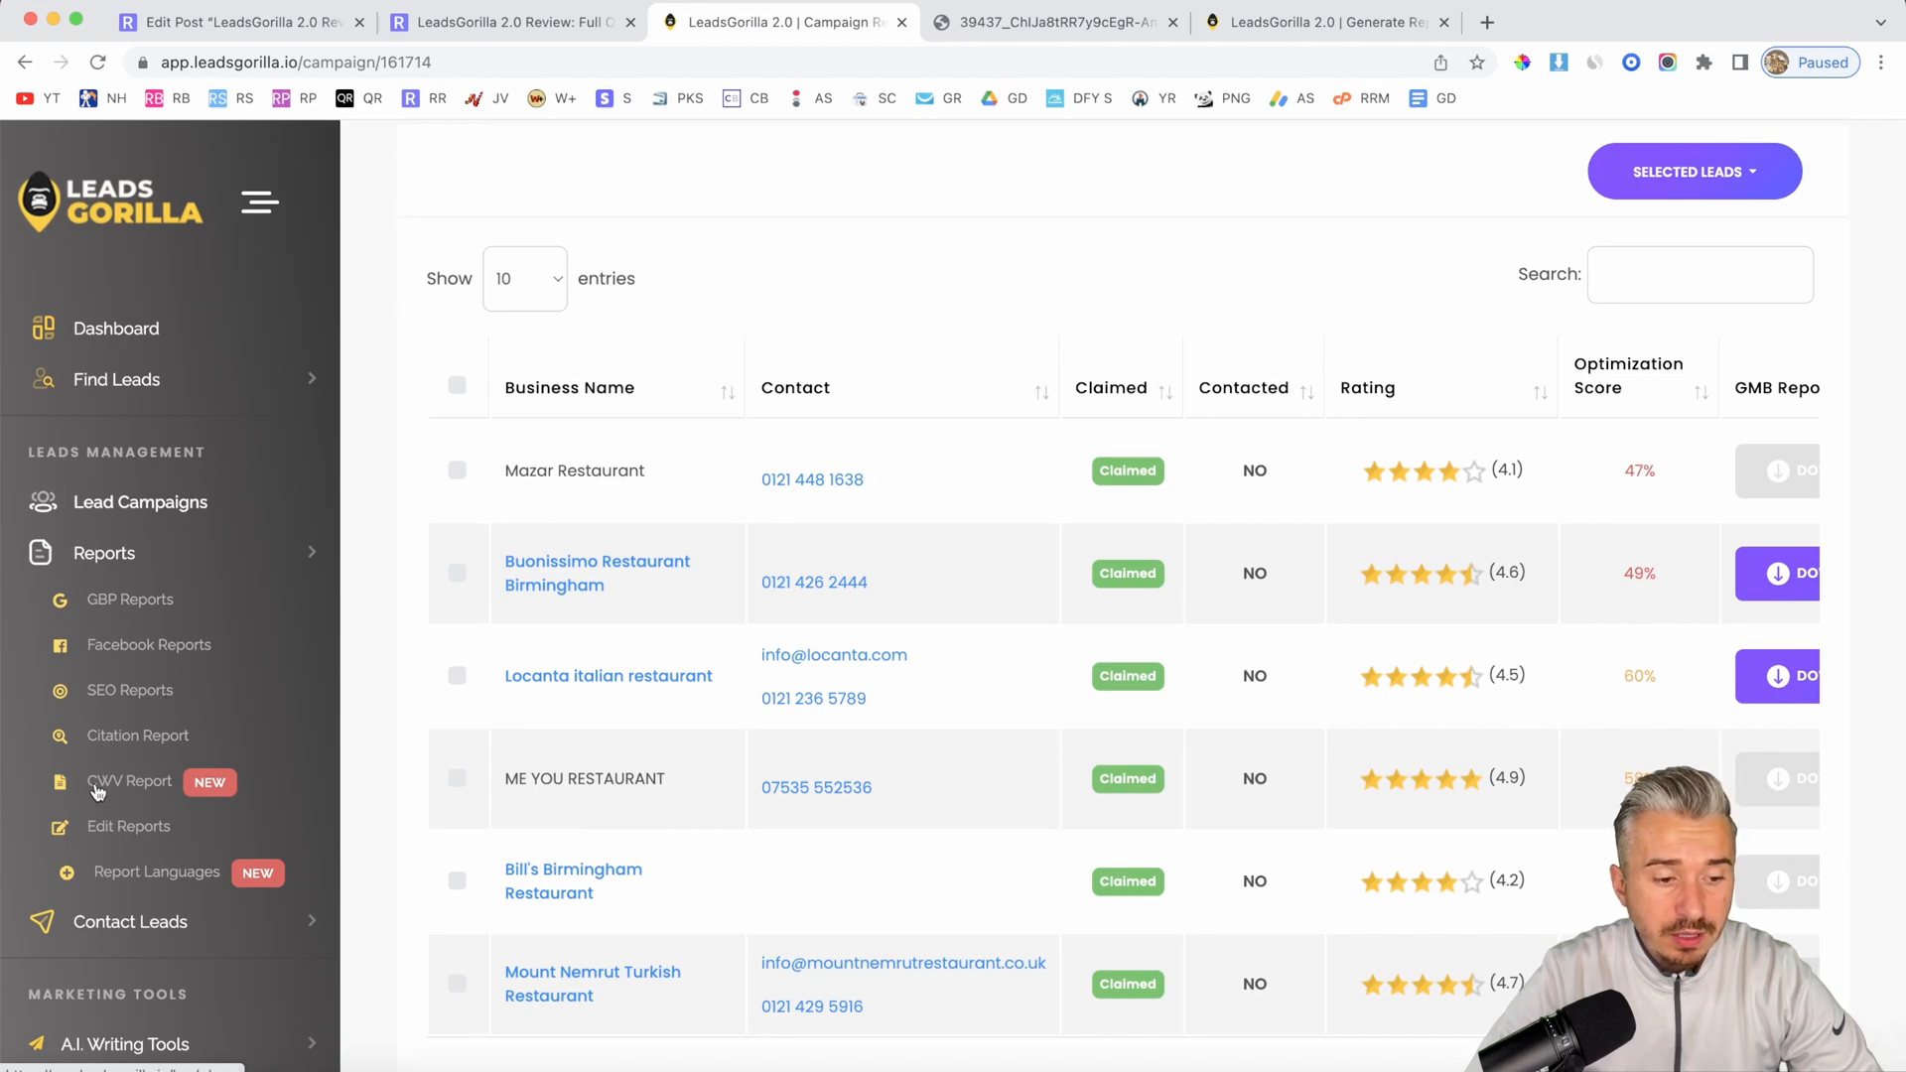
mouse_move(158, 791)
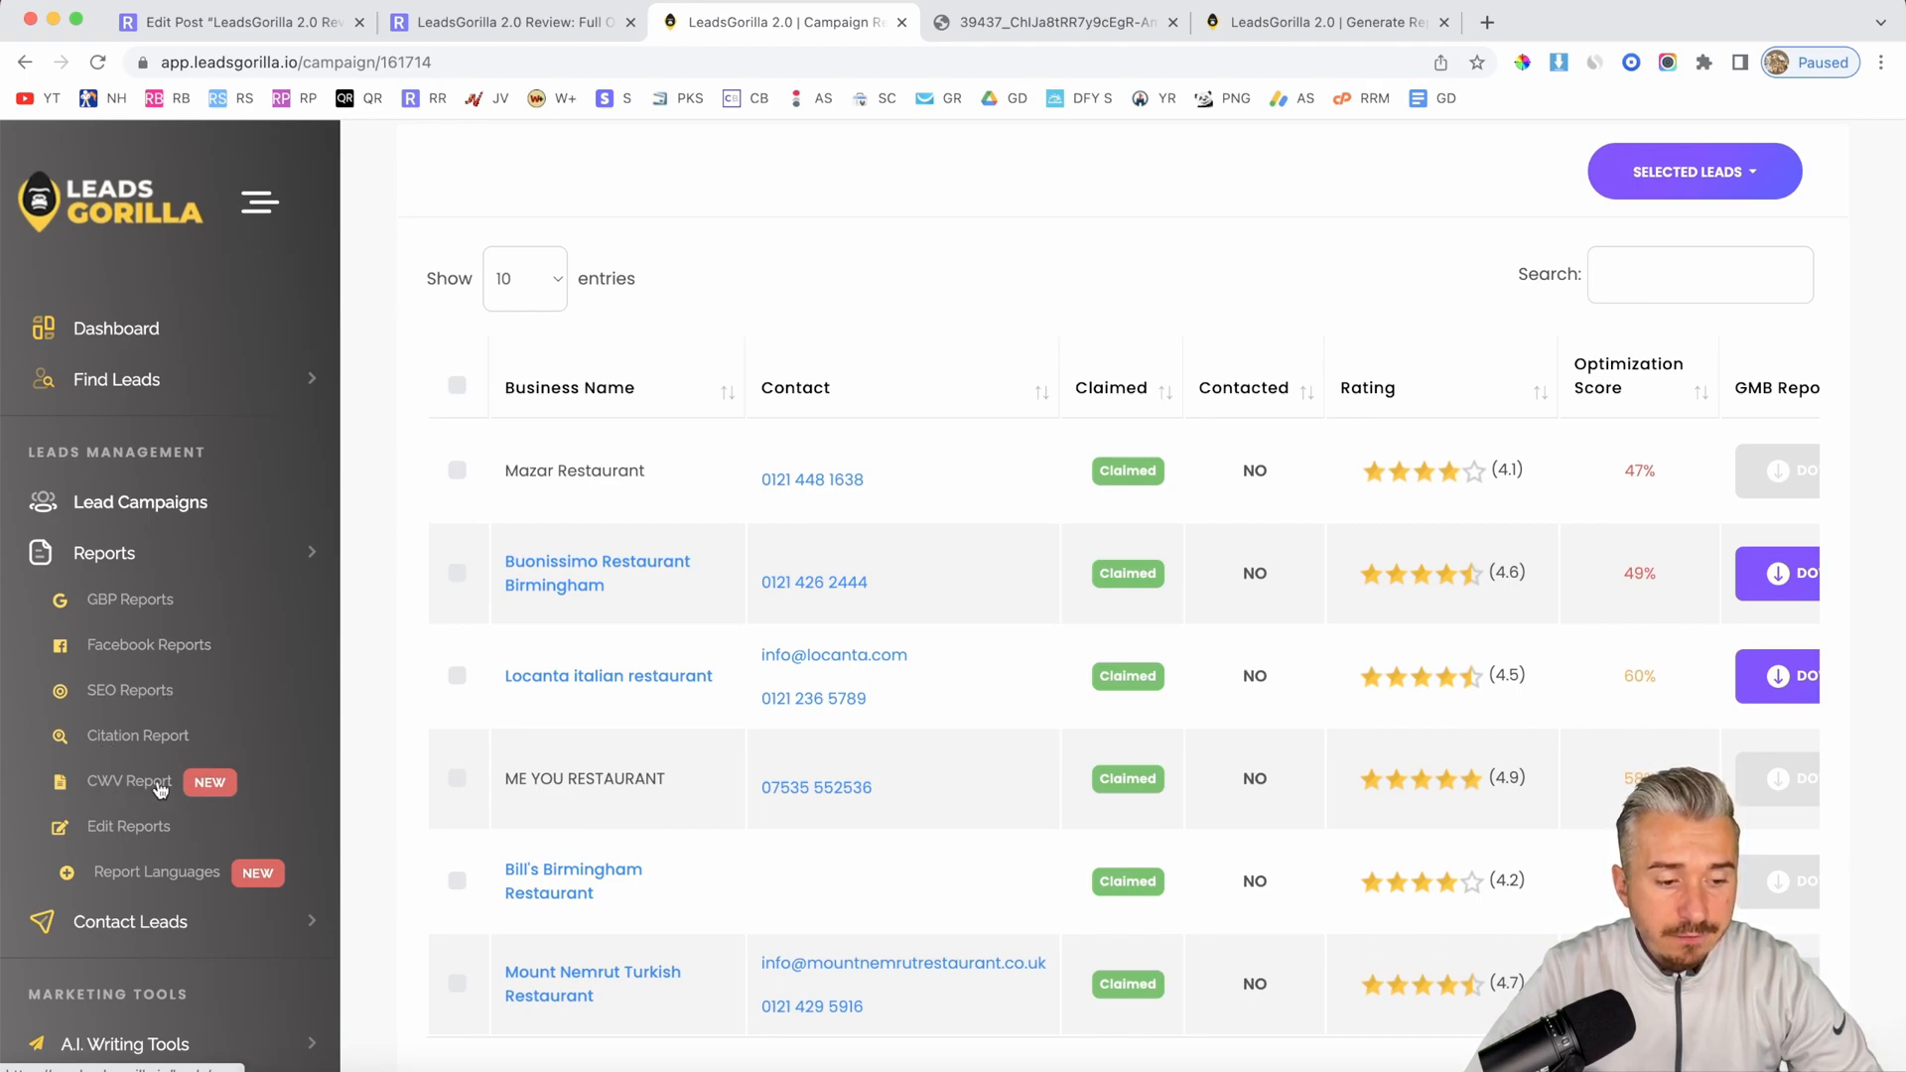
mouse_move(134, 882)
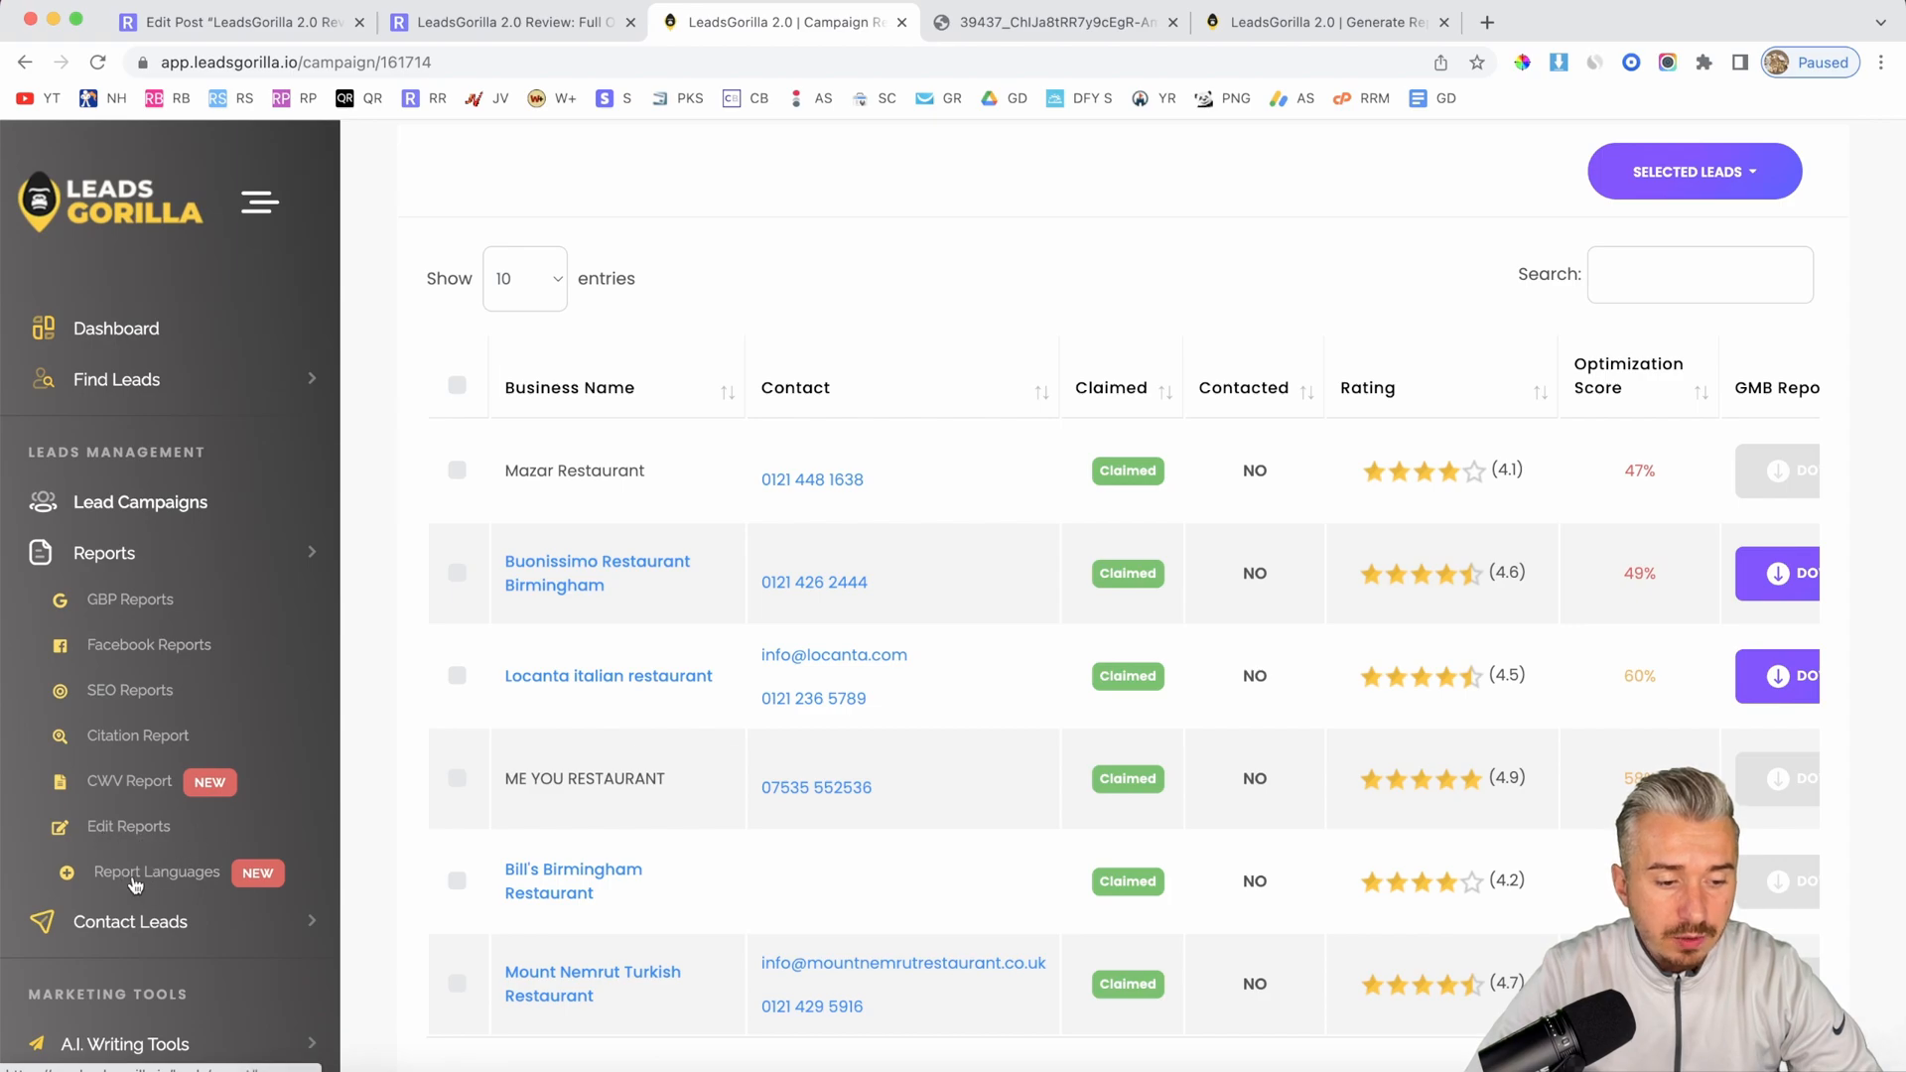
click(156, 872)
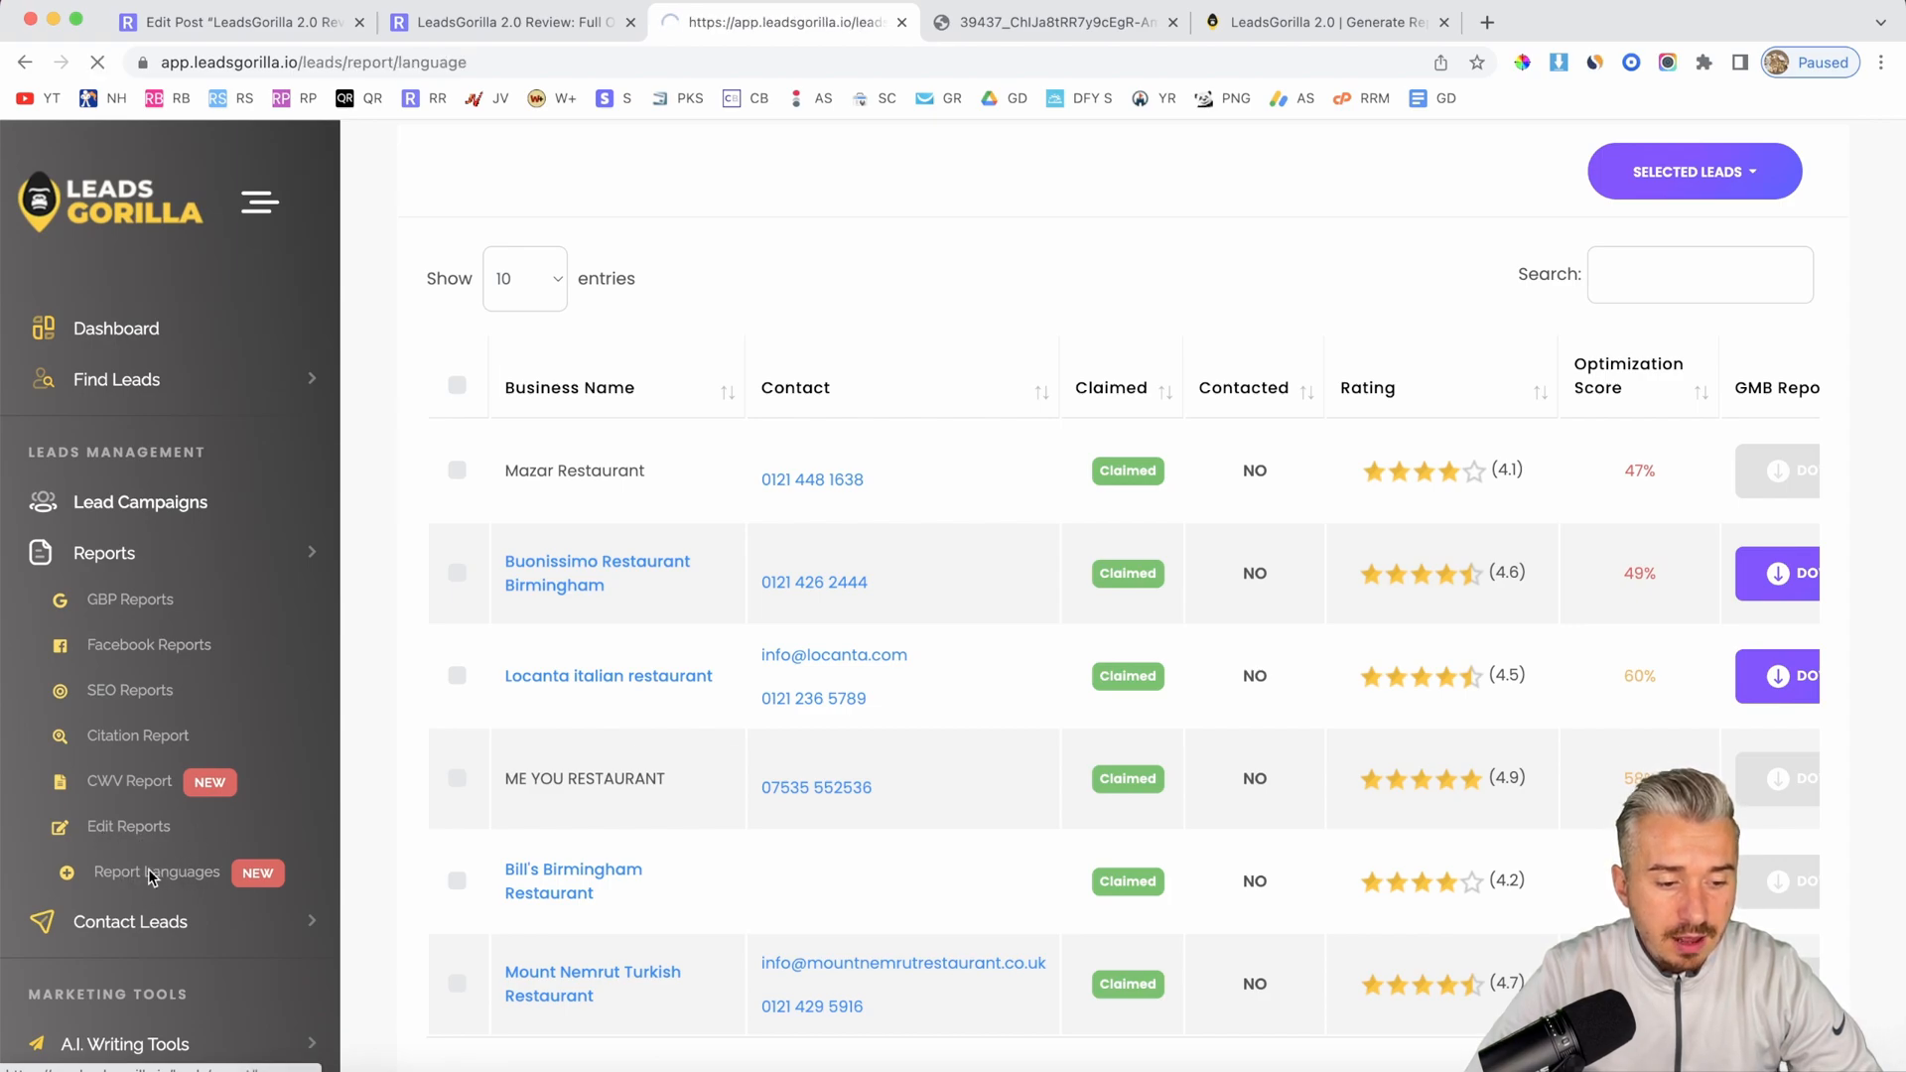
click(157, 872)
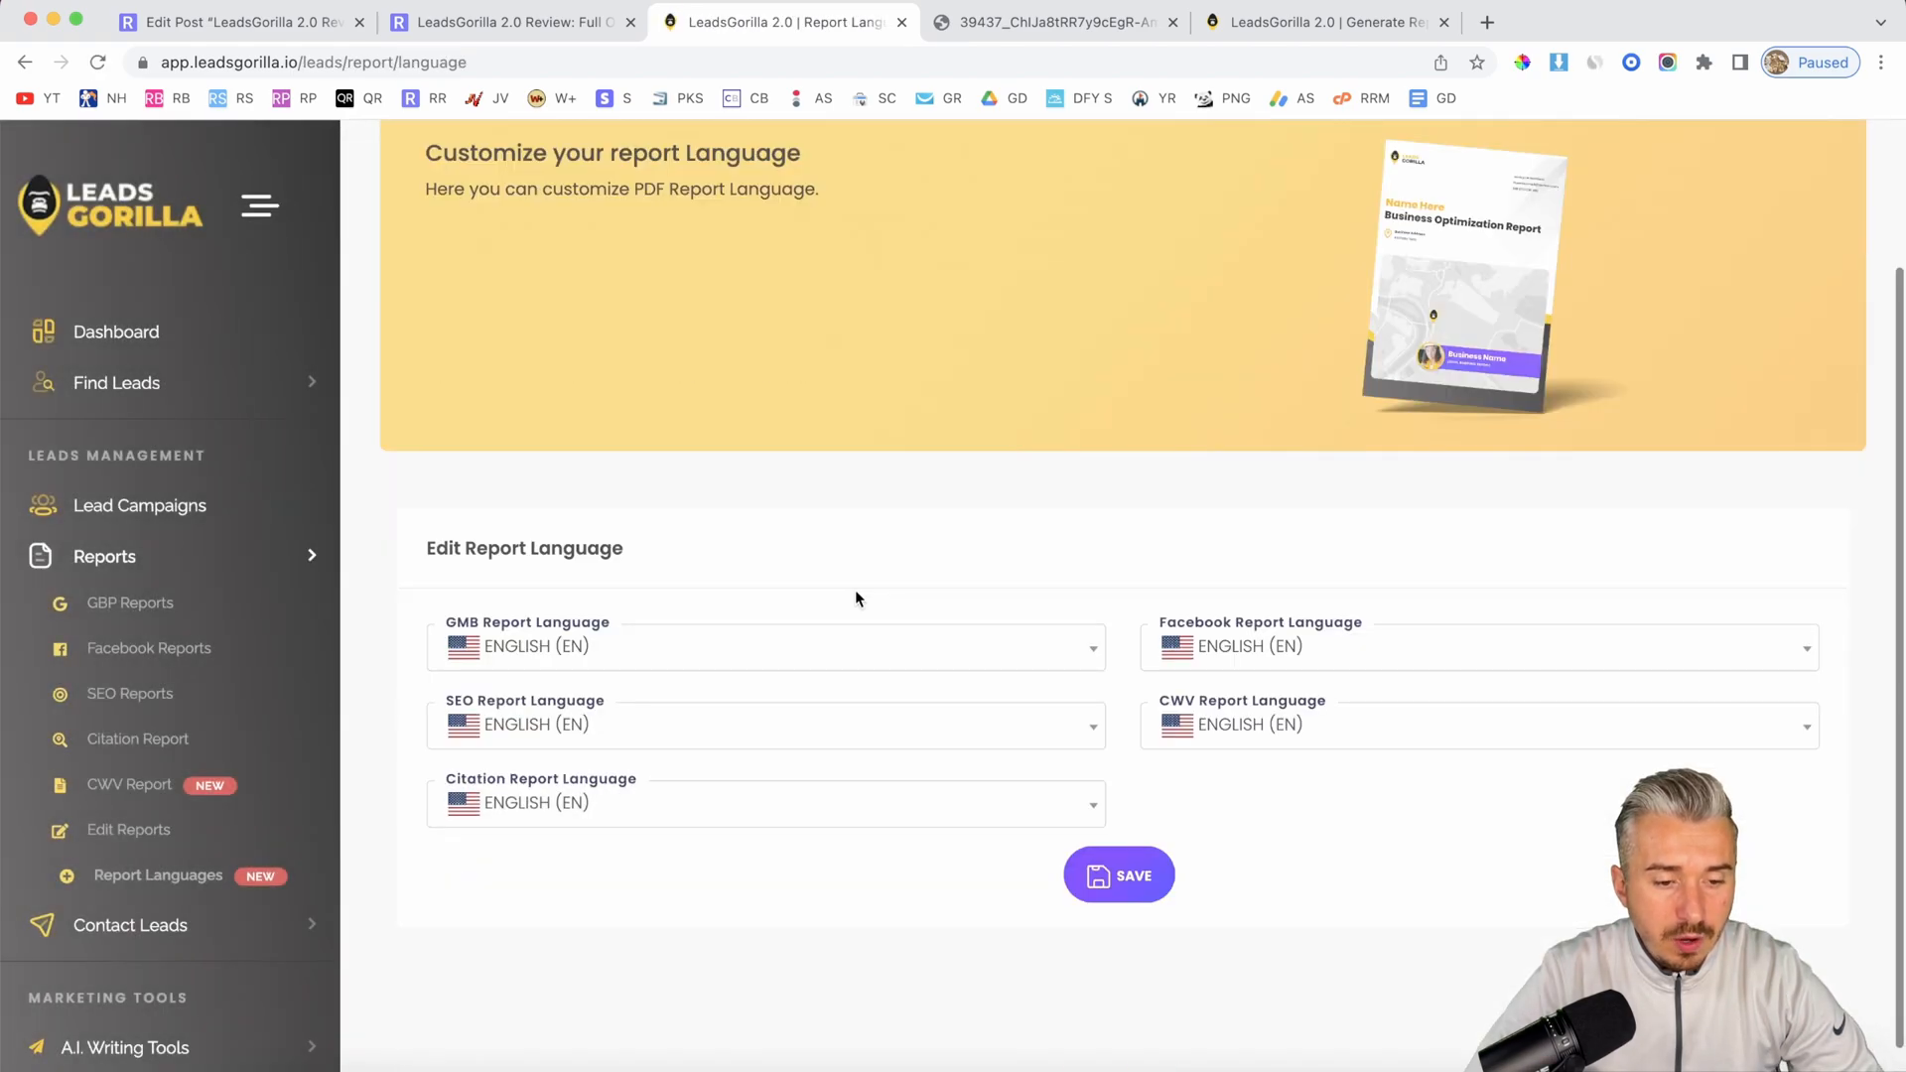
mouse_move(824, 542)
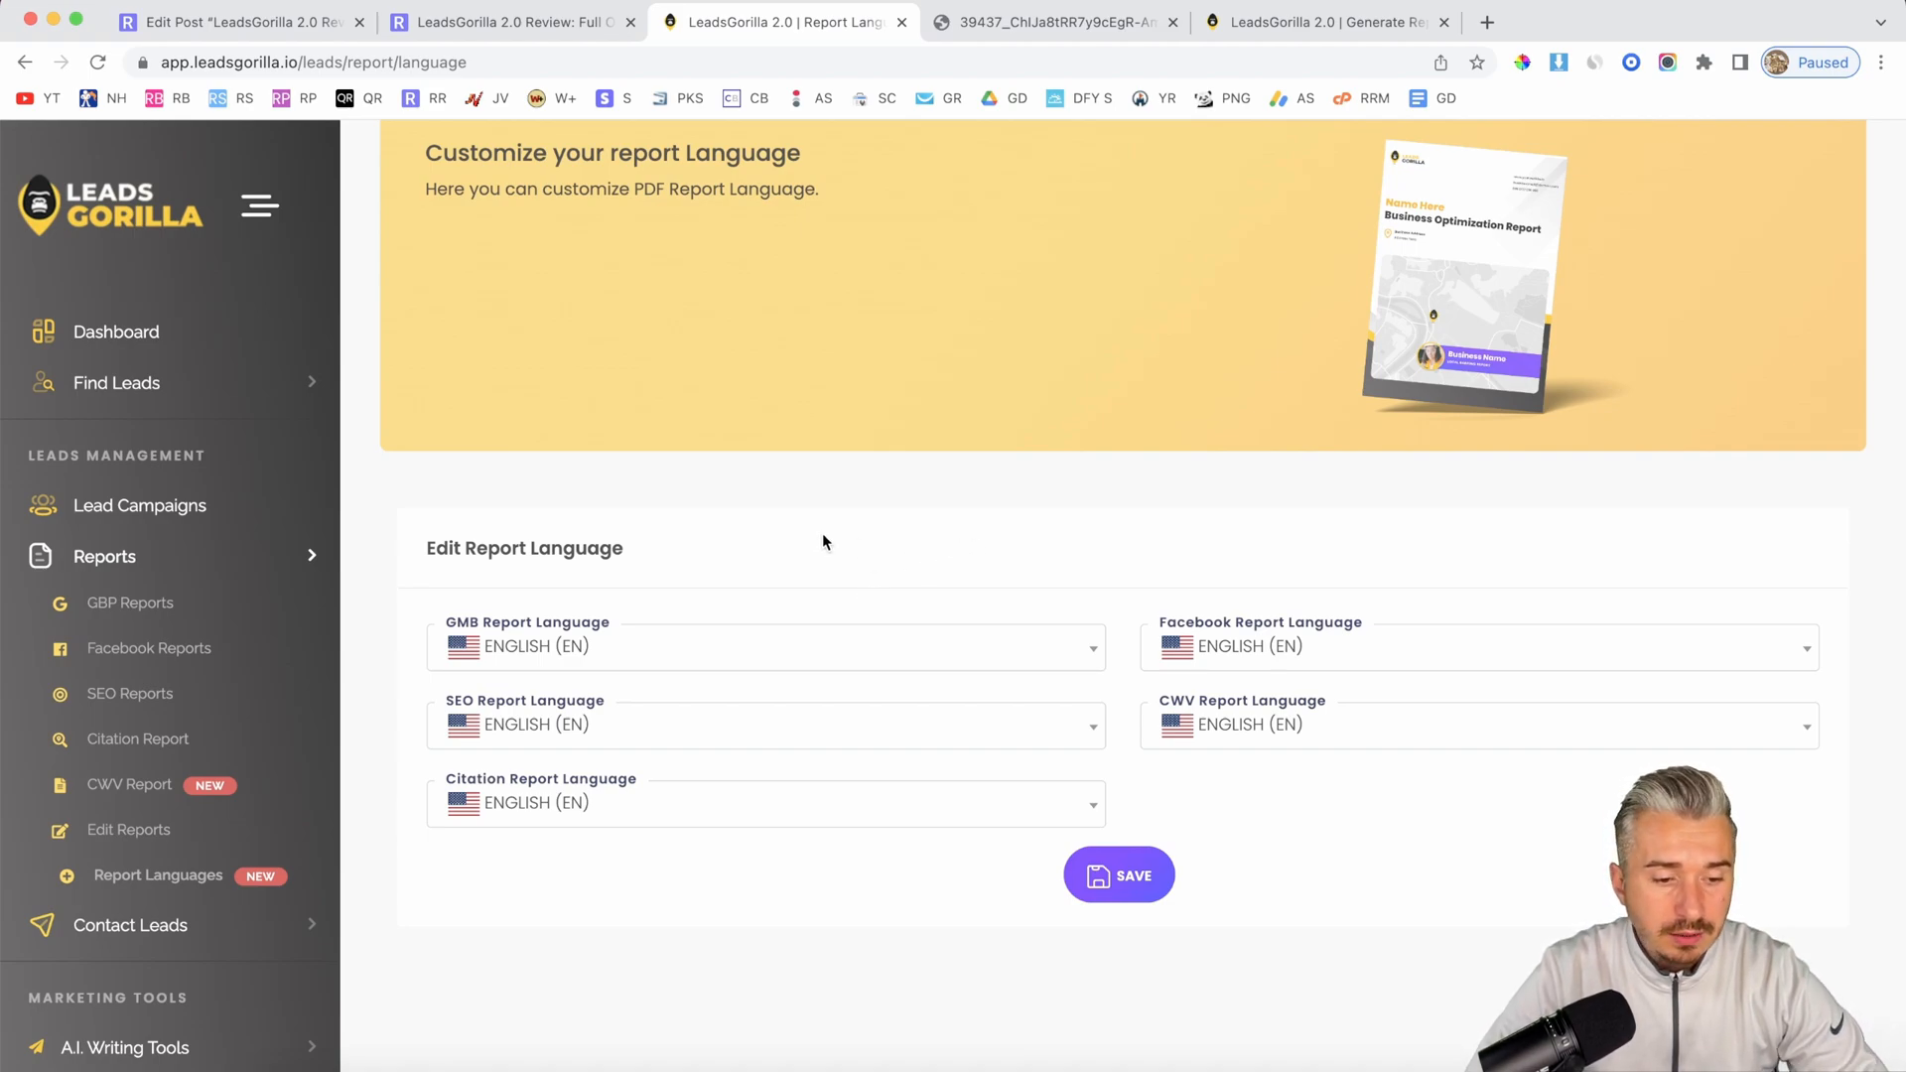
click(765, 646)
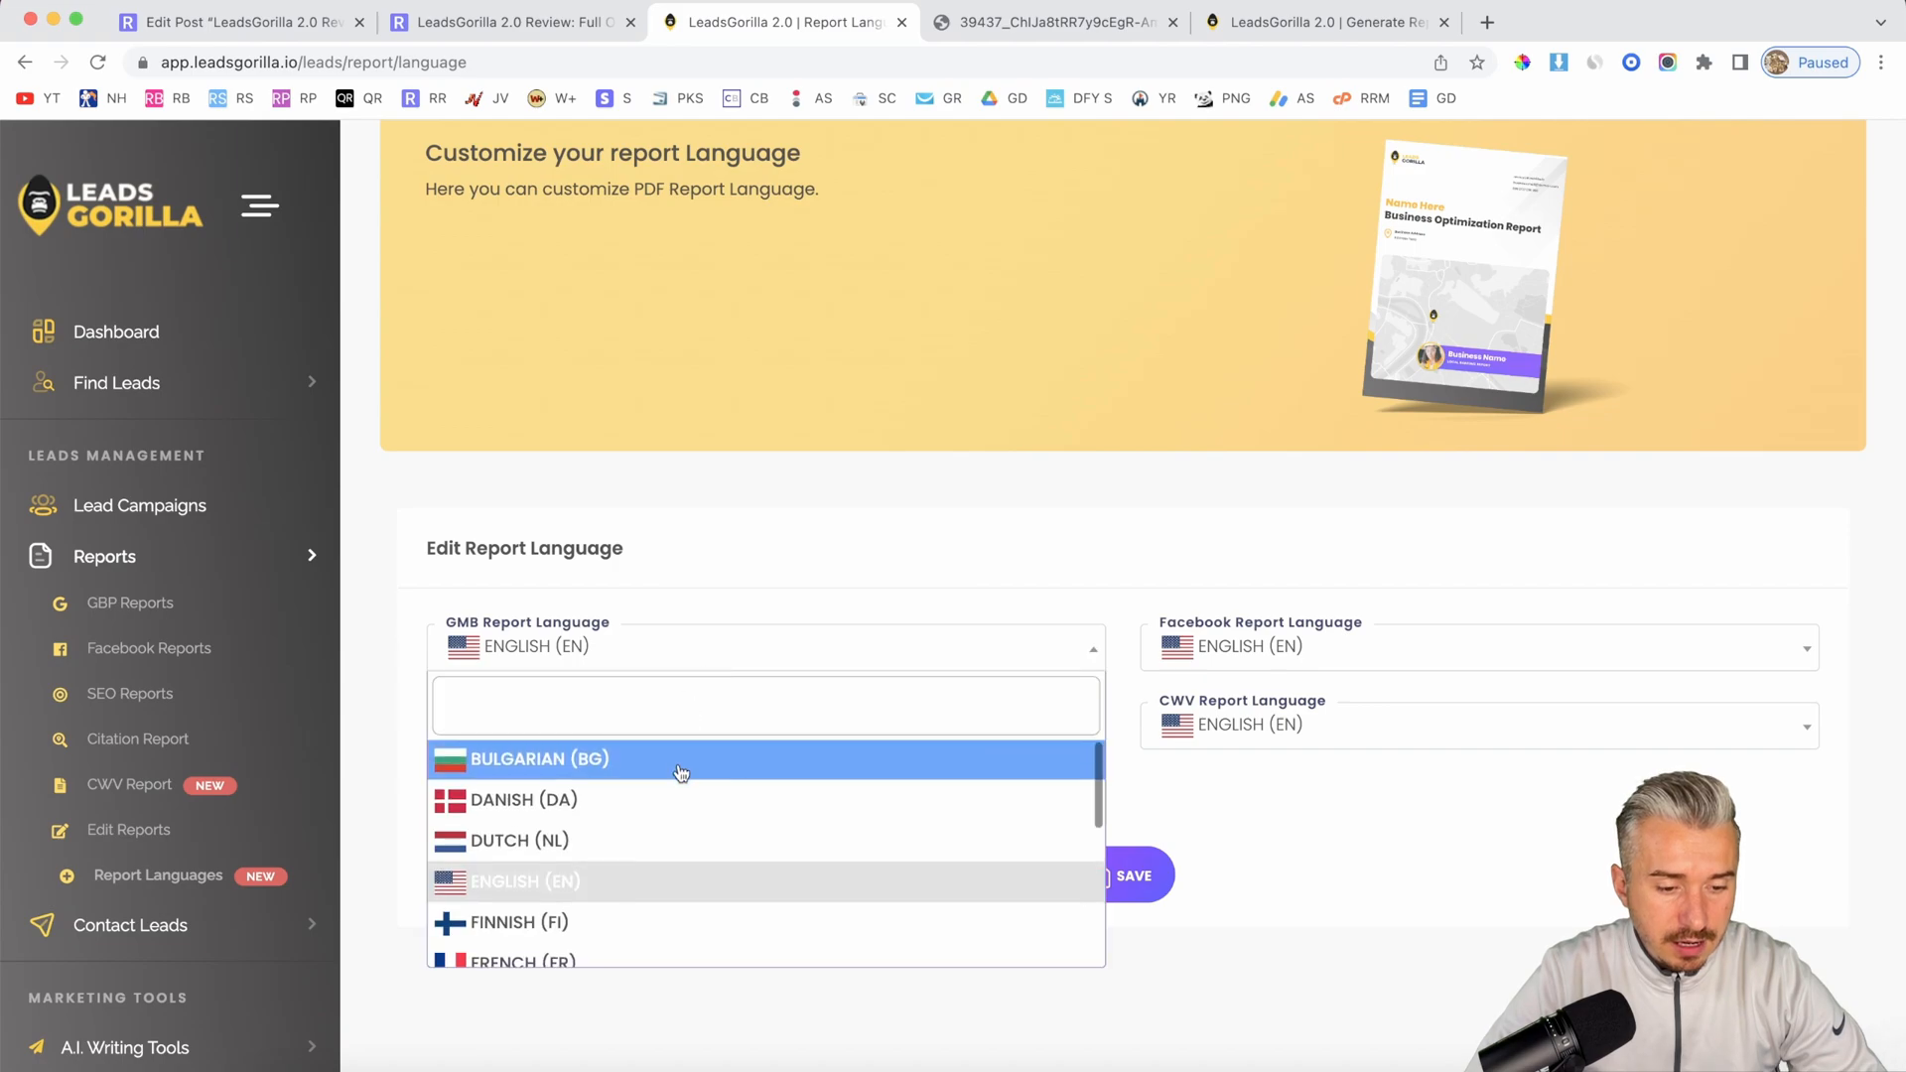
scroll(down, 3)
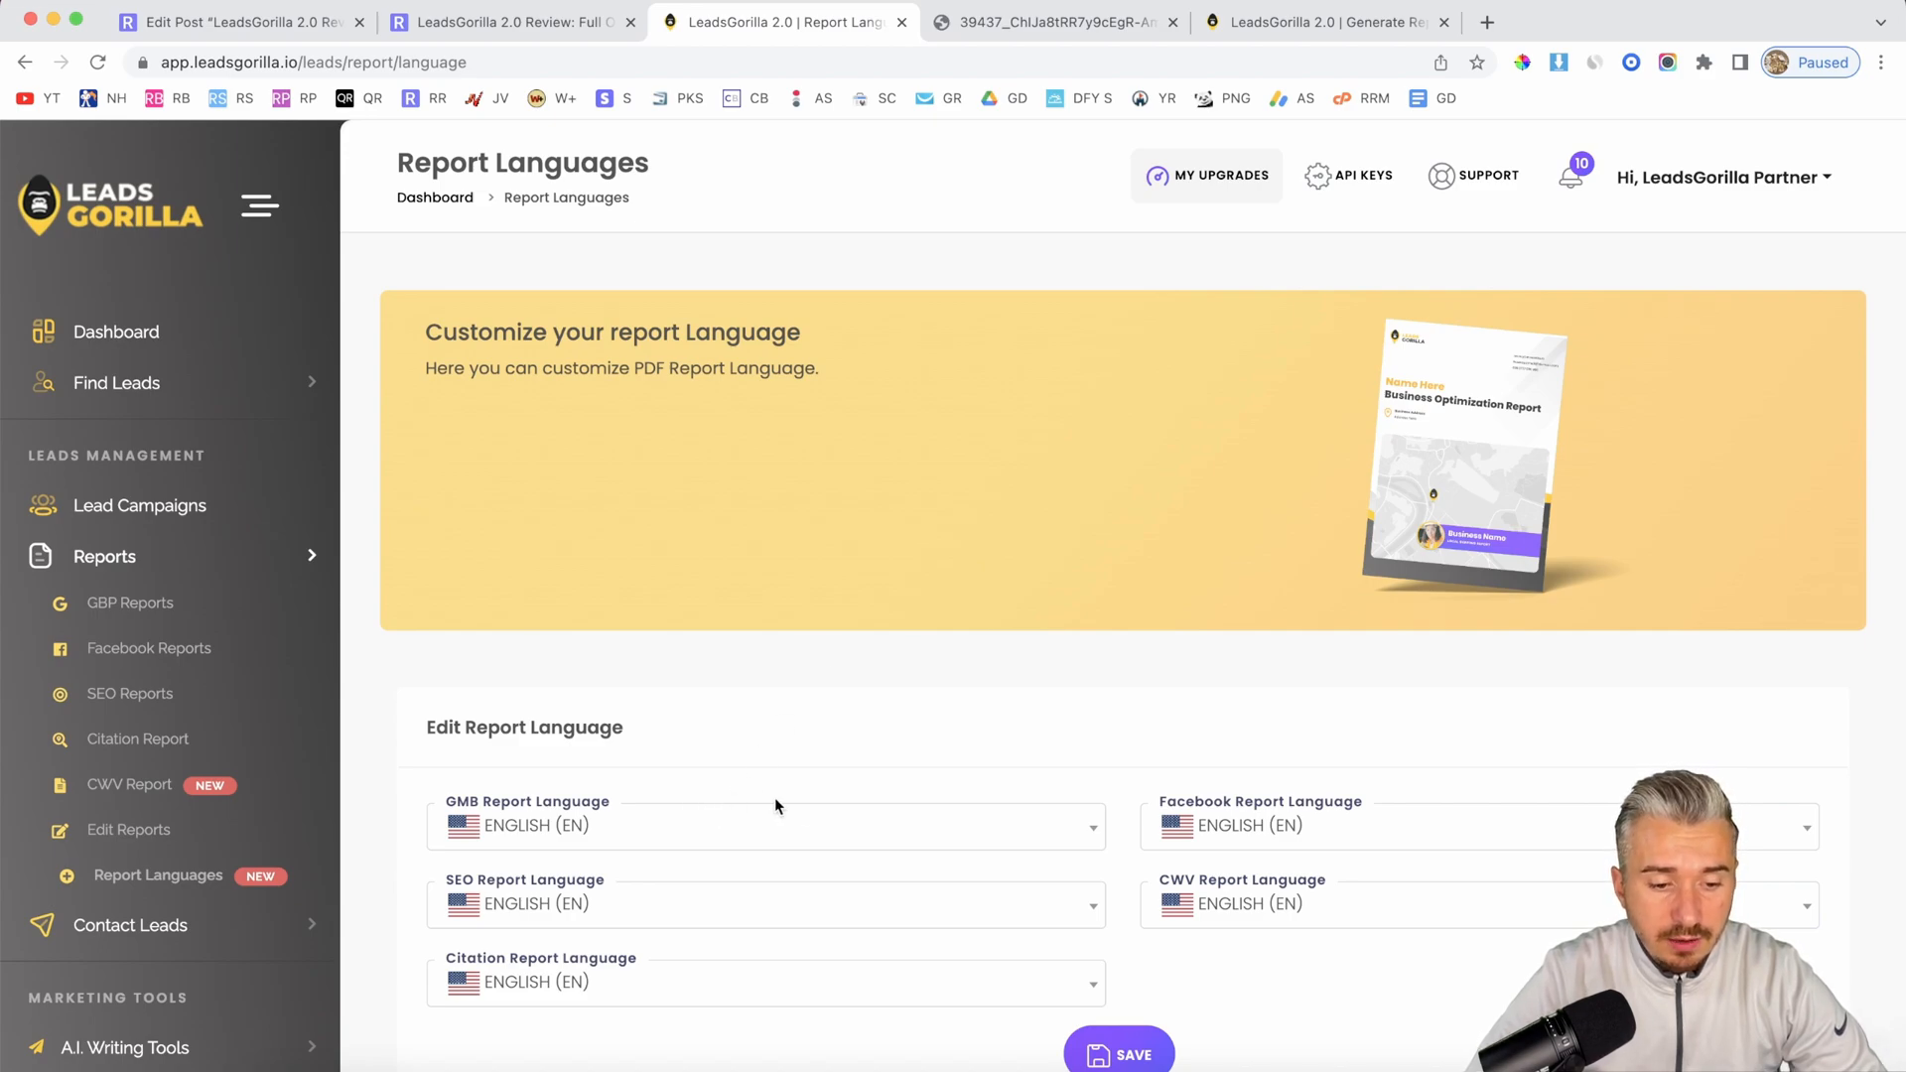
mouse_move(827, 726)
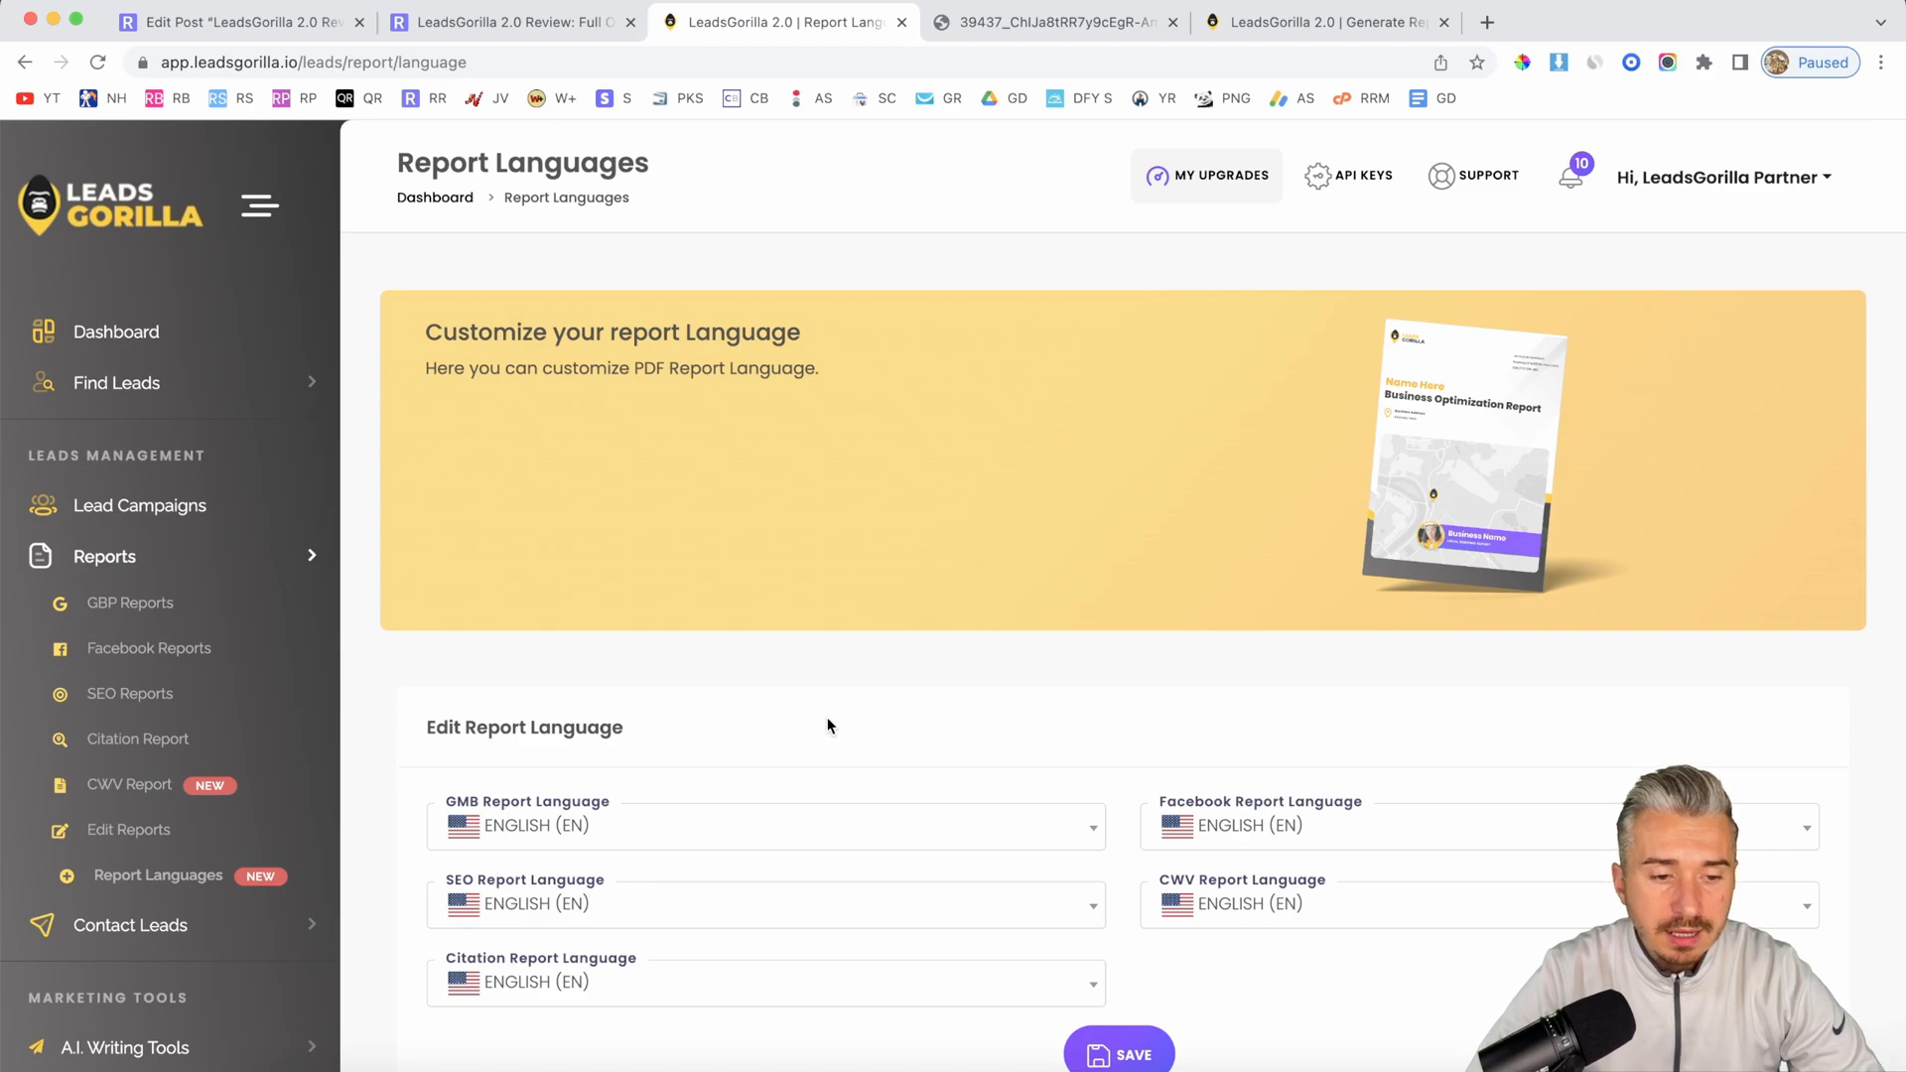
scroll(down, 3)
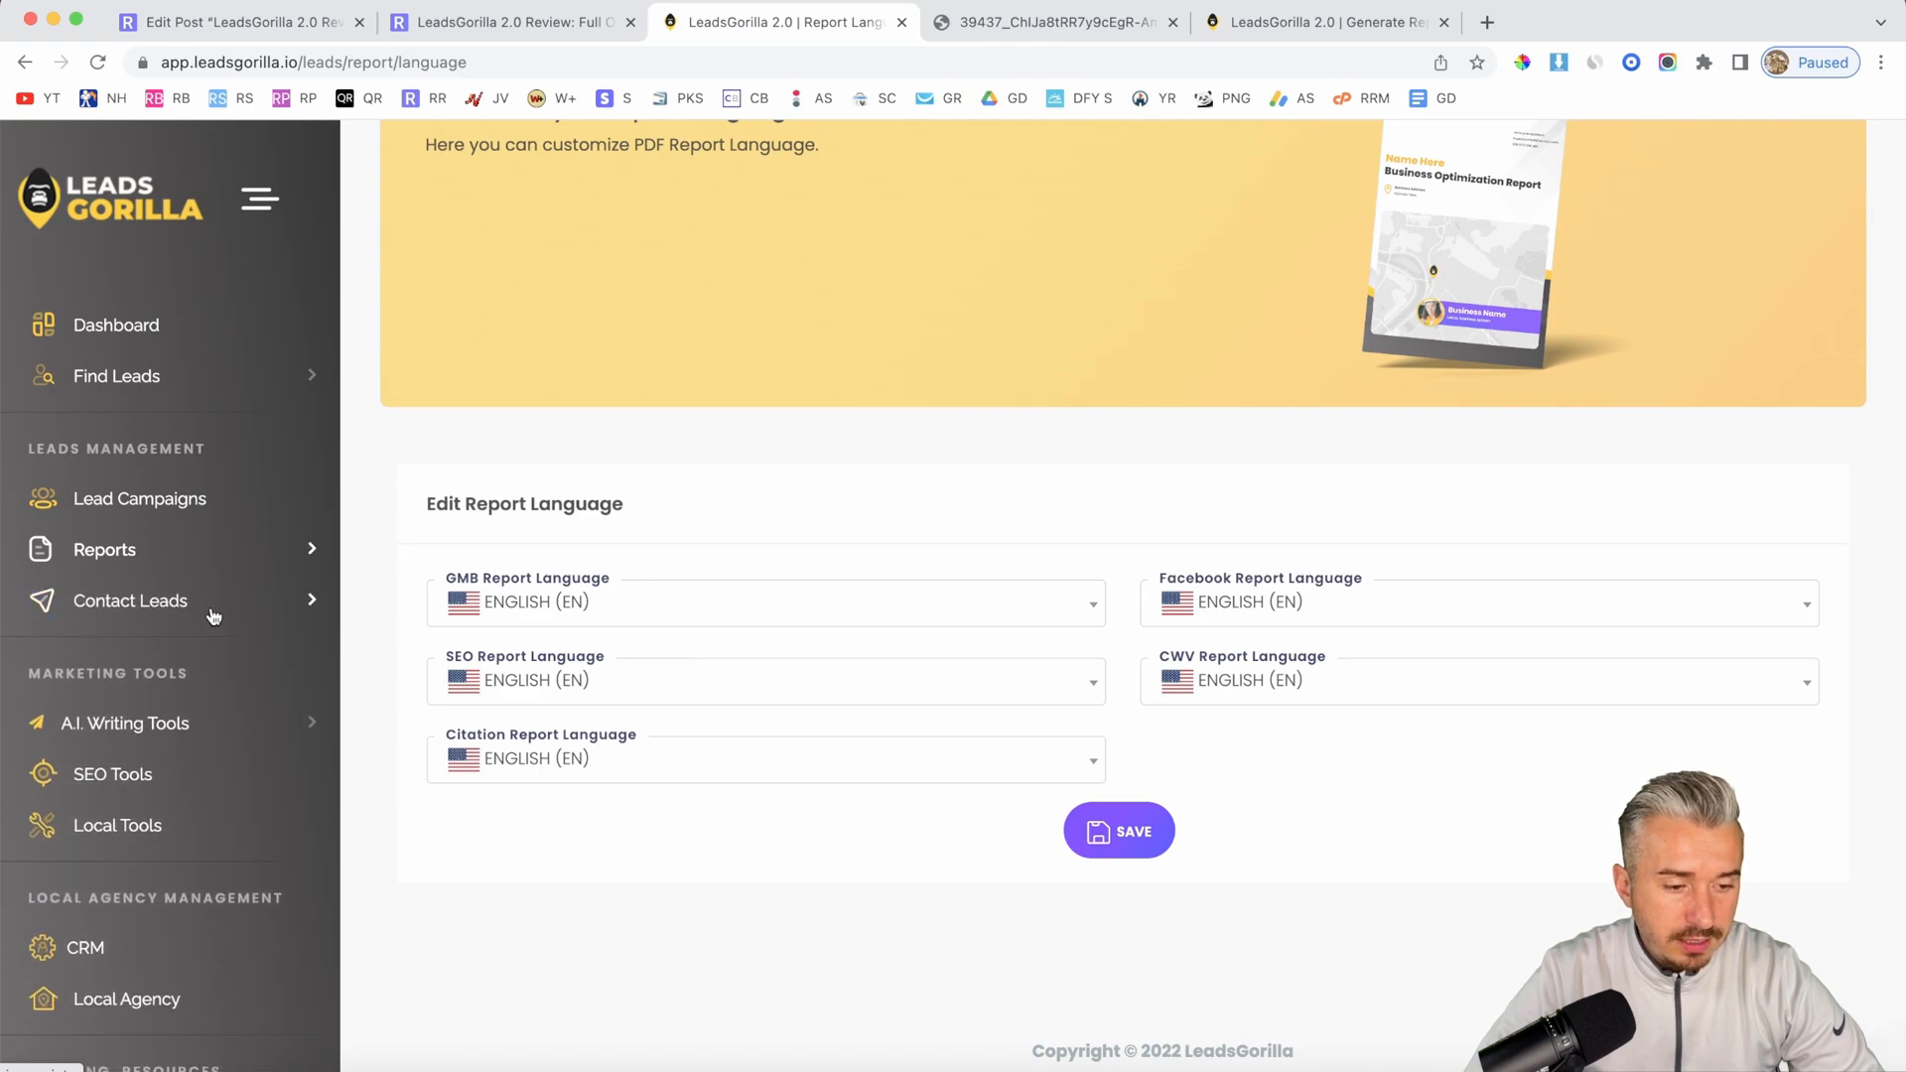
Step: Expand Contact Leads and look over the SMTP and Mailgun email sending settings
click(130, 601)
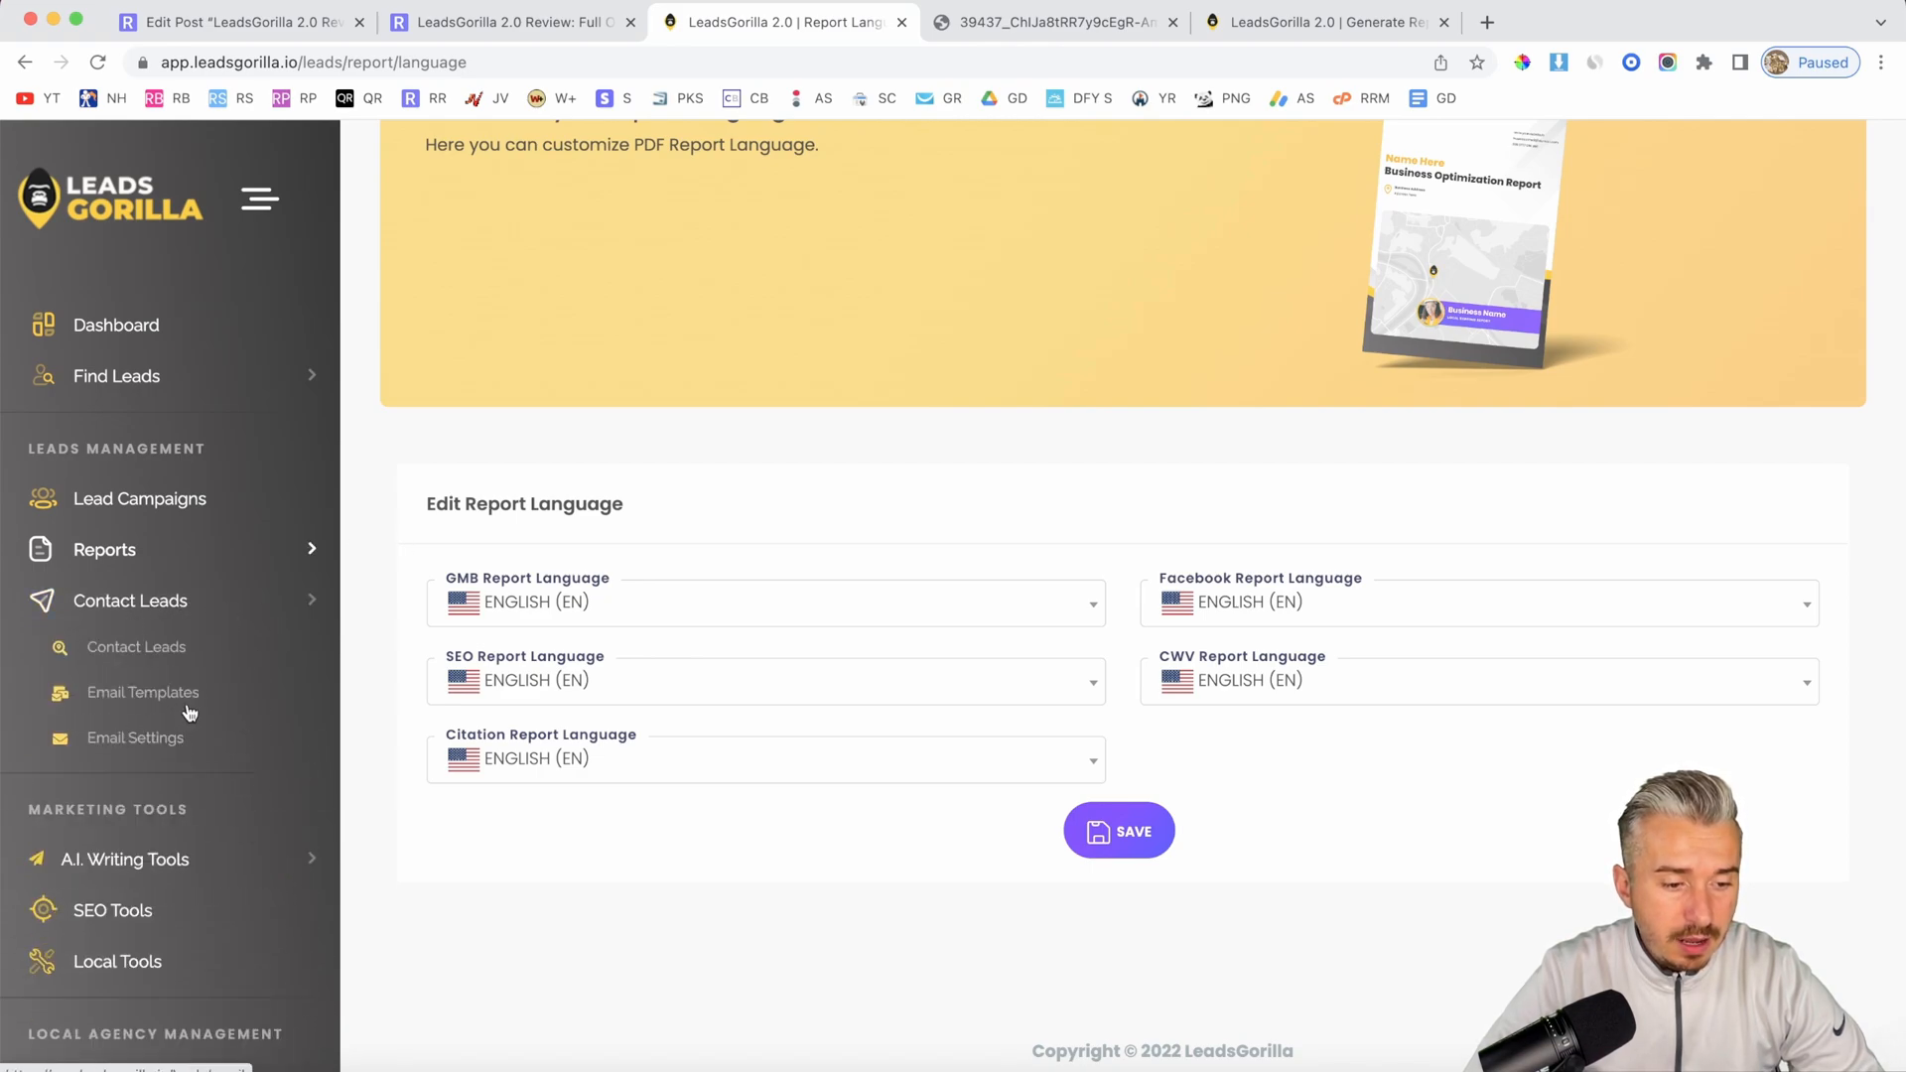
click(136, 738)
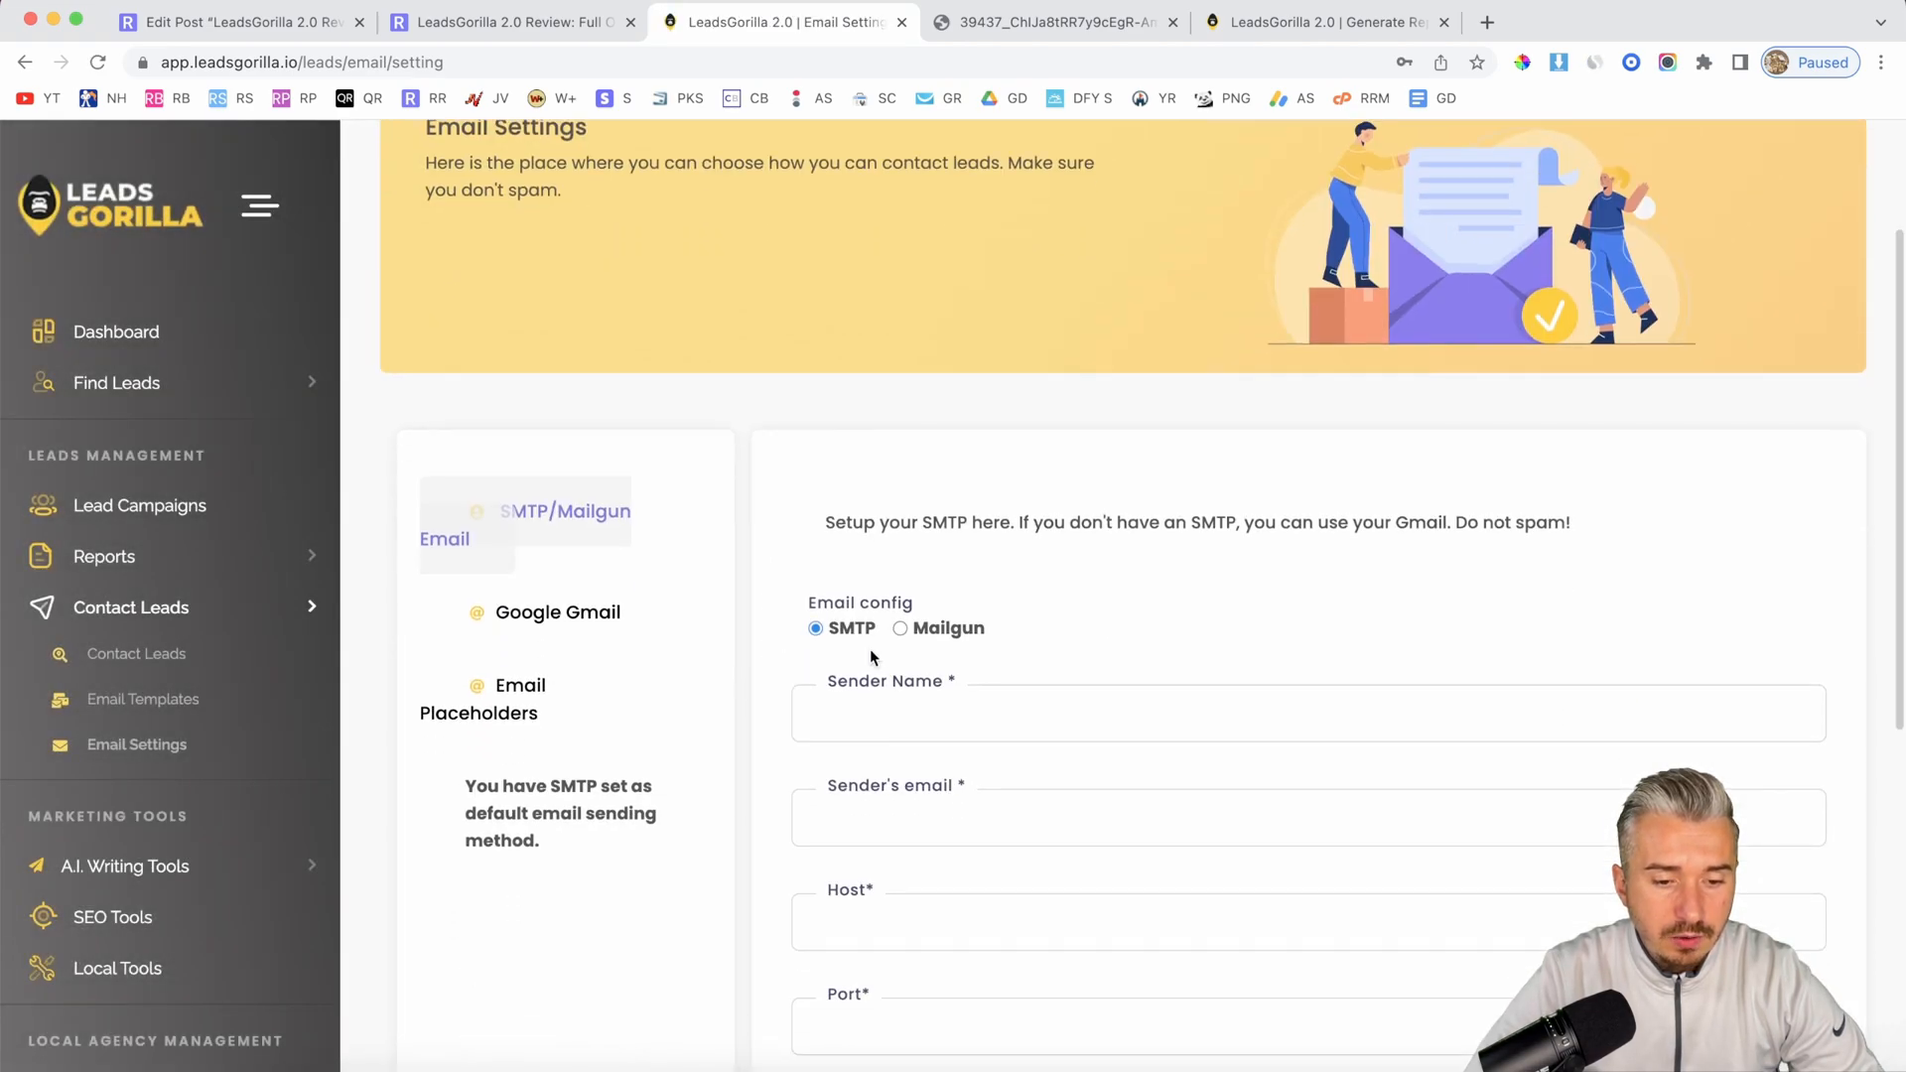
scroll(down, 3)
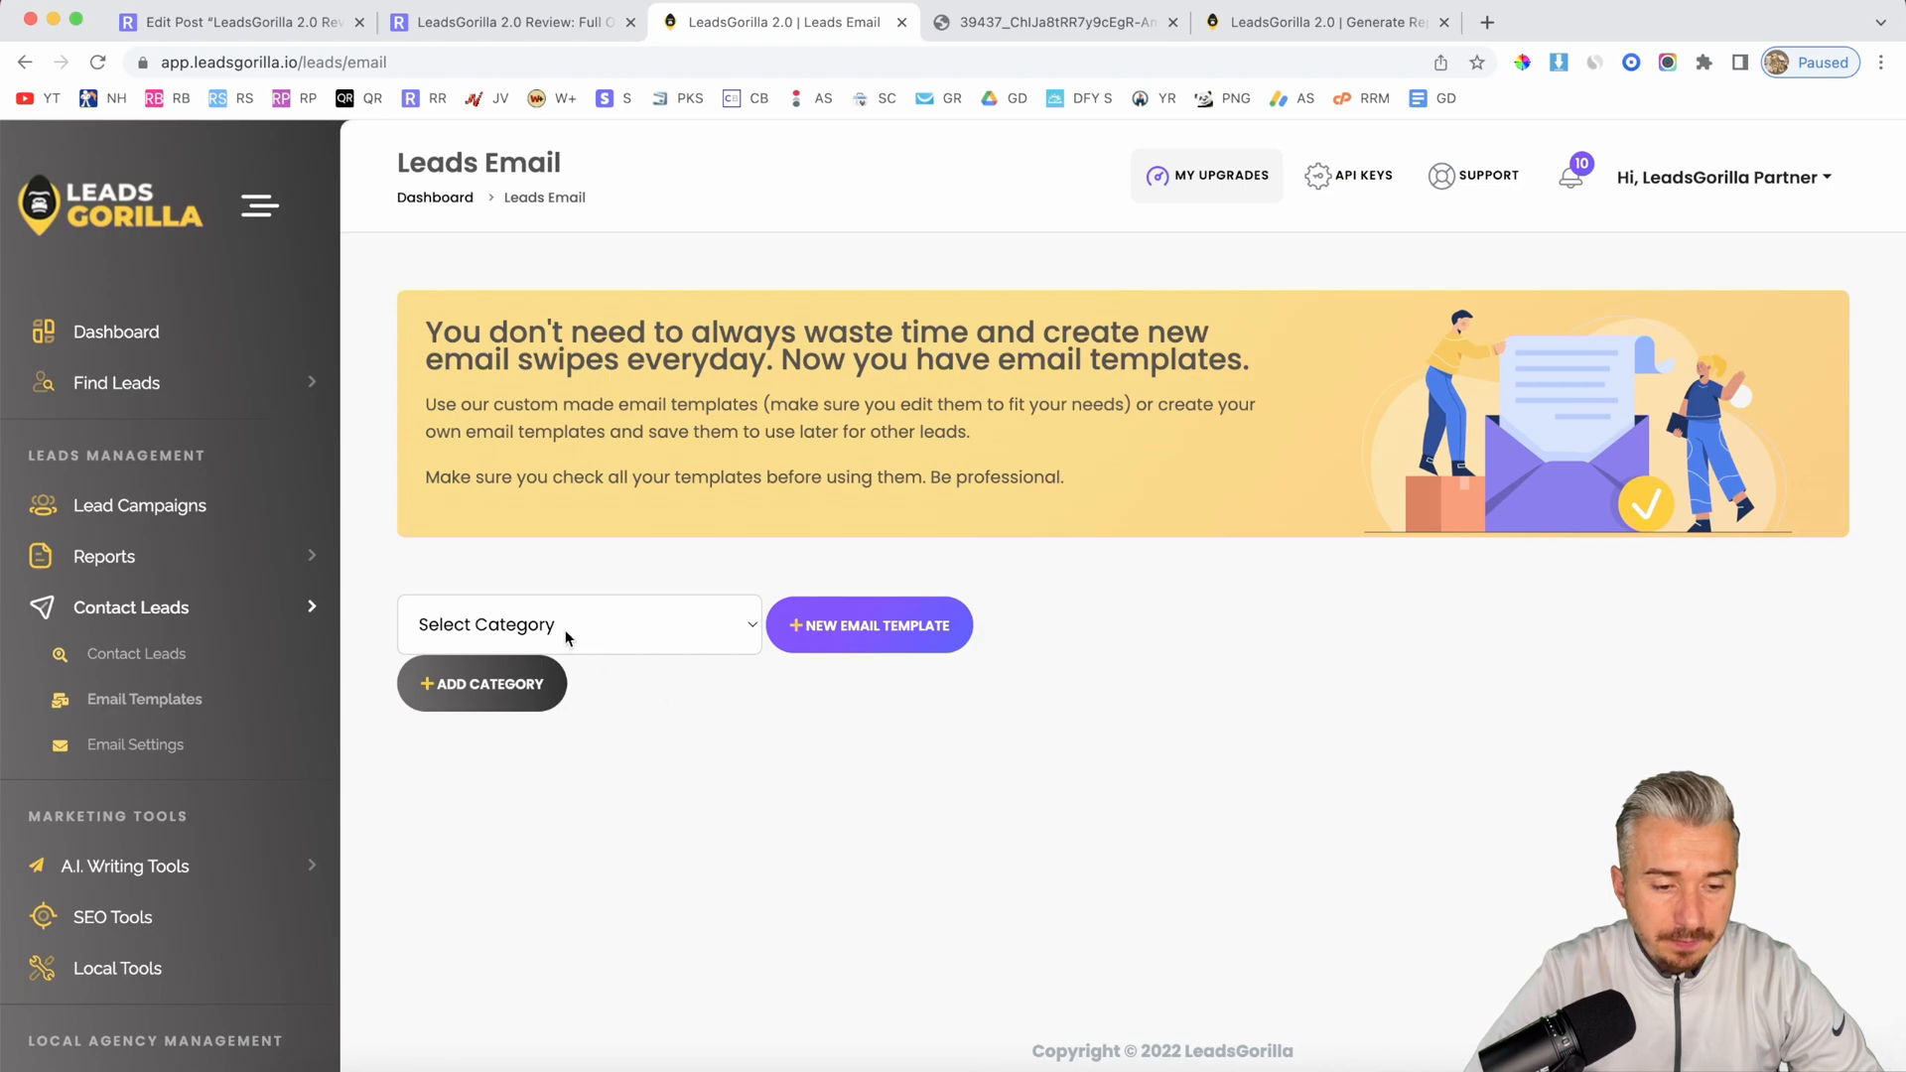
Step: List the email templates in the Website Creation & Website Design category
click(579, 623)
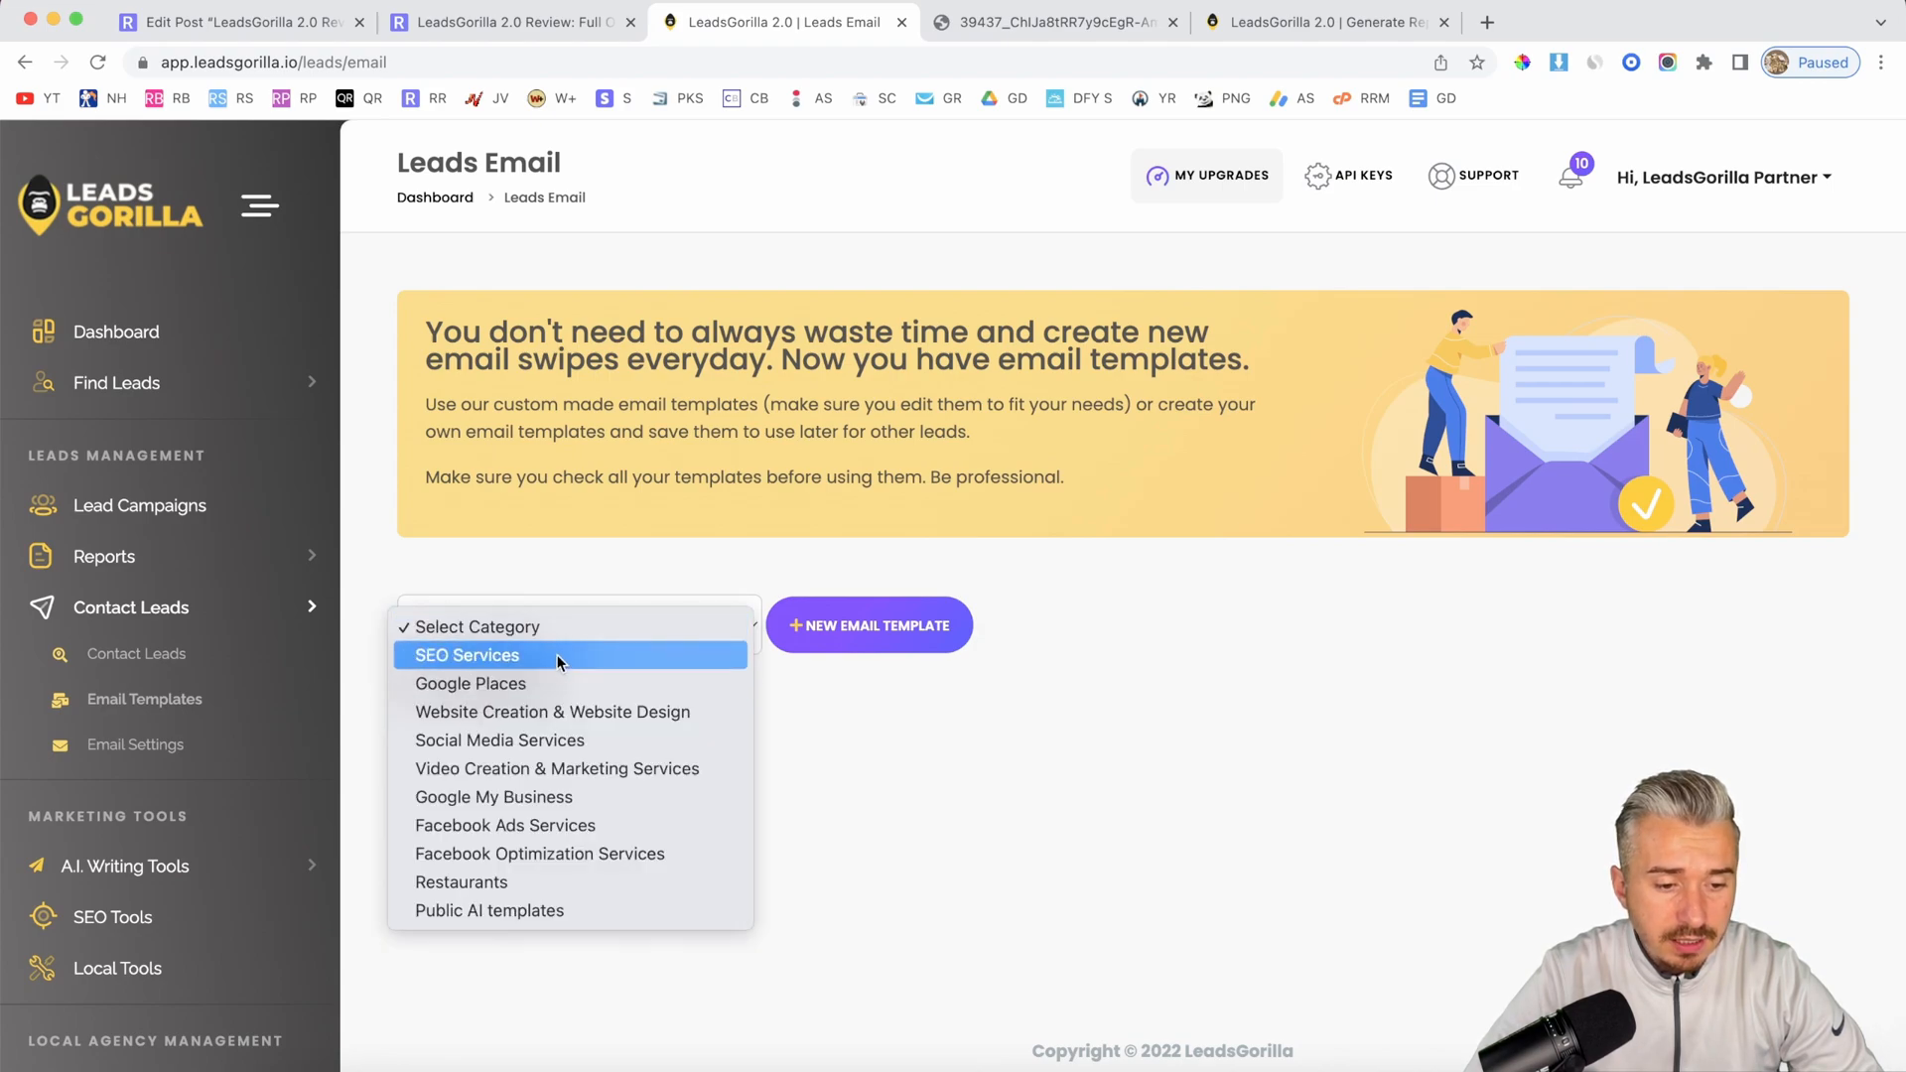
mouse_move(623, 805)
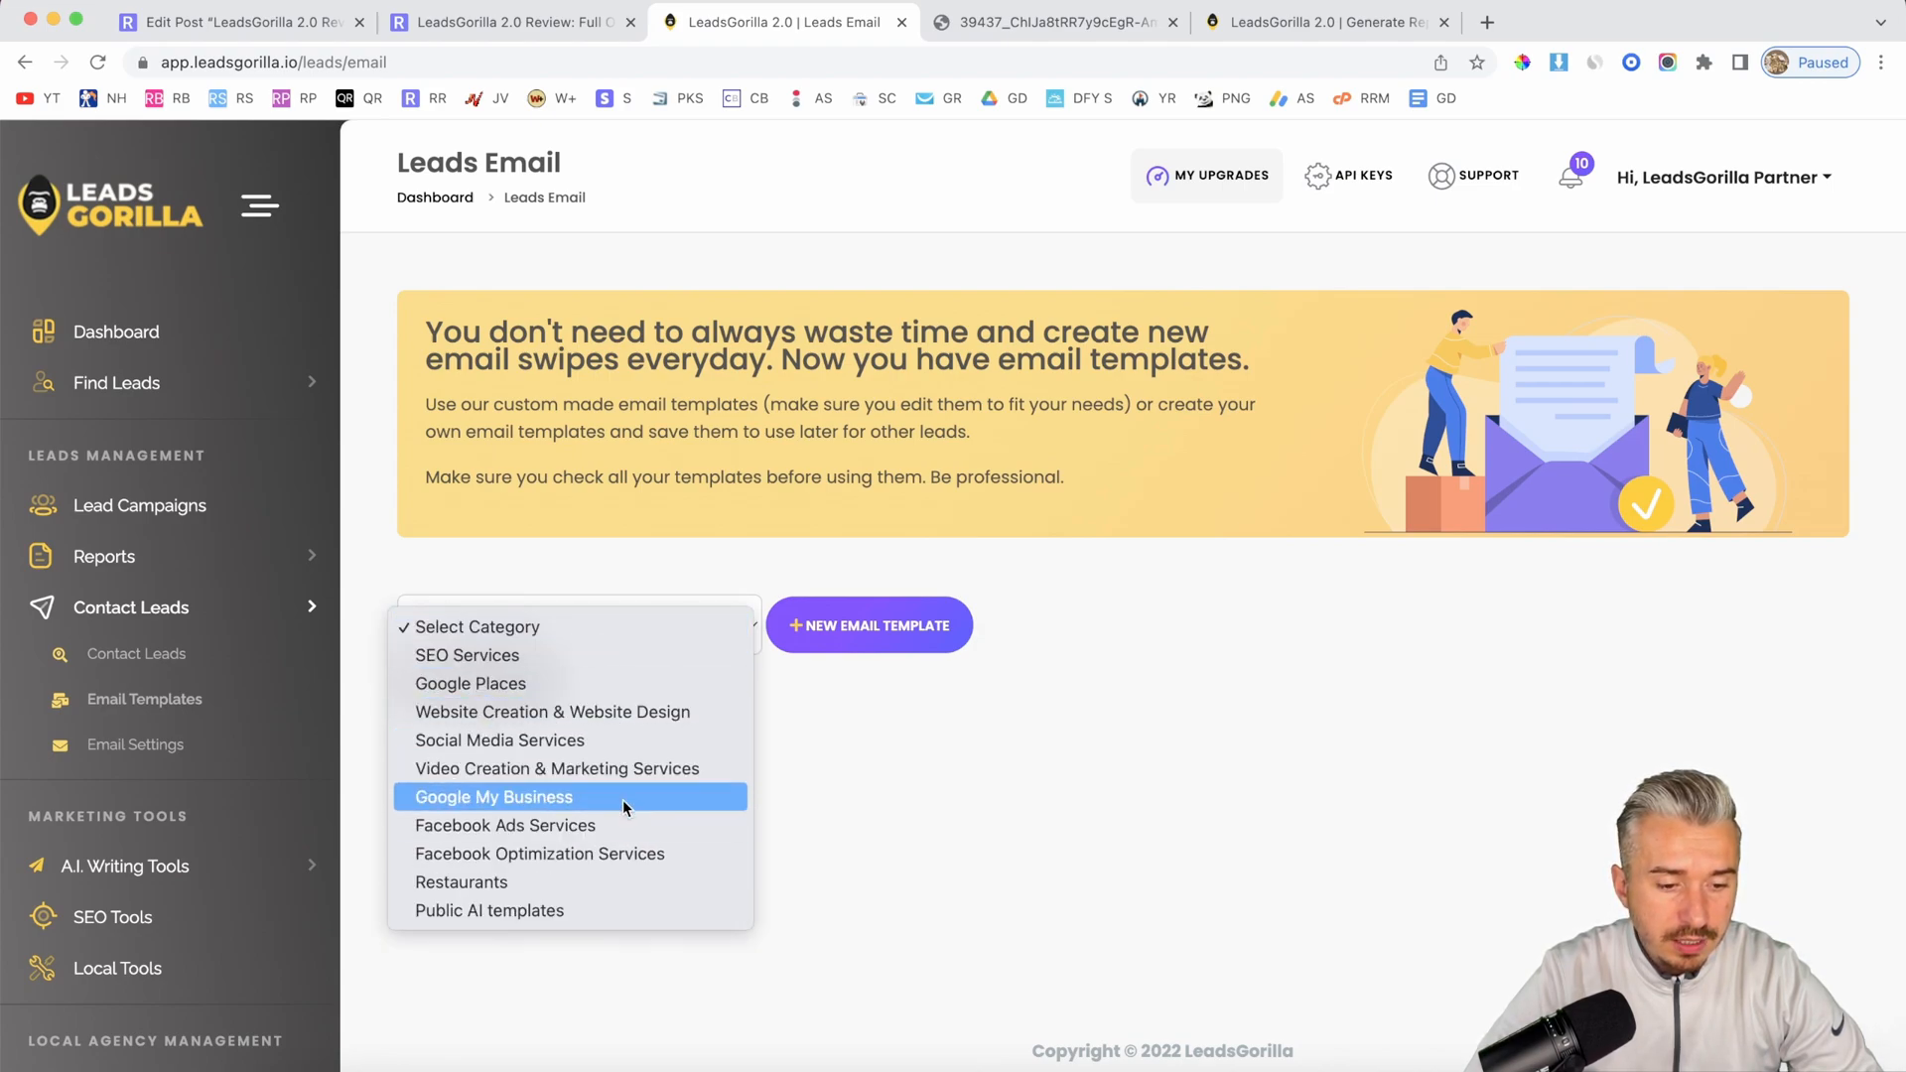
click(552, 711)
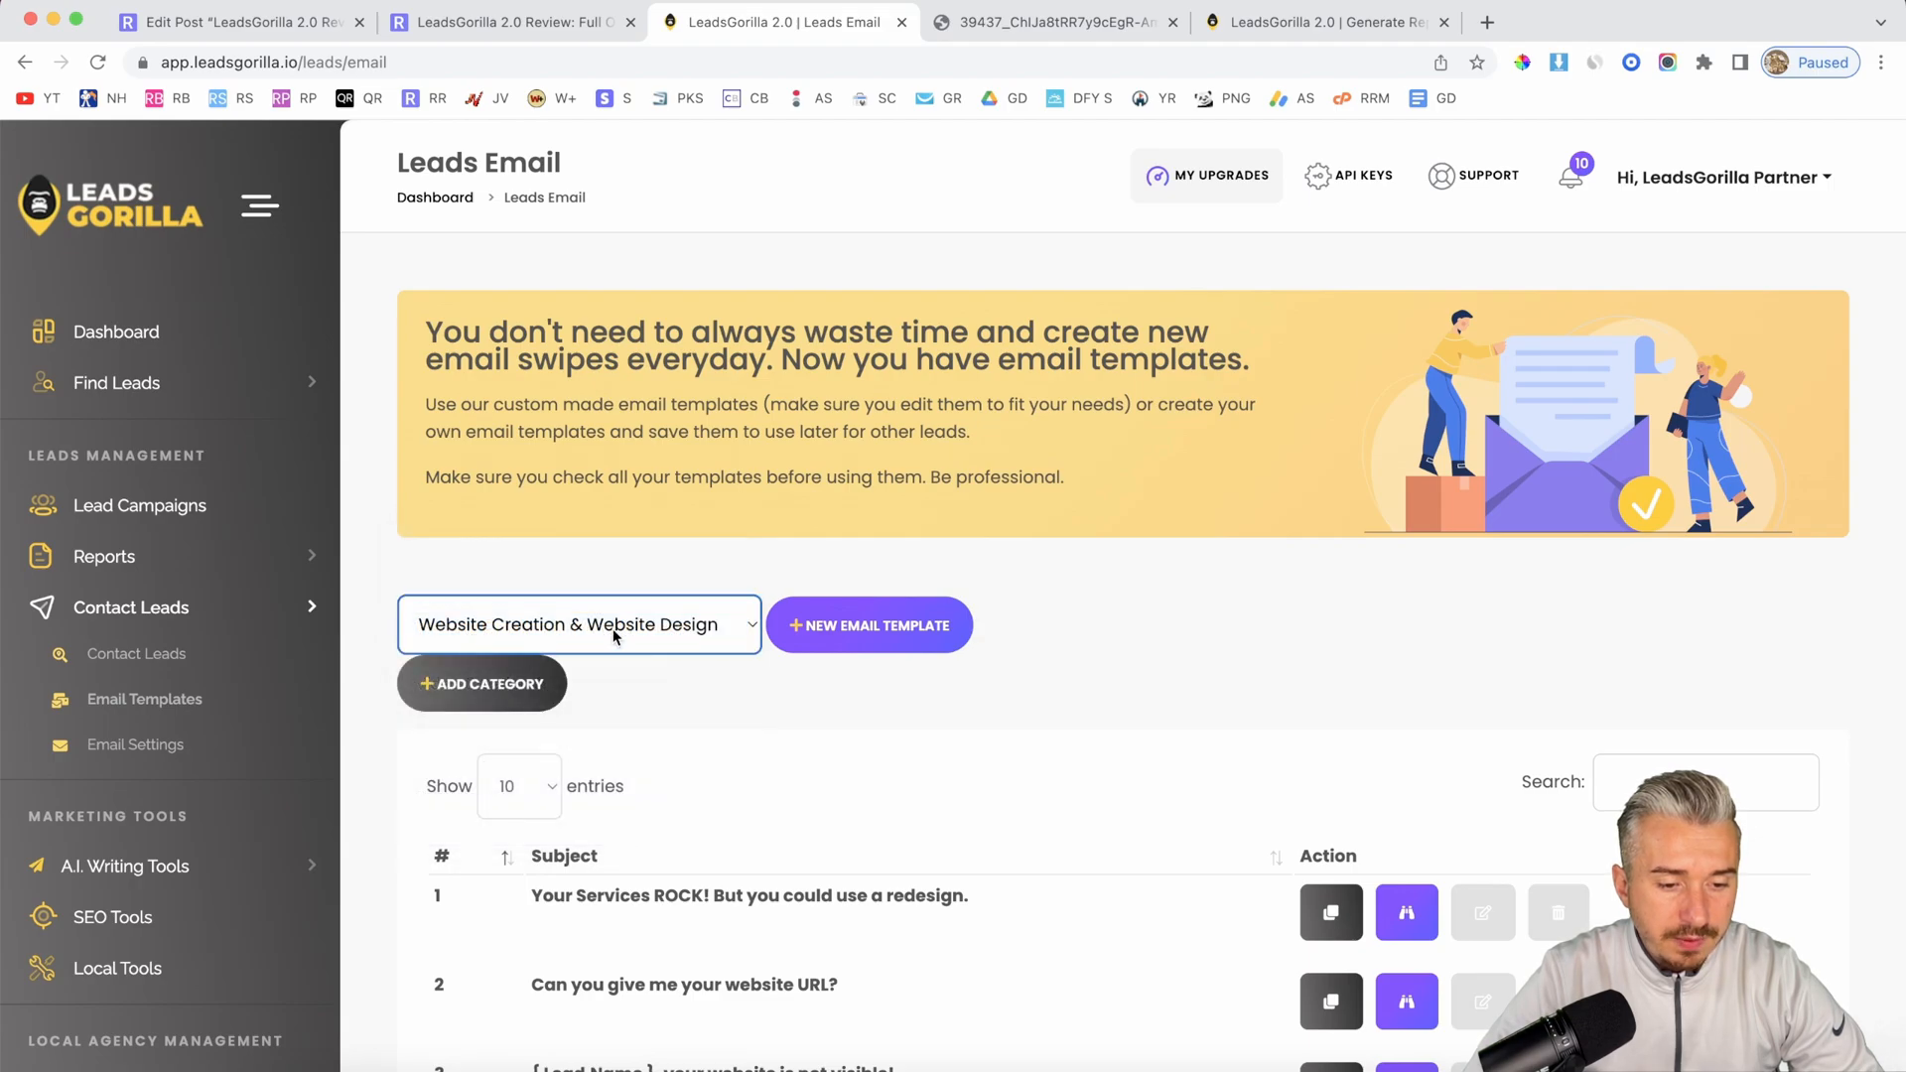
scroll(down, 3)
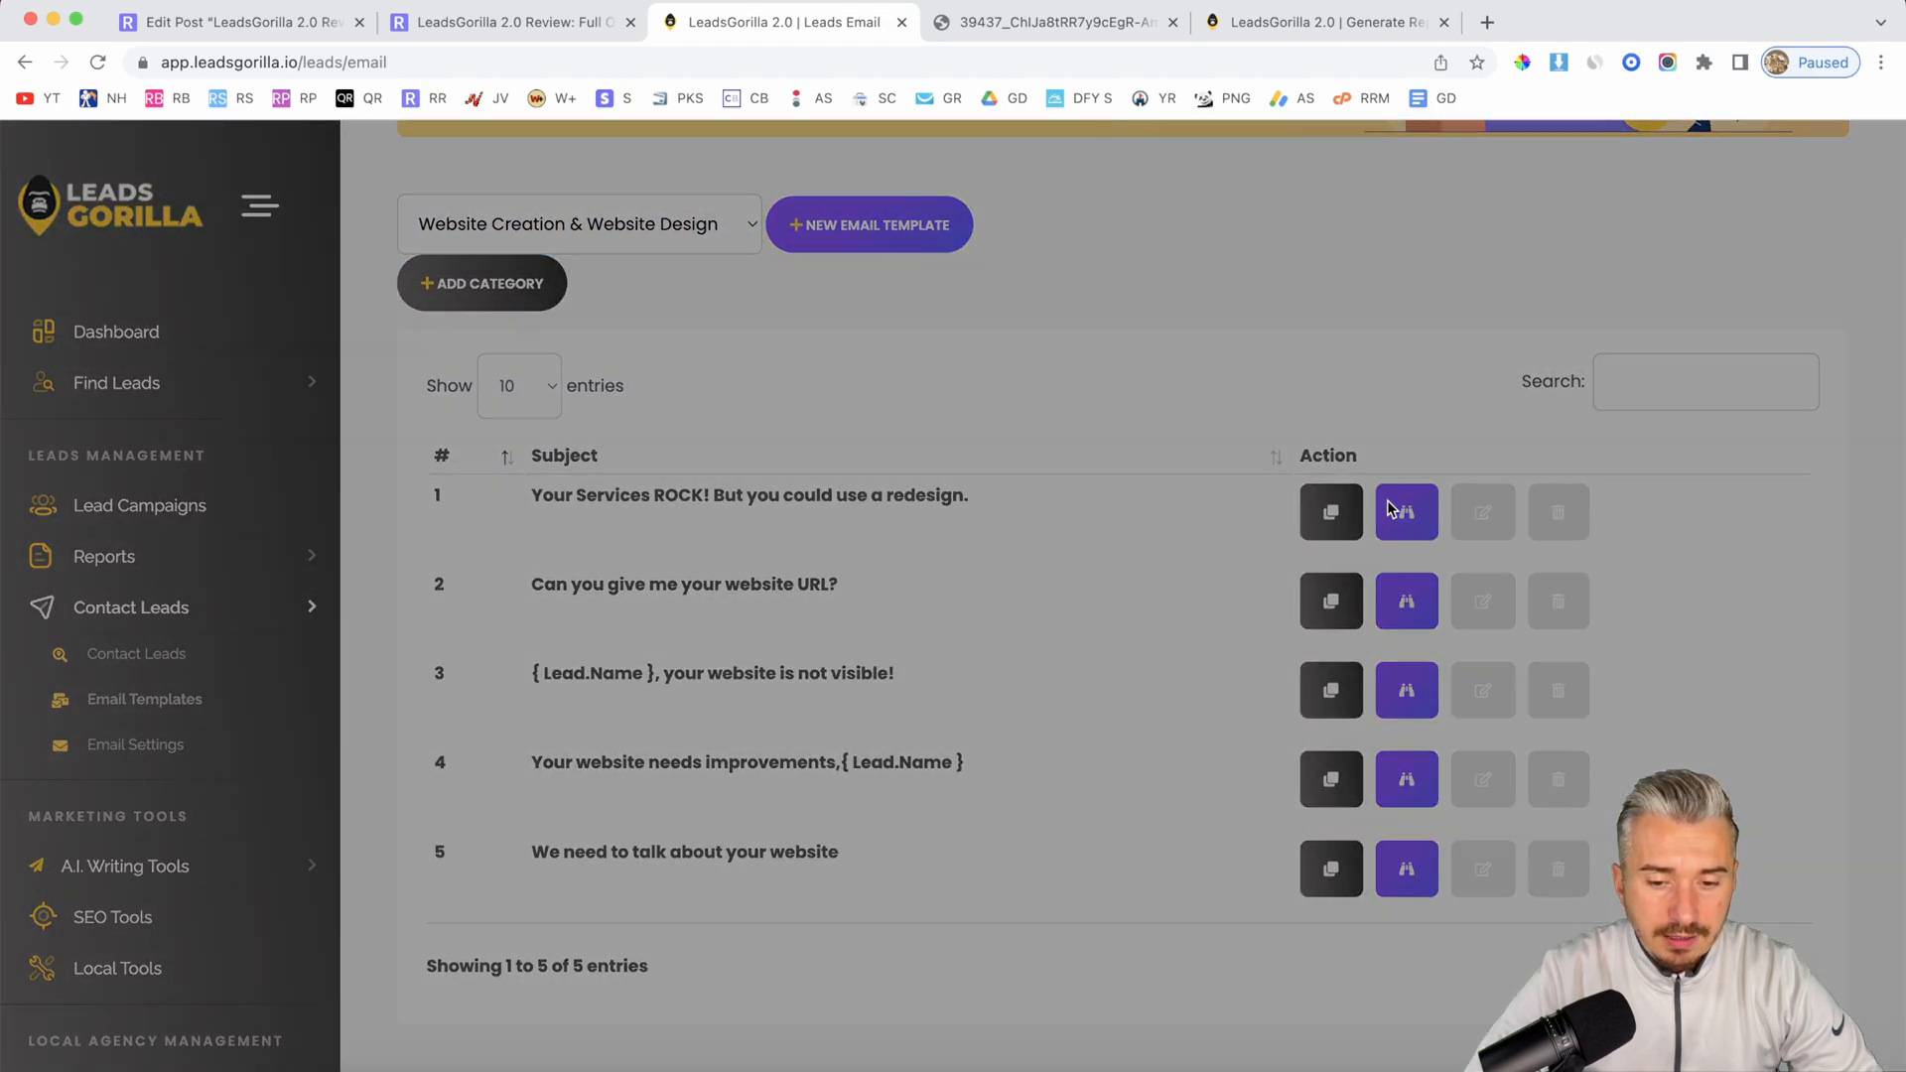
Step: Preview template 1, the "Your Services ROCK!" redesign pitch
click(1406, 511)
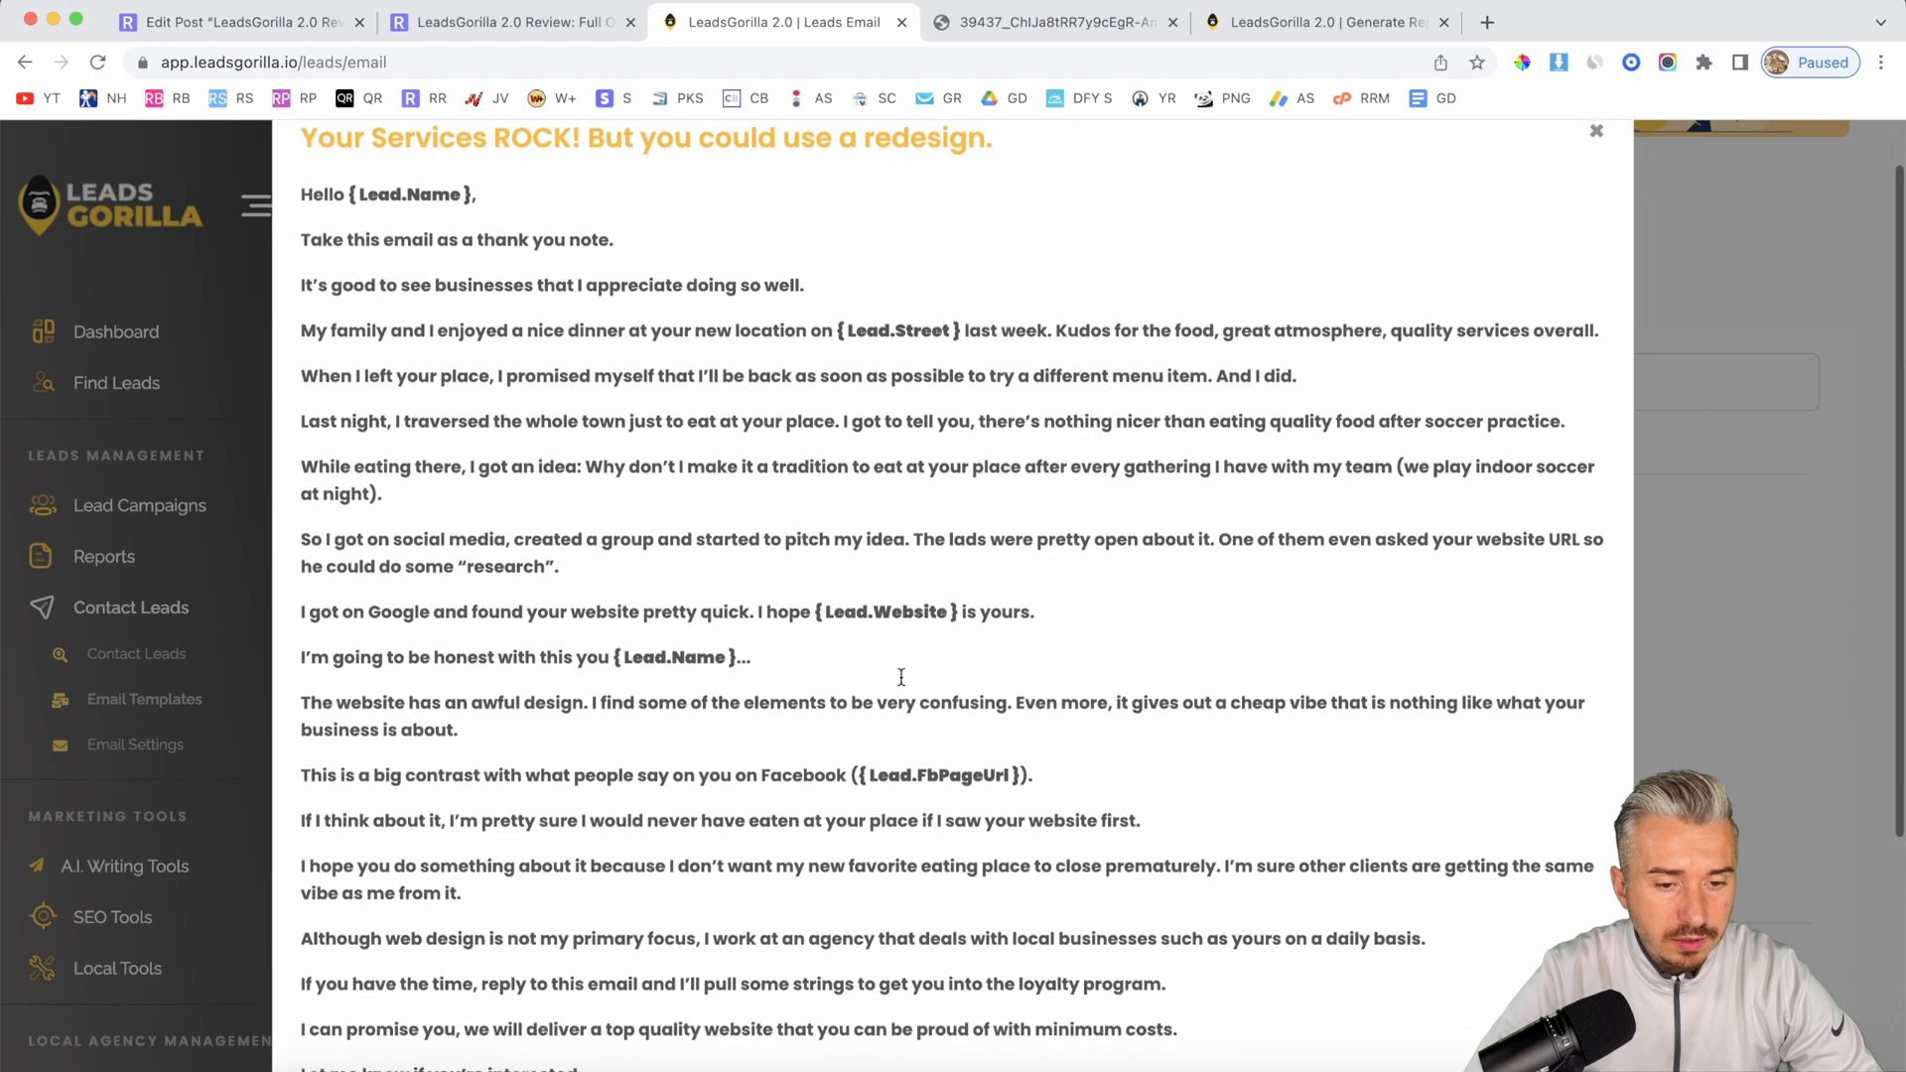
scroll(down, 3)
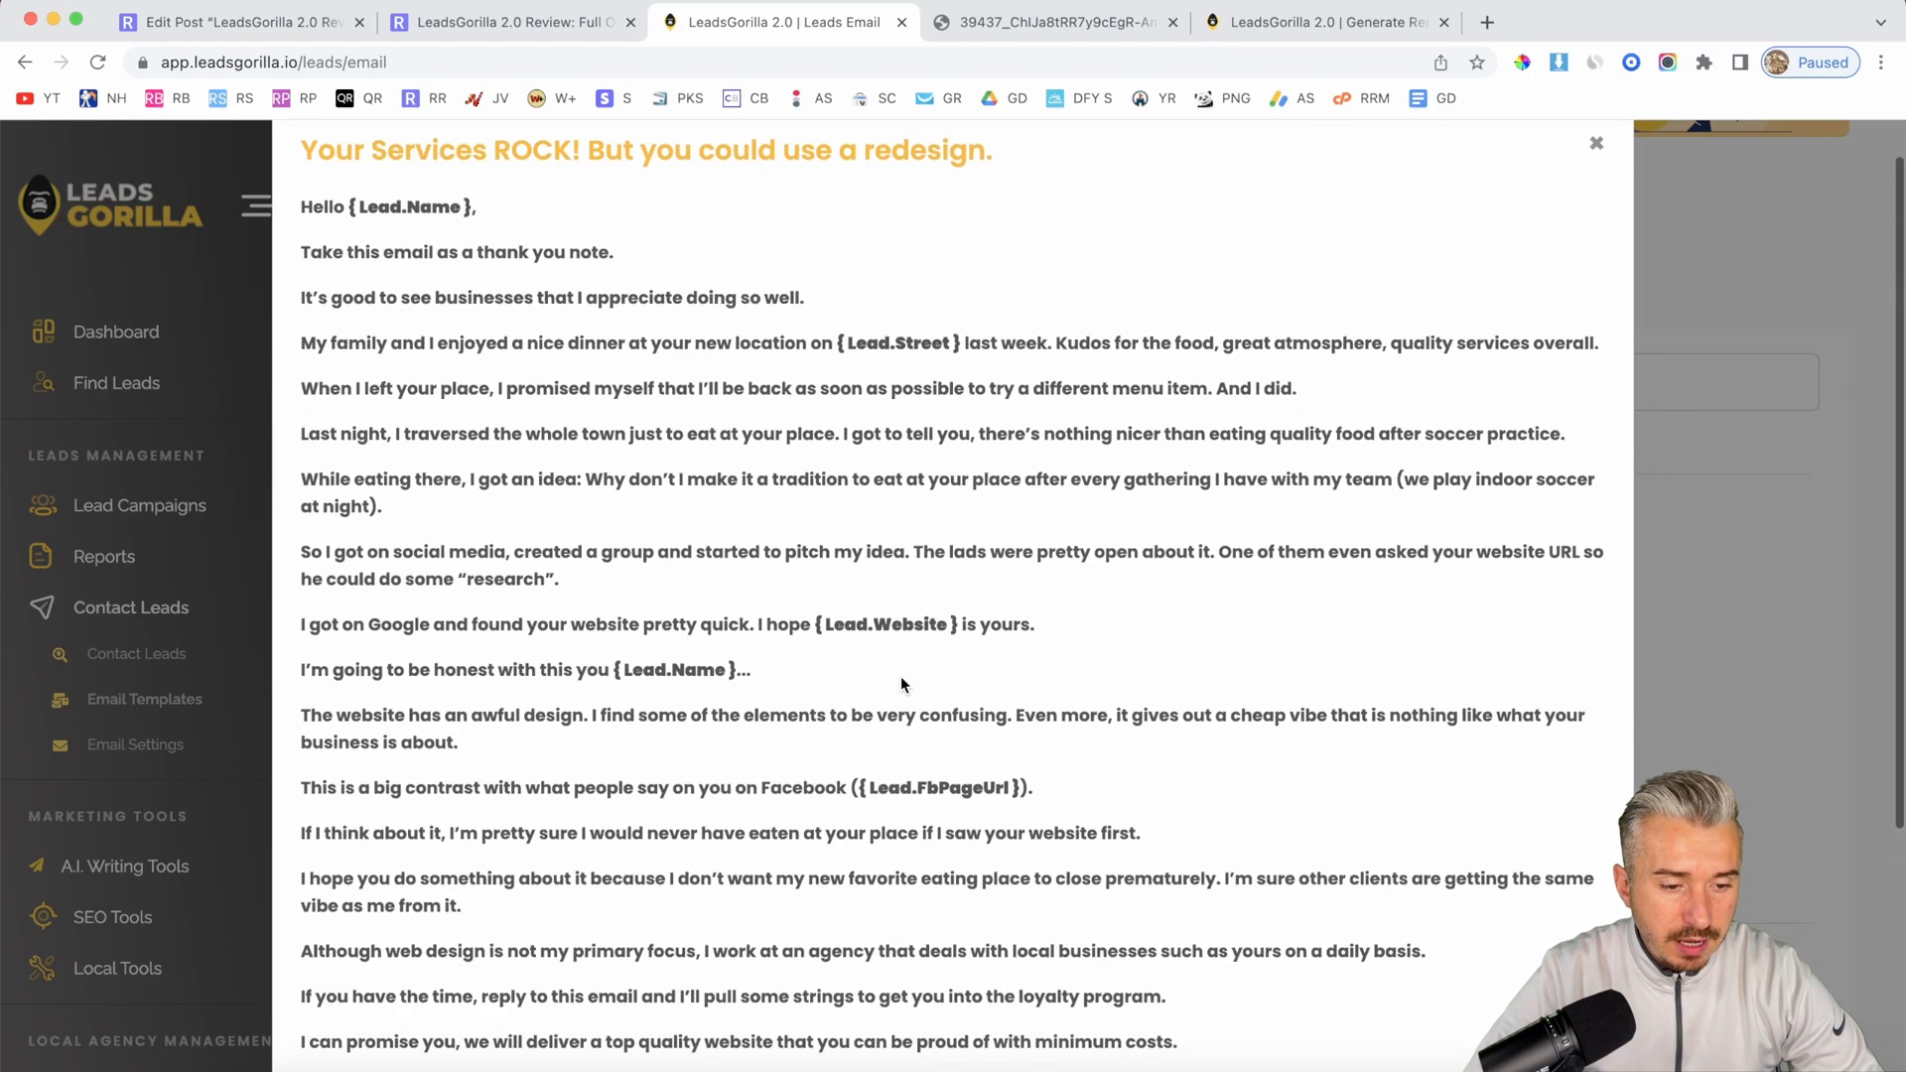
scroll(down, 3)
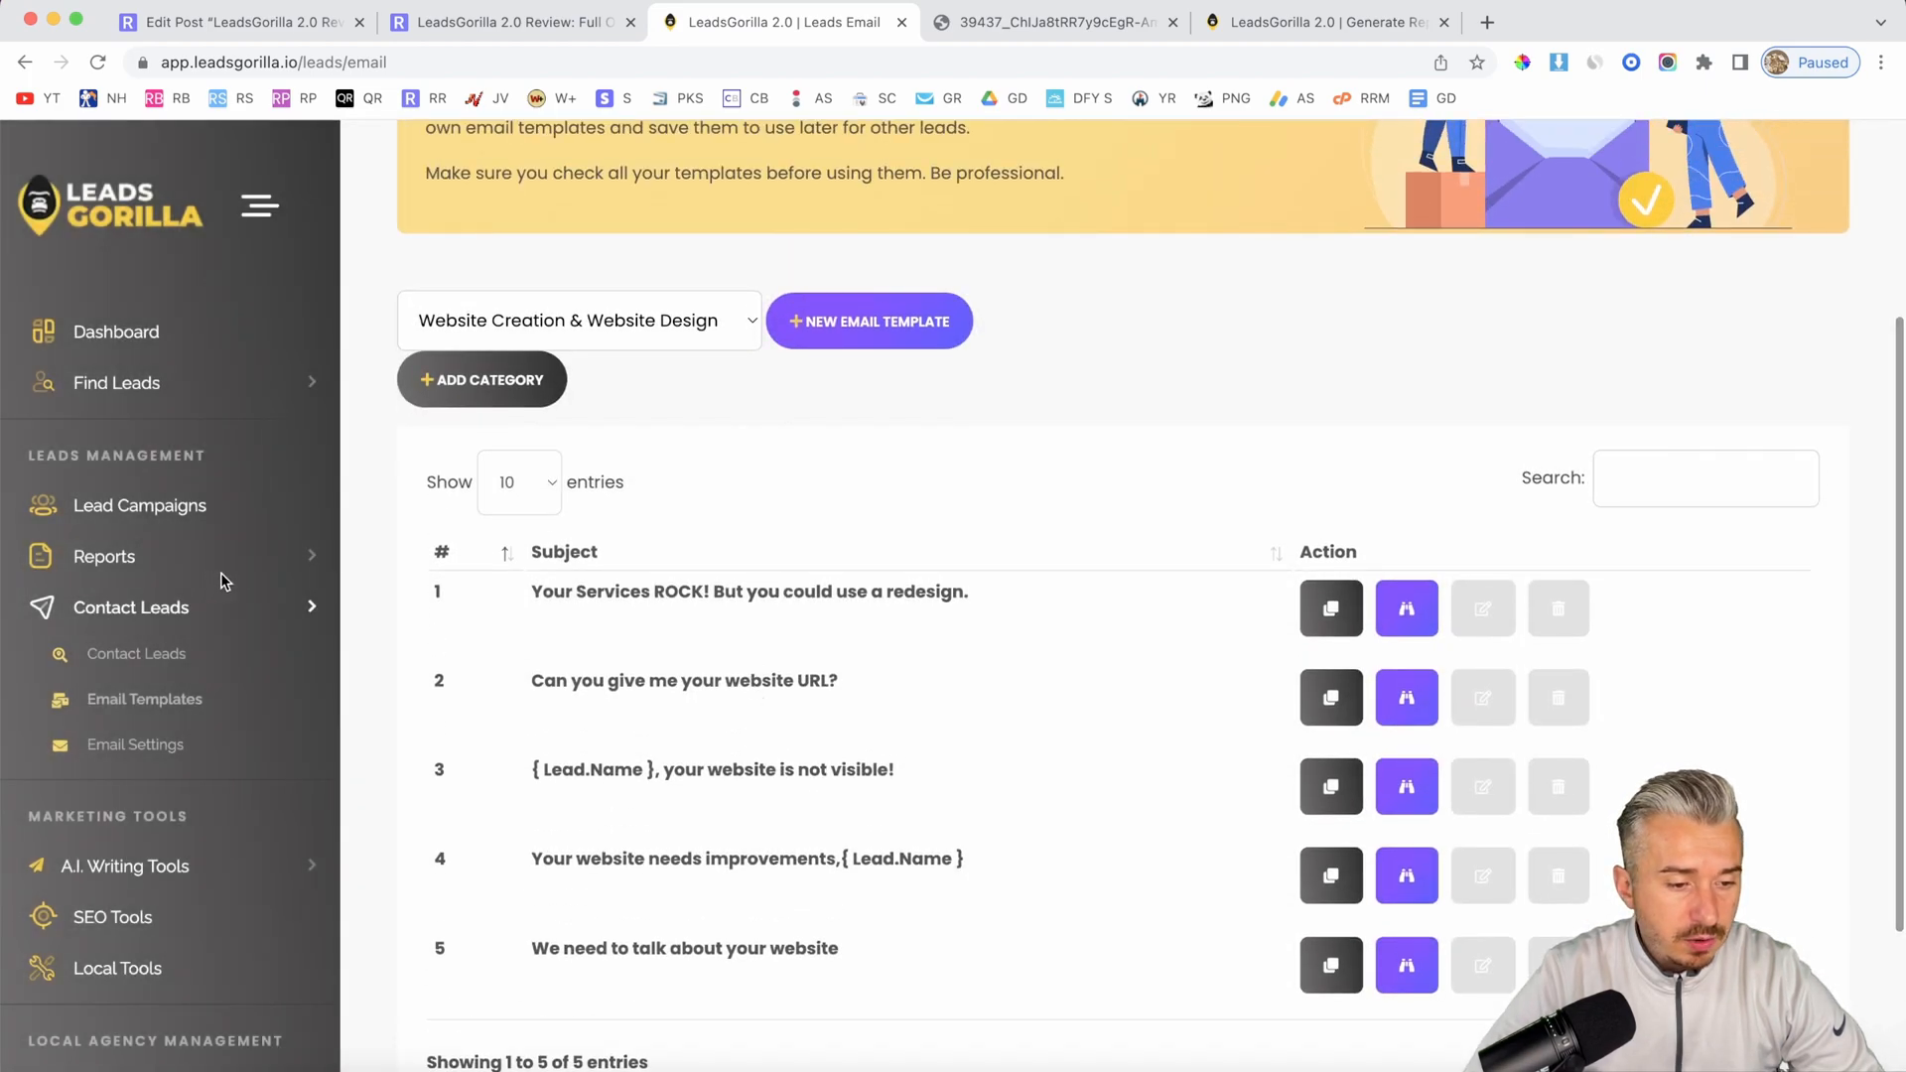
Step: Load the Restaurant in Birmingham UK campaign leads on the Contact Leads page
click(119, 654)
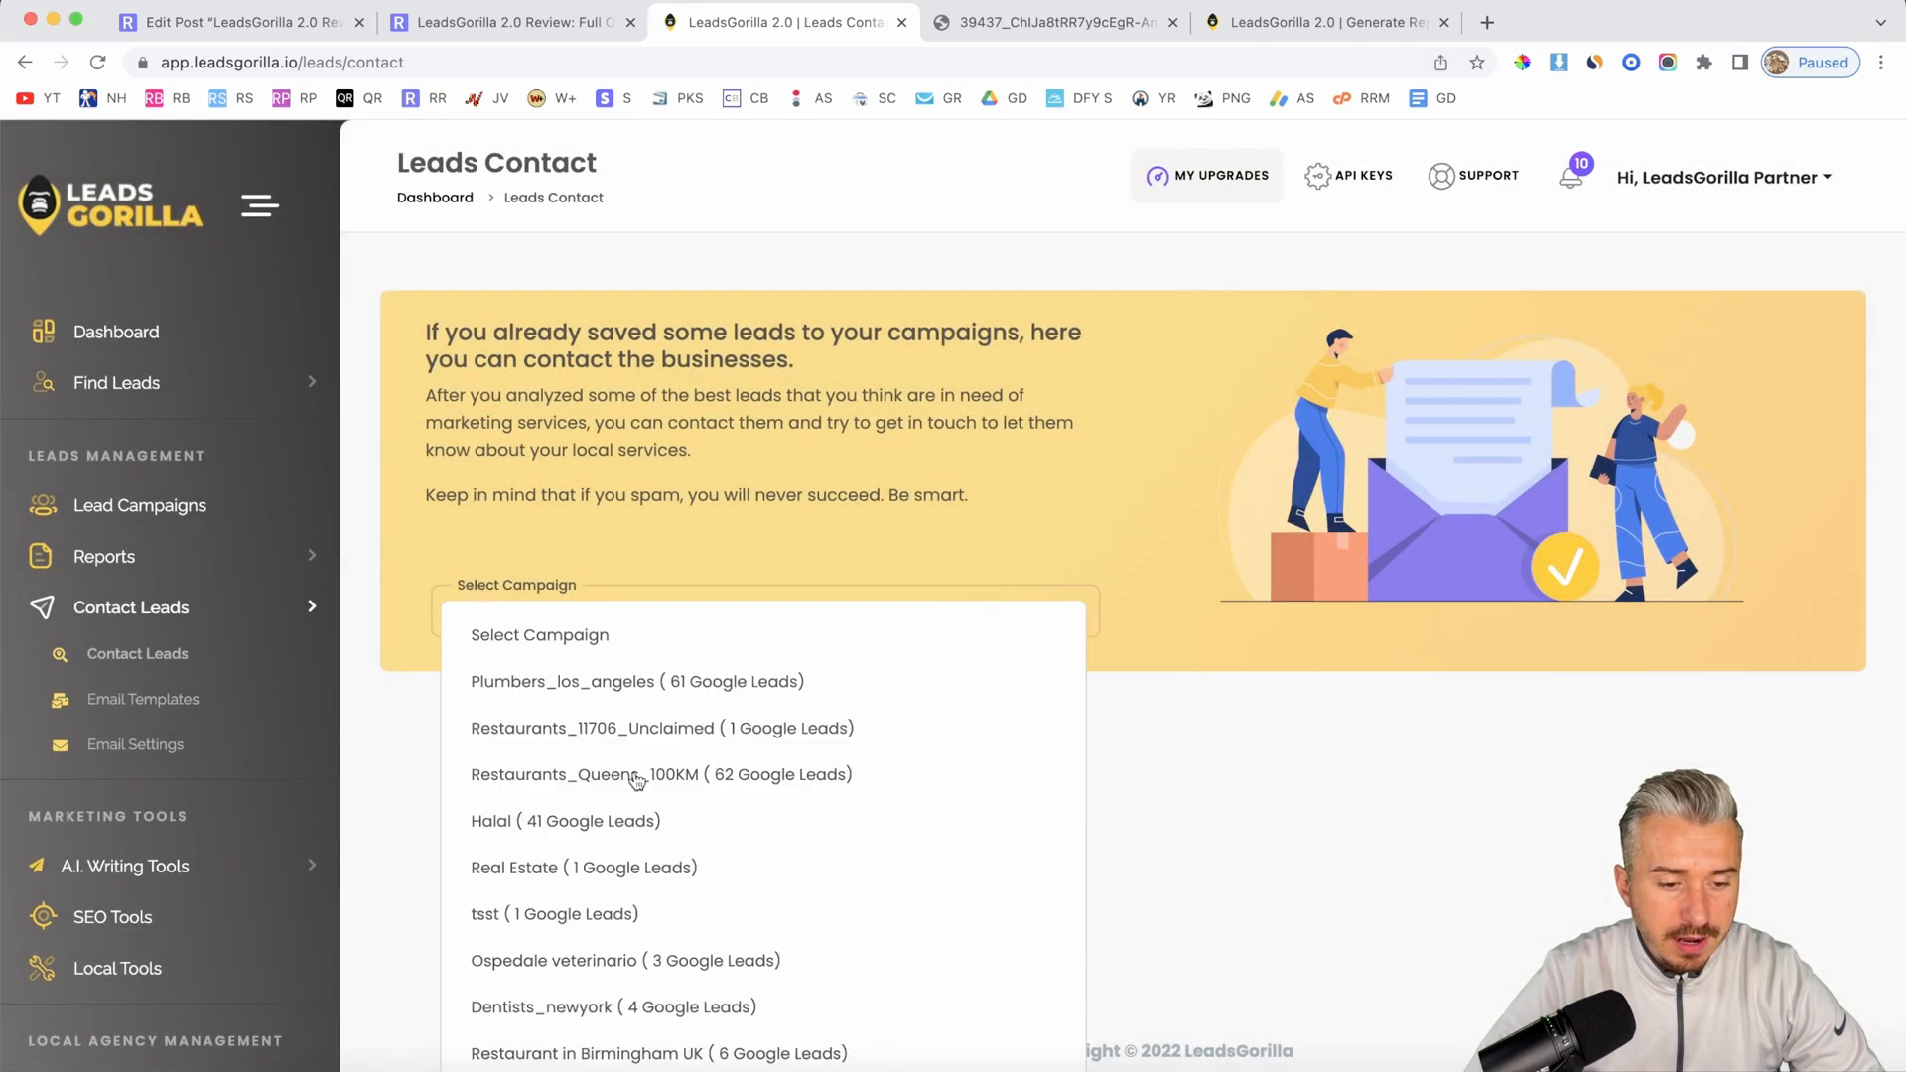
click(657, 1052)
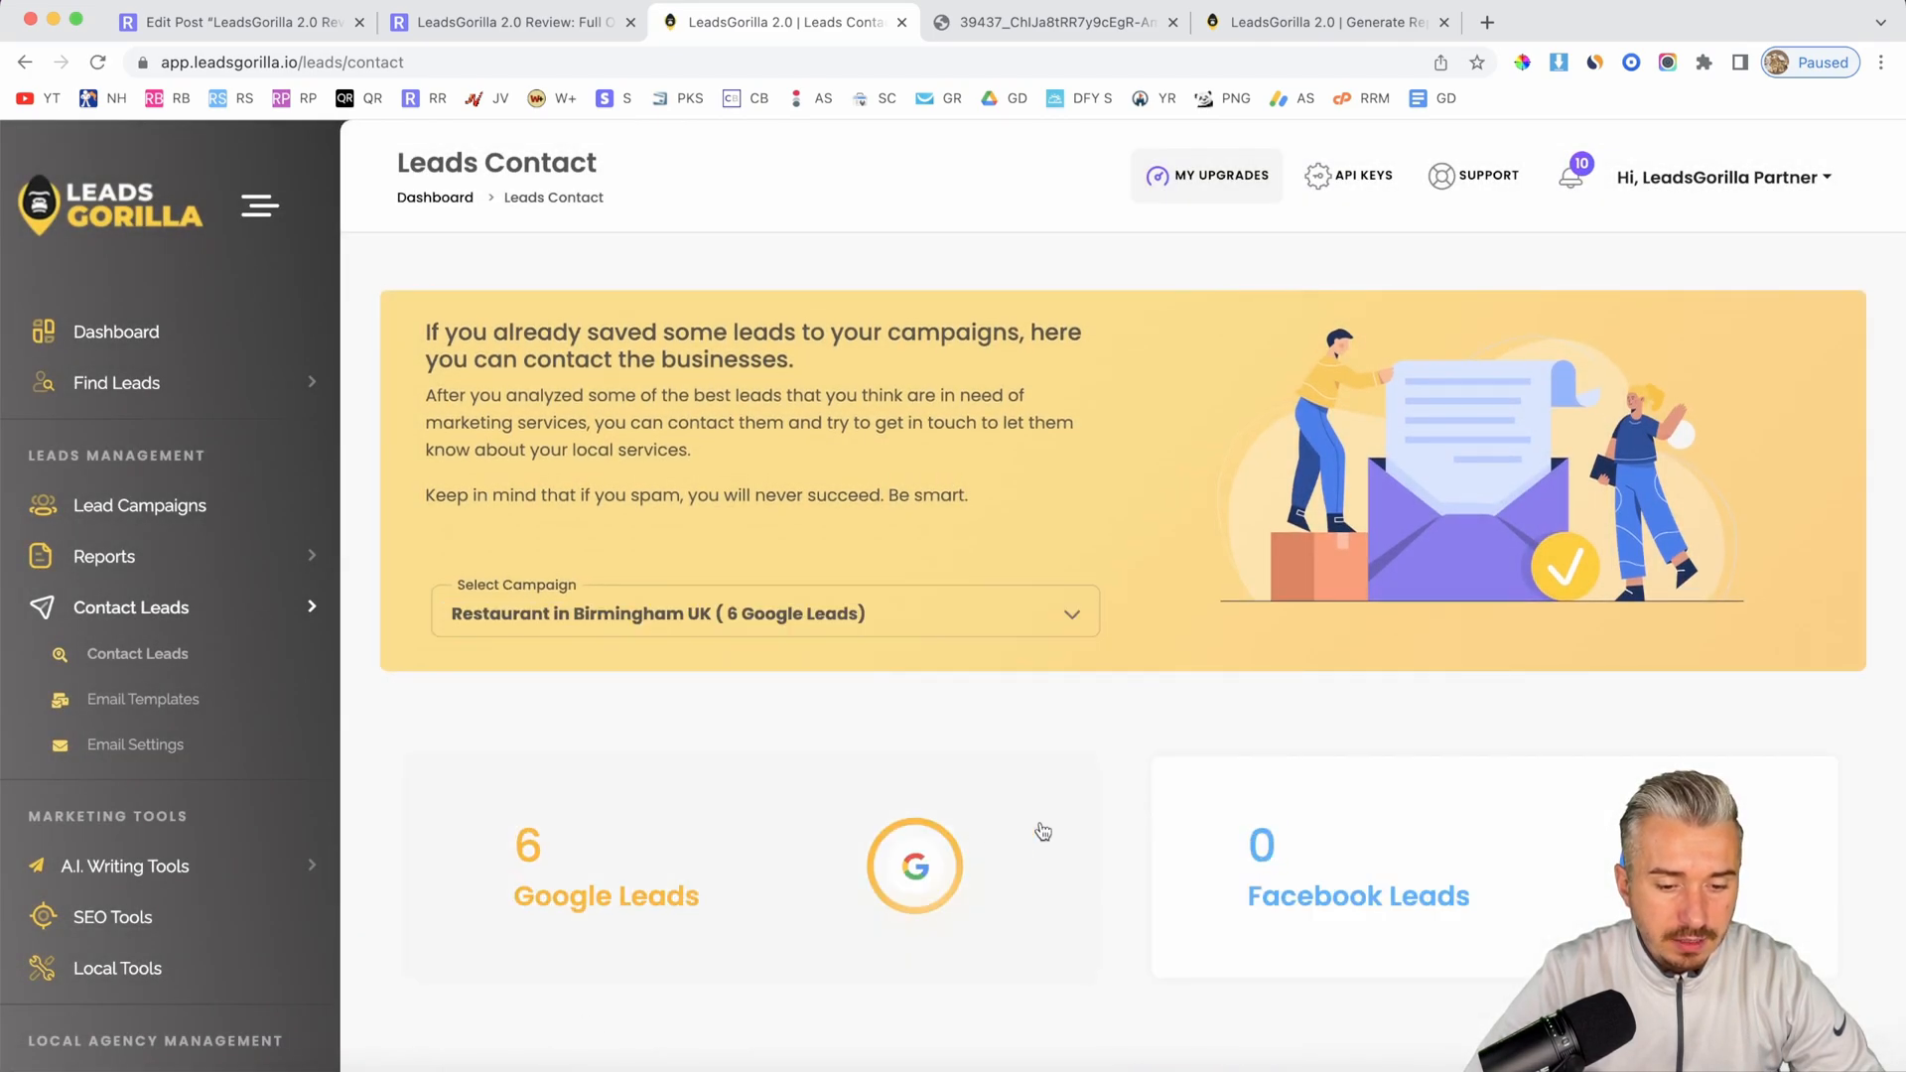
scroll(down, 3)
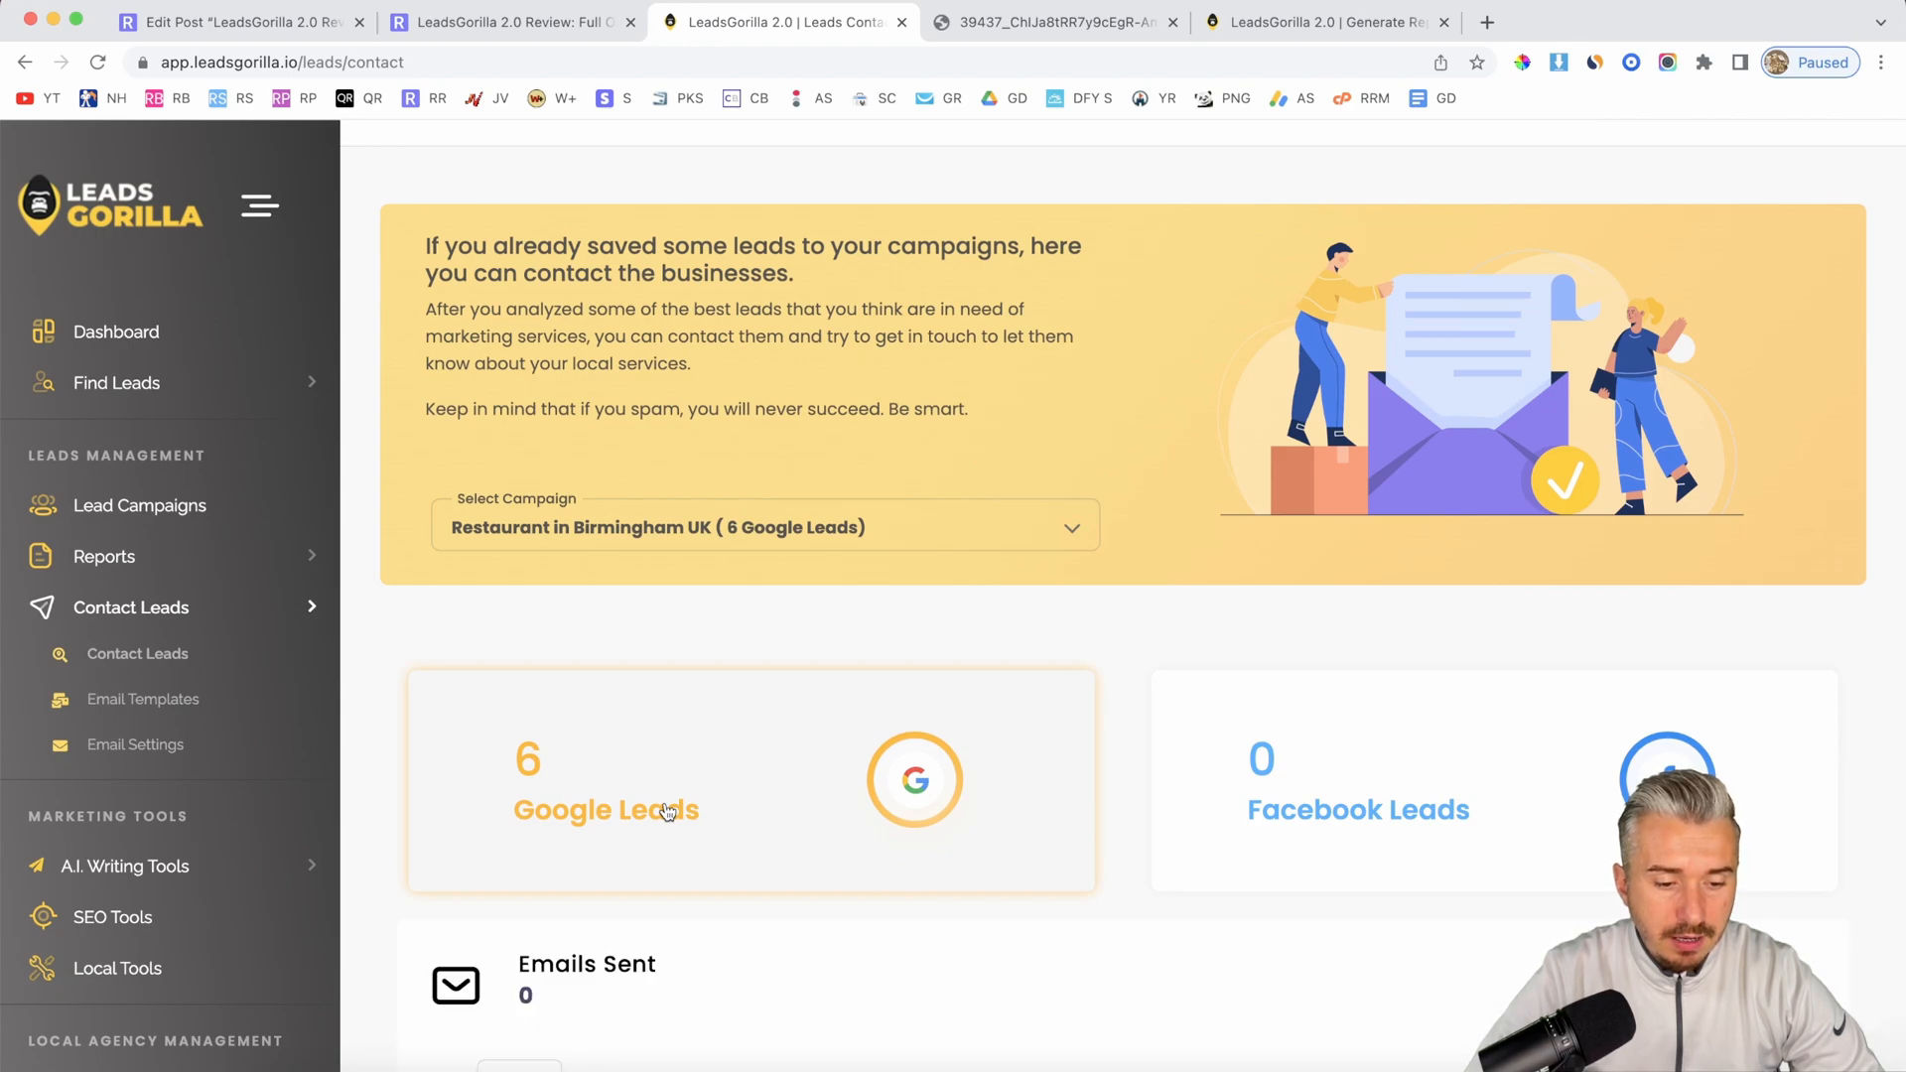
scroll(down, 3)
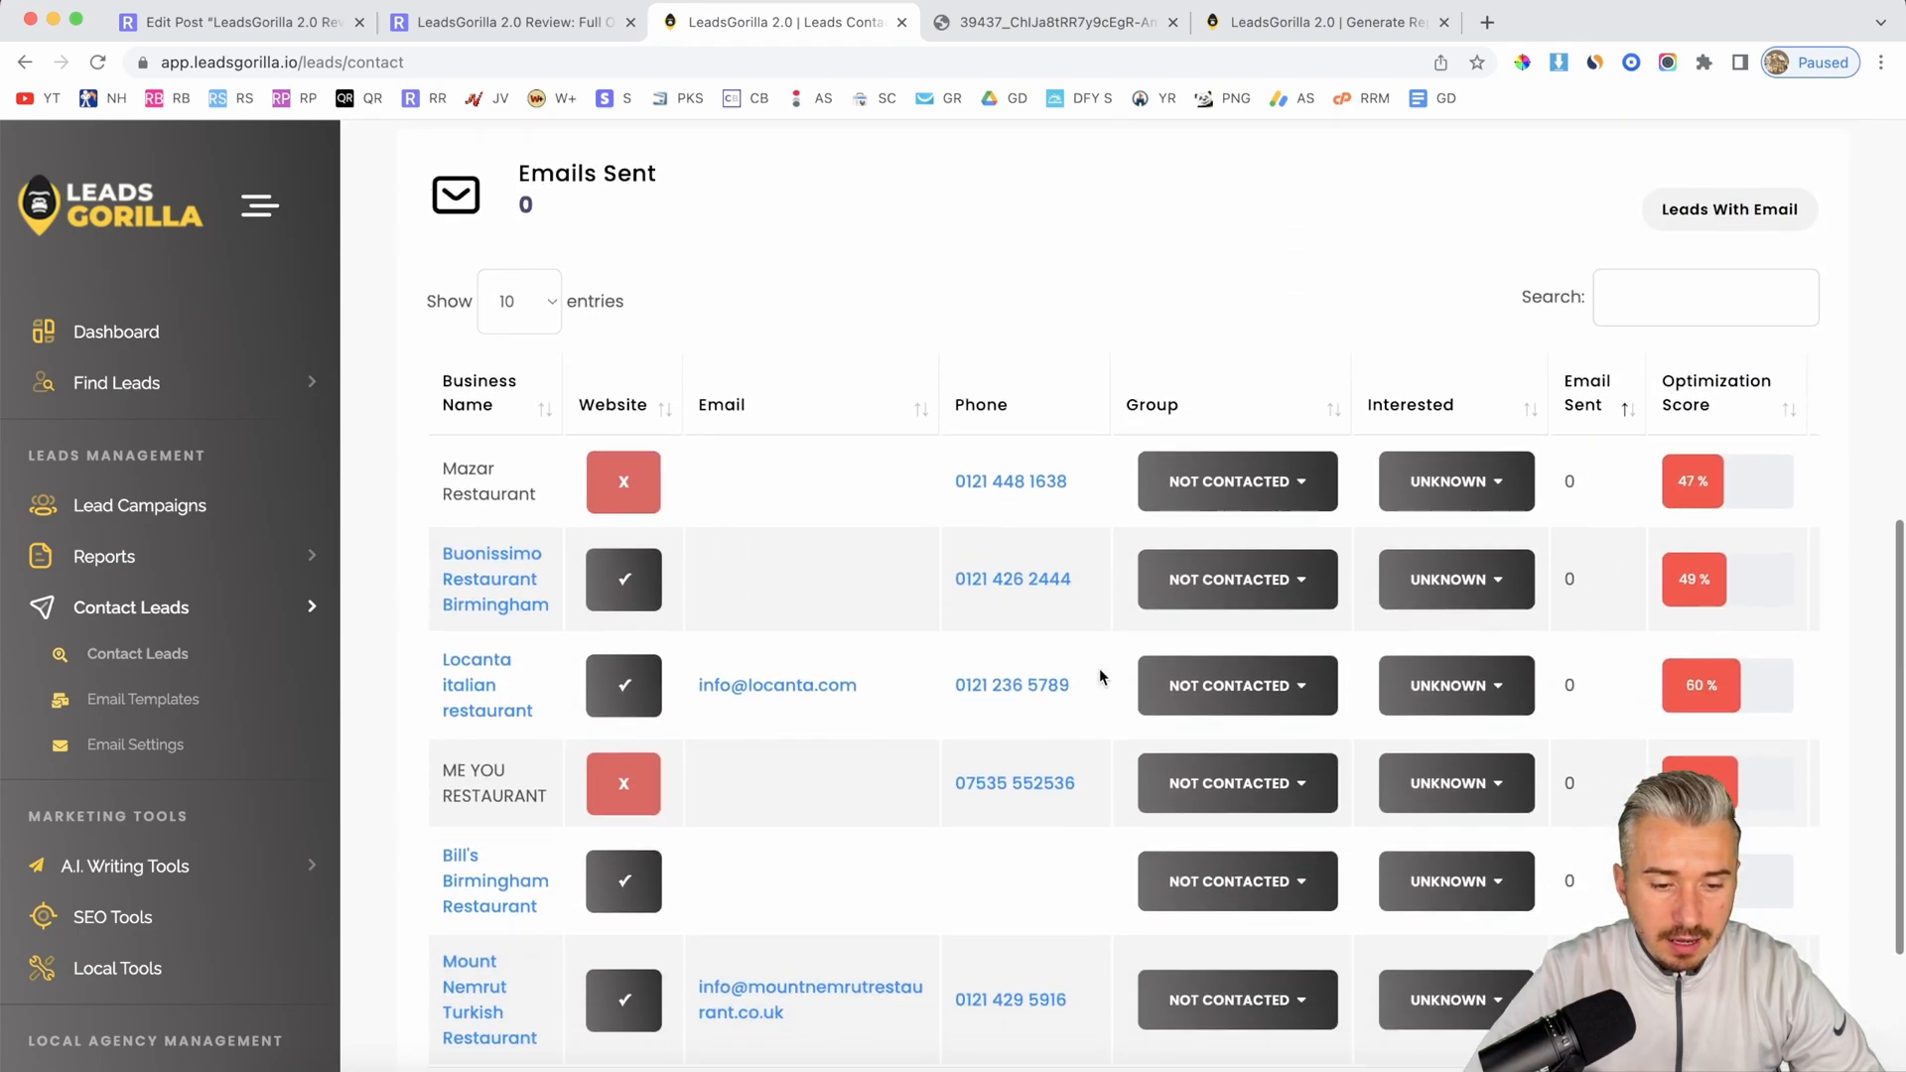
scroll(down, 3)
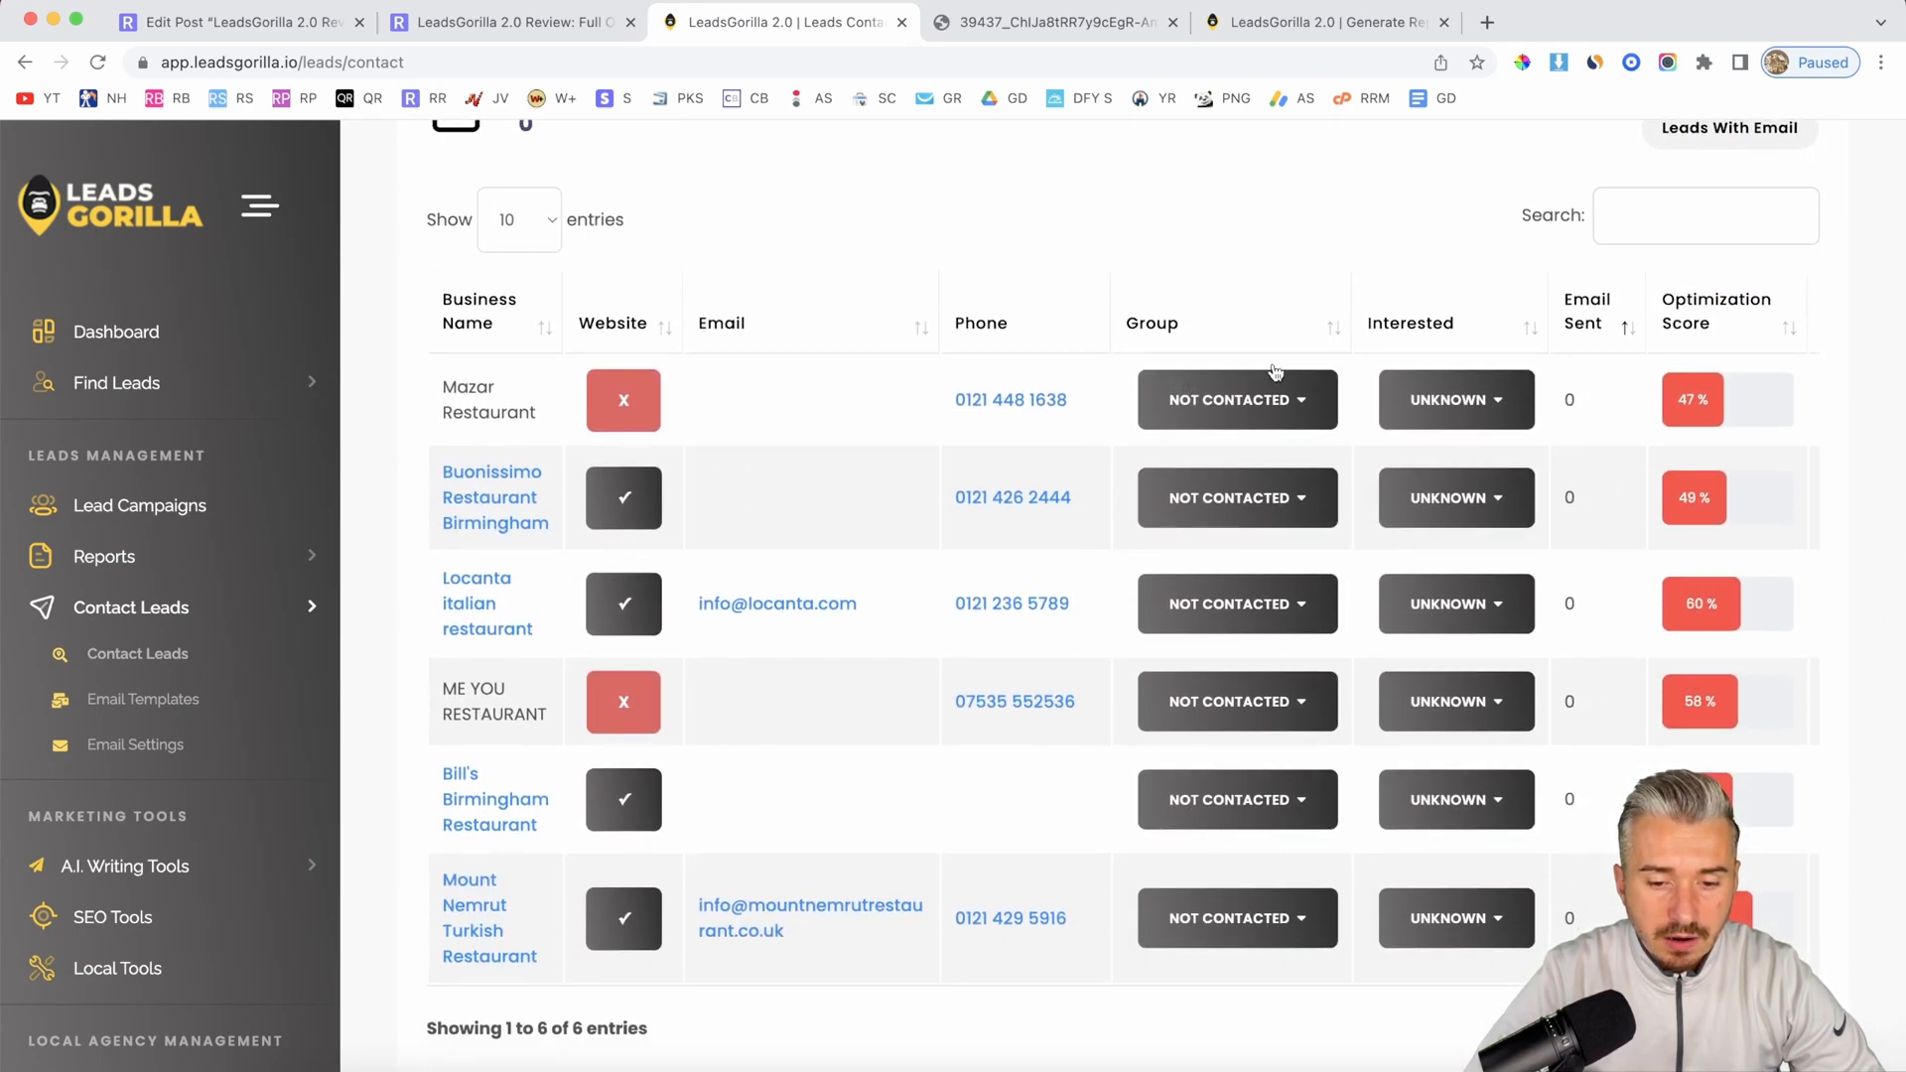
mouse_move(1277, 821)
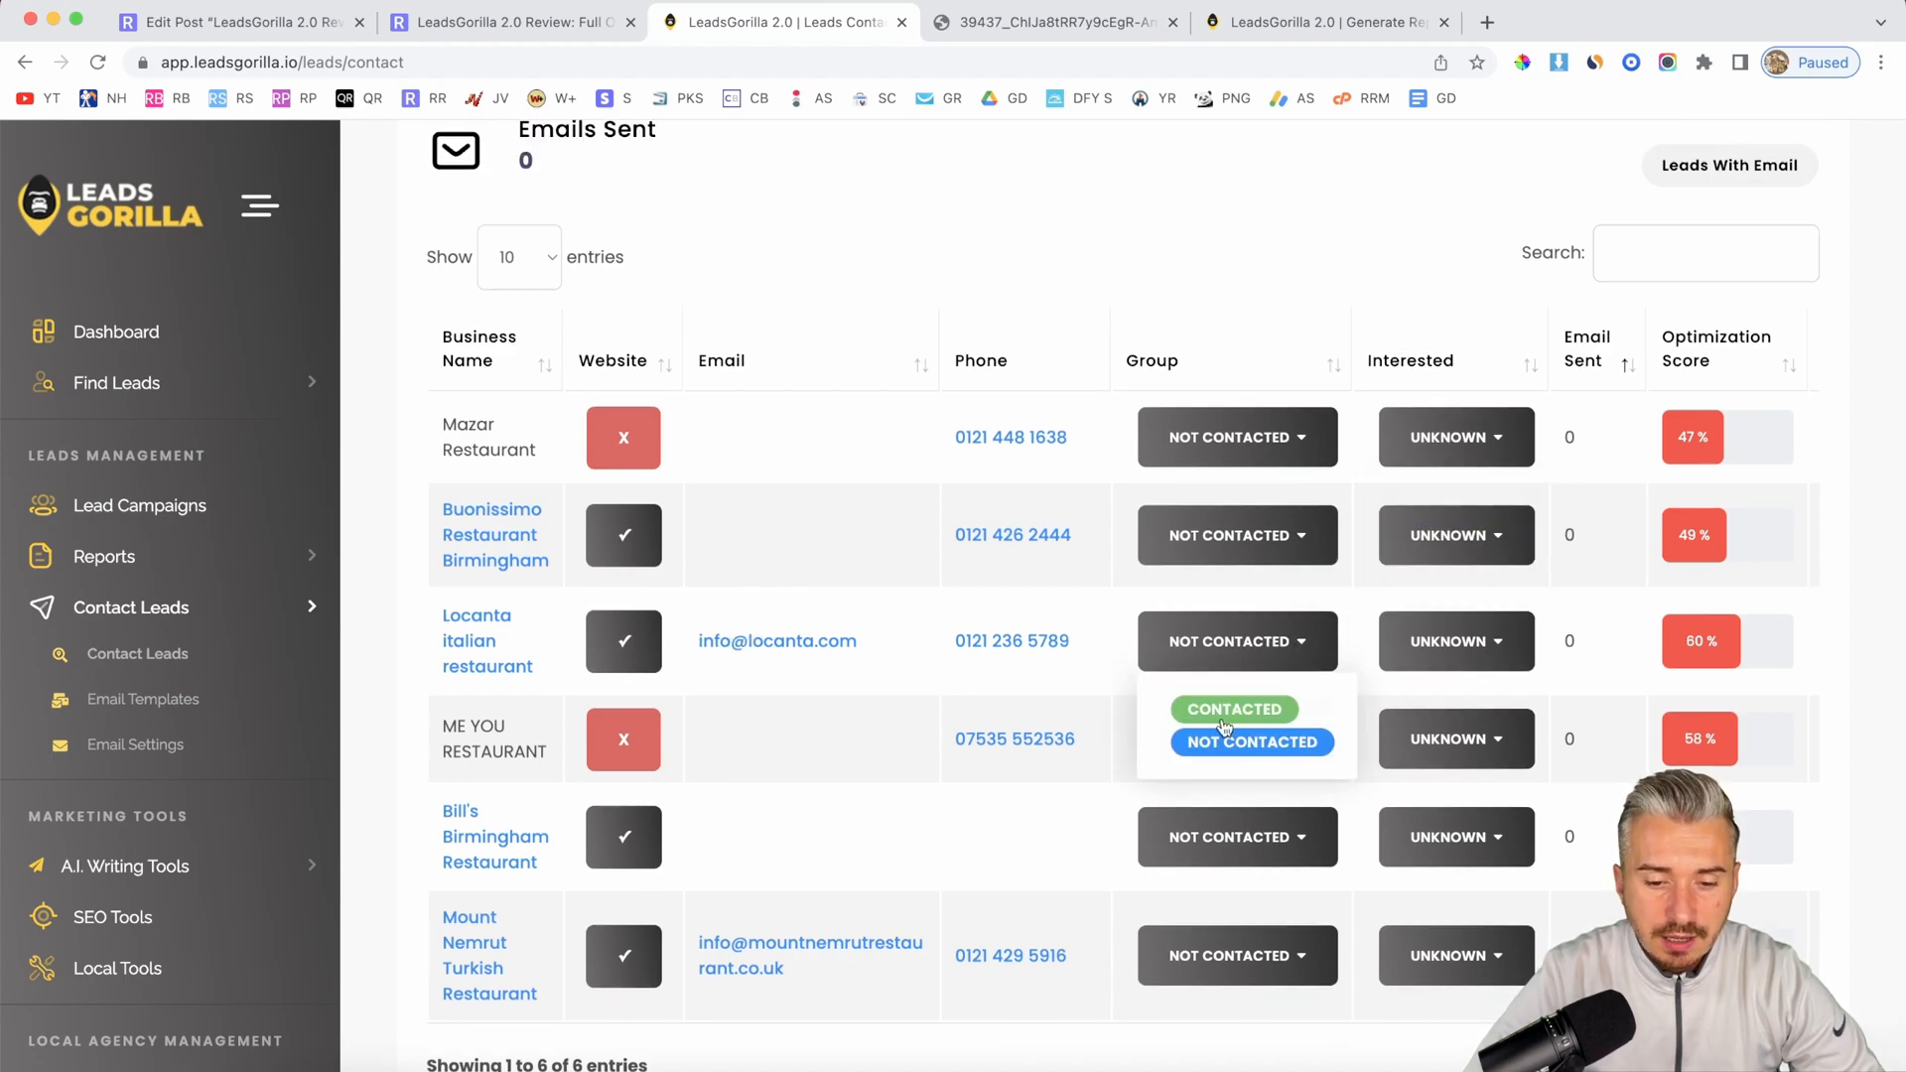
Step: Mark Locanta italian restaurant as Contacted and check its interest options
click(1235, 709)
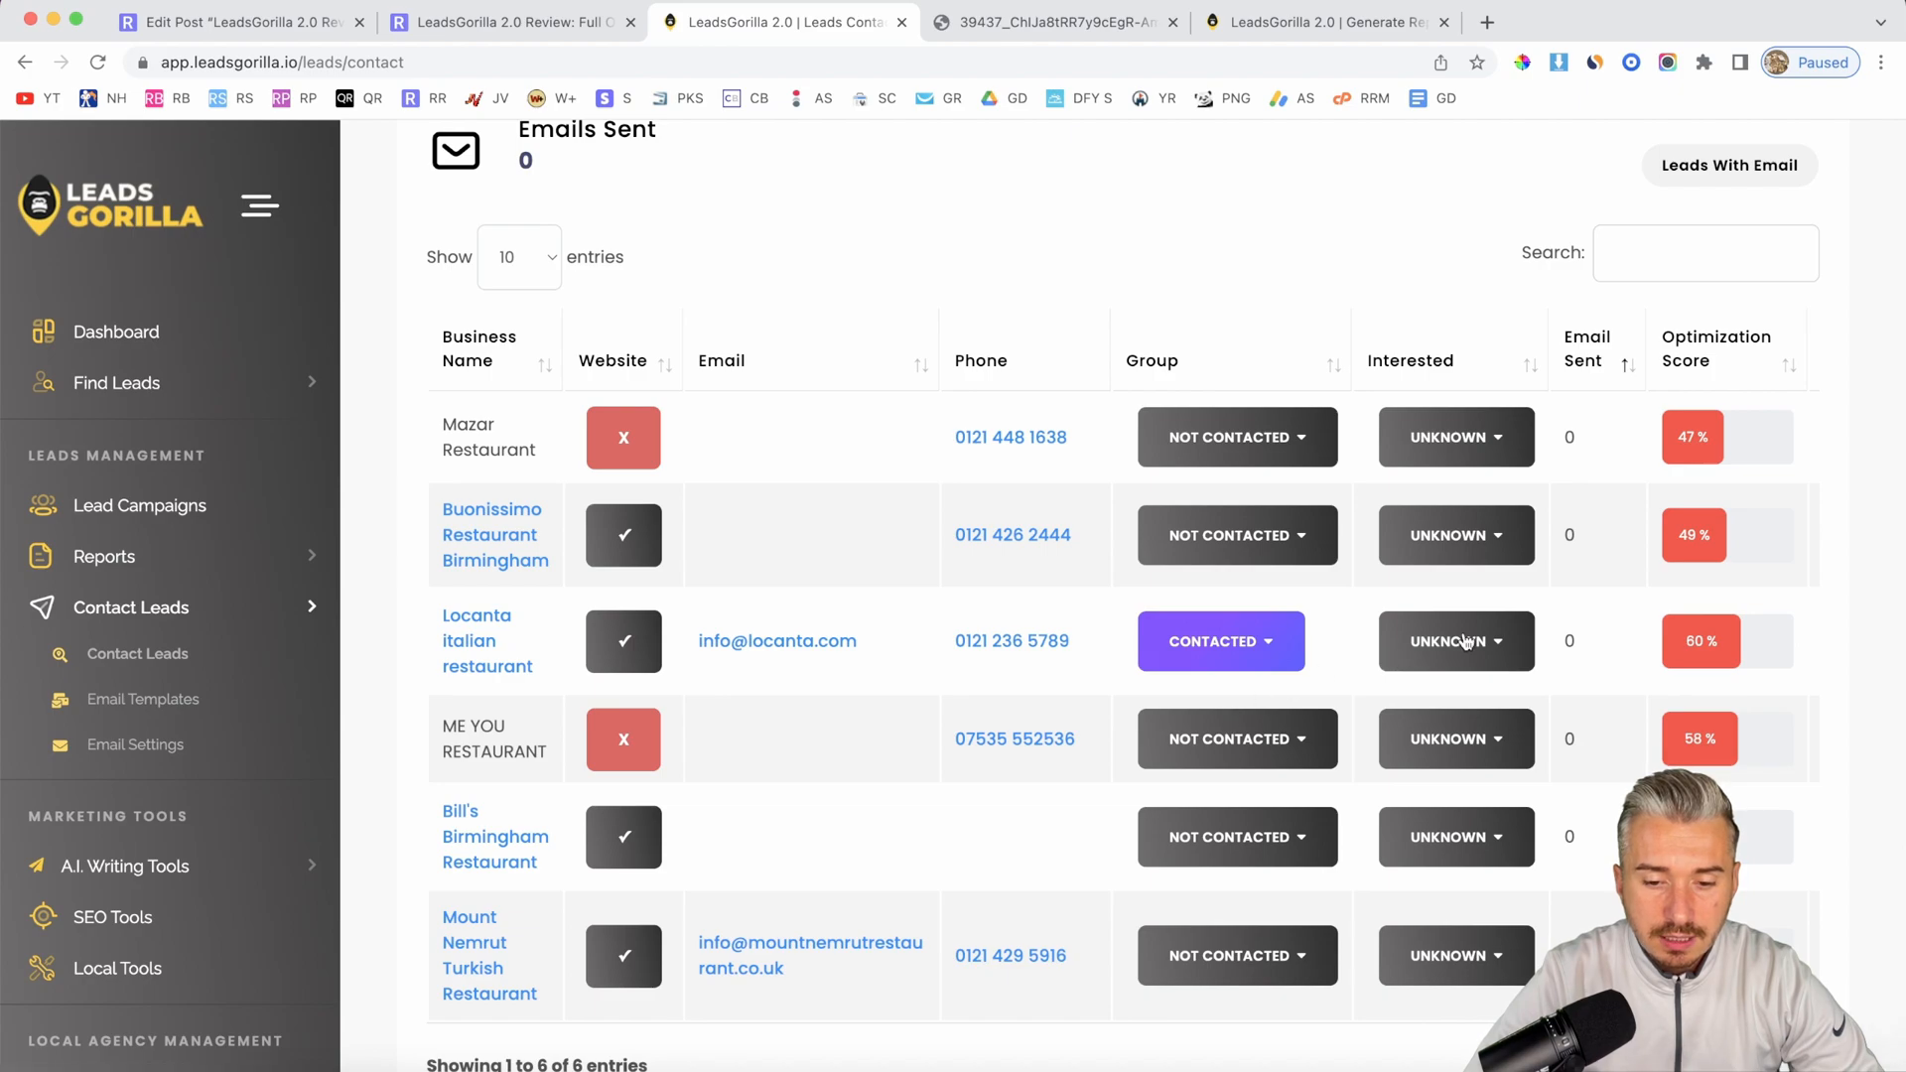
click(1456, 640)
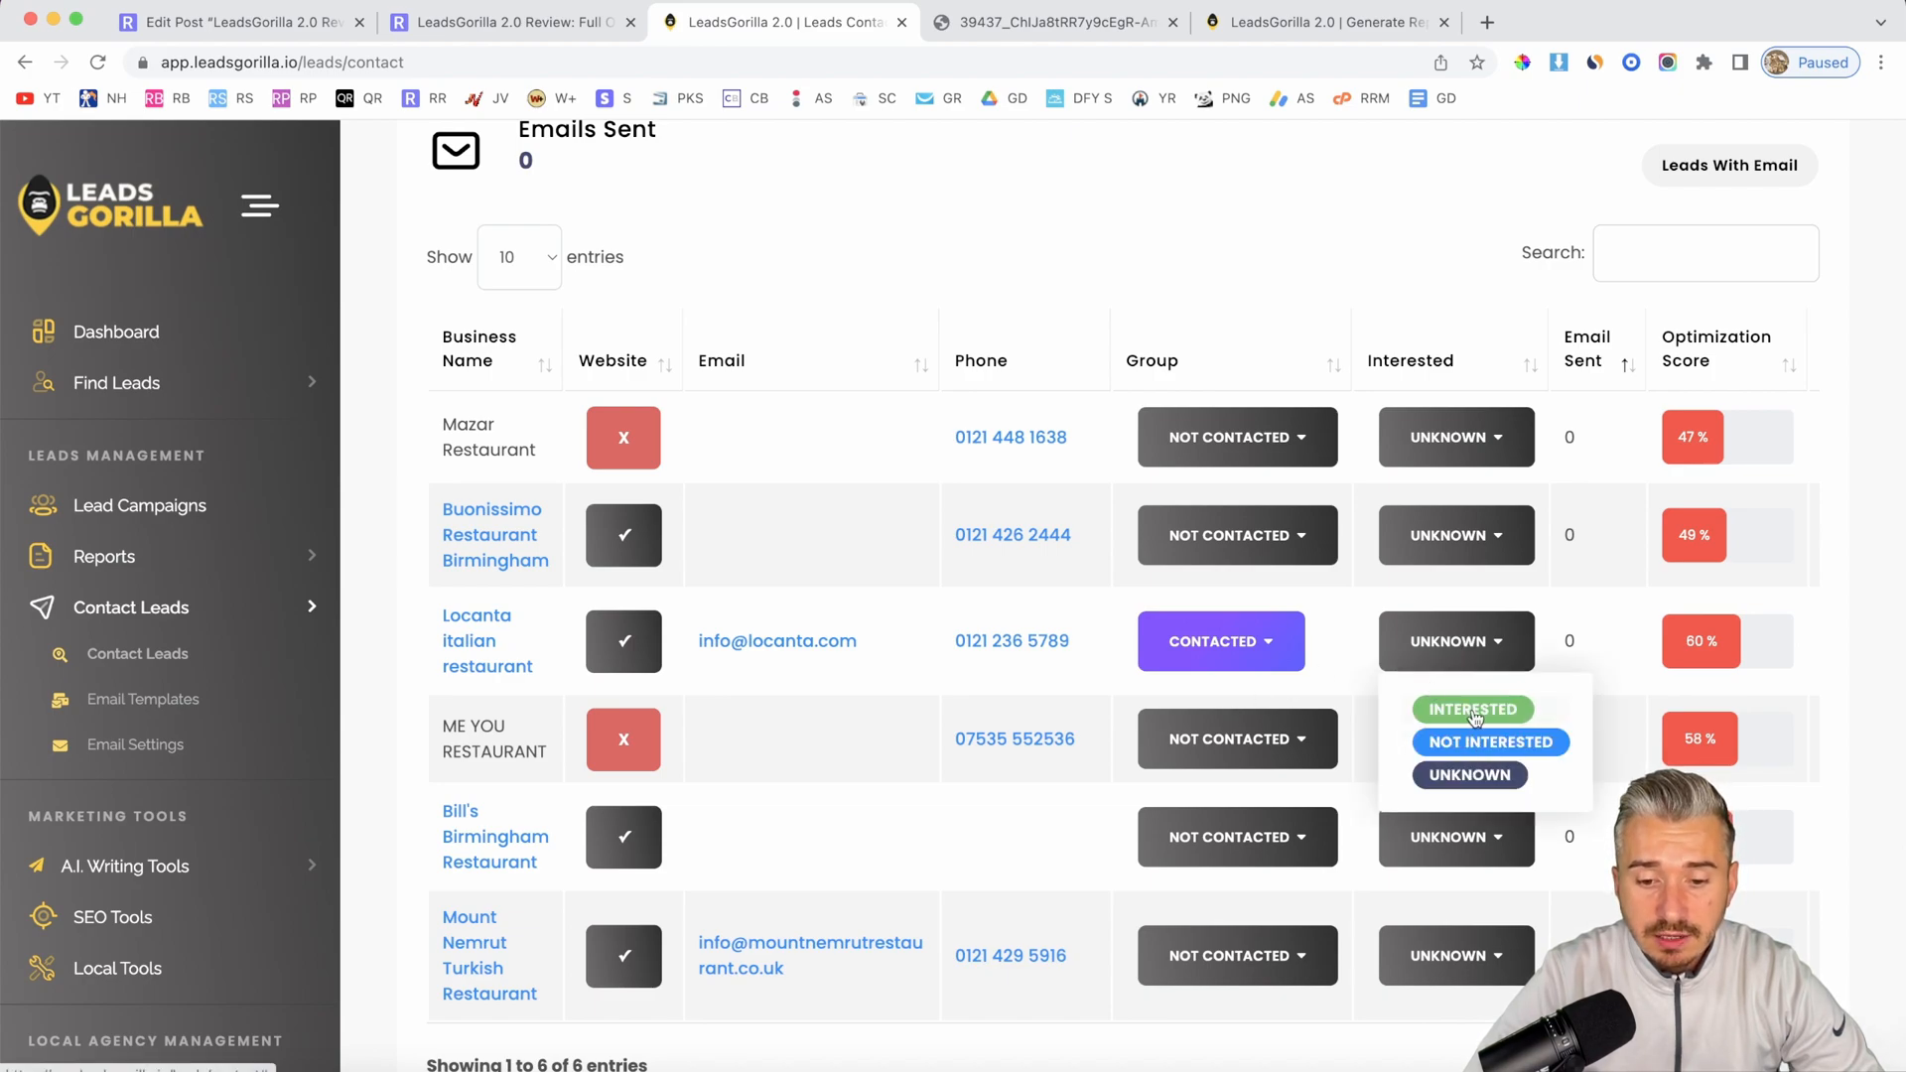
scroll(down, 3)
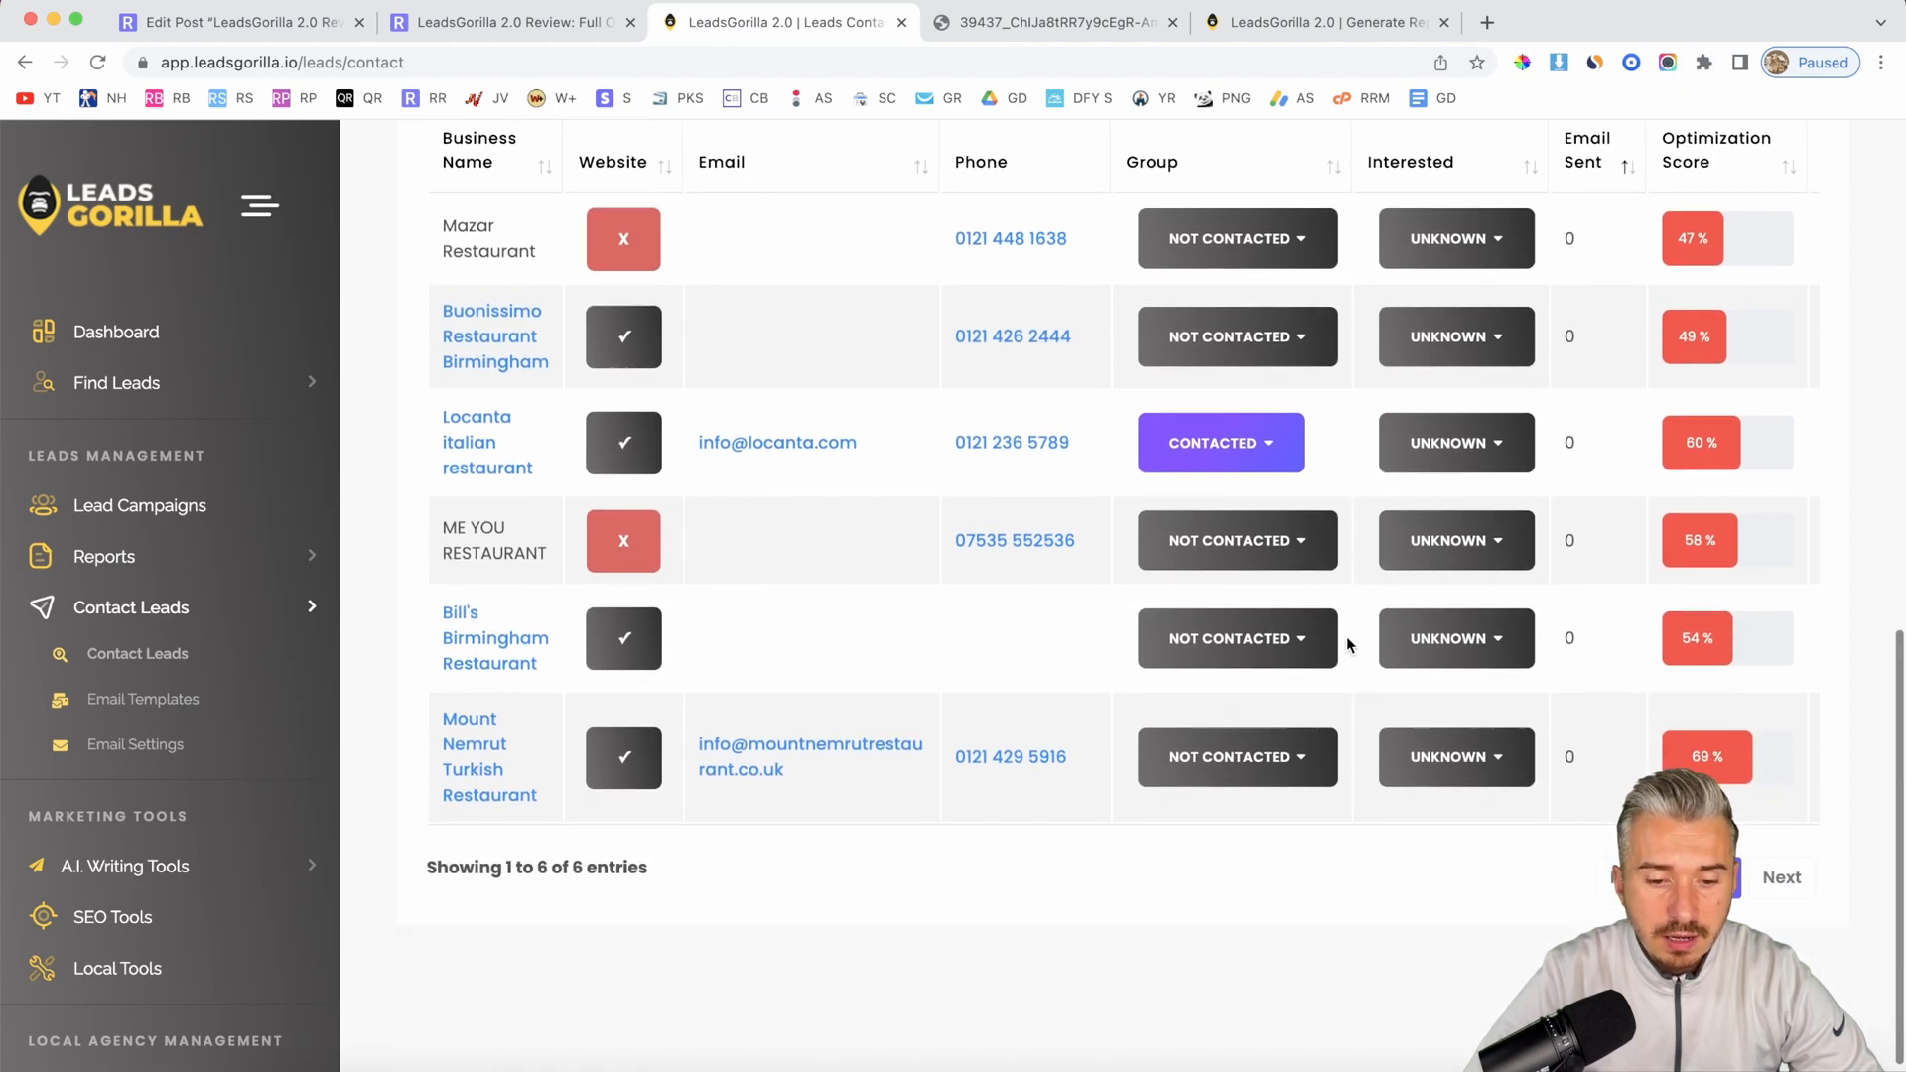
scroll(down, 3)
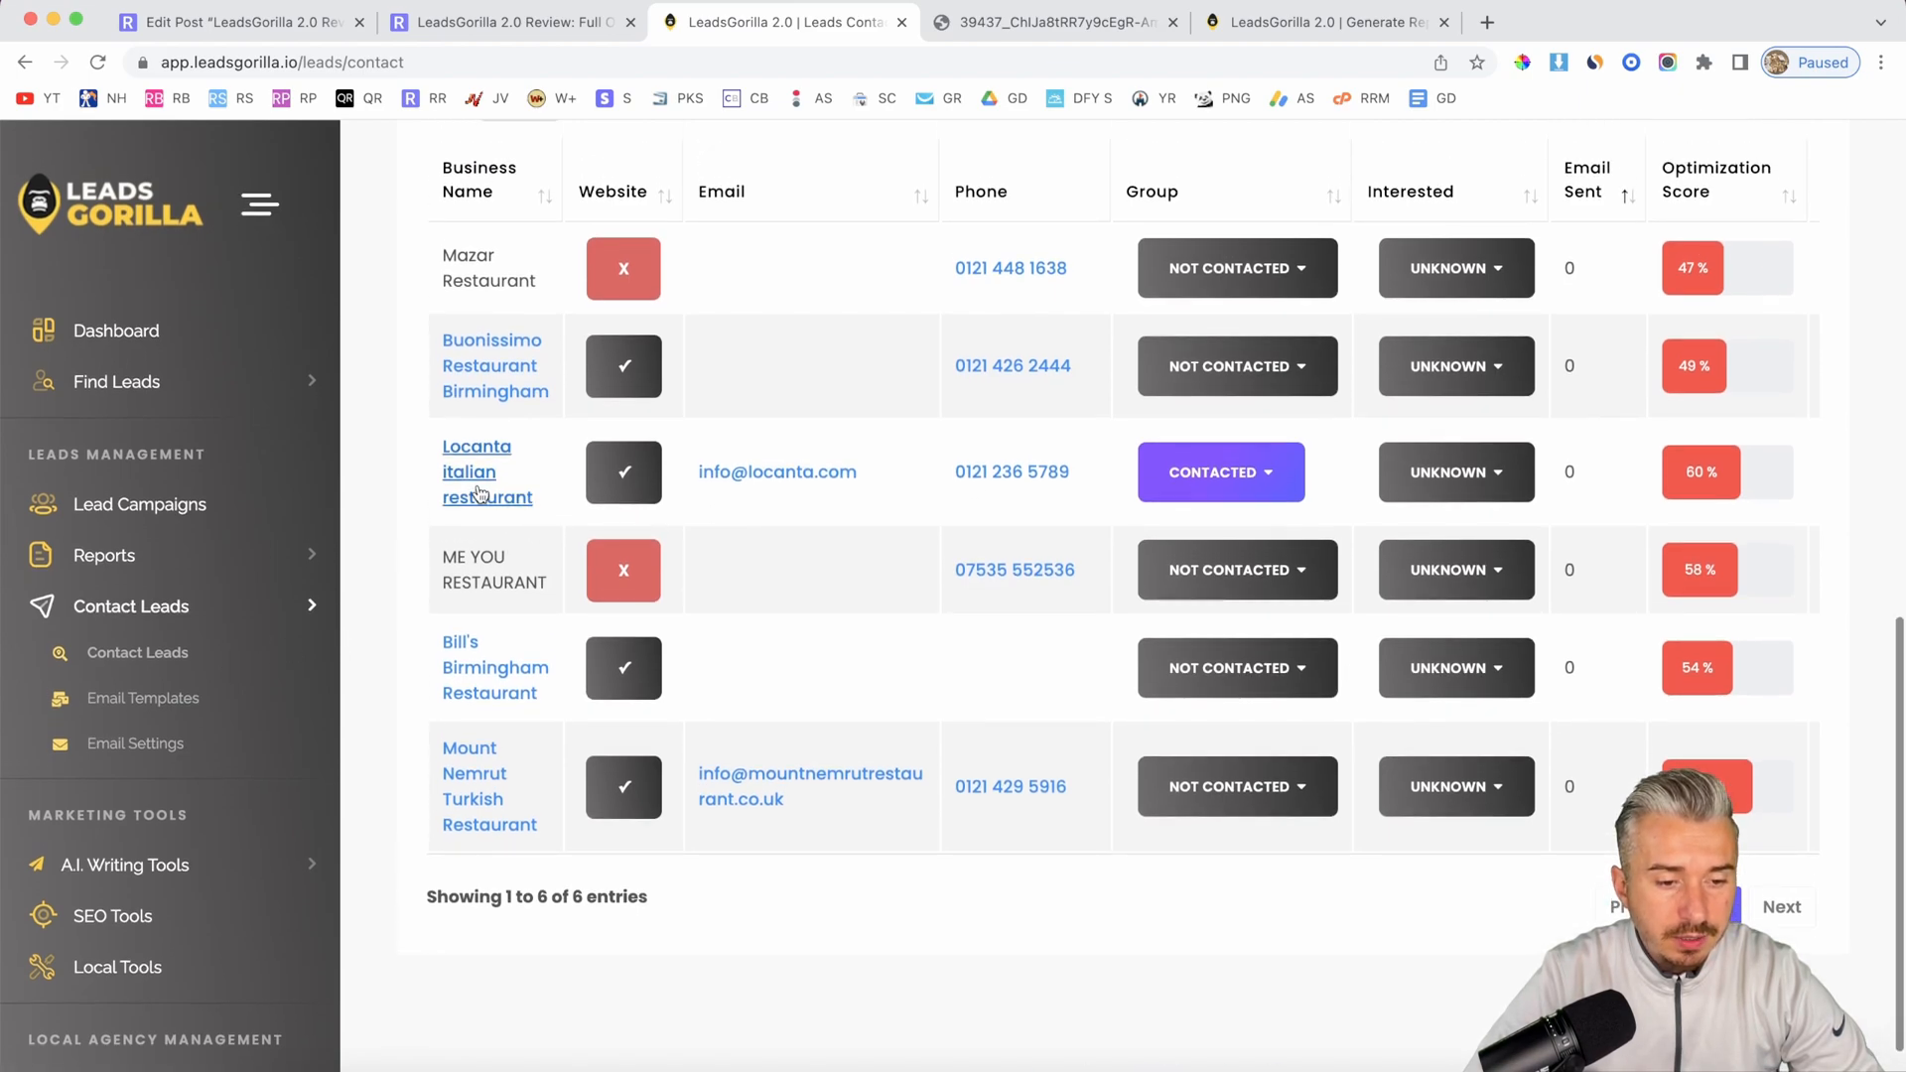
click(488, 471)
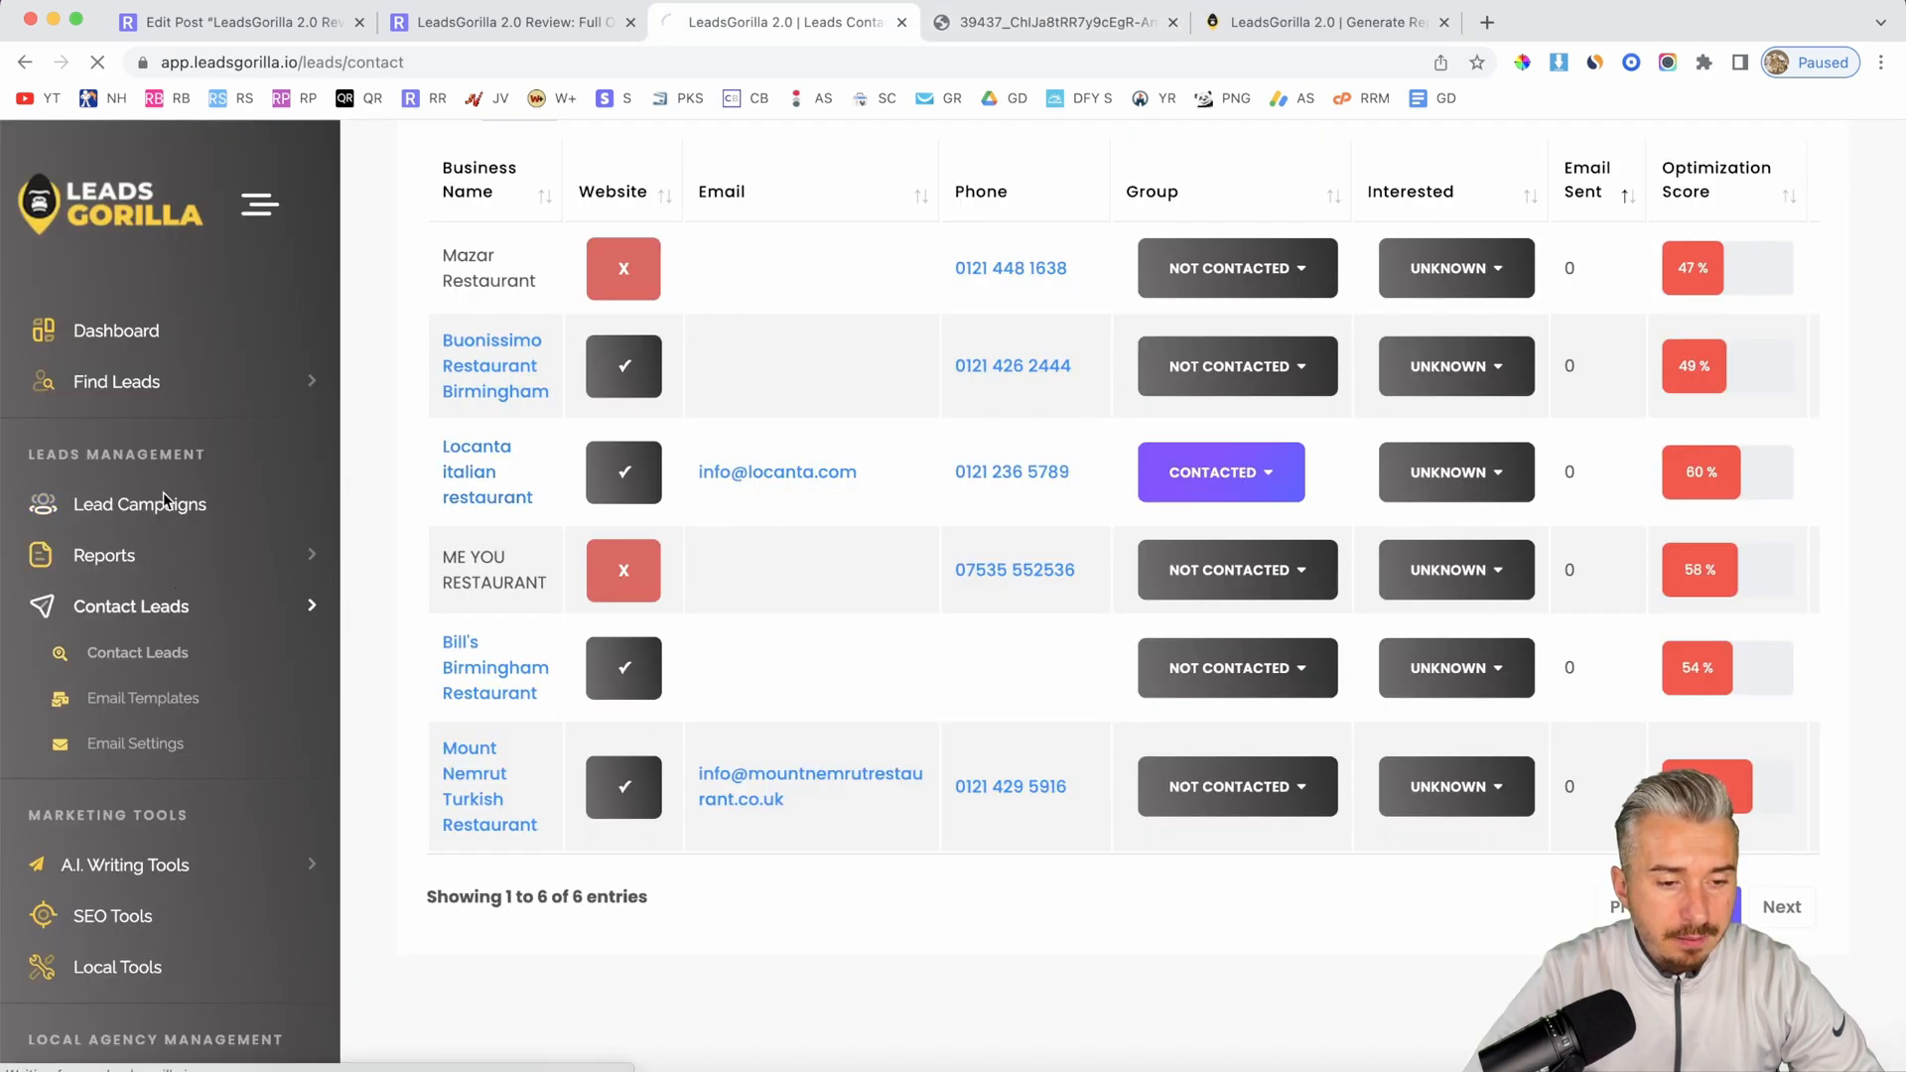
Step: Open Locanta italian restaurant from Restaurant in Birmingham UK and launch its Send Email composer
click(140, 503)
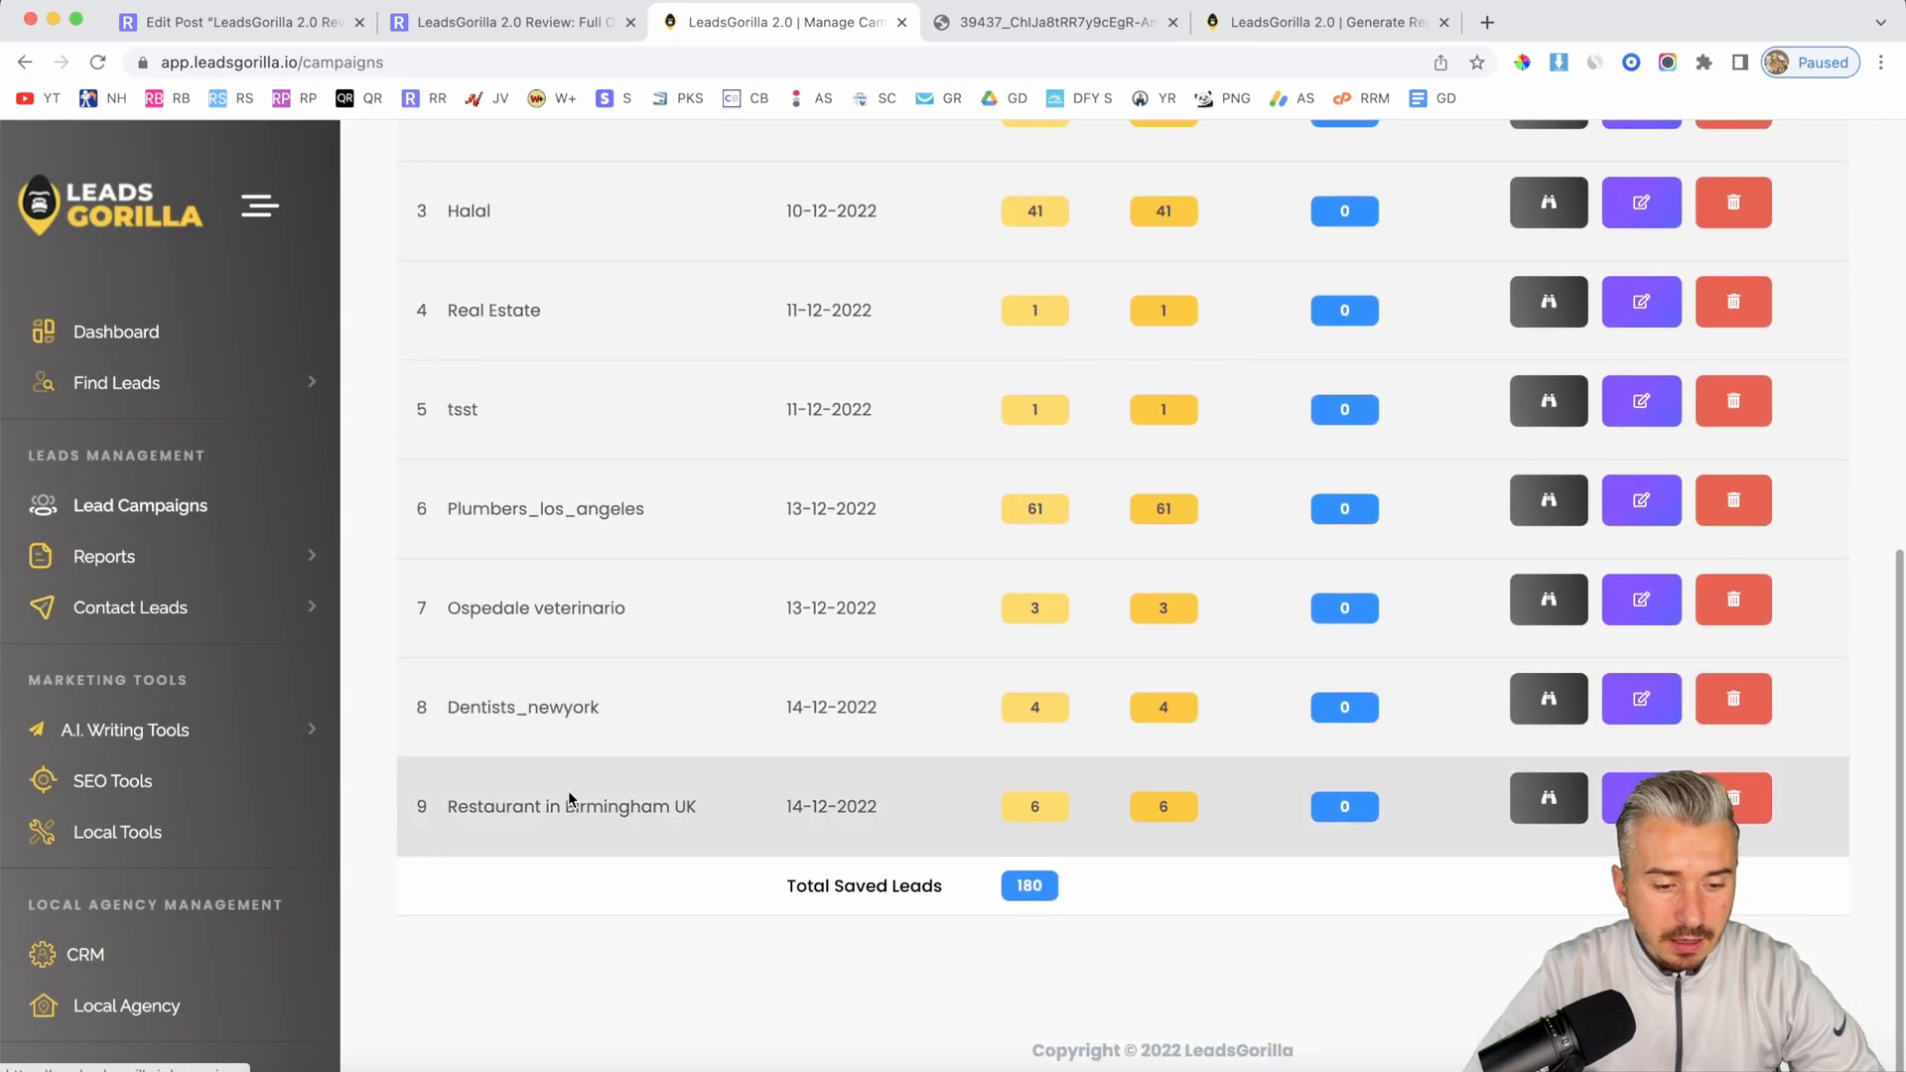
click(1548, 798)
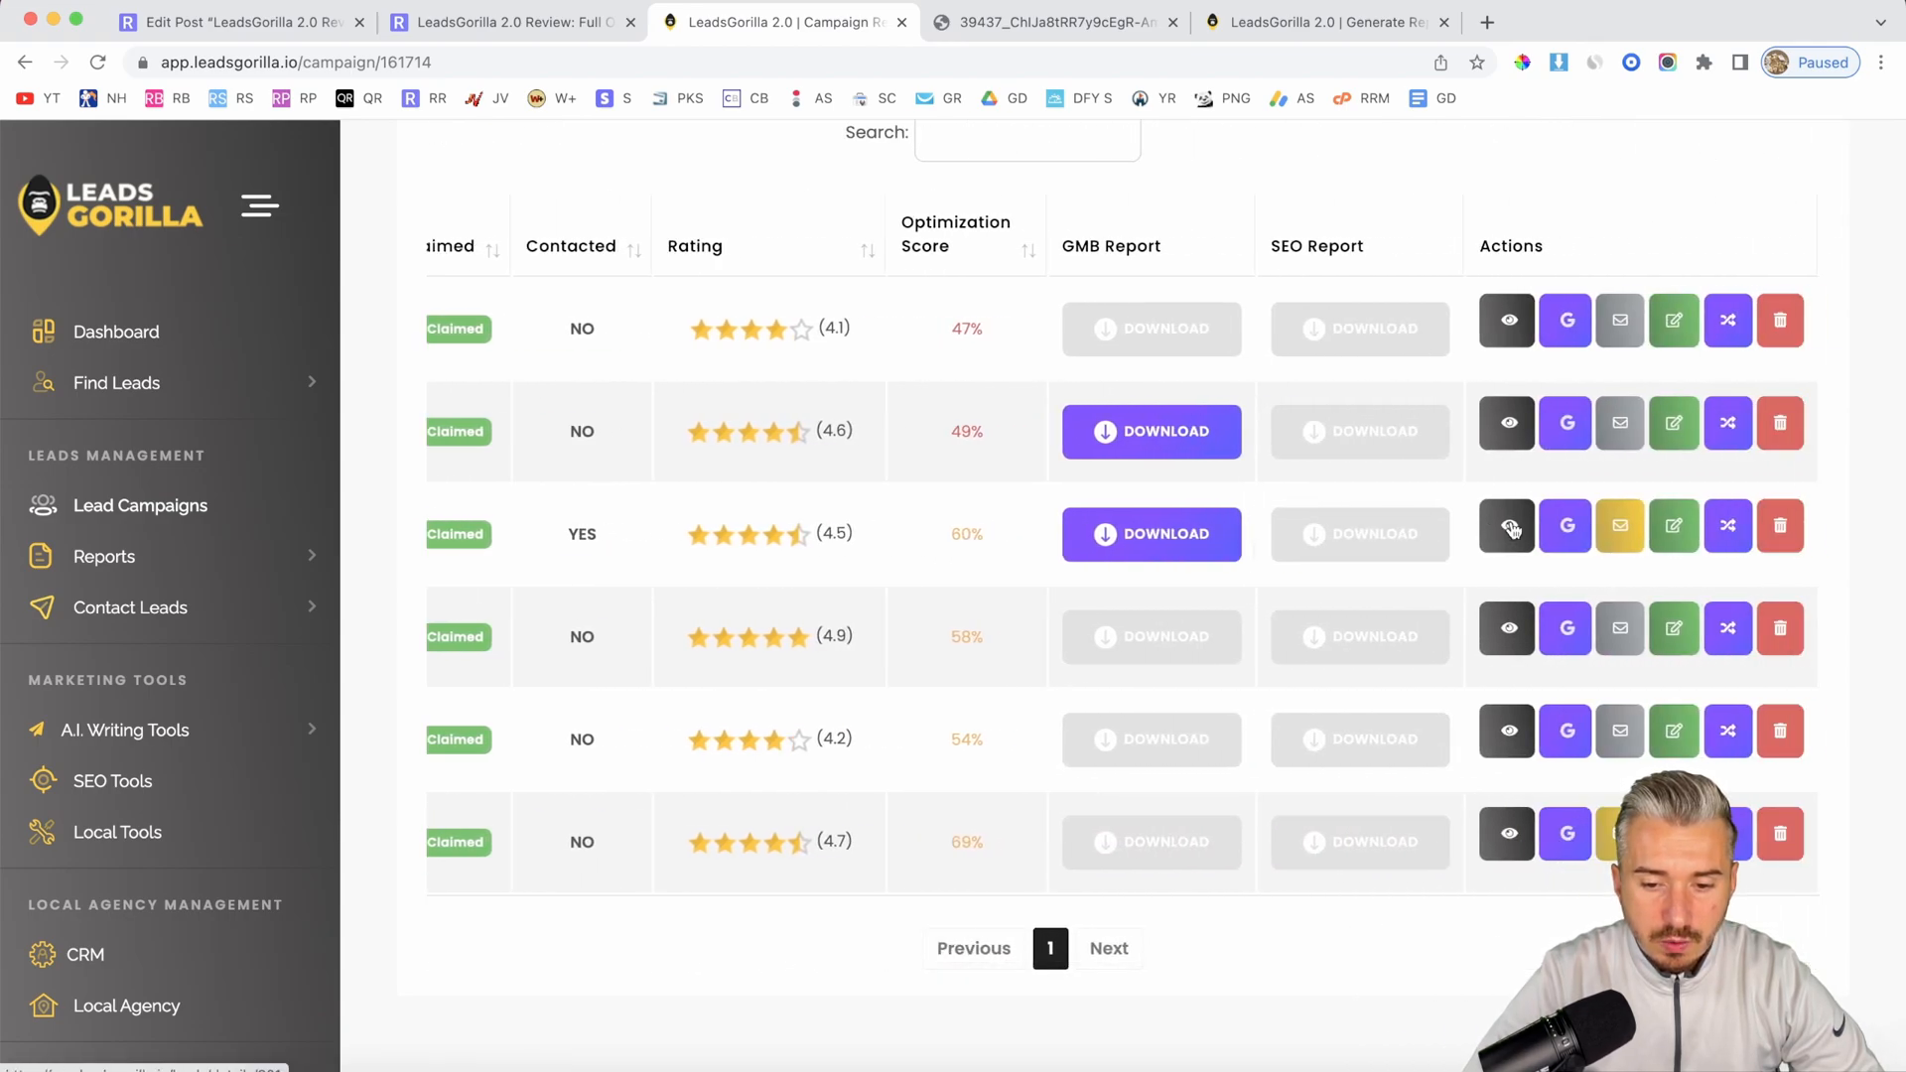
click(1506, 525)
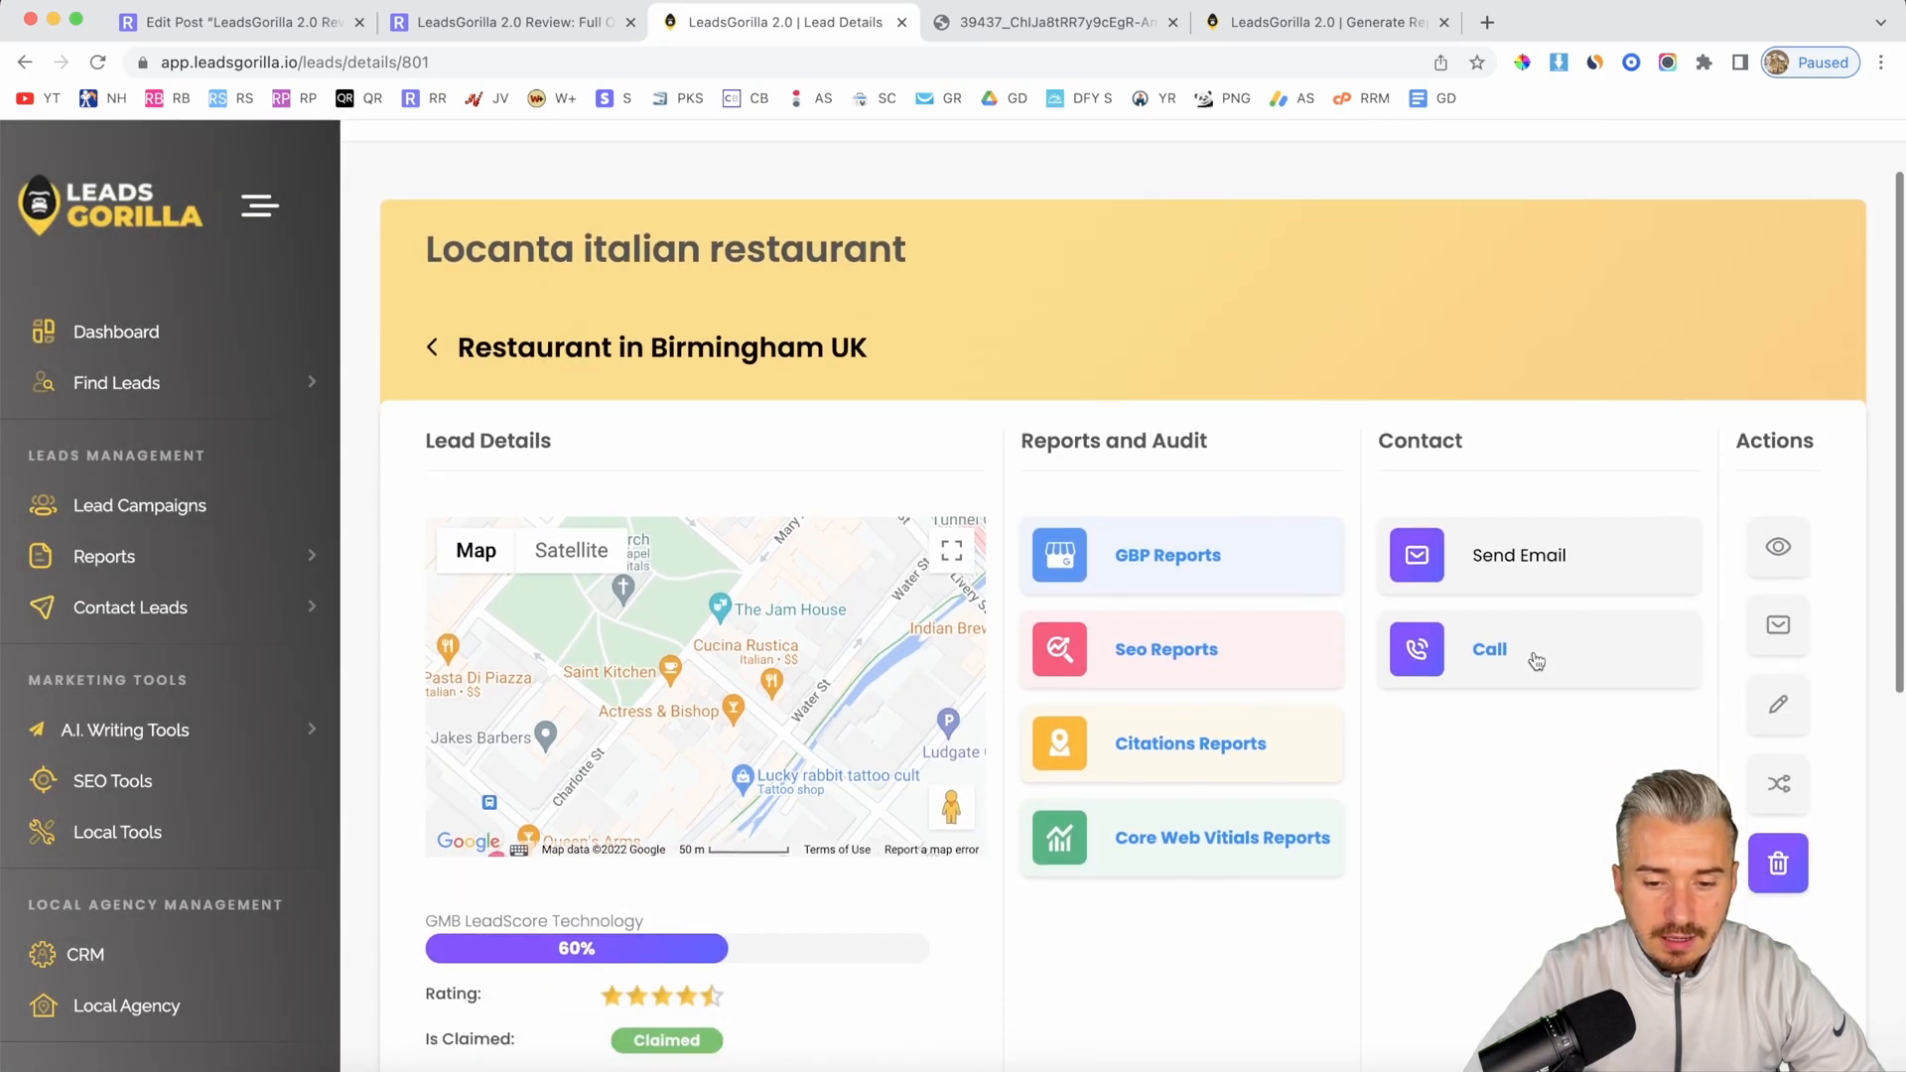
click(1517, 554)
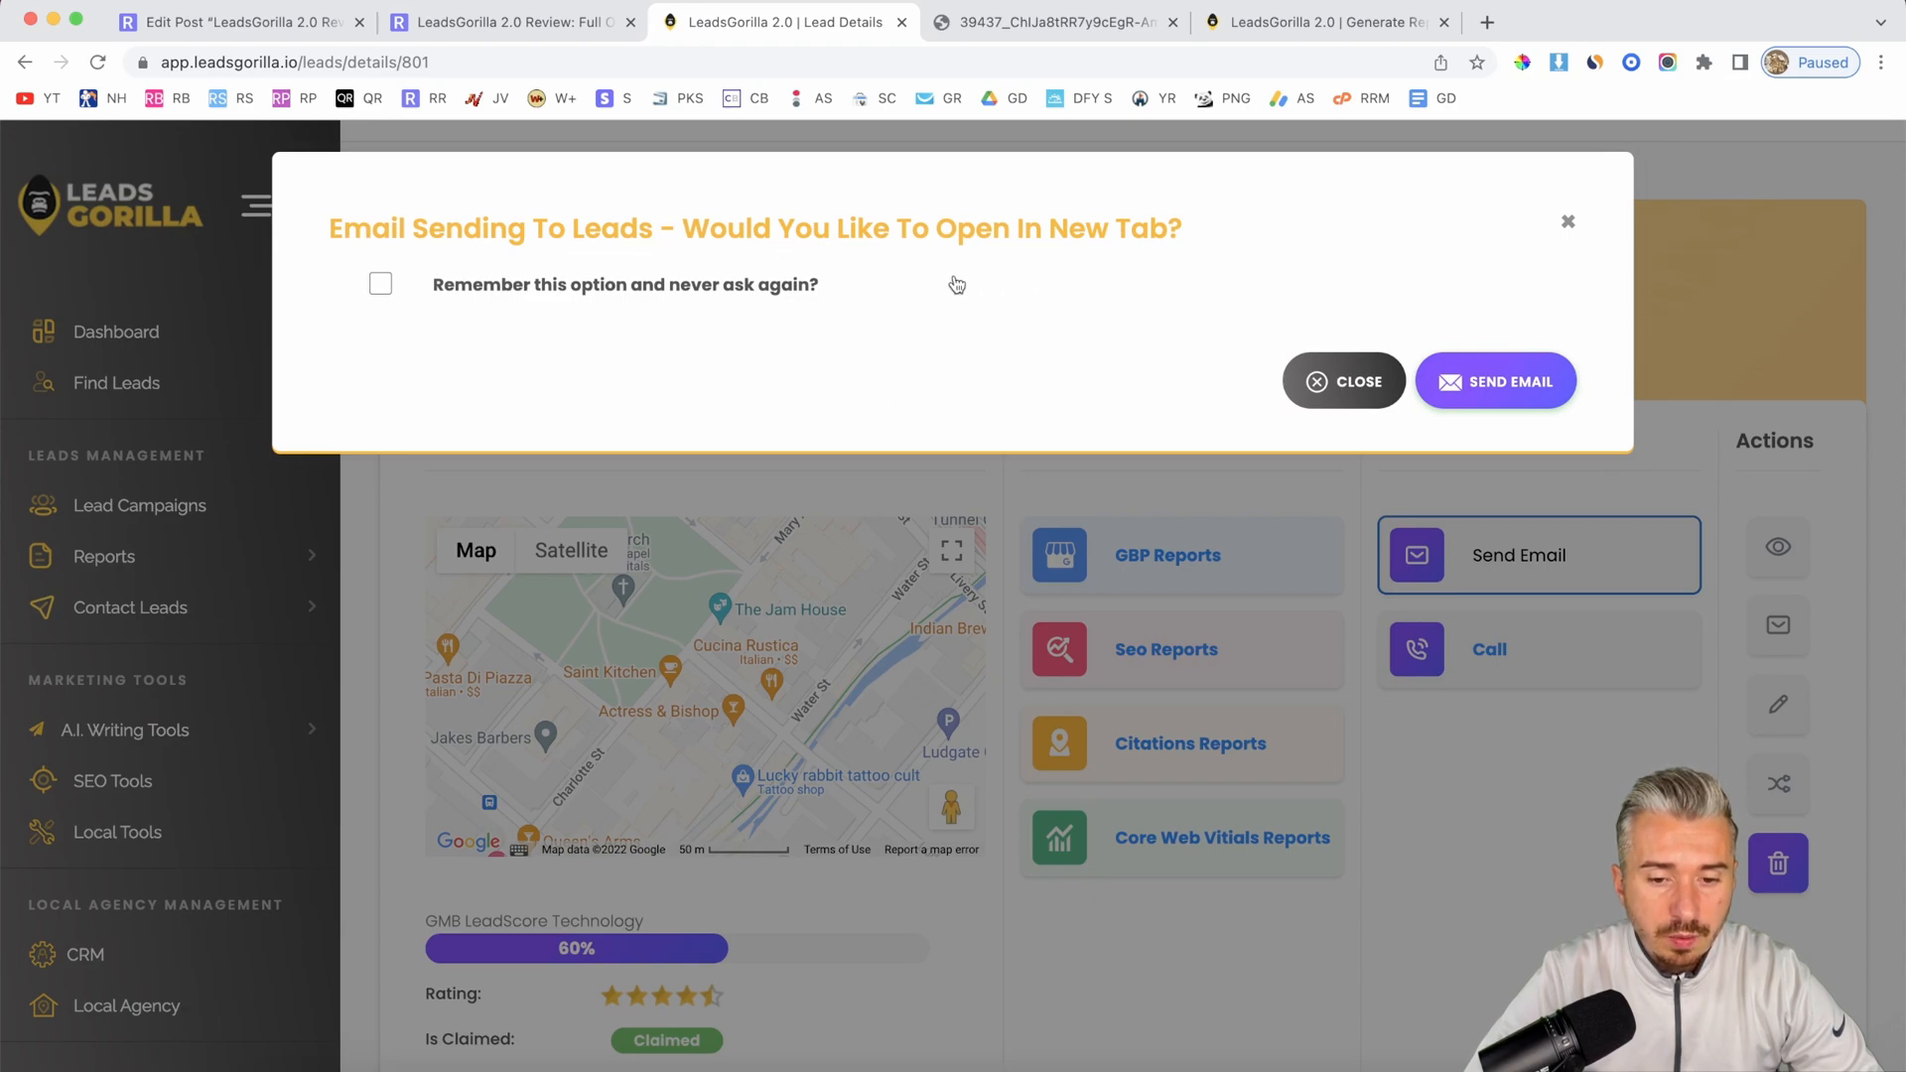
click(1495, 381)
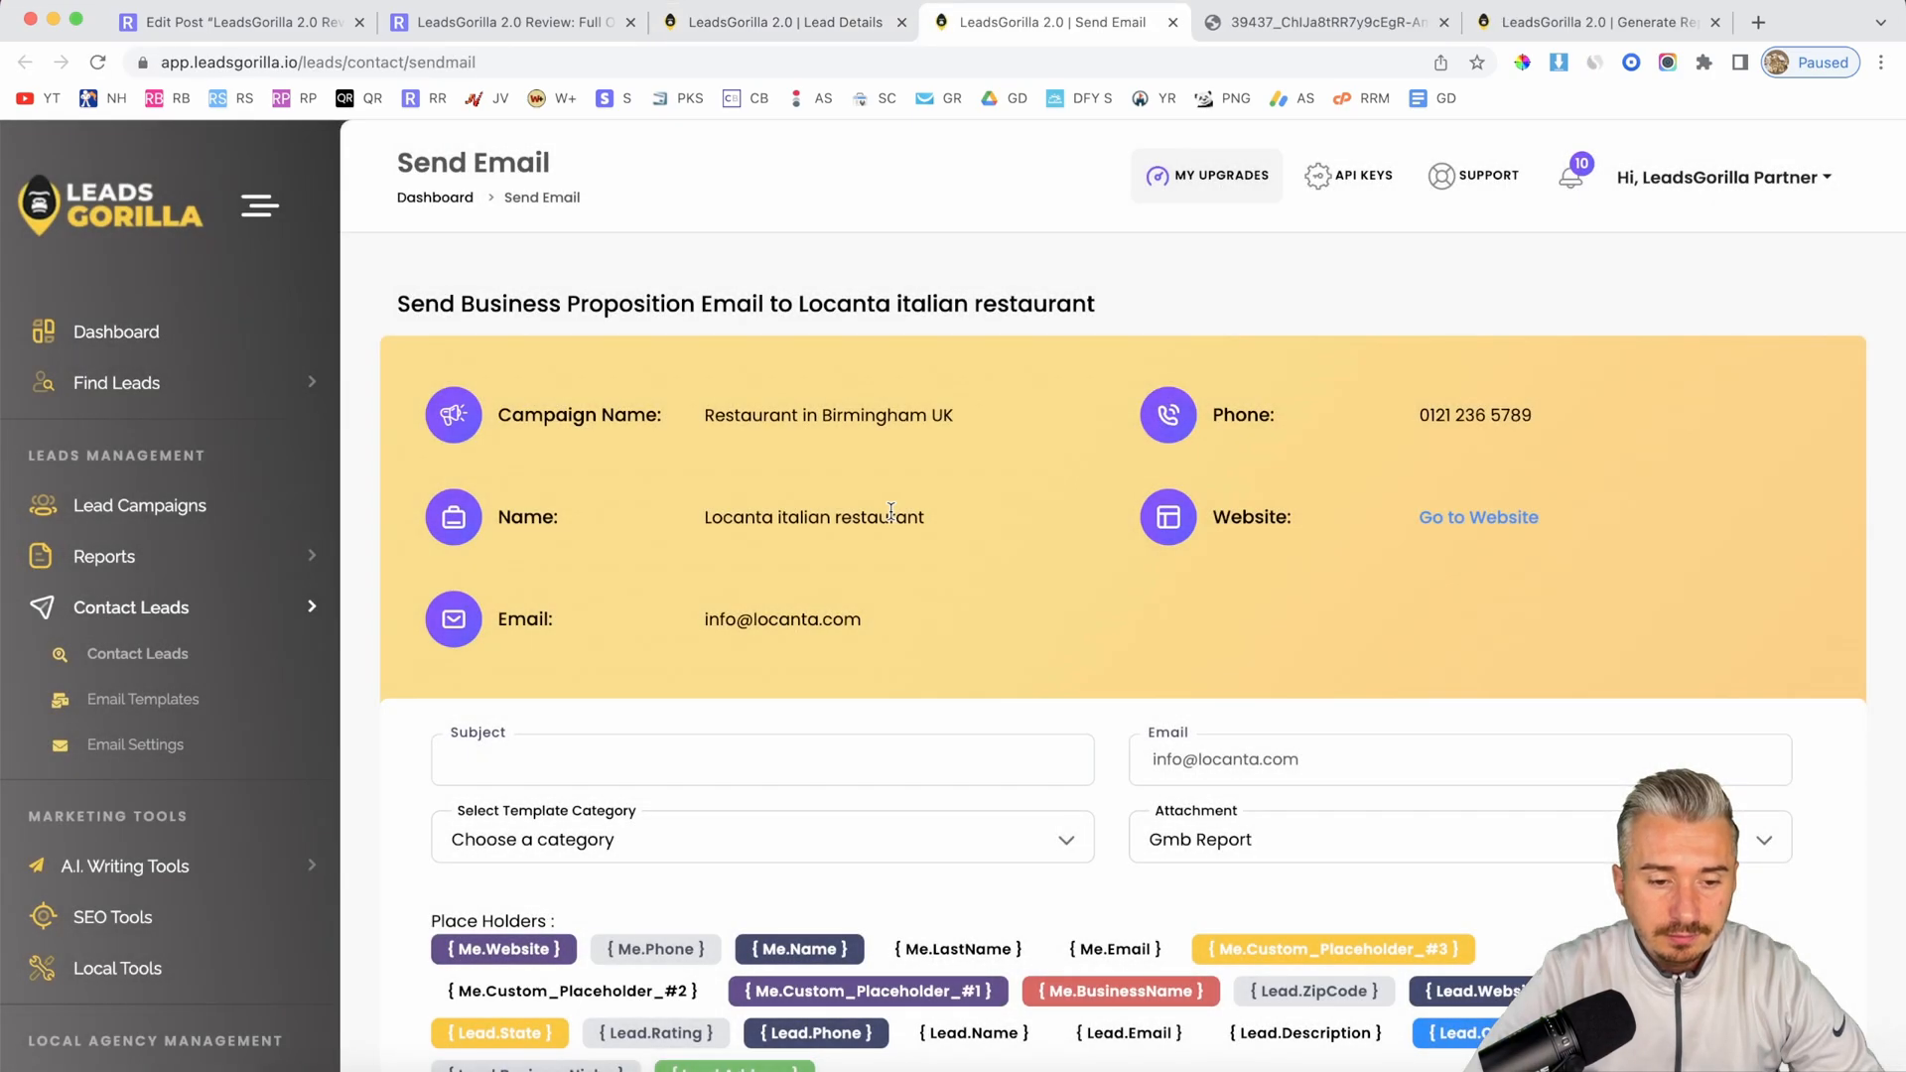
Step: Choose the Website Creation & Website Design category and keep Gmb Report attached
scroll(down, 3)
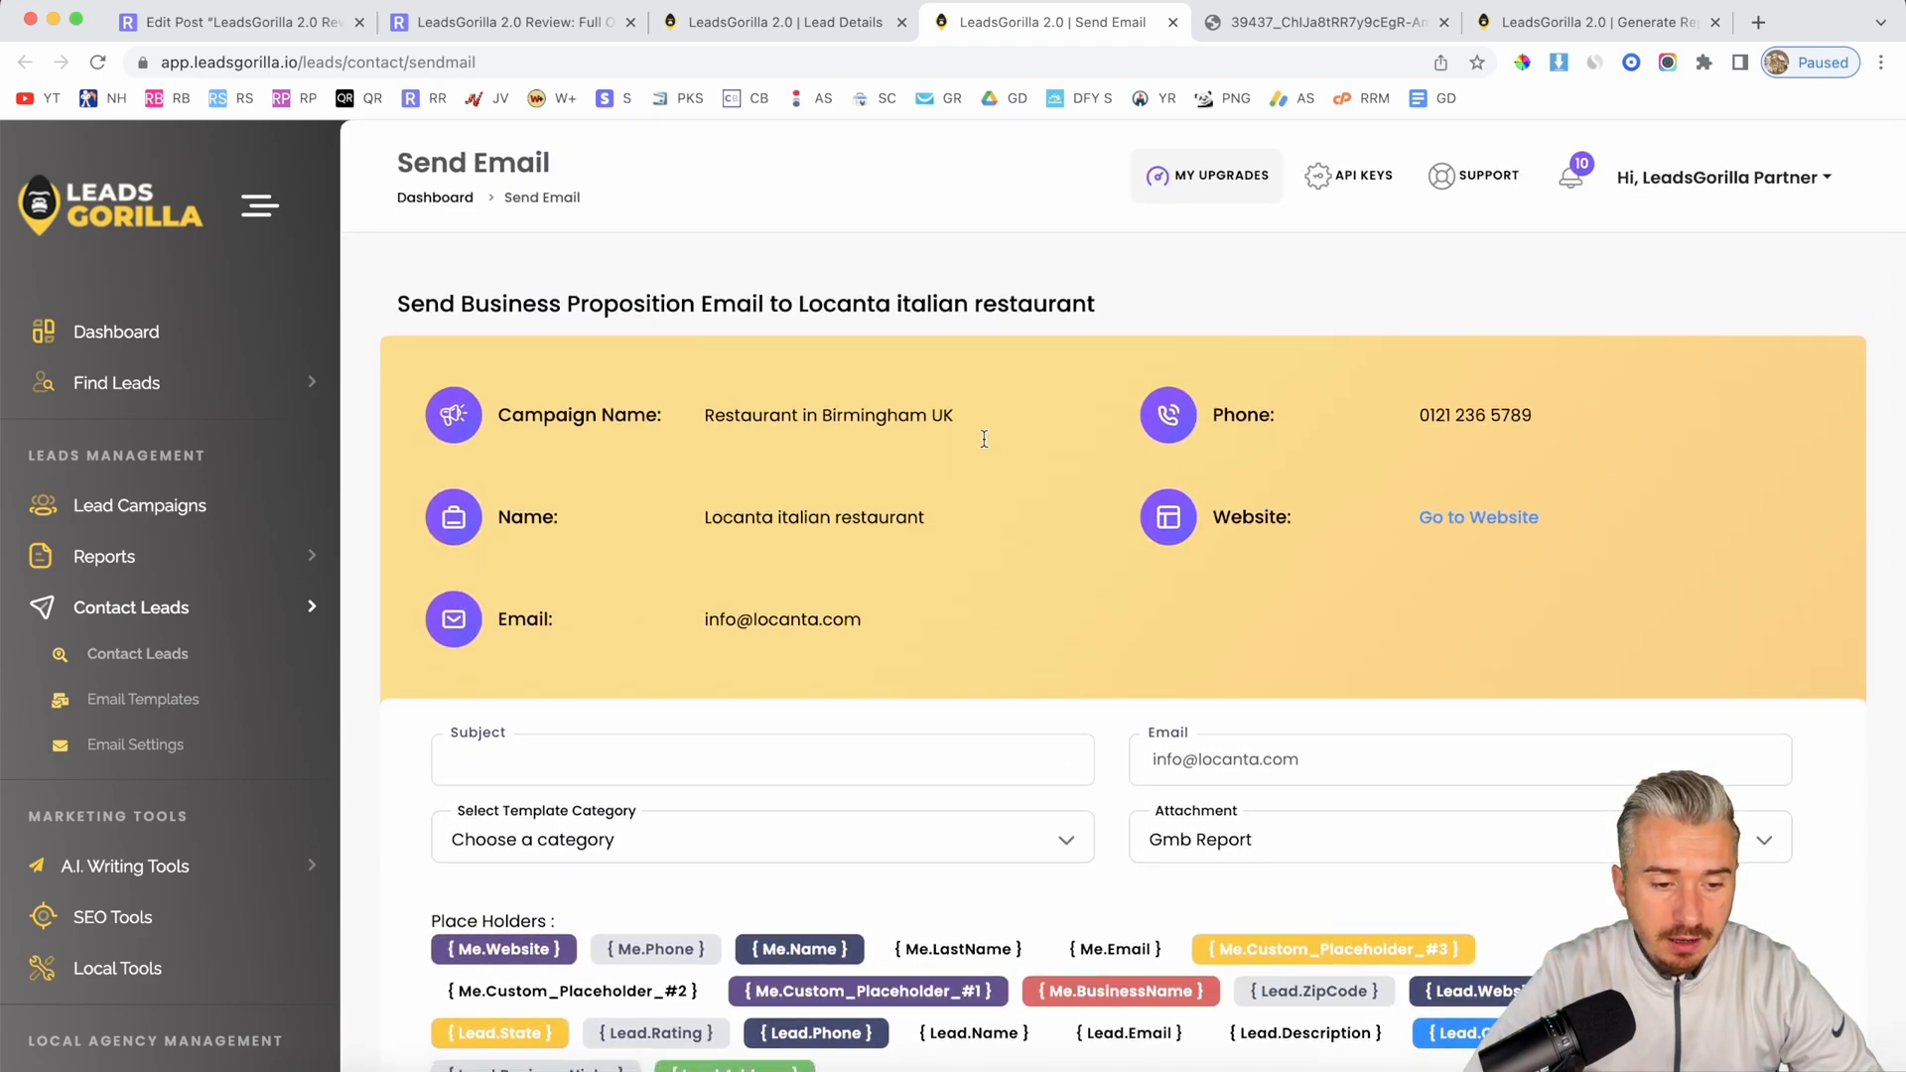
click(762, 839)
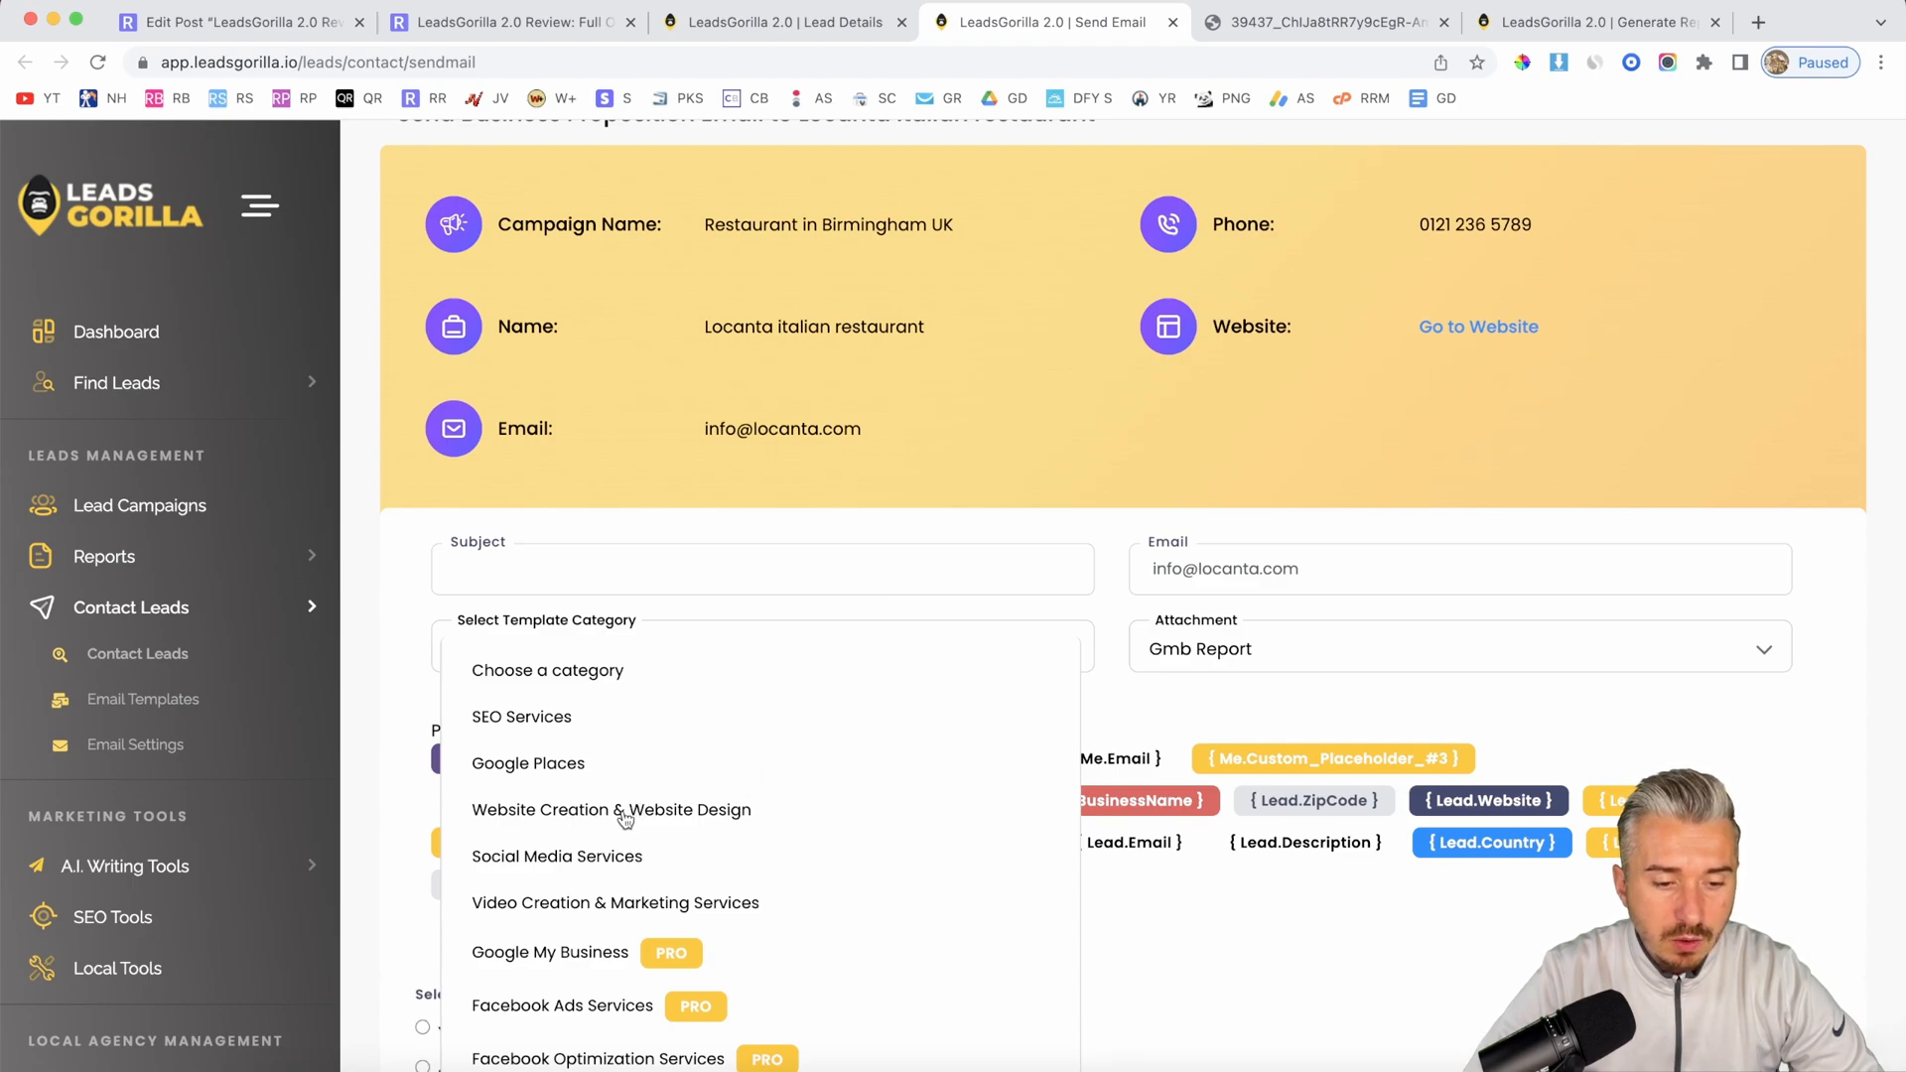
click(612, 810)
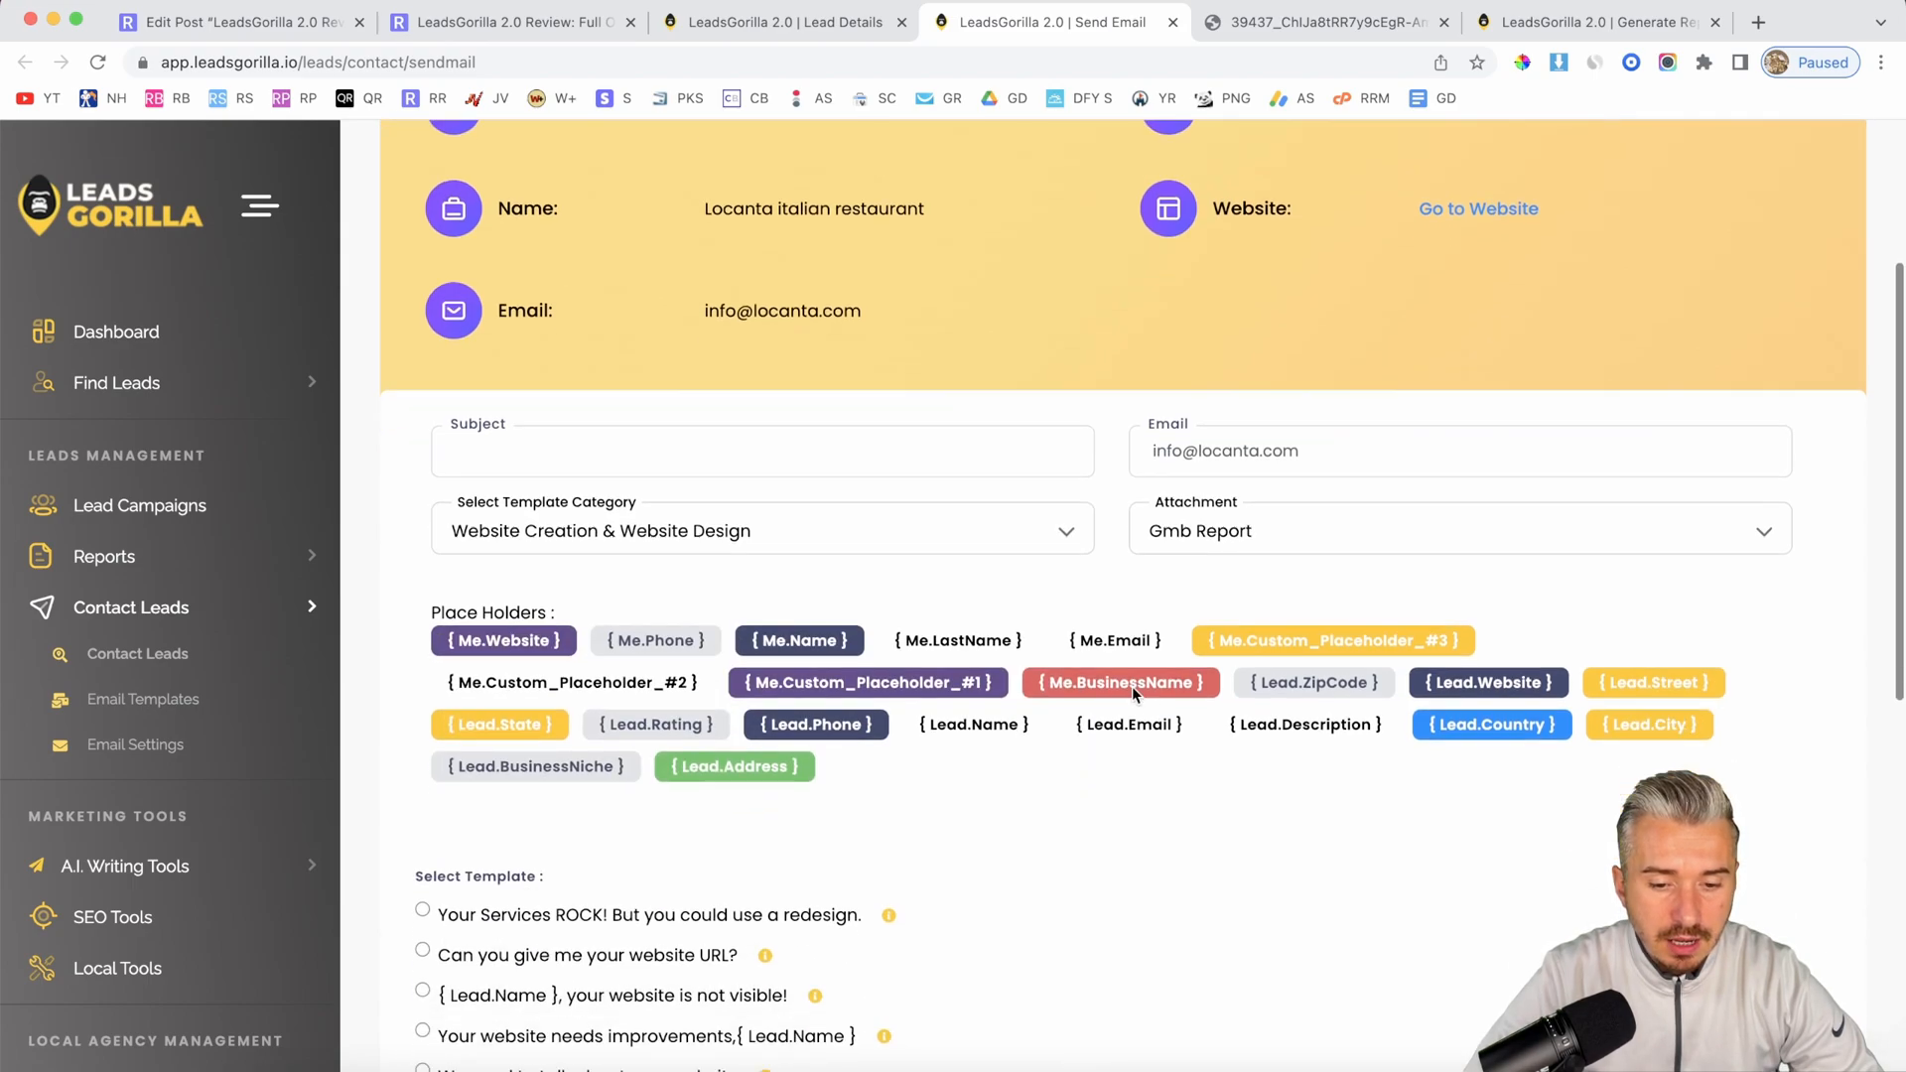
click(1457, 530)
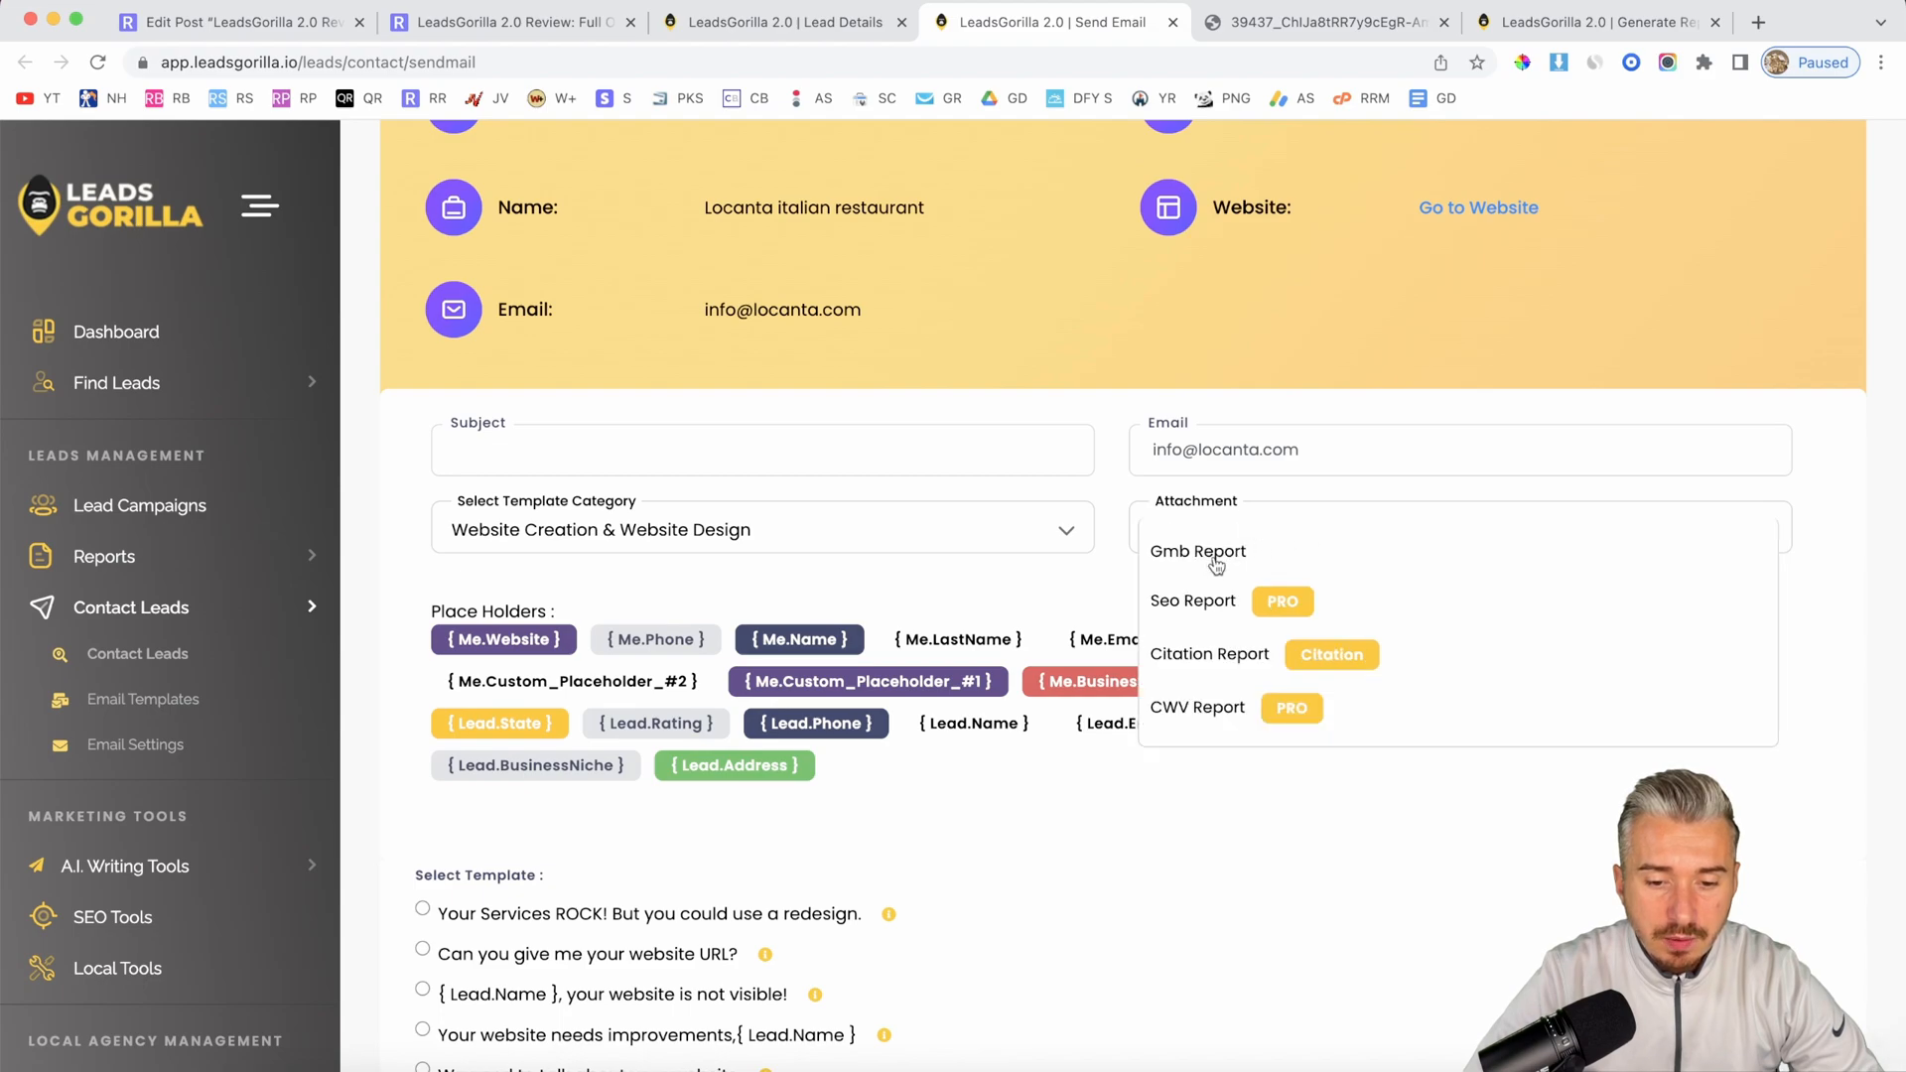
click(1198, 551)
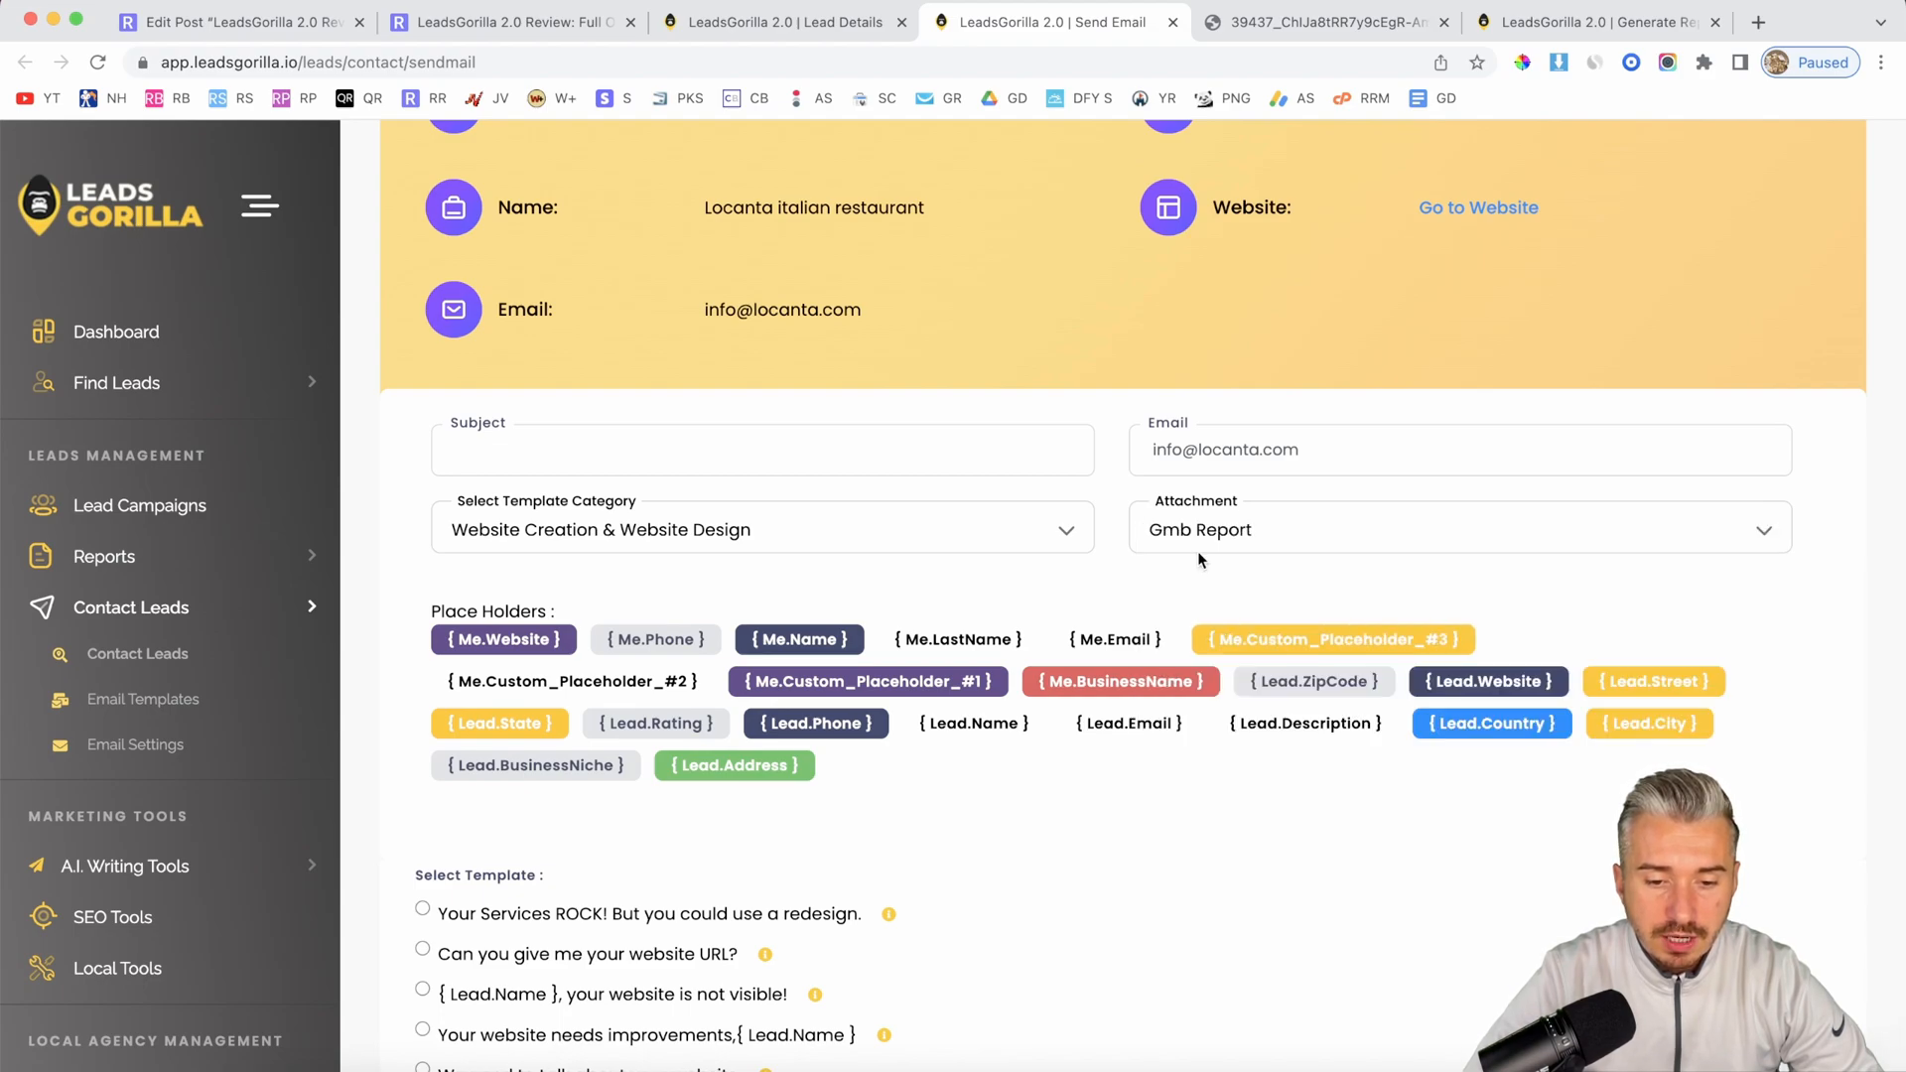
mouse_move(1257, 477)
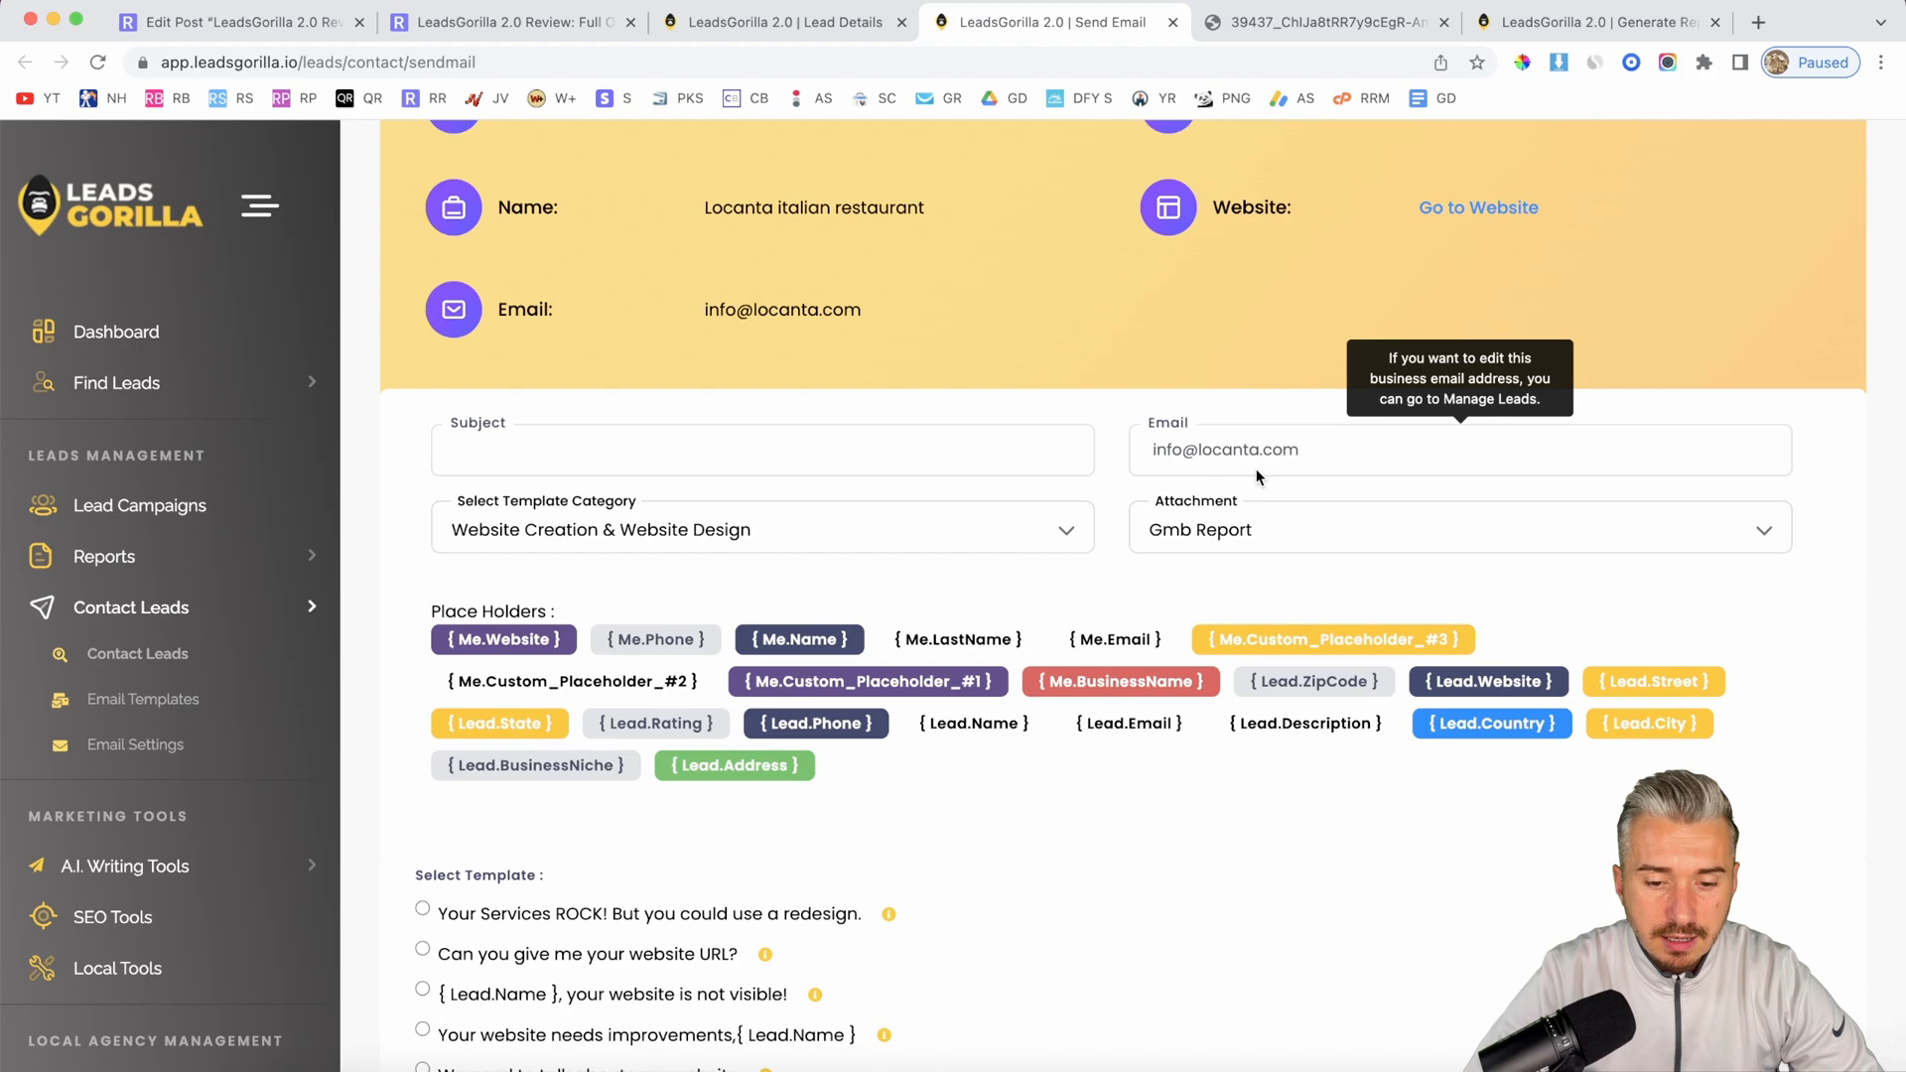
Step: Apply the "Your Services ROCK!" template and review the email body
scroll(down, 3)
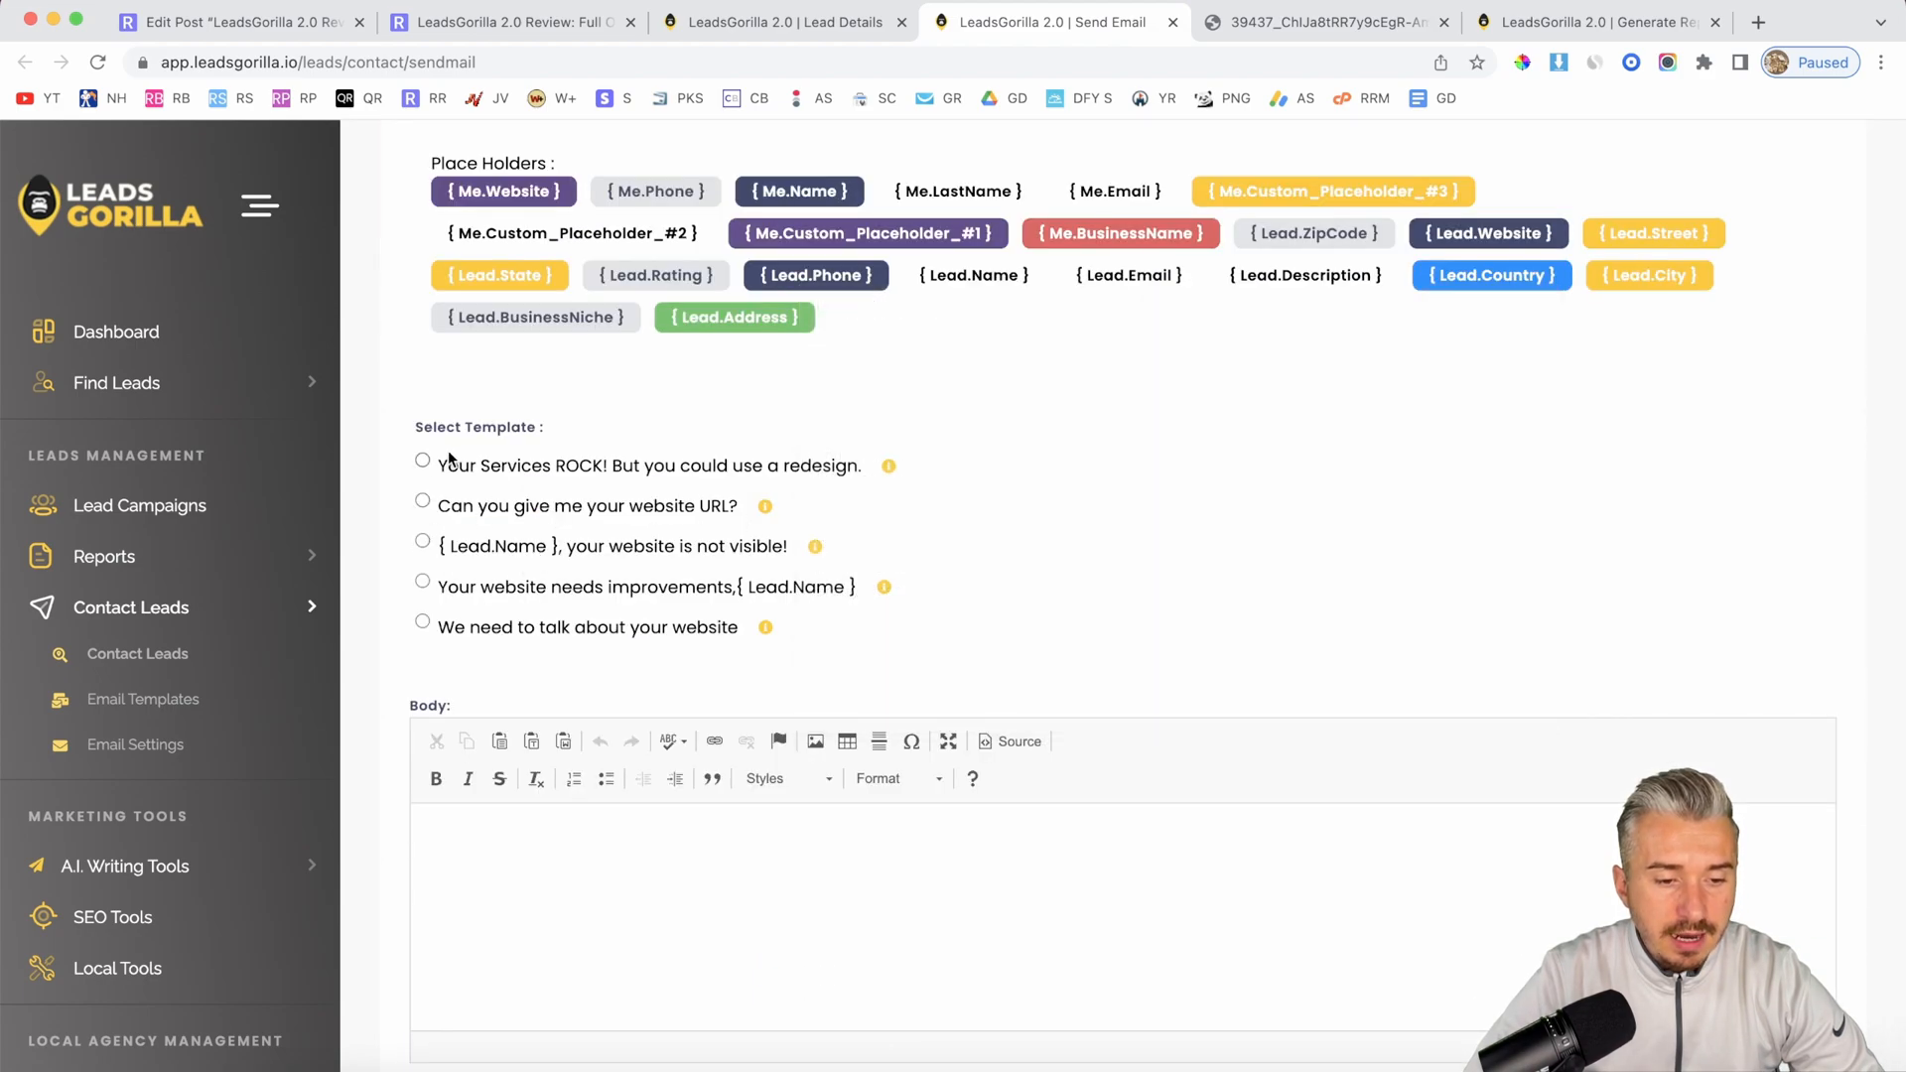
scroll(down, 3)
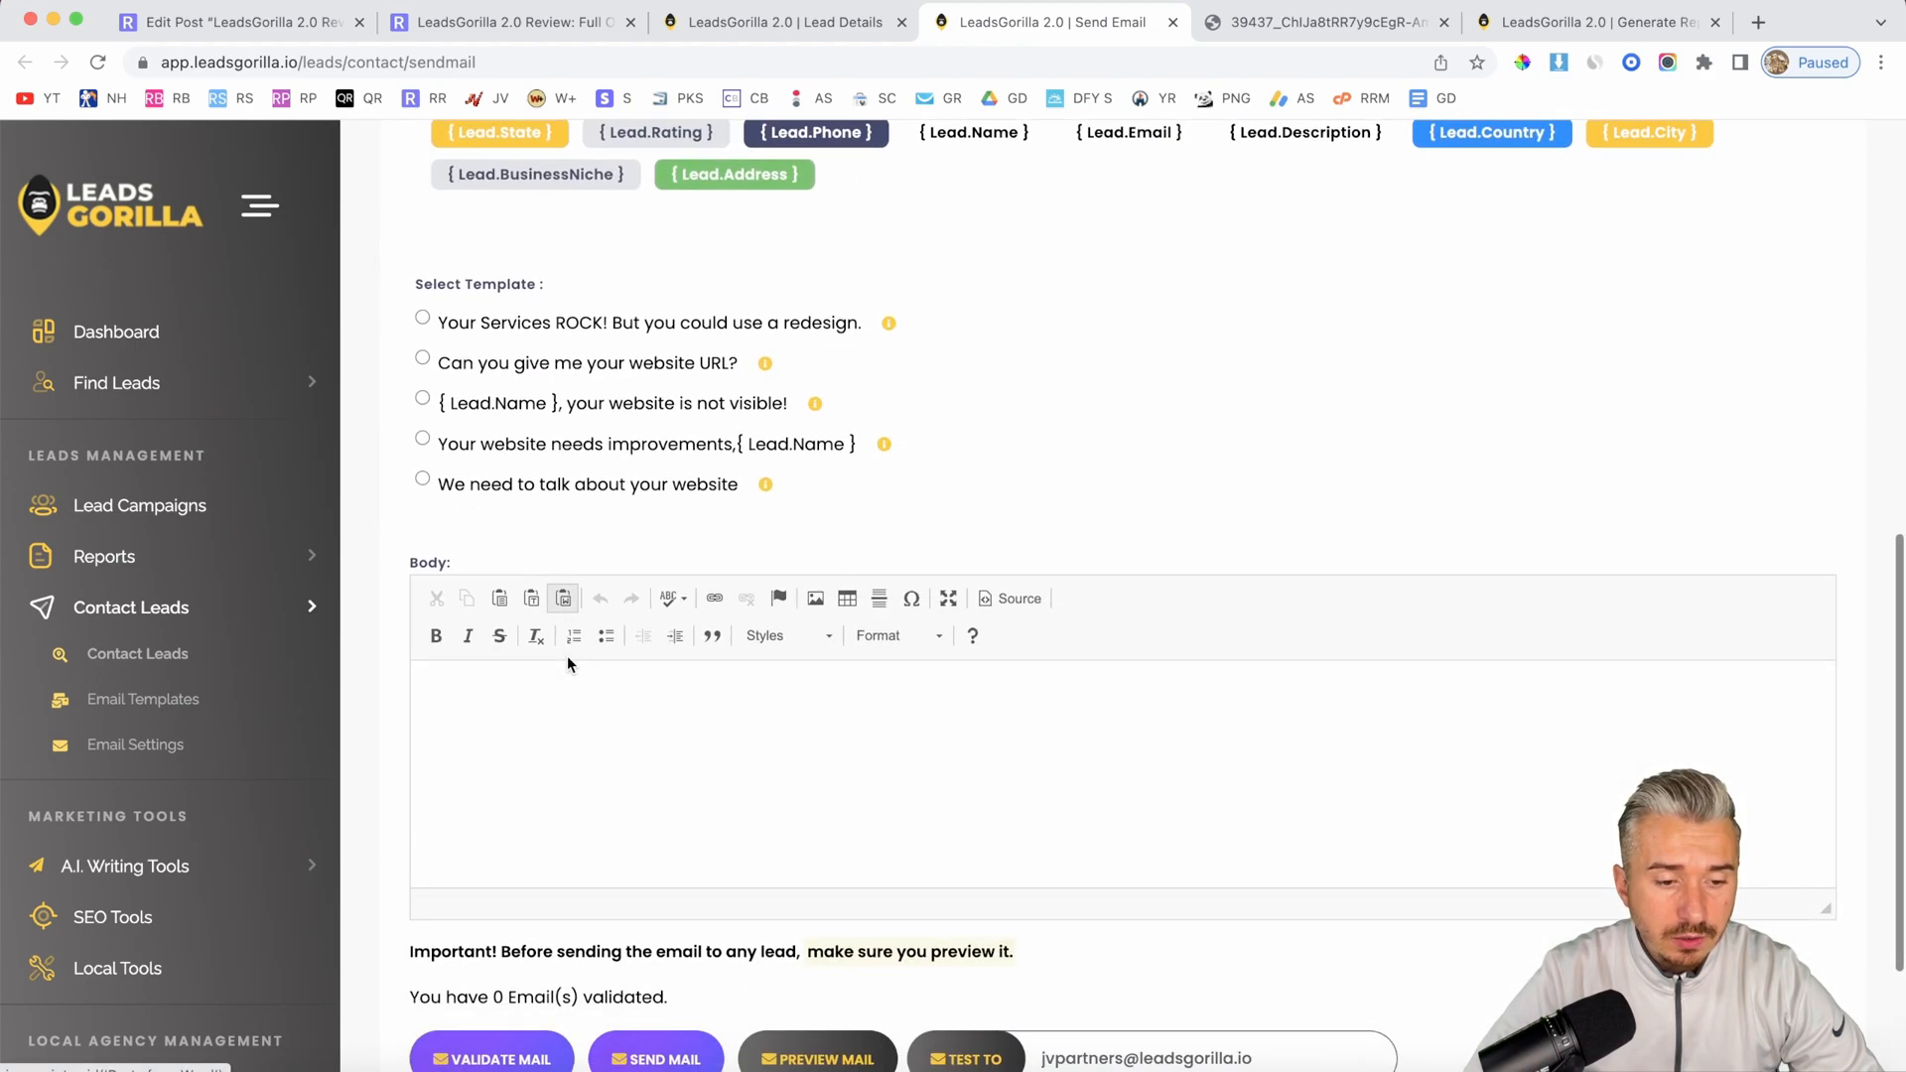
click(422, 318)
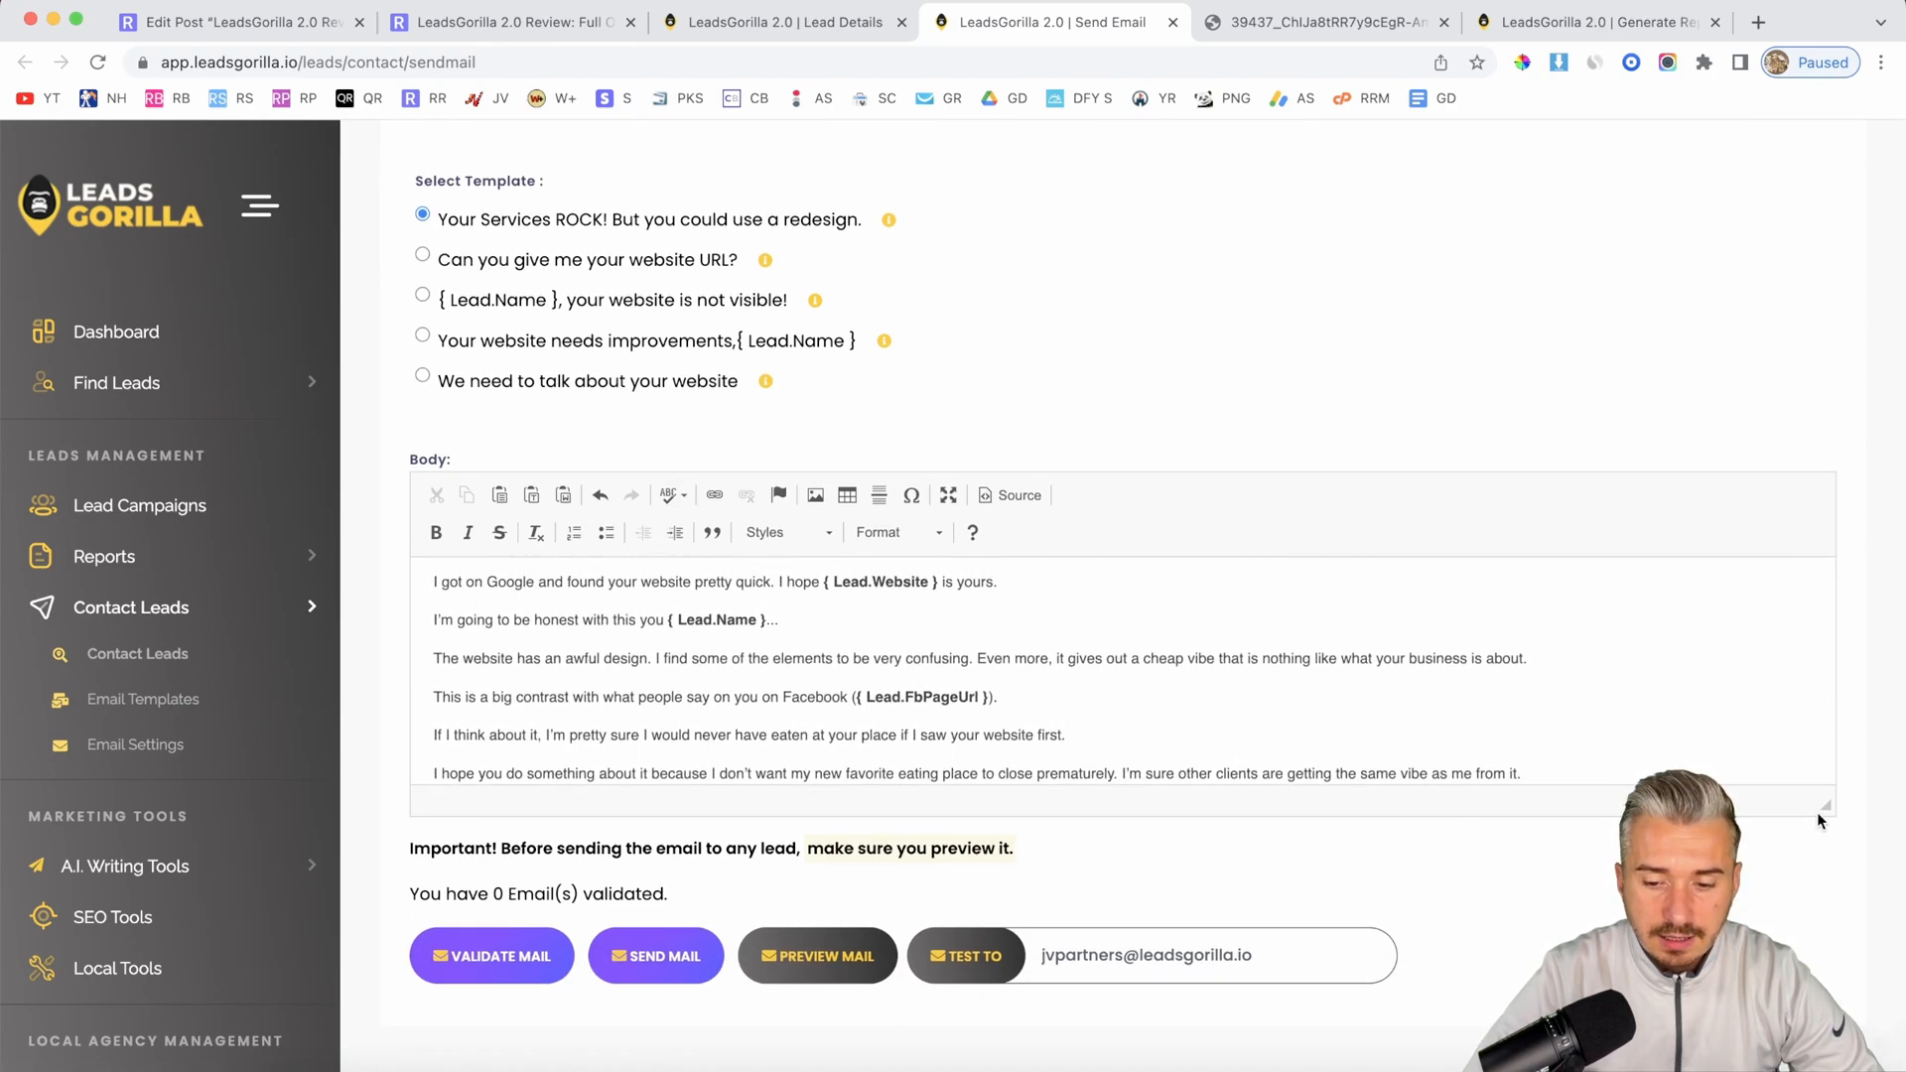
scroll(down, 3)
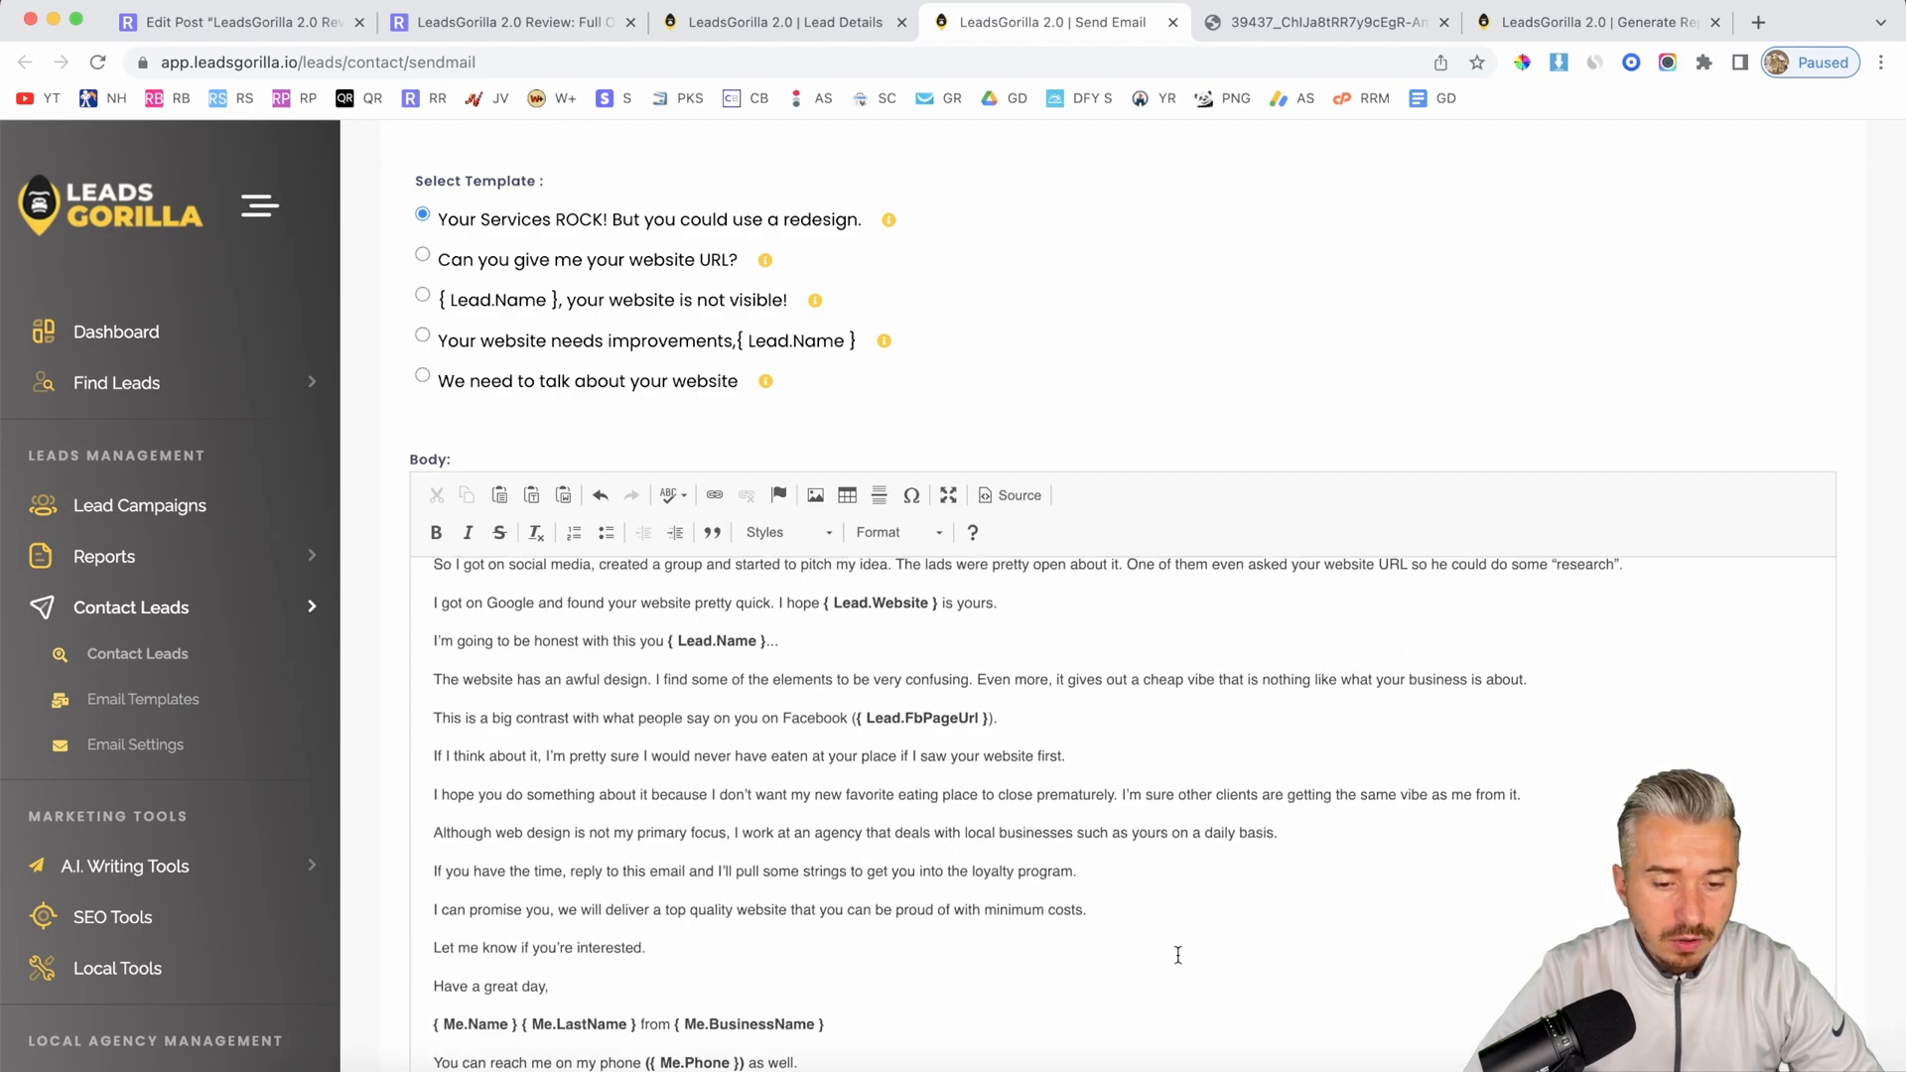
scroll(down, 3)
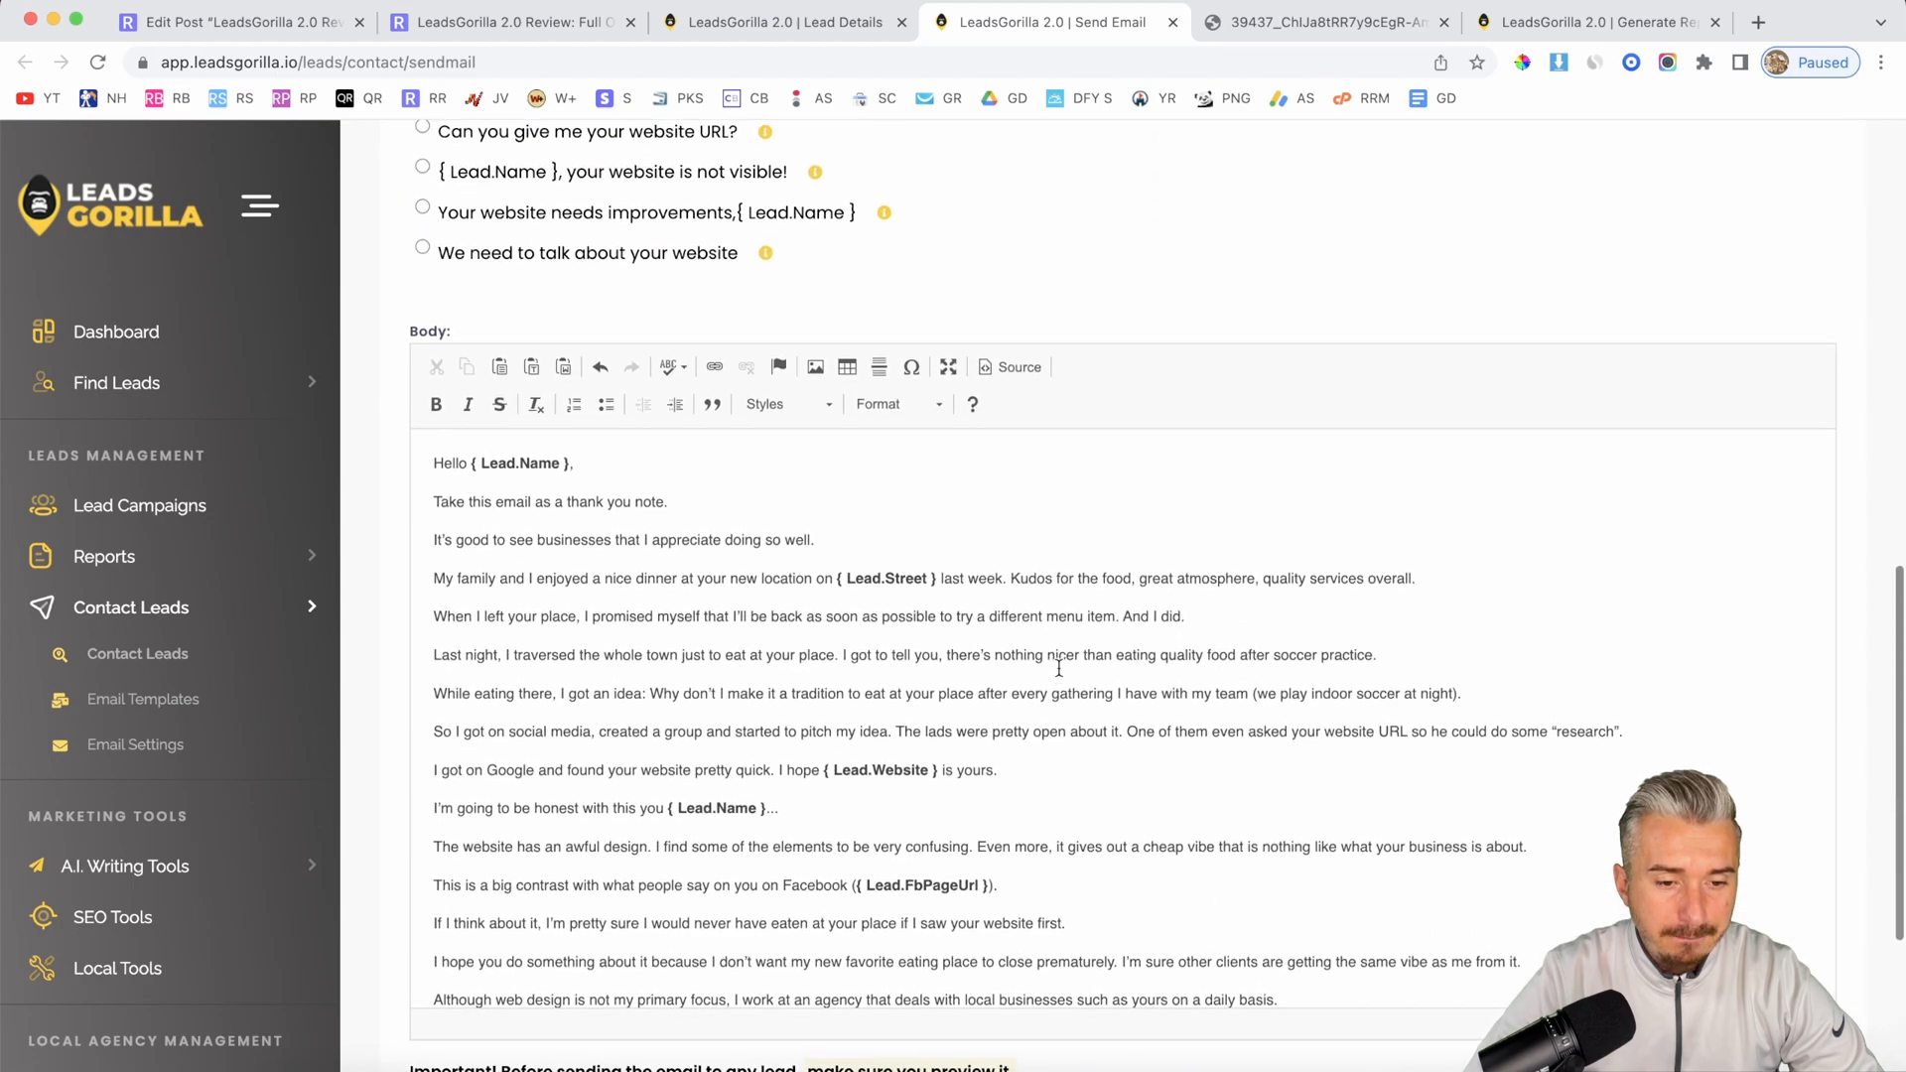
scroll(down, 3)
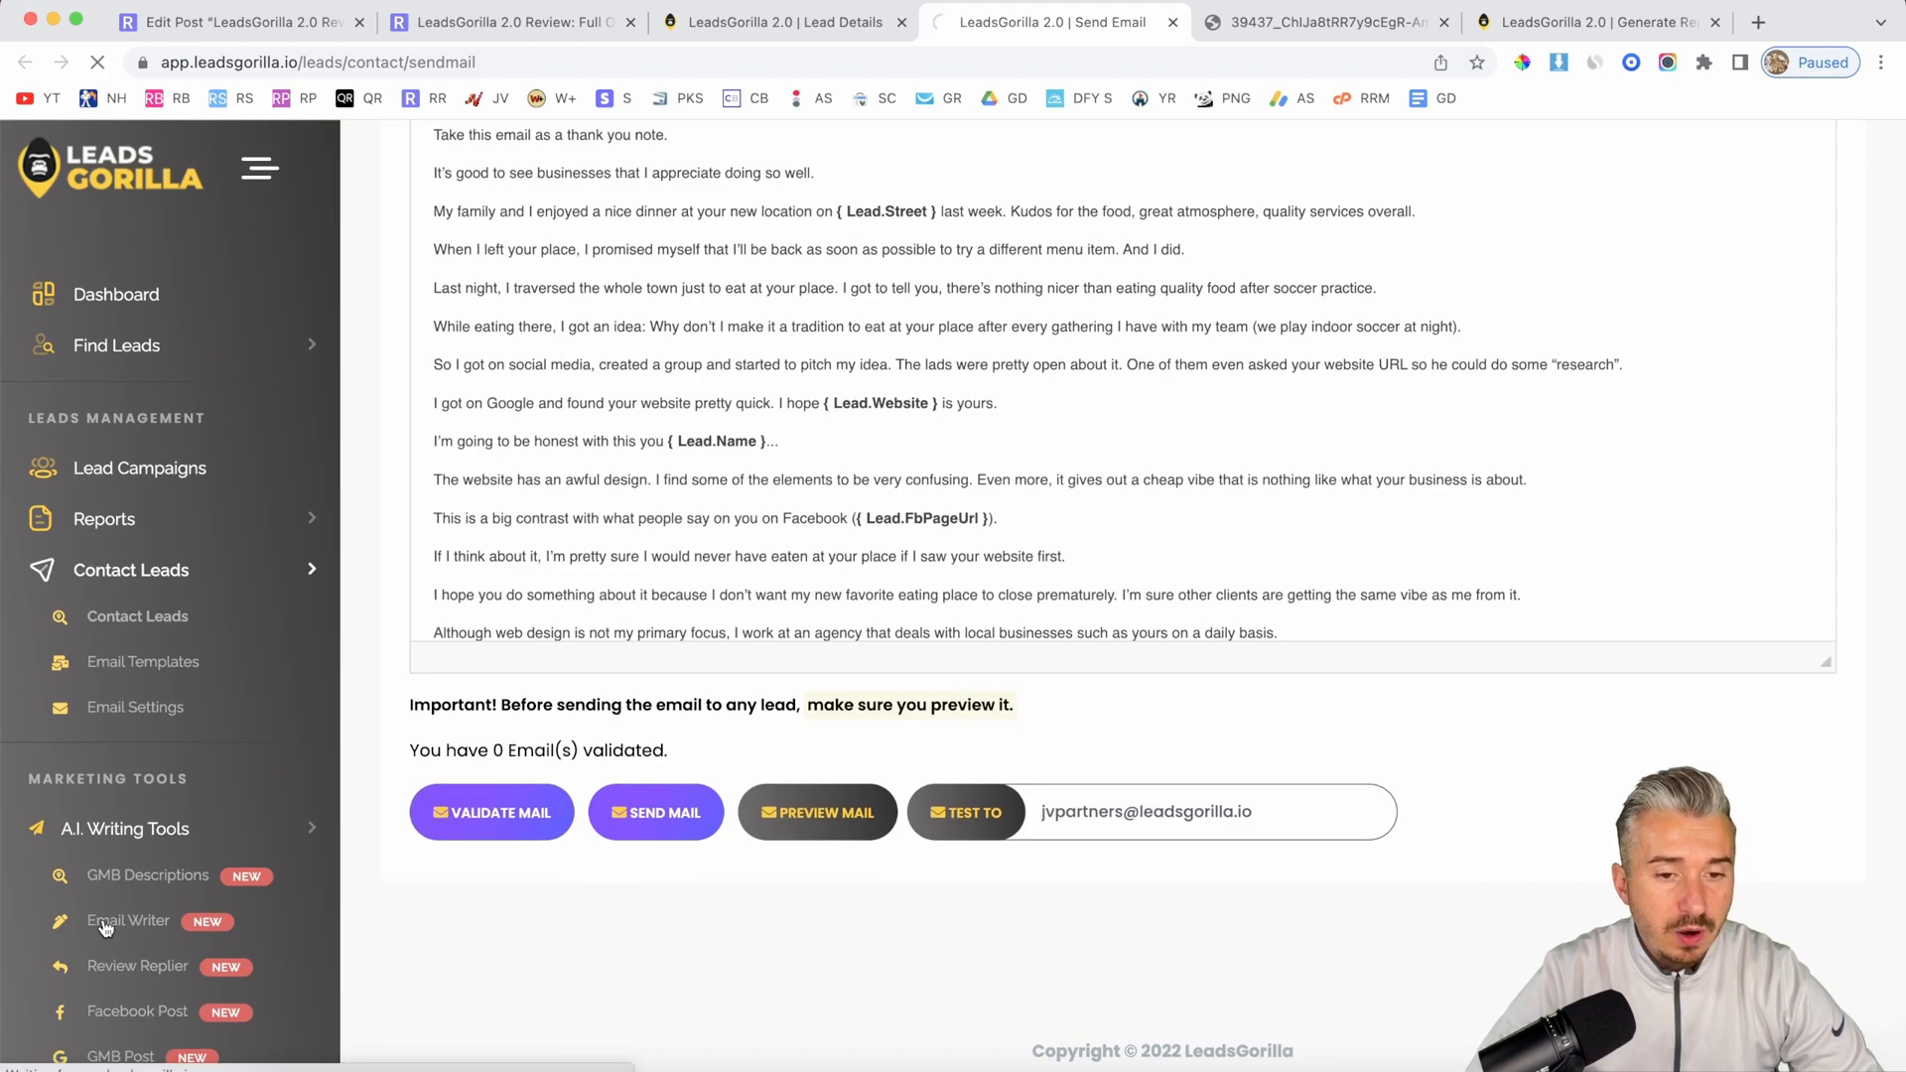
Step: Start a new Single Email template in the AI Email Writer
click(129, 920)
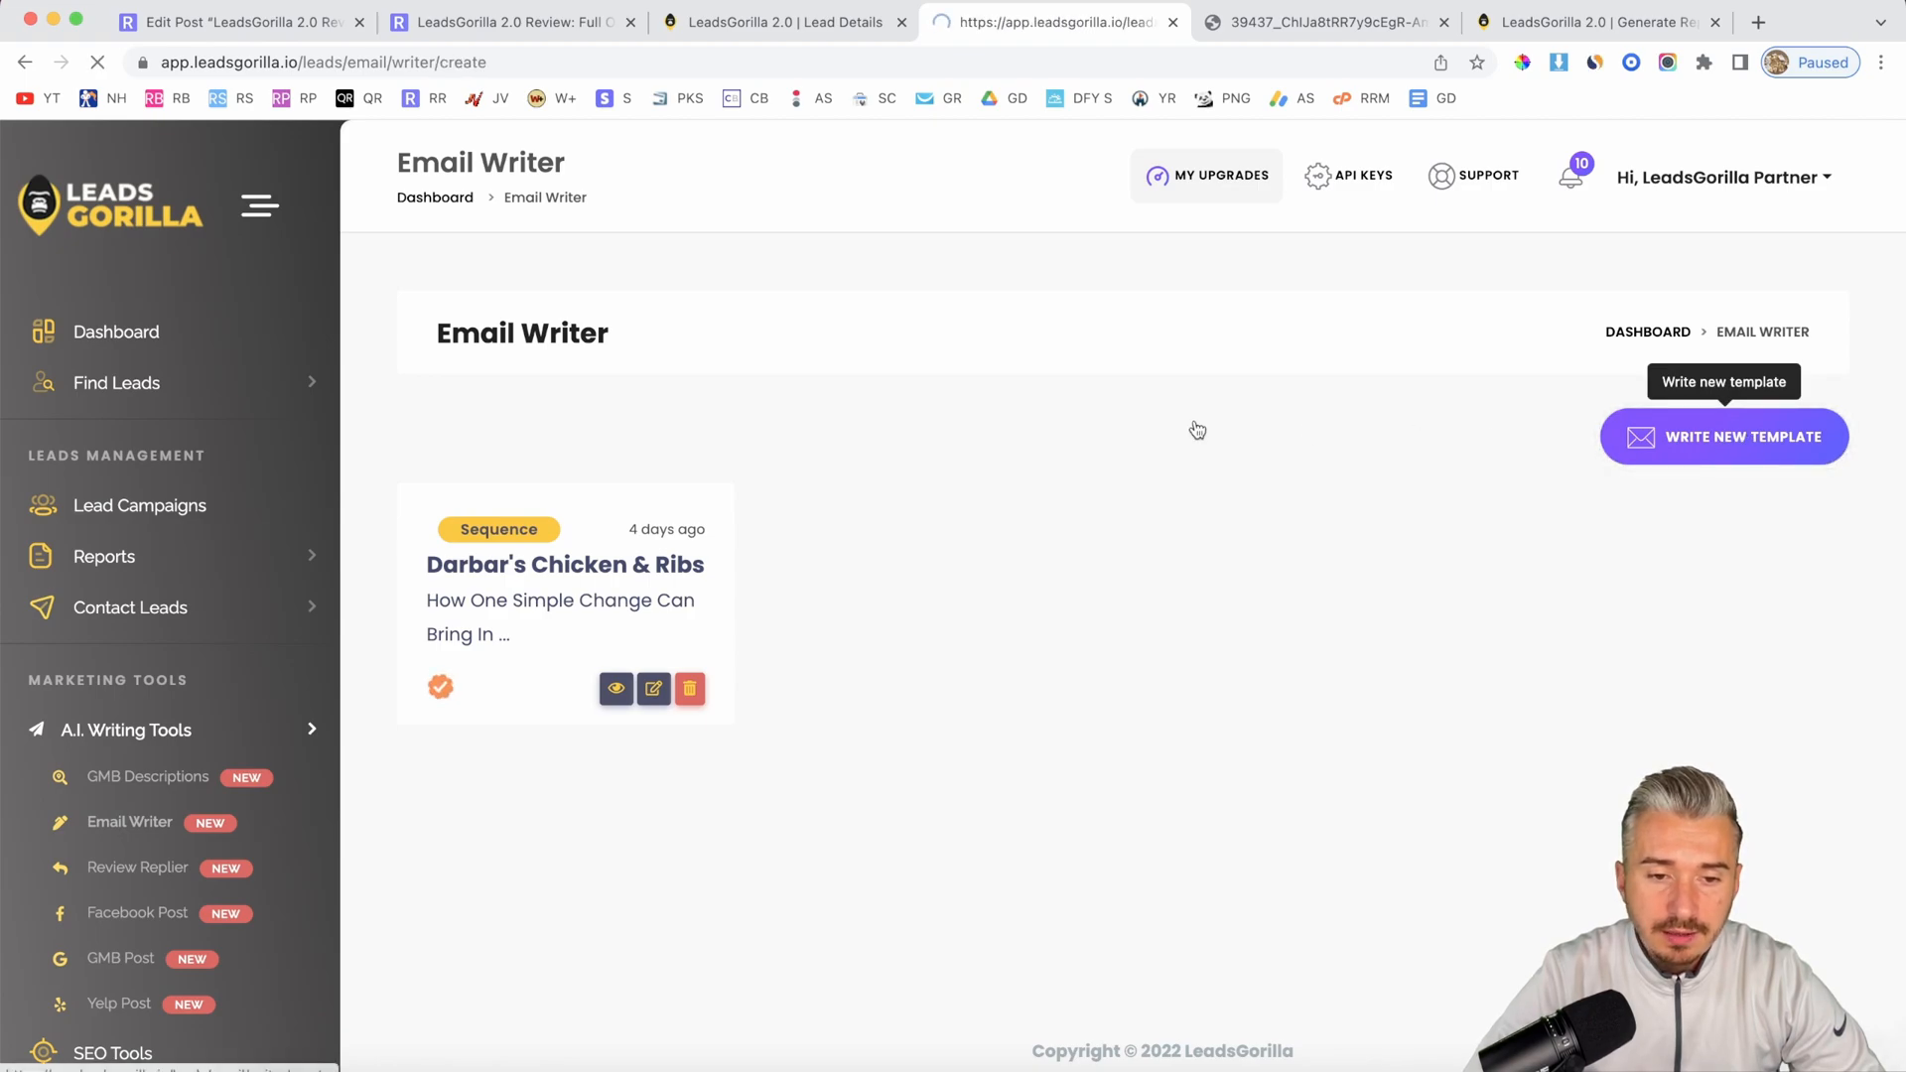
click(1723, 437)
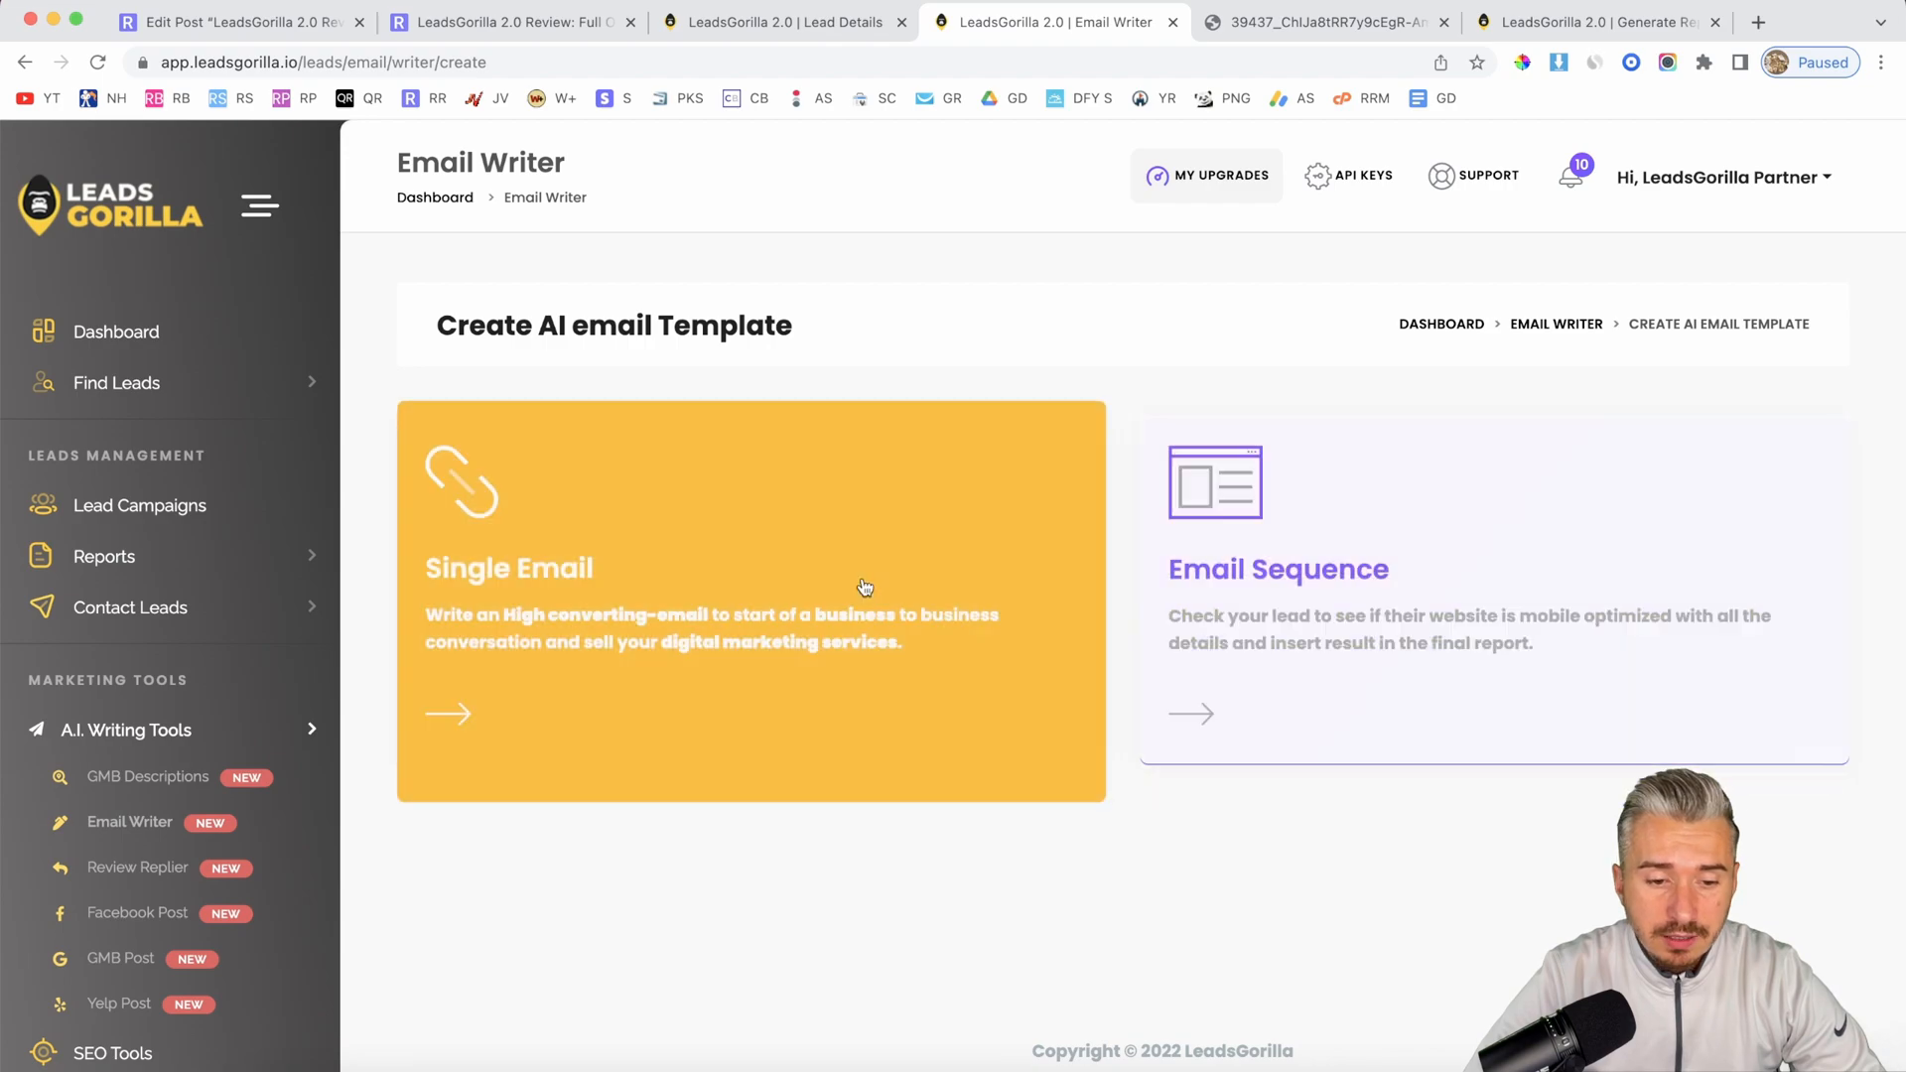
click(751, 601)
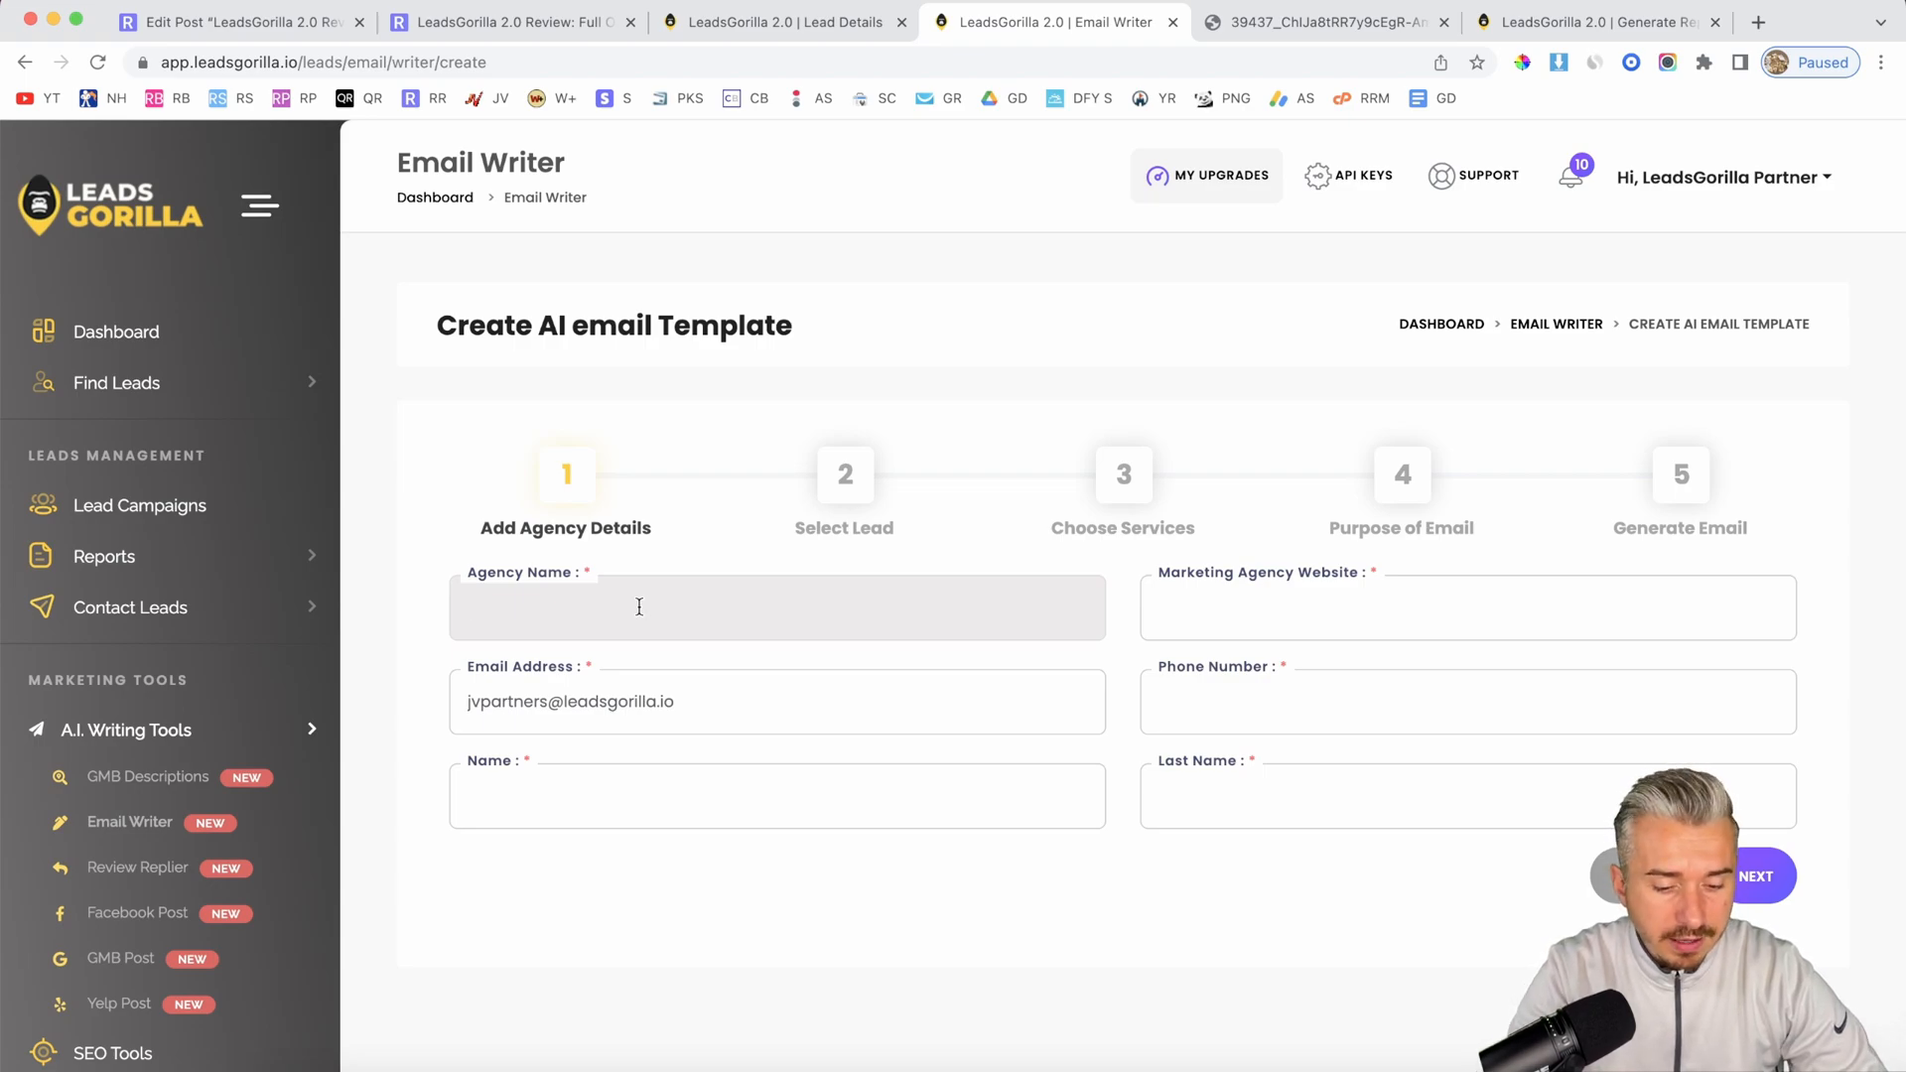
Step: Fill agency details: Darius, Agency, reedratings, phone 08000989, and proceed to lead selection
text(Darius)
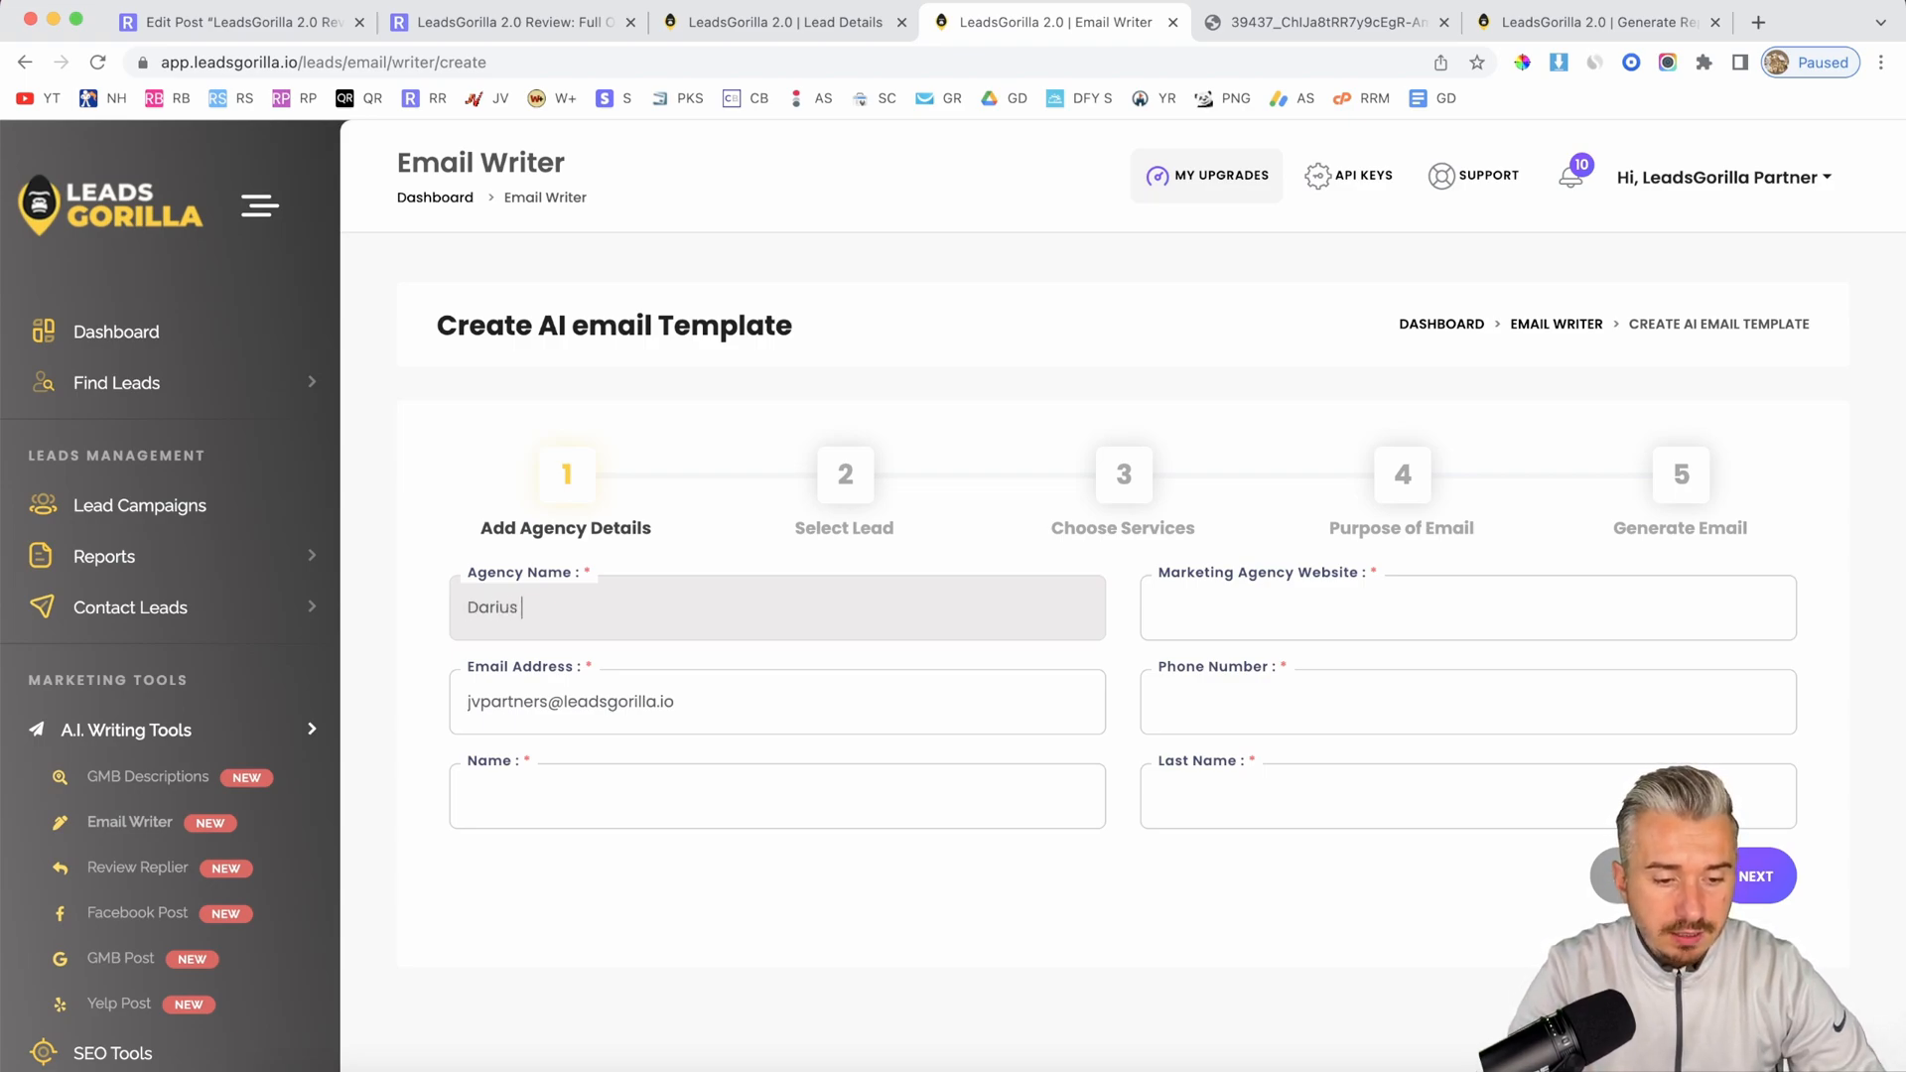
text(Agency)
click(1469, 608)
text(f)
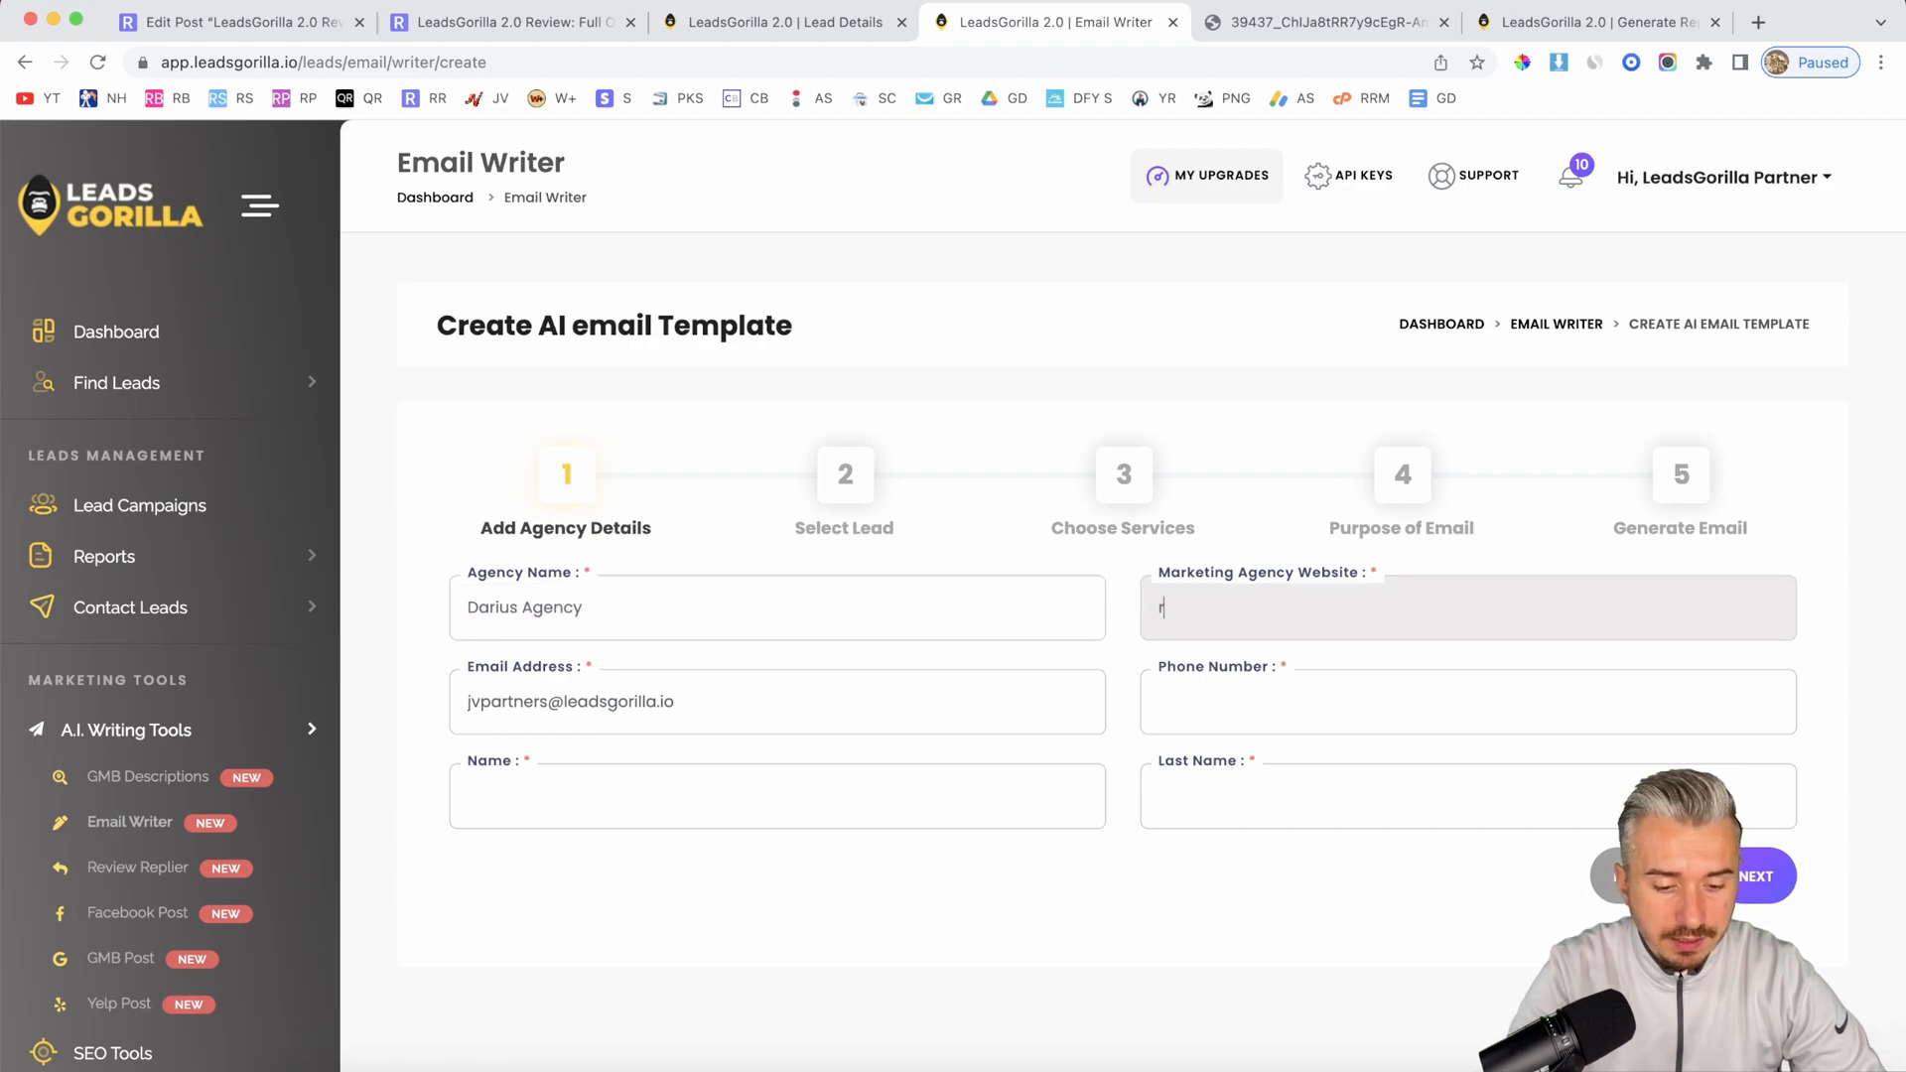
text(reedratings.com)
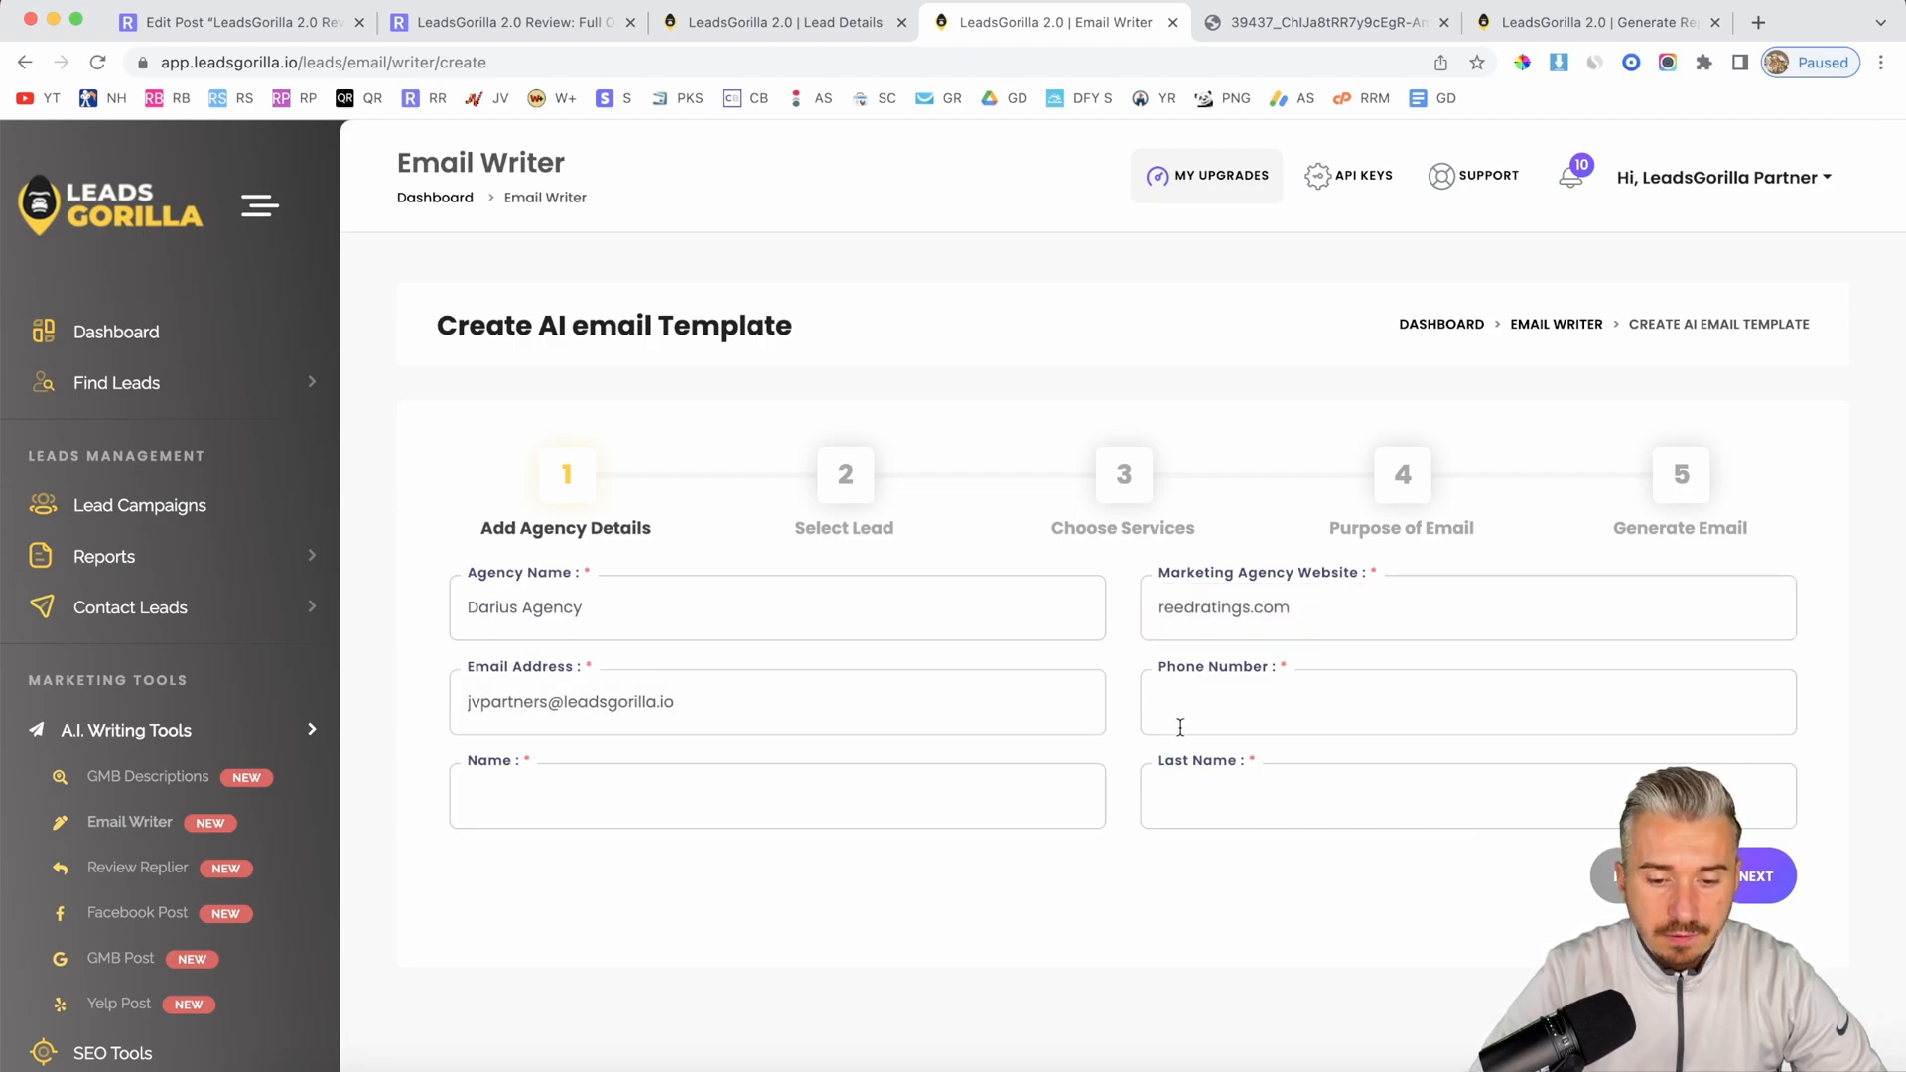
text(080009898)
text(Reed)
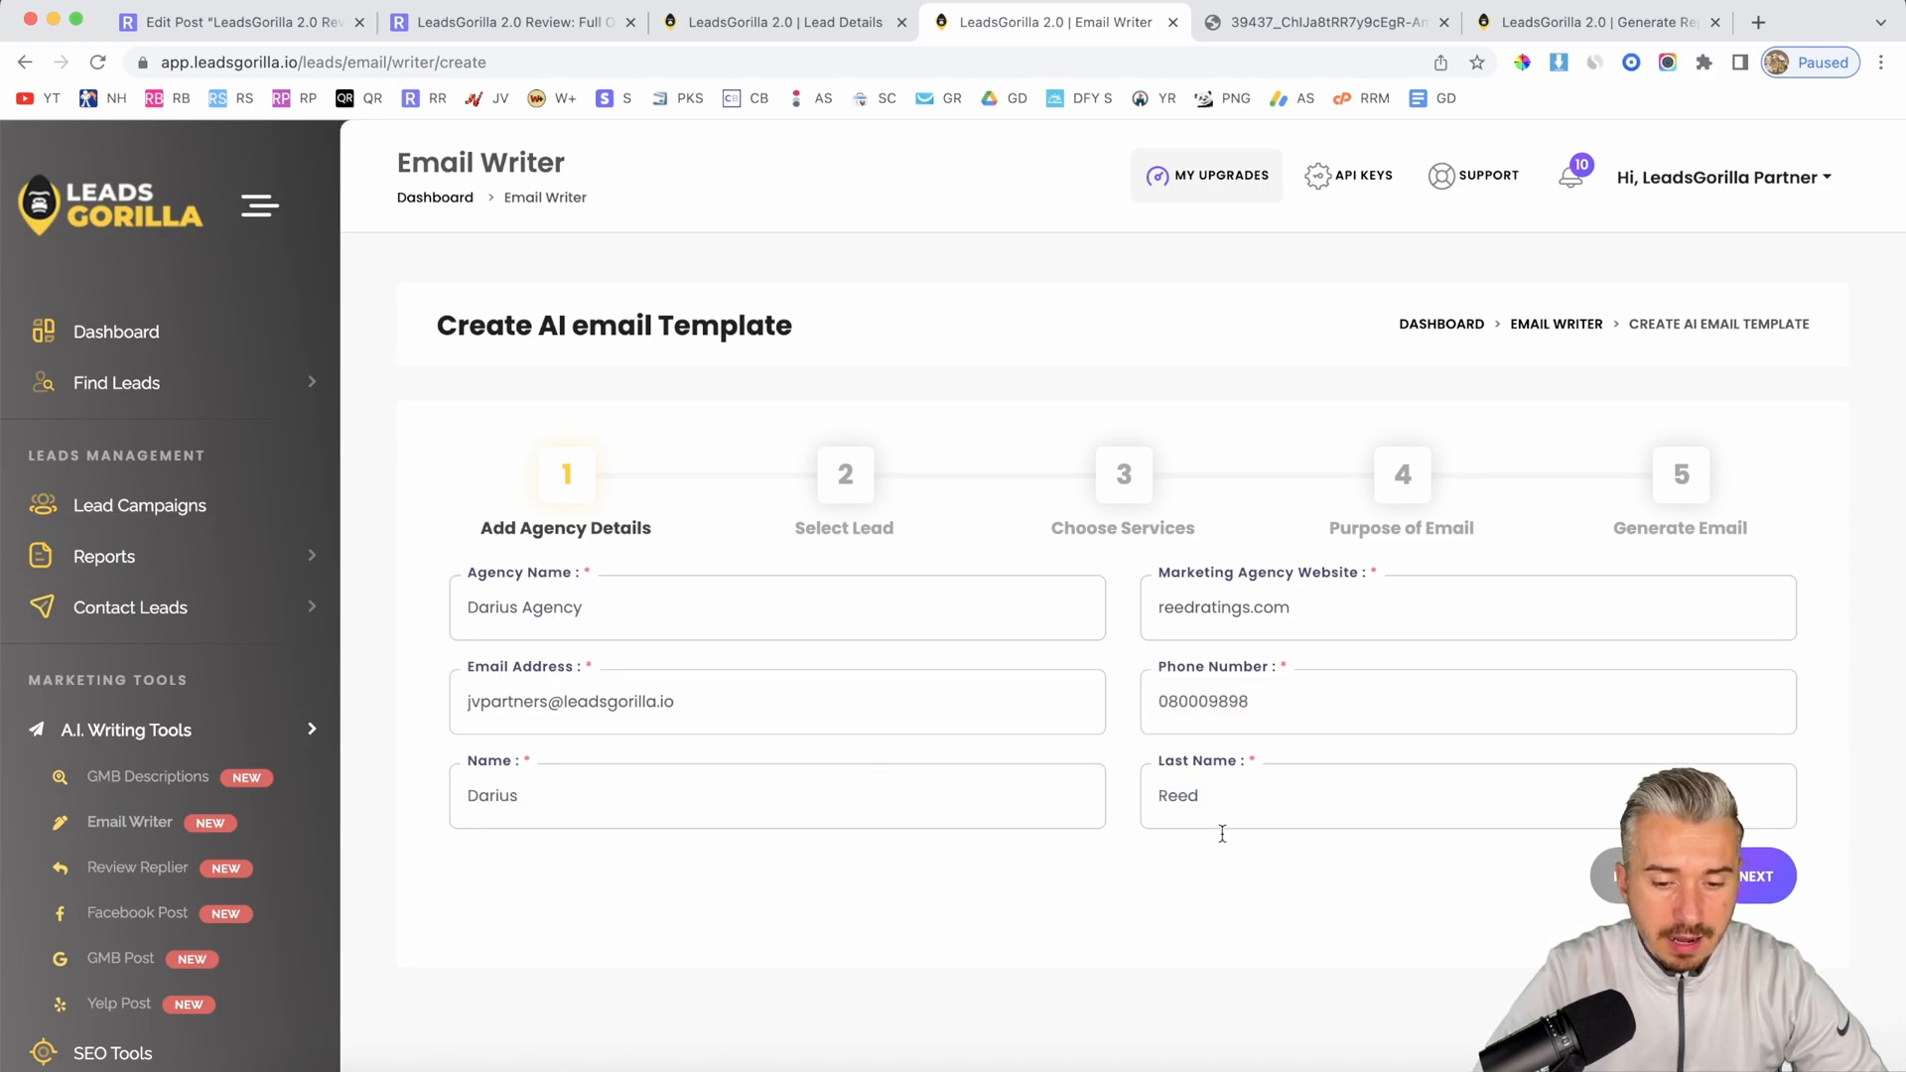
click(1756, 875)
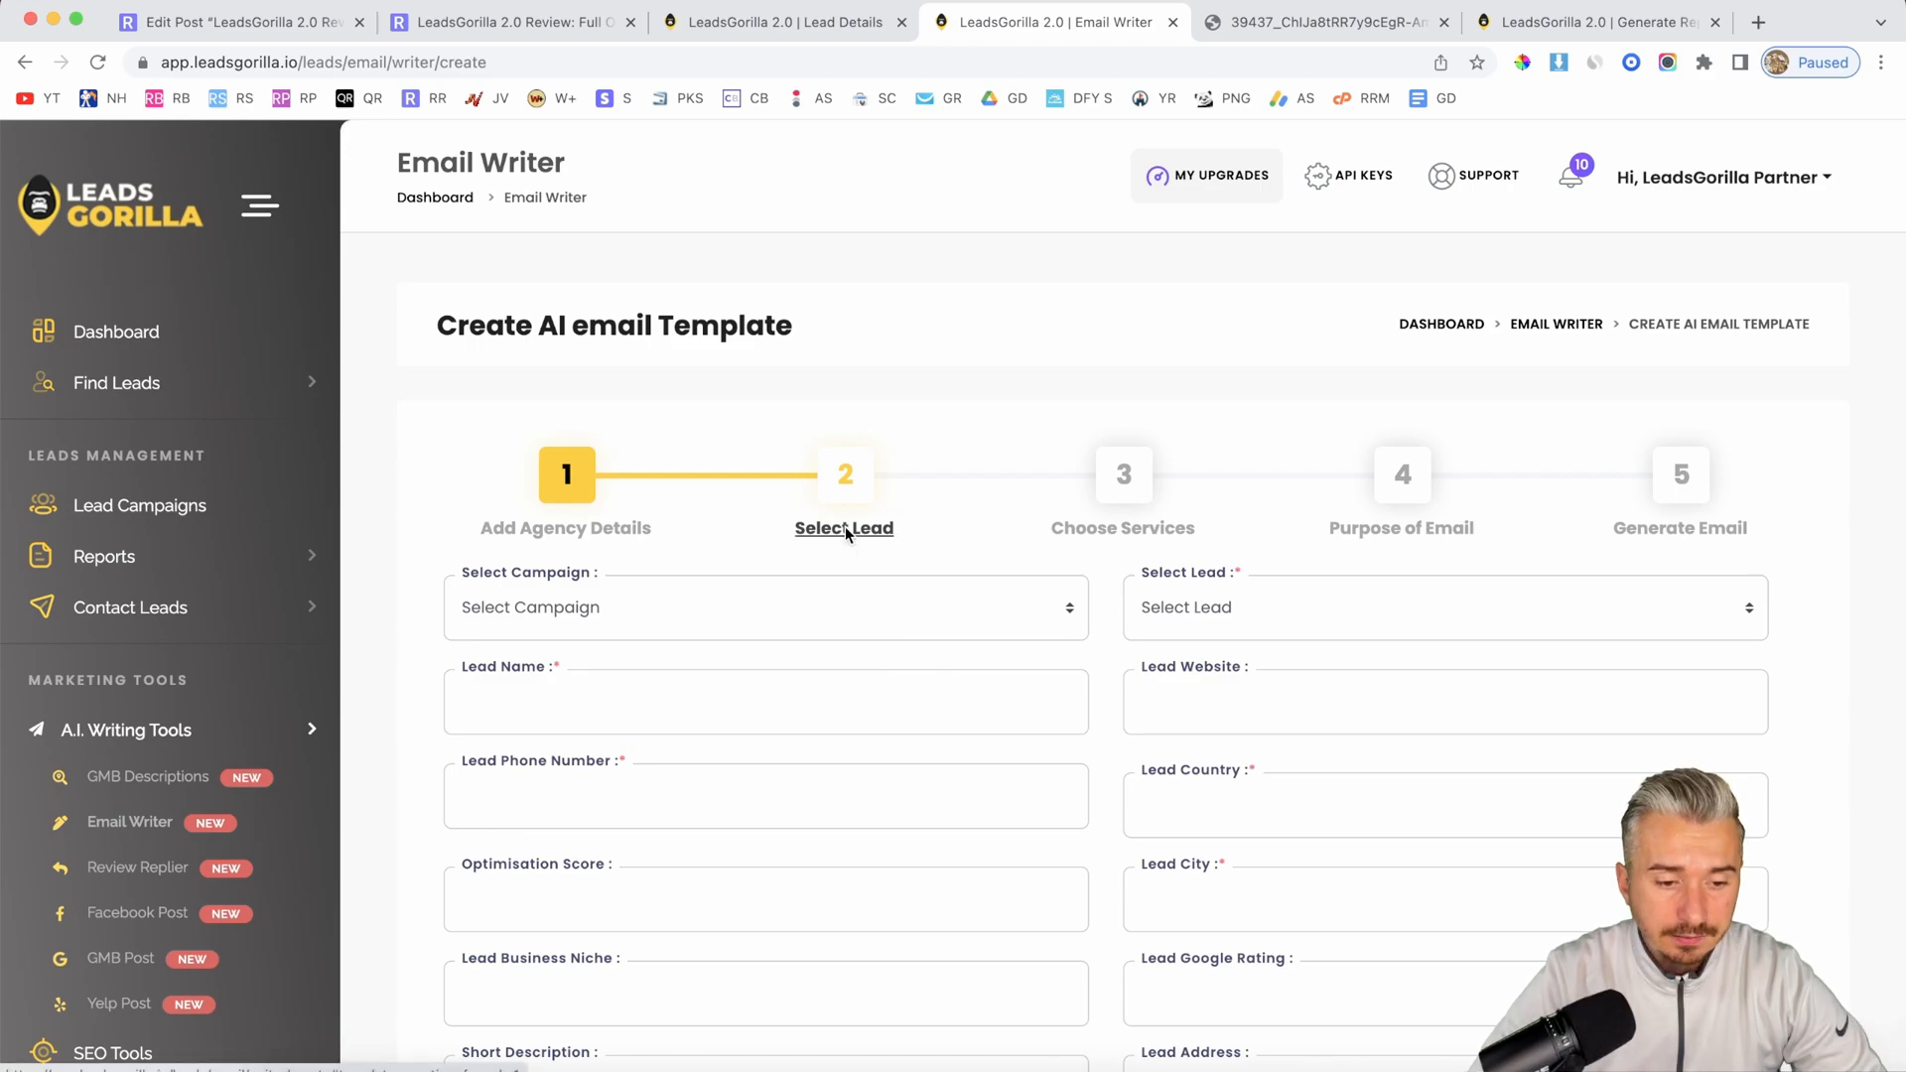
Step: Select Locanta italian restaurant from Restaurant in Birmingham UK, set city to Birmingham, continue
click(766, 606)
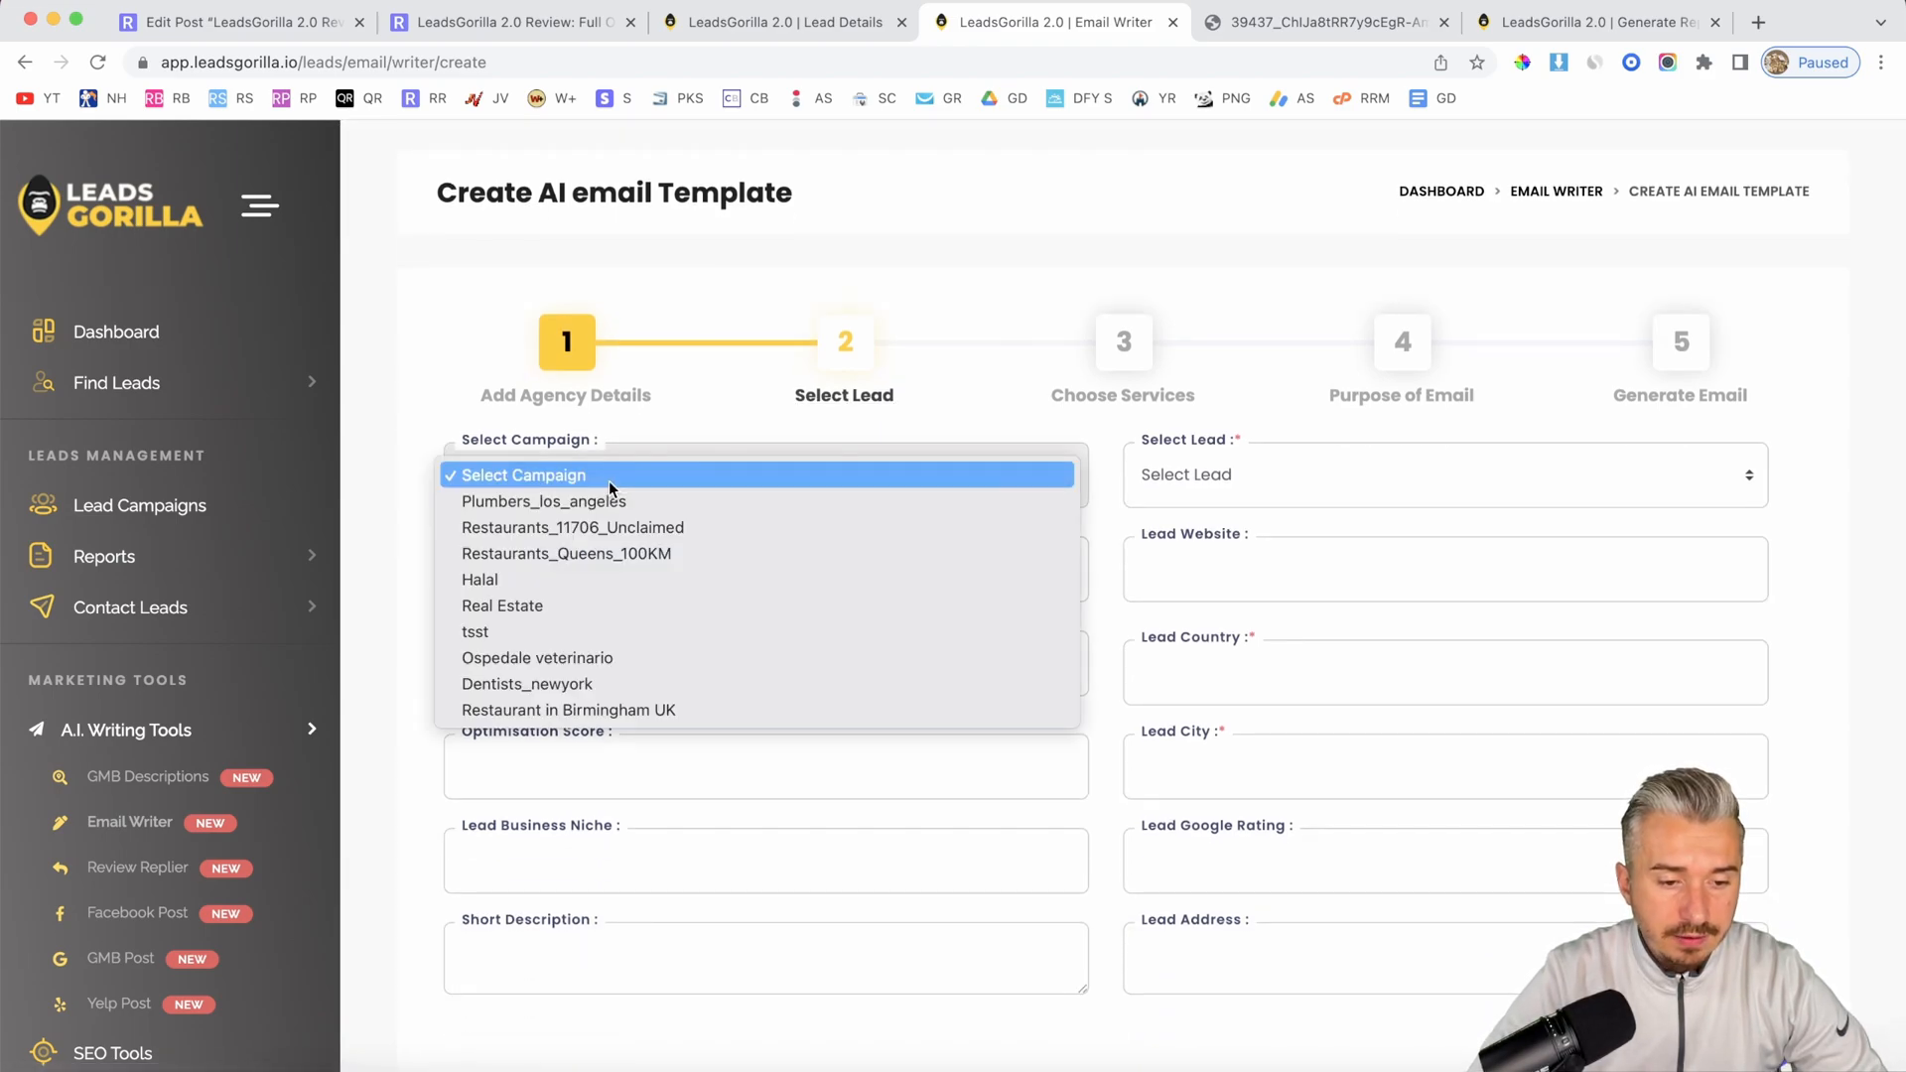
click(567, 709)
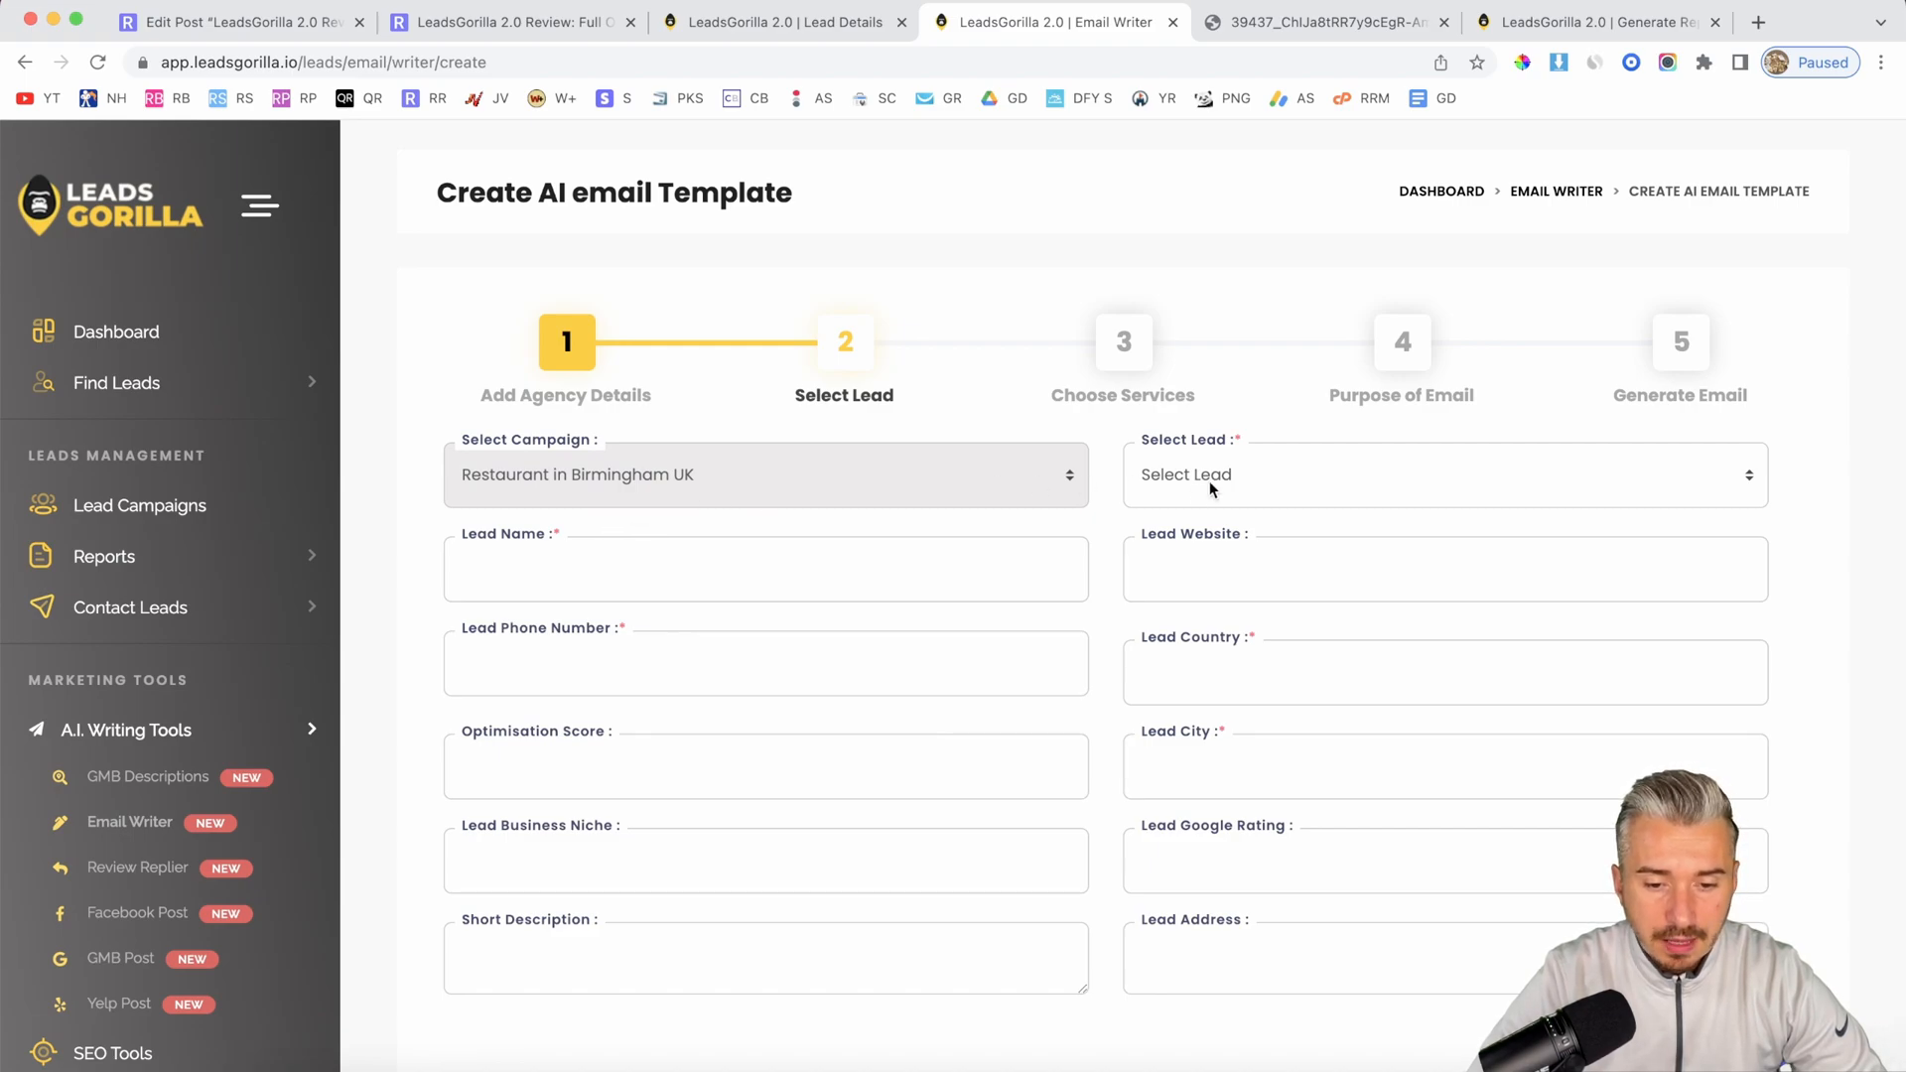
click(1445, 474)
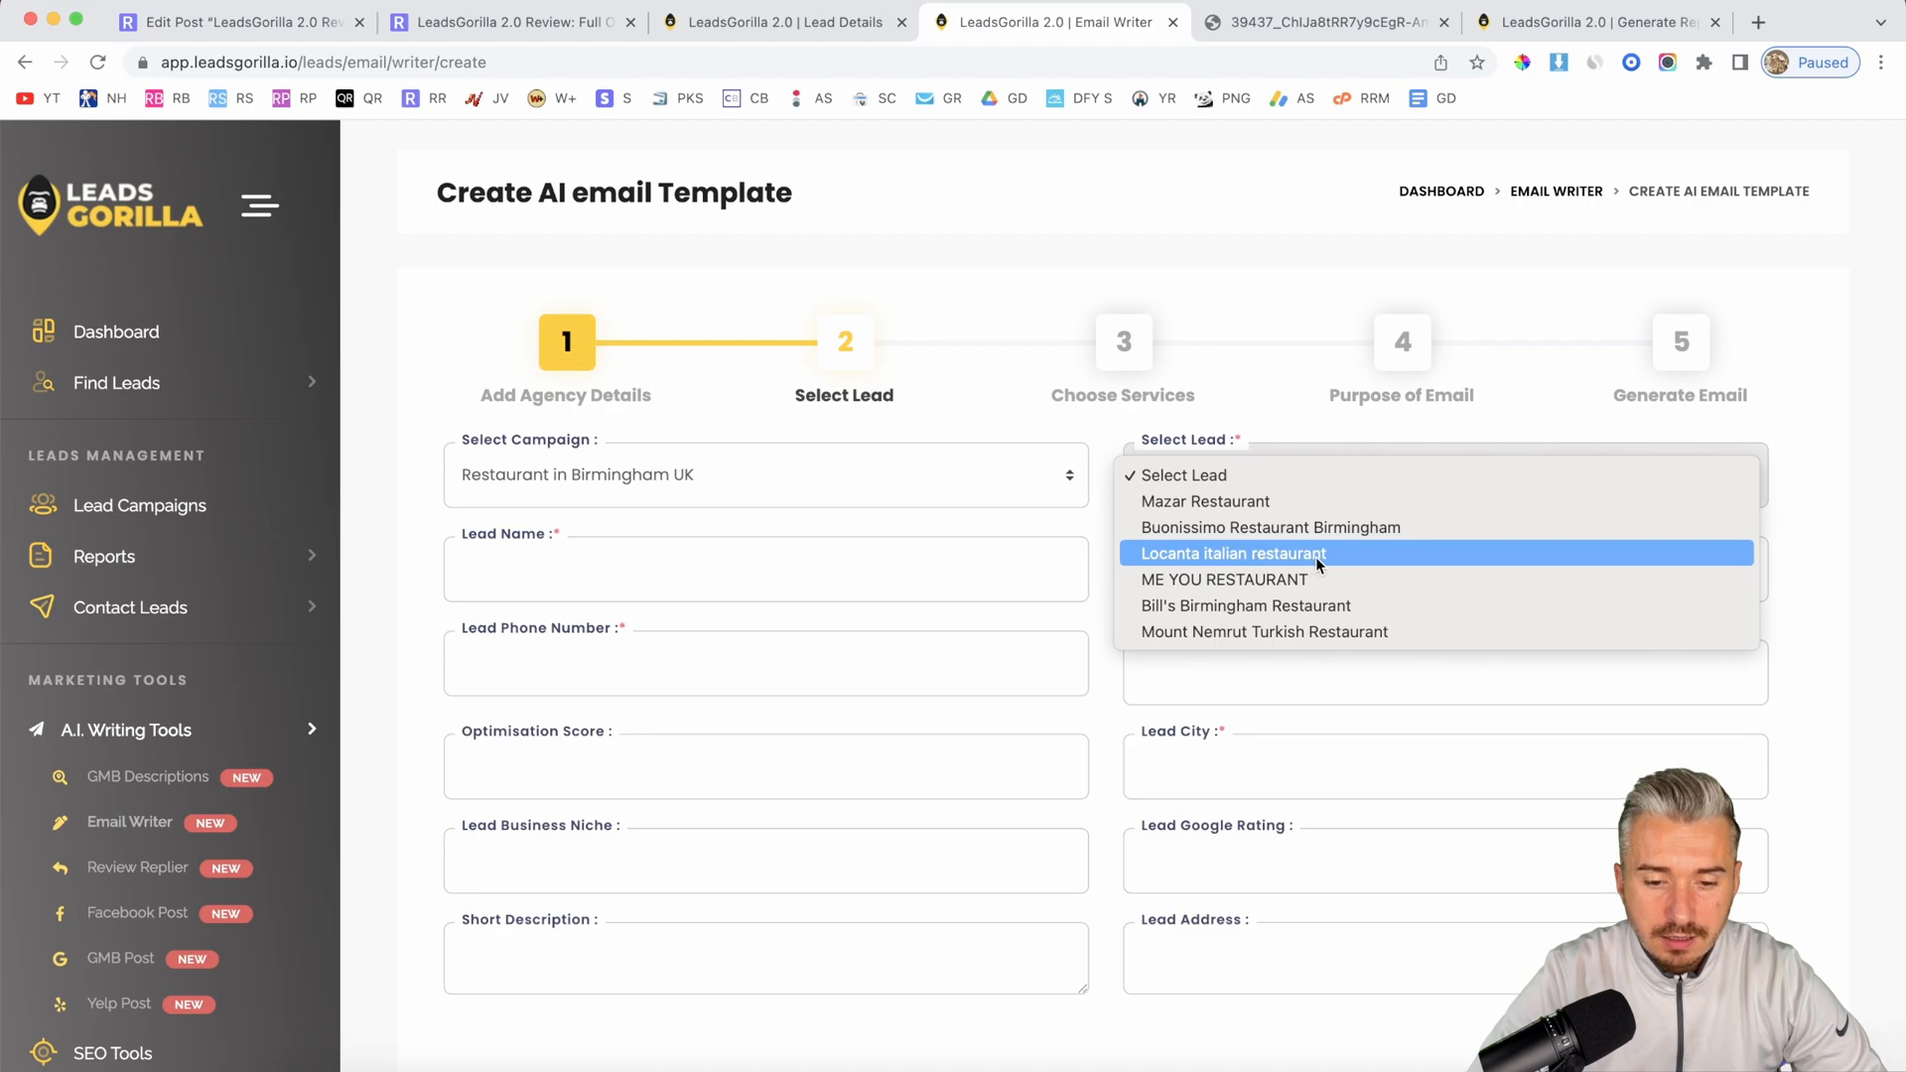
click(1231, 553)
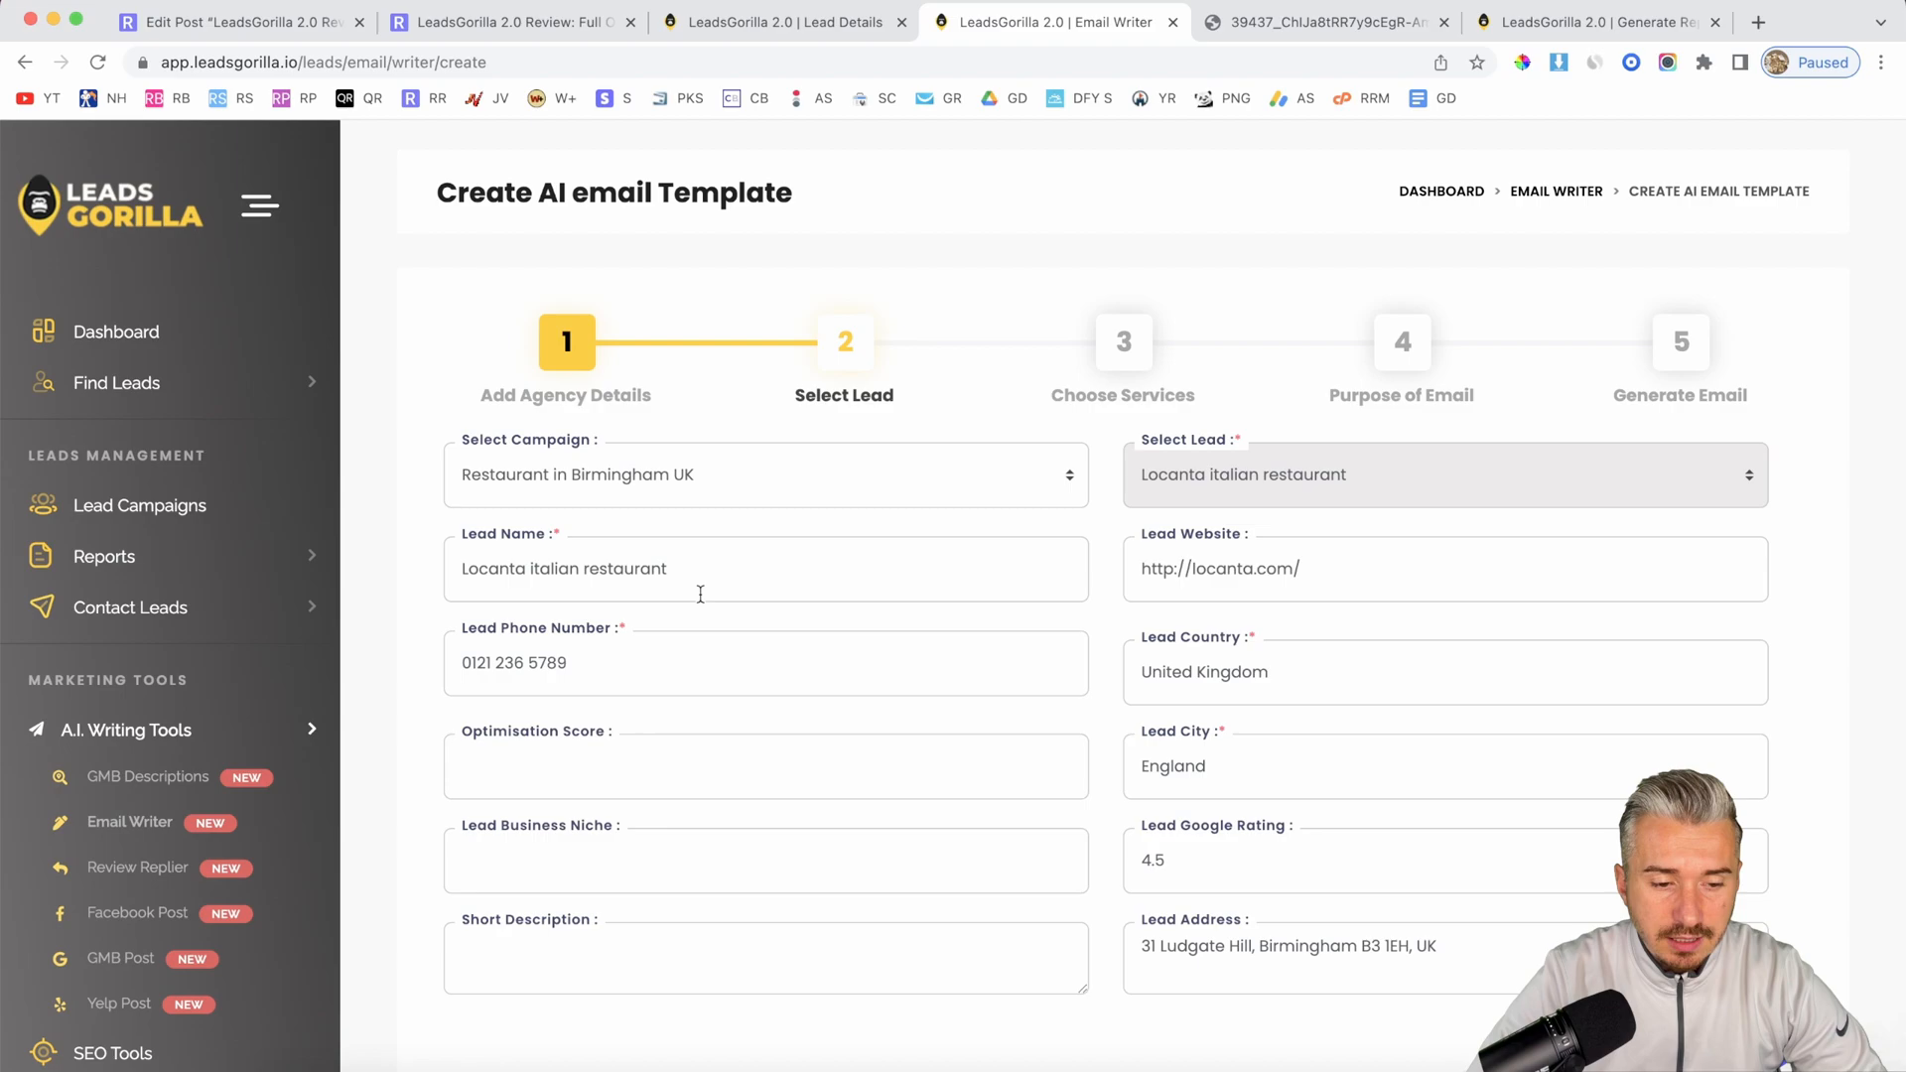
mouse_move(727, 822)
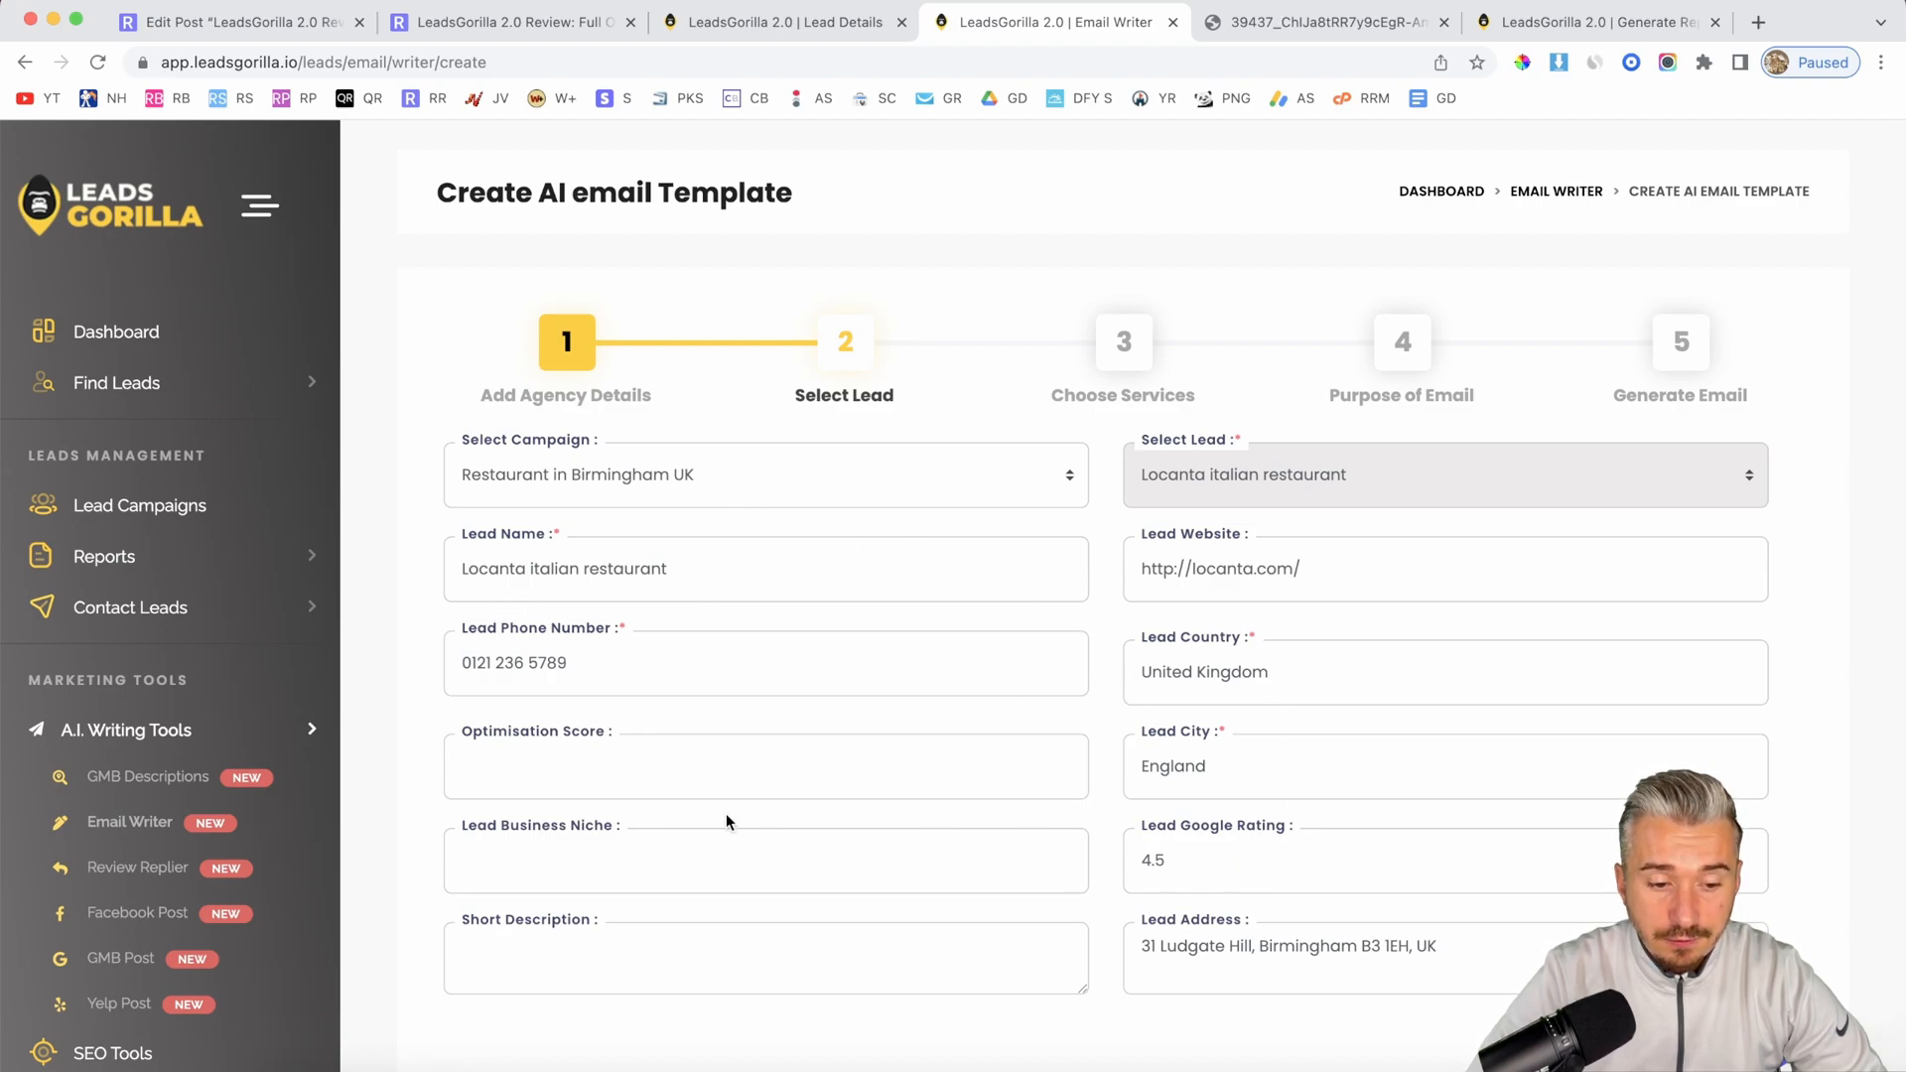
mouse_move(1110, 558)
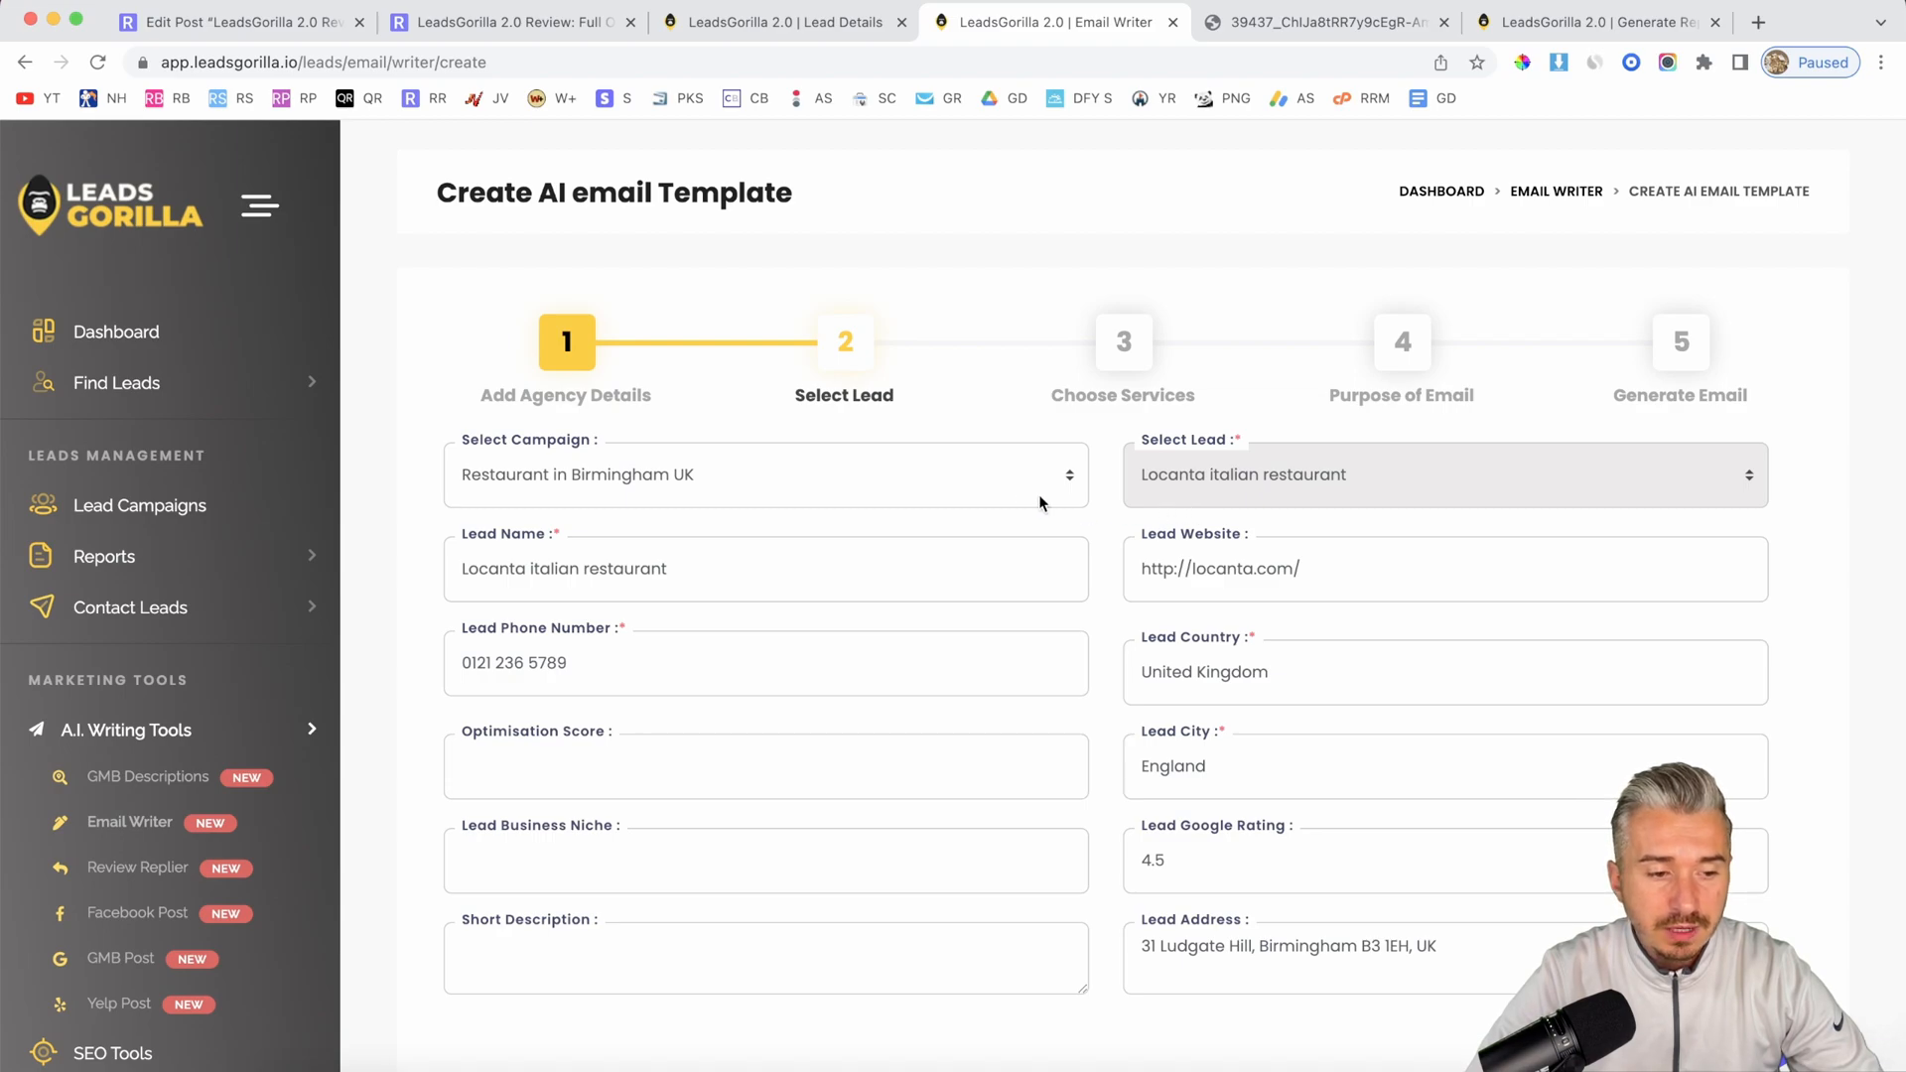
scroll(down, 3)
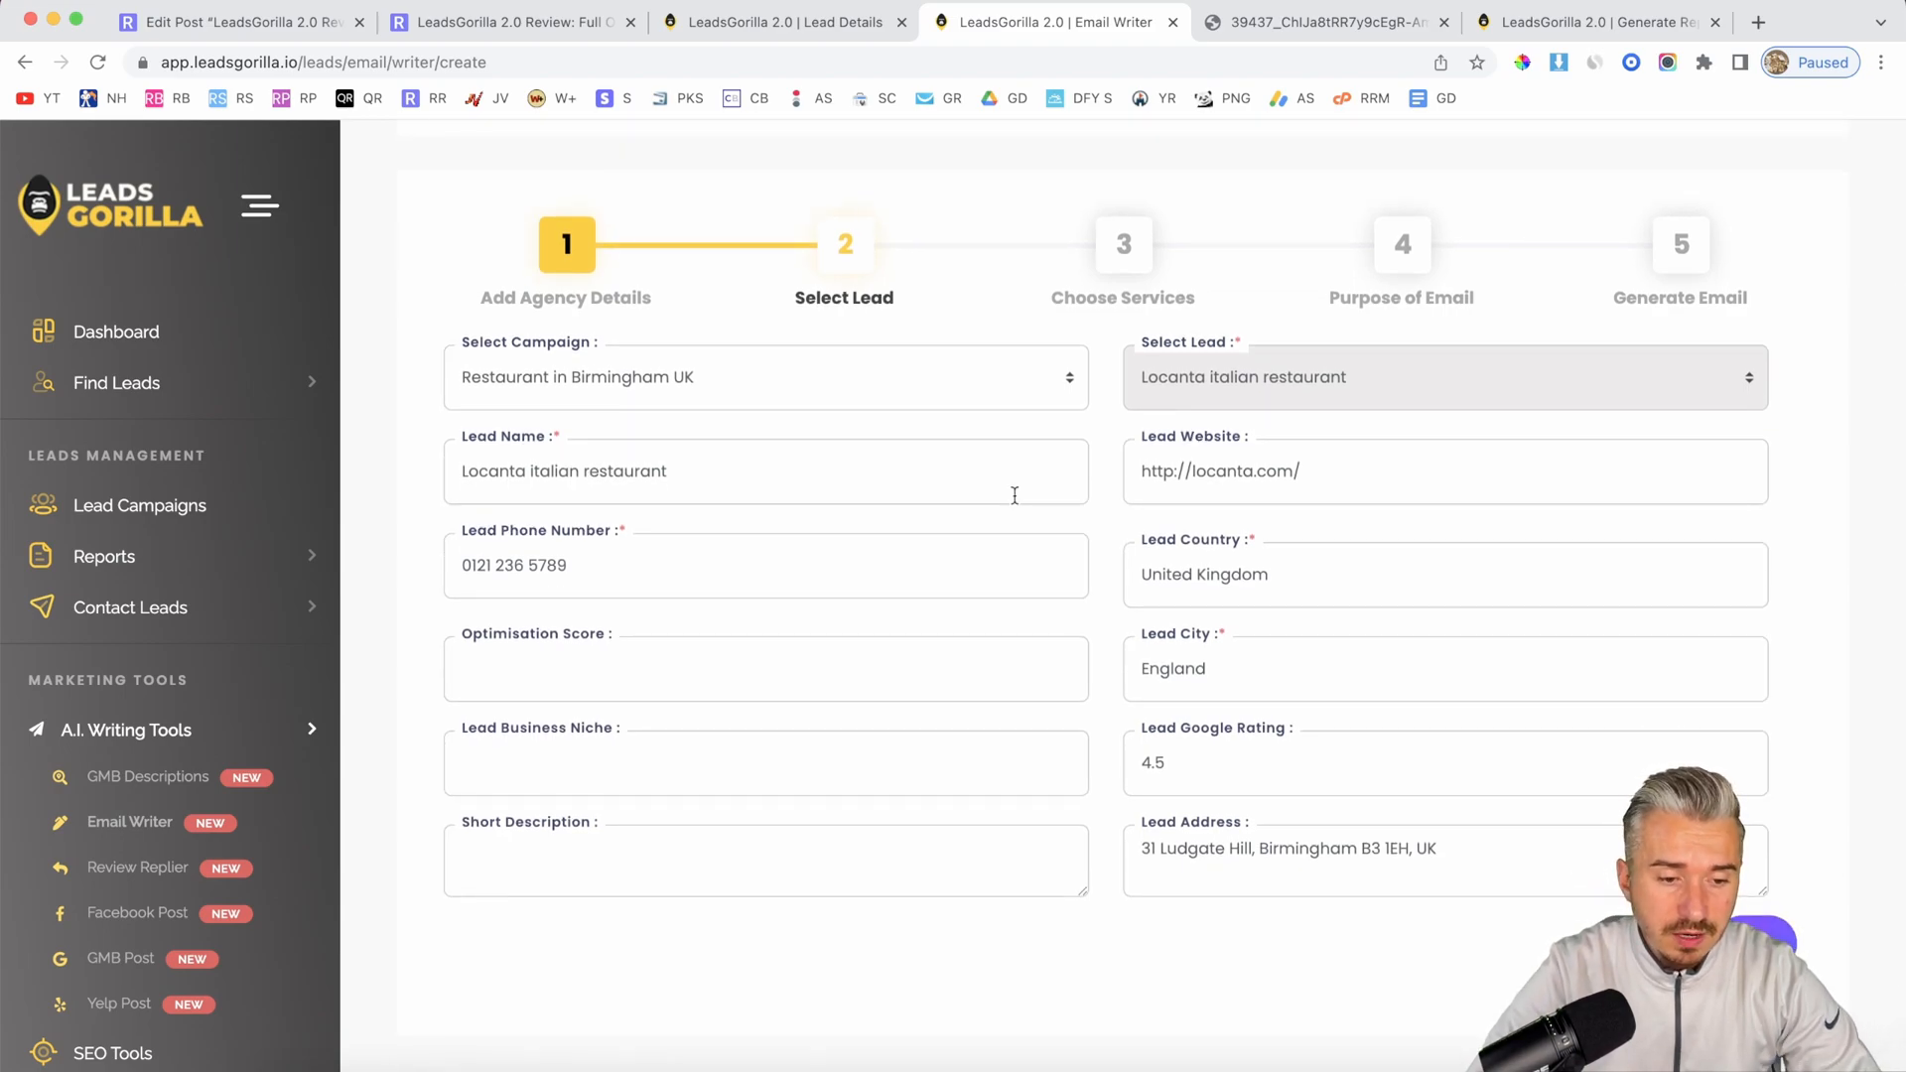
mouse_move(887, 520)
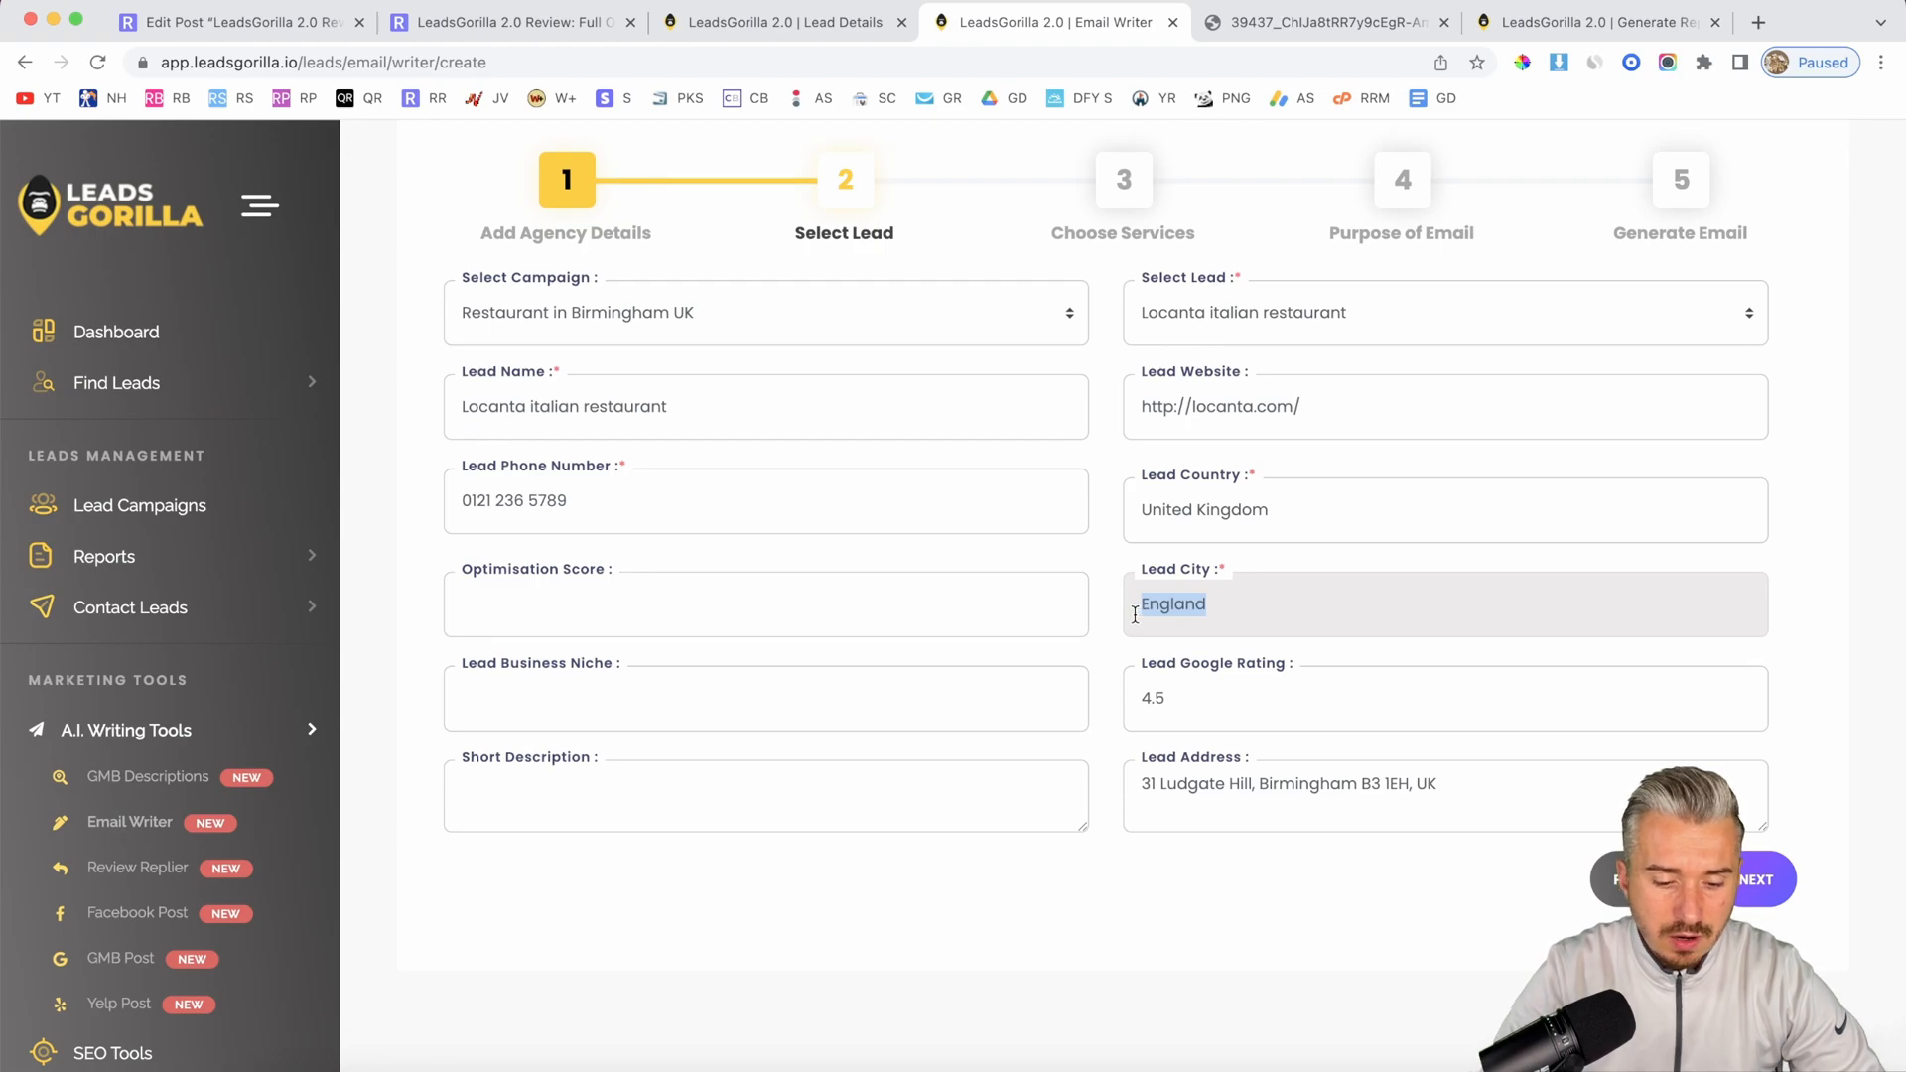
text(Birmingham)
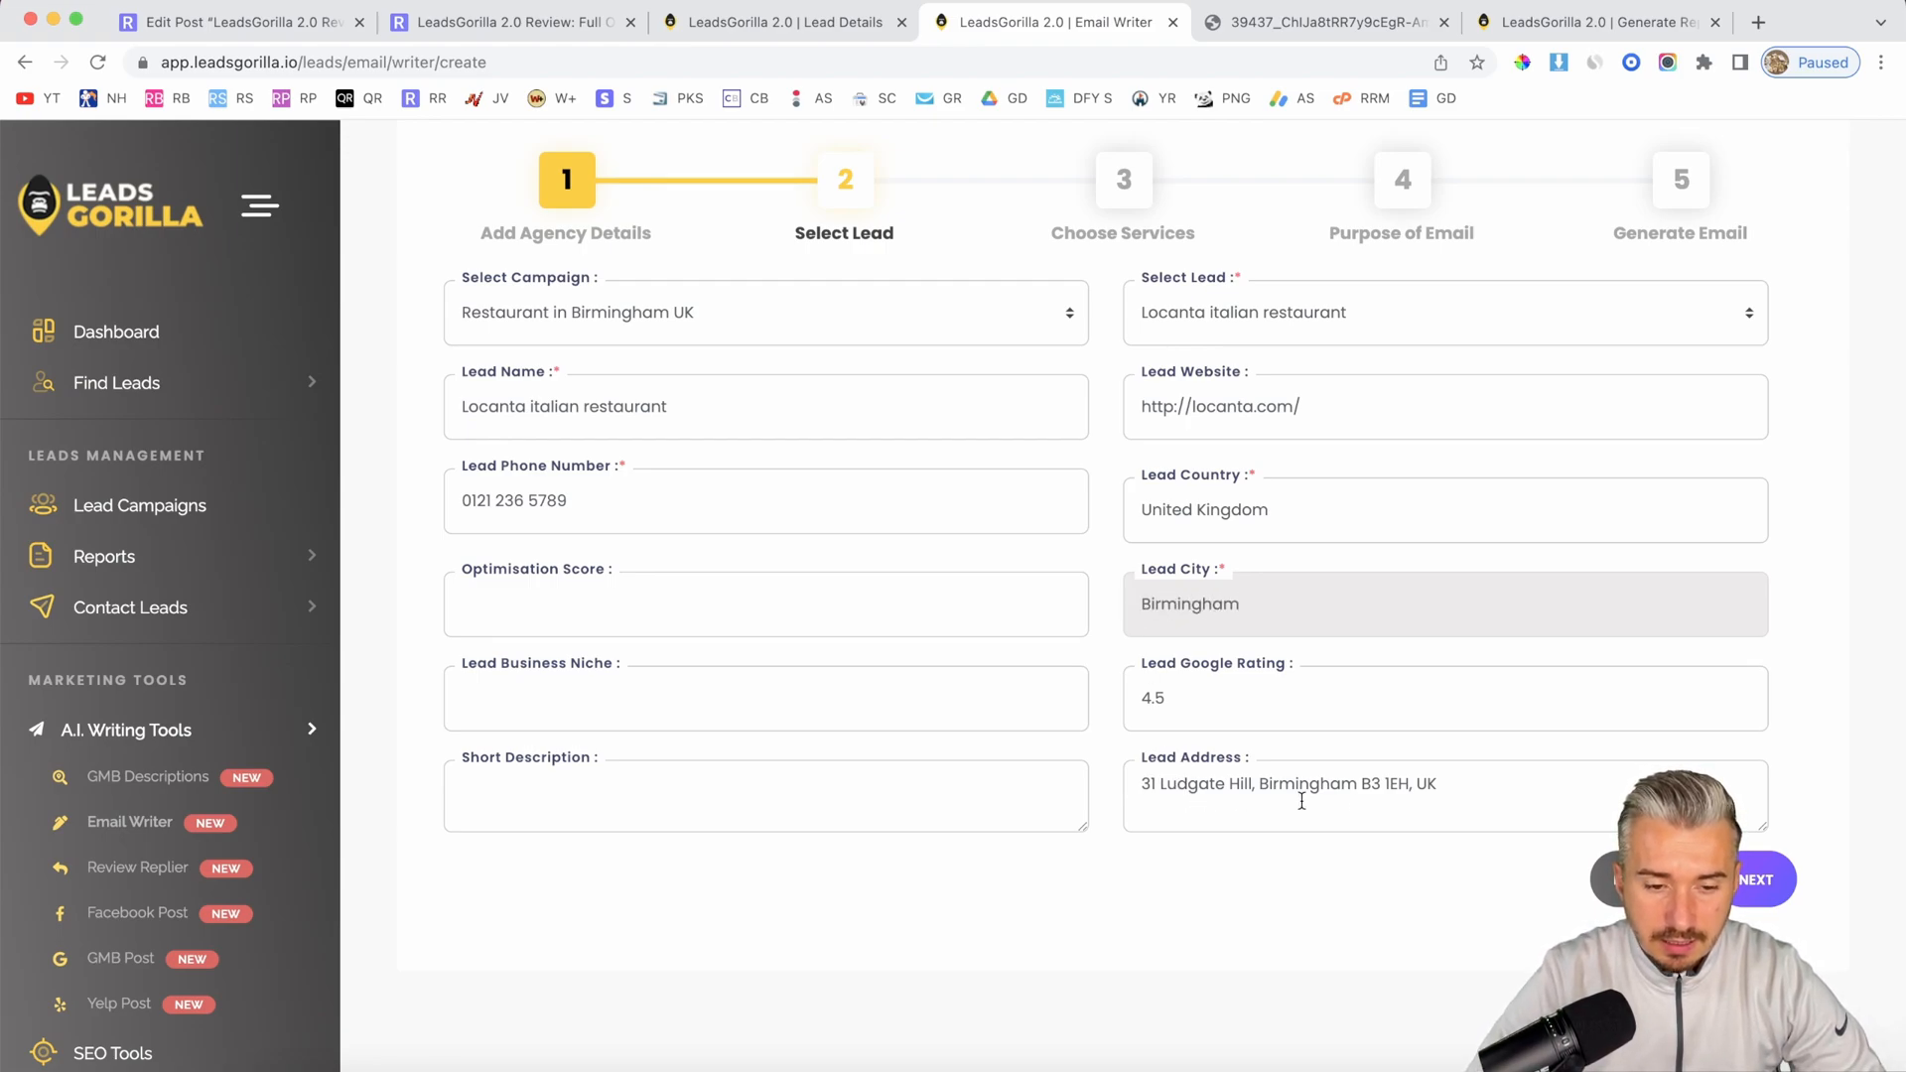
click(1755, 879)
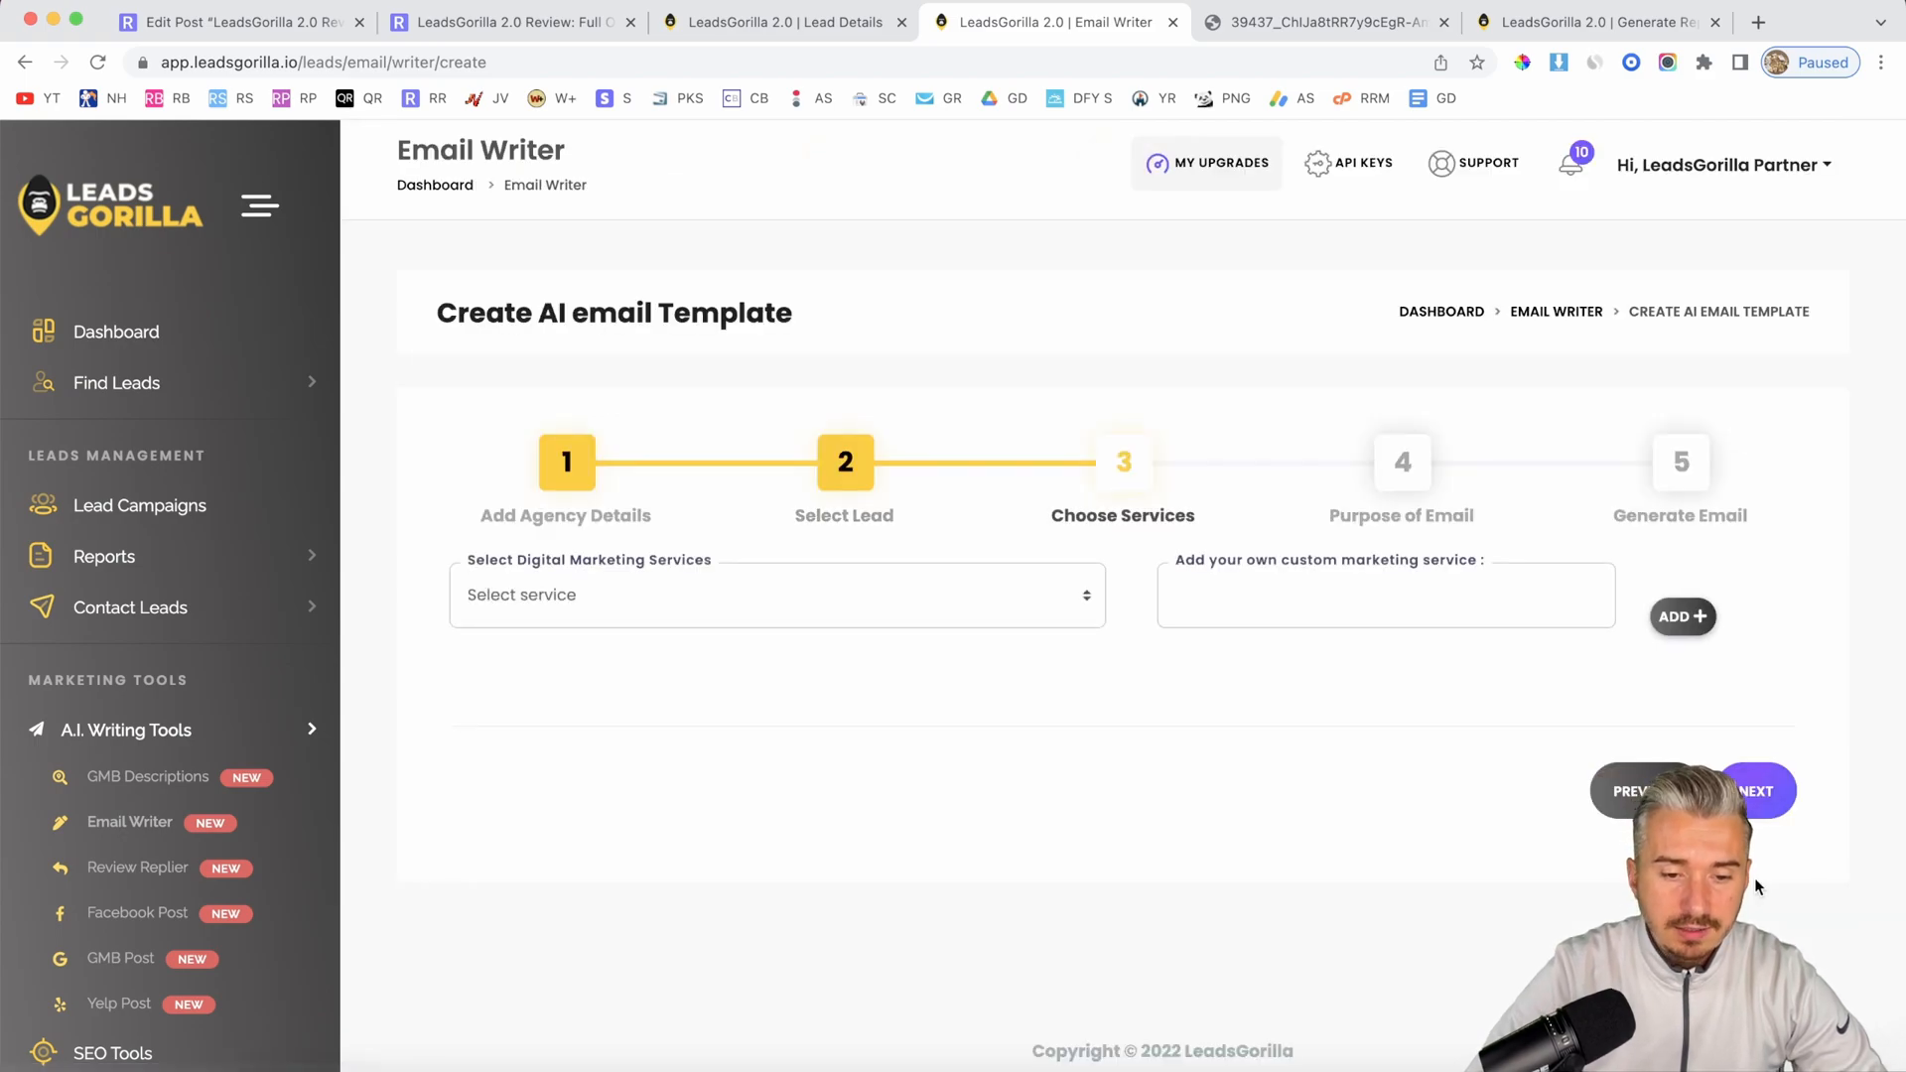
mouse_move(969, 567)
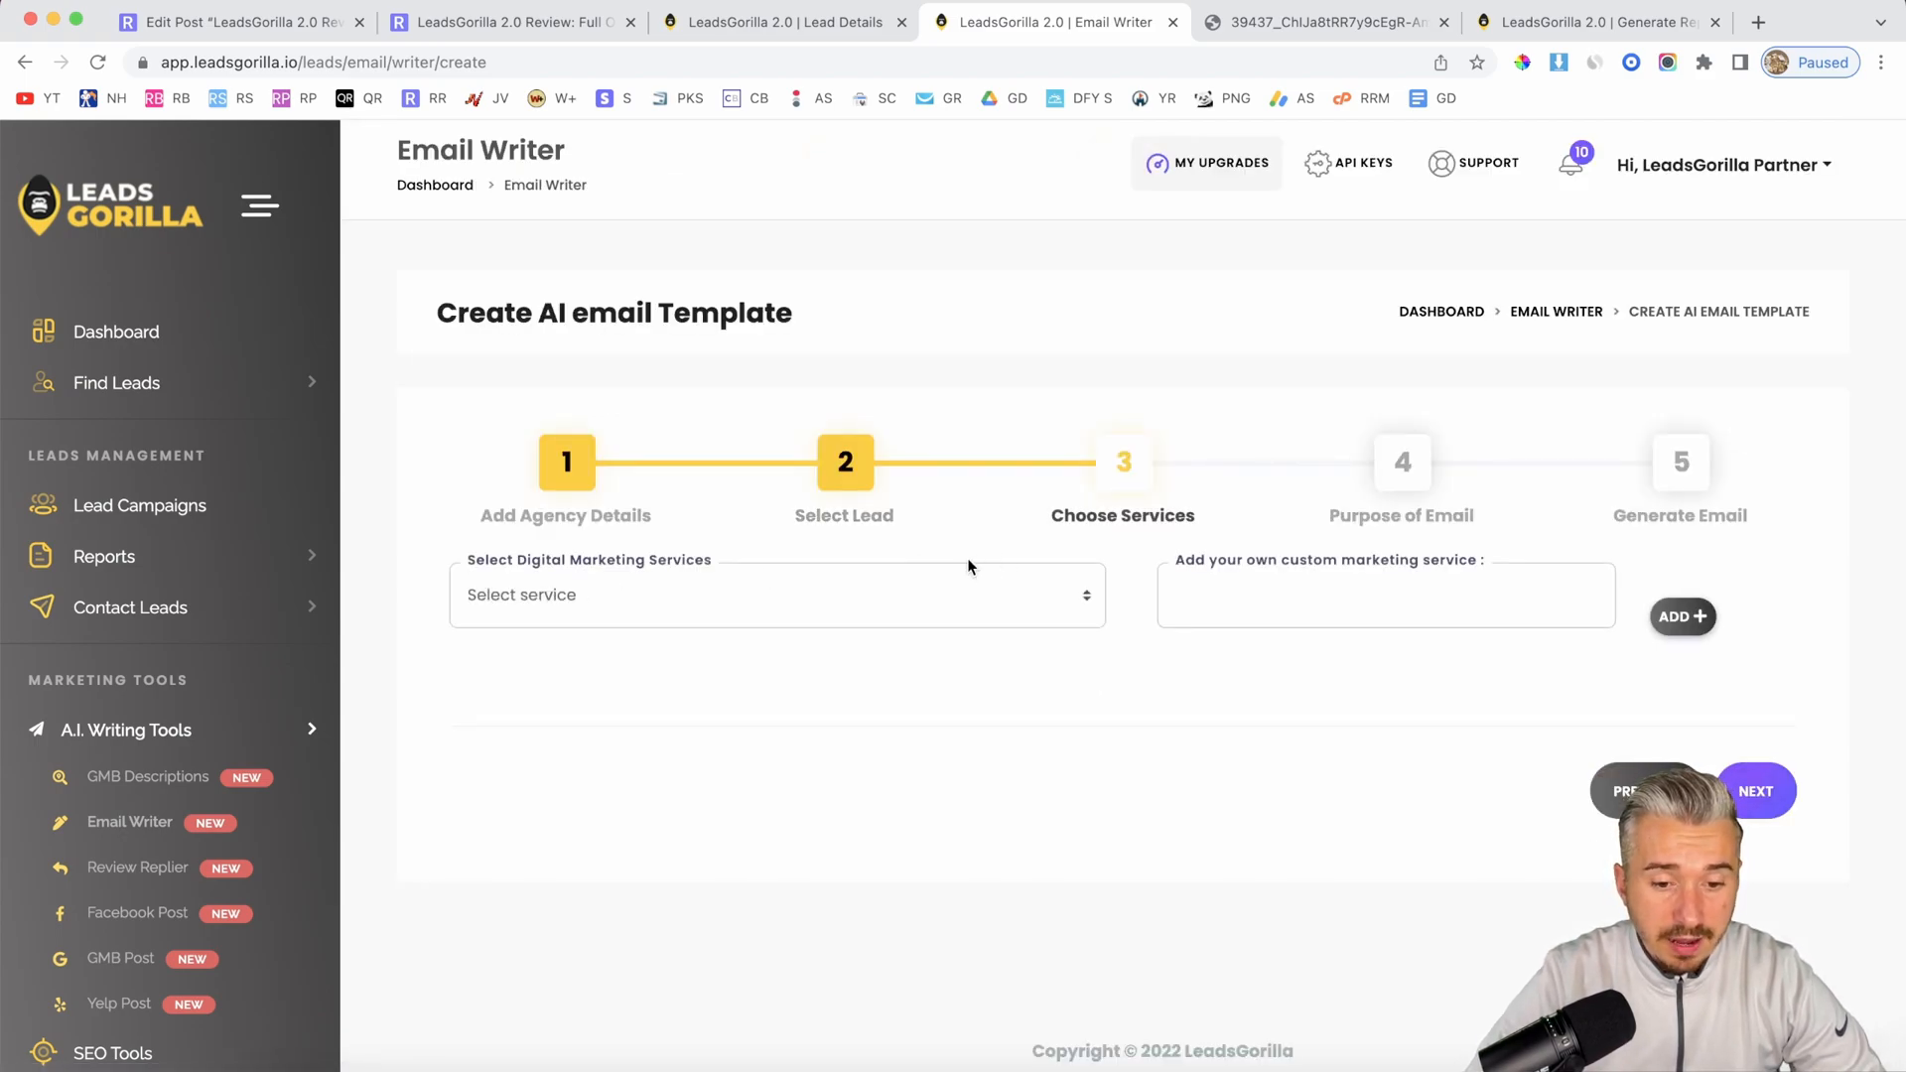
Step: Add 'web design' as a custom marketing service and continue to email purpose
click(776, 594)
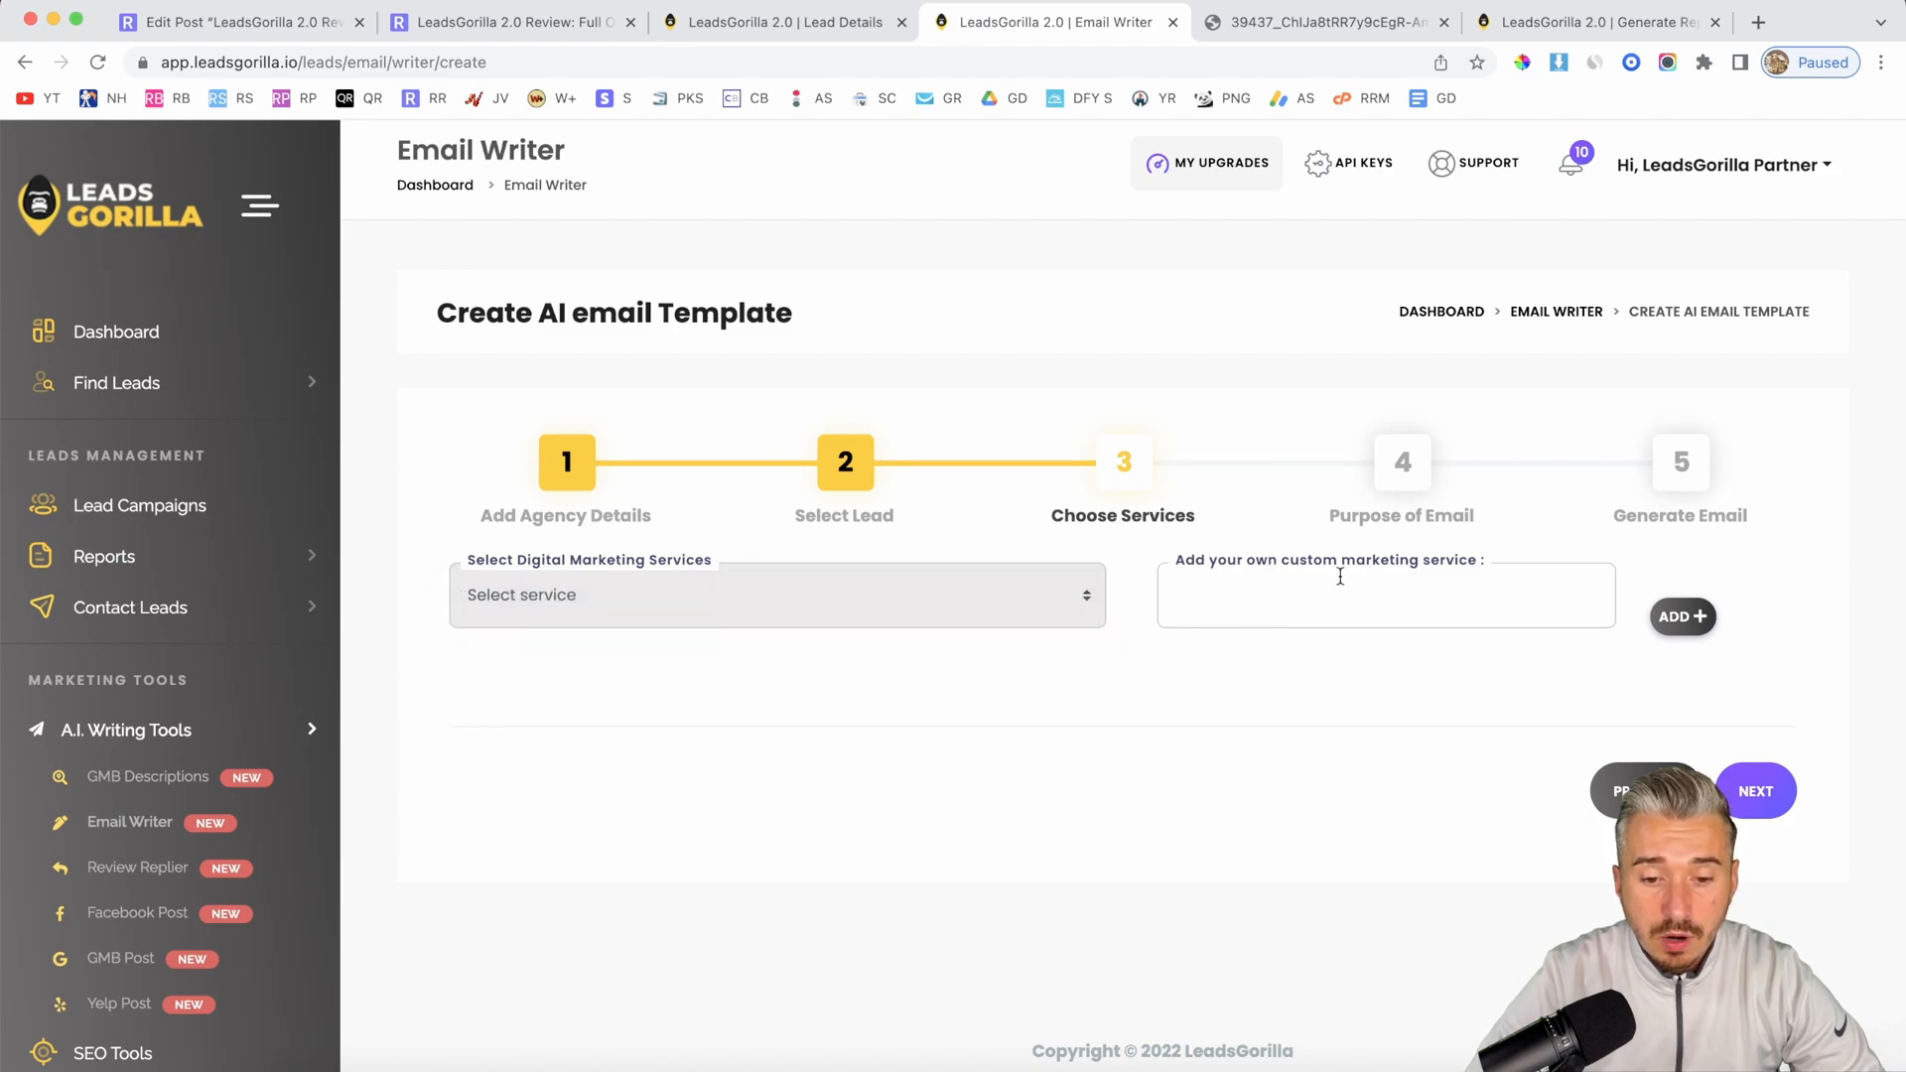
click(1386, 595)
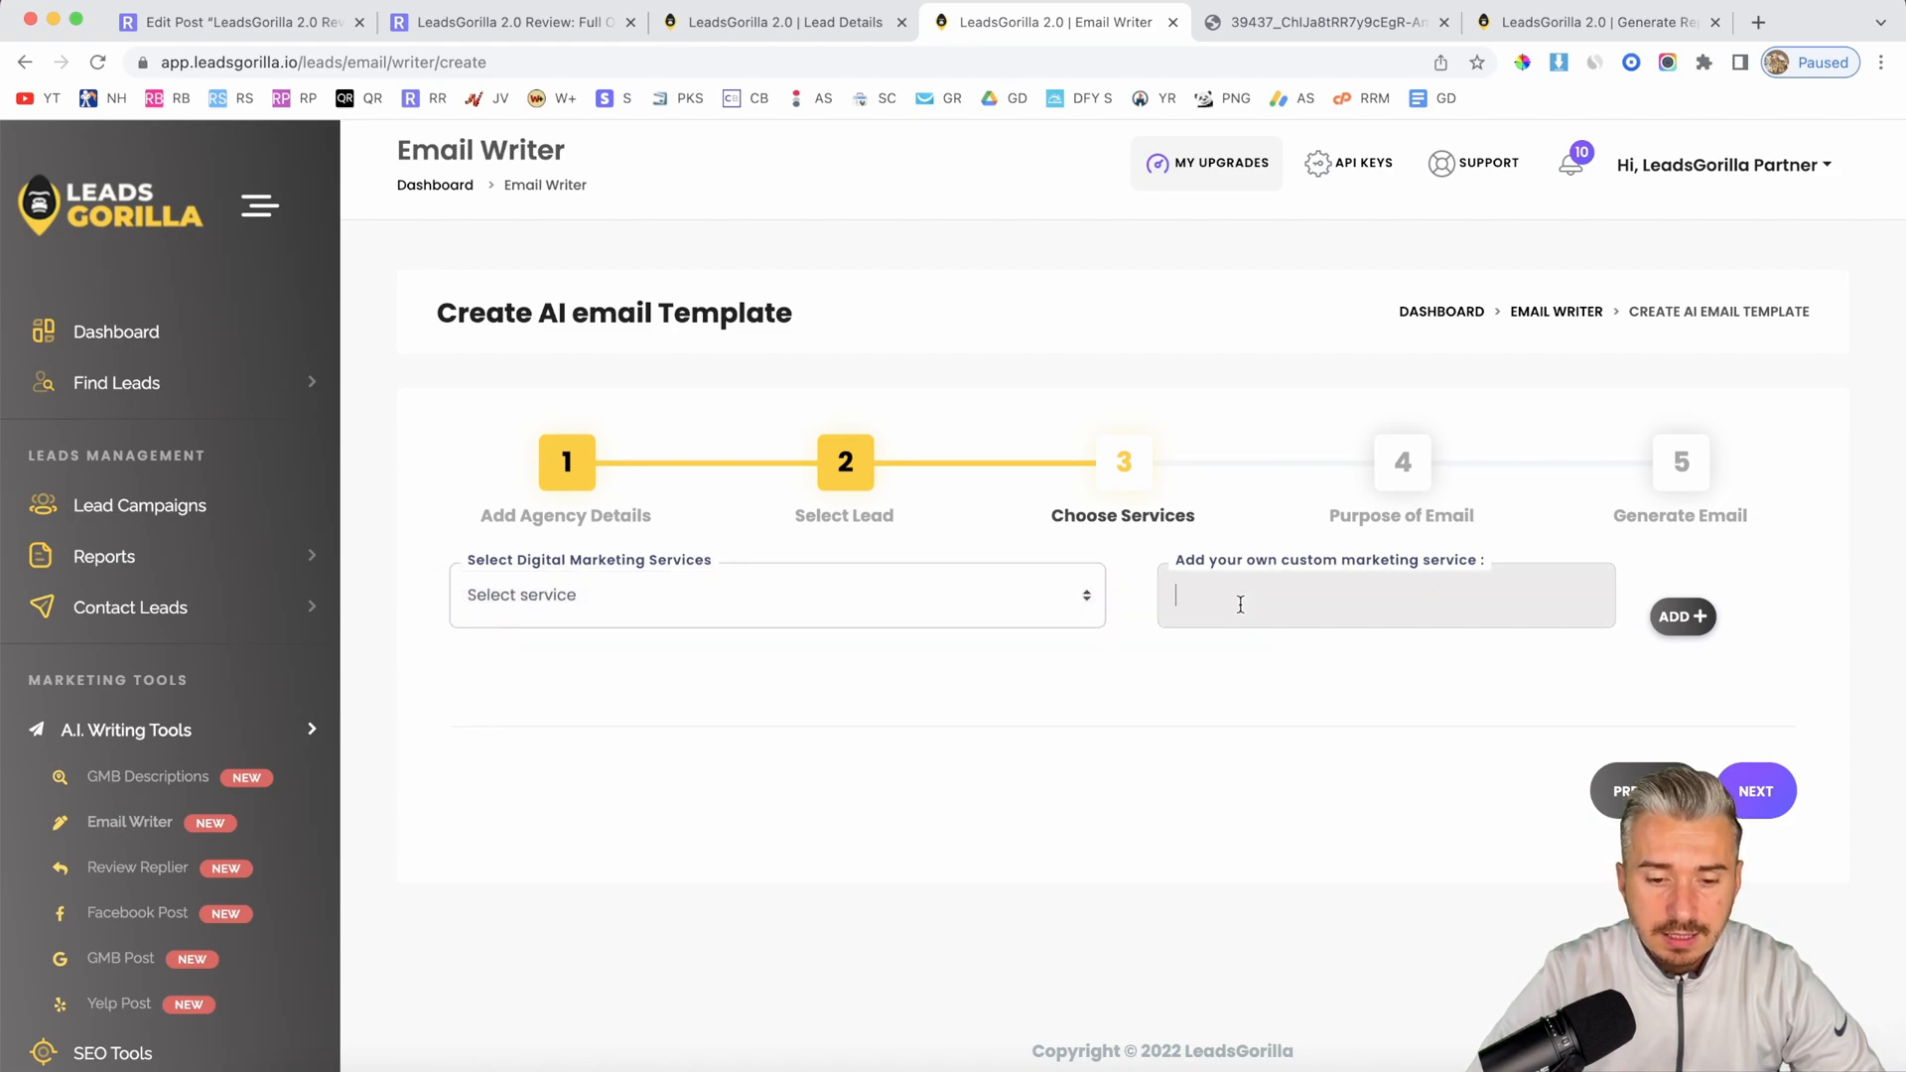
text(web)
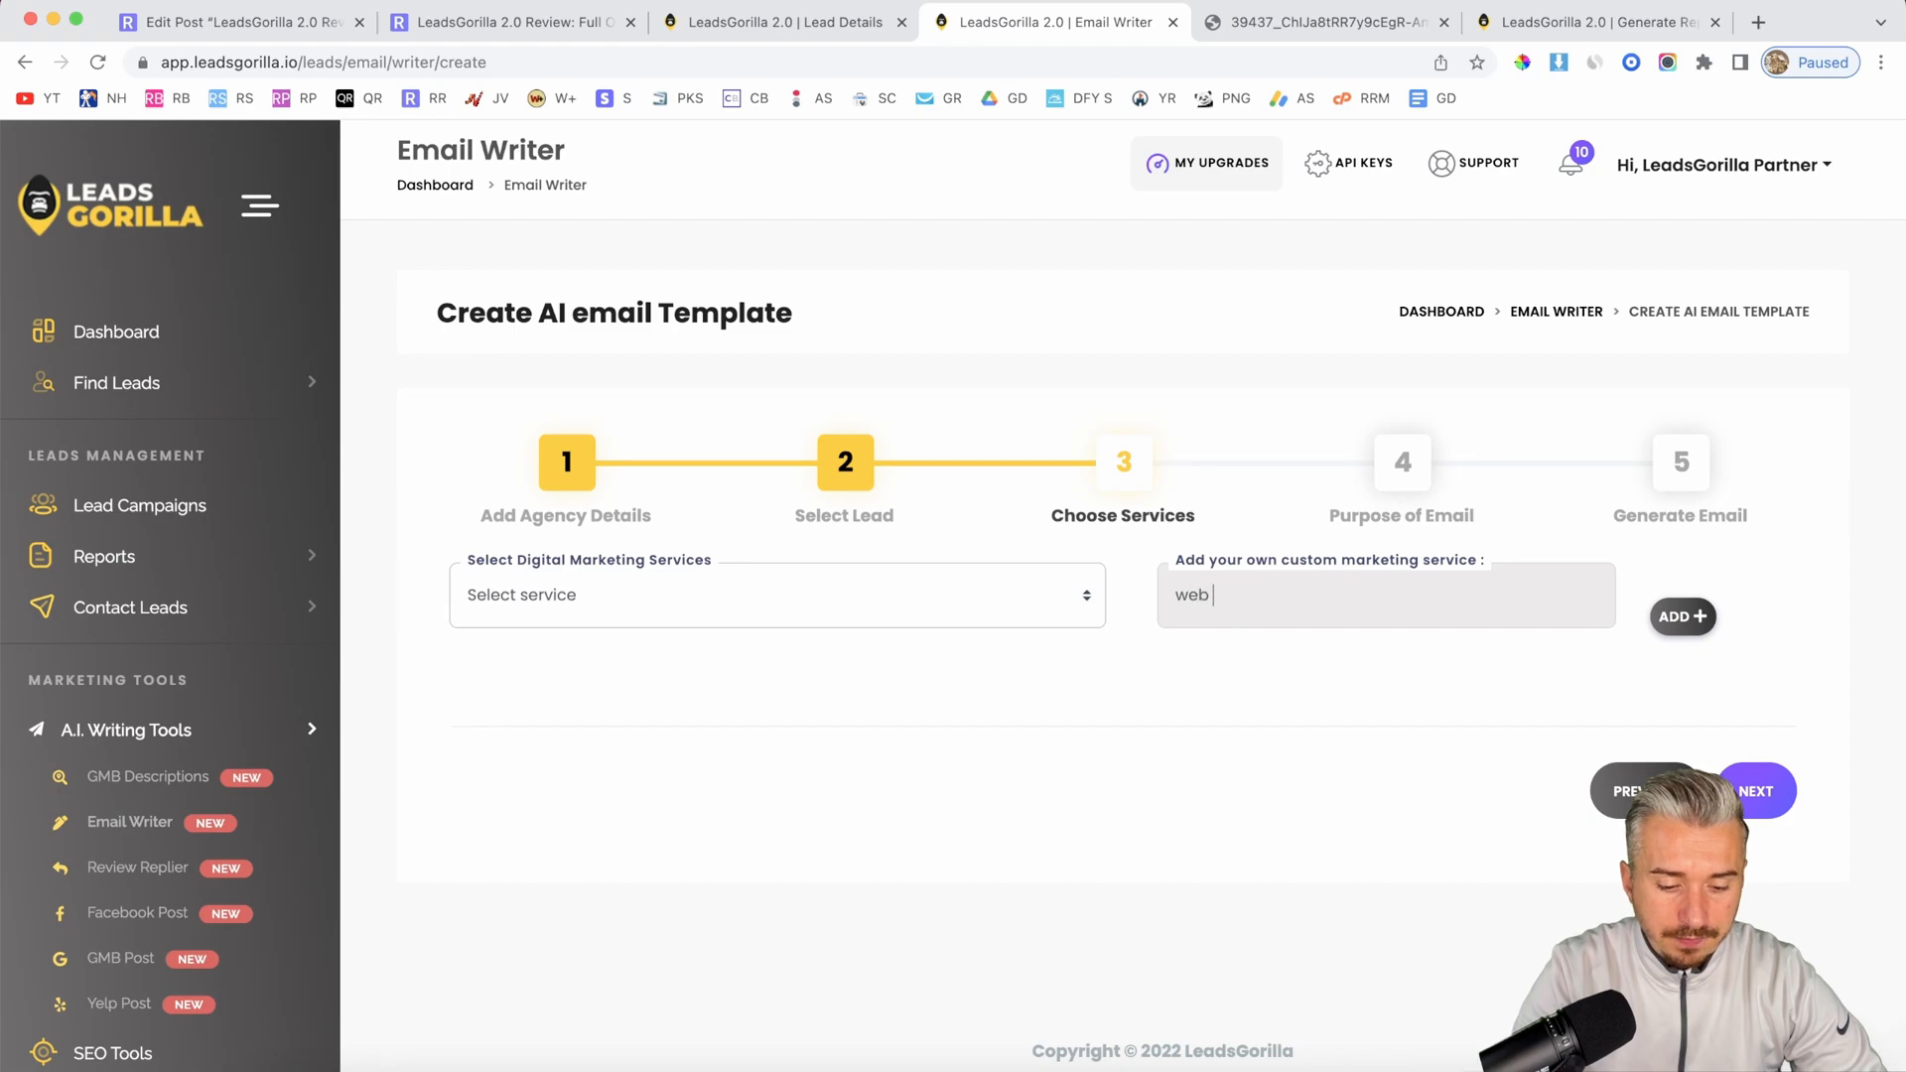
text(design)
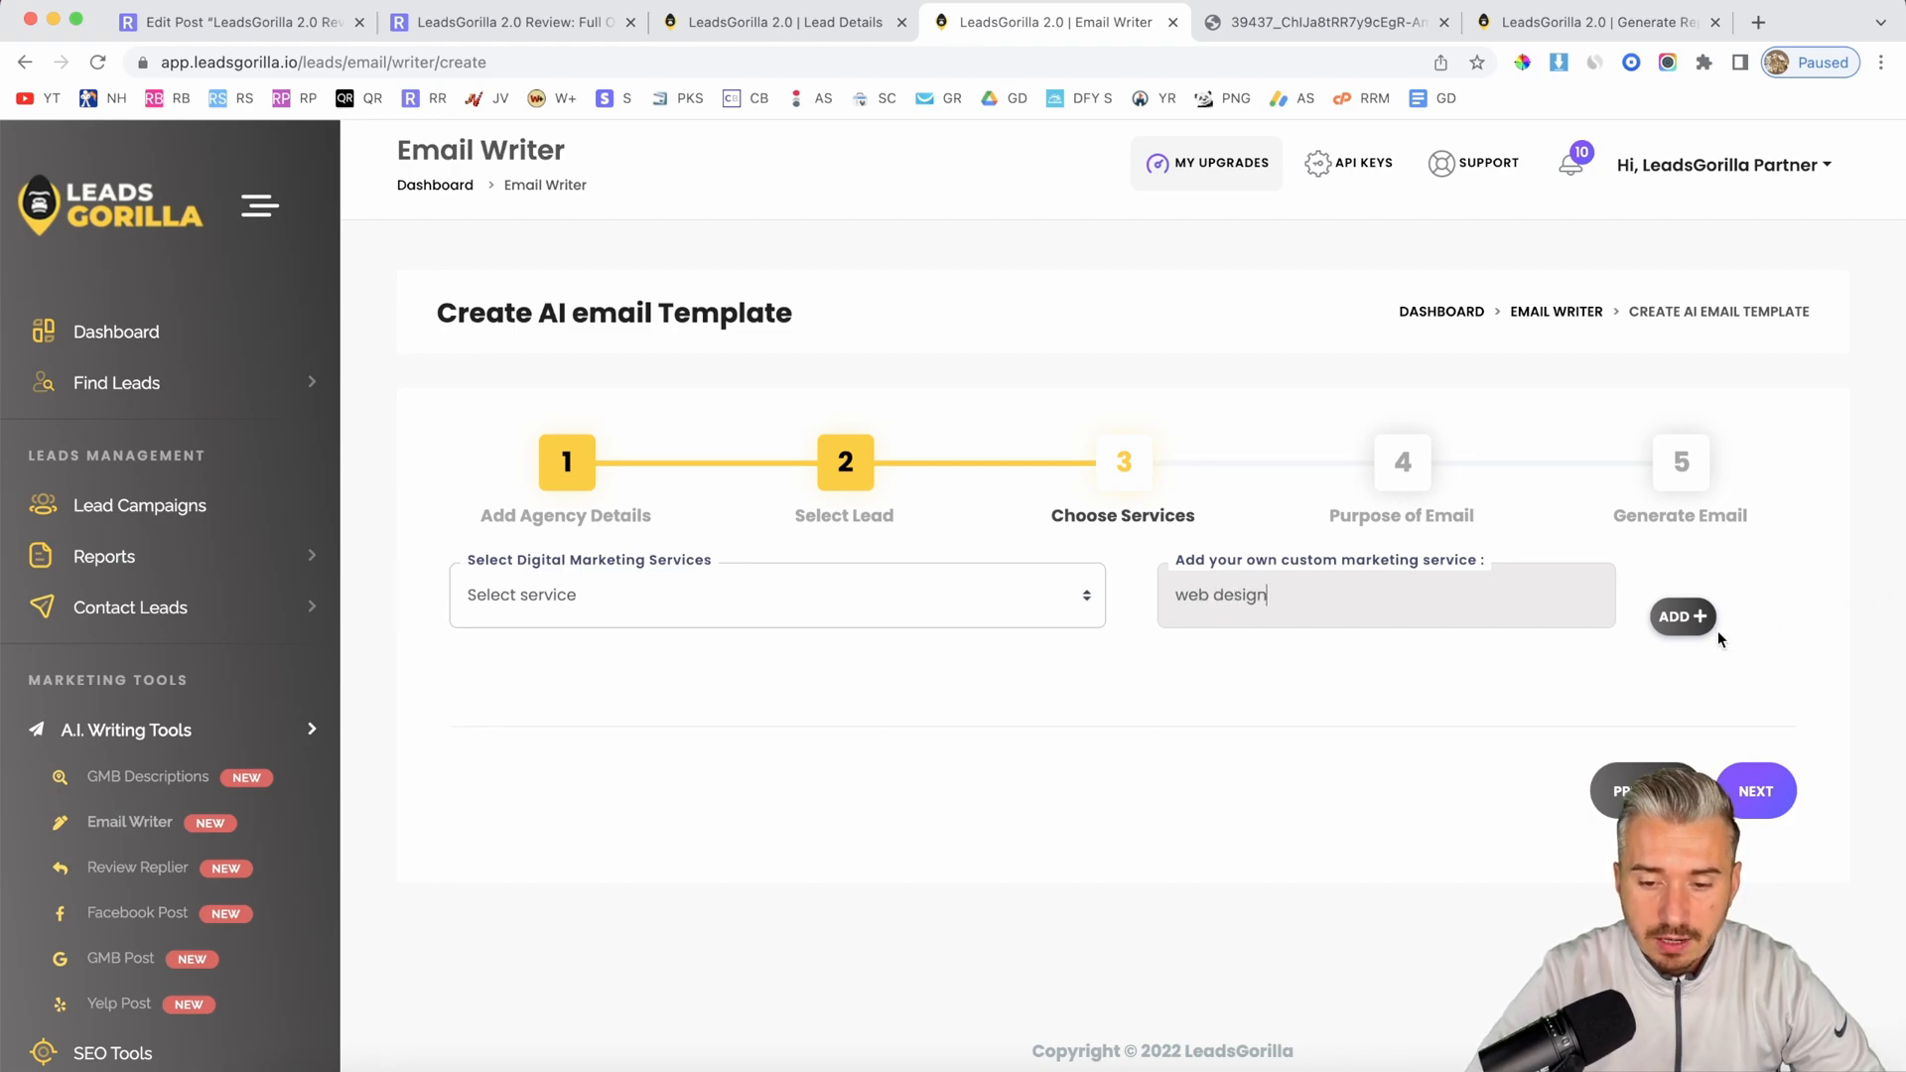
click(1681, 615)
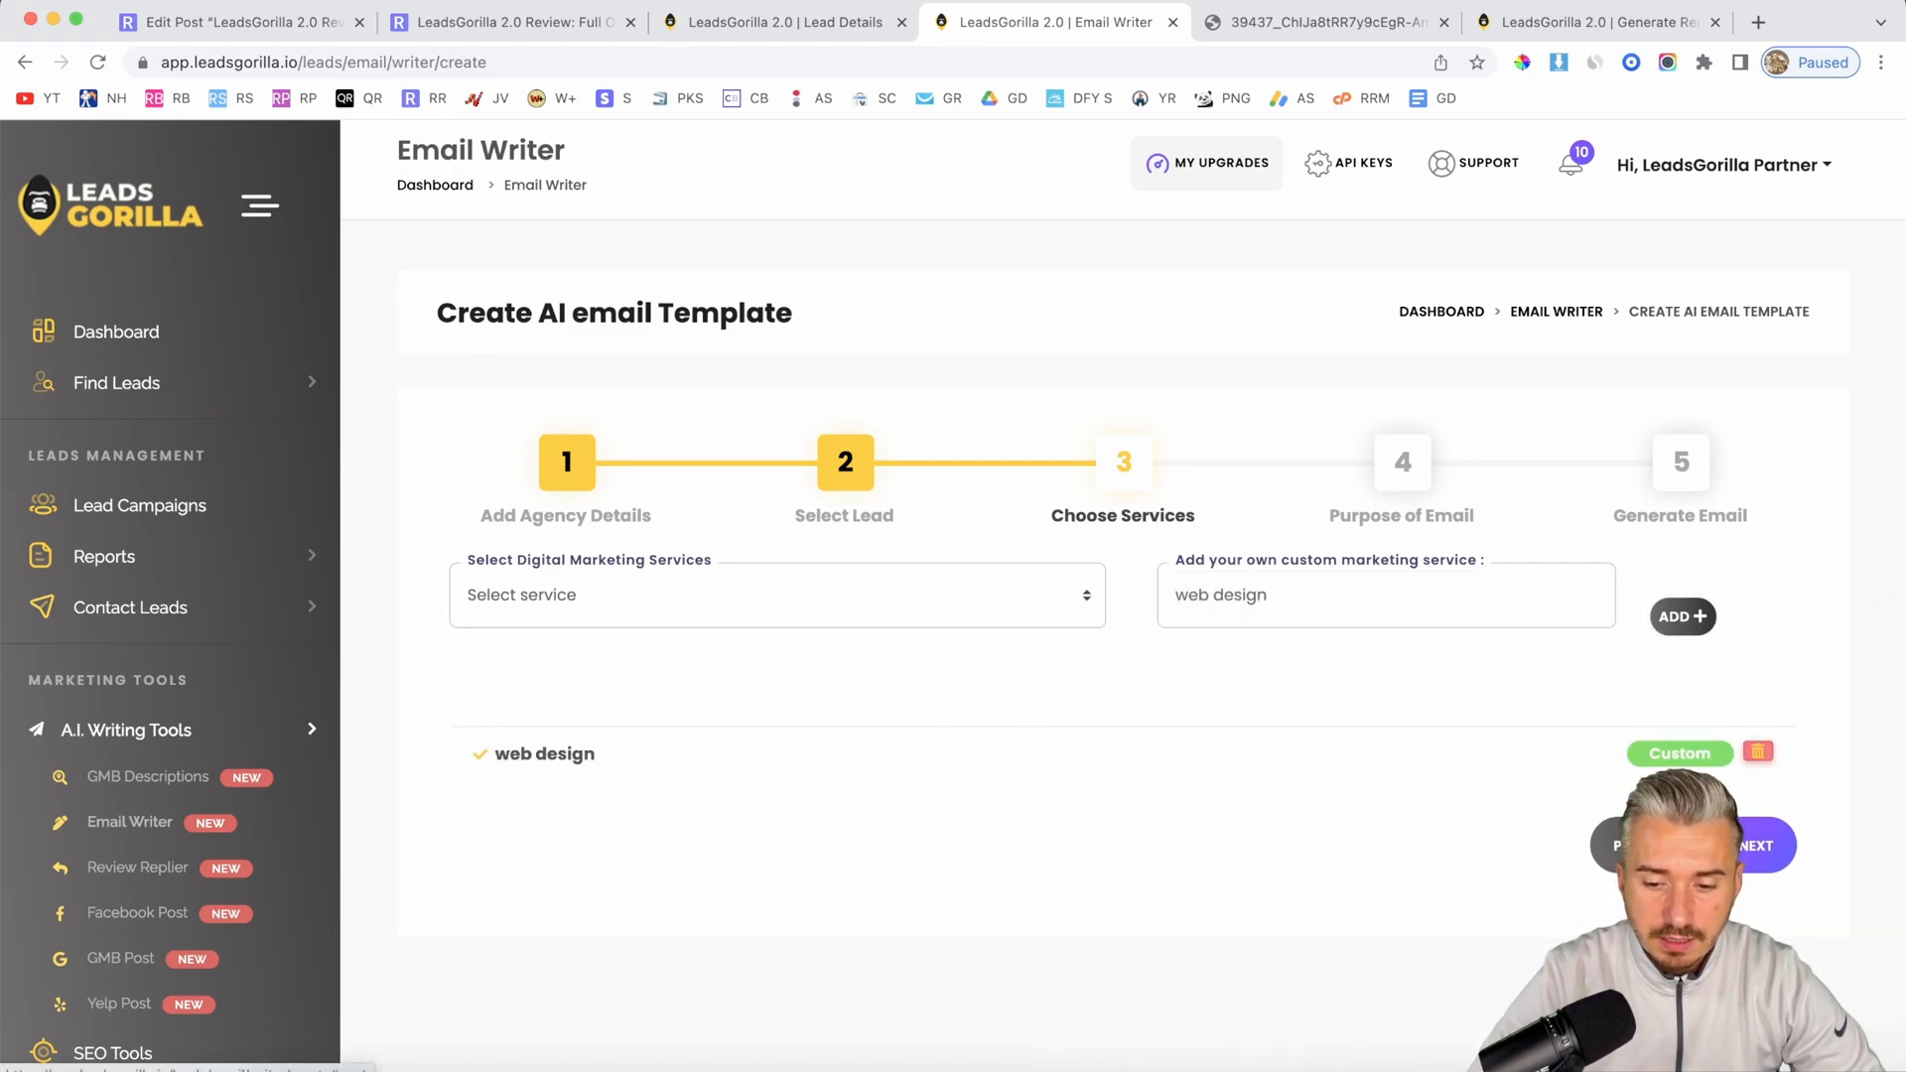
click(1754, 845)
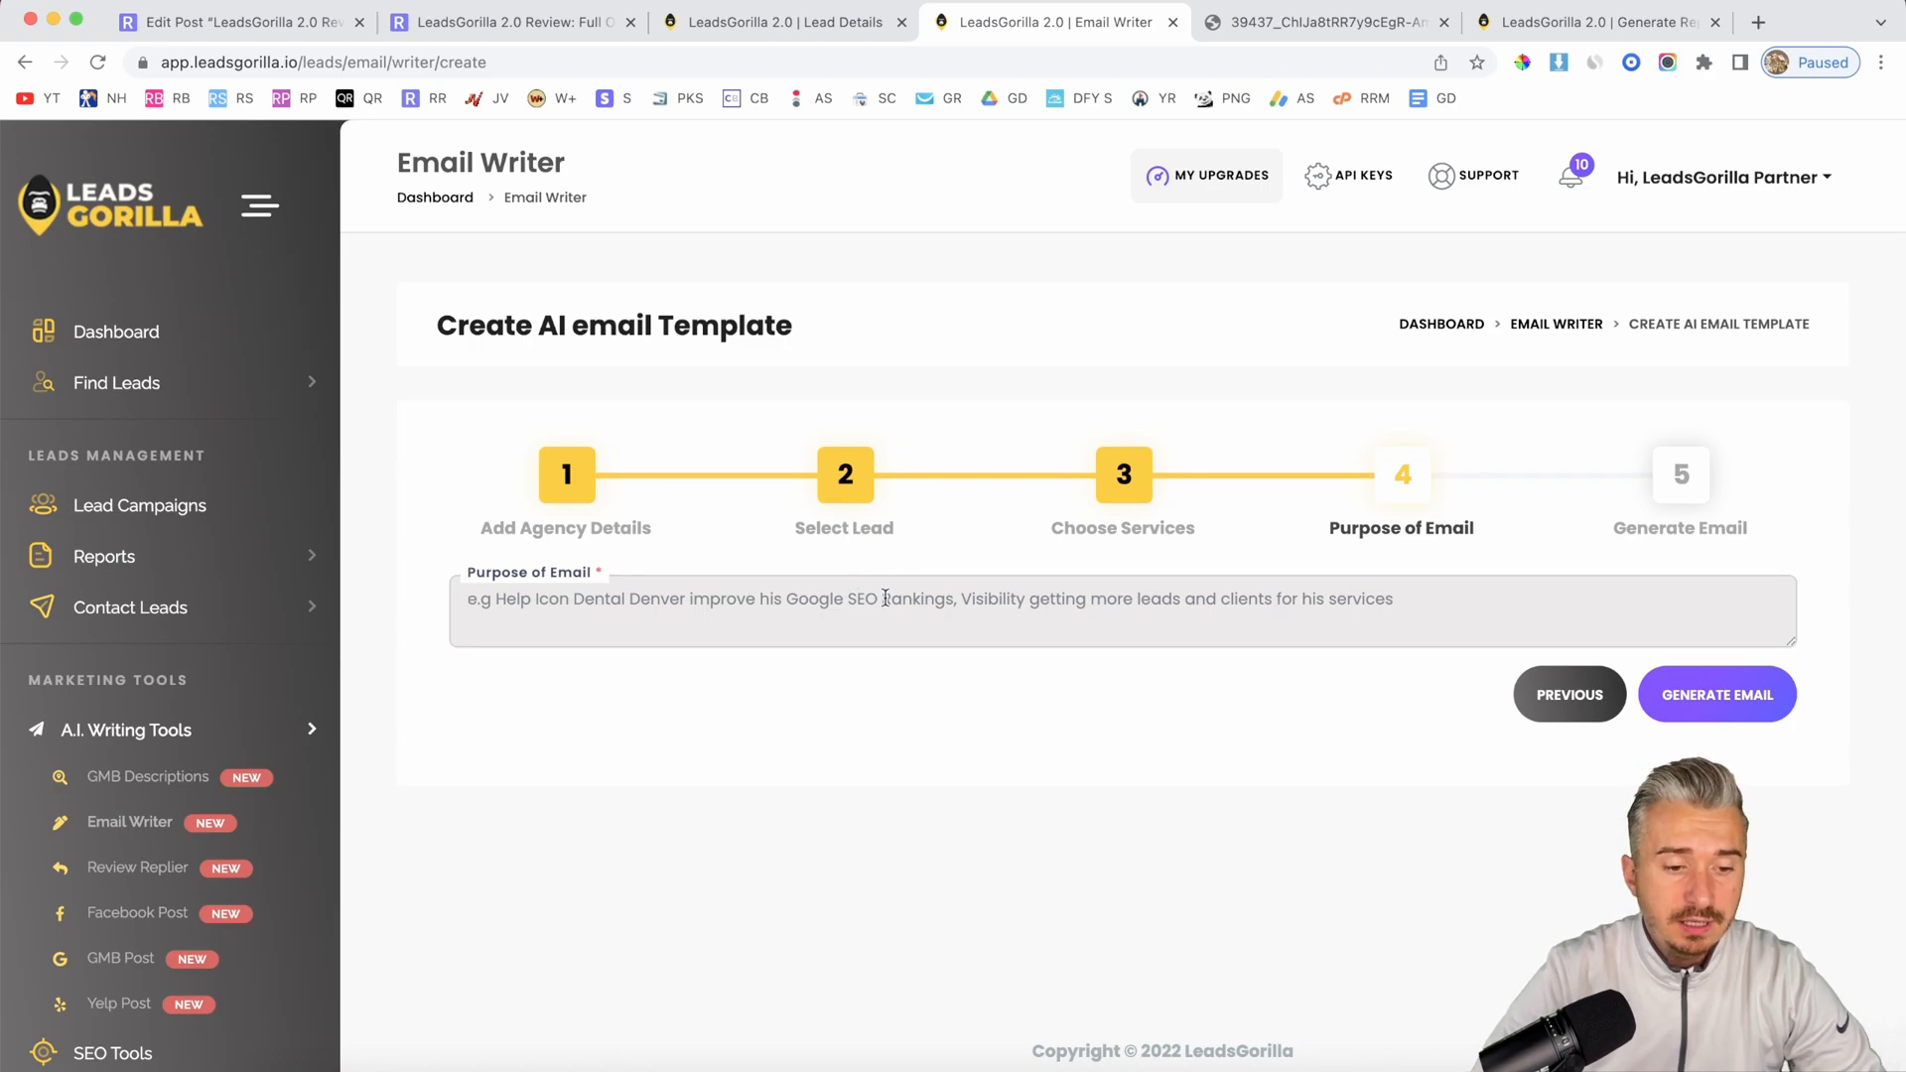
Step: Enter the purpose 'sell a website design service for my customer' and generate the email
text(sell a)
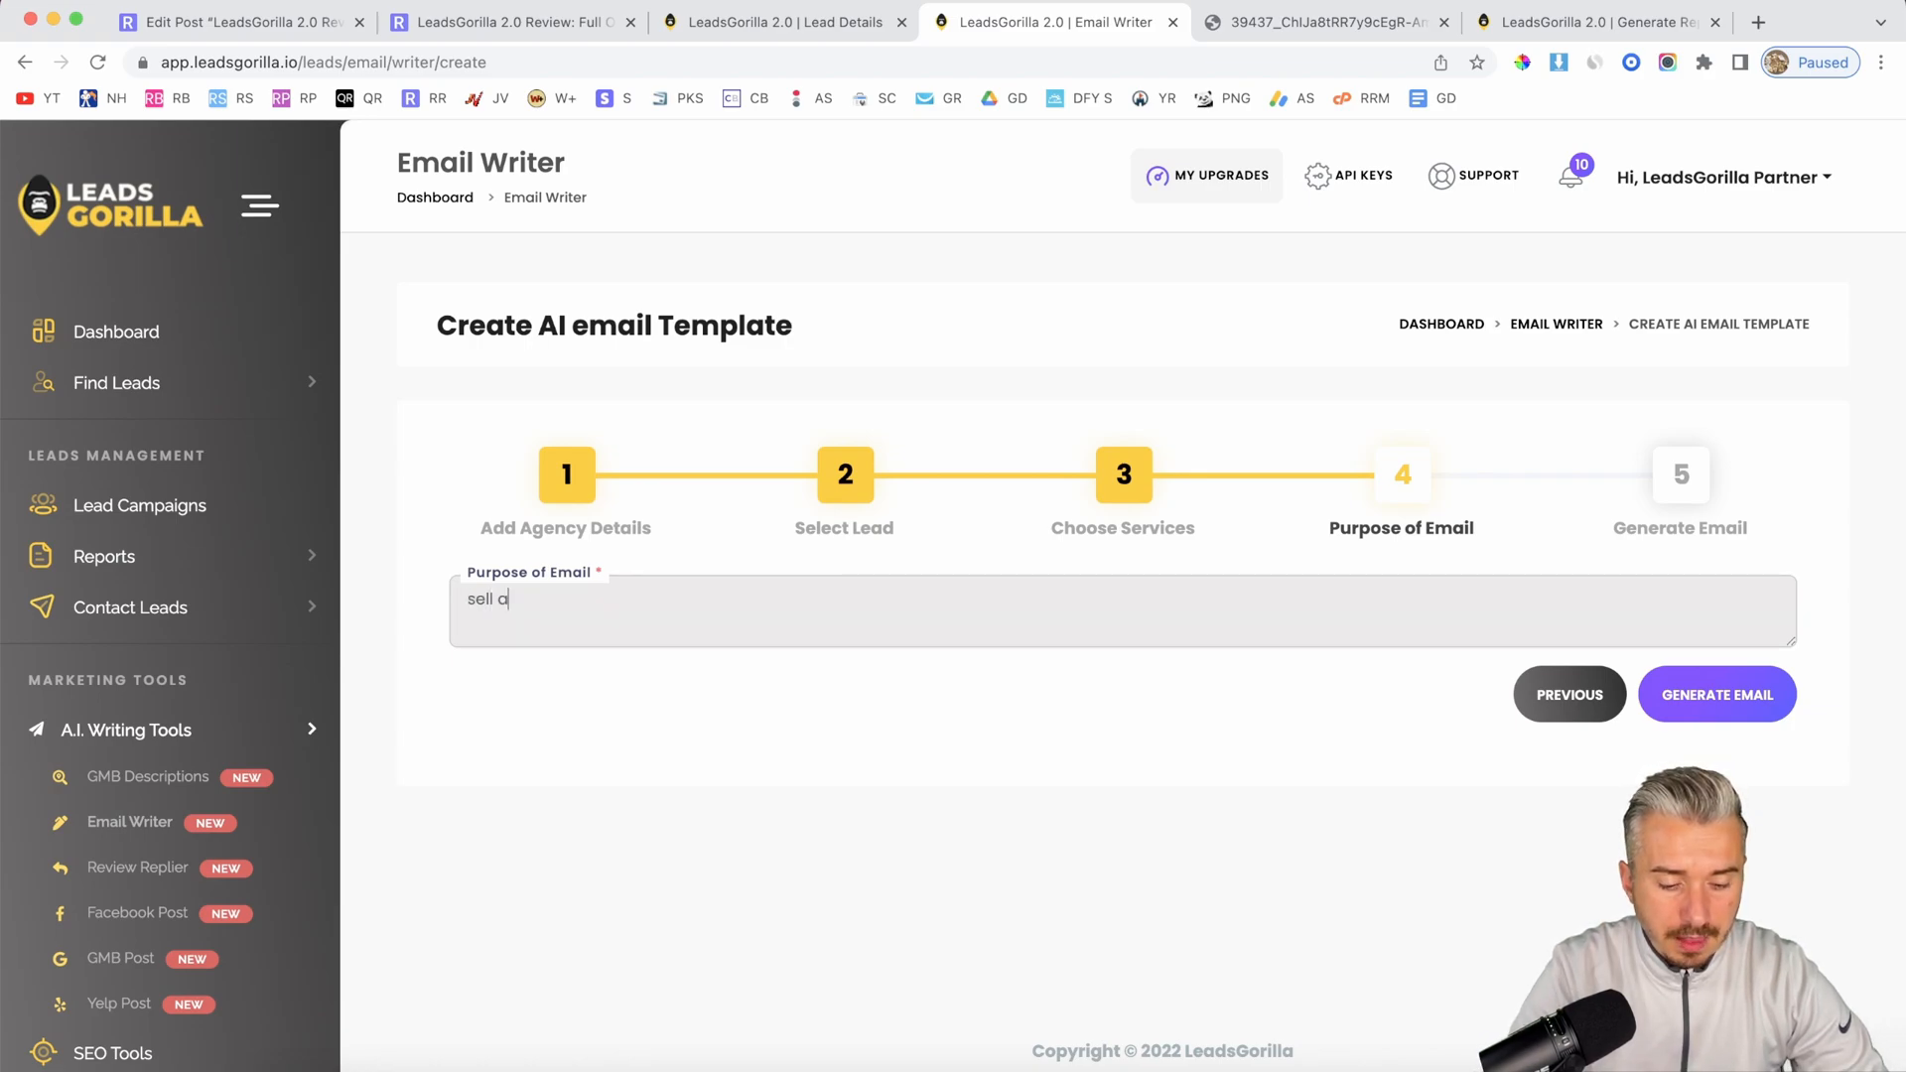
text(website)
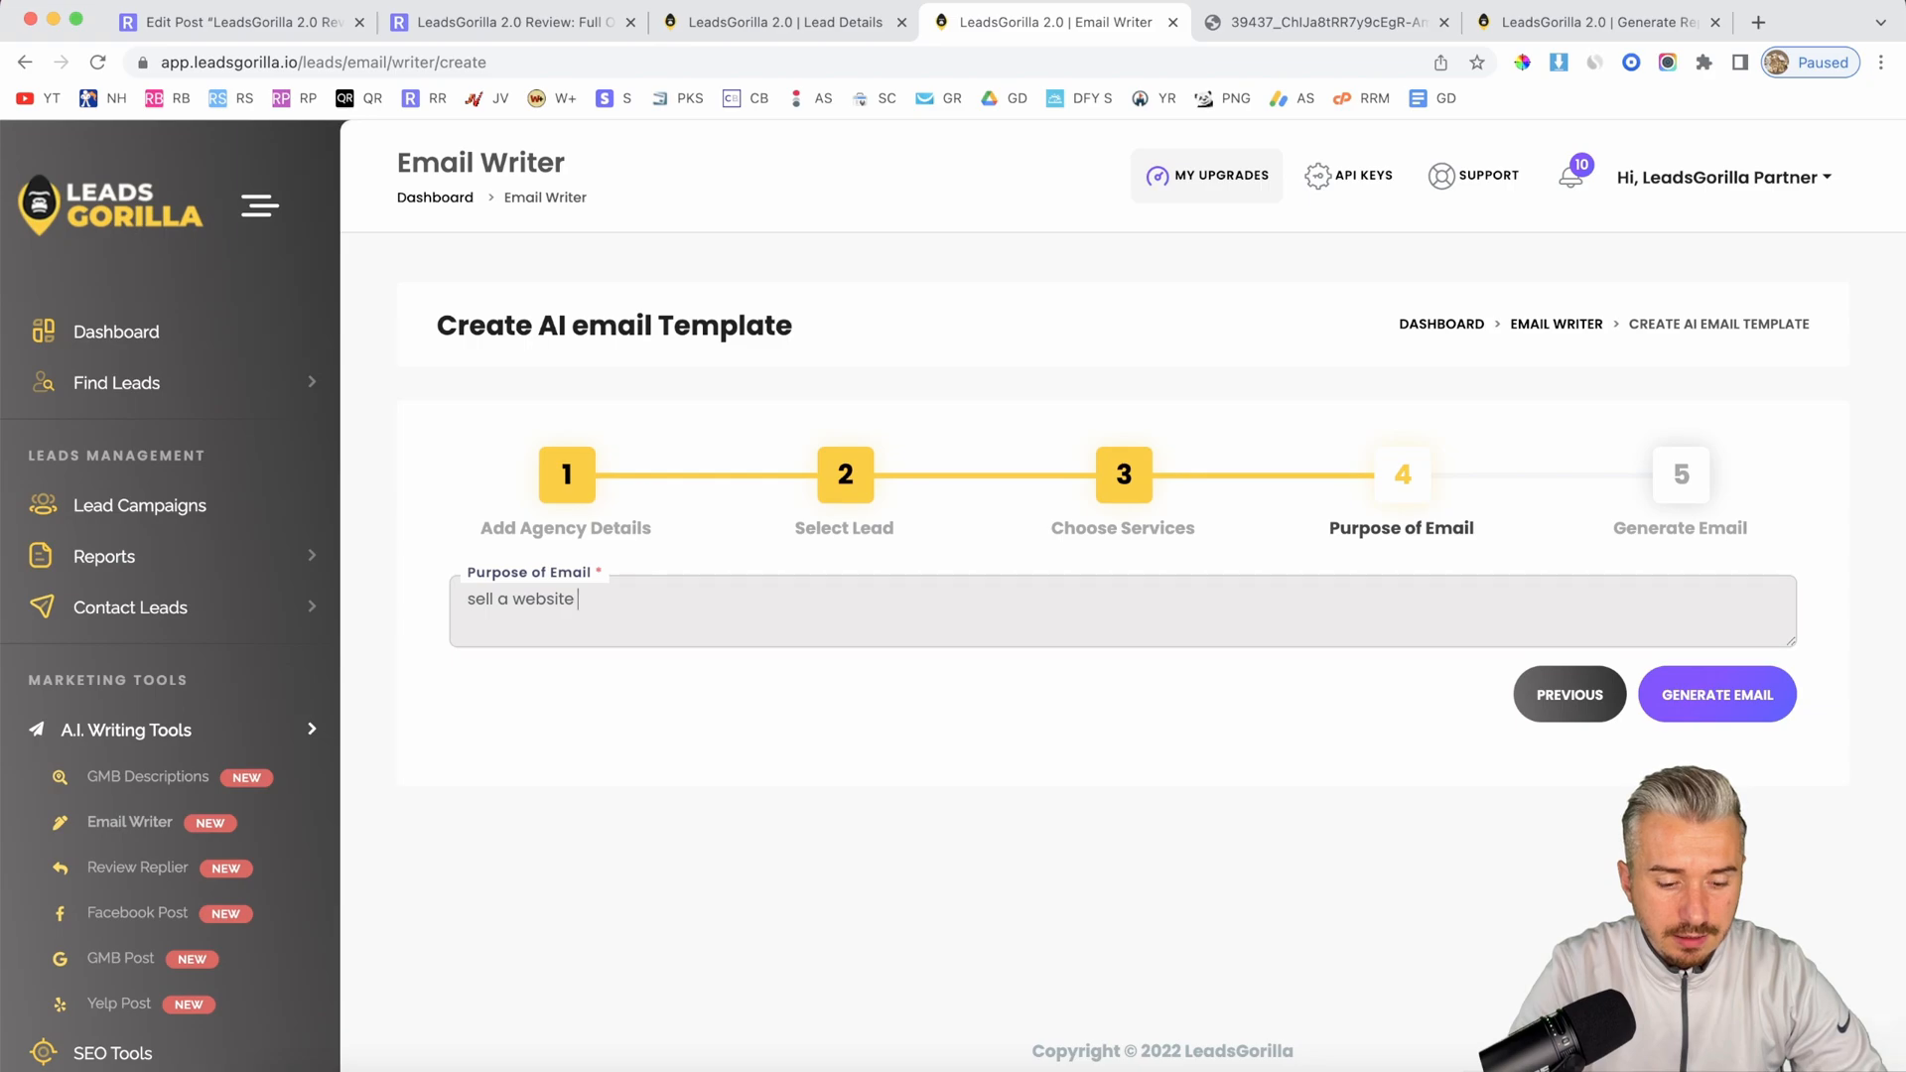
text(design service for my cu)
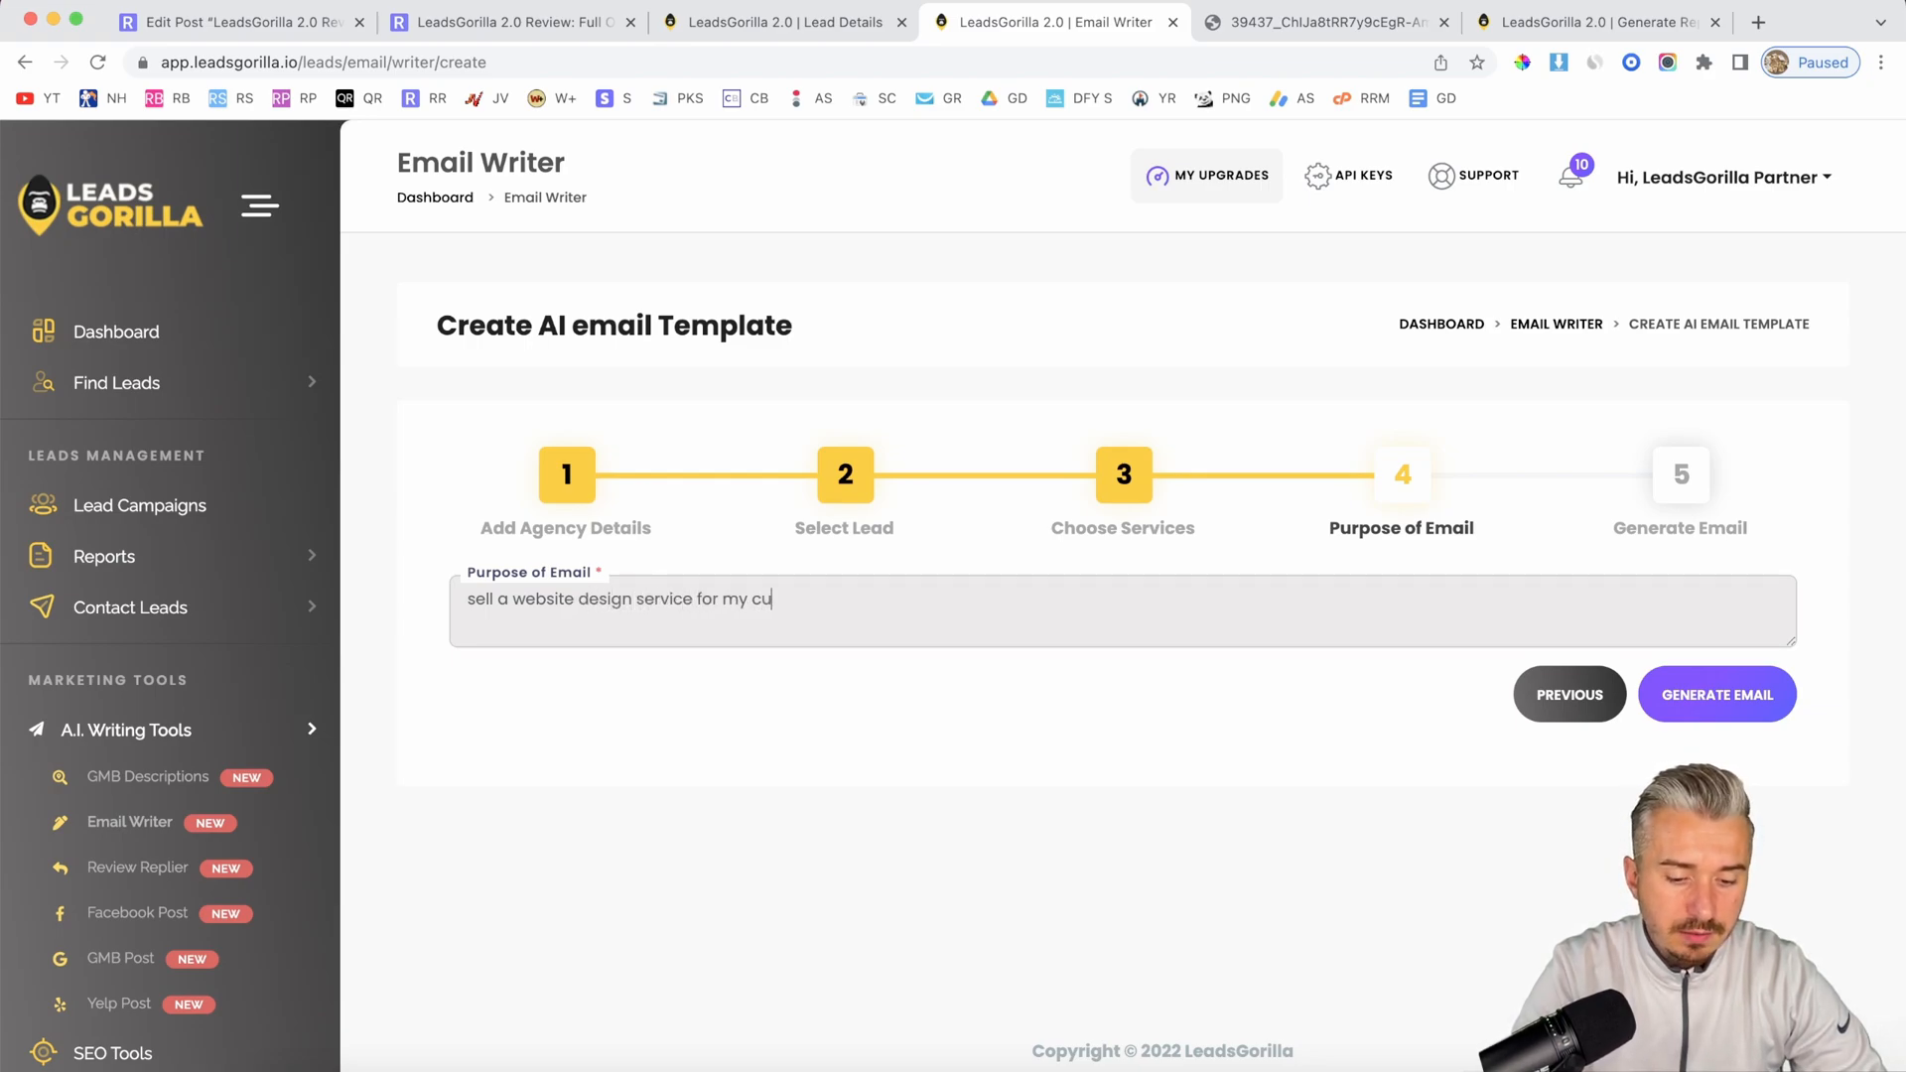
text(stomer)
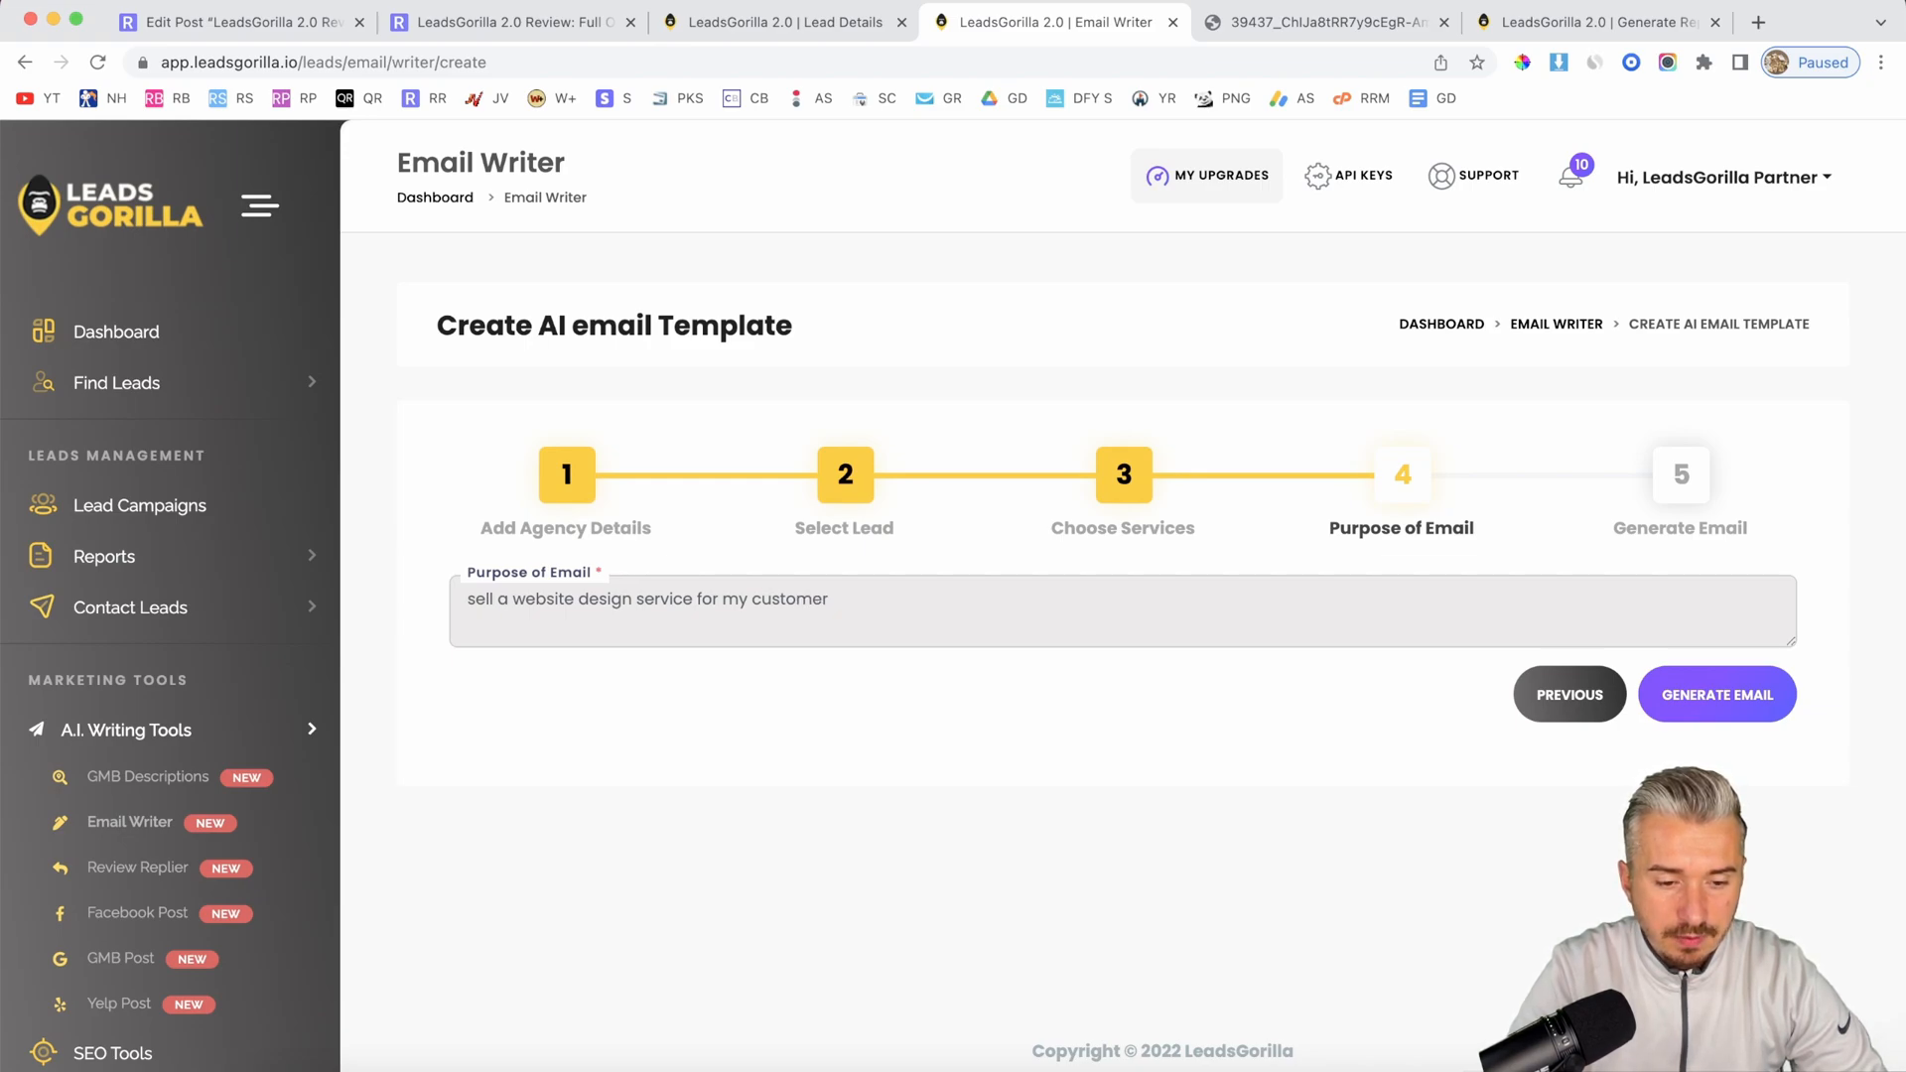
click(1716, 694)
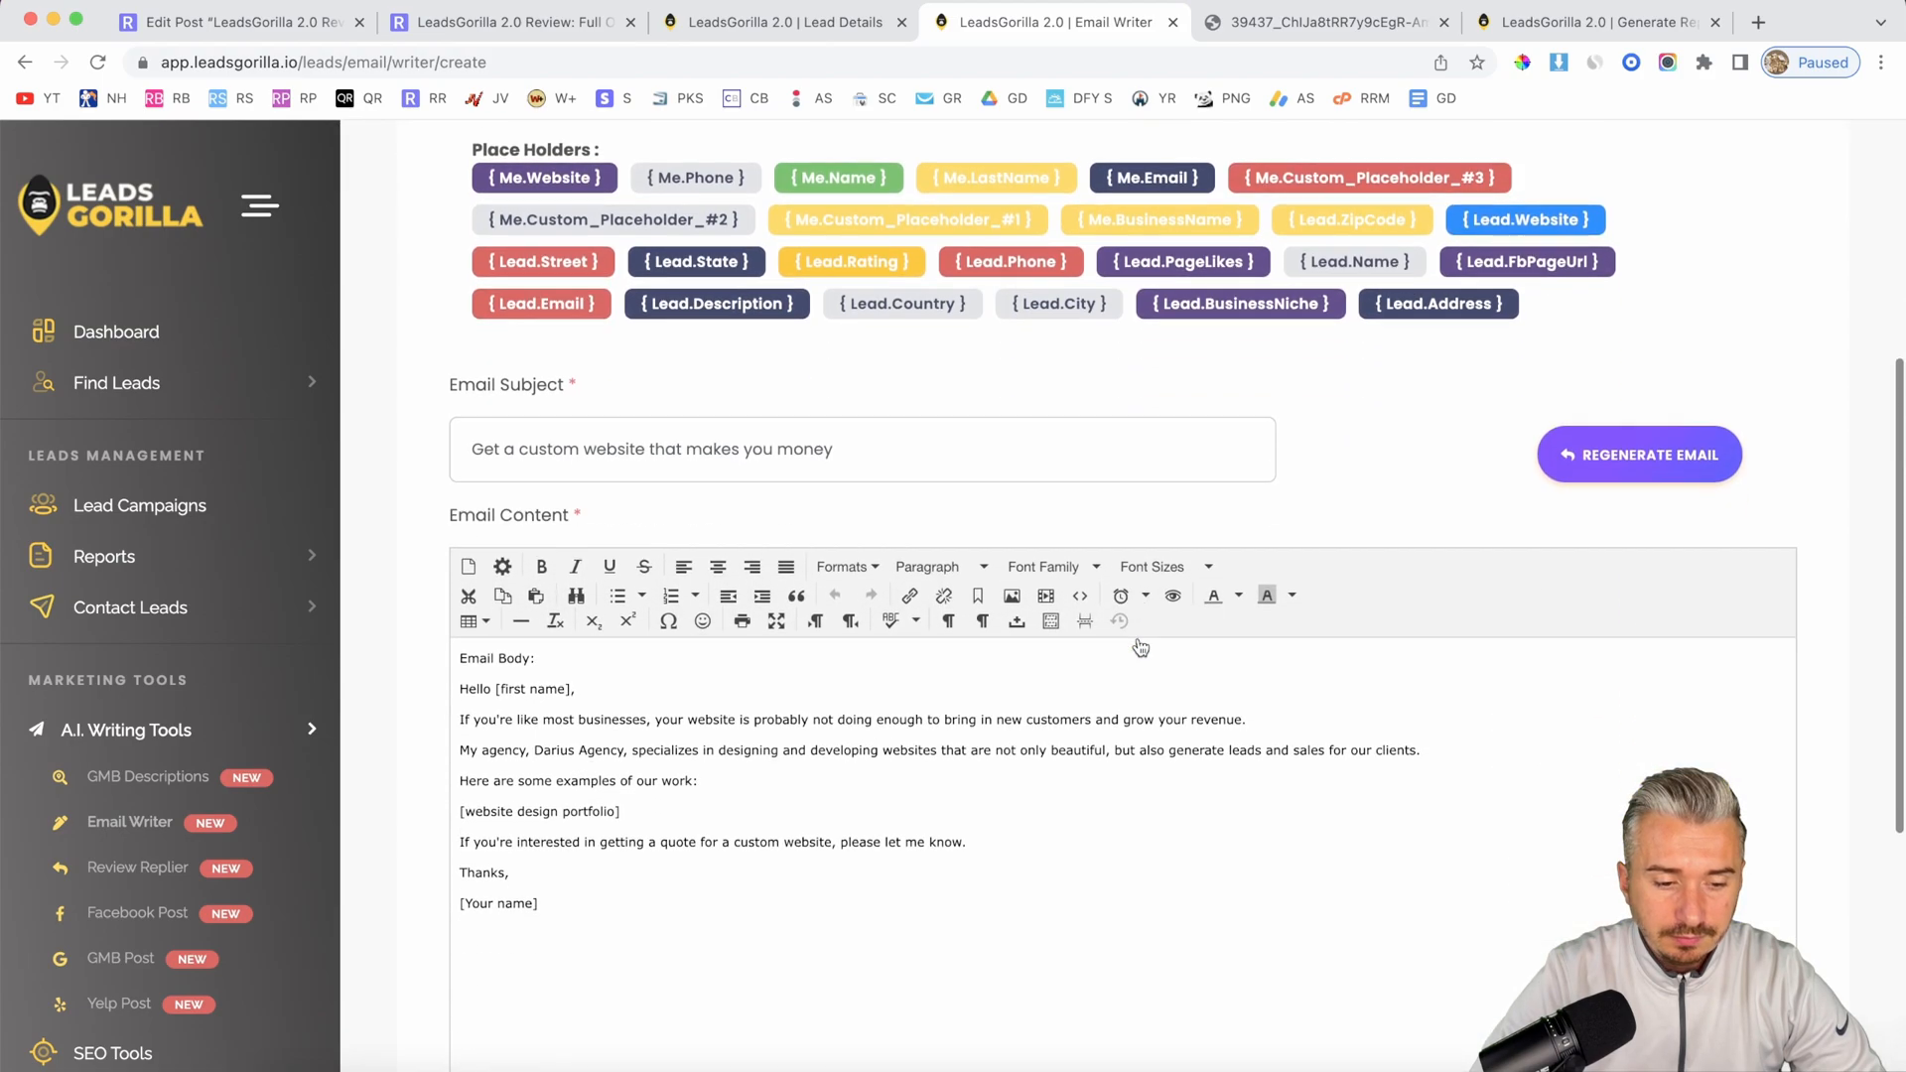
Step: Inspect the generated email's [website design portfolio] placeholder, then go to Review Replier
scroll(down, 3)
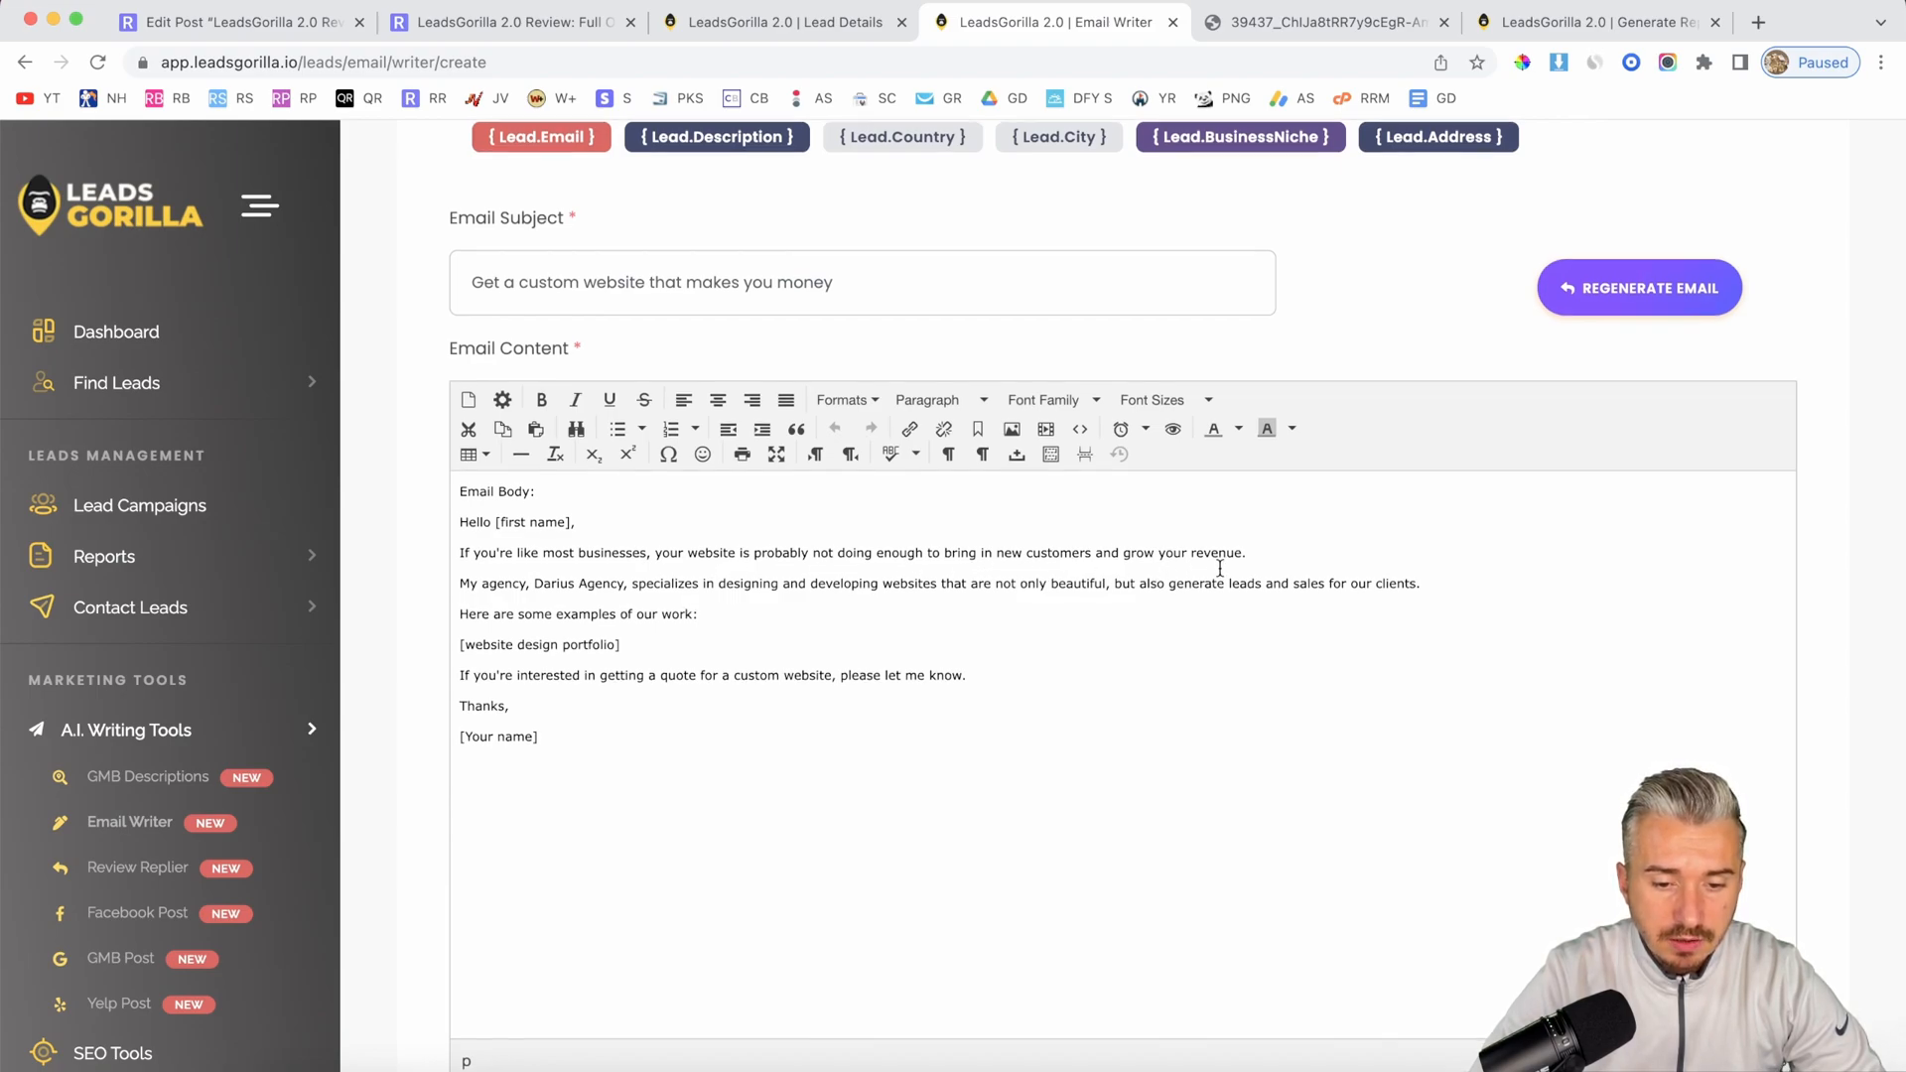
scroll(down, 3)
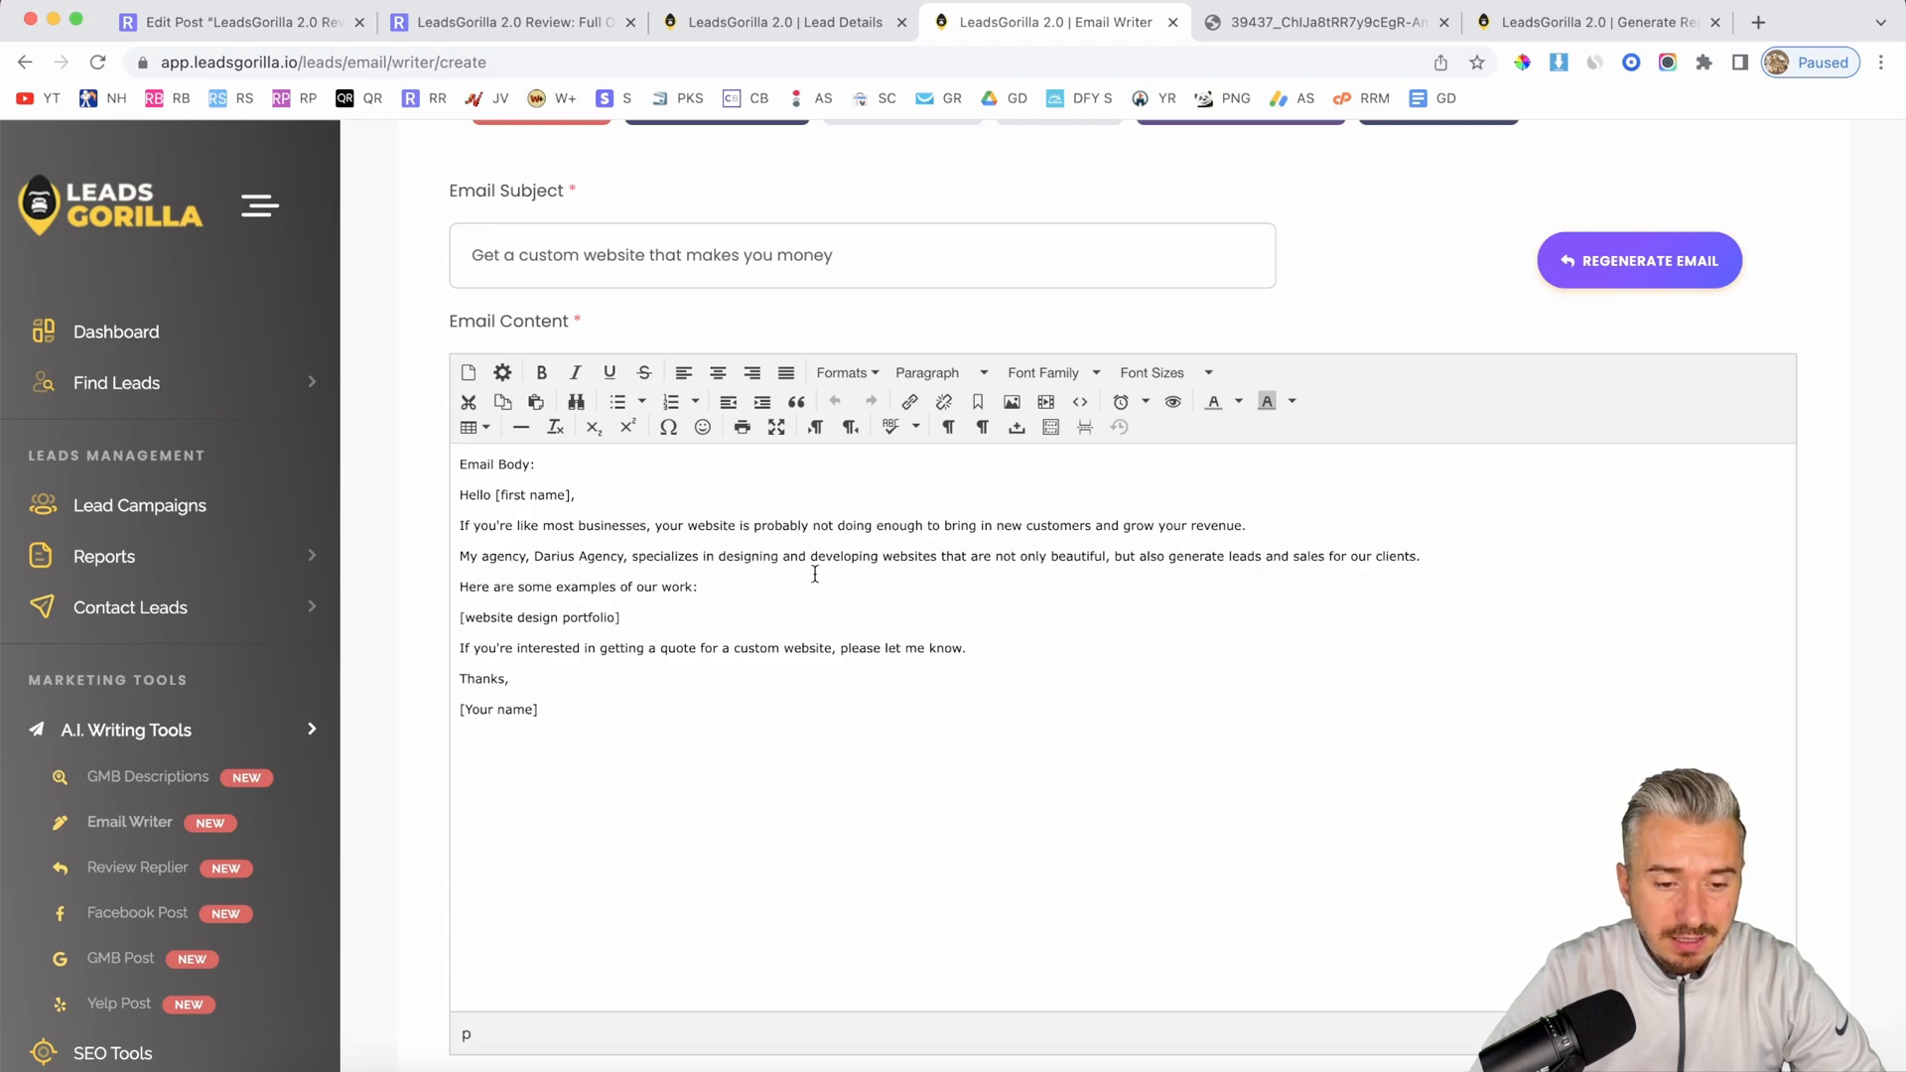
scroll(down, 3)
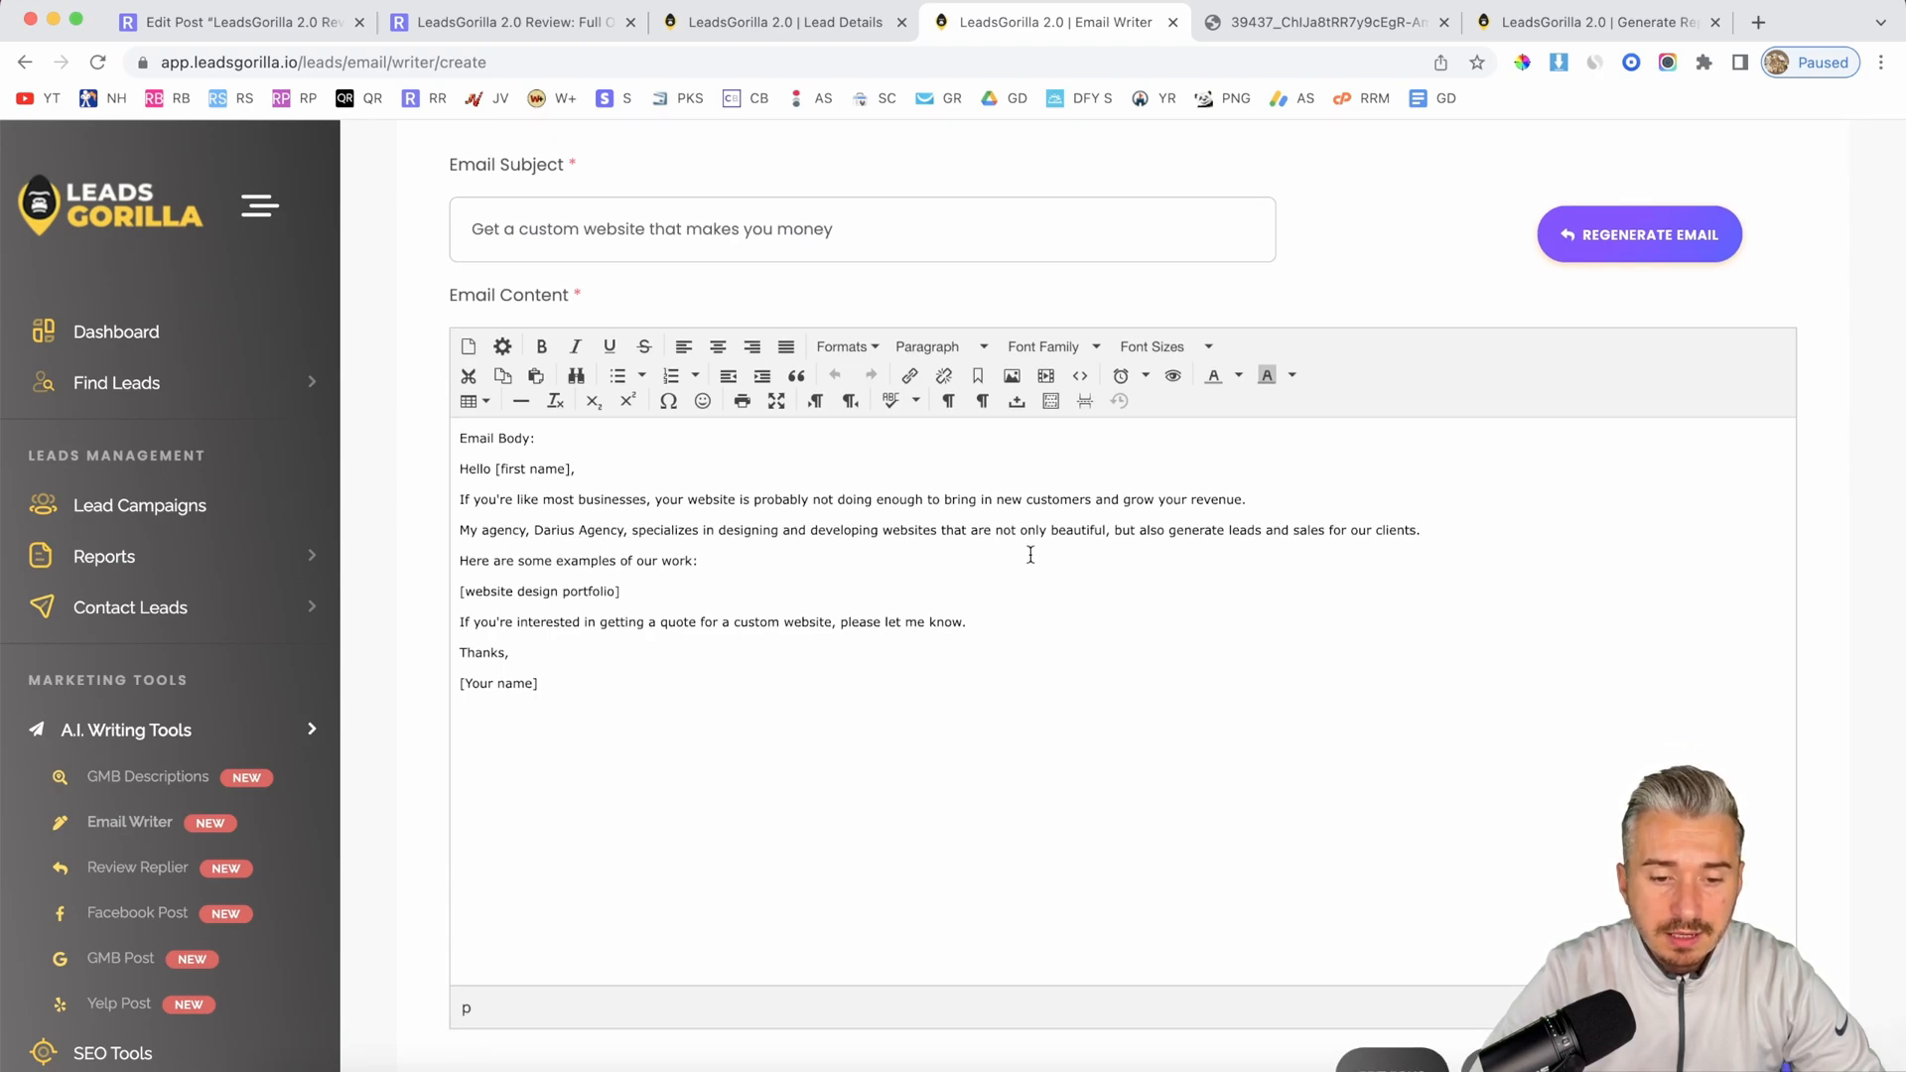
mouse_move(1163, 557)
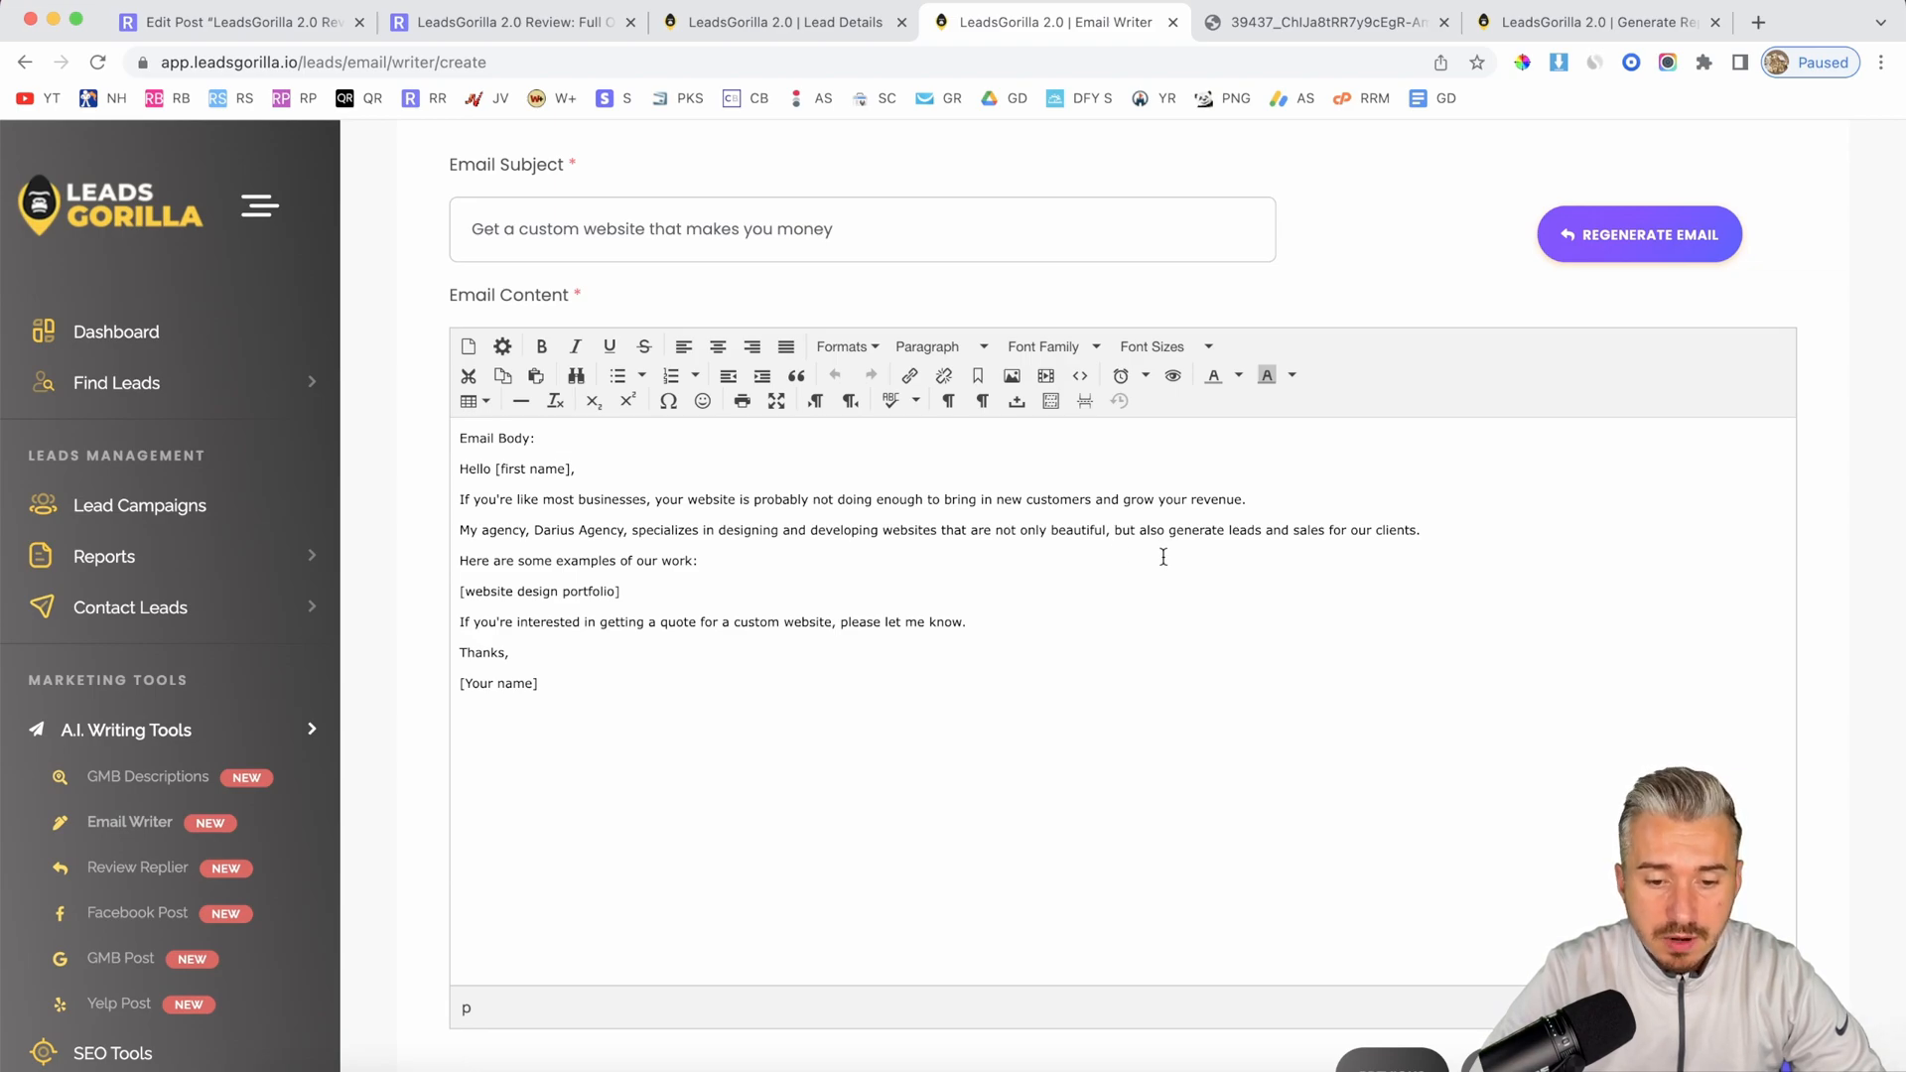
mouse_move(1236, 557)
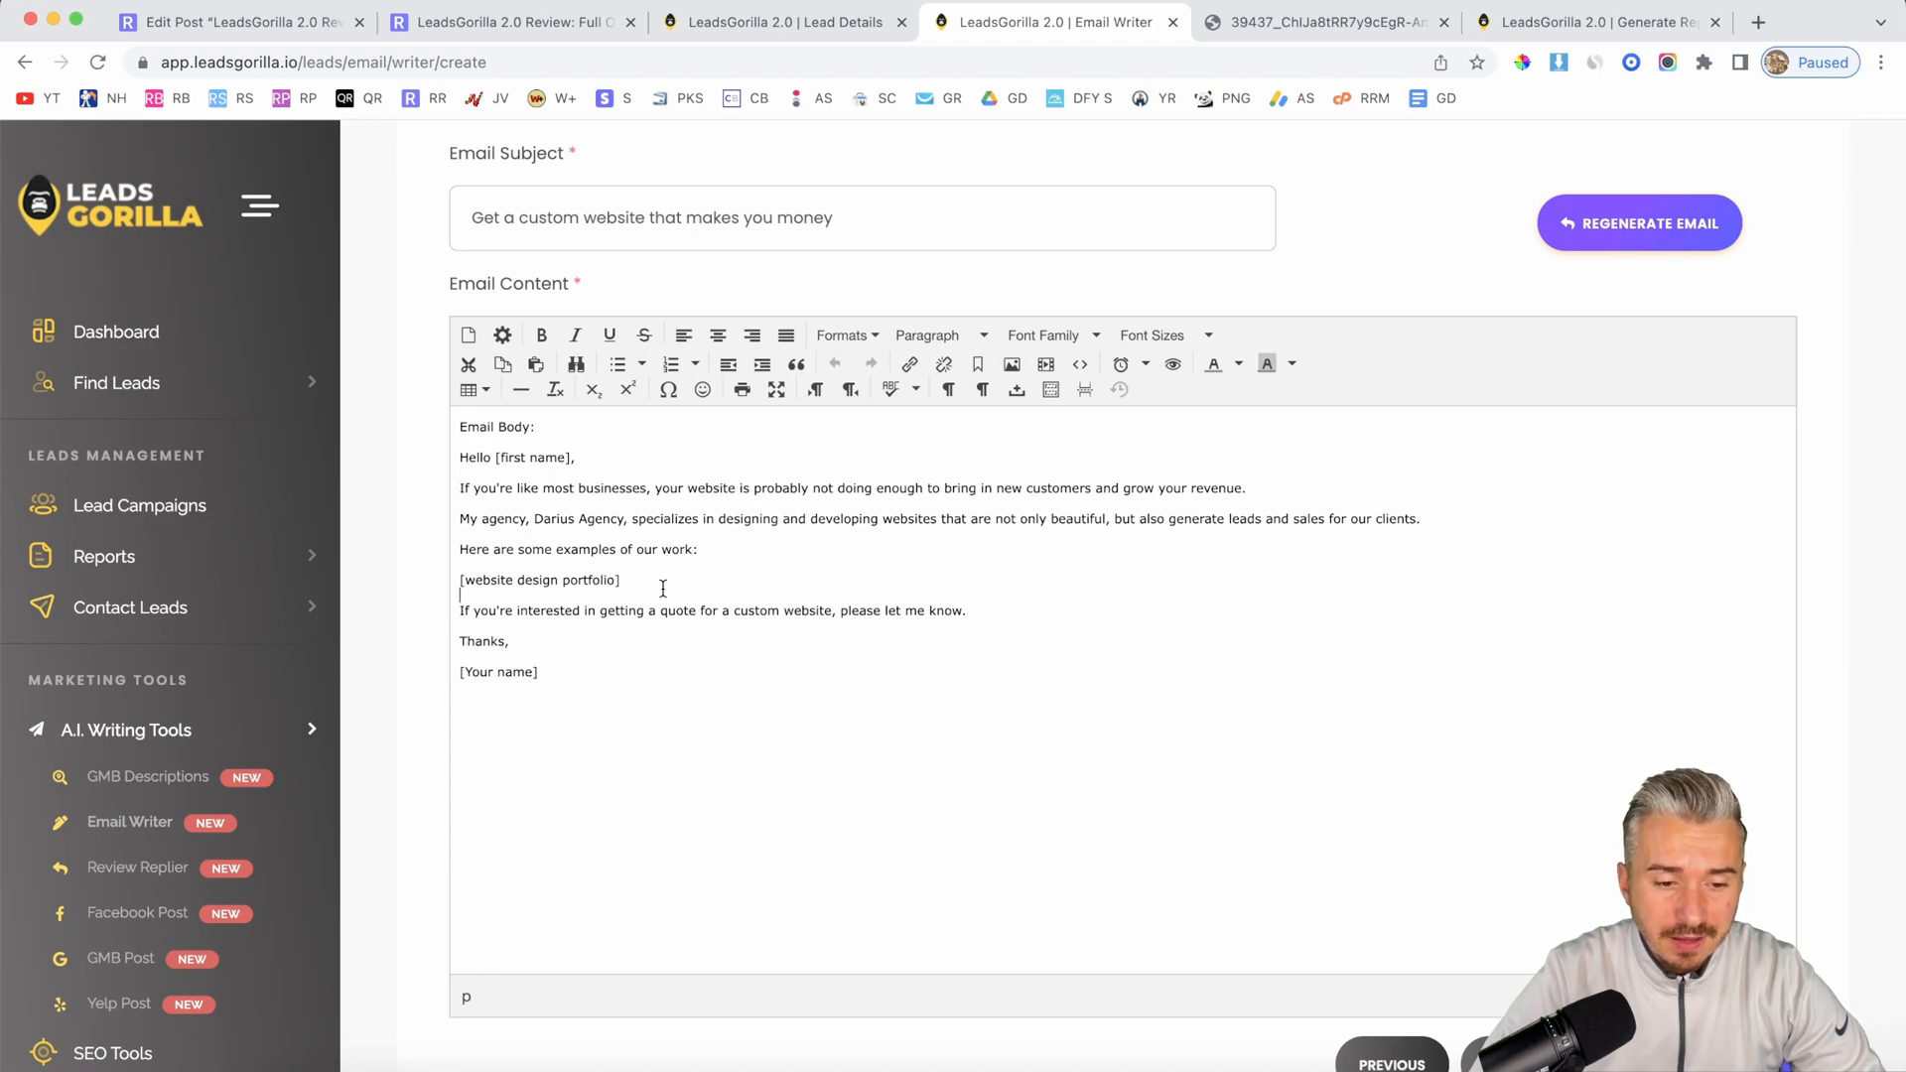
double_click(538, 580)
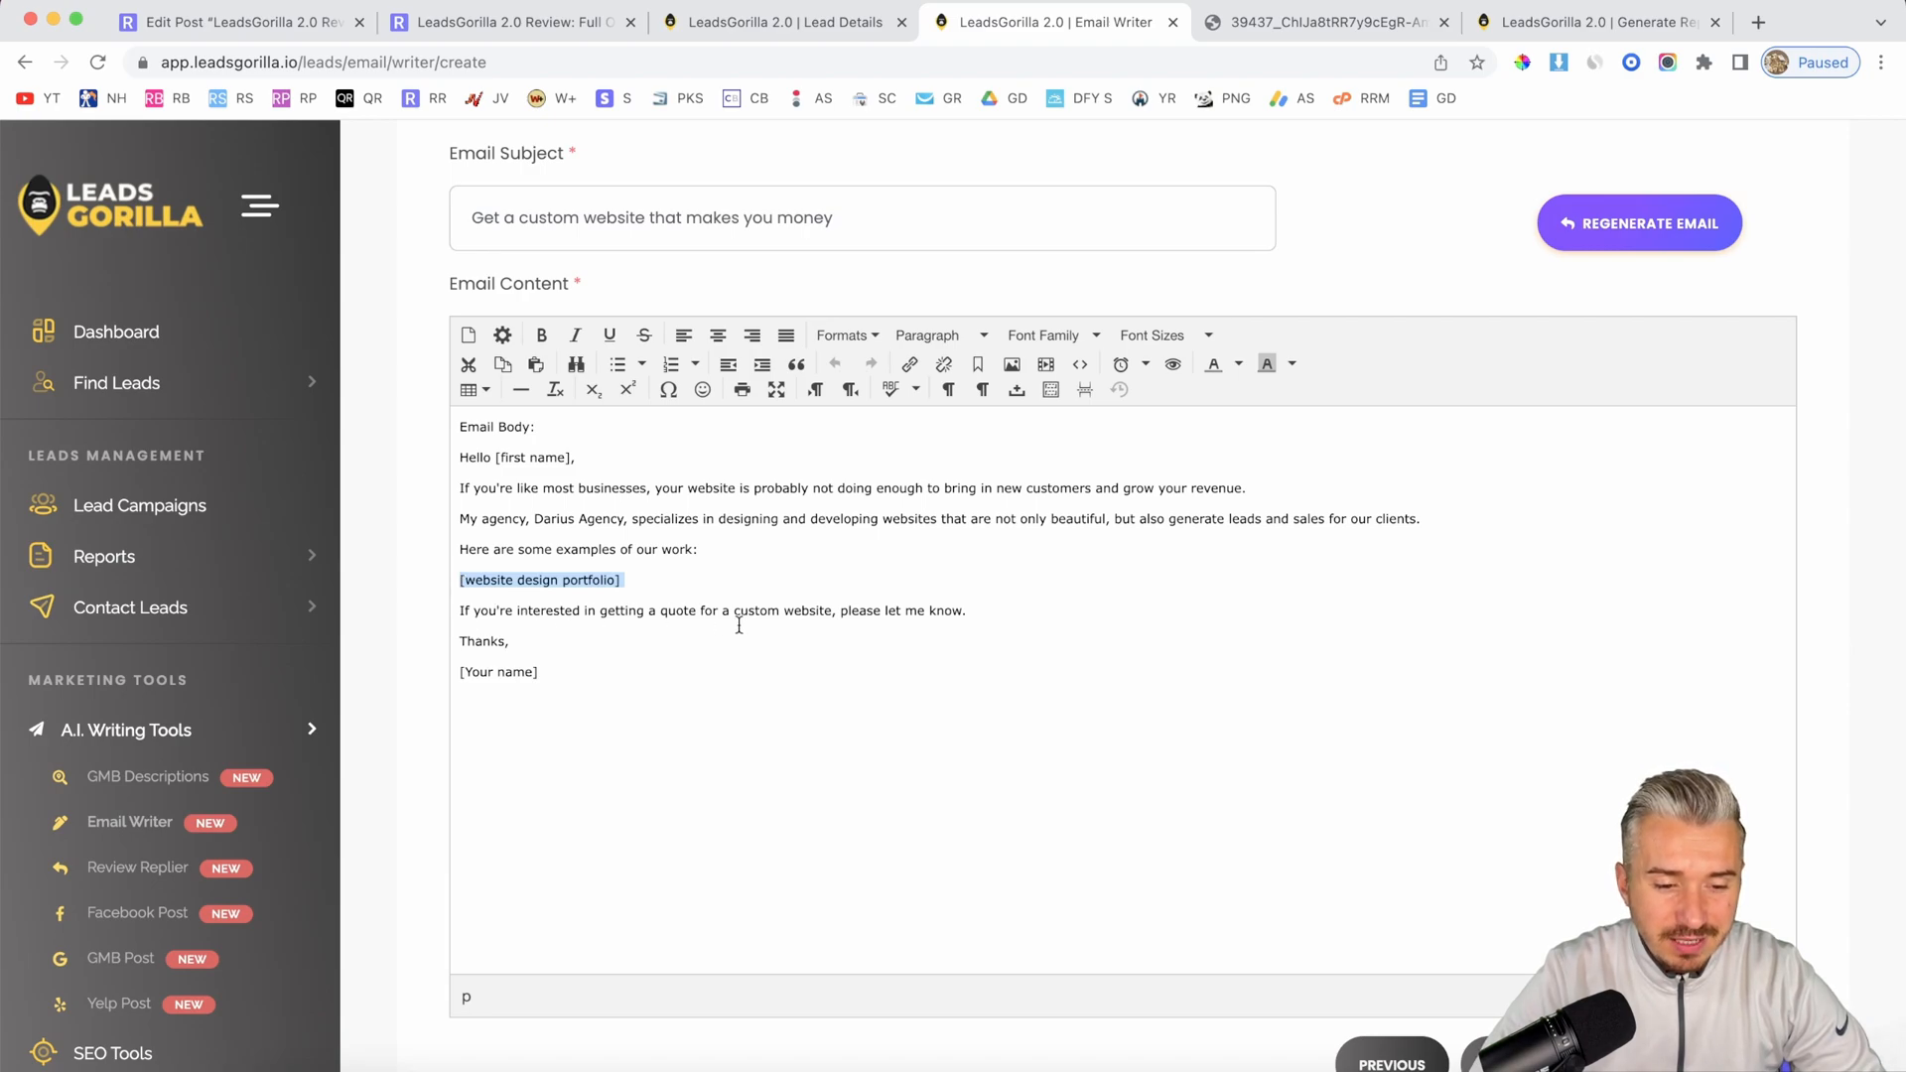
mouse_move(833, 630)
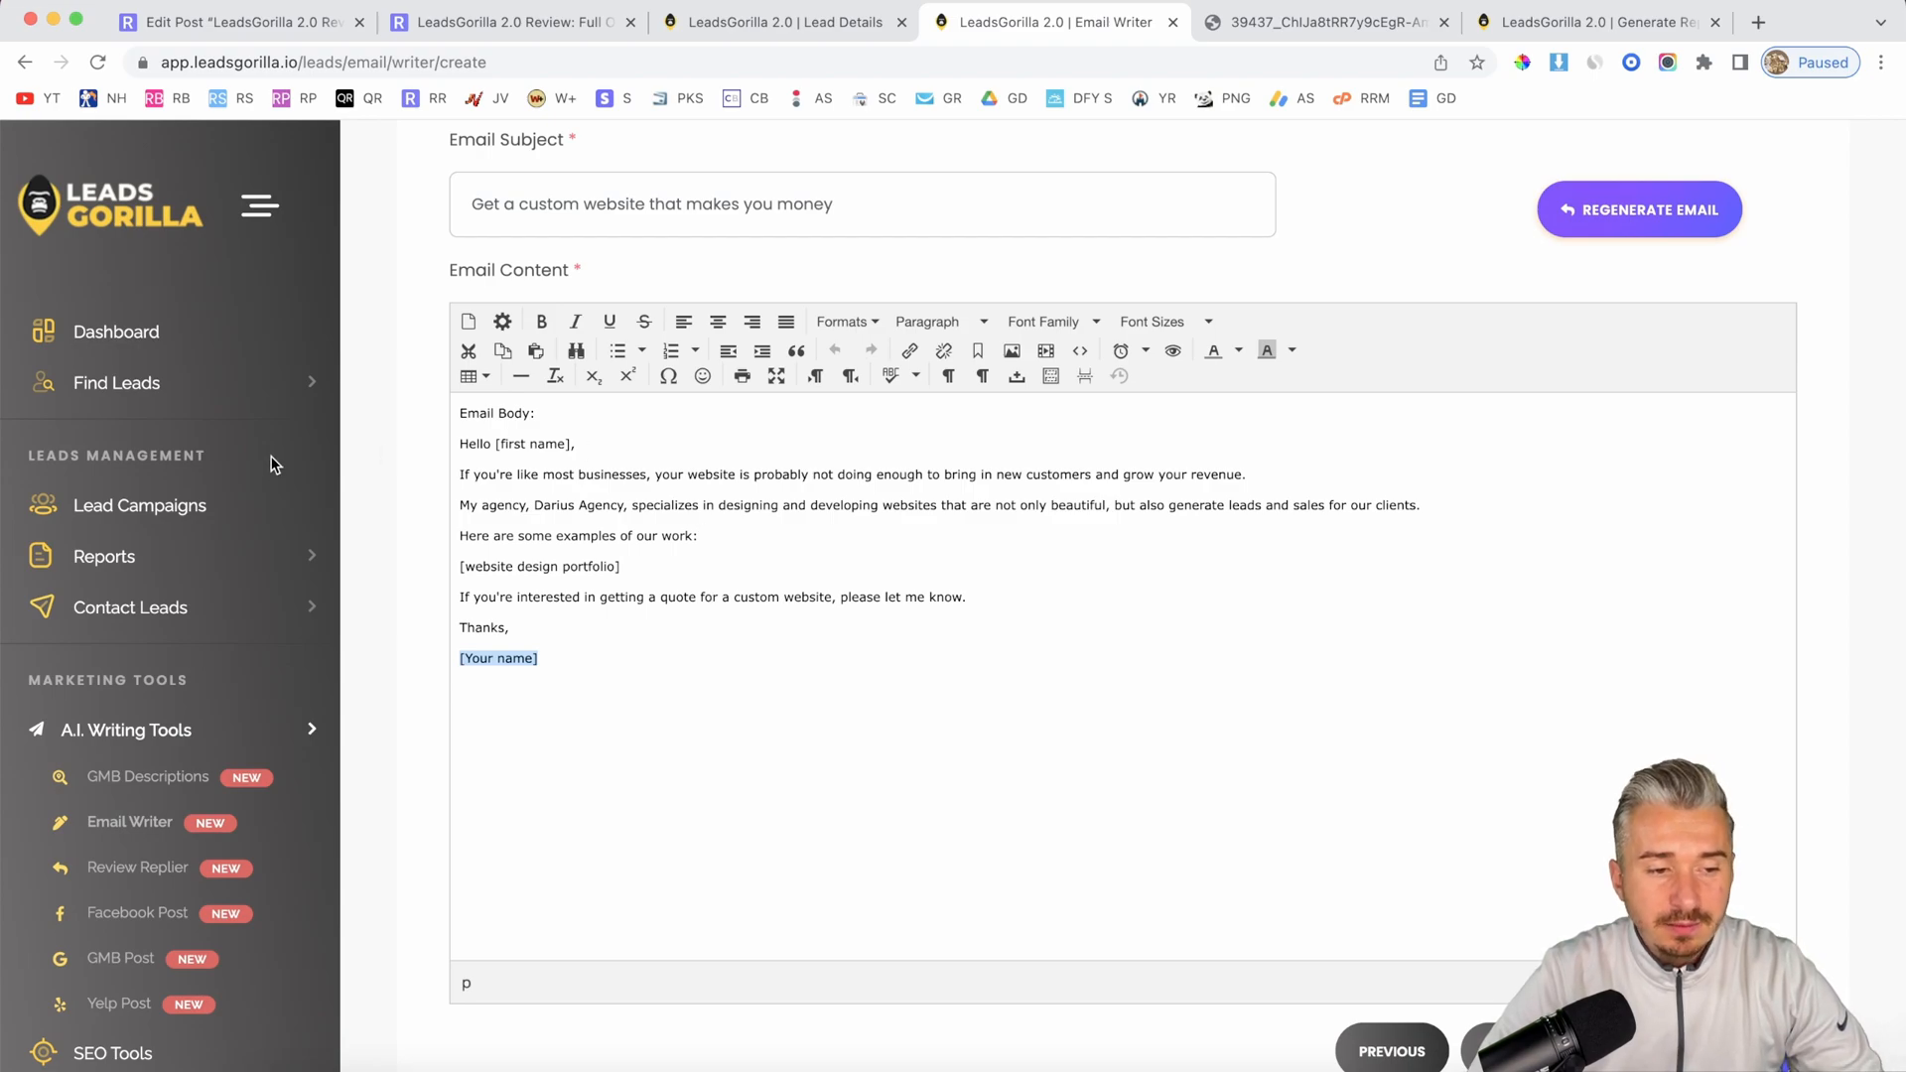
mouse_move(596, 590)
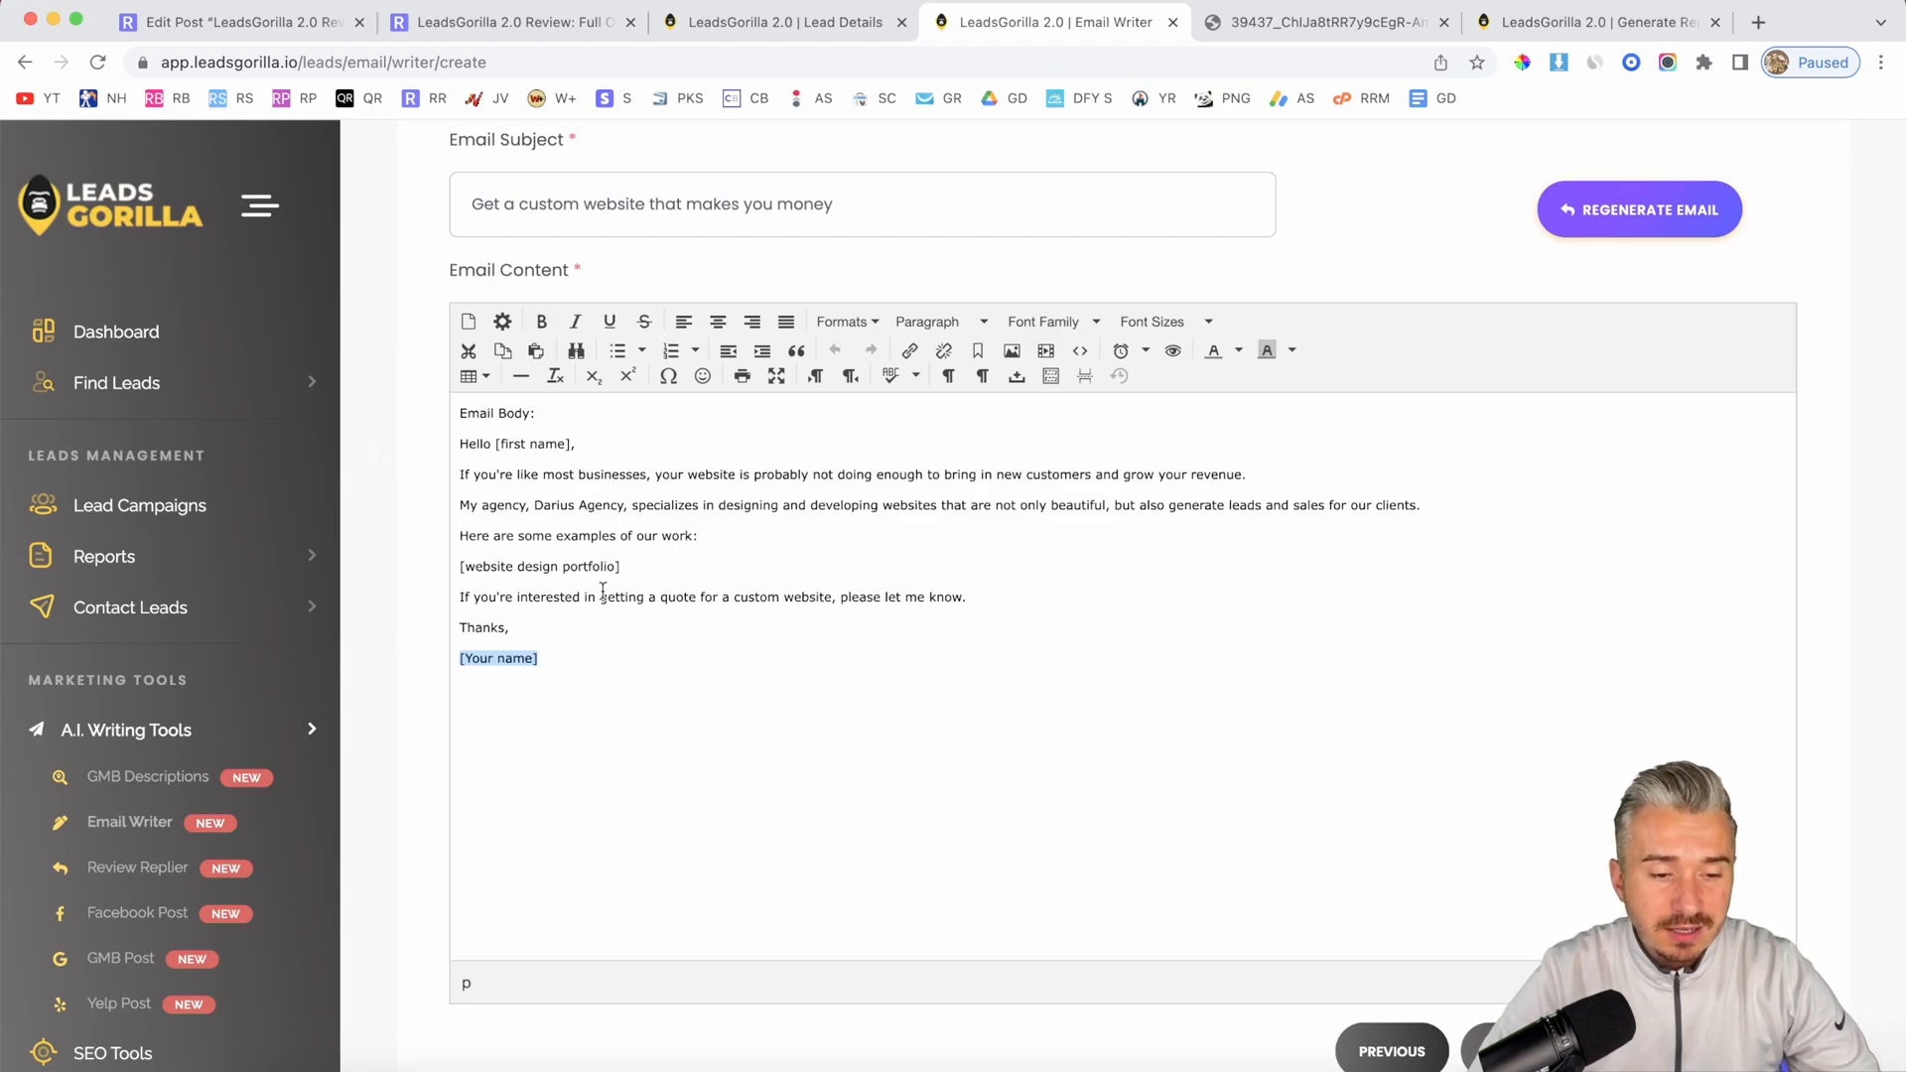
mouse_move(830, 672)
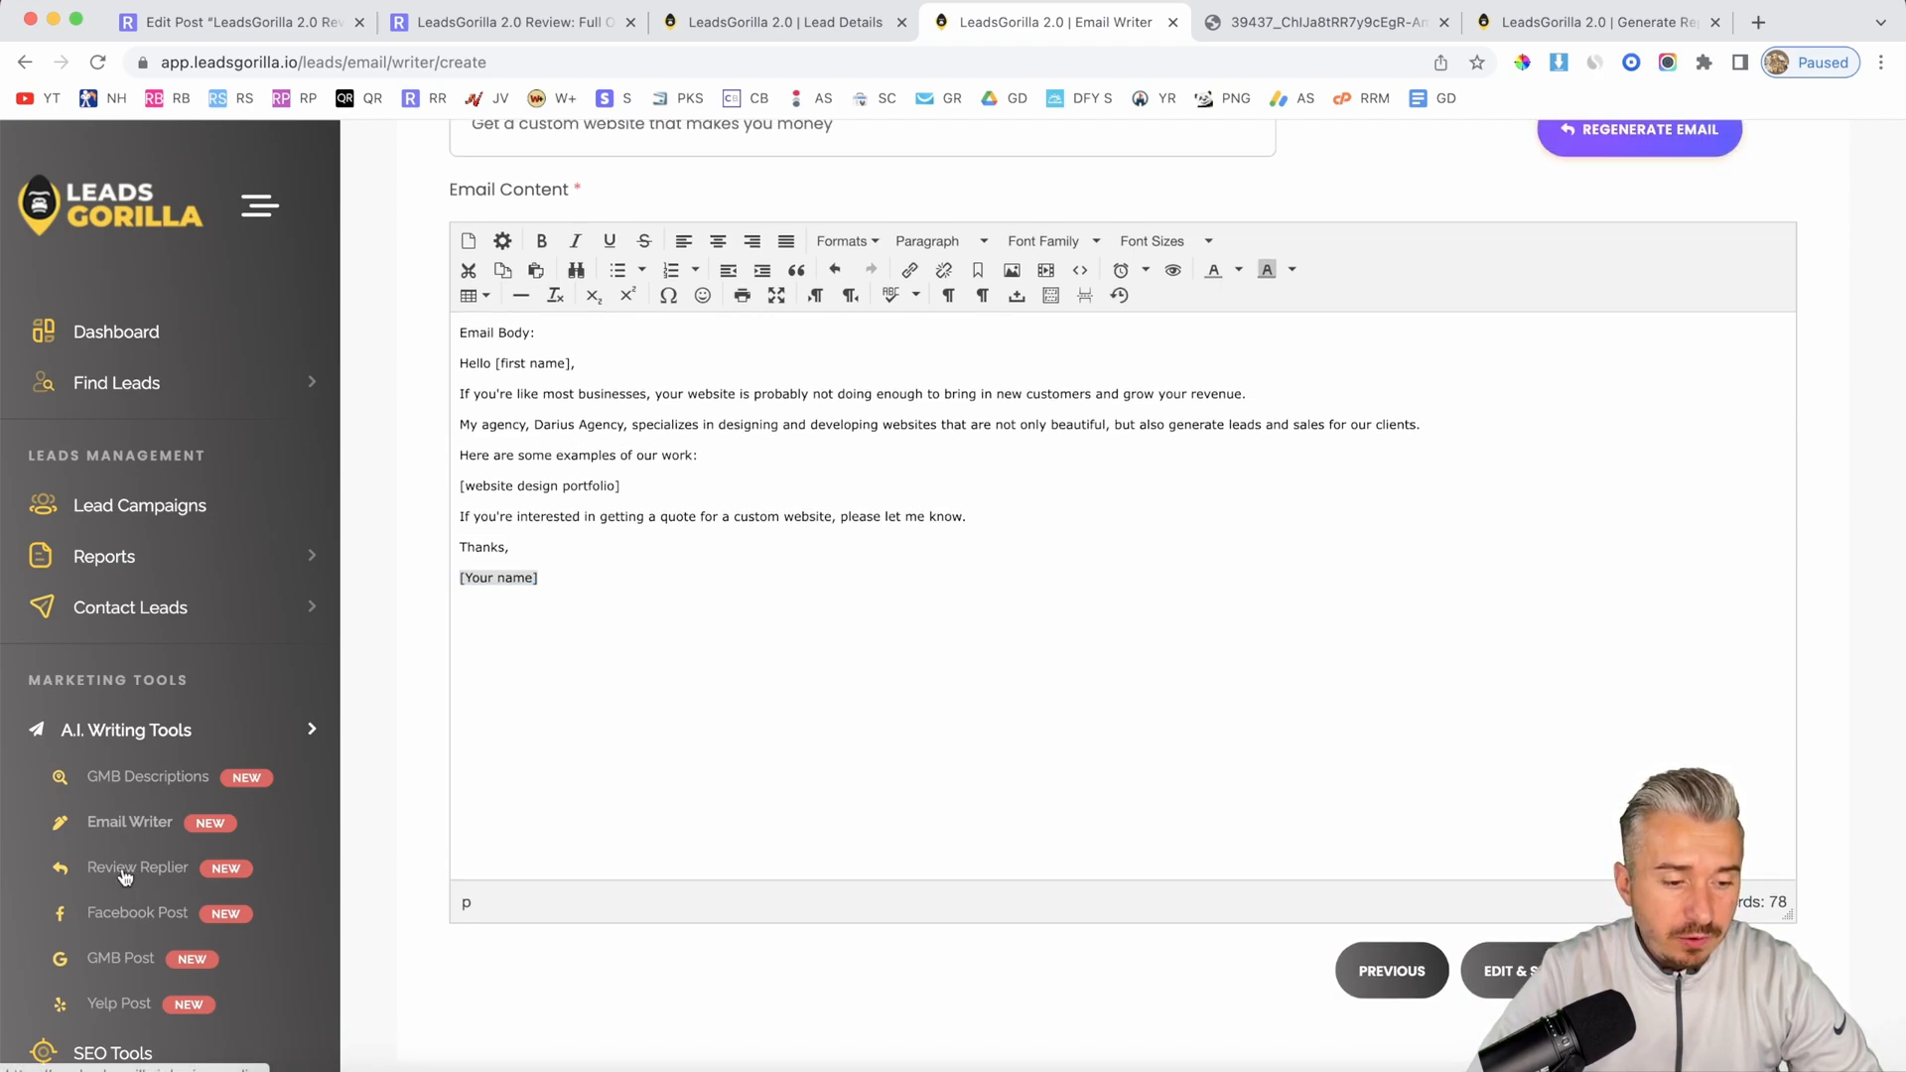
click(137, 867)
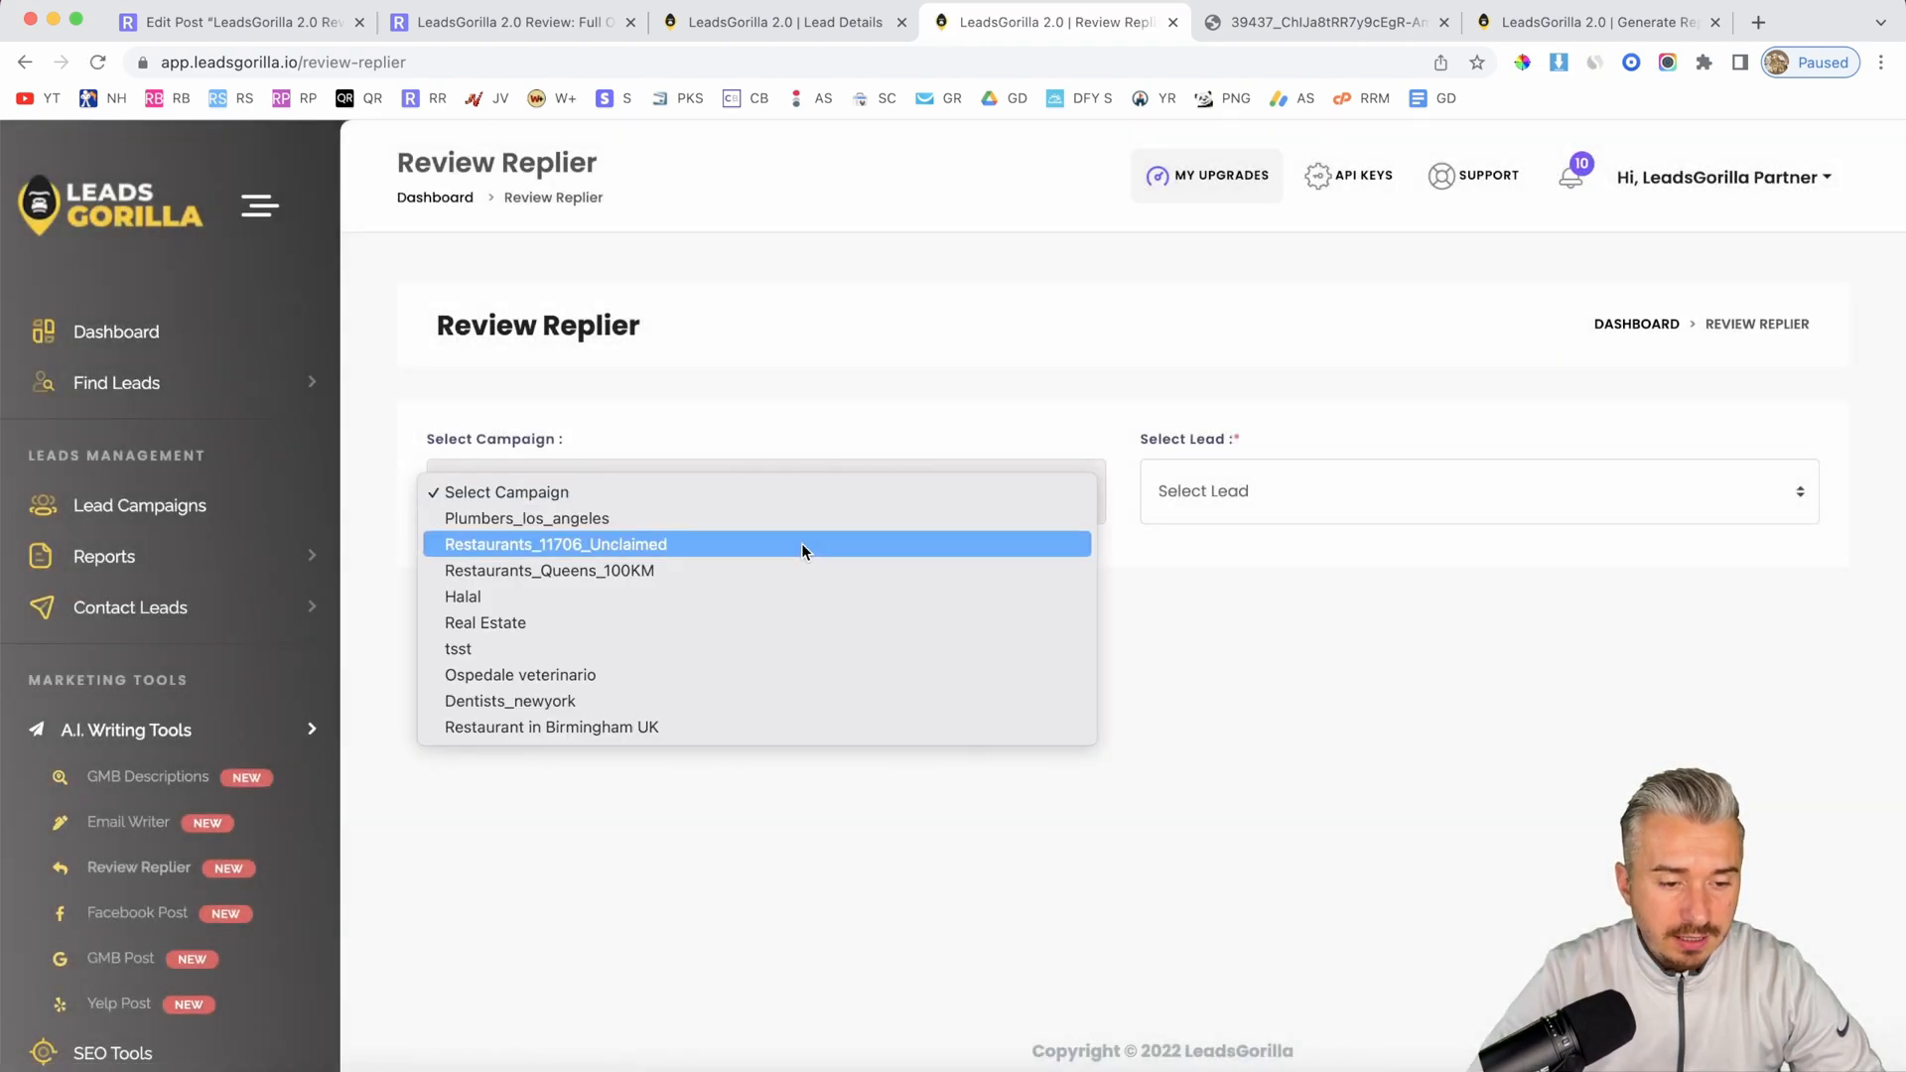
Step: Load Locanta italian restaurant's reviews from the 'Restaurant in Birmingham UK' campaign
click(551, 727)
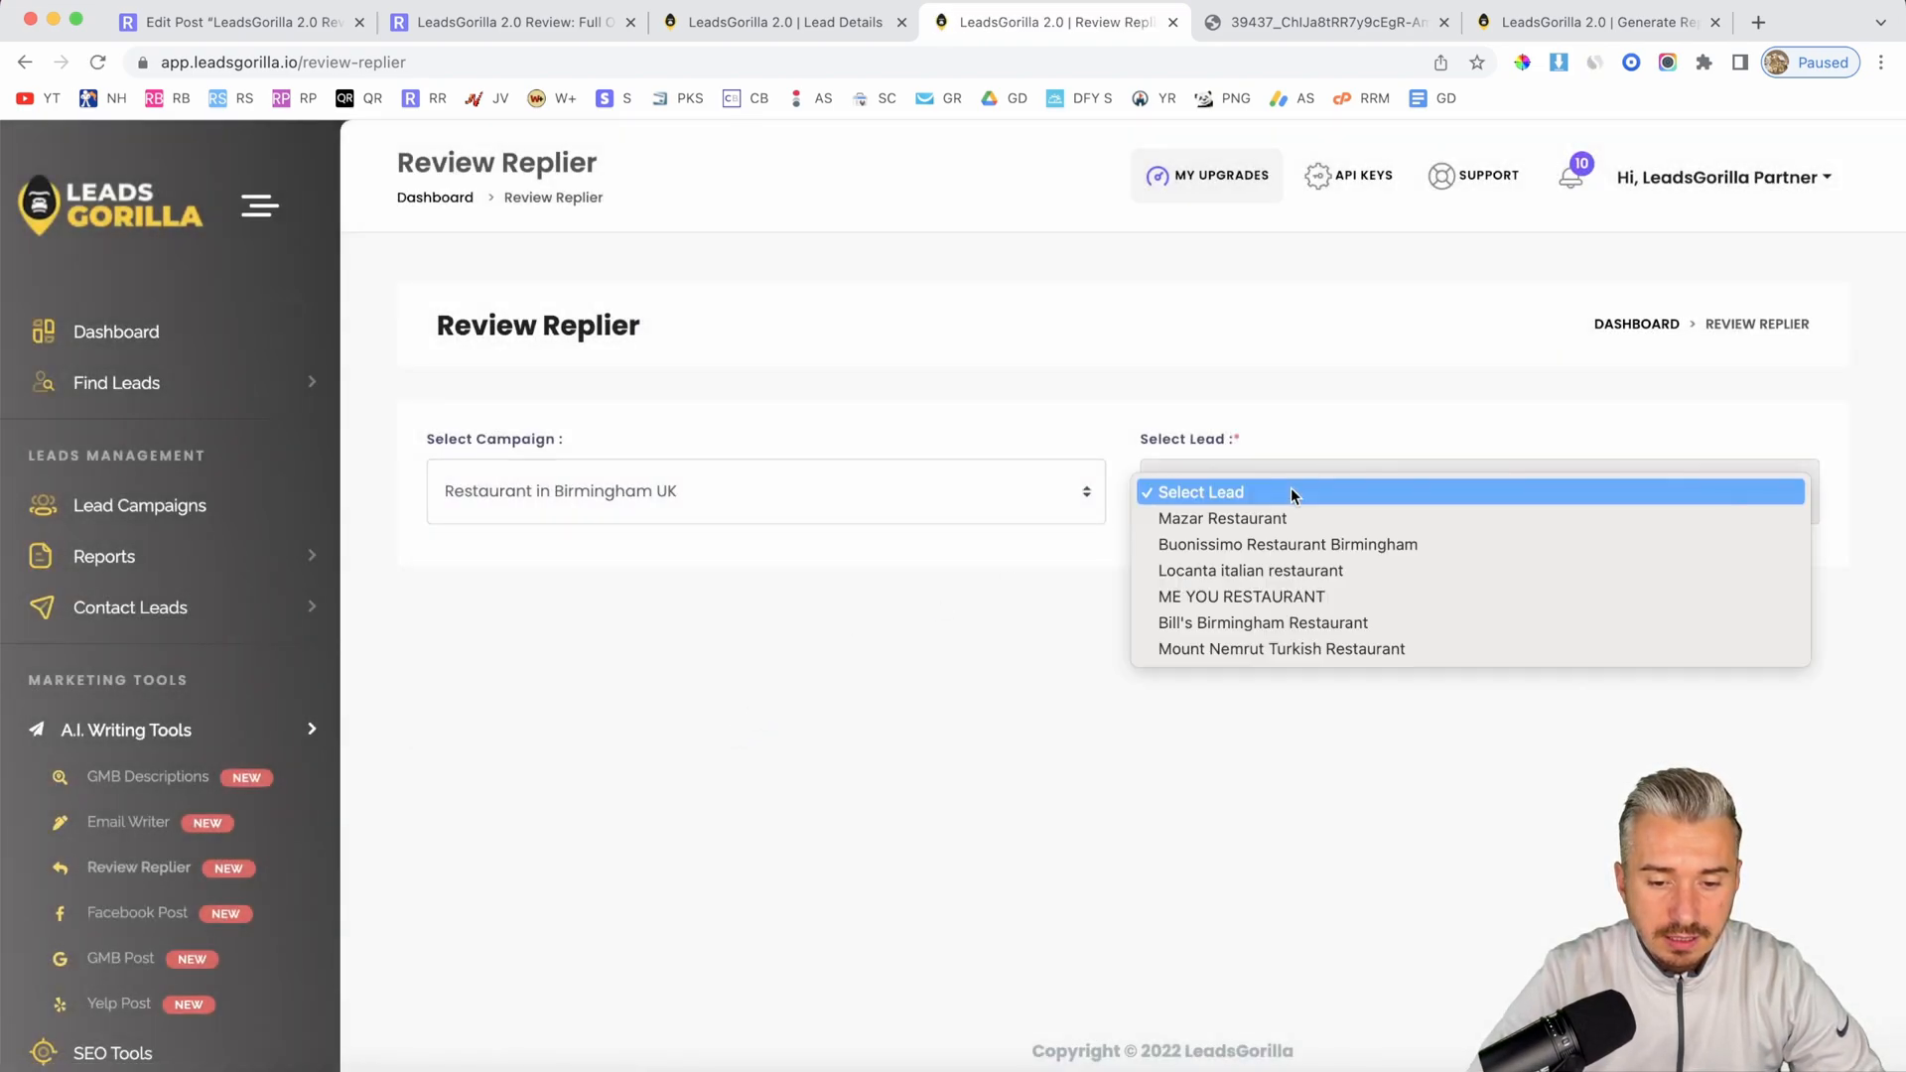
click(1250, 570)
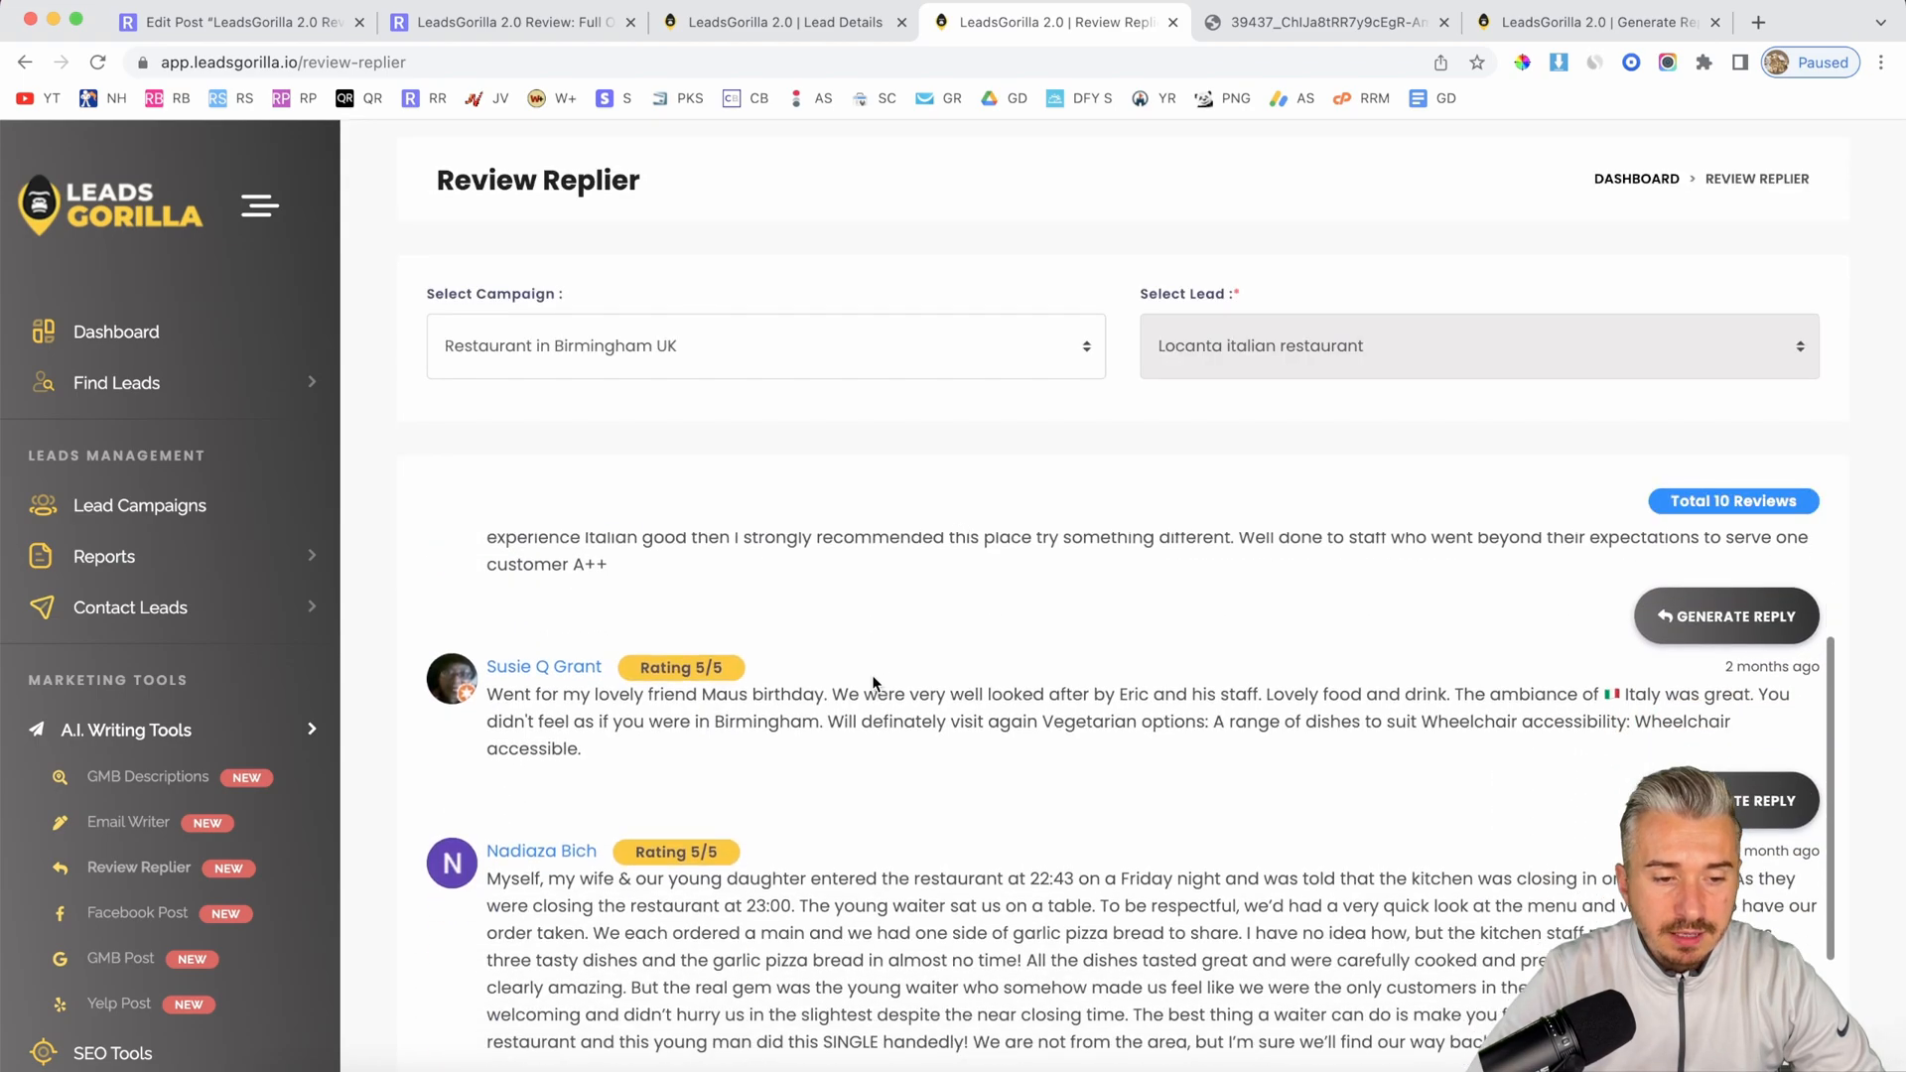
scroll(down, 3)
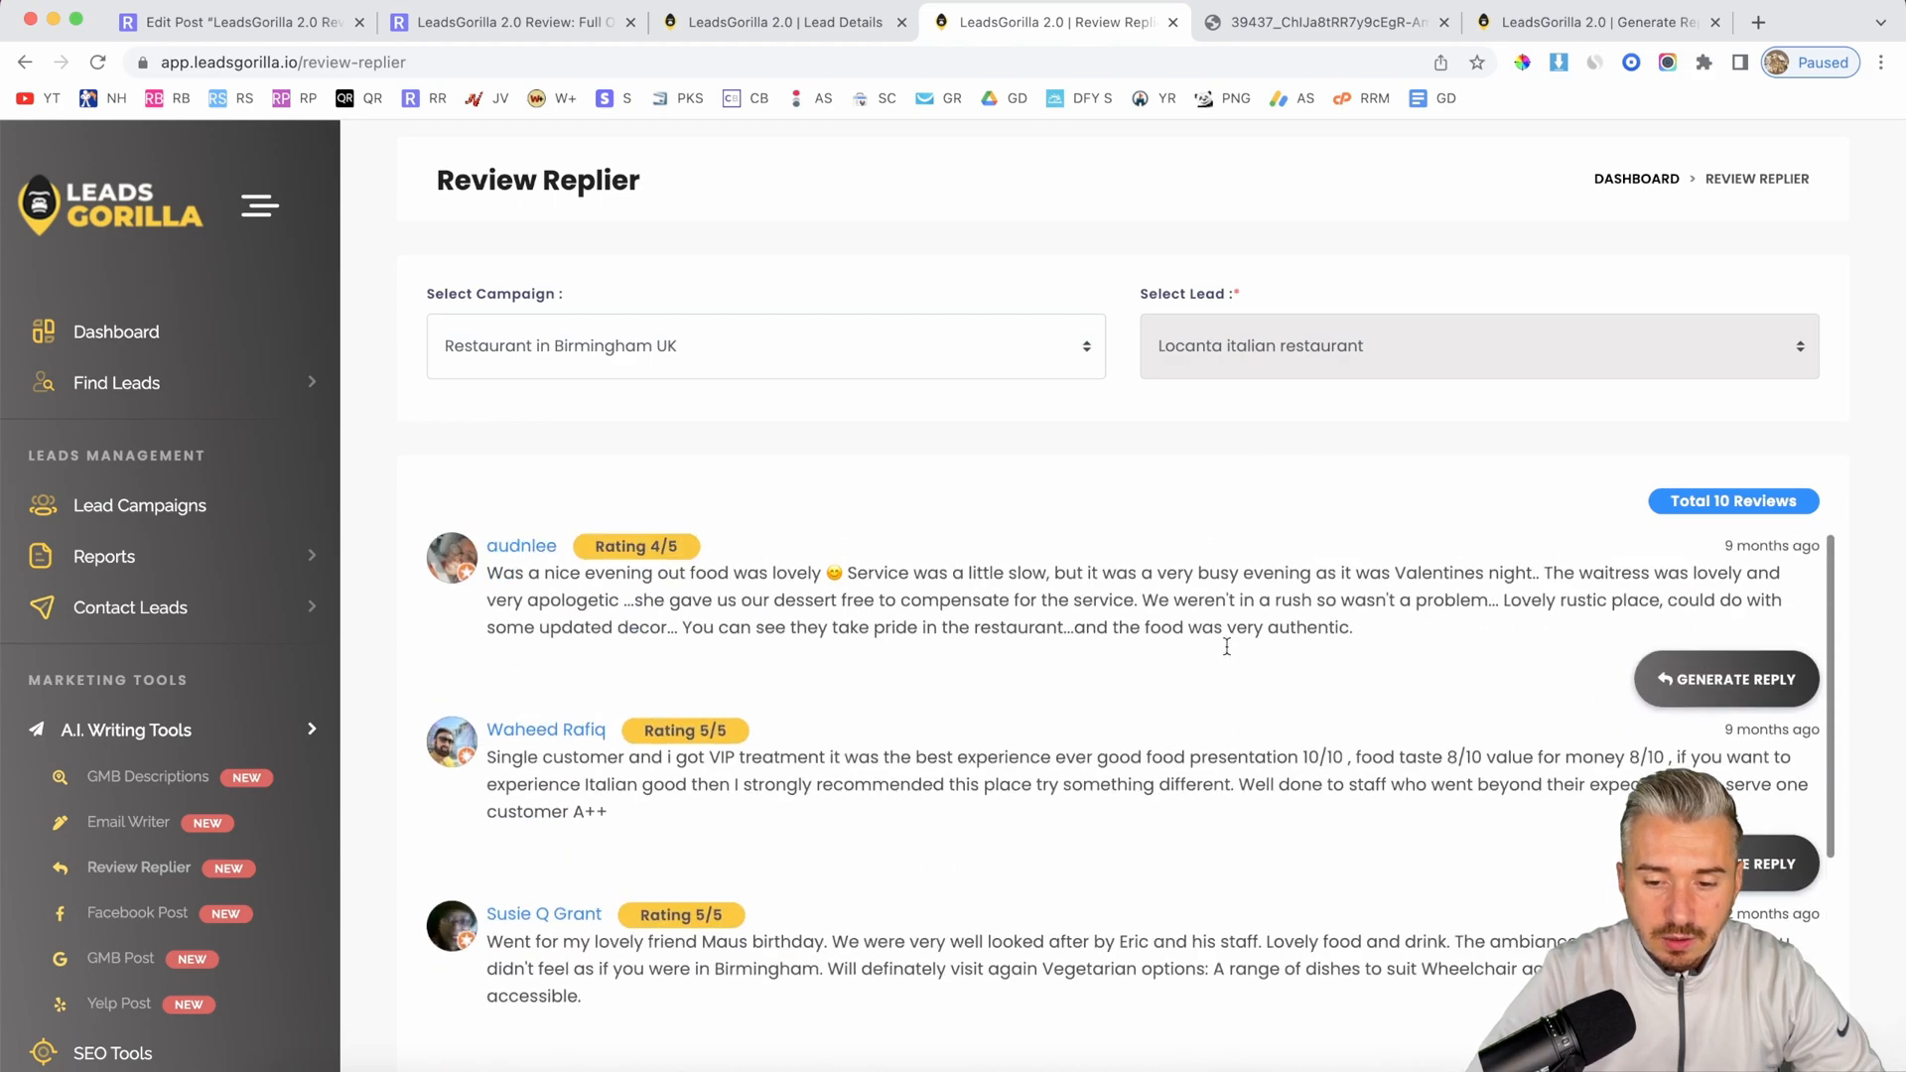
Step: Generate an AI reply to the 4/5 review and select that review's text
click(1725, 678)
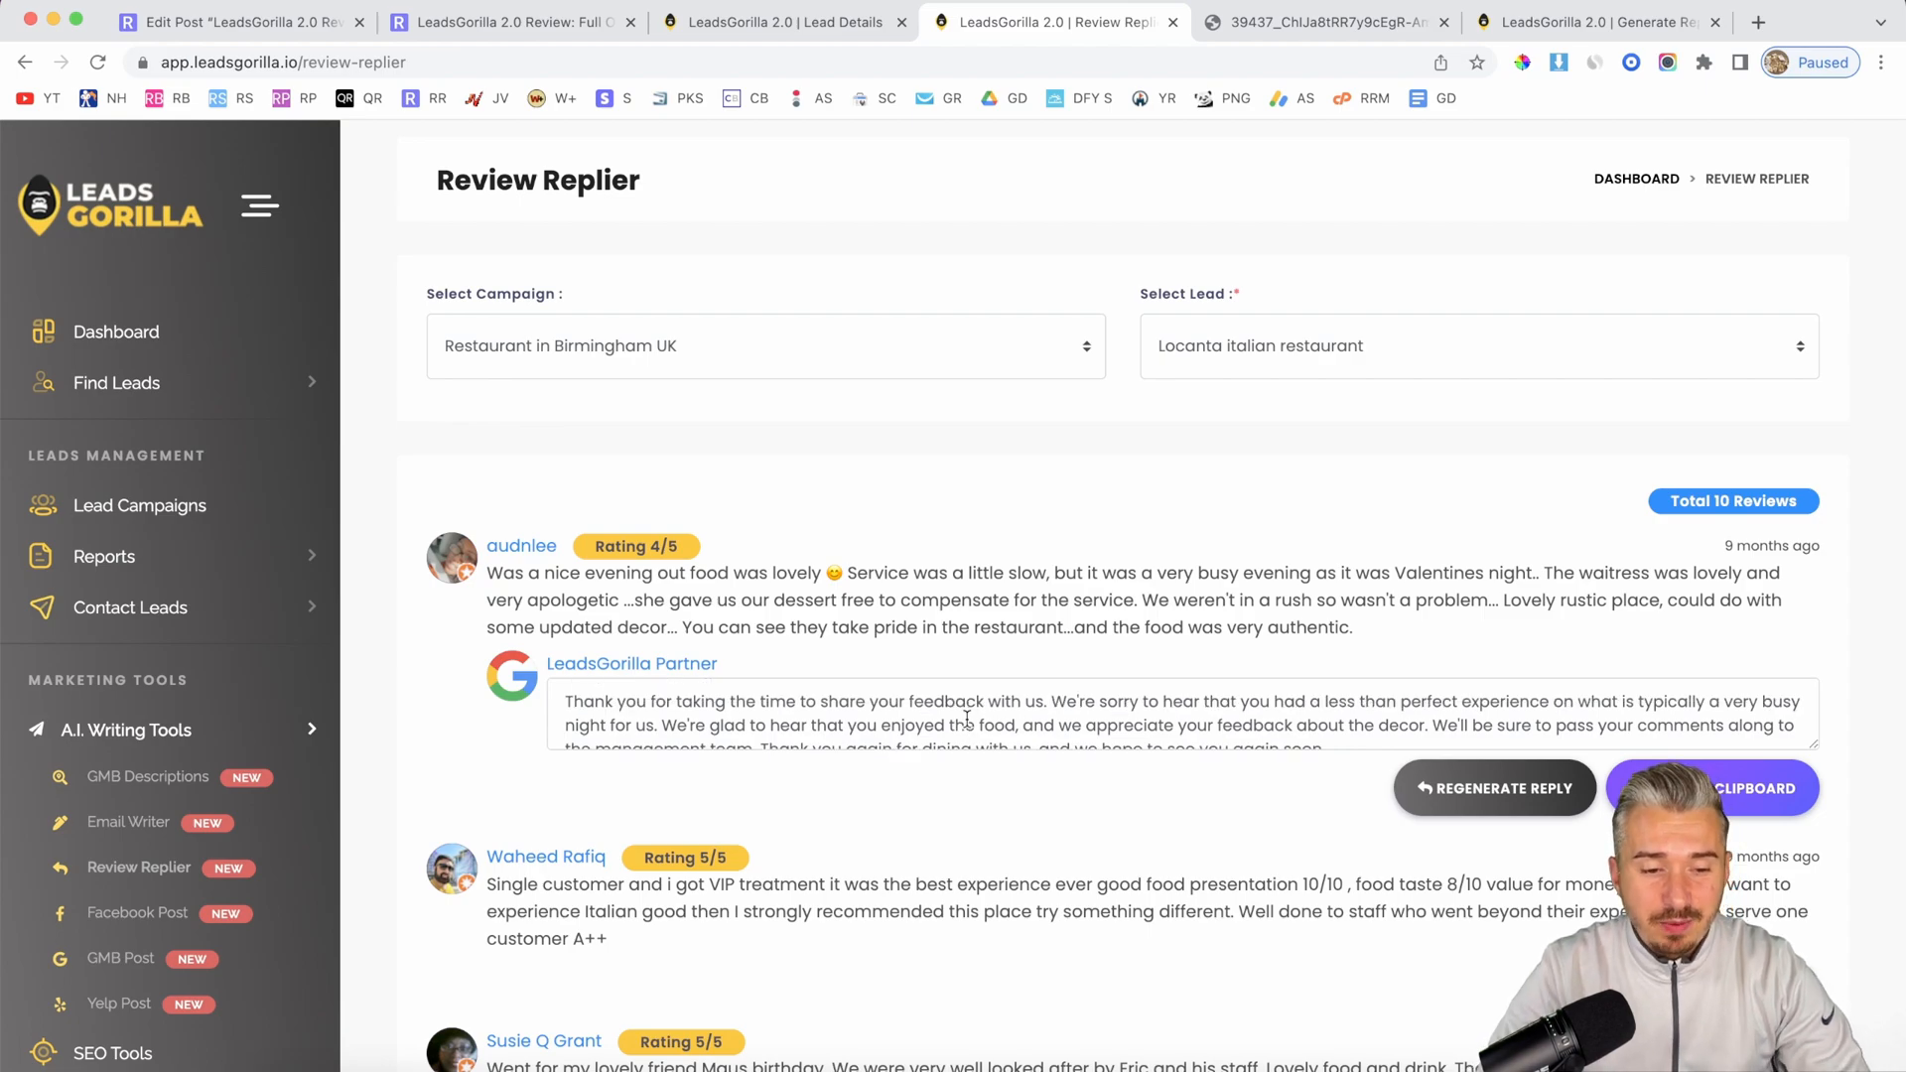
drag(486, 573, 1351, 628)
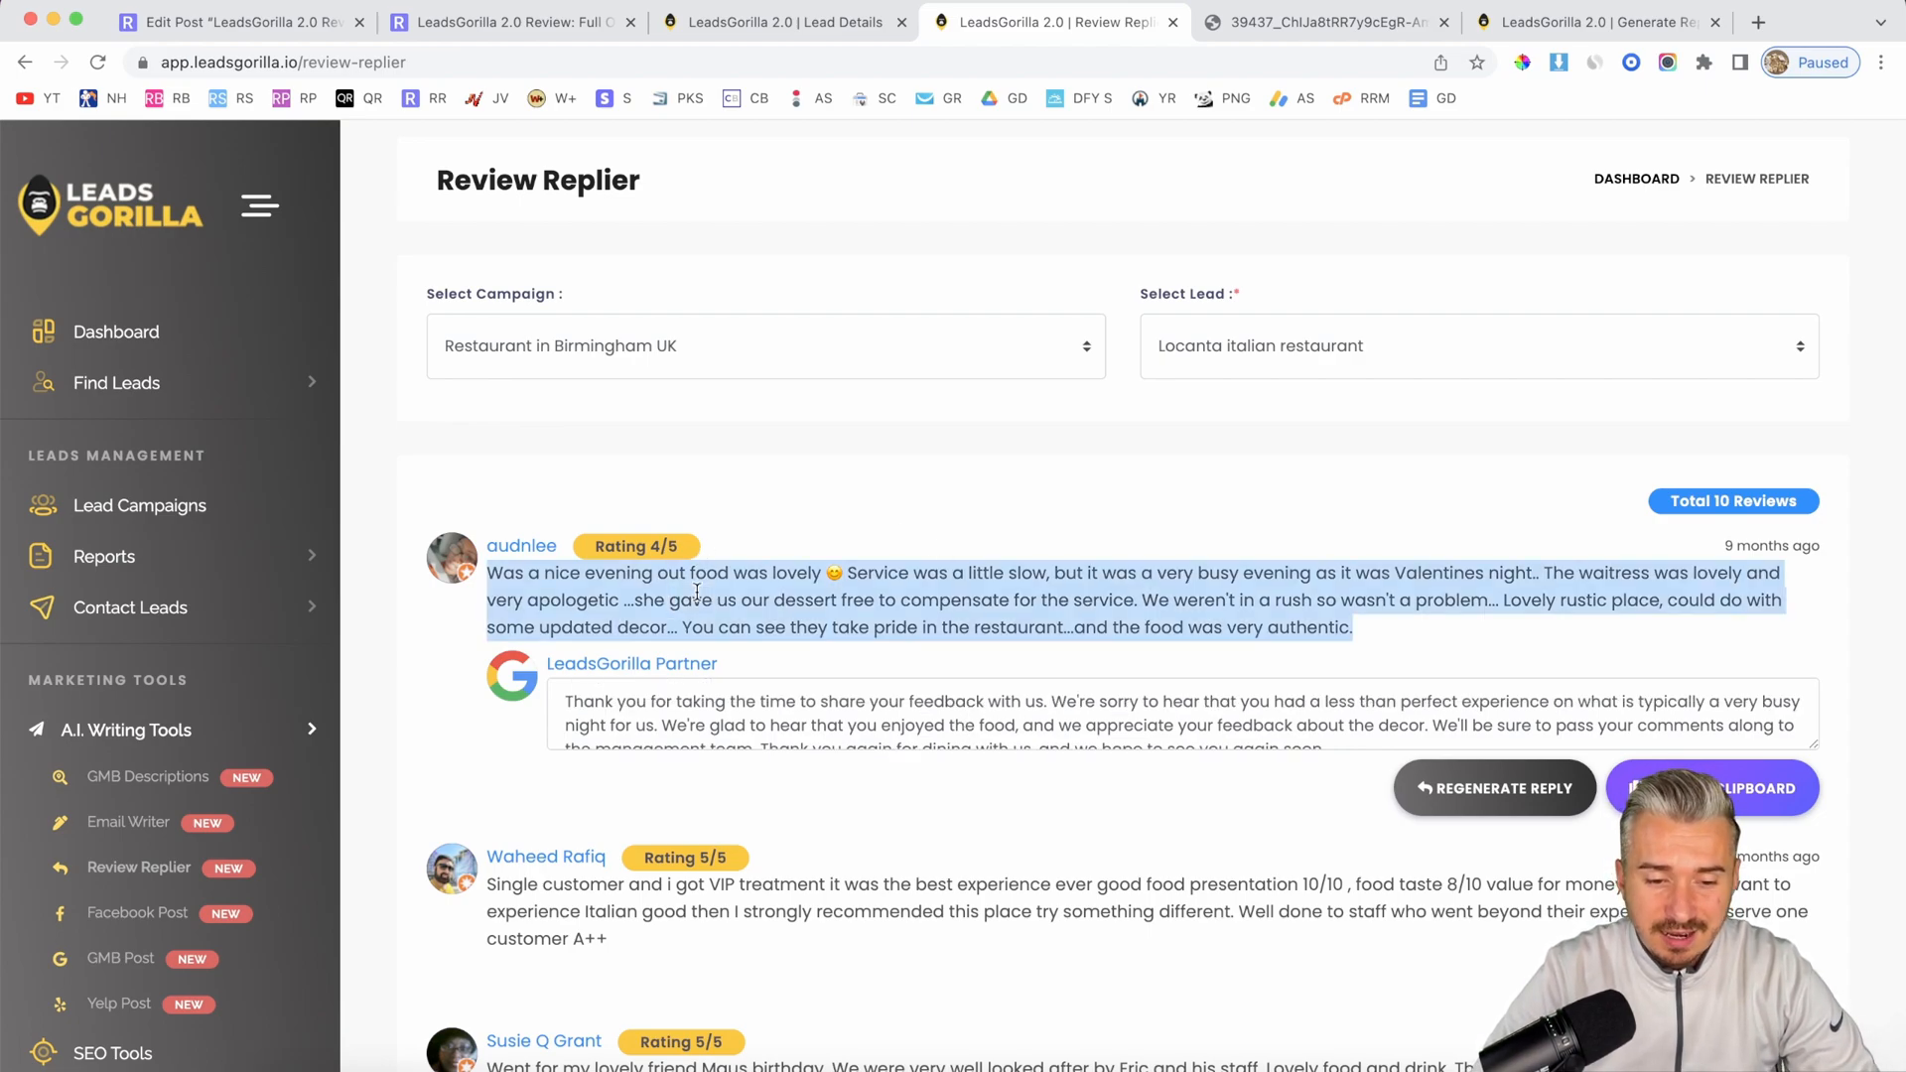
scroll(down, 3)
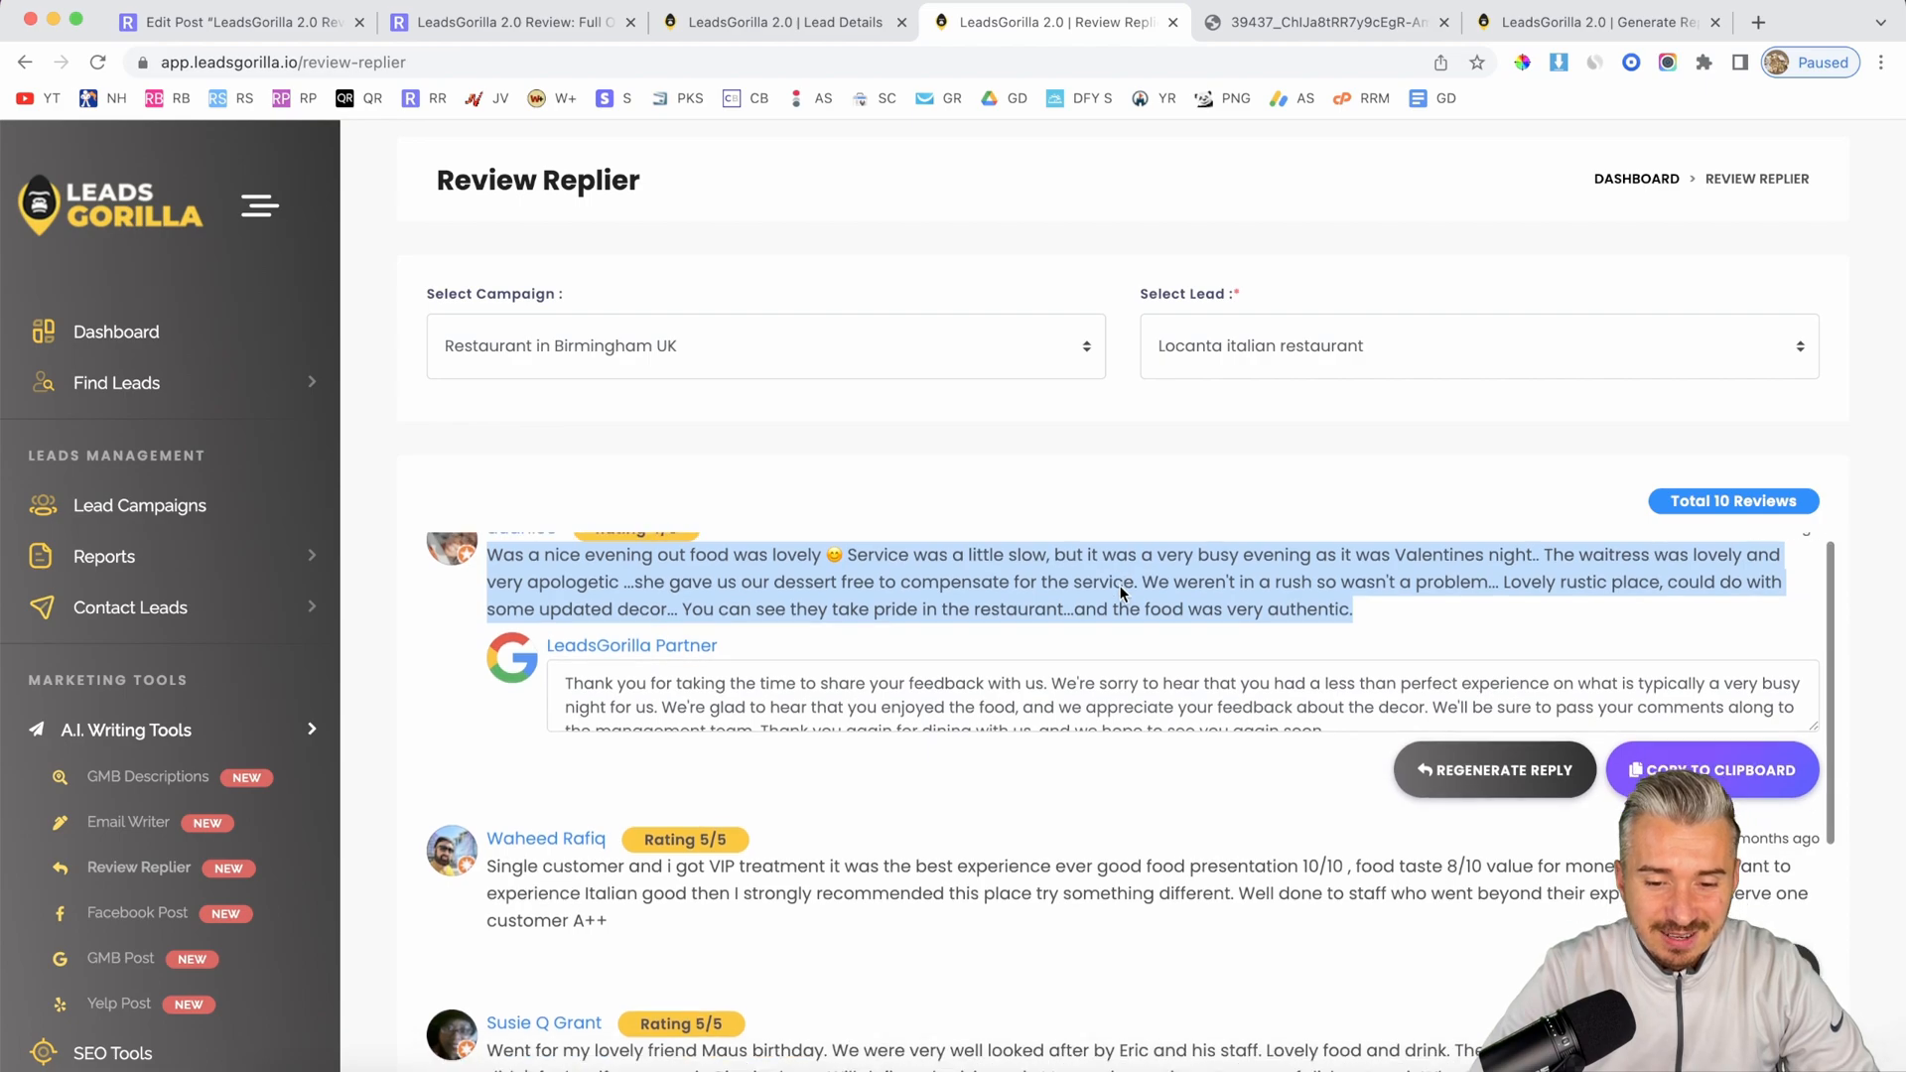
scroll(down, 3)
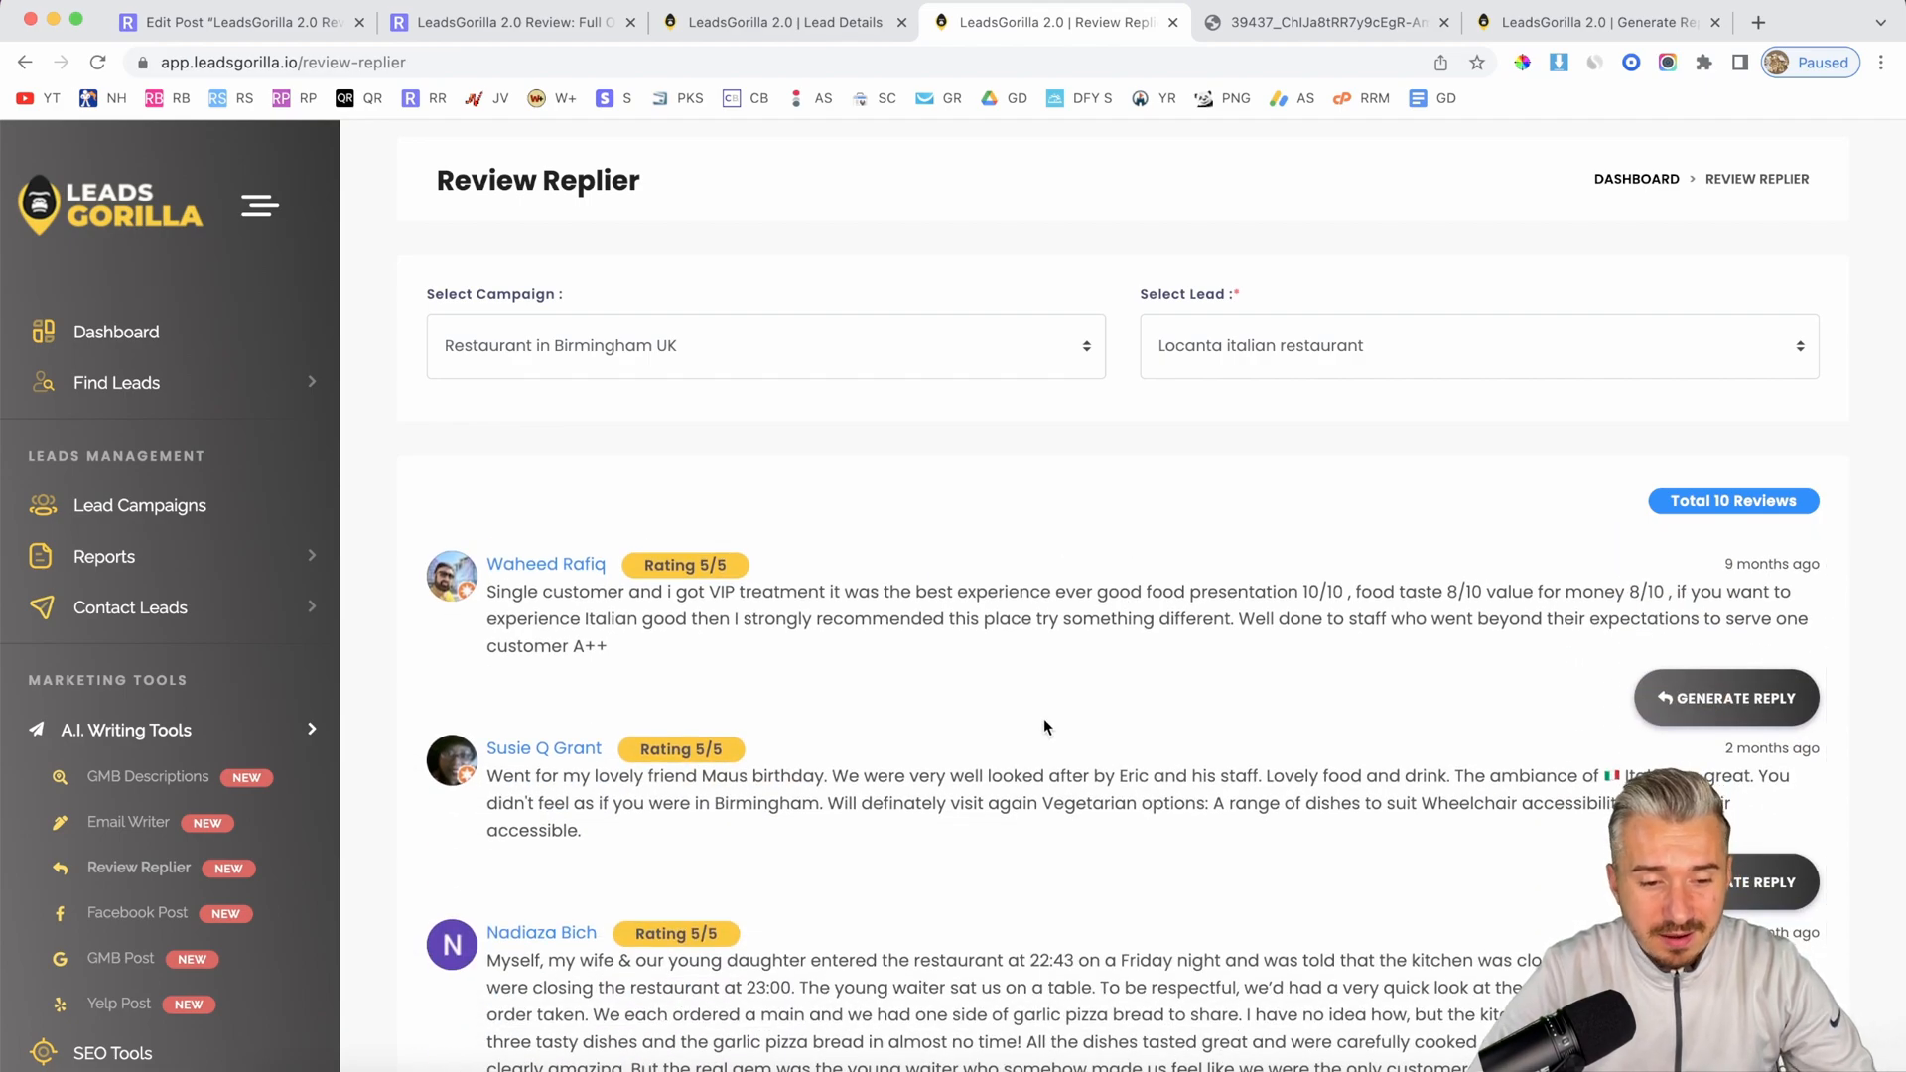
click(1725, 697)
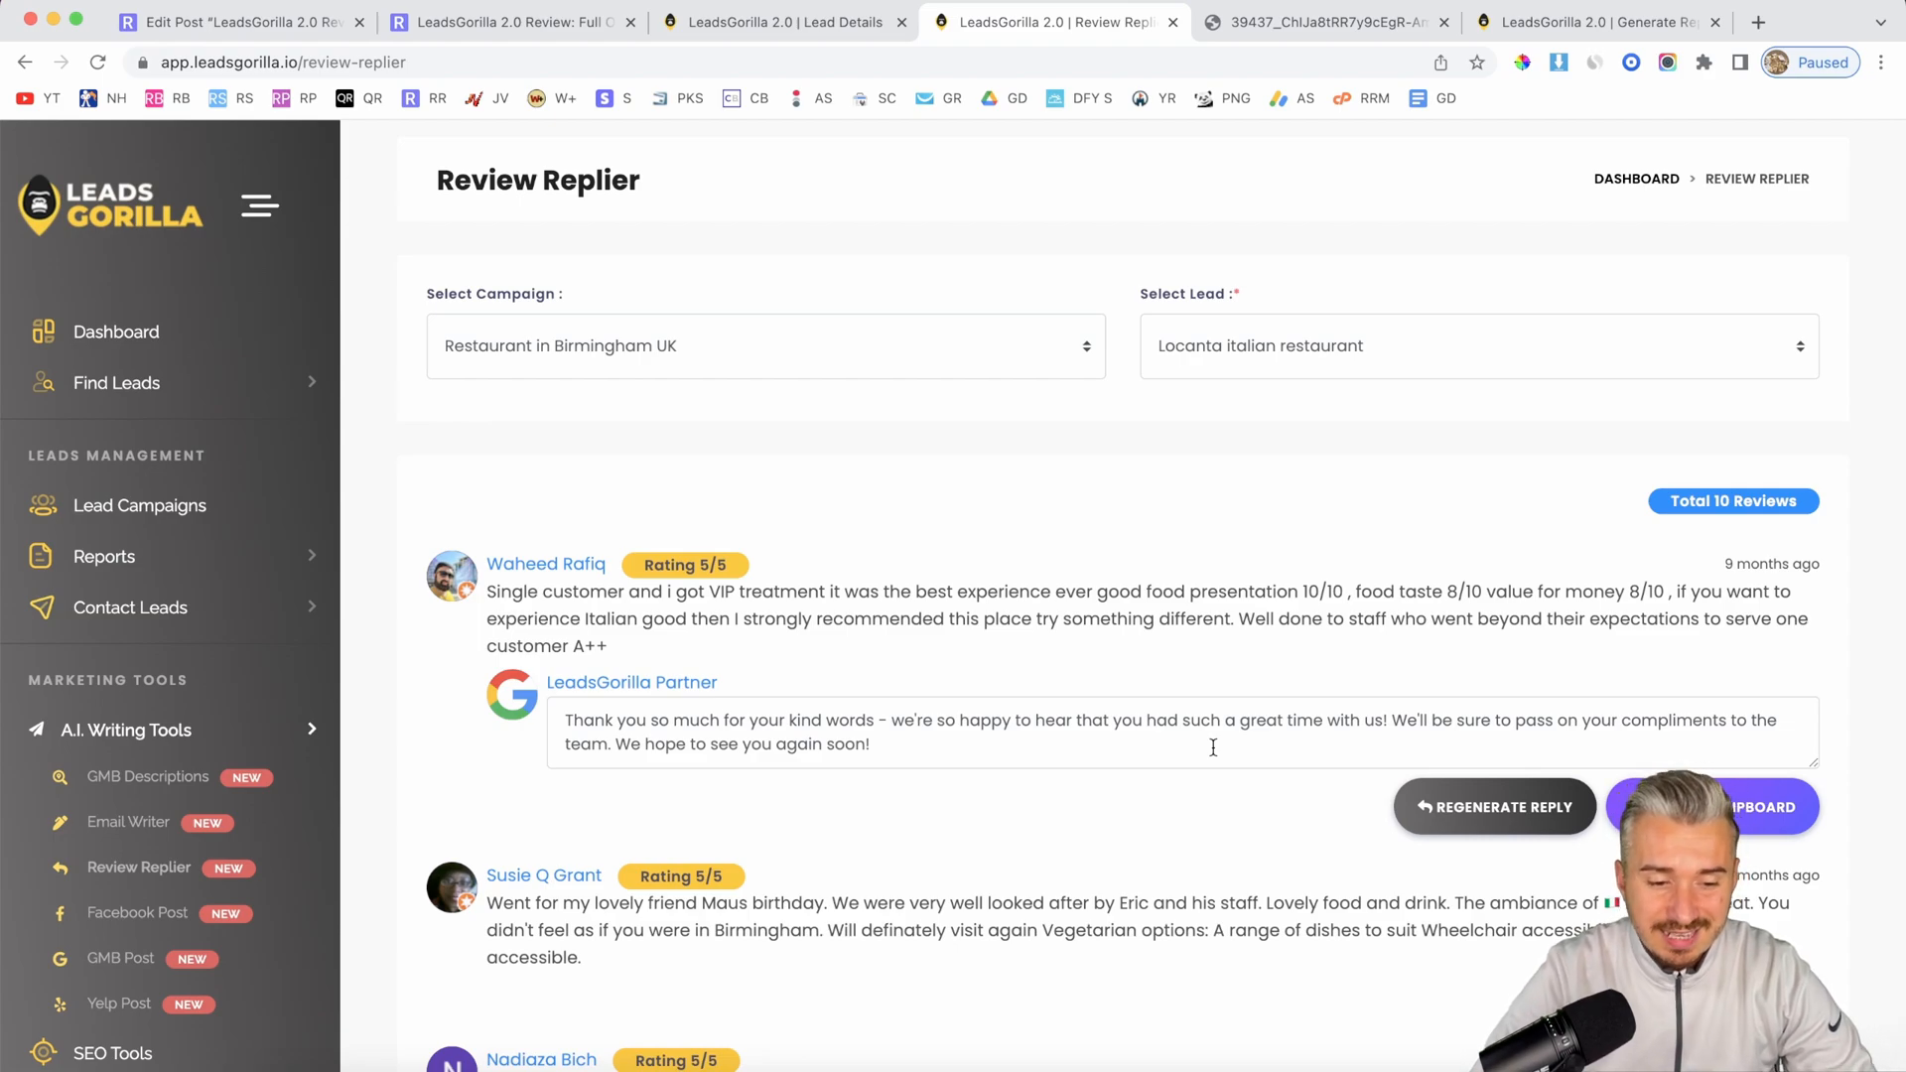
scroll(down, 3)
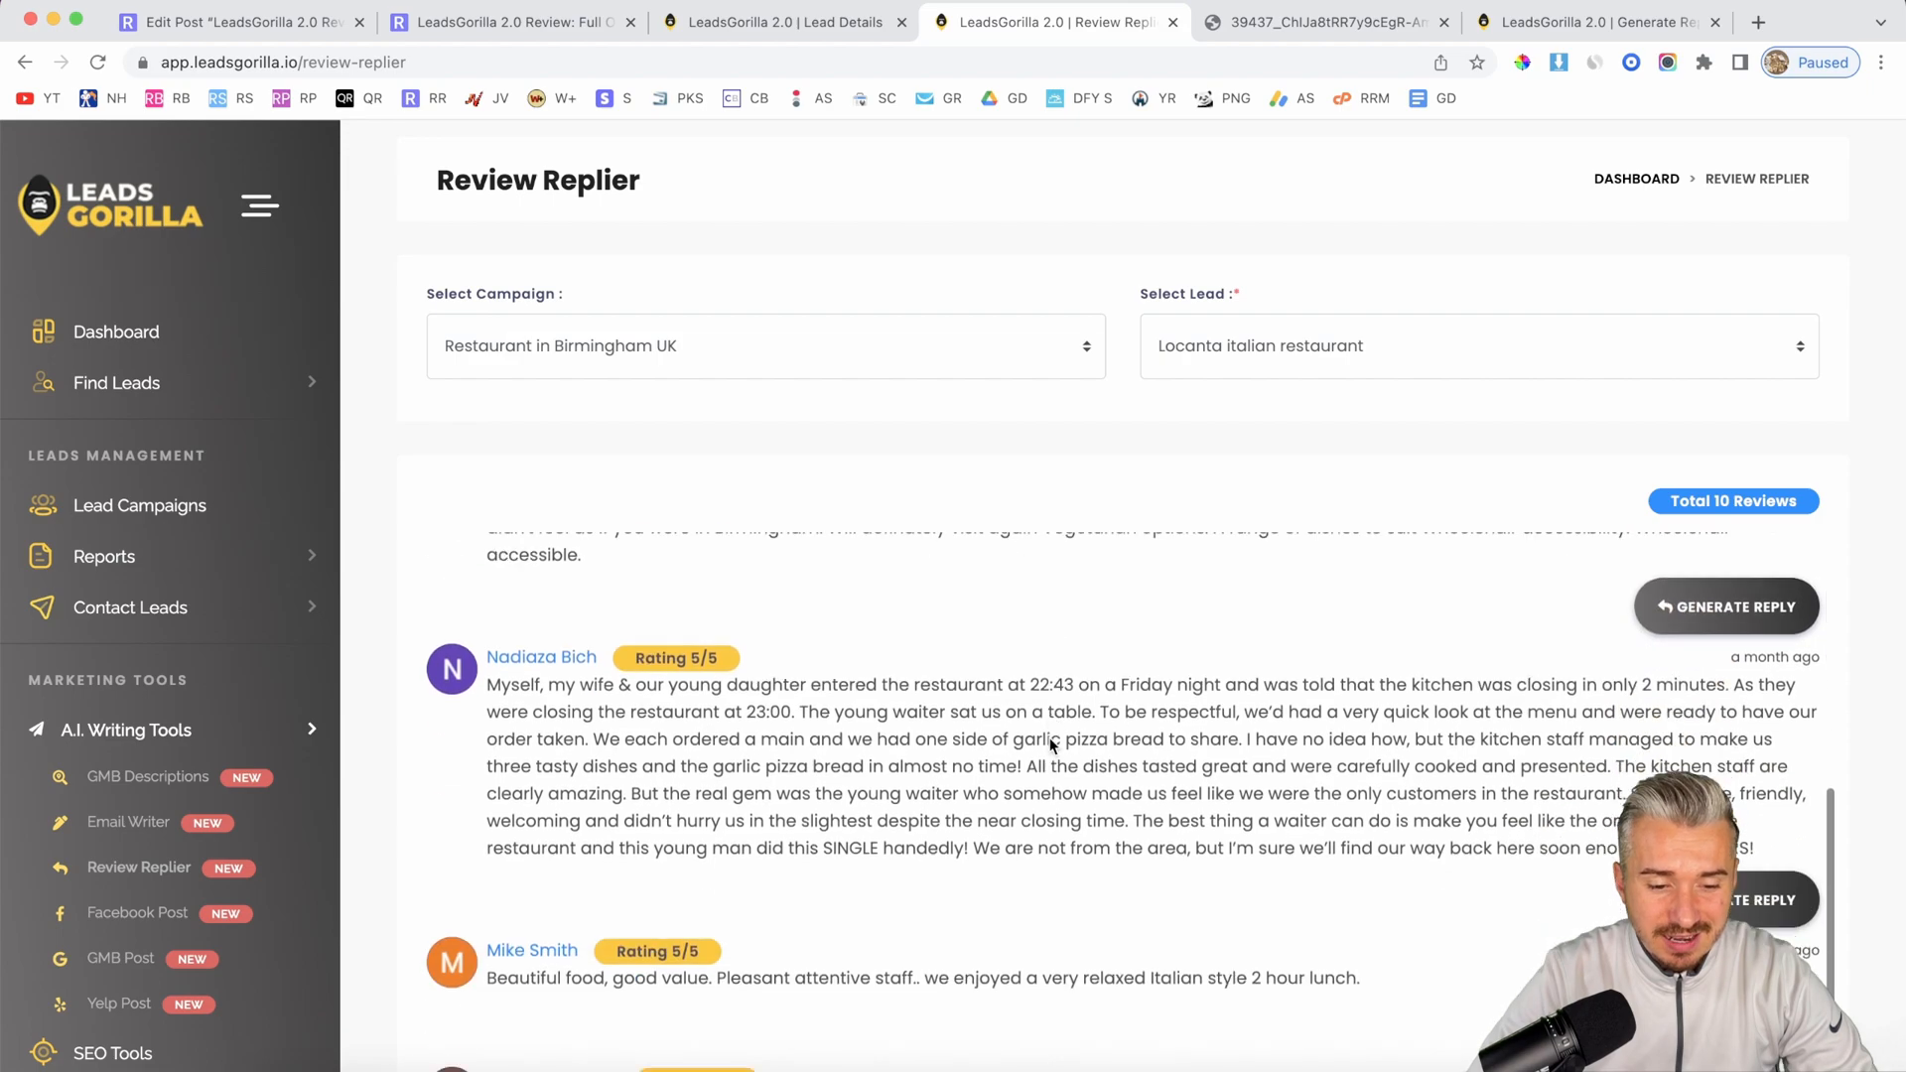
scroll(down, 3)
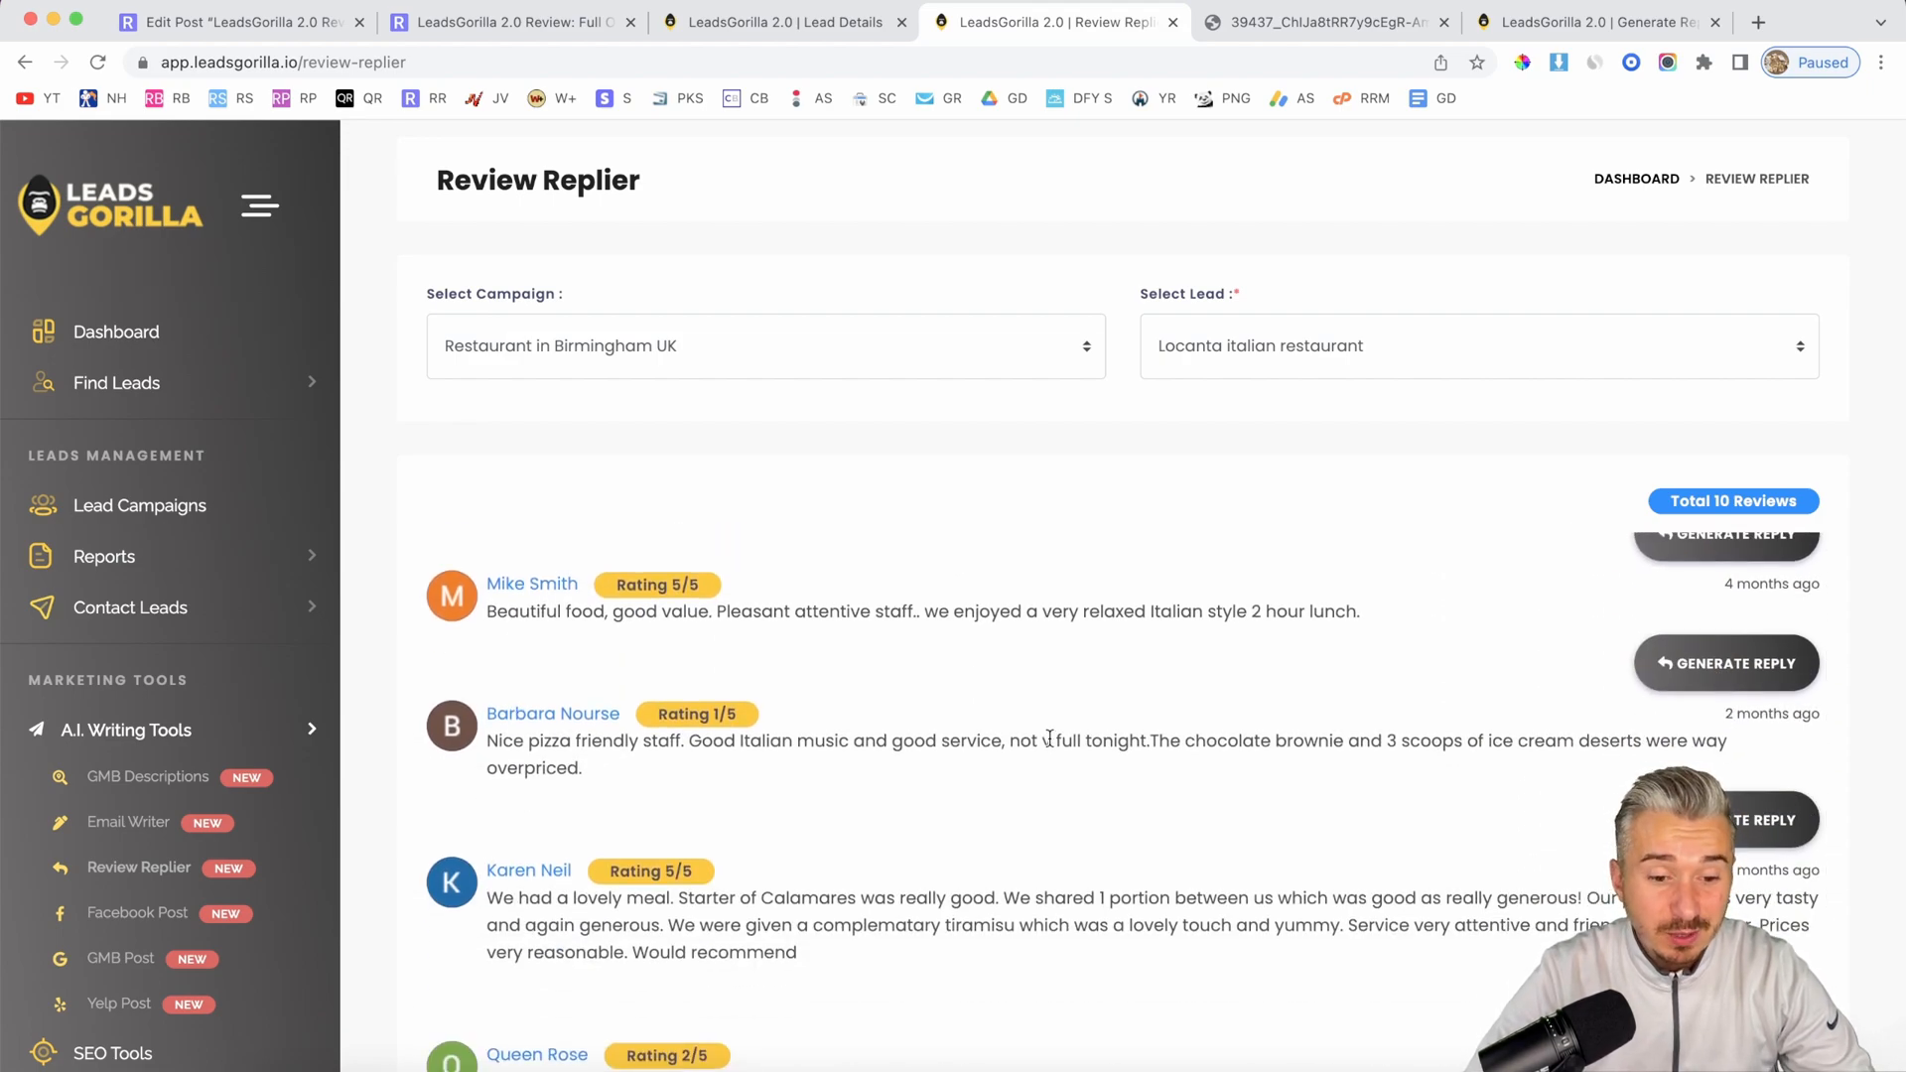
scroll(down, 3)
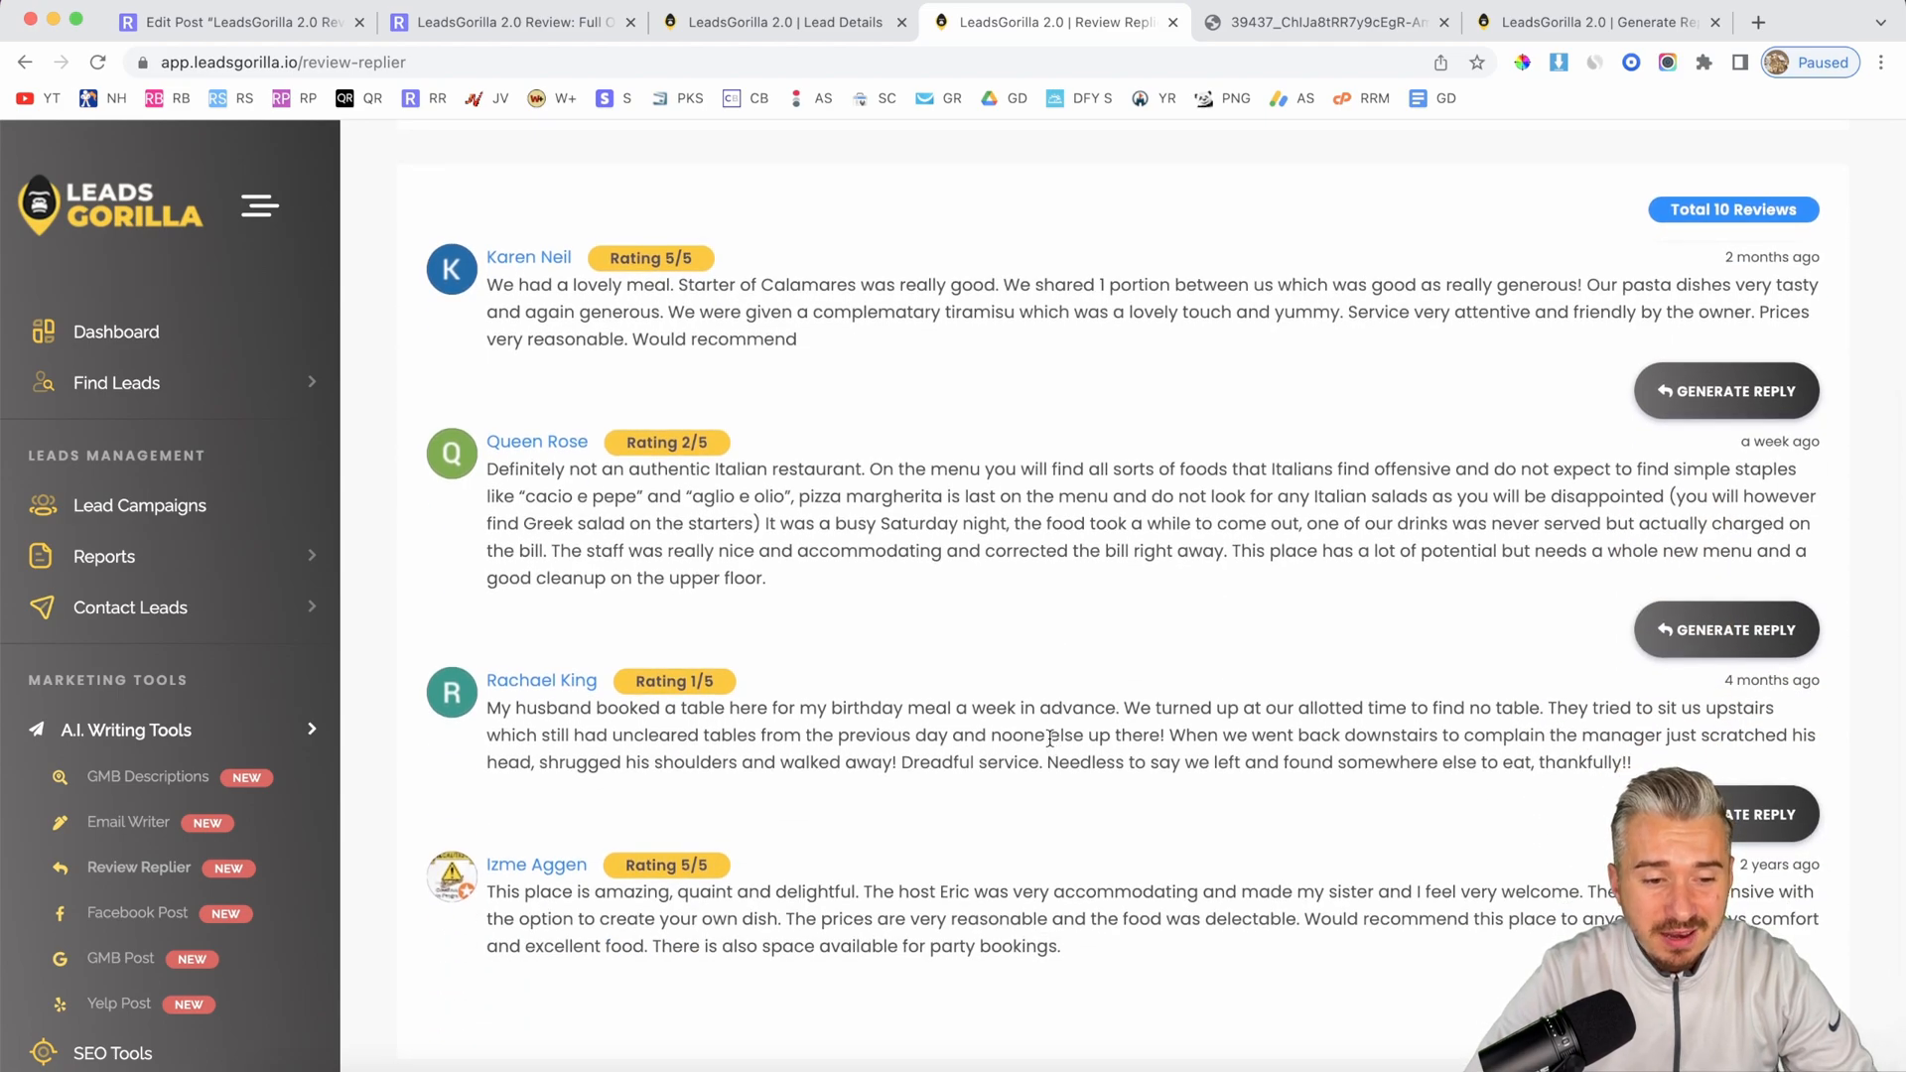
scroll(down, 3)
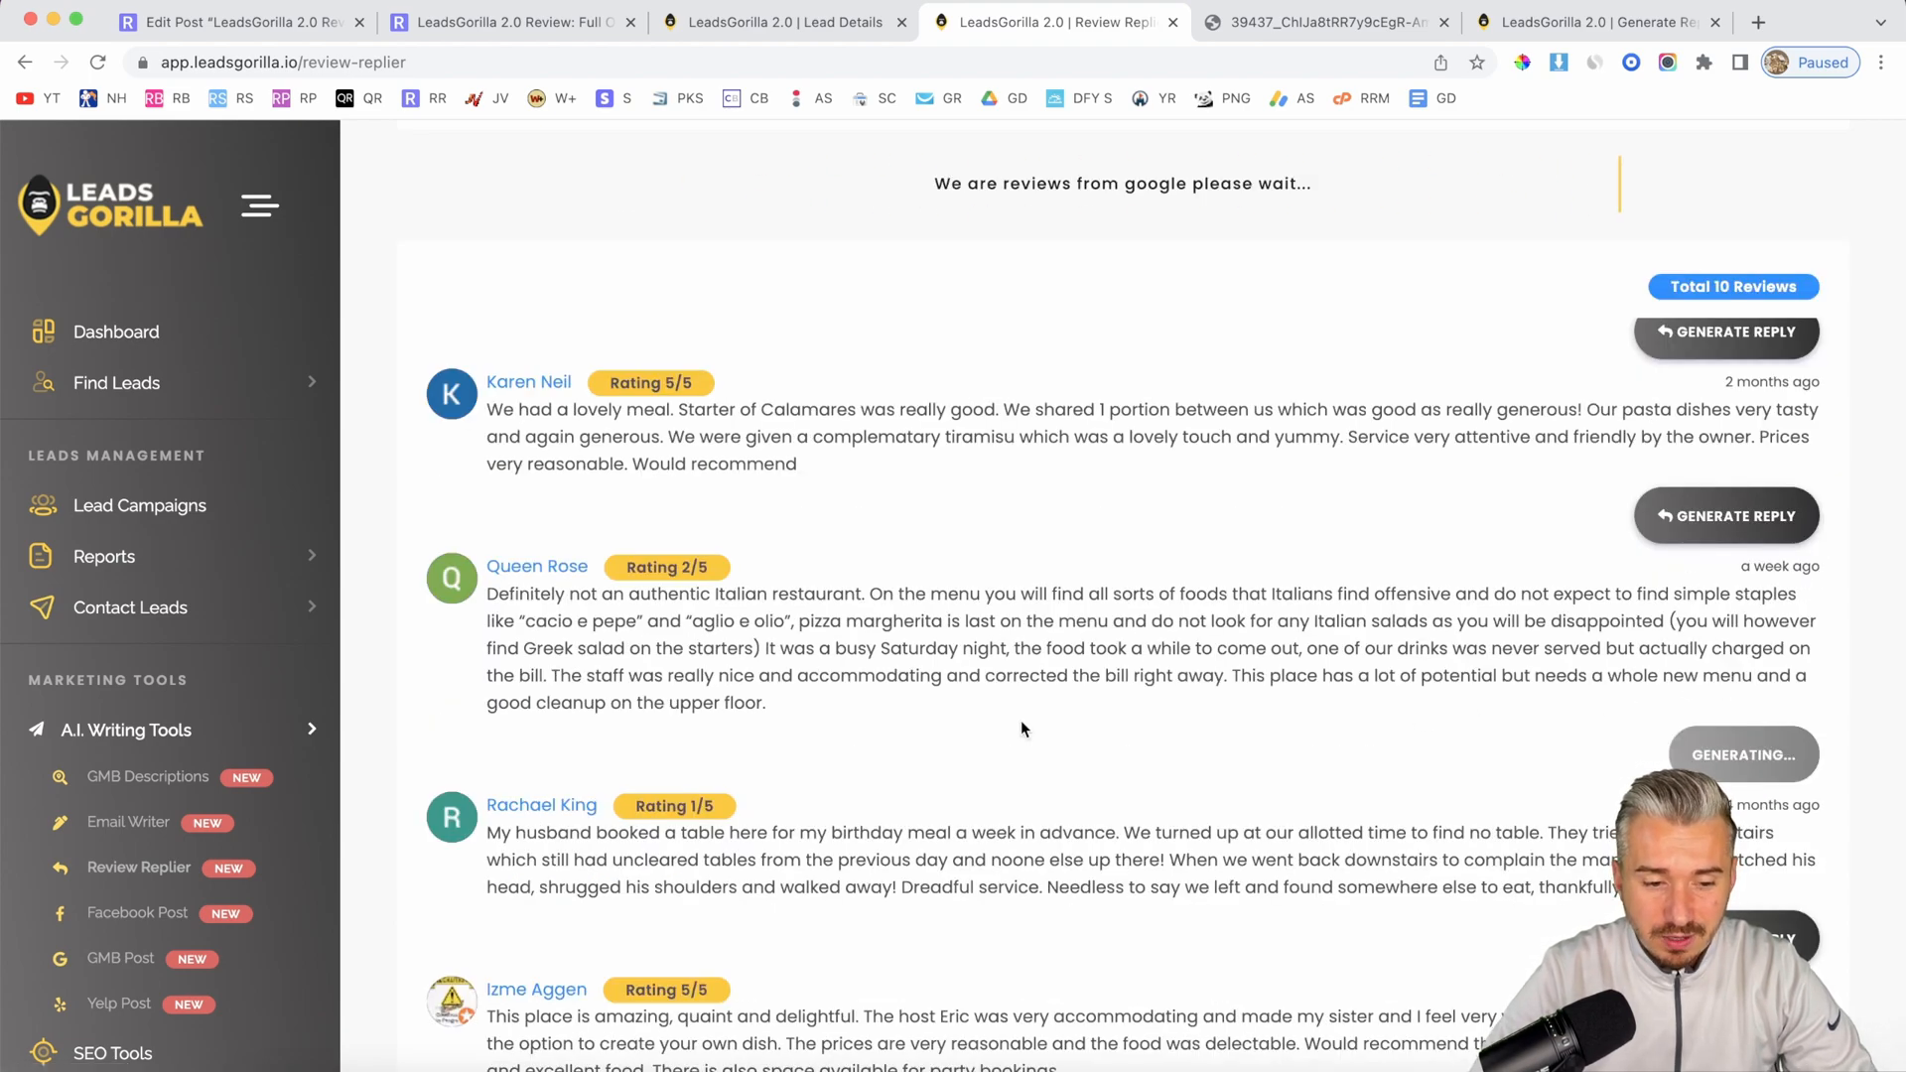
Step: Generate an apology reply to Queen Rose's 2/5 'not authentically Italian' review
click(1724, 514)
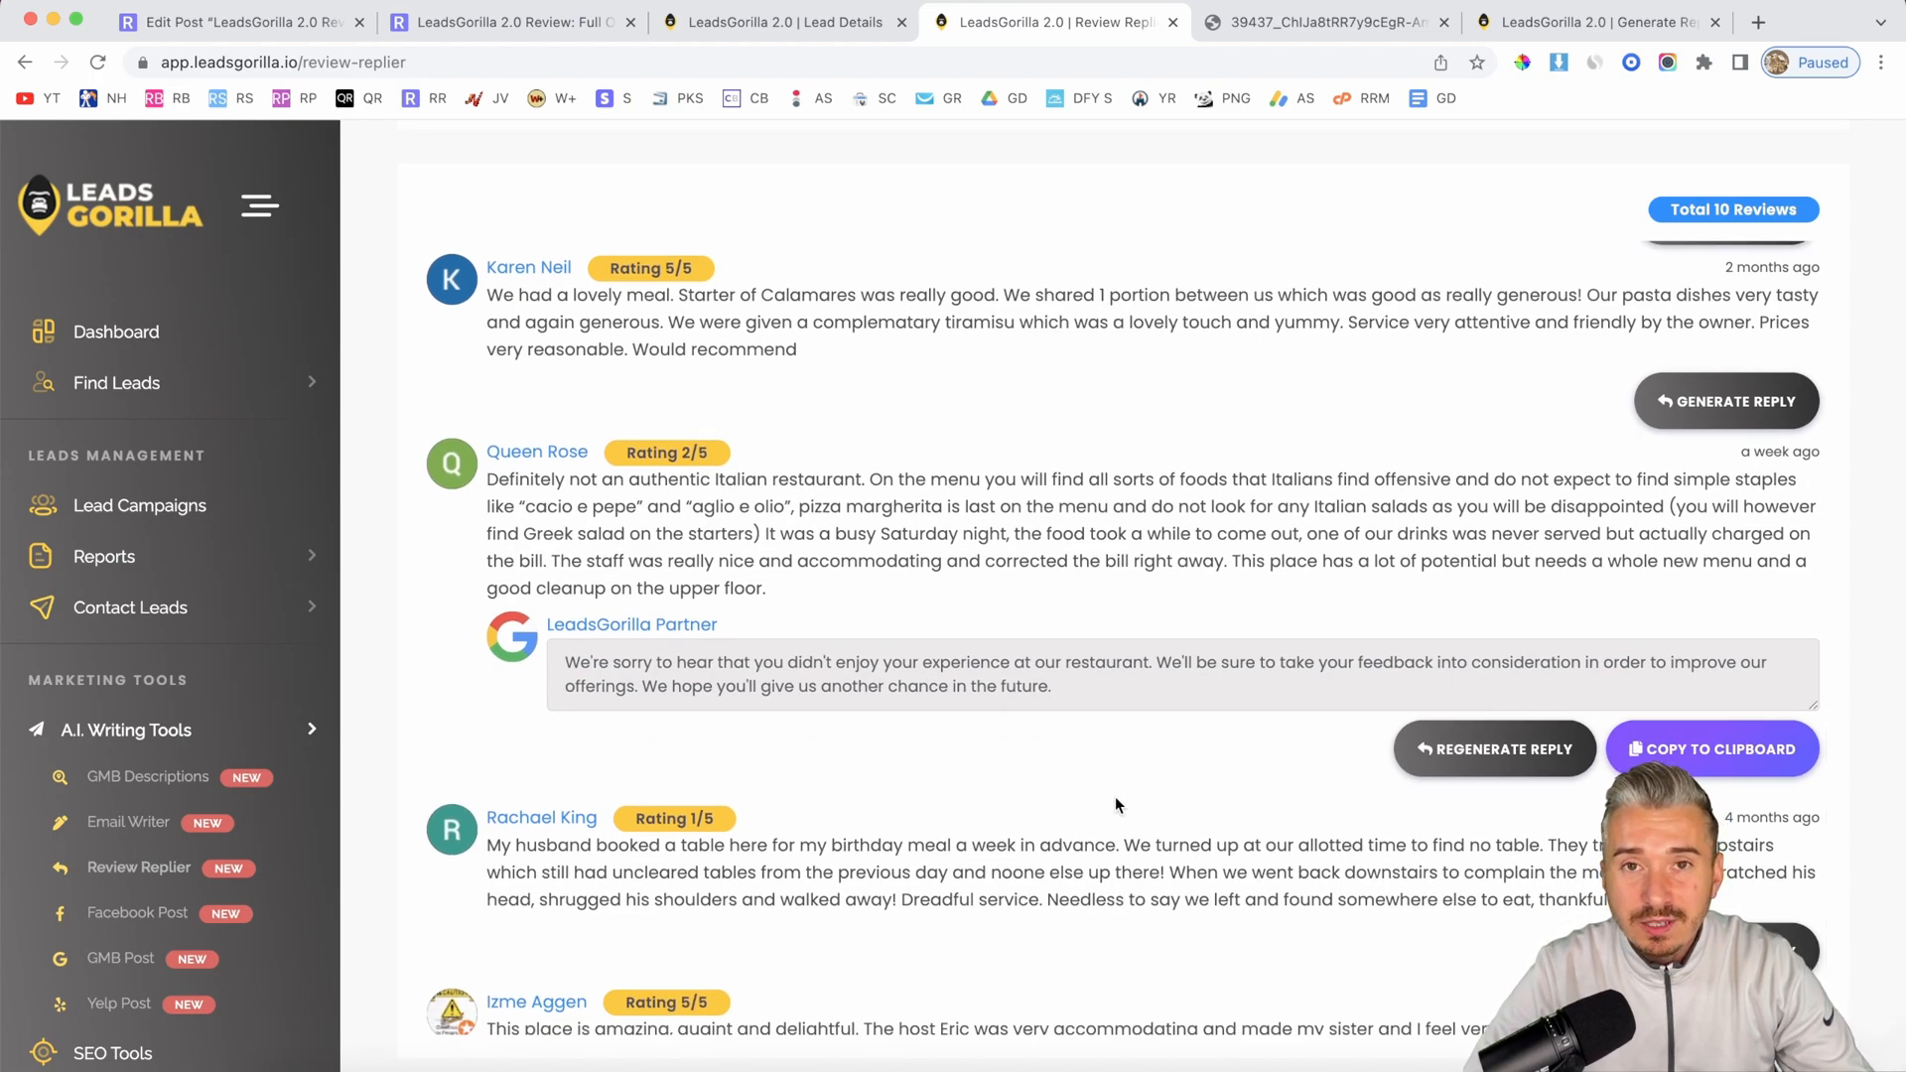
scroll(down, 3)
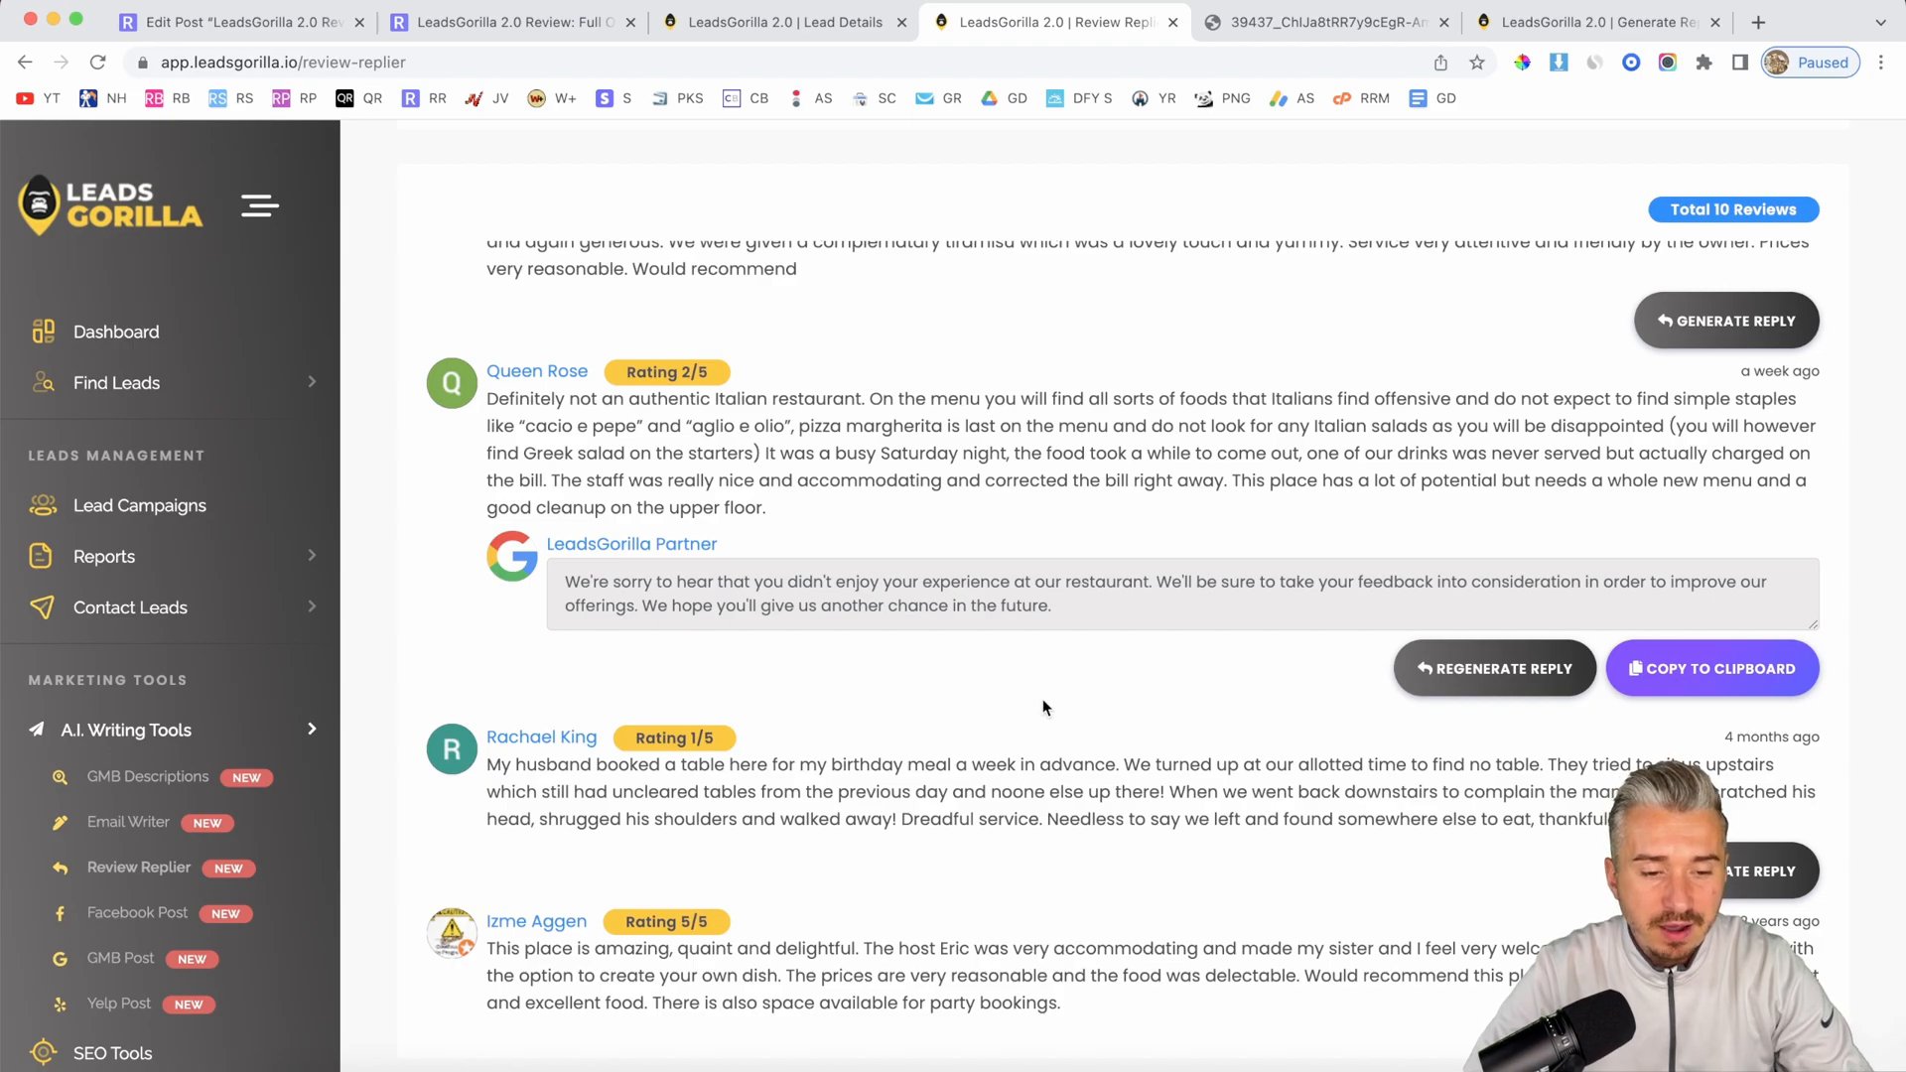
scroll(down, 3)
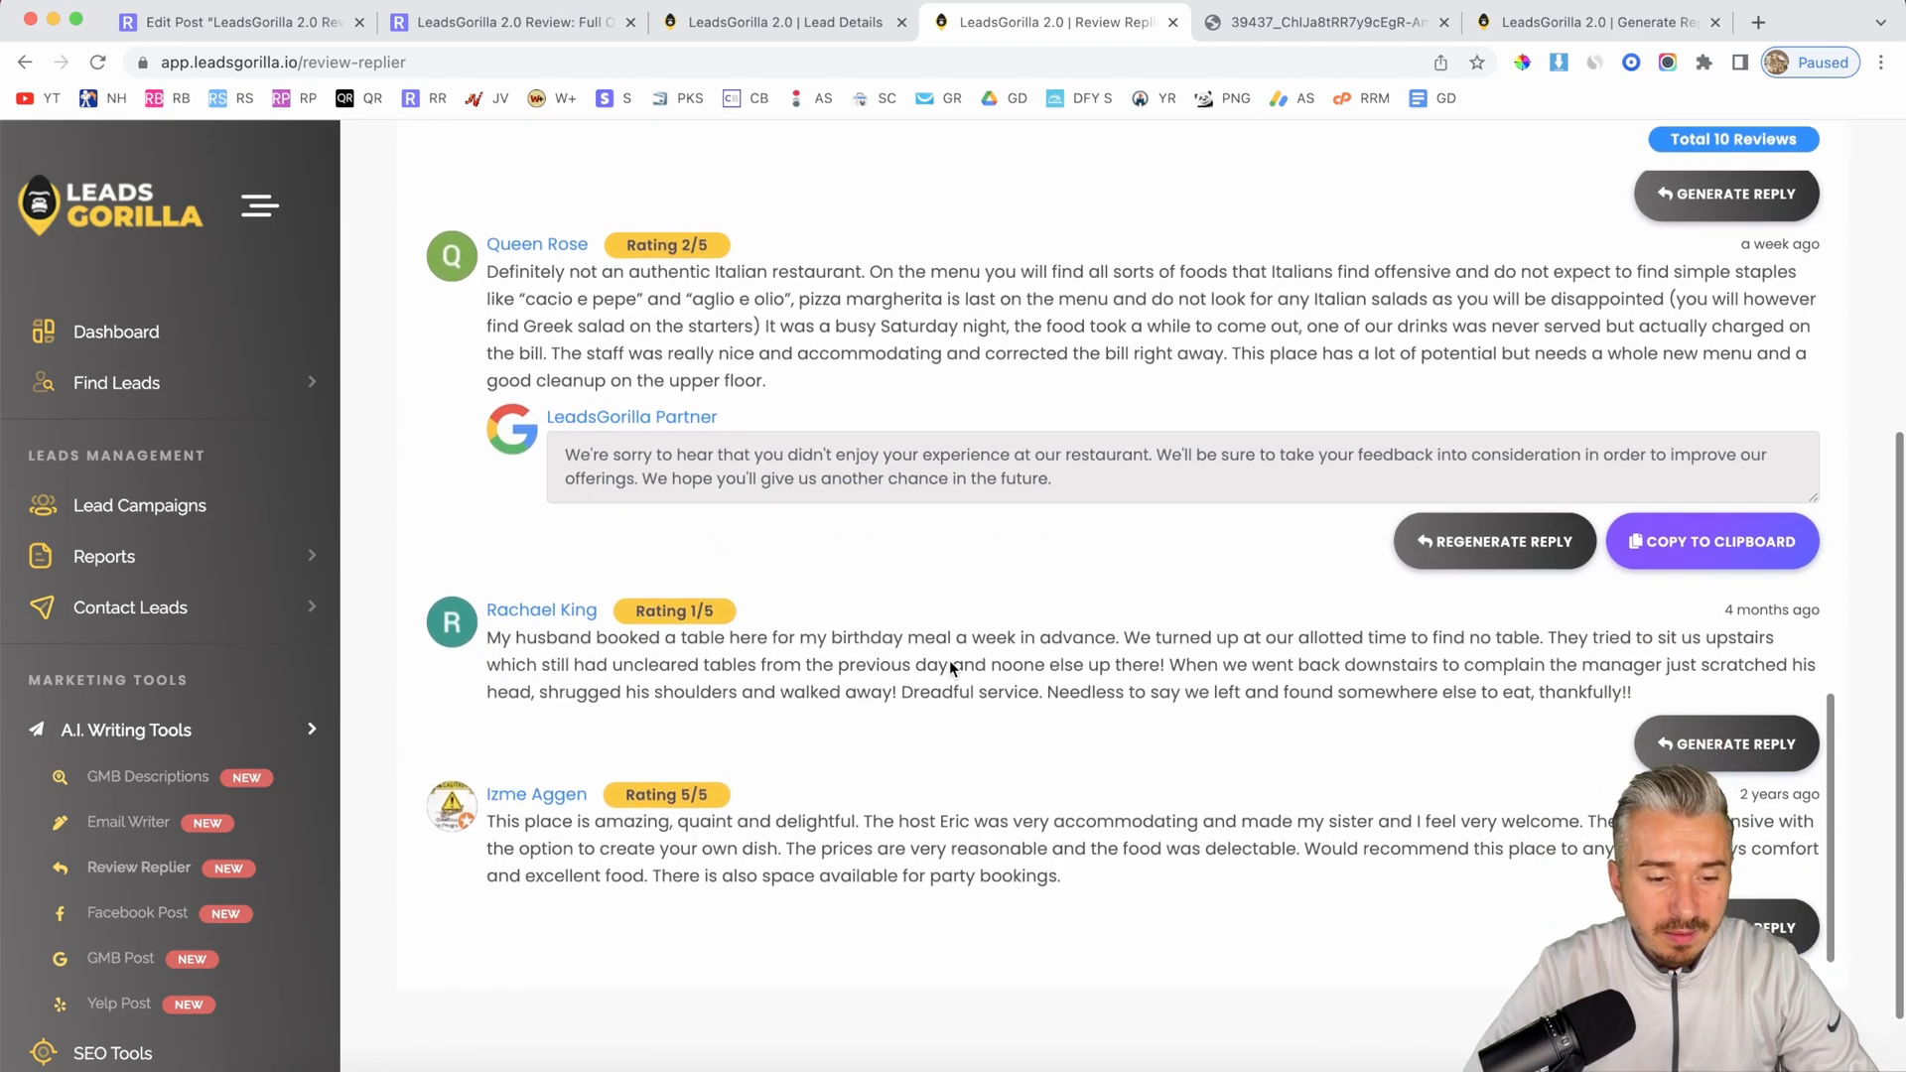
scroll(up, 3)
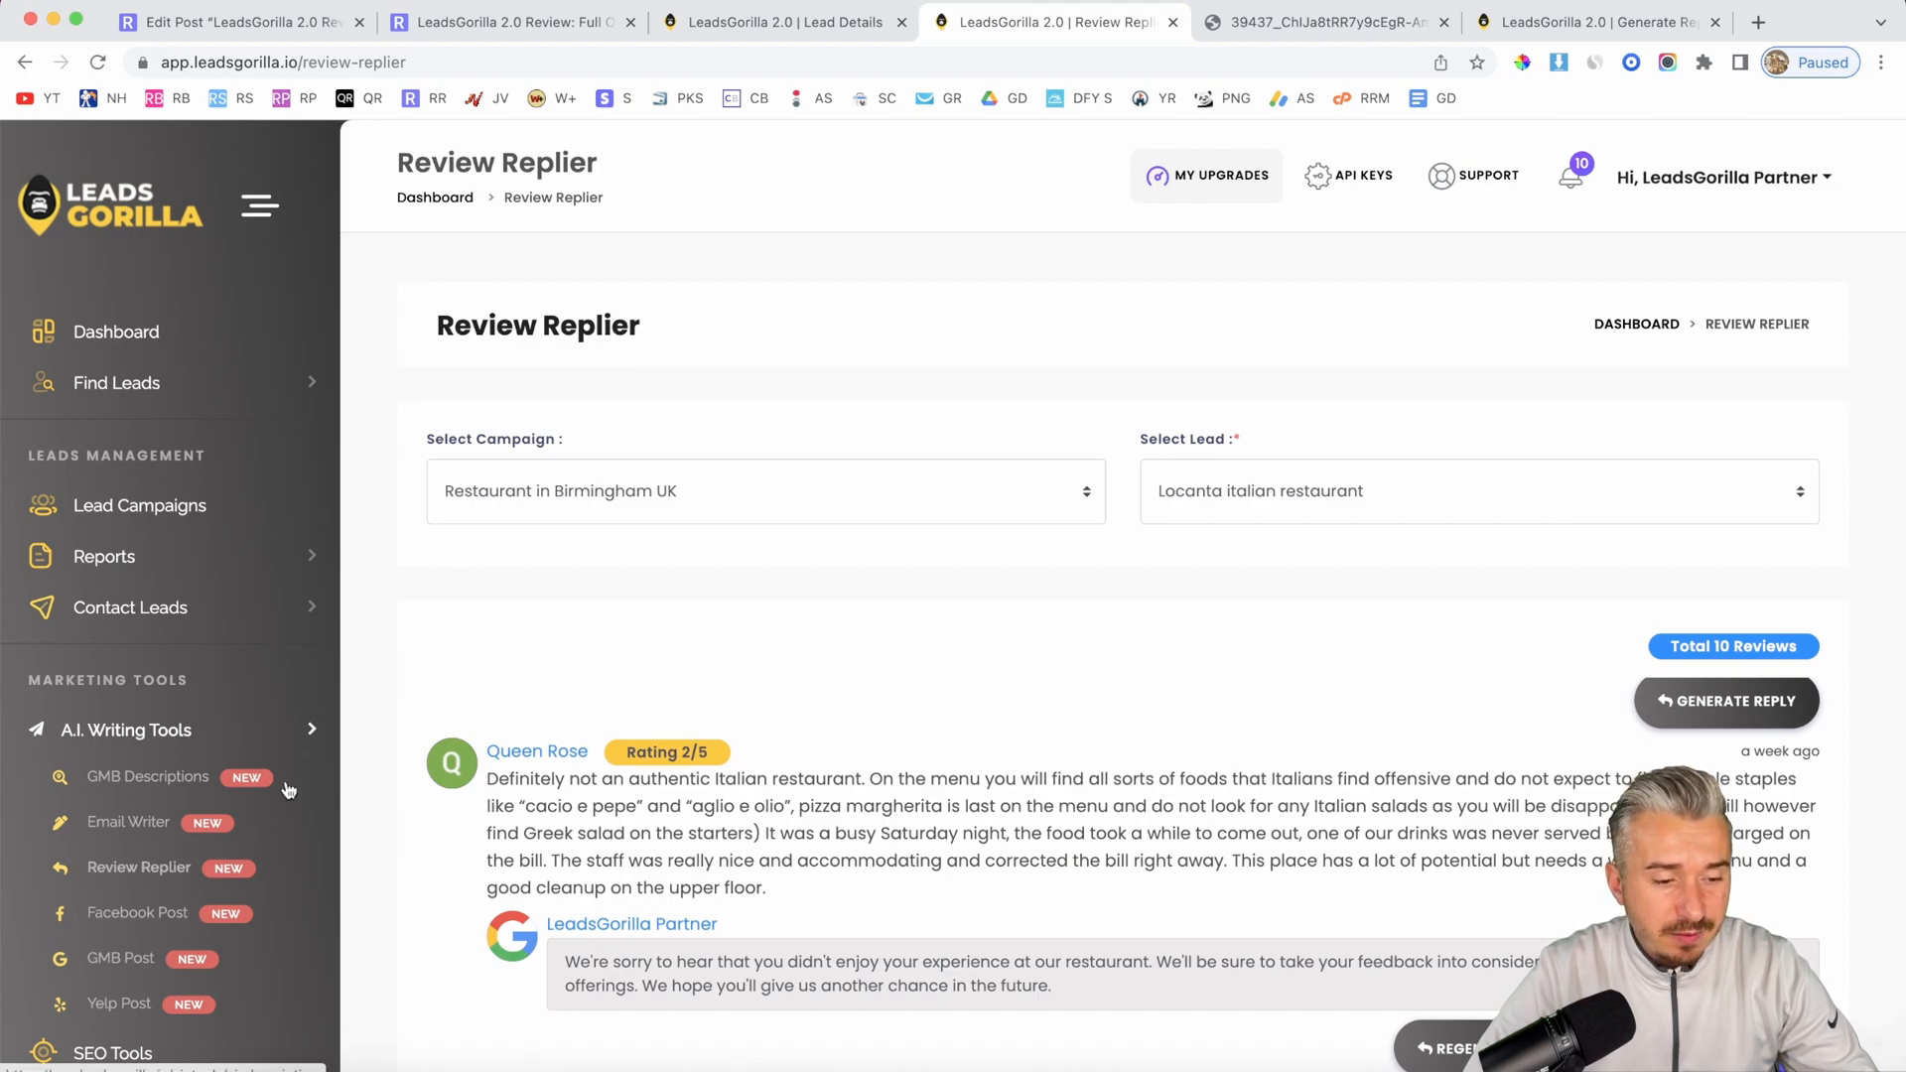
Step: Scroll further down the Review Replier page past the generated replies
scroll(down, 3)
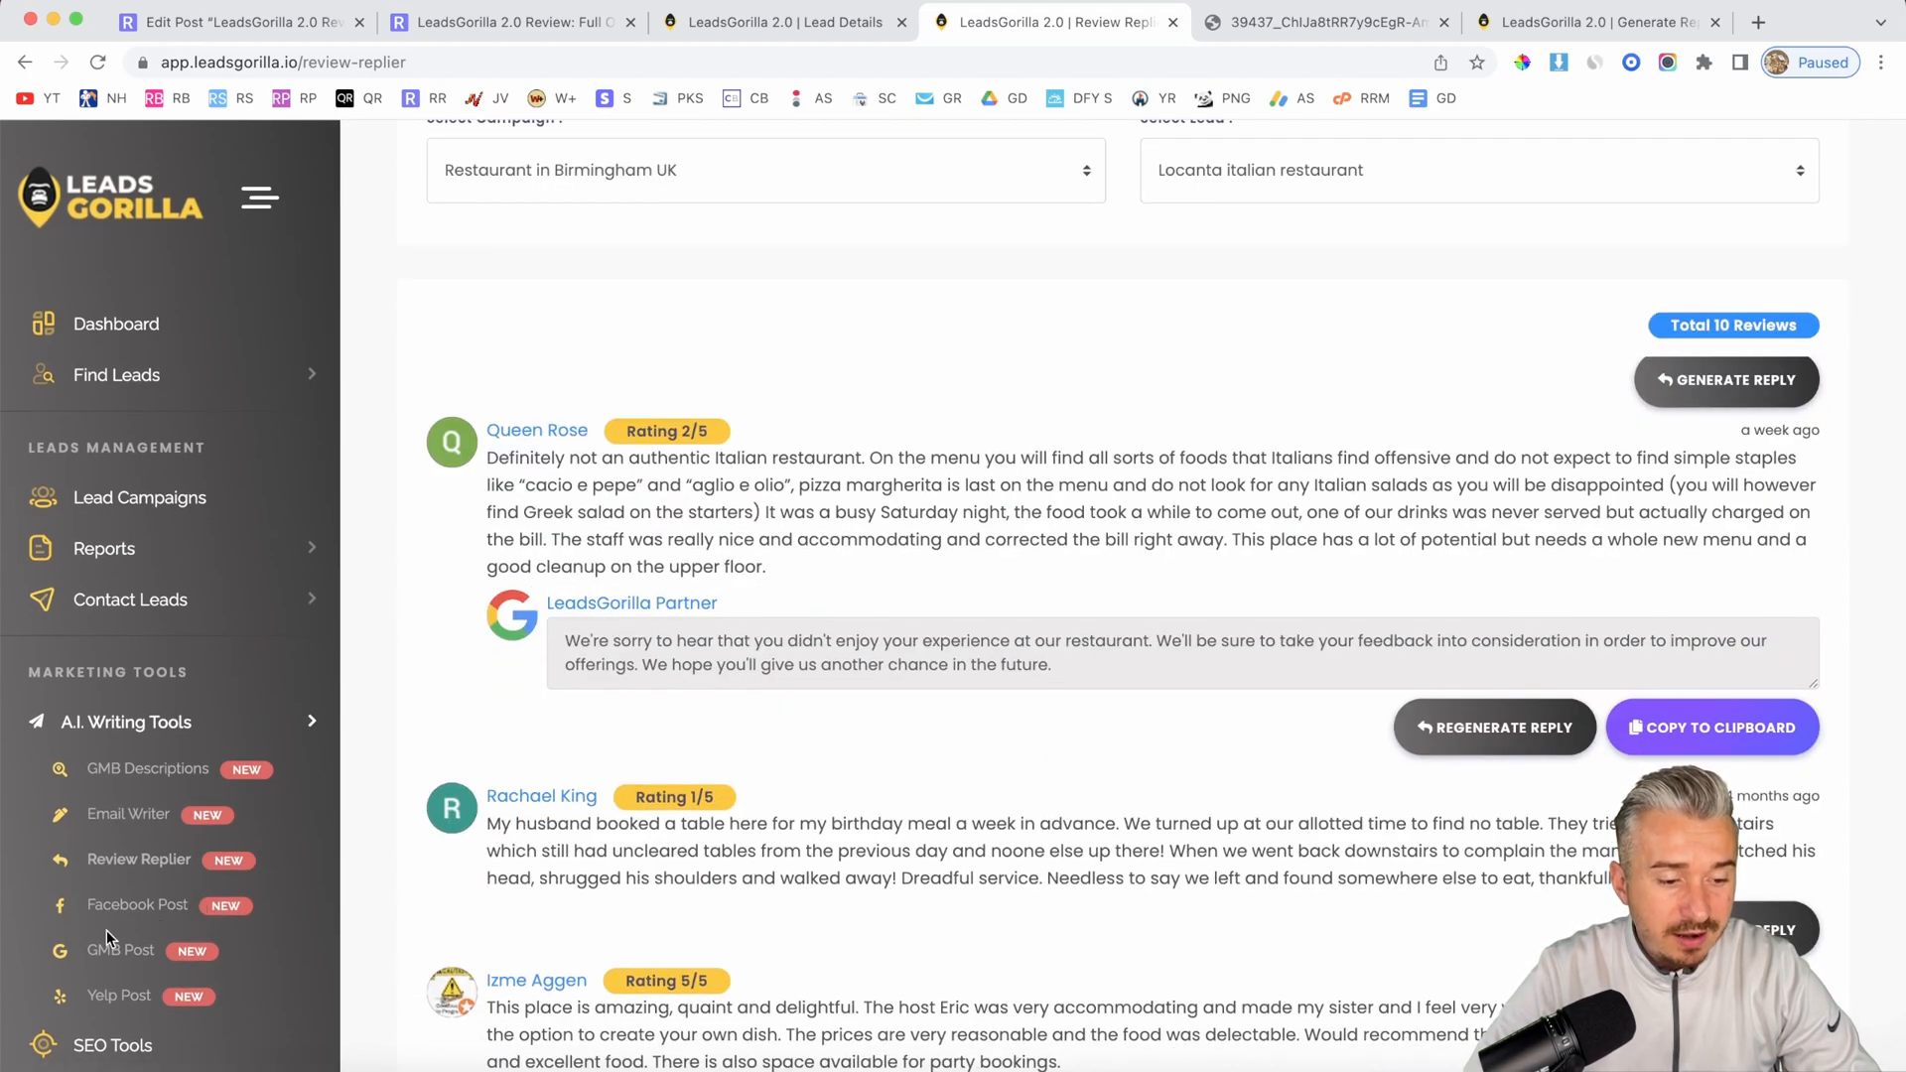
scroll(down, 3)
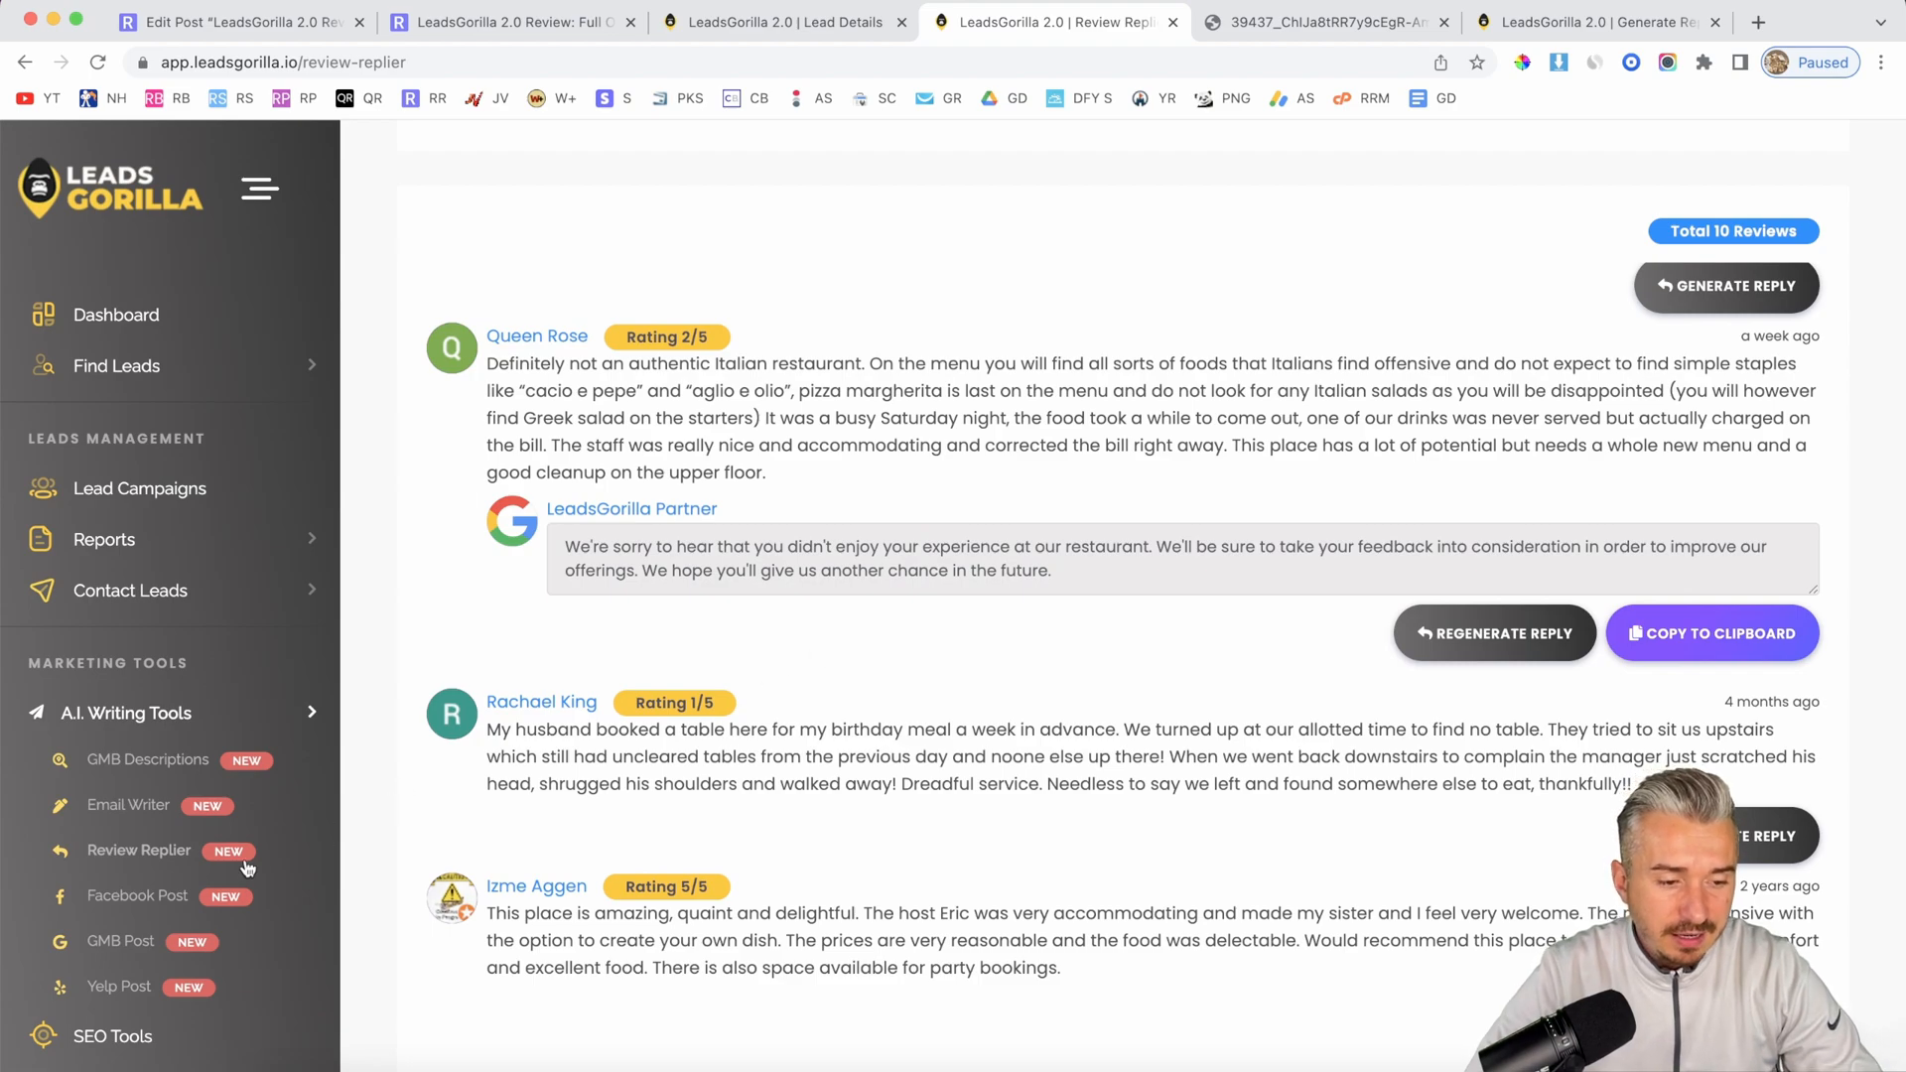
scroll(down, 3)
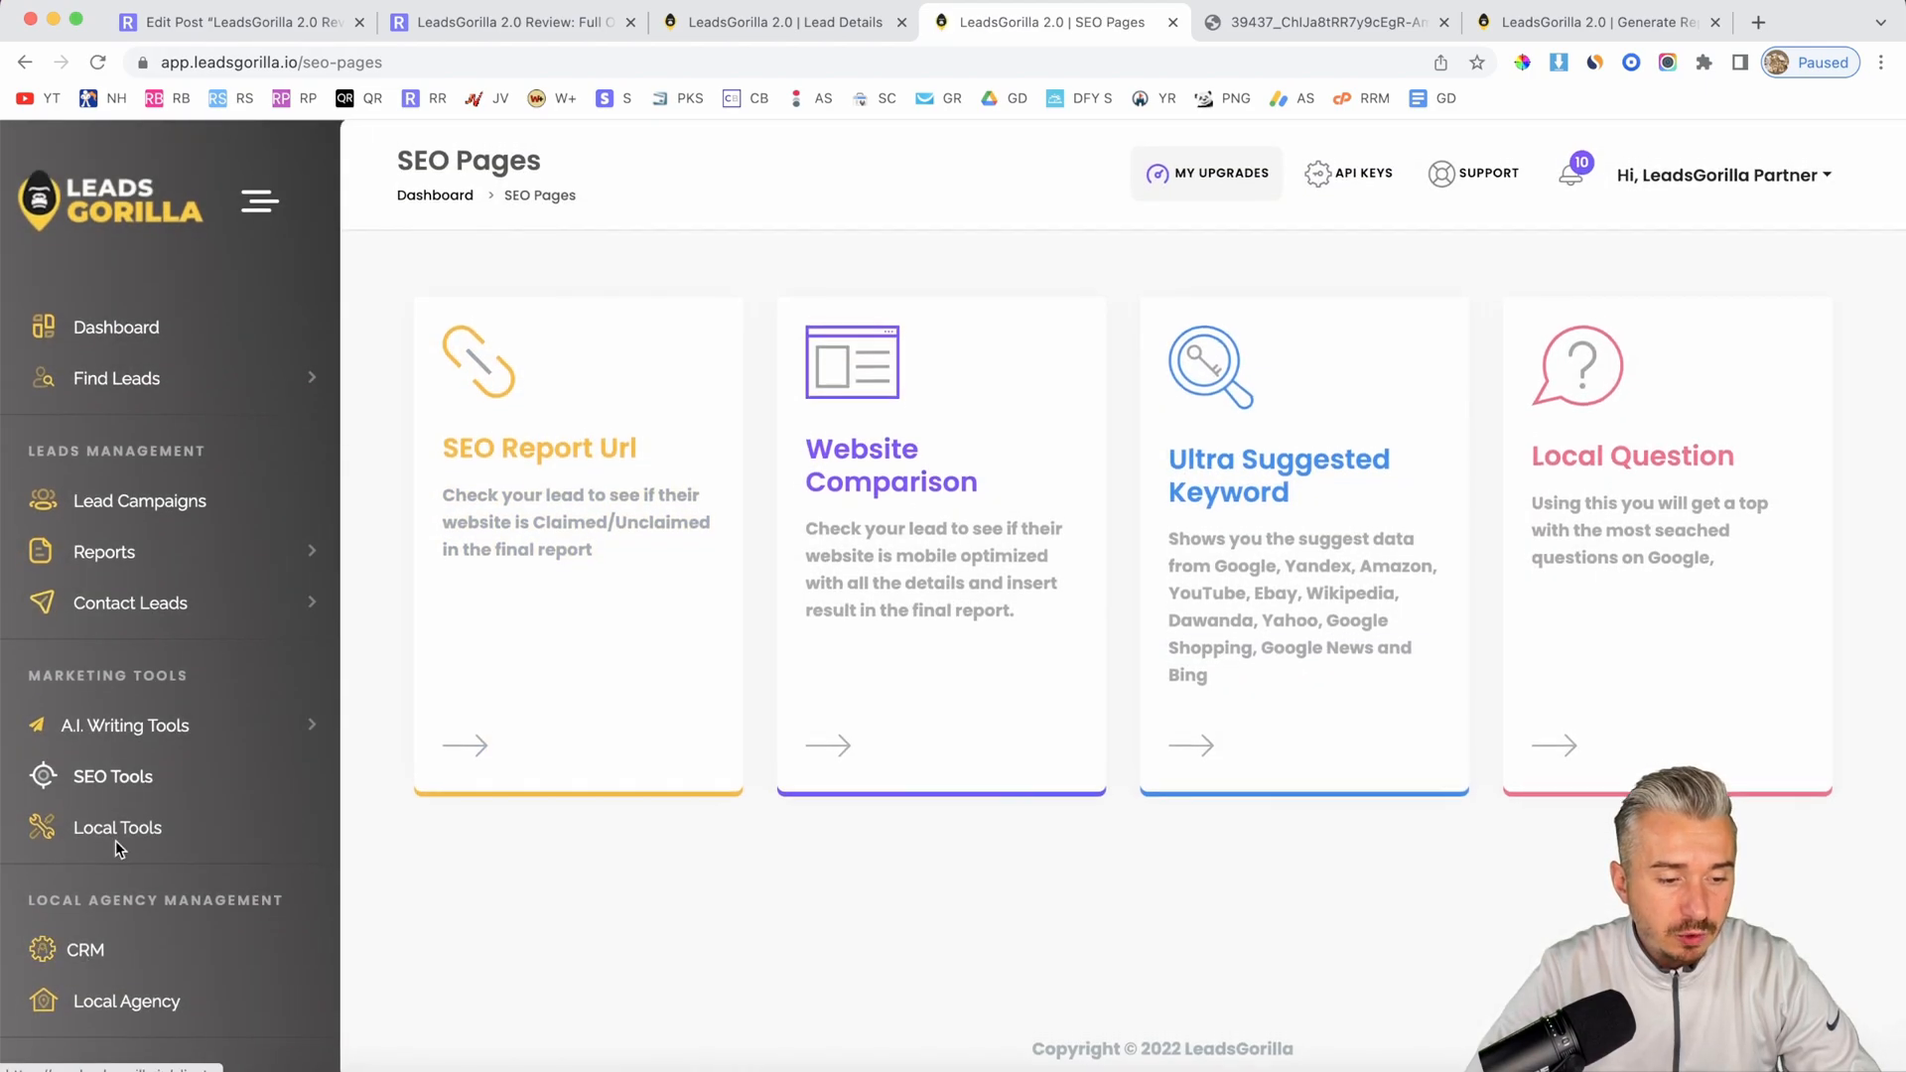
mouse_move(578, 548)
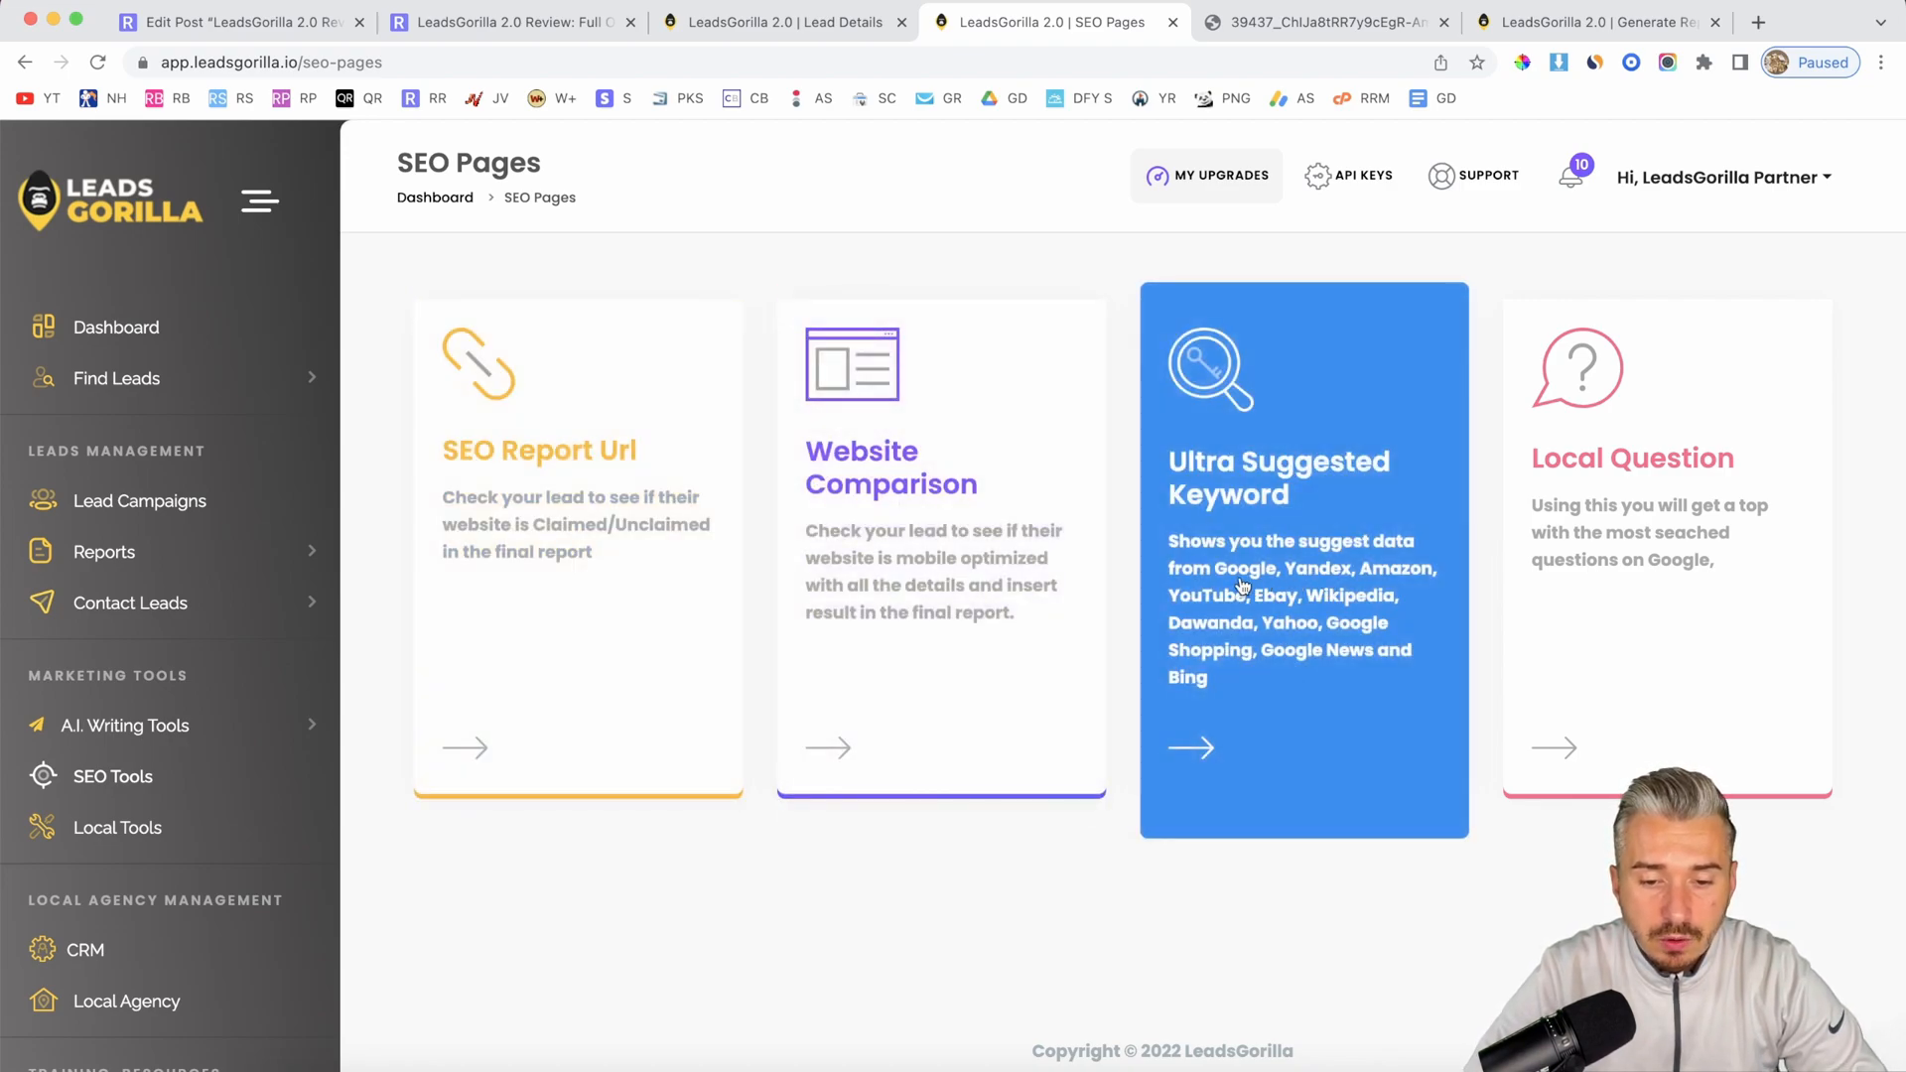
mouse_move(1635, 498)
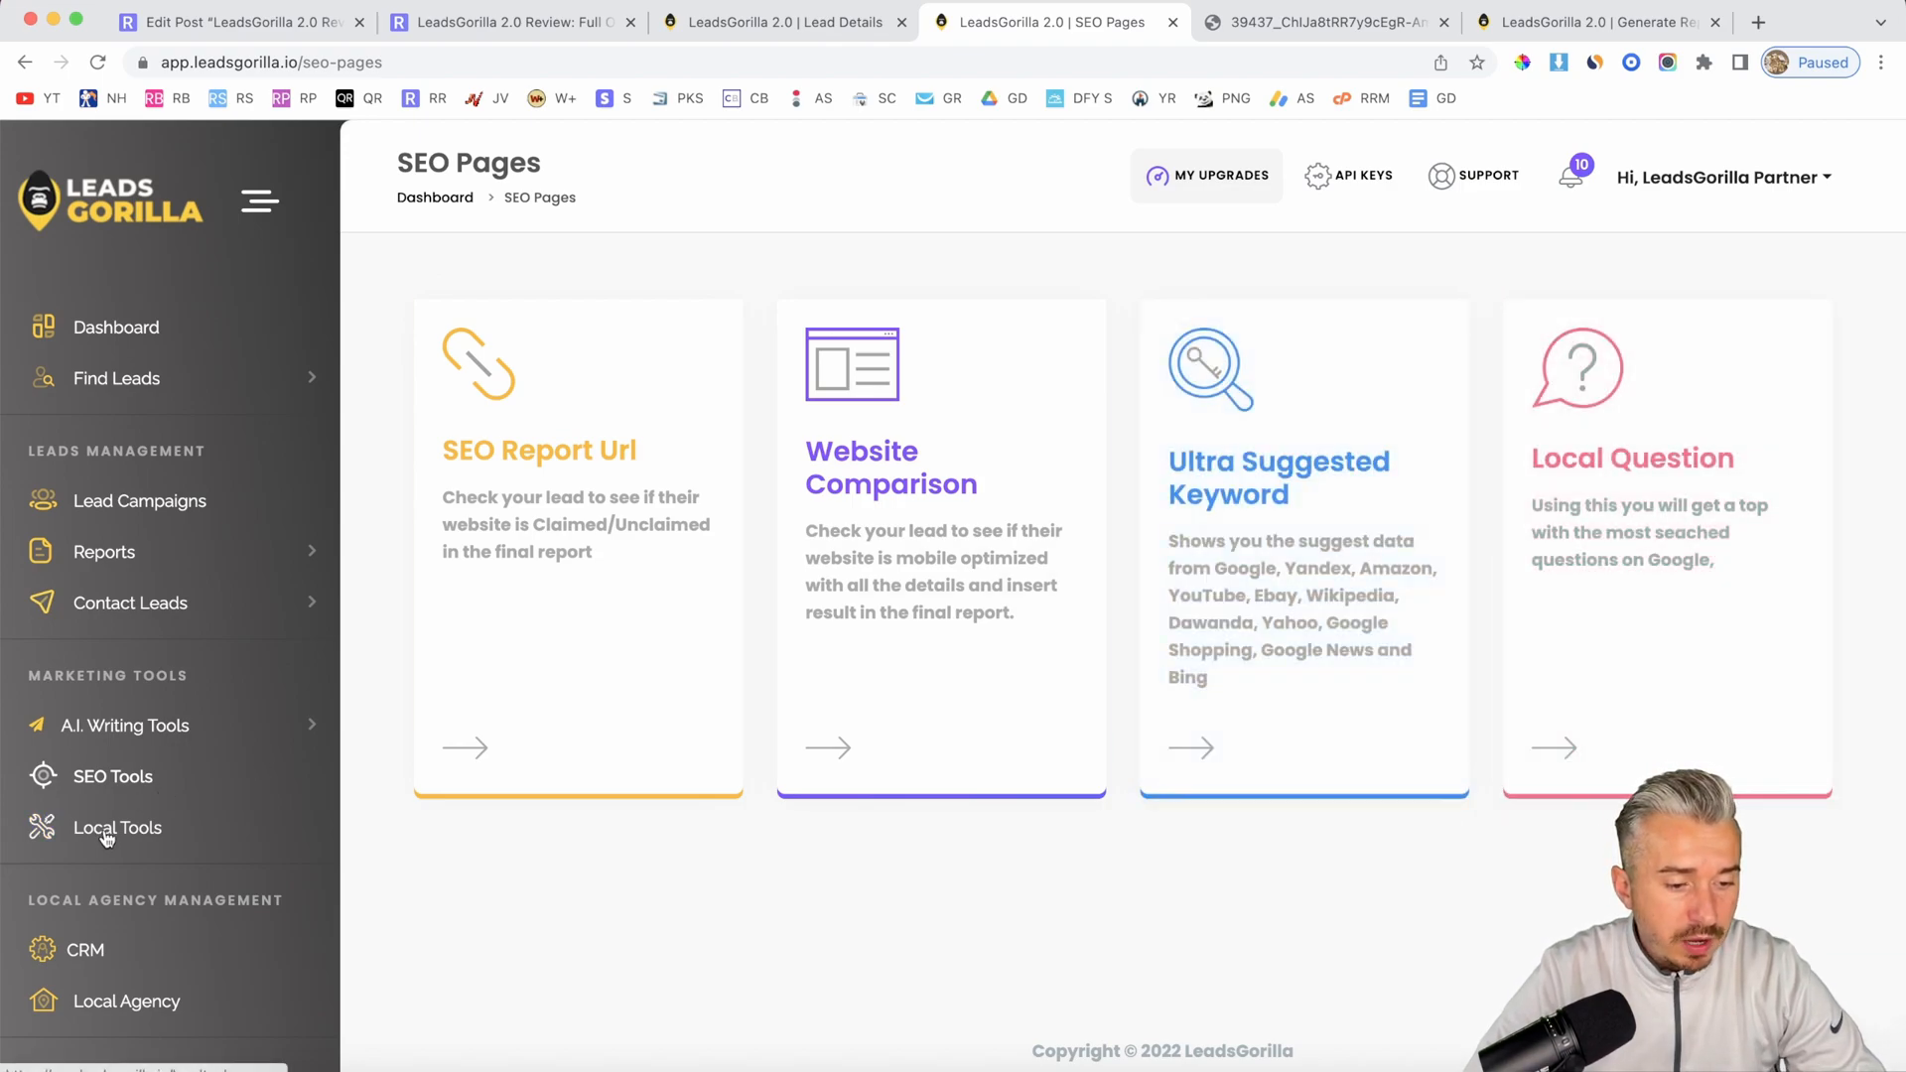
Step: Open the Local Tools page with GBP, FB, CWV, Citations and Local Ranking tools
click(118, 828)
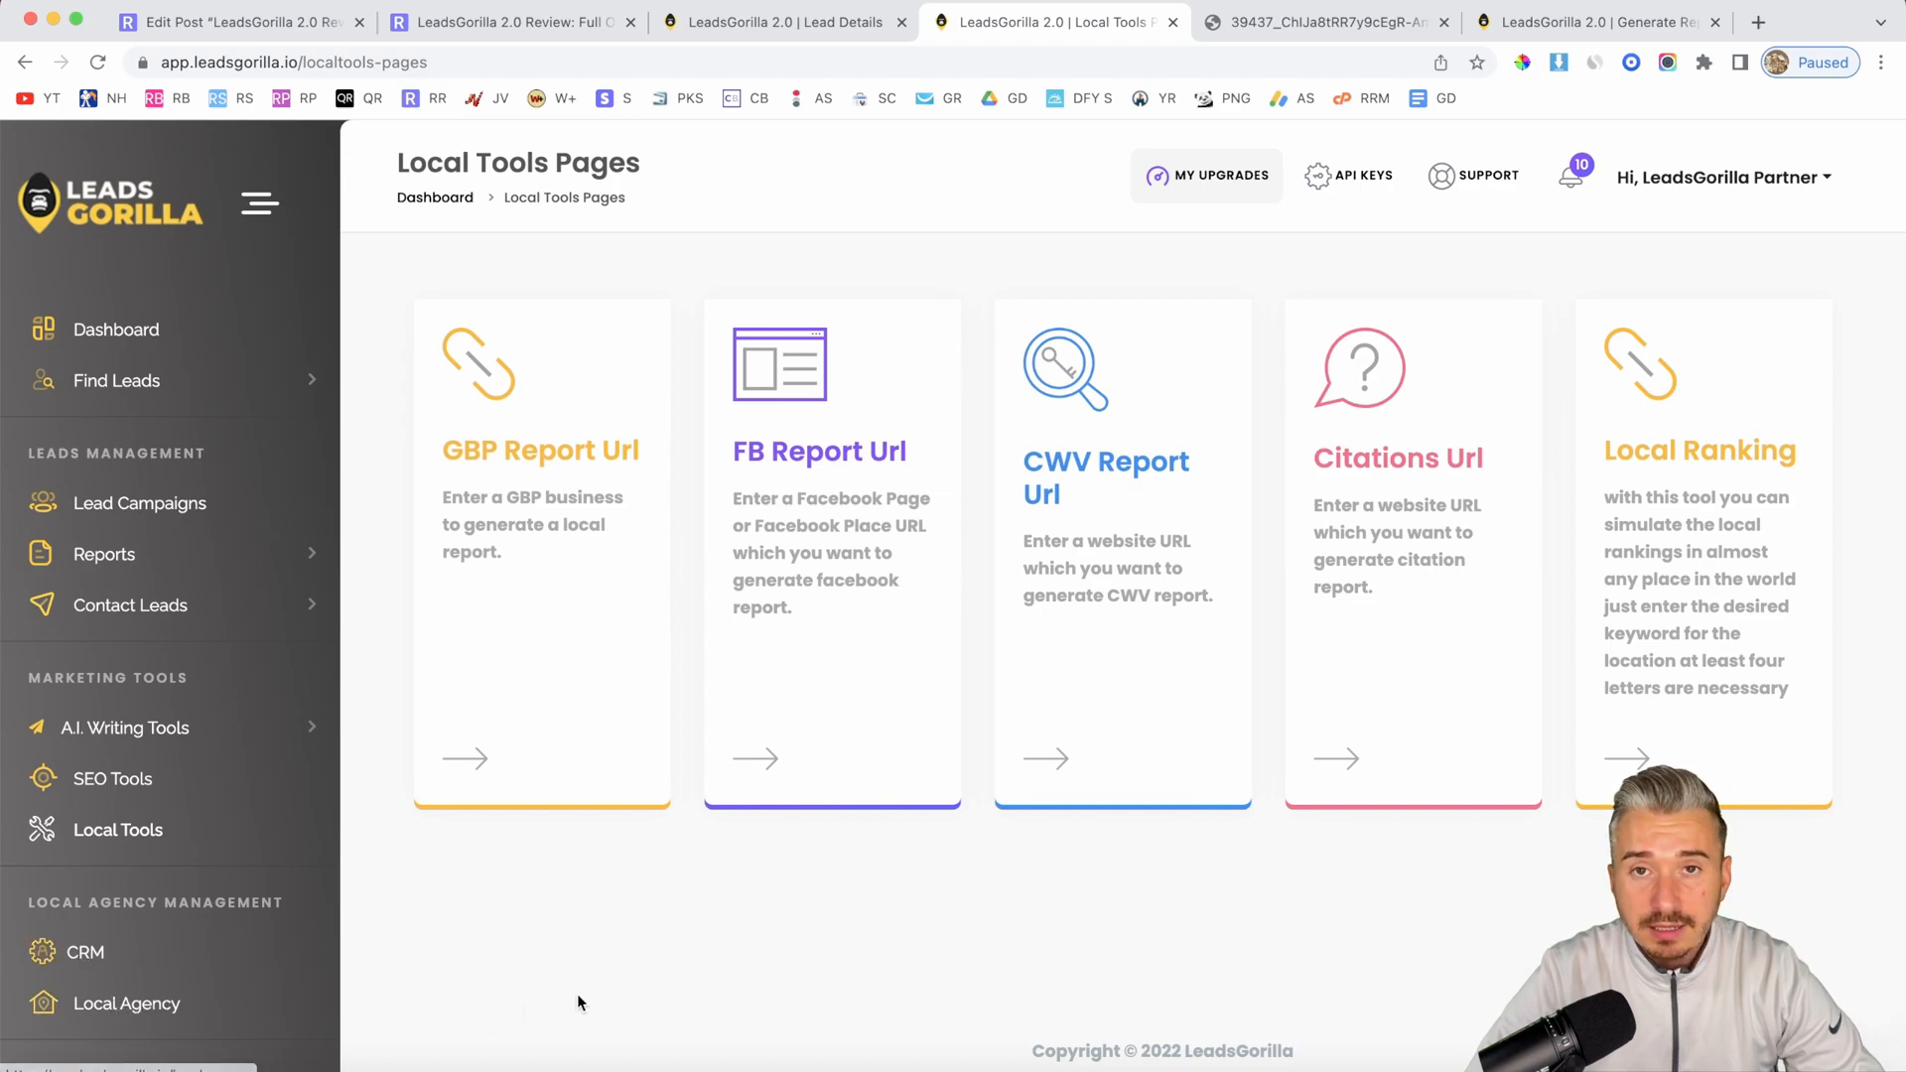
mouse_move(925, 975)
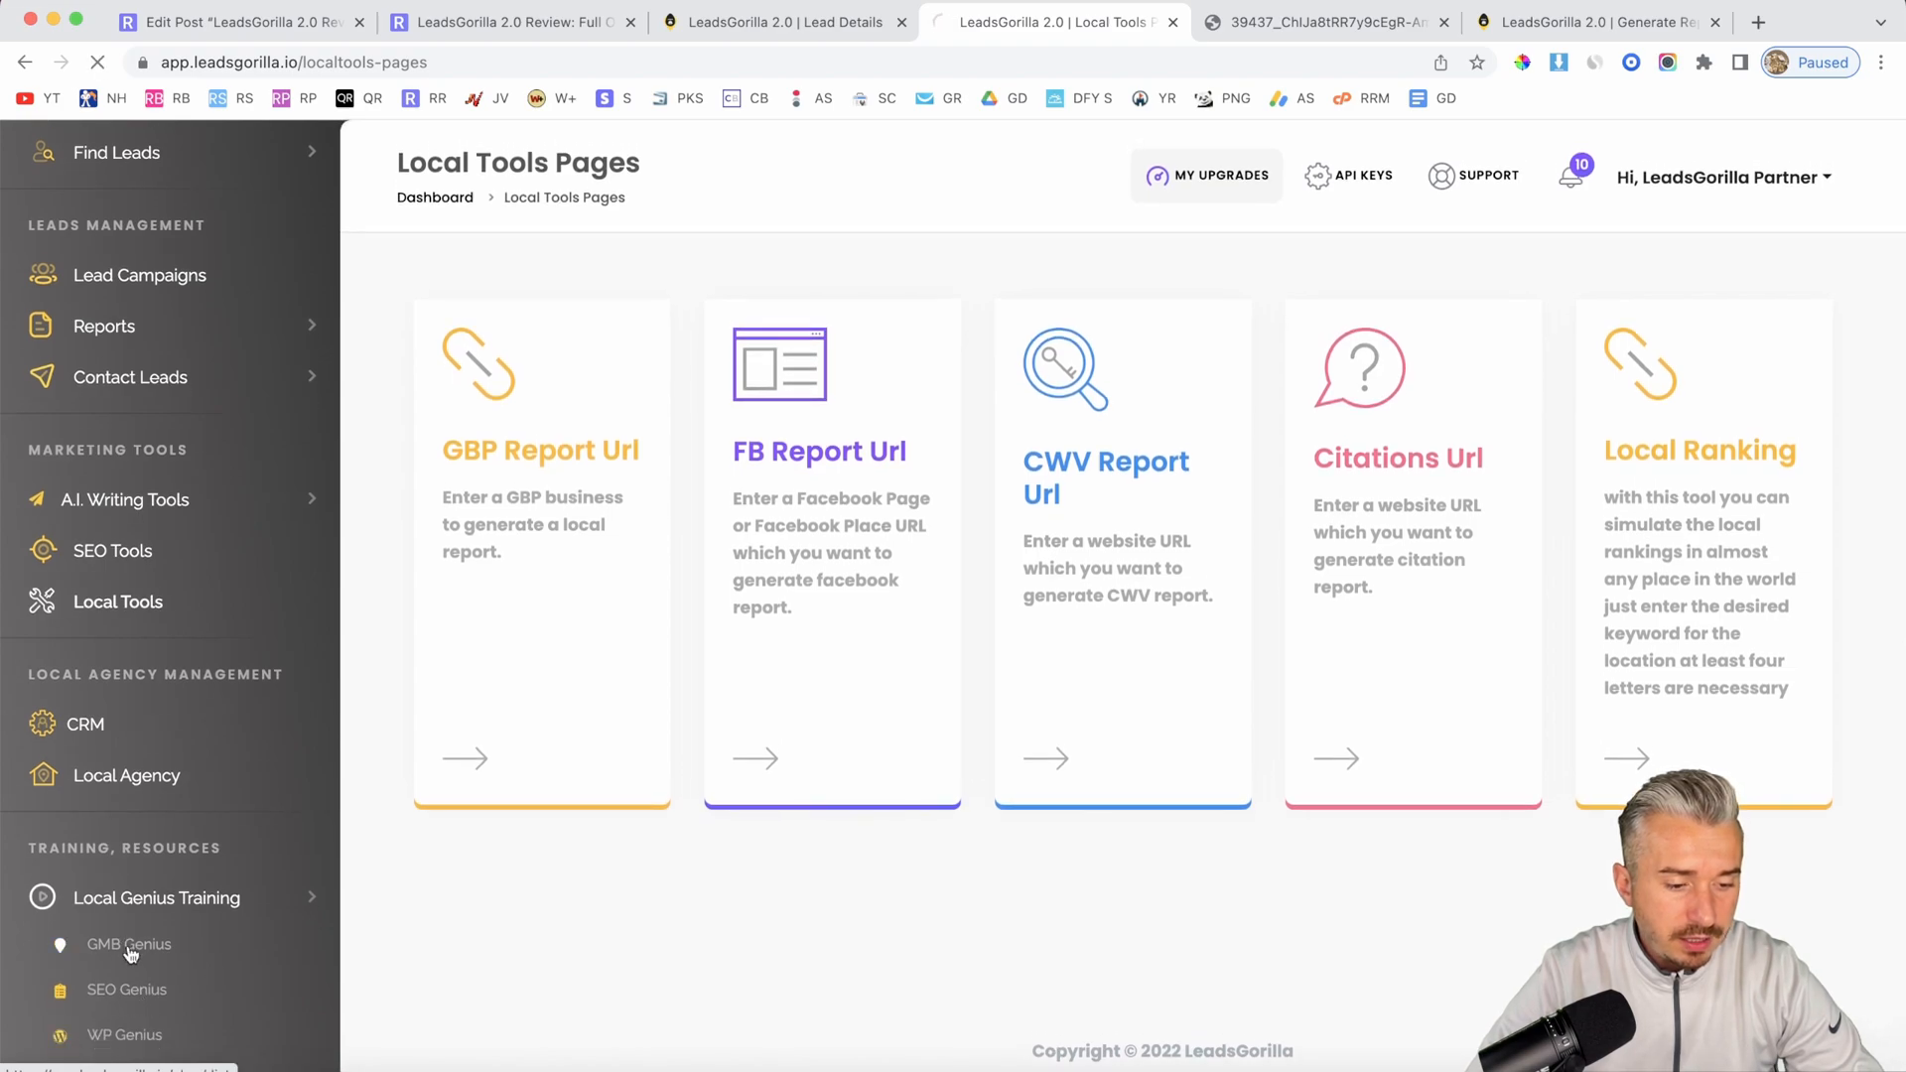
Step: Browse the twelve-part GMB Optimization Checklist training, then go back to the Dashboard
click(128, 944)
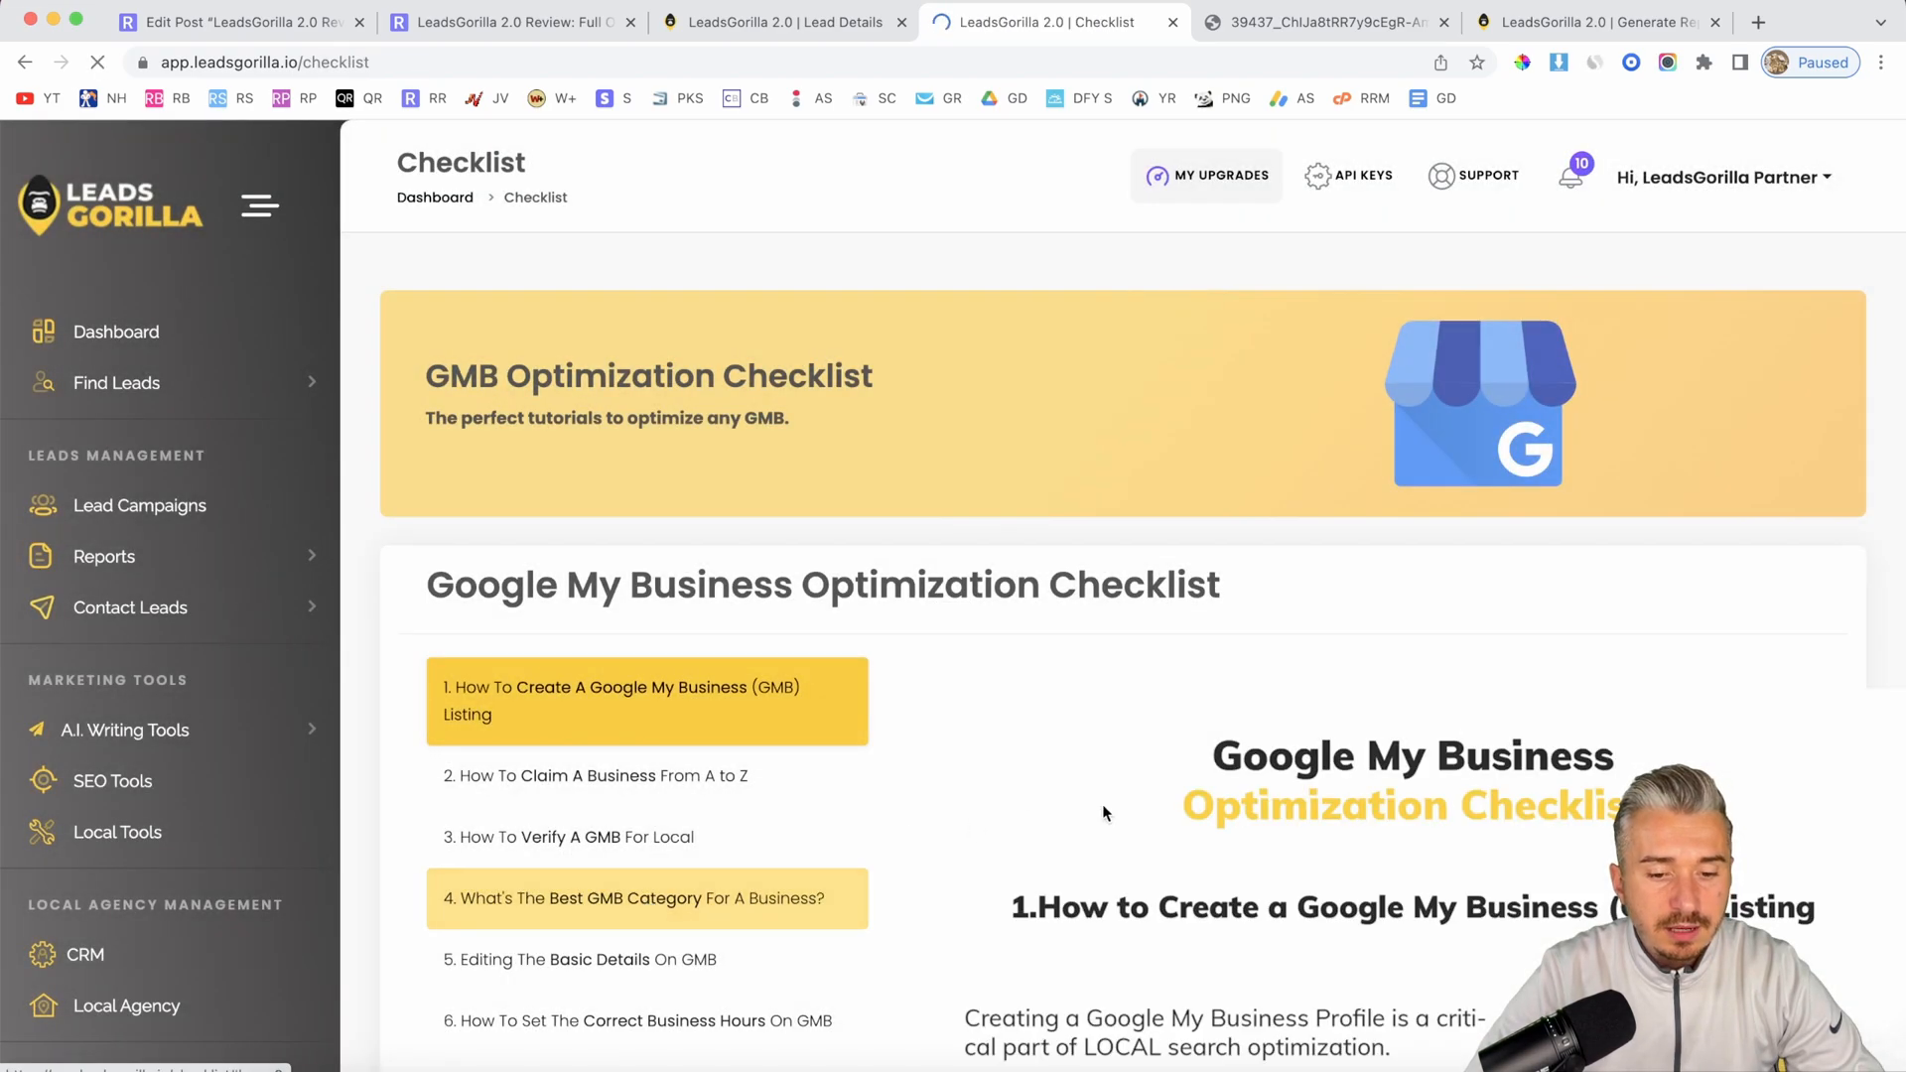
scroll(down, 3)
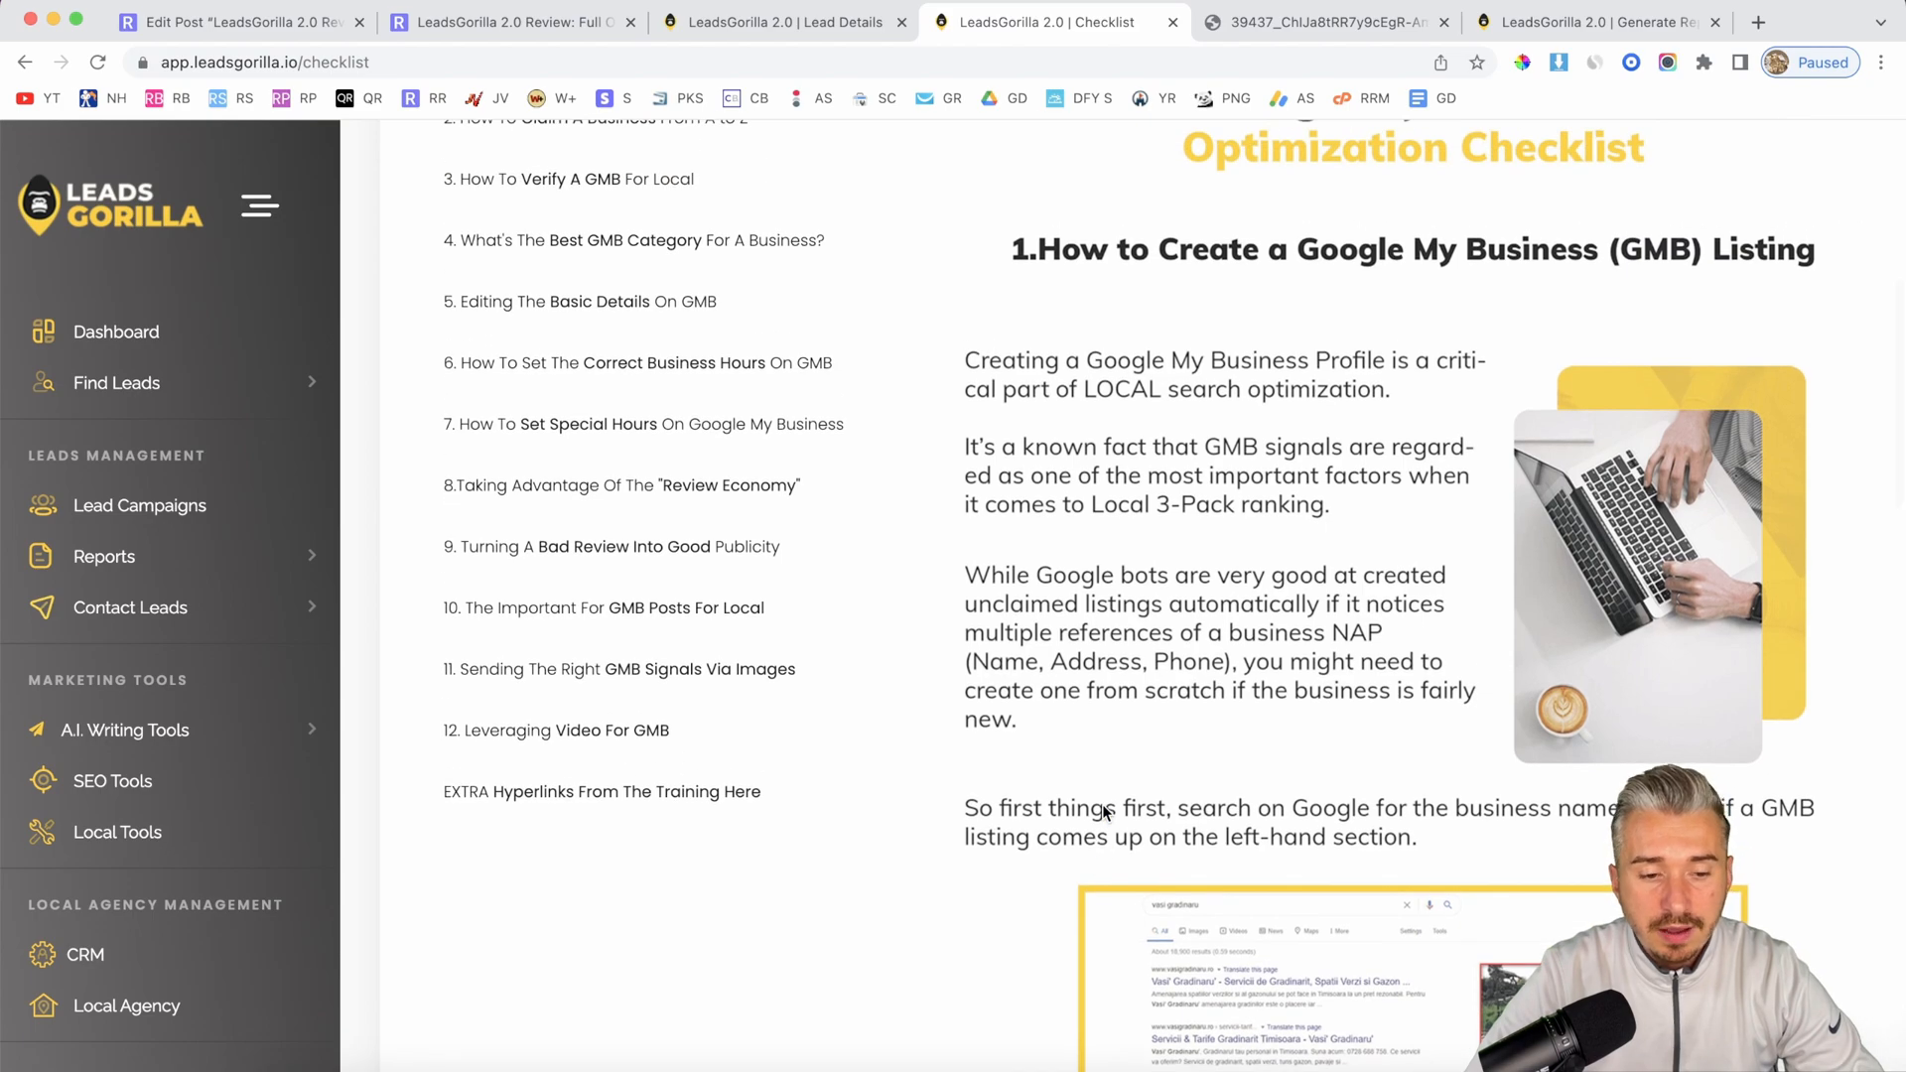
mouse_move(953, 860)
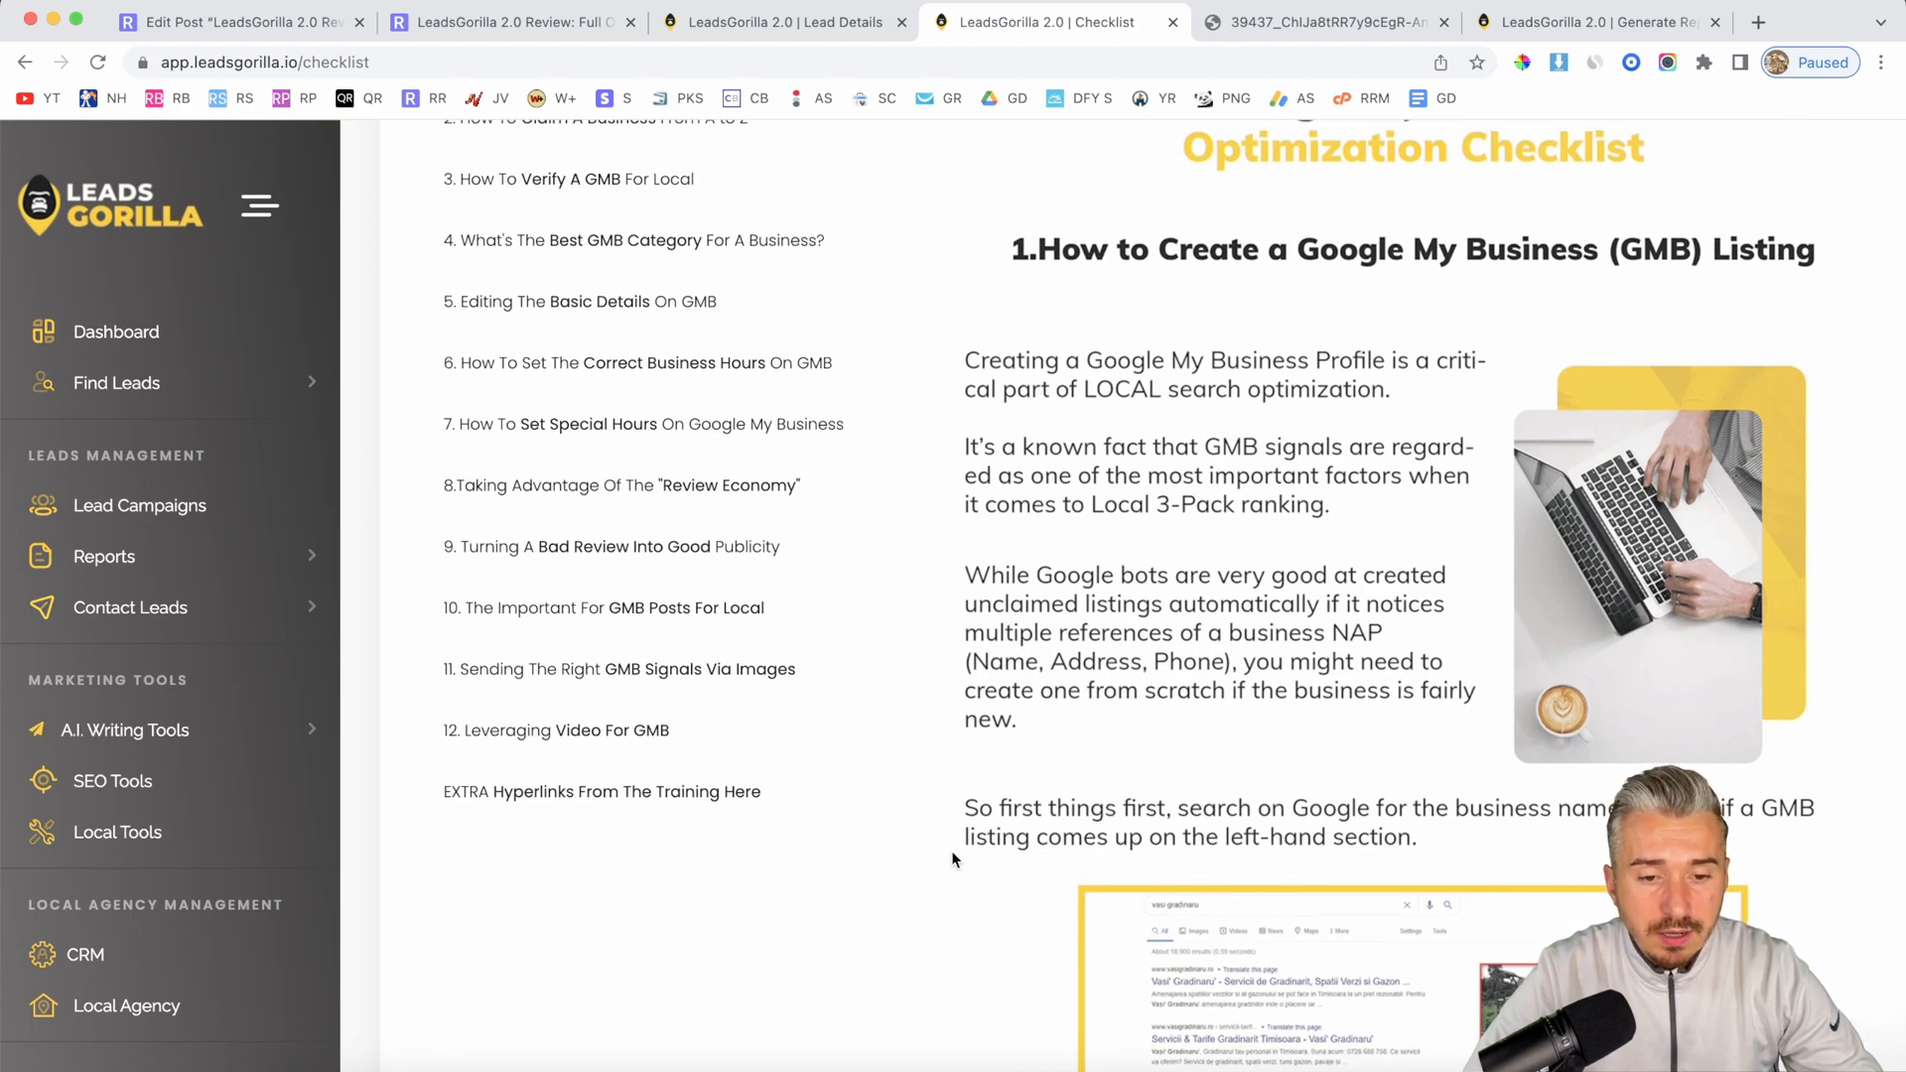
scroll(down, 3)
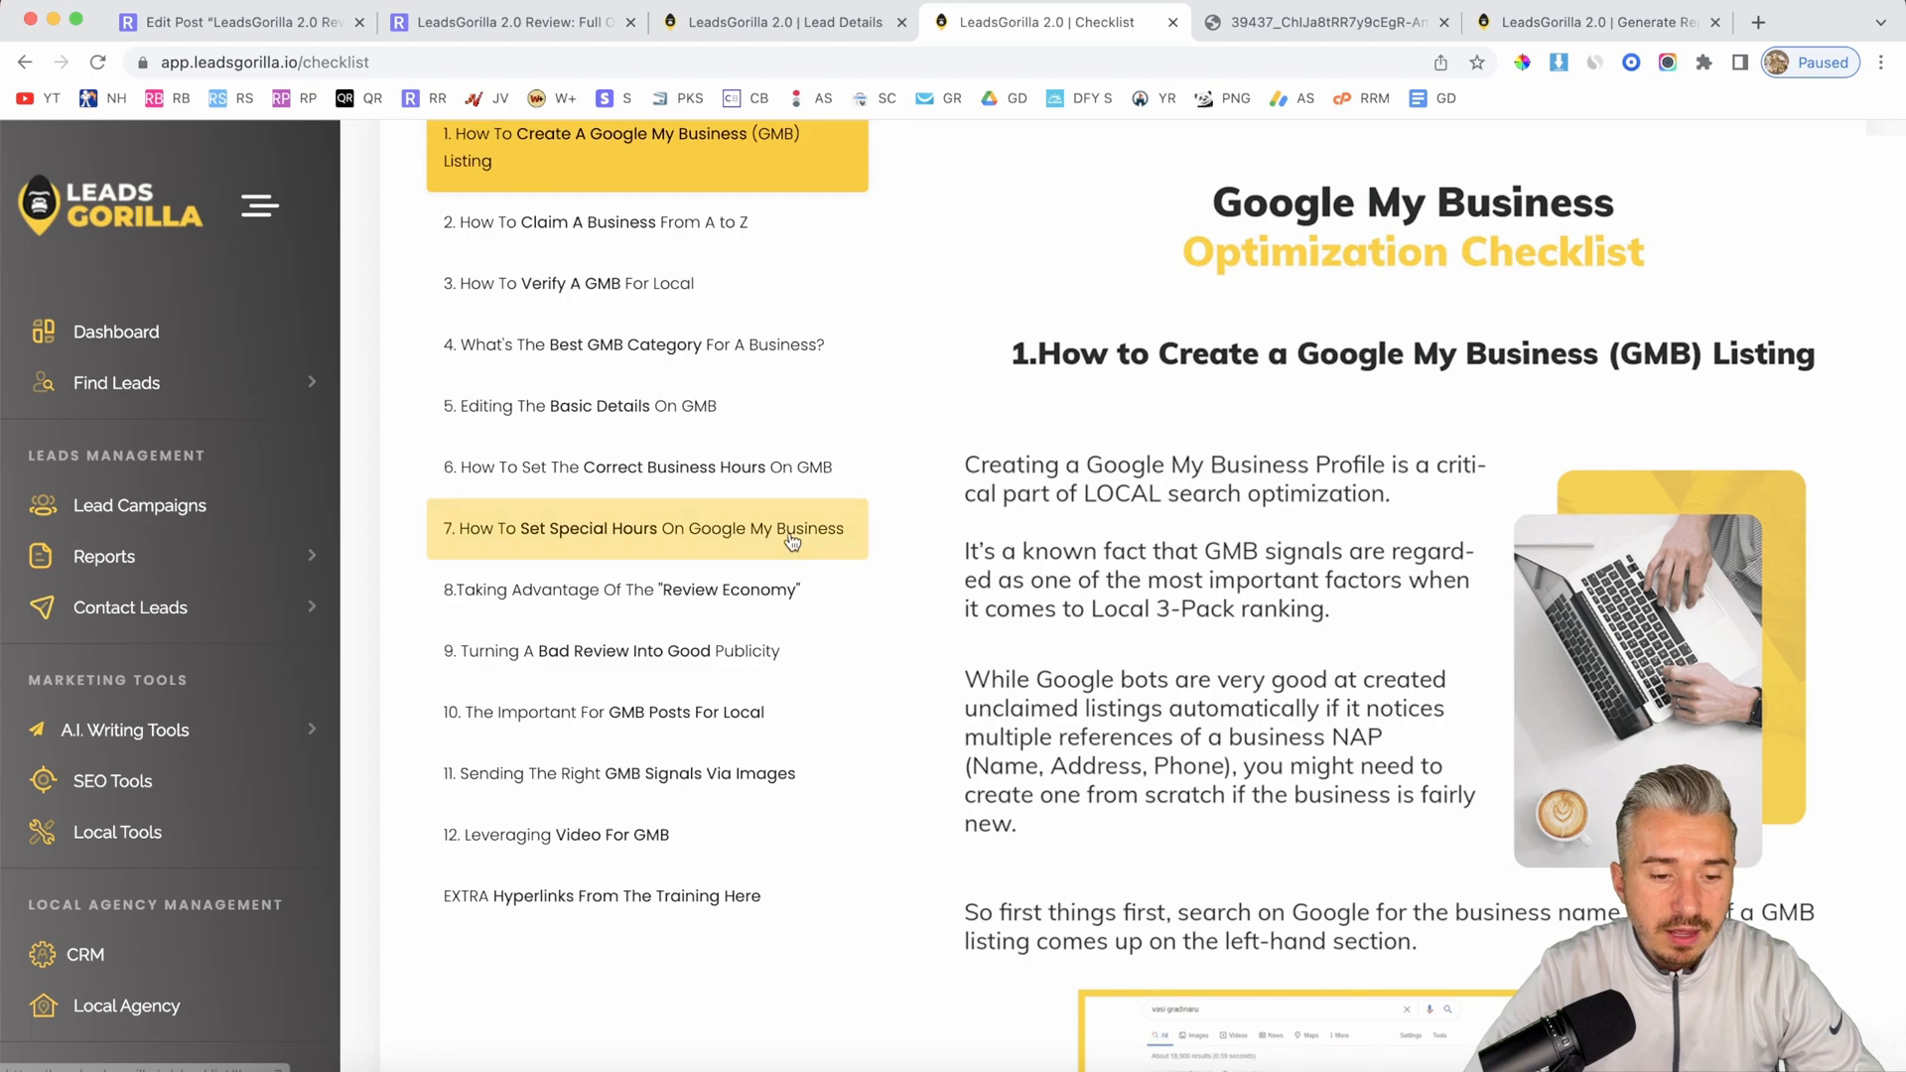
scroll(down, 3)
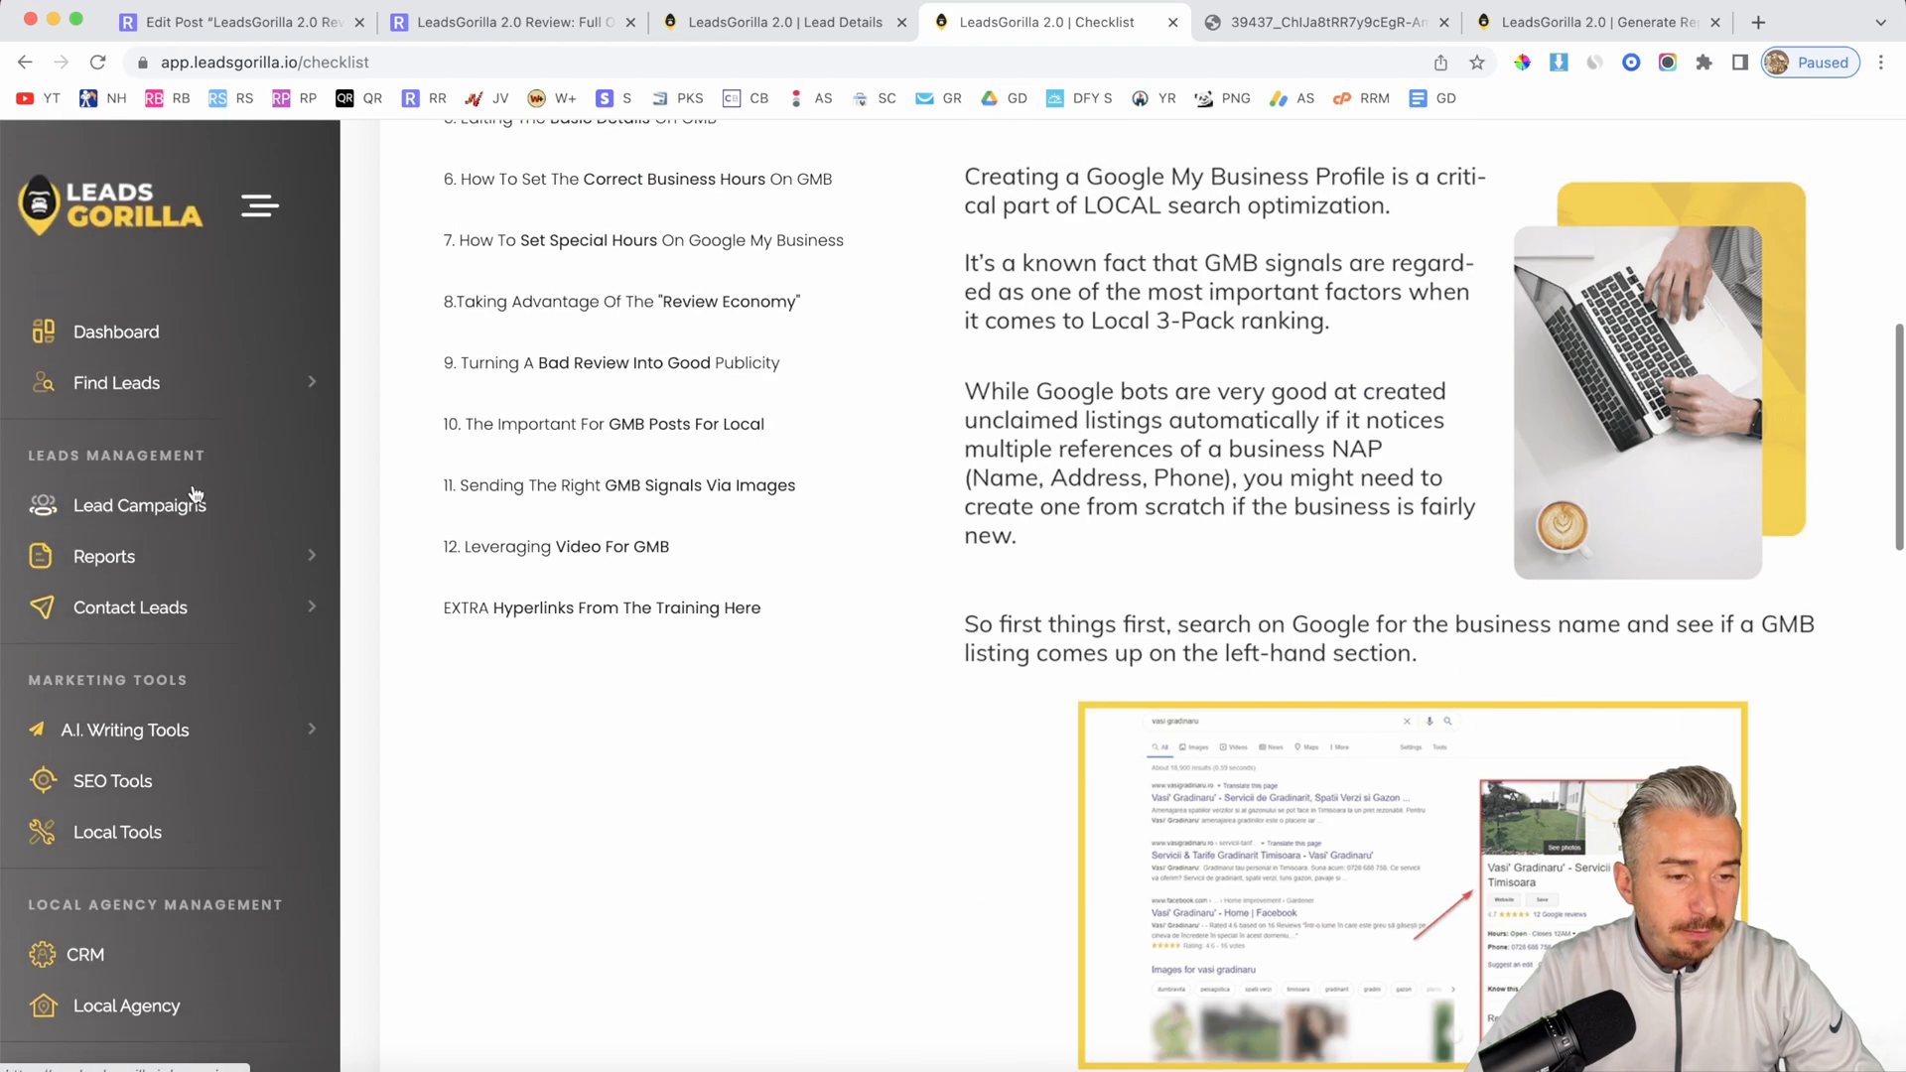
click(556, 546)
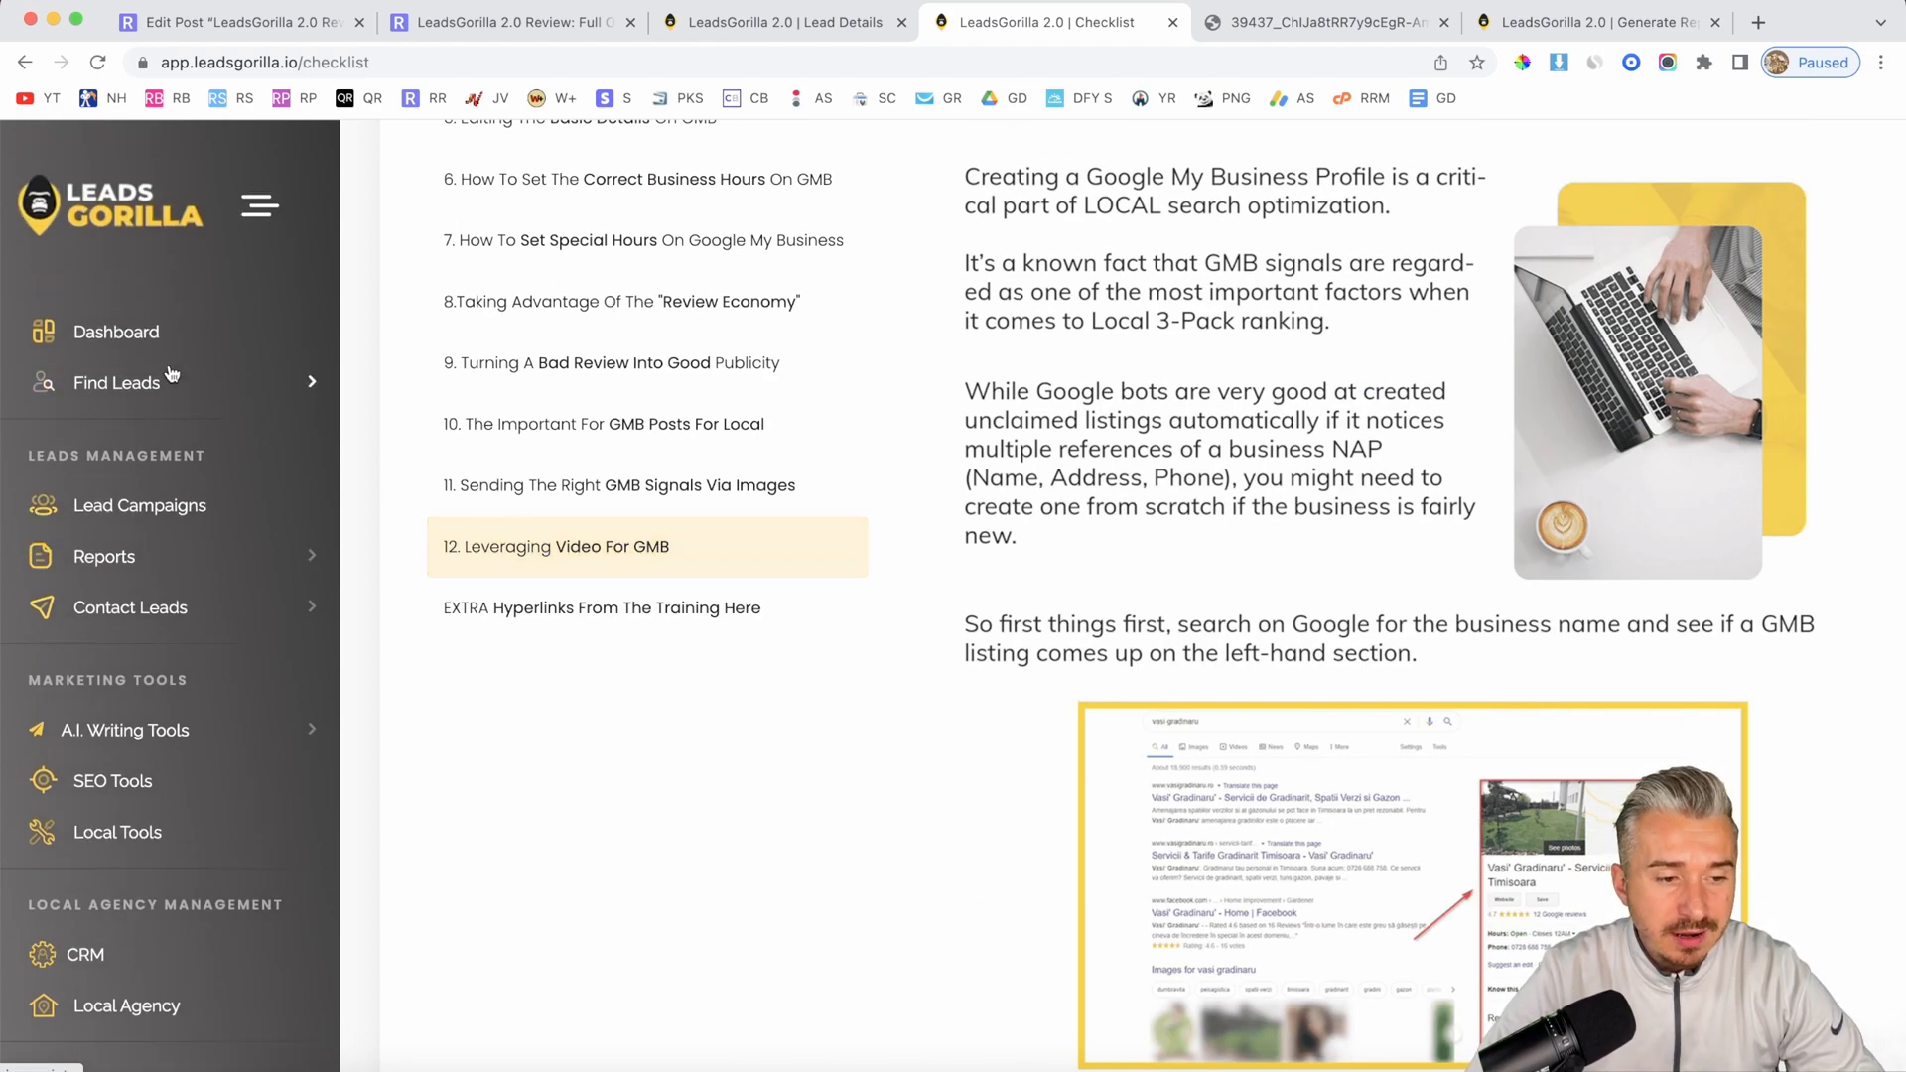
click(118, 330)
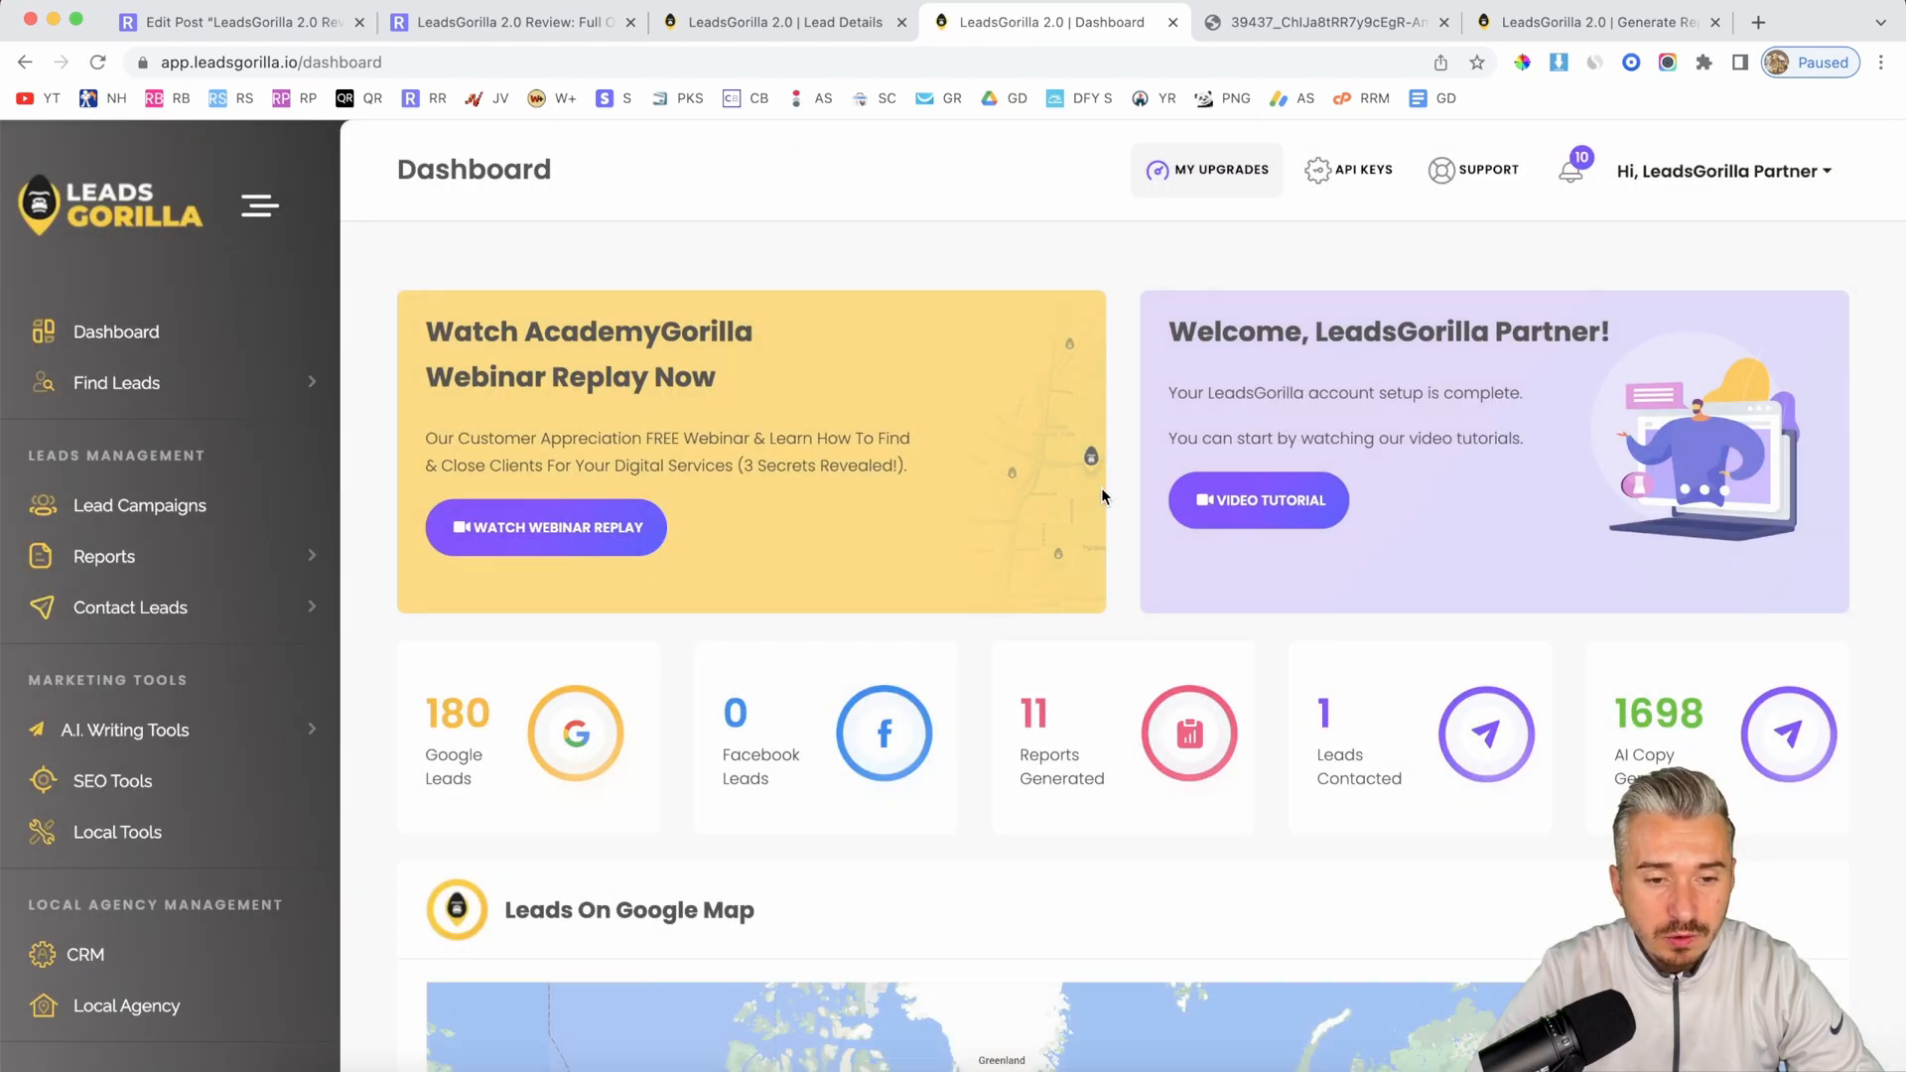
Step: Look over the dashboard's lead stats and latest leads, then switch to the ReedRatings review
scroll(down, 3)
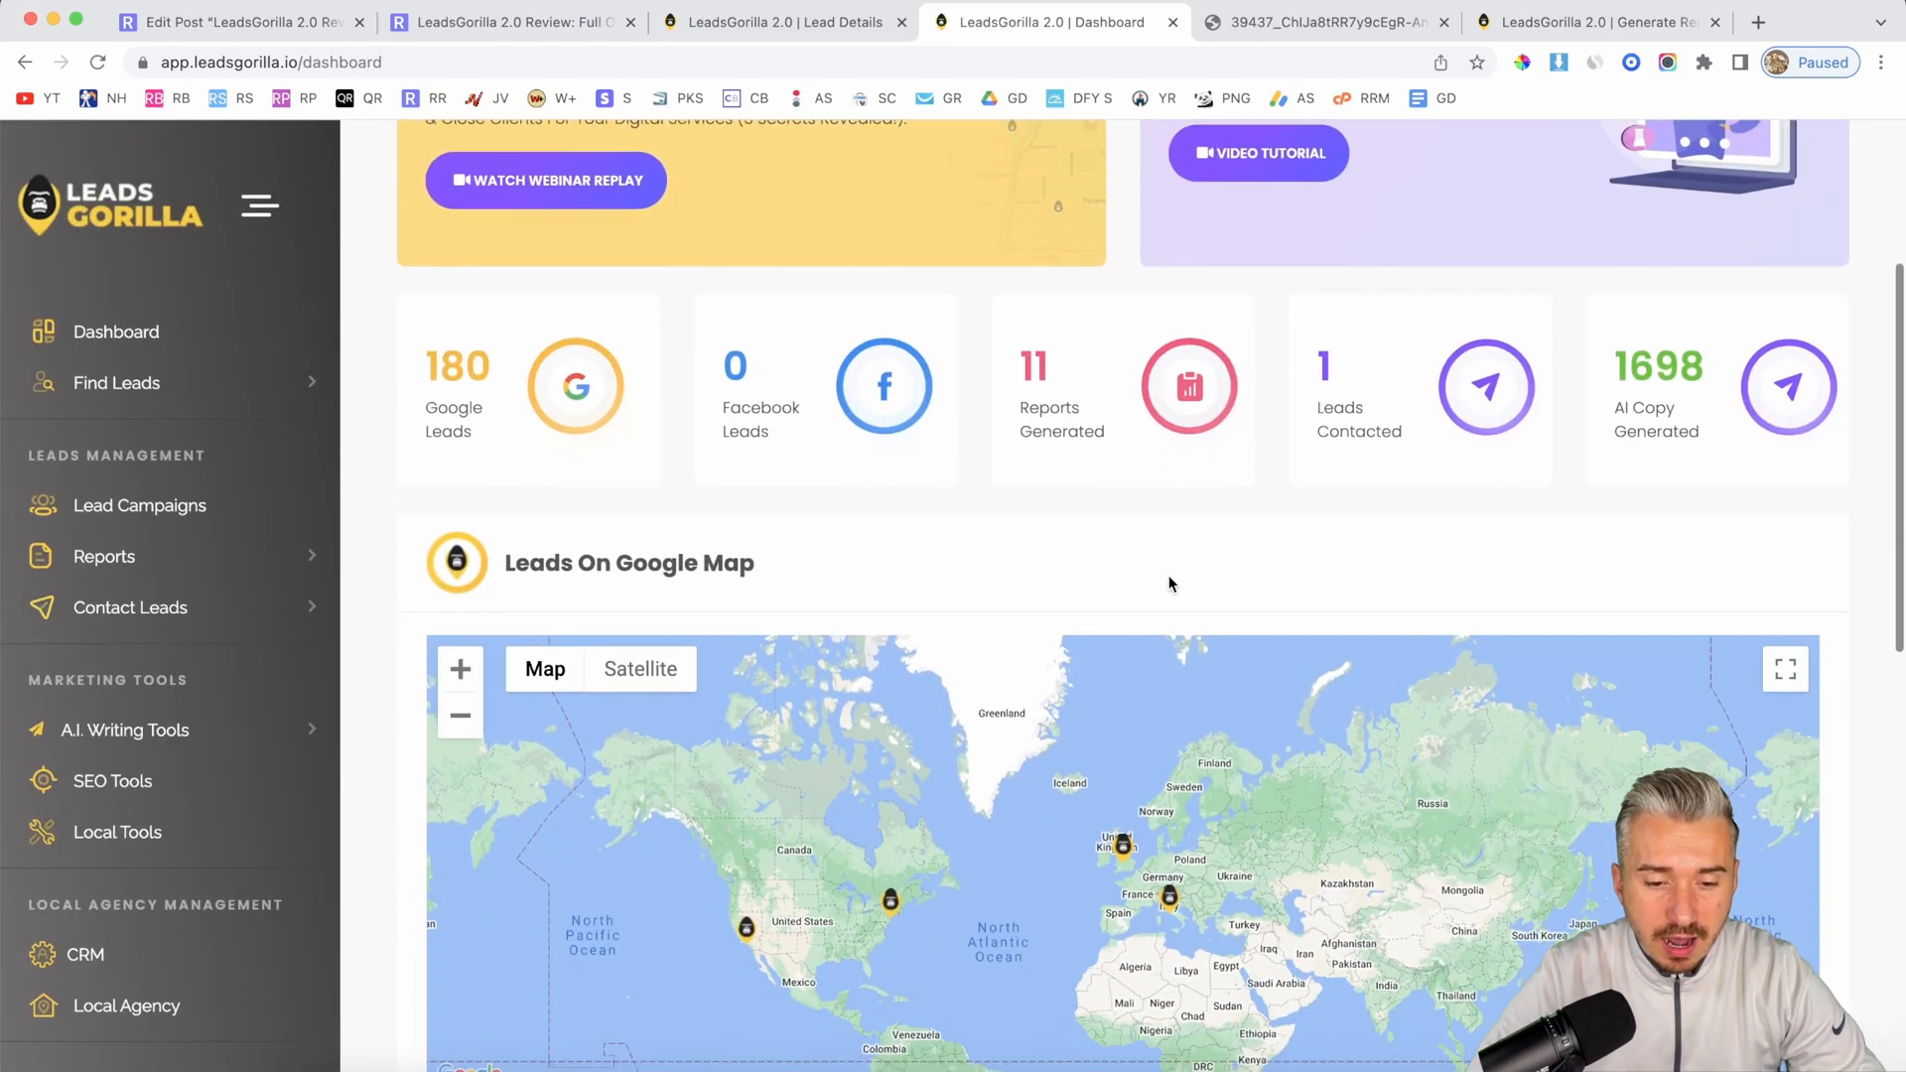
scroll(down, 3)
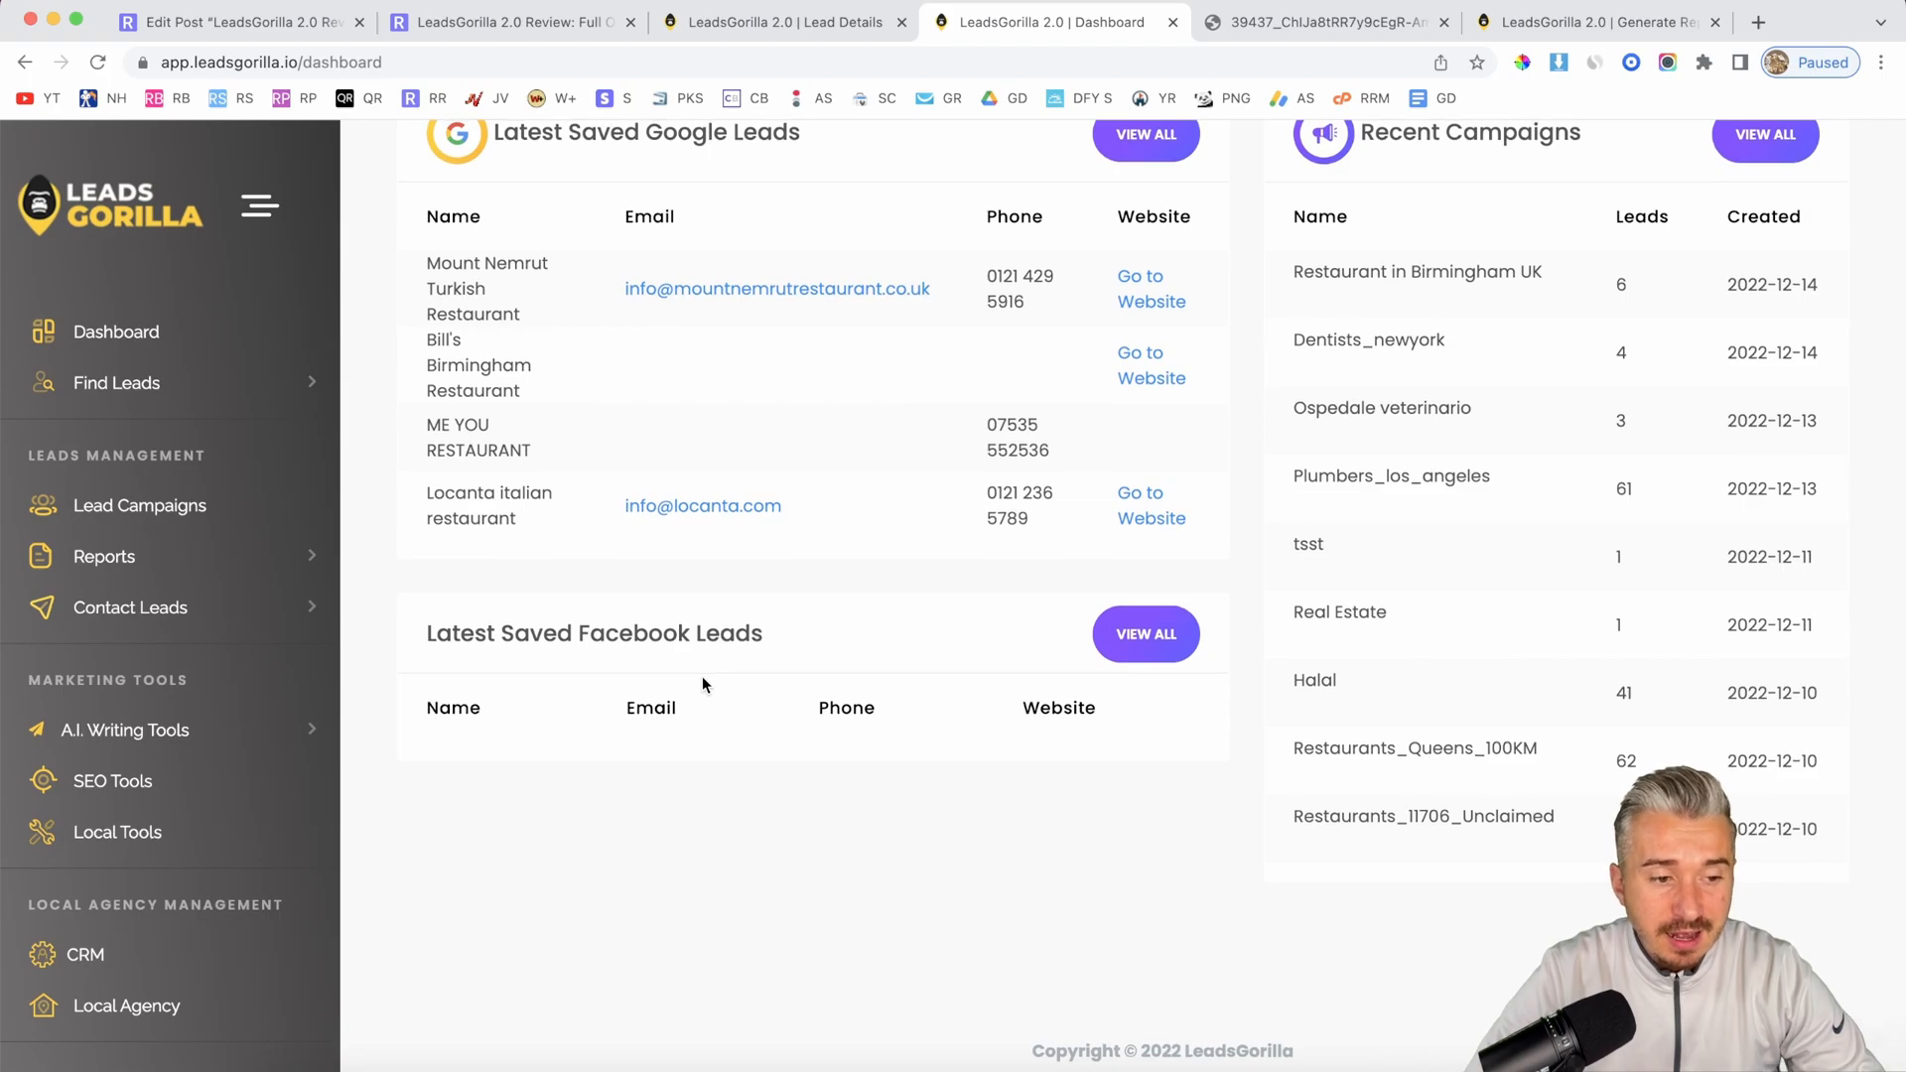
scroll(up, 3)
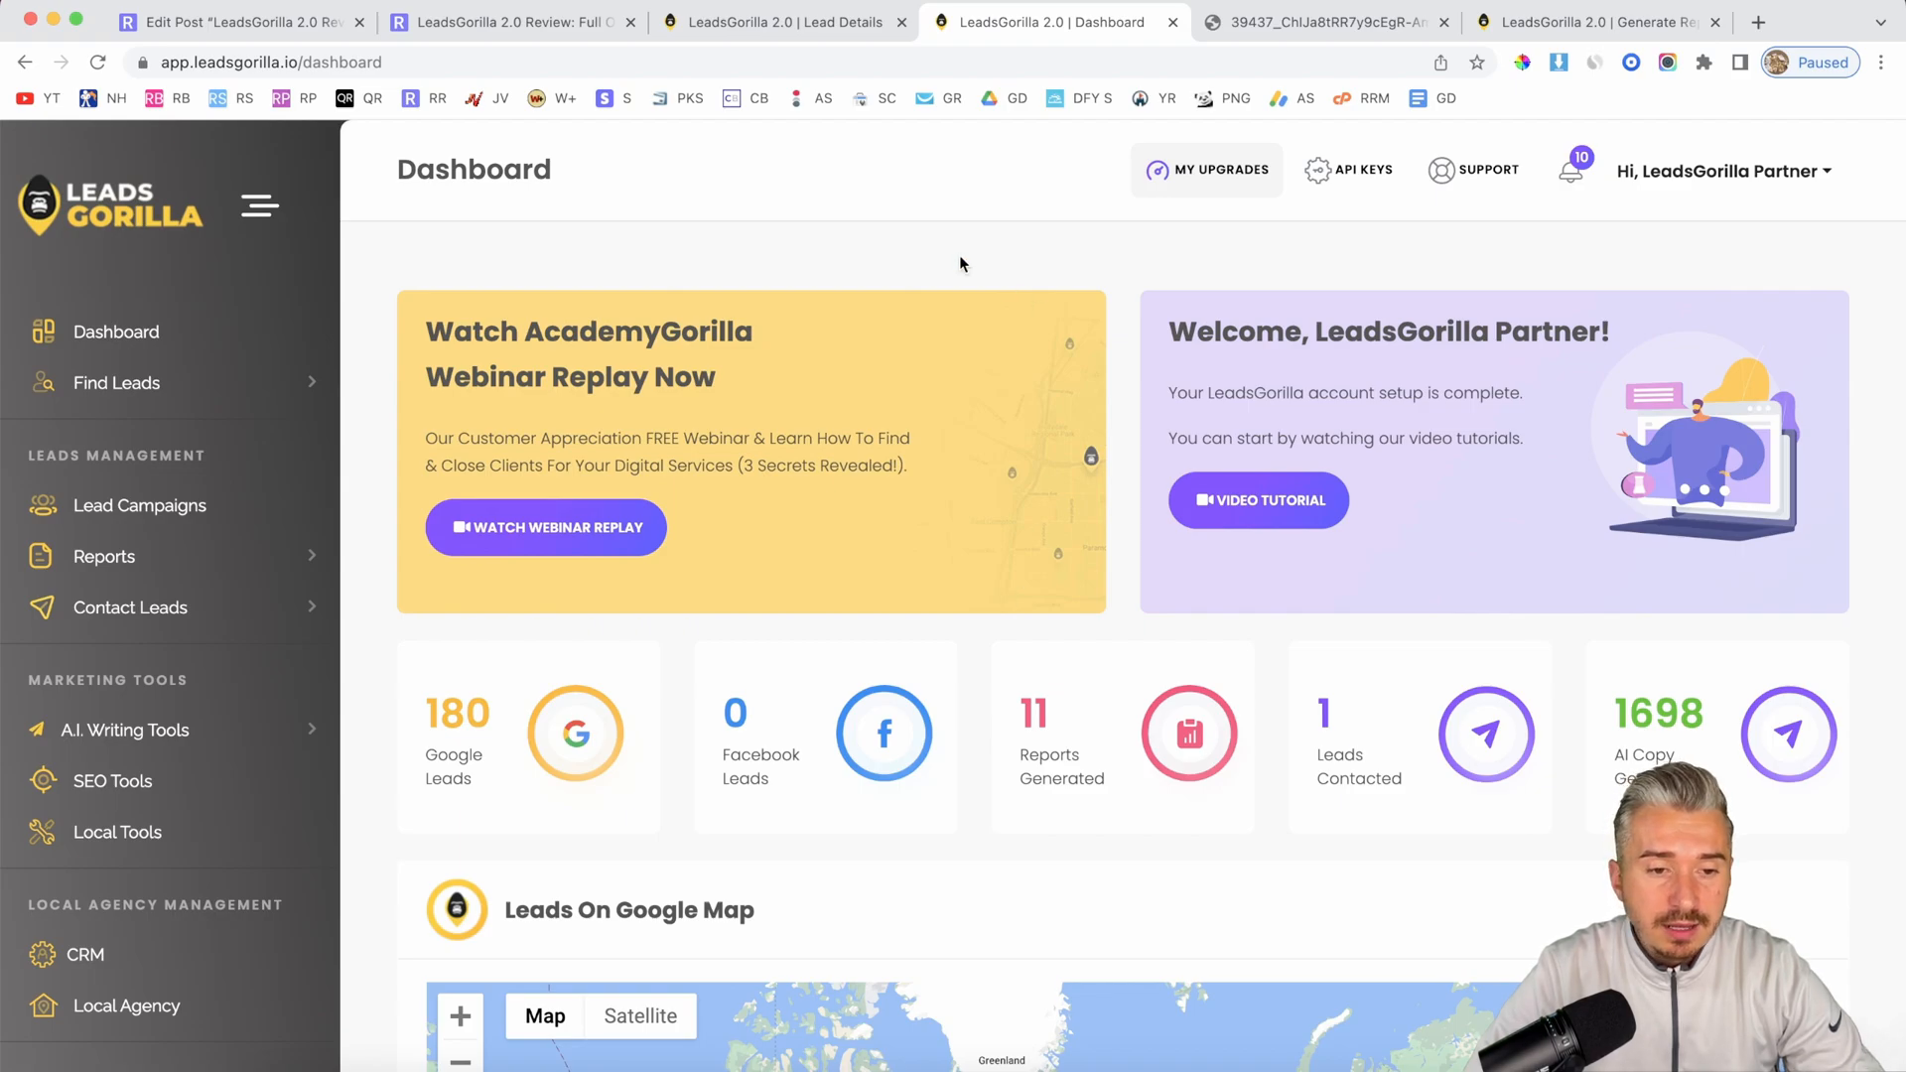
click(510, 21)
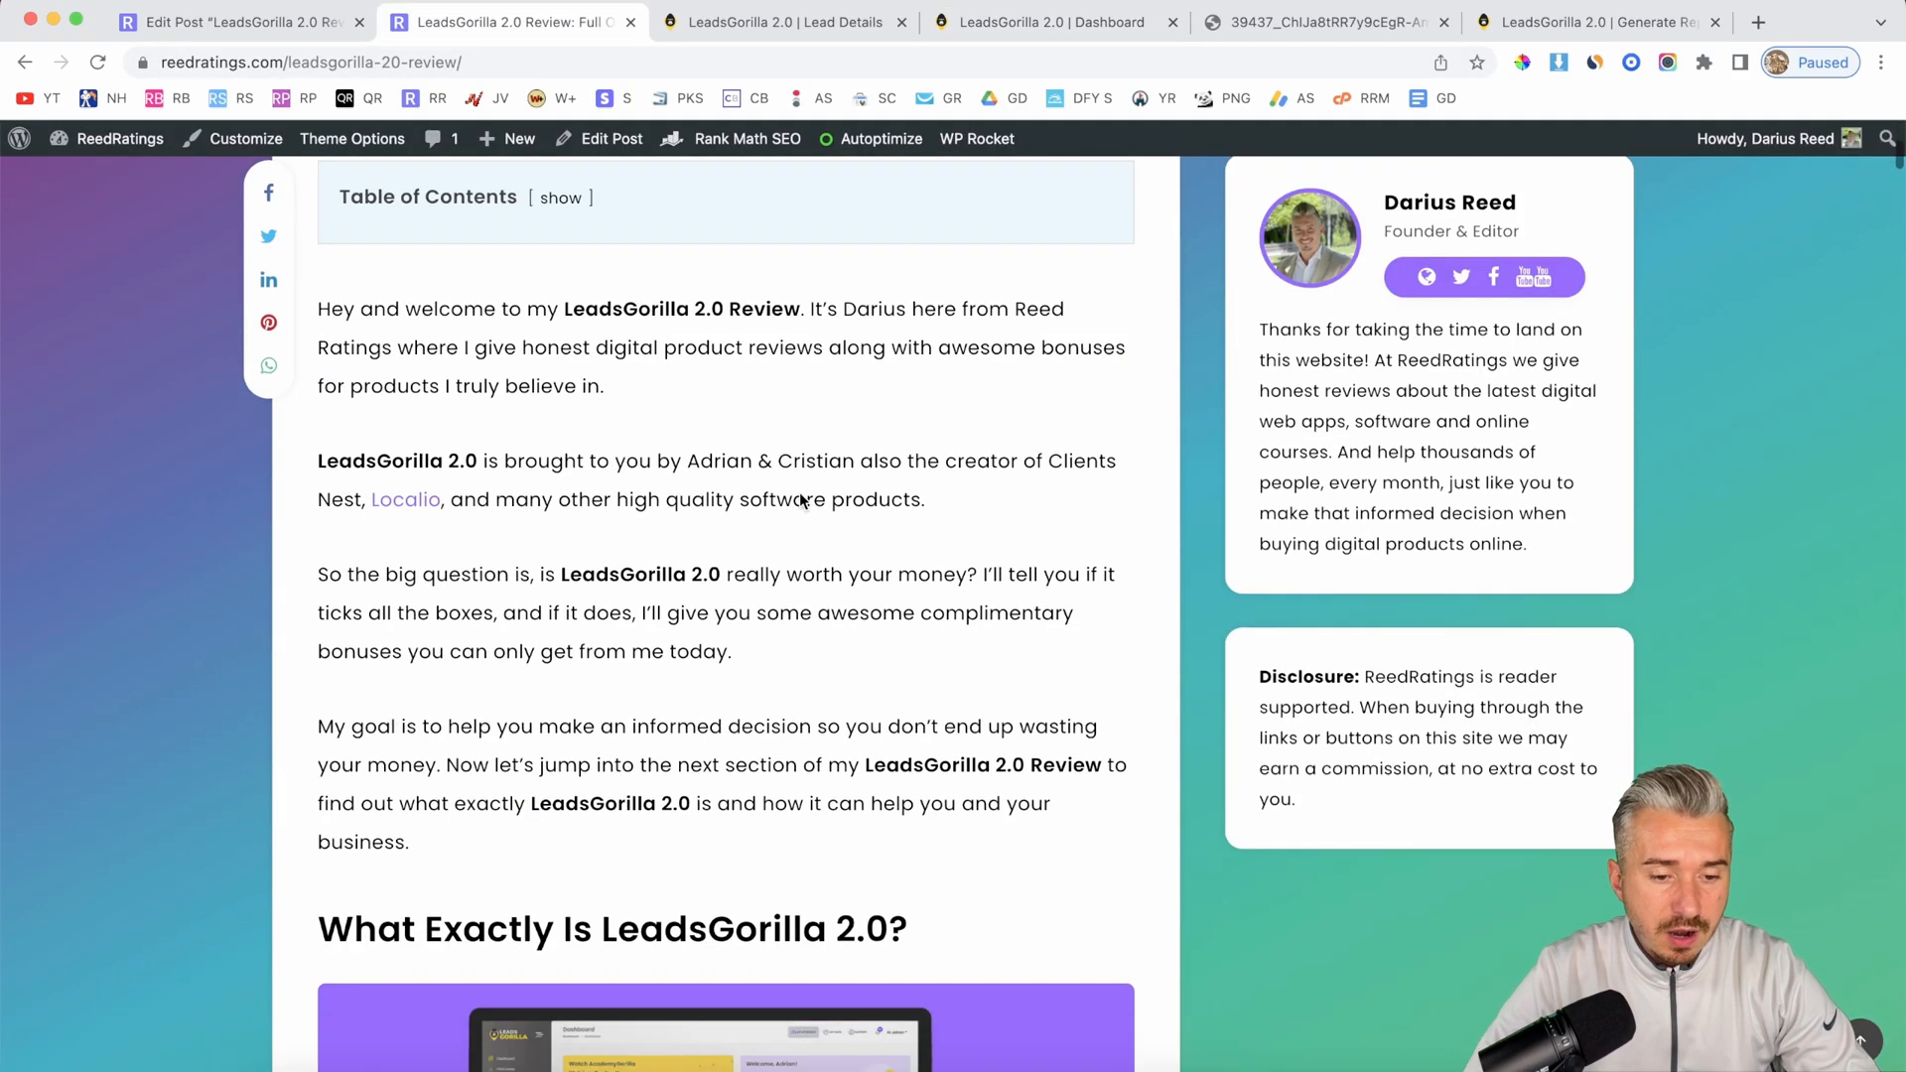
Step: Read the review's four upsell sections, then switch to the Locanta italian restaurant lead details
scroll(down, 3)
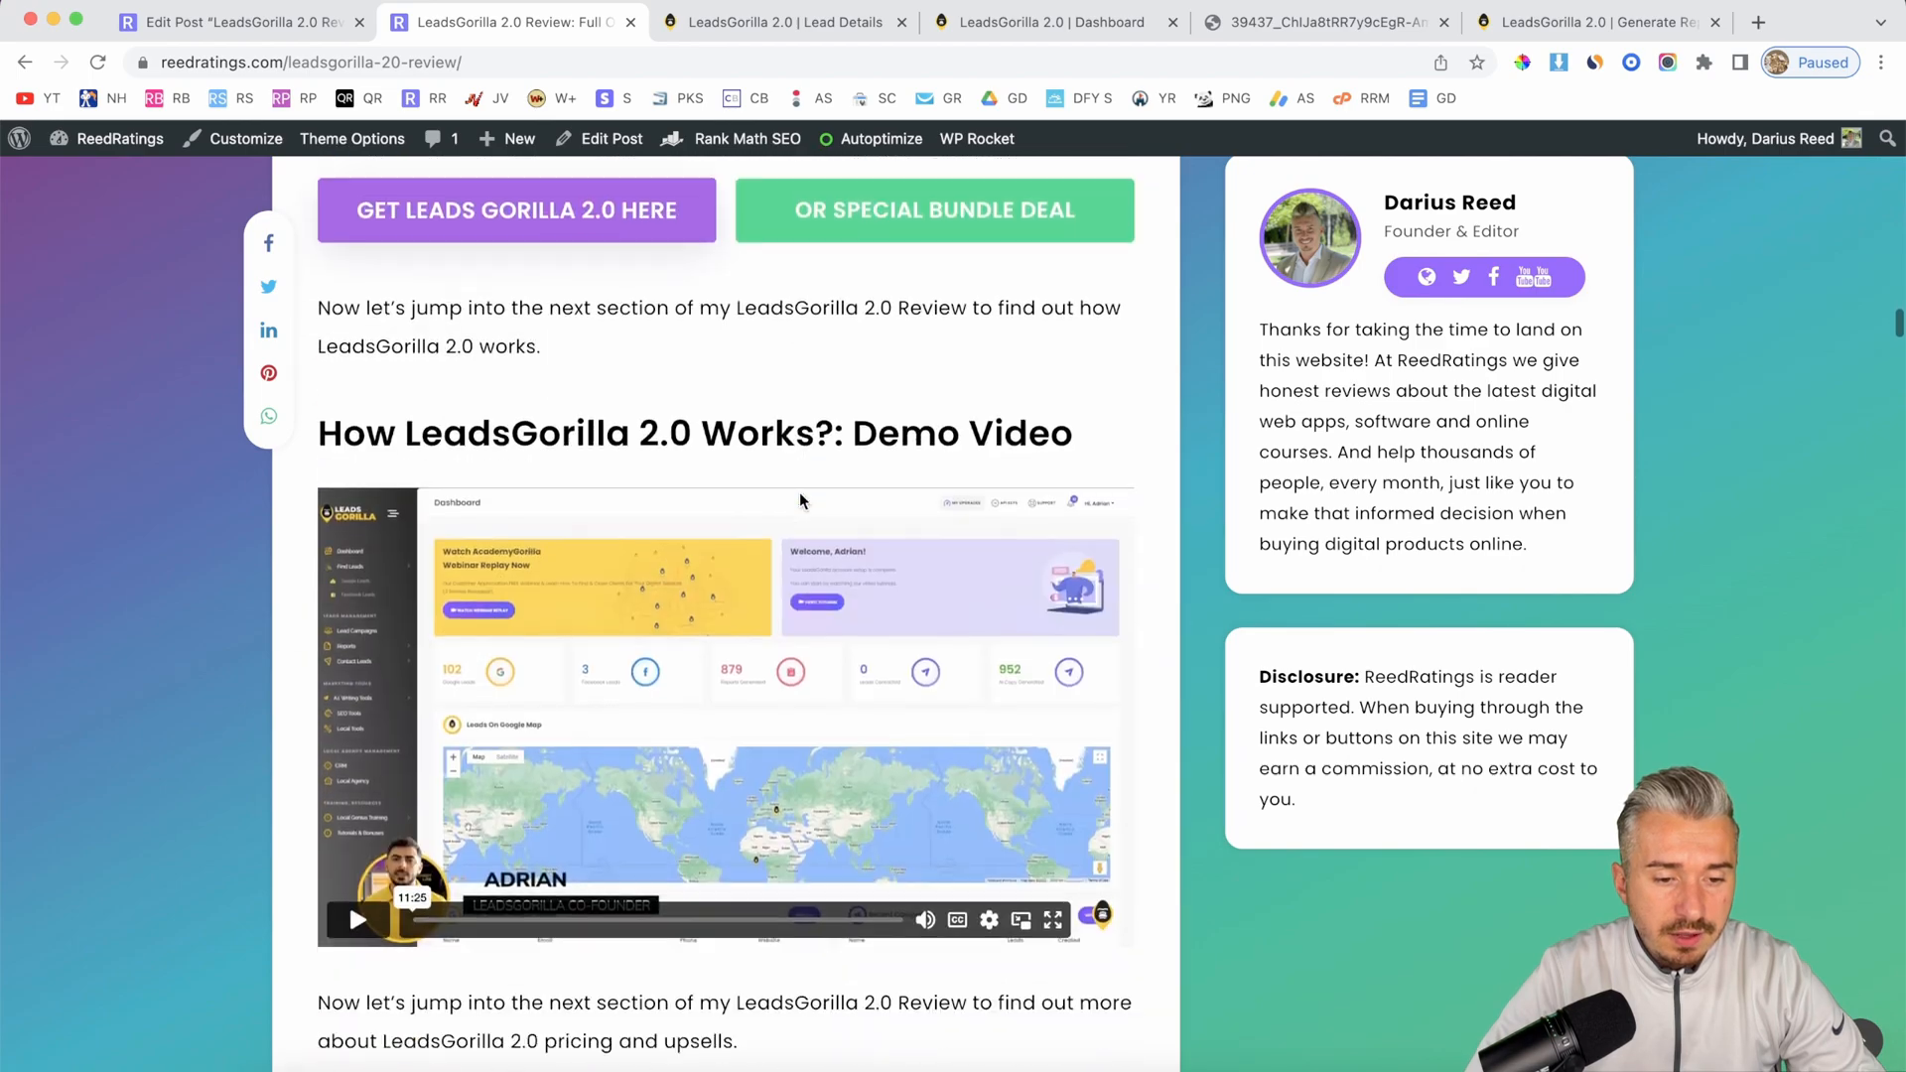
scroll(down, 3)
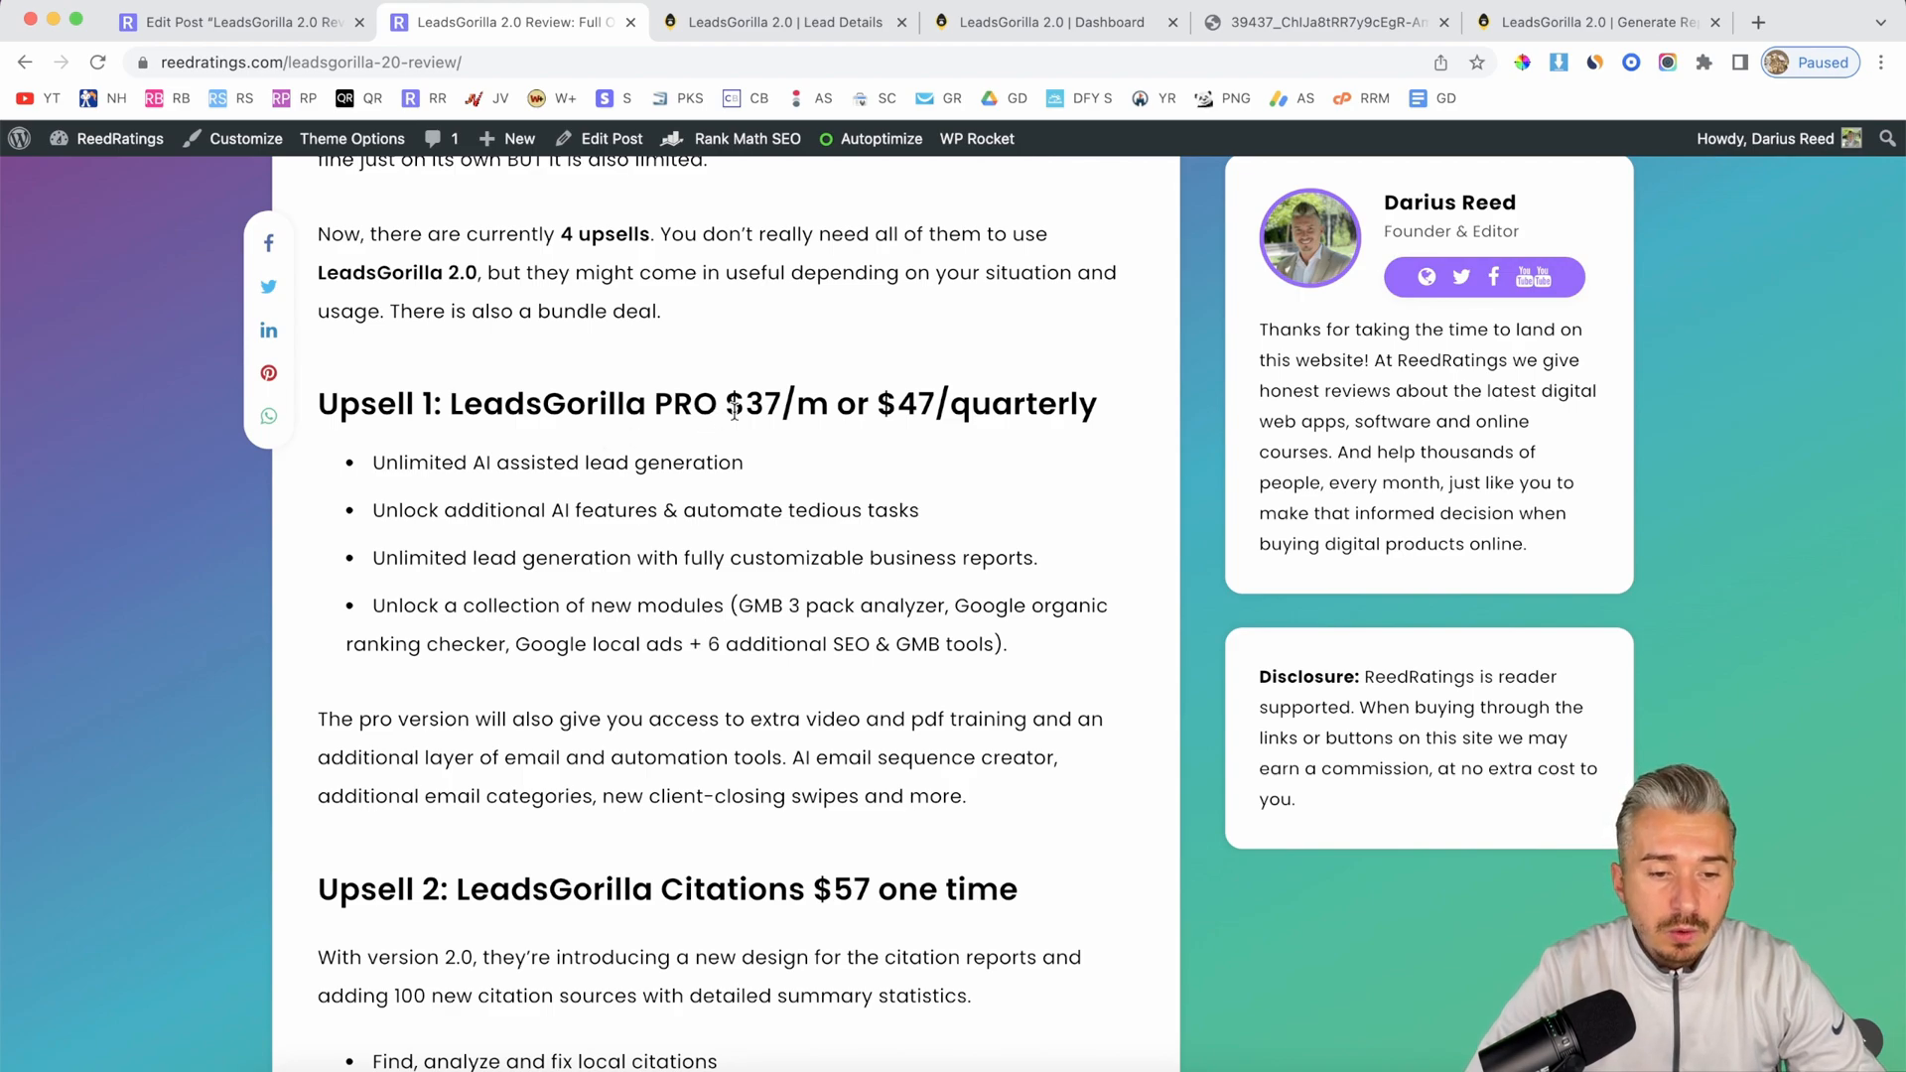
drag(895, 404, 991, 404)
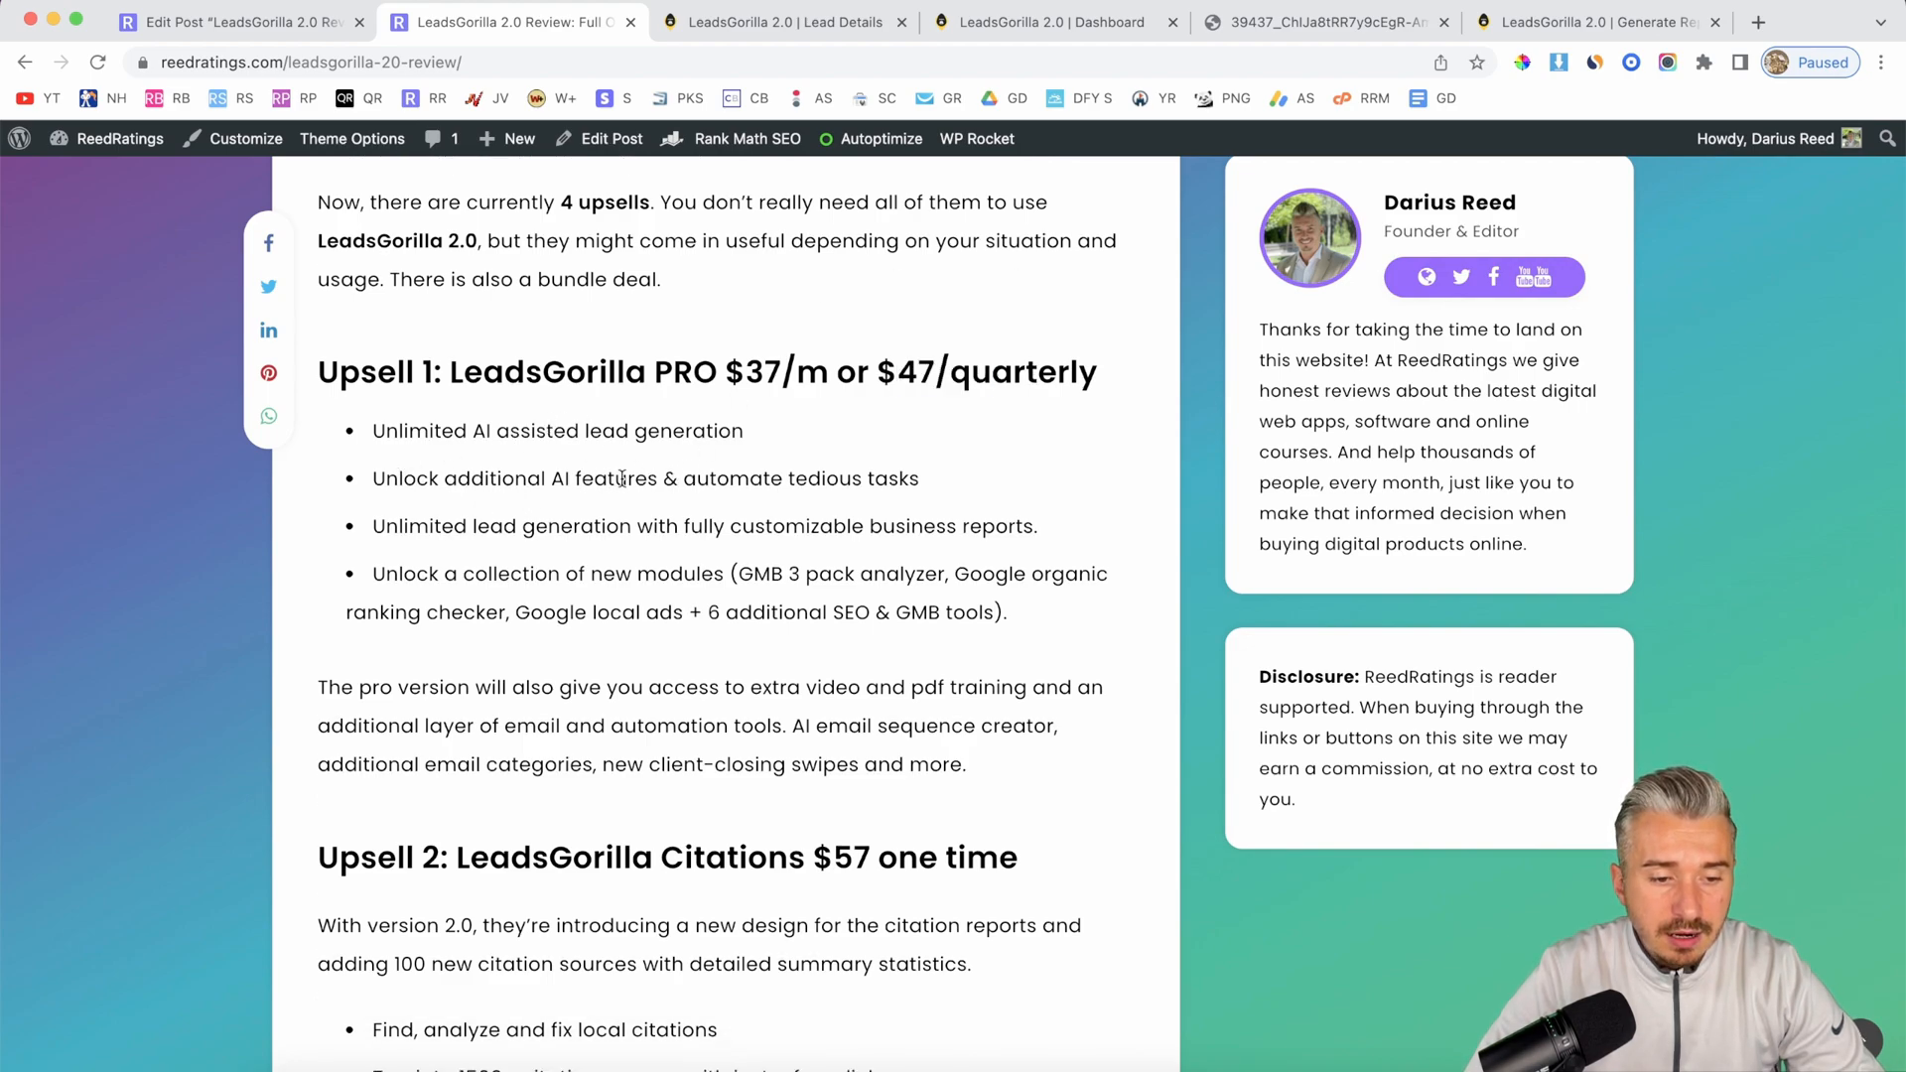
scroll(down, 3)
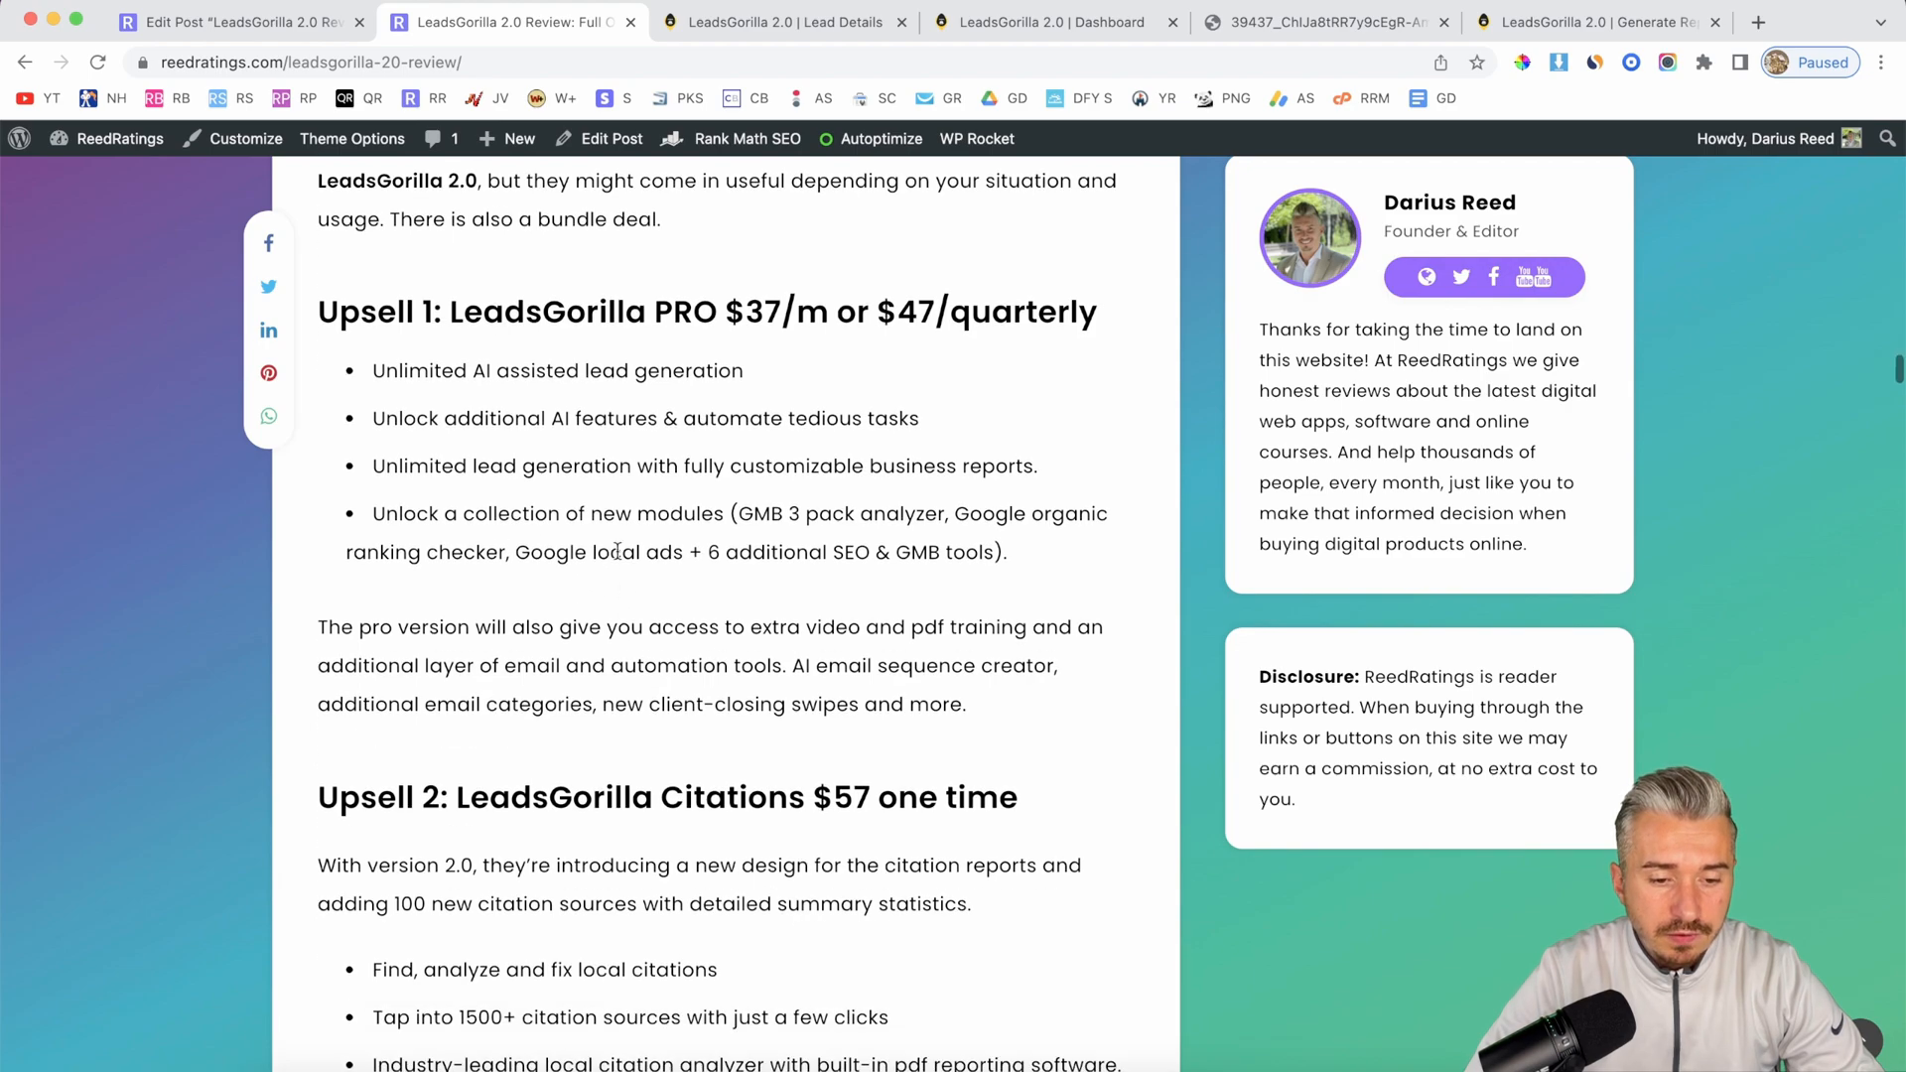
scroll(down, 3)
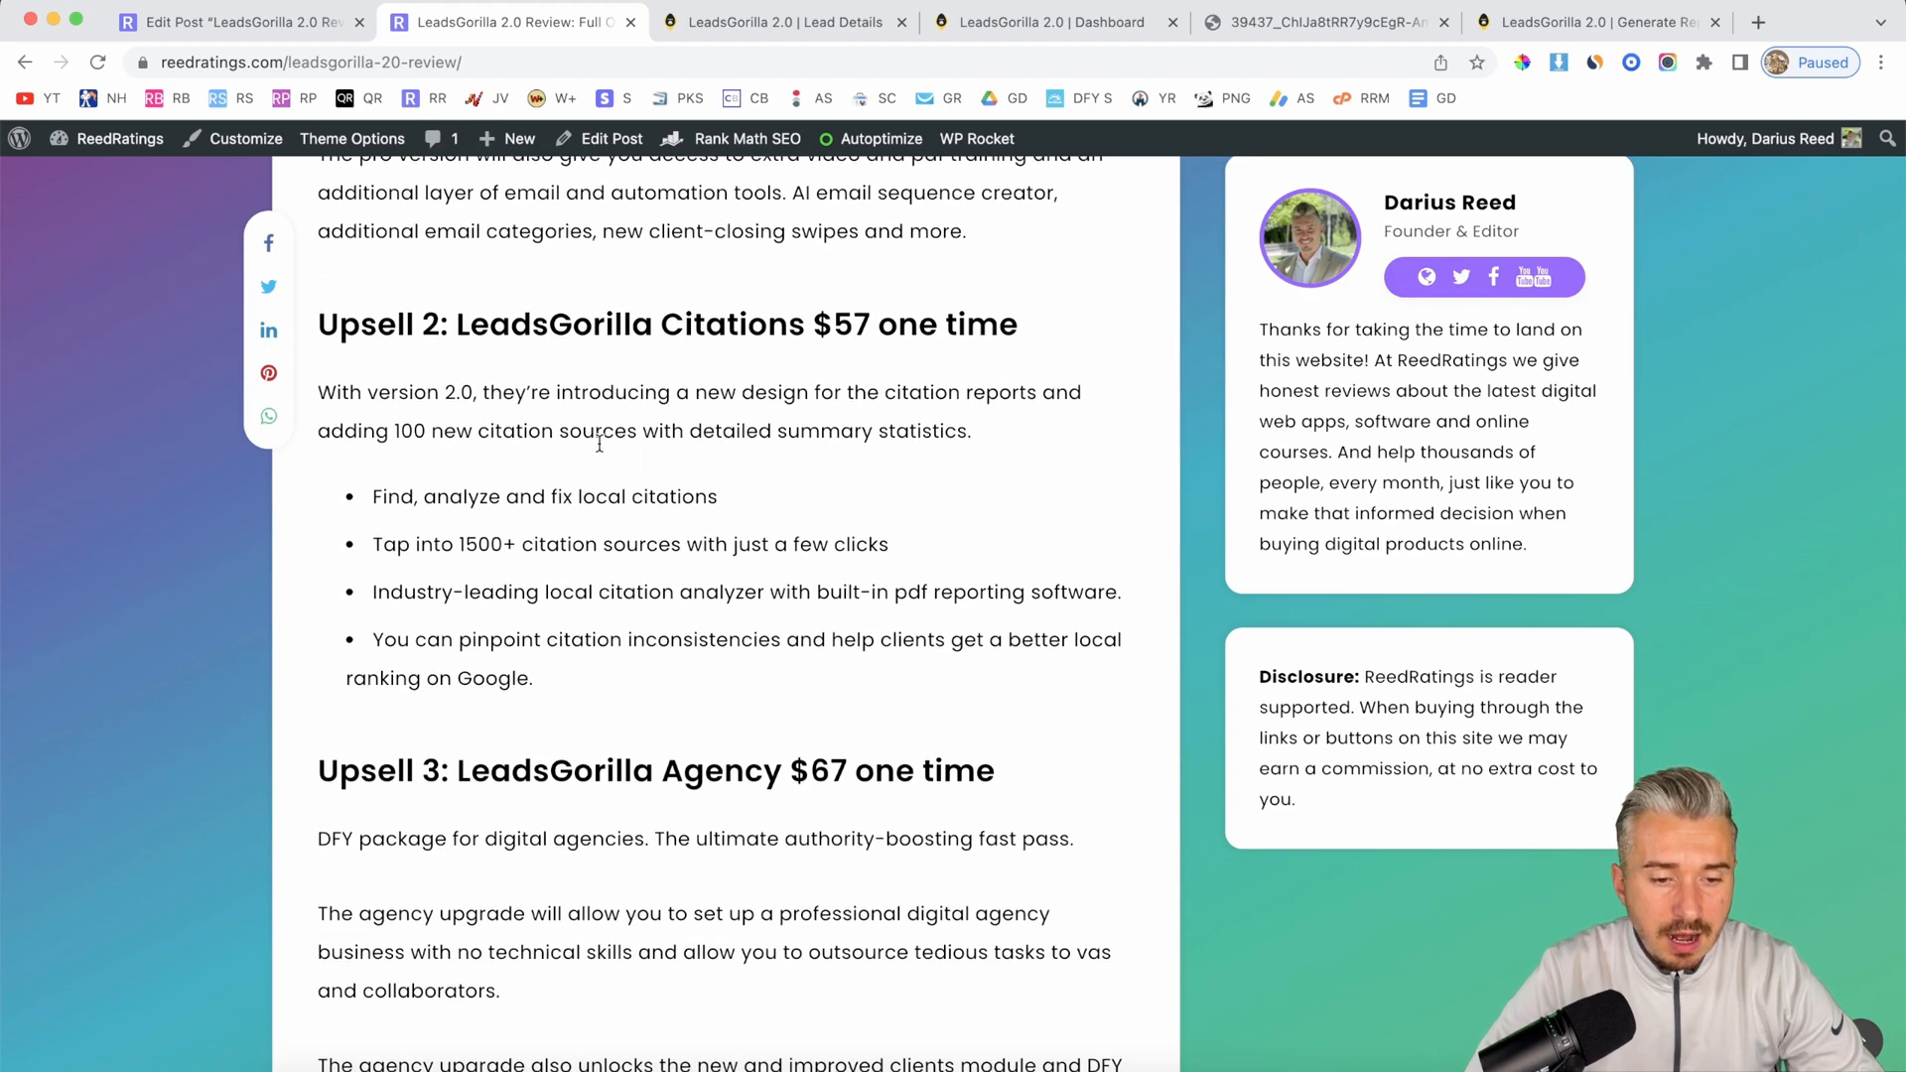
mouse_move(984, 426)
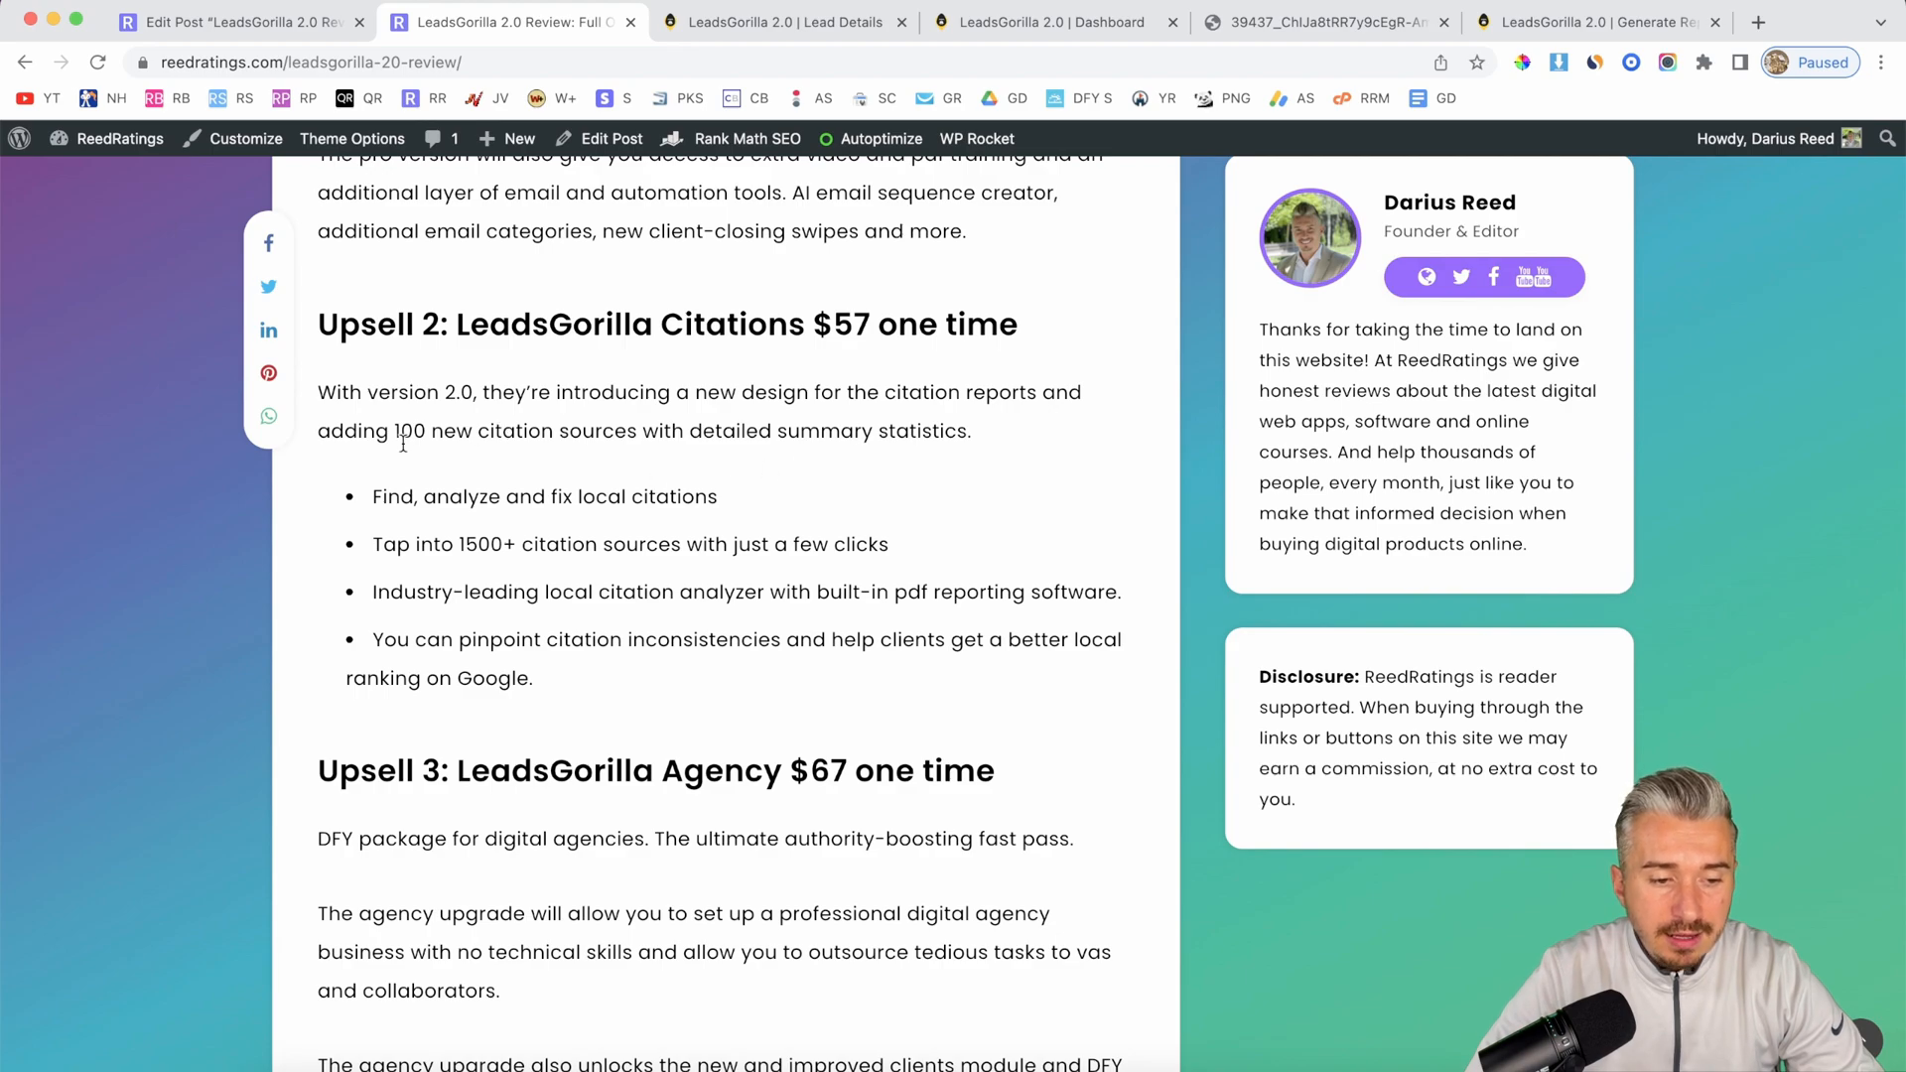
mouse_move(742, 464)
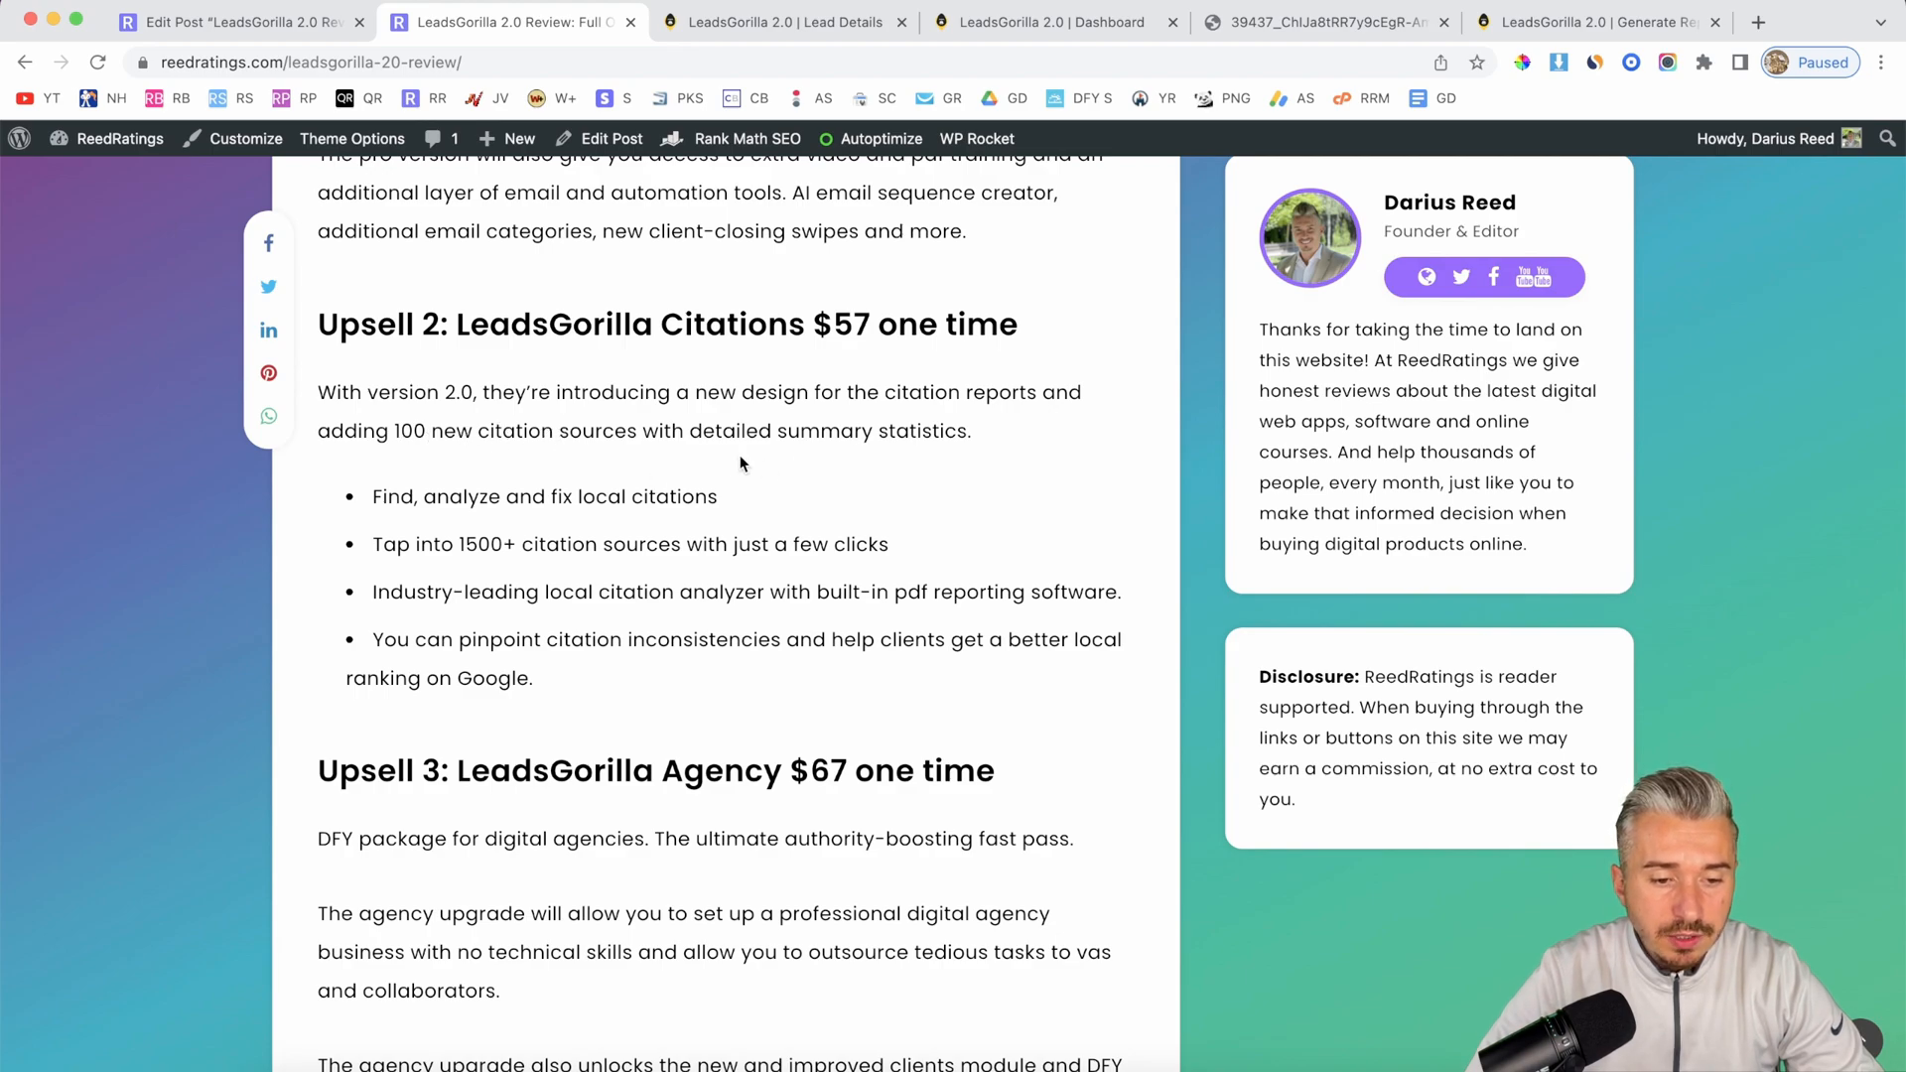
scroll(down, 3)
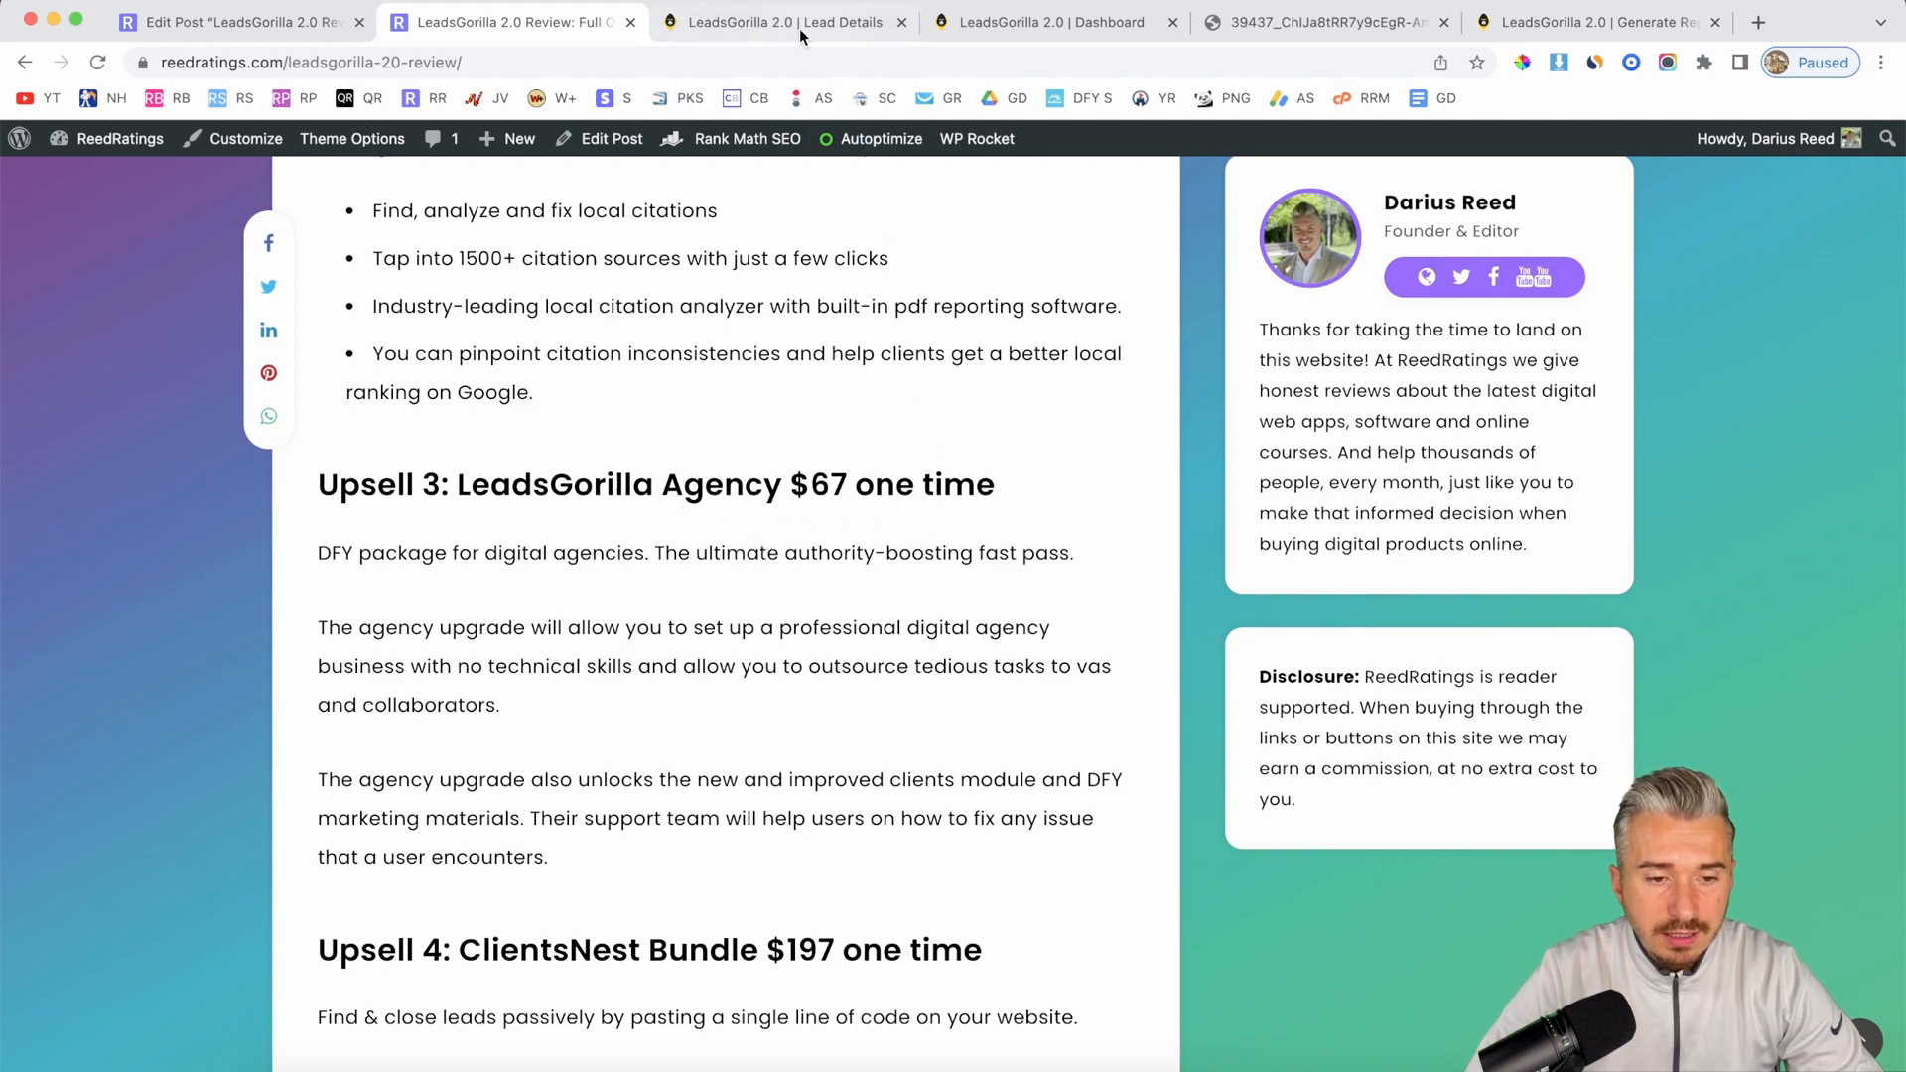
click(785, 21)
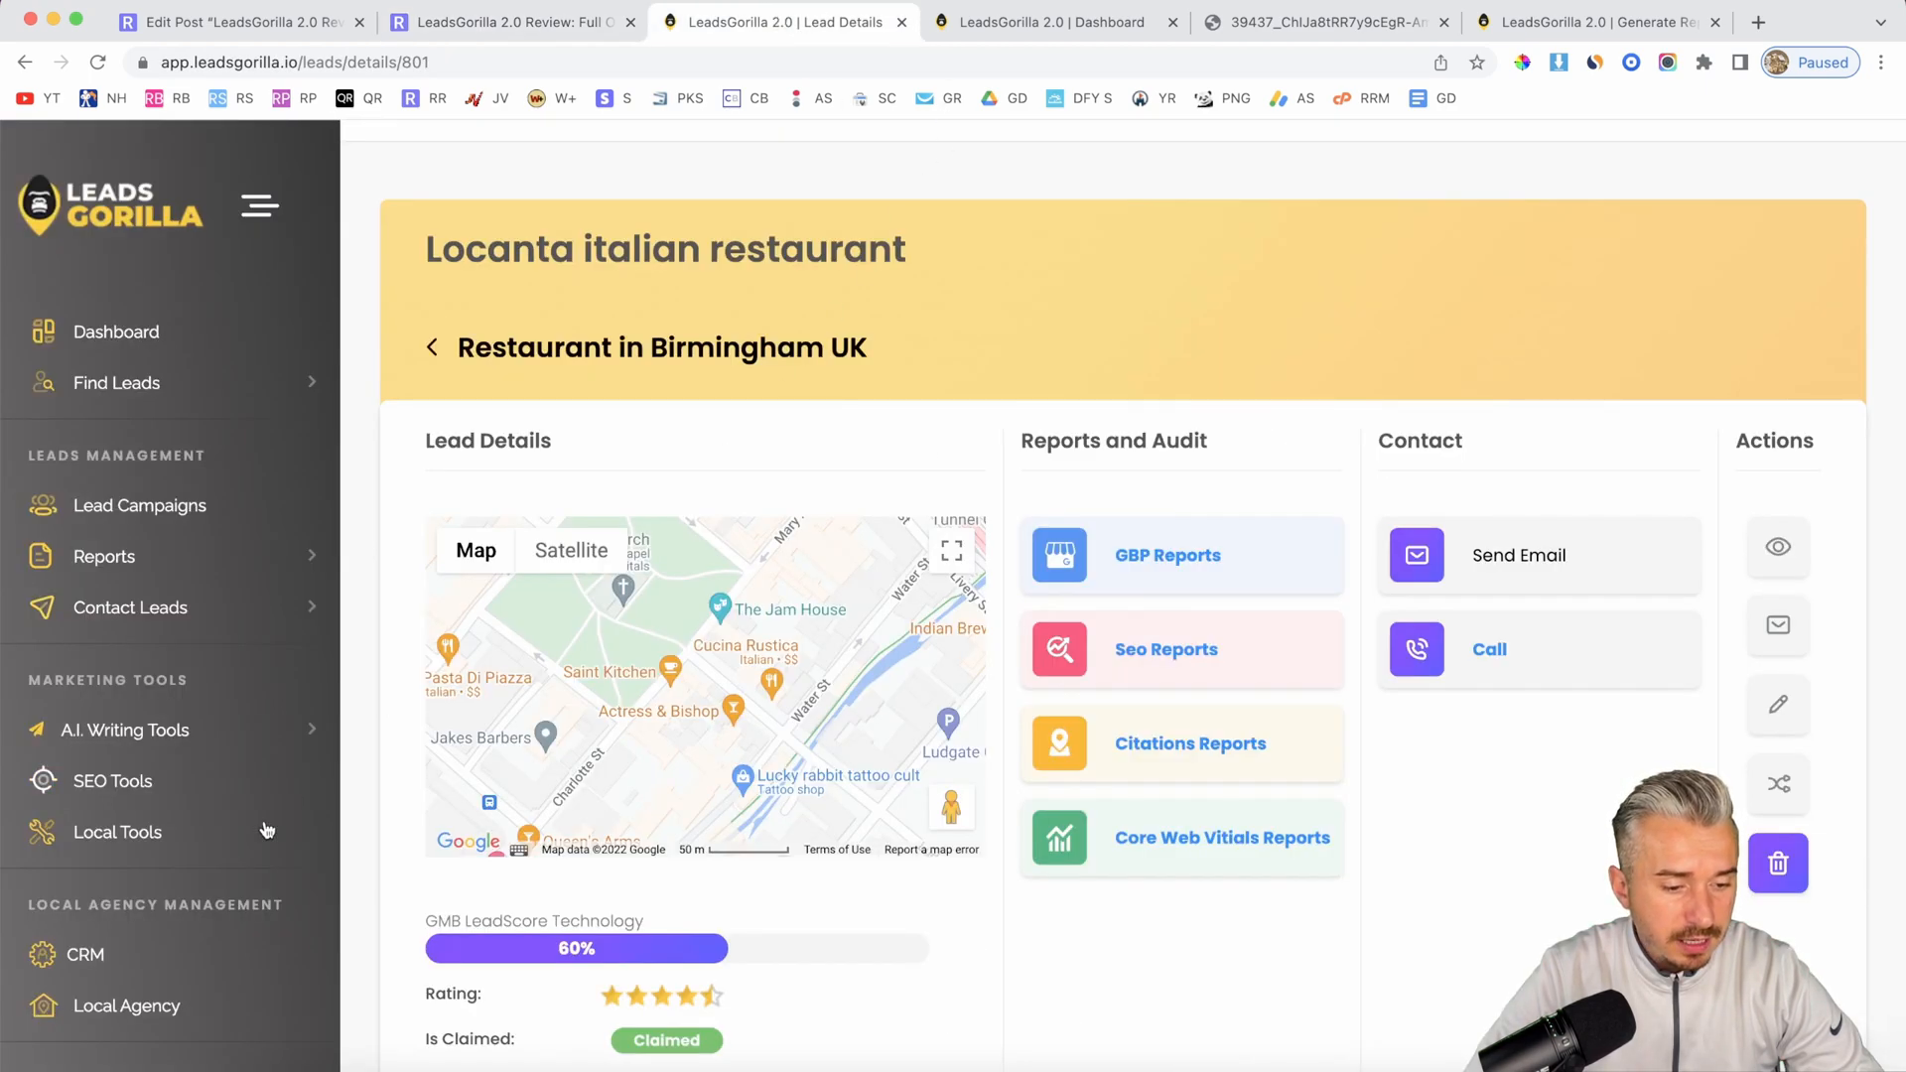
Step: Browse the Local Agency resource list, then return to the review's Upsell 3 and 4
click(125, 1006)
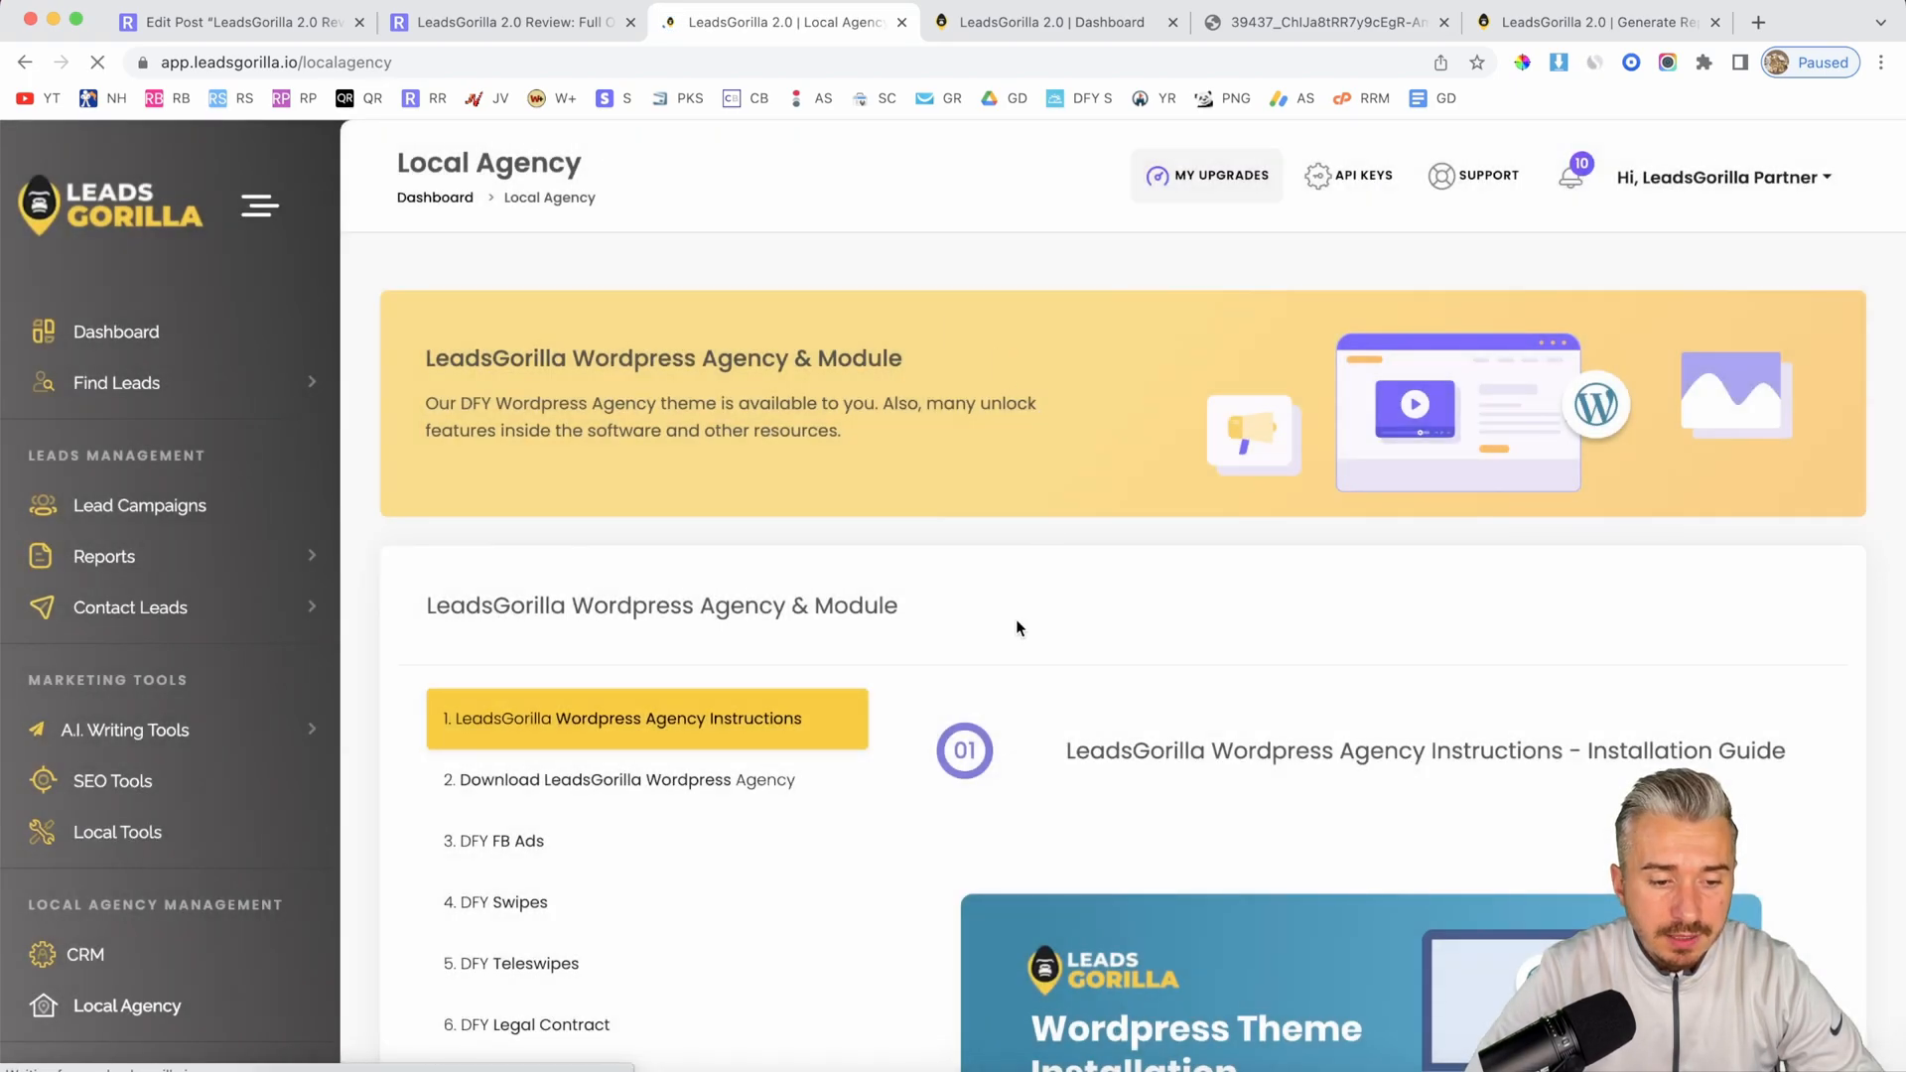
scroll(down, 3)
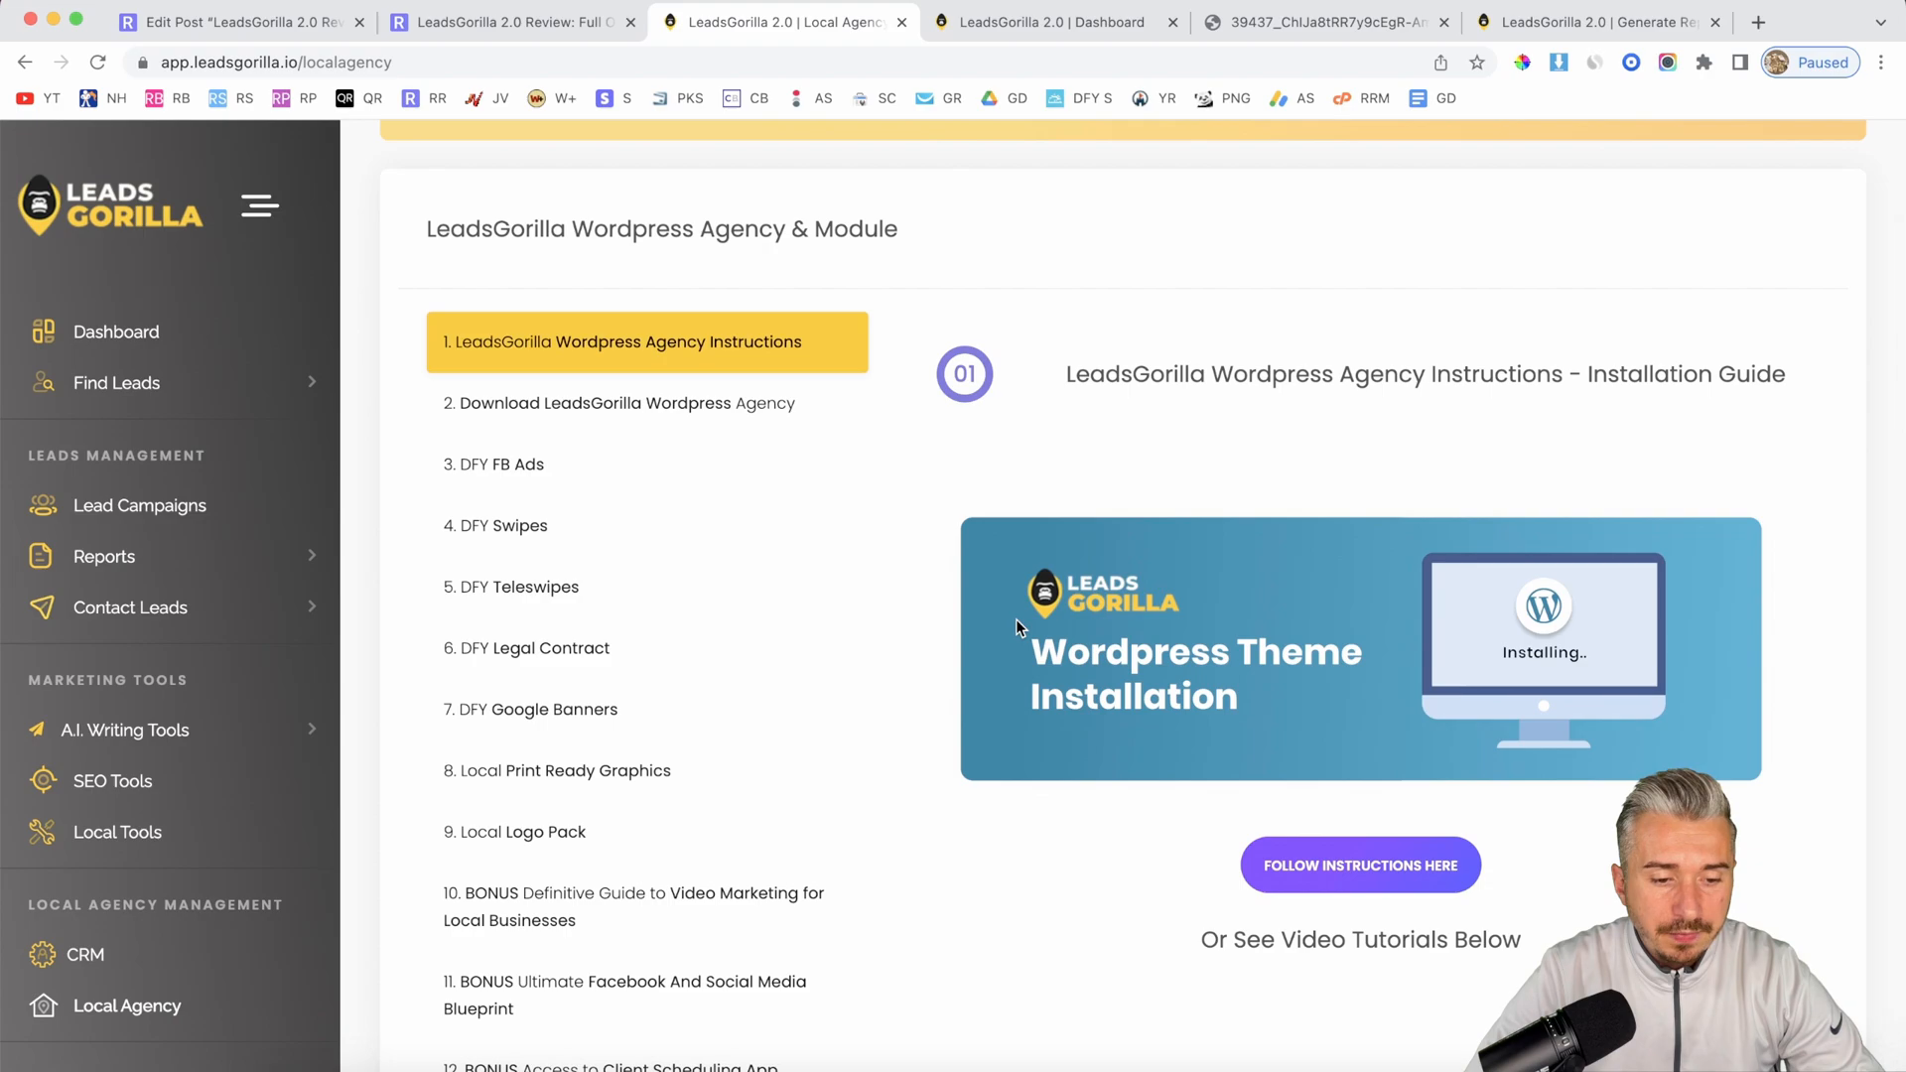
scroll(down, 3)
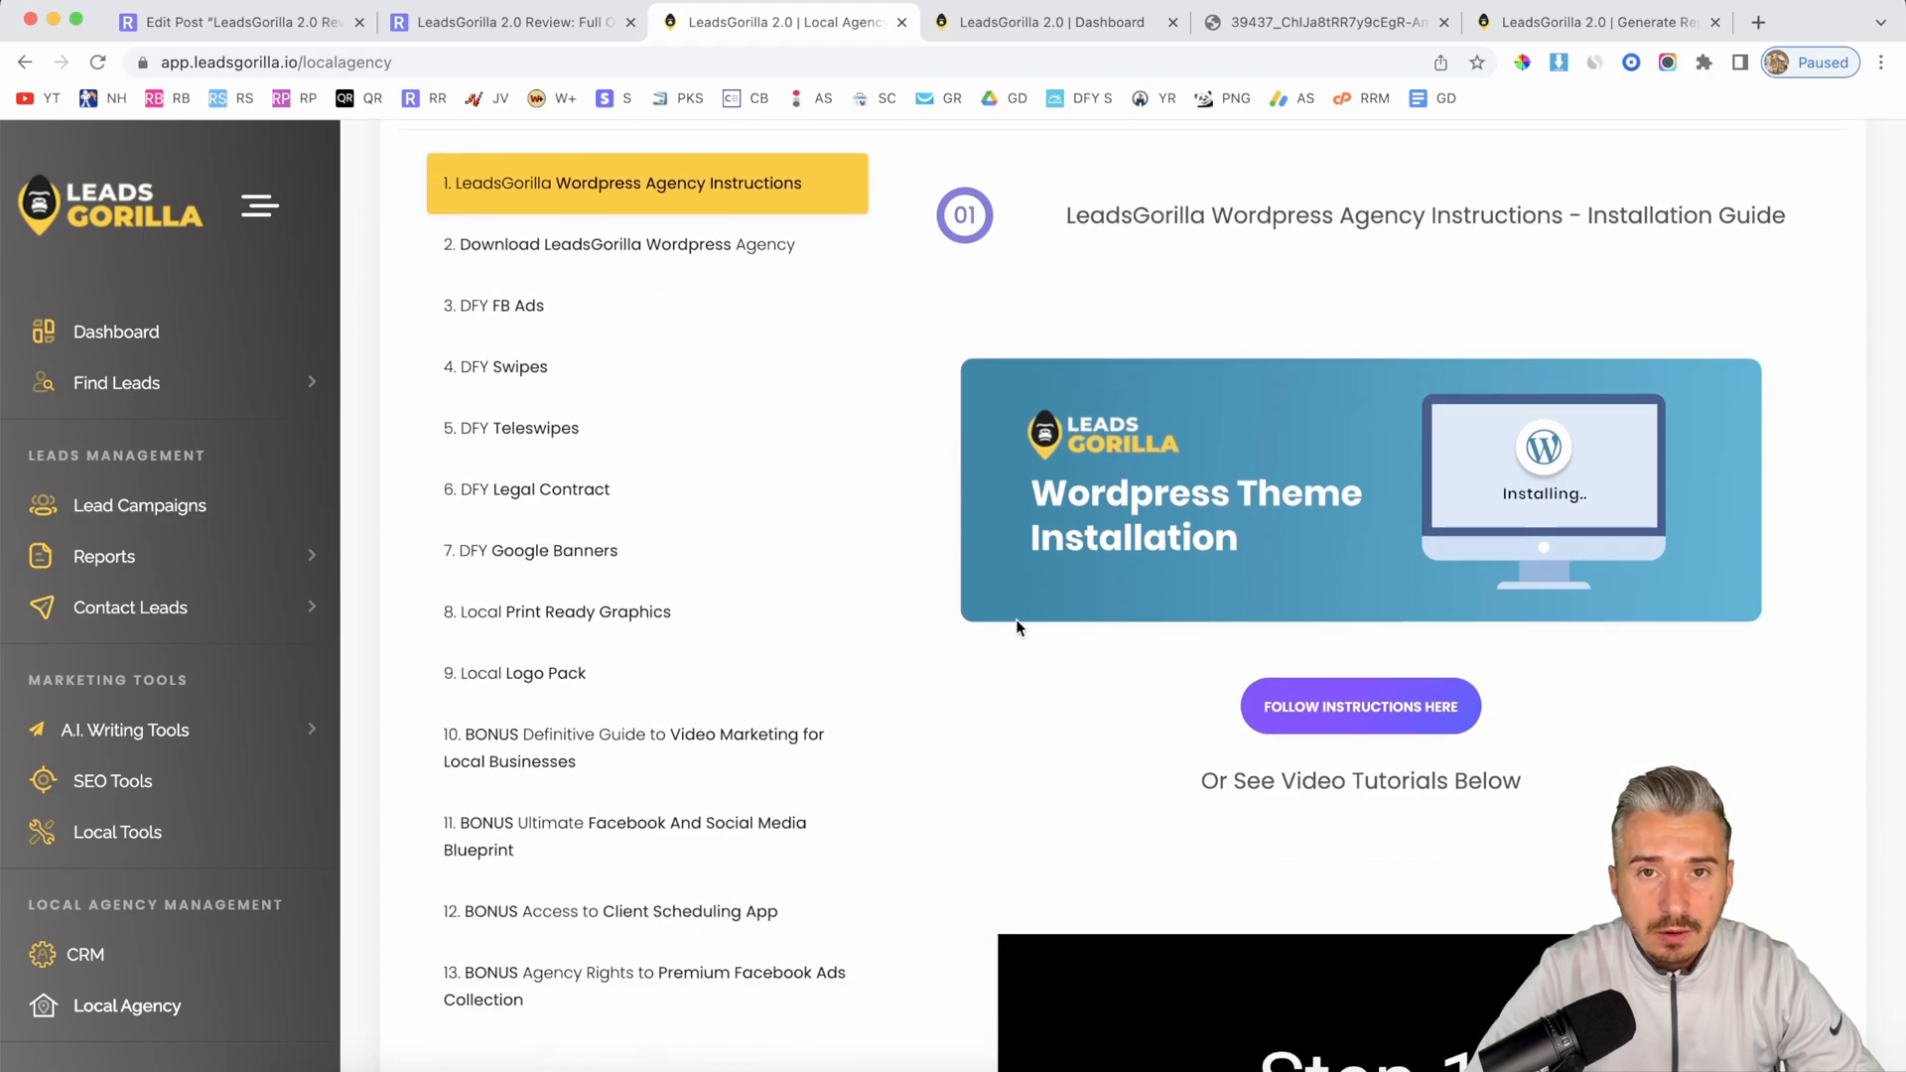
scroll(down, 3)
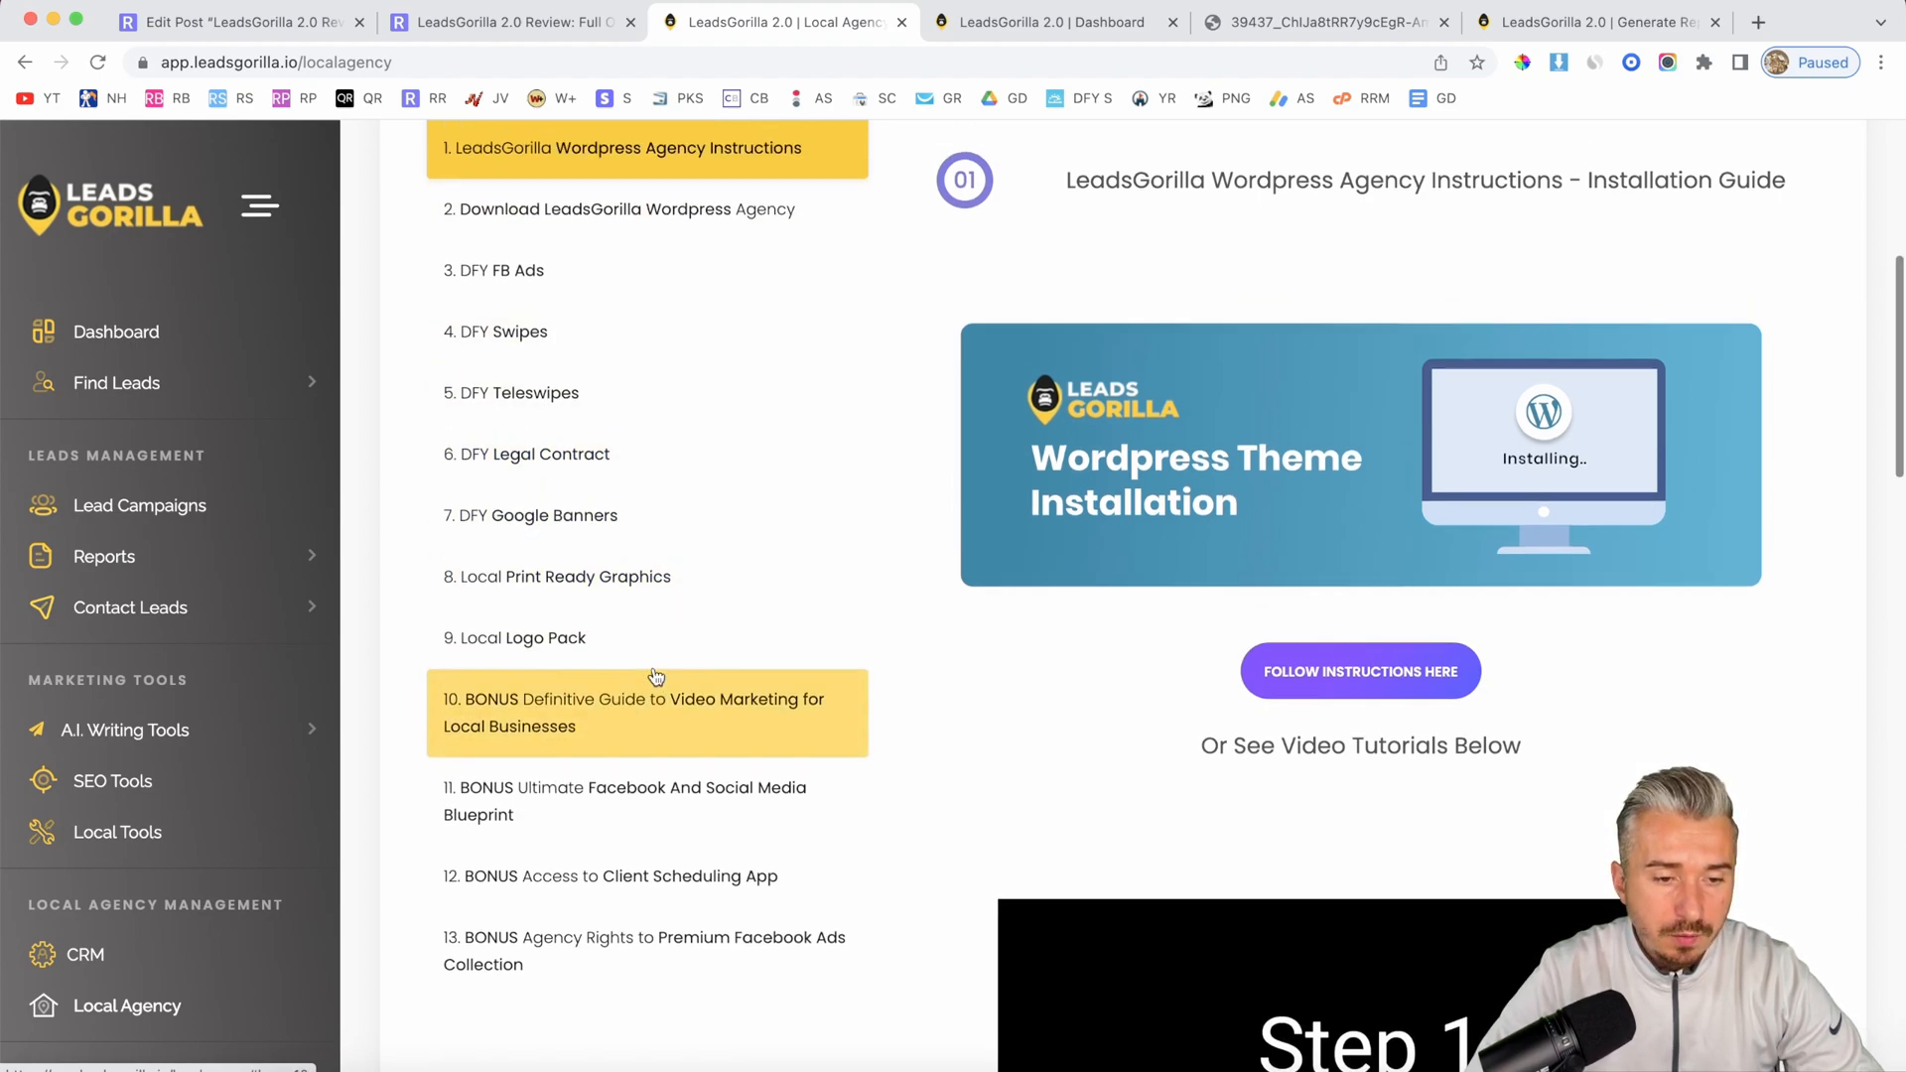
click(510, 22)
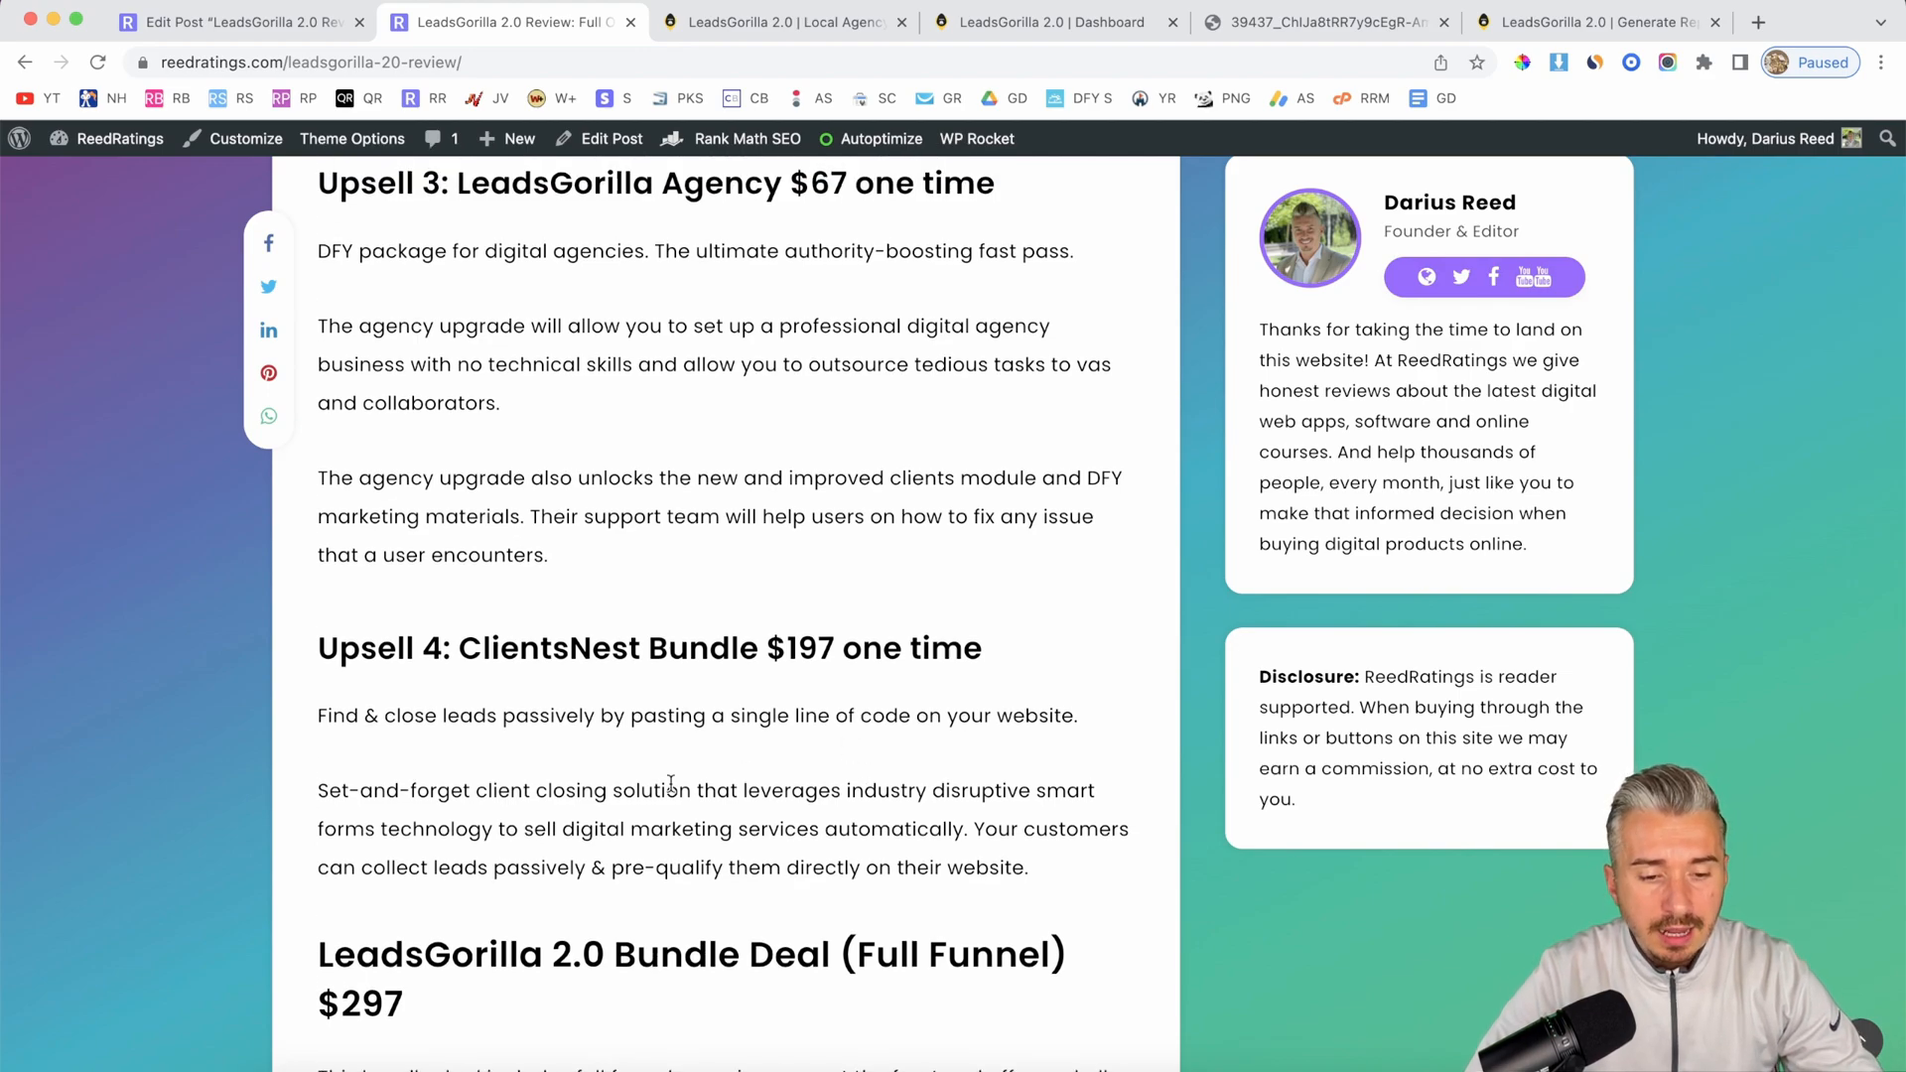
Step: Scroll the review back up to Pricing & Upsells, then switch to the LeadsGorilla dashboard
scroll(down, 3)
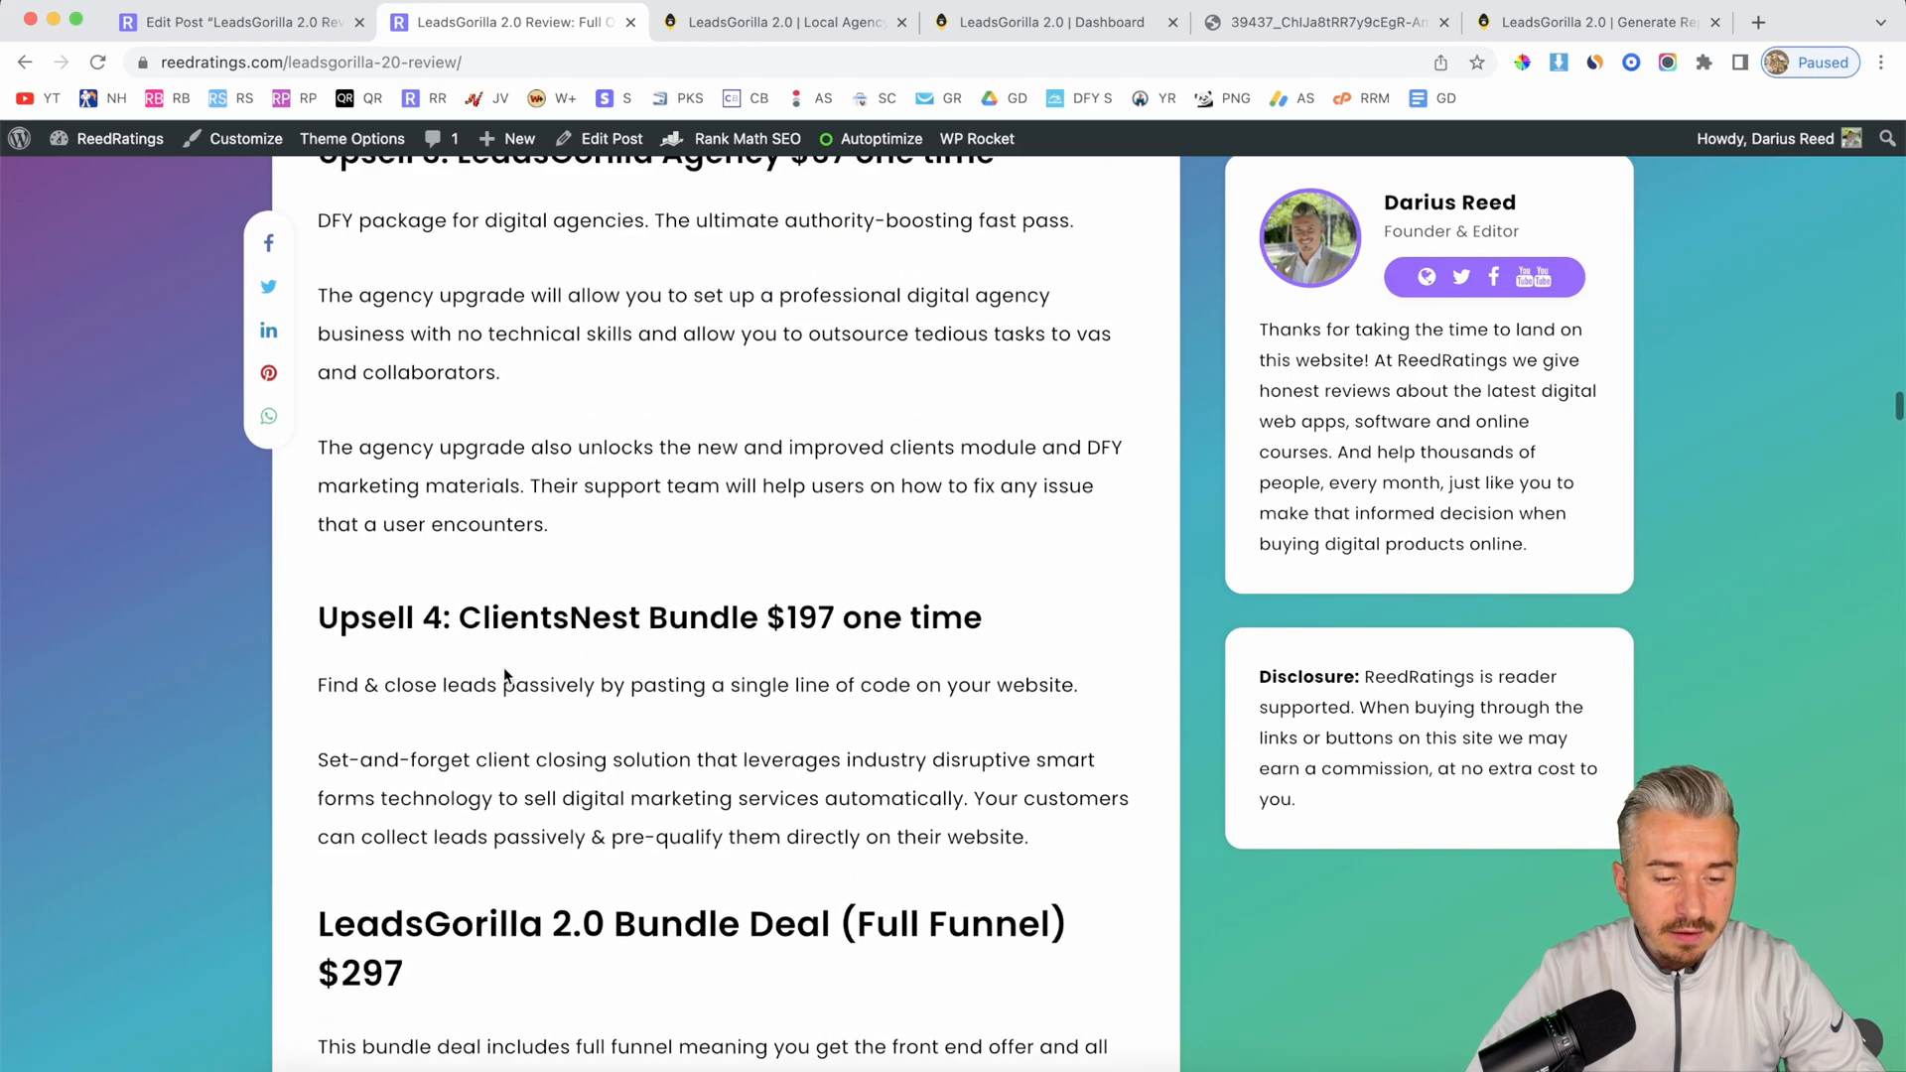
scroll(up, 3)
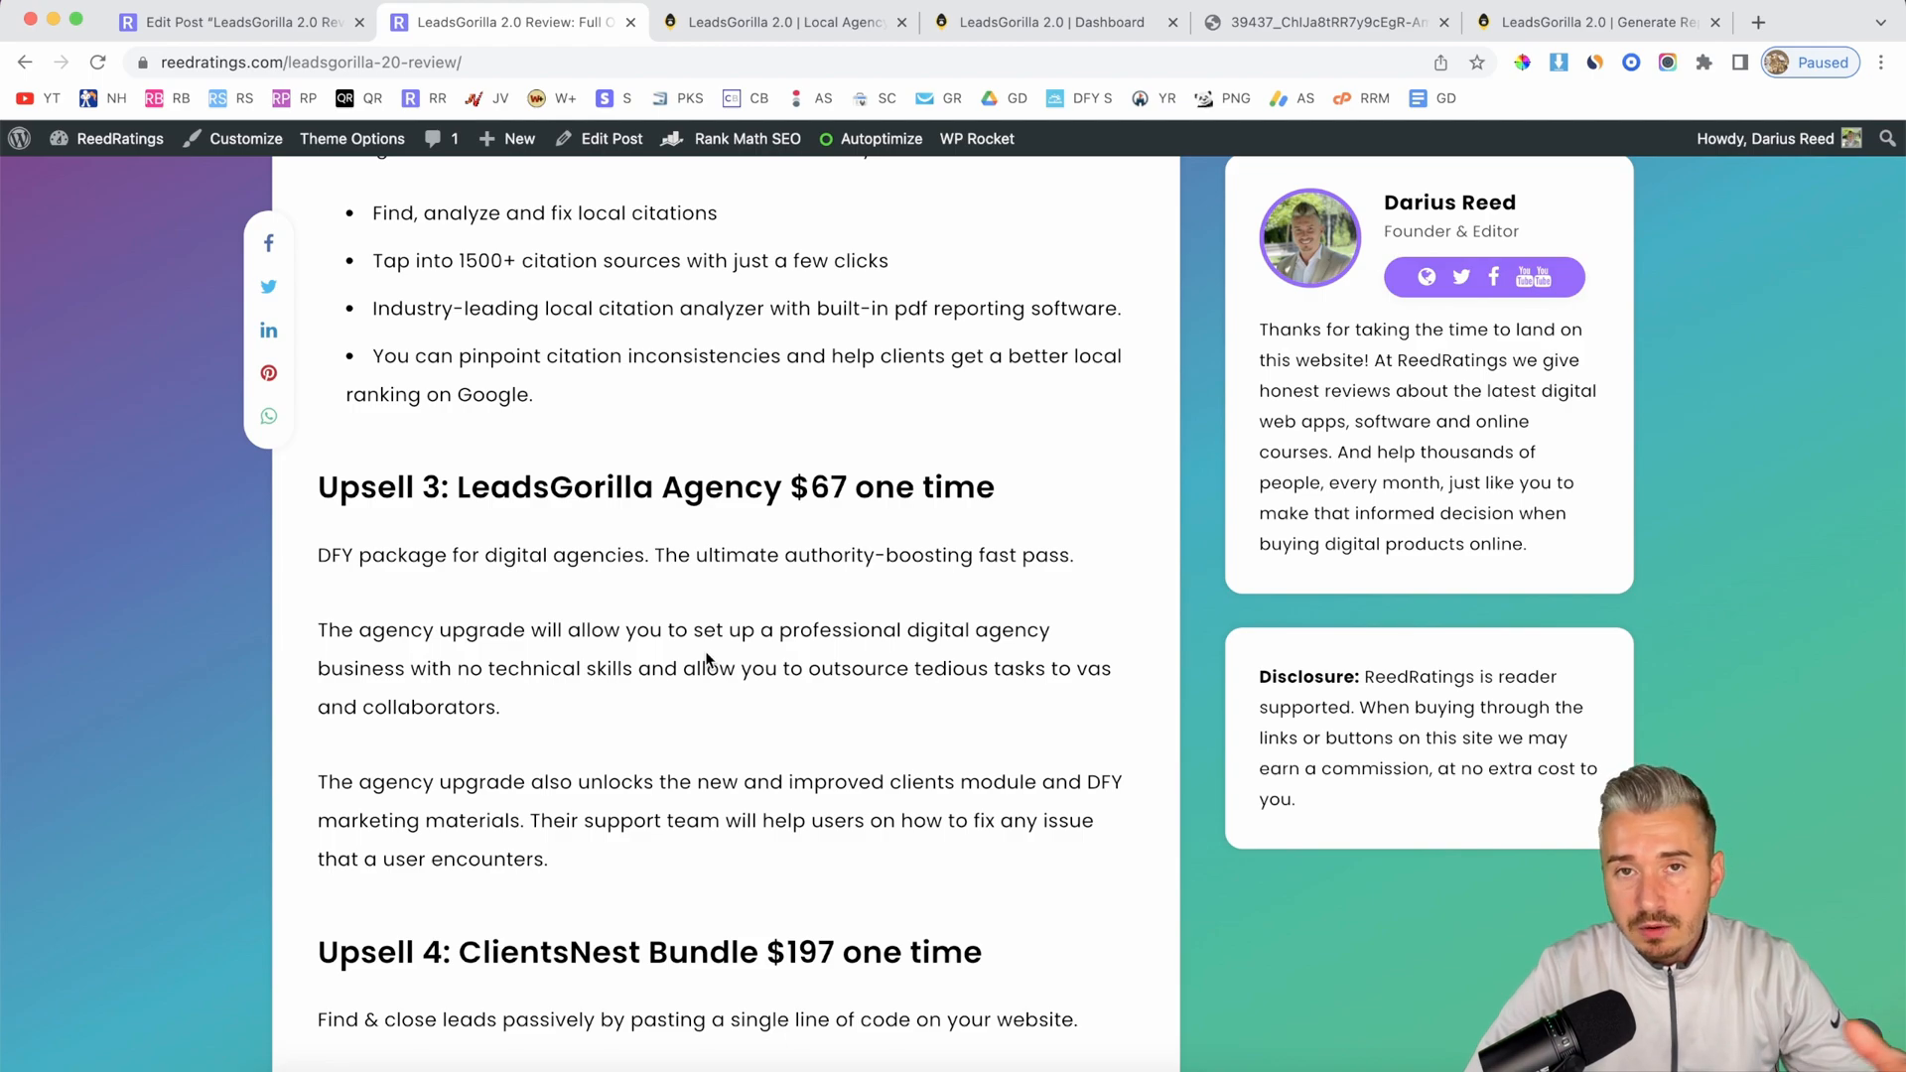
scroll(down, 3)
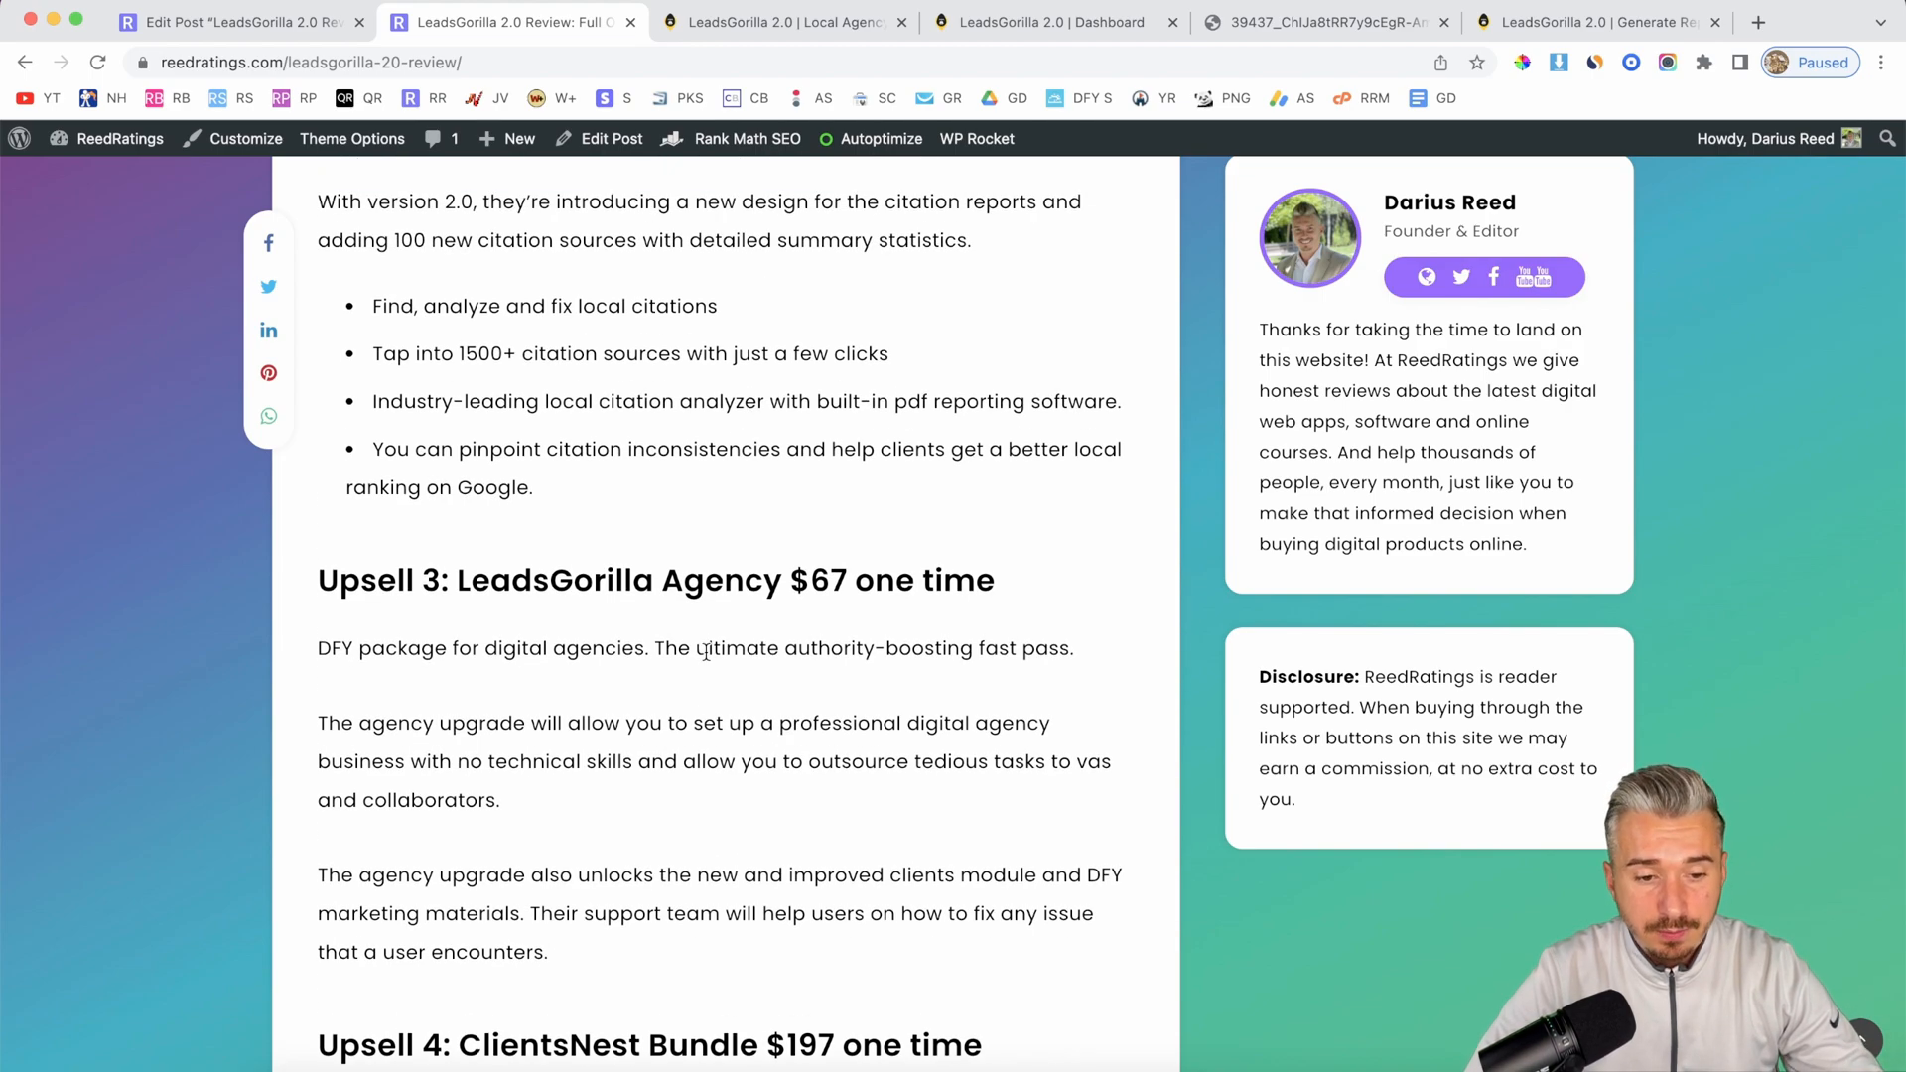
scroll(up, 3)
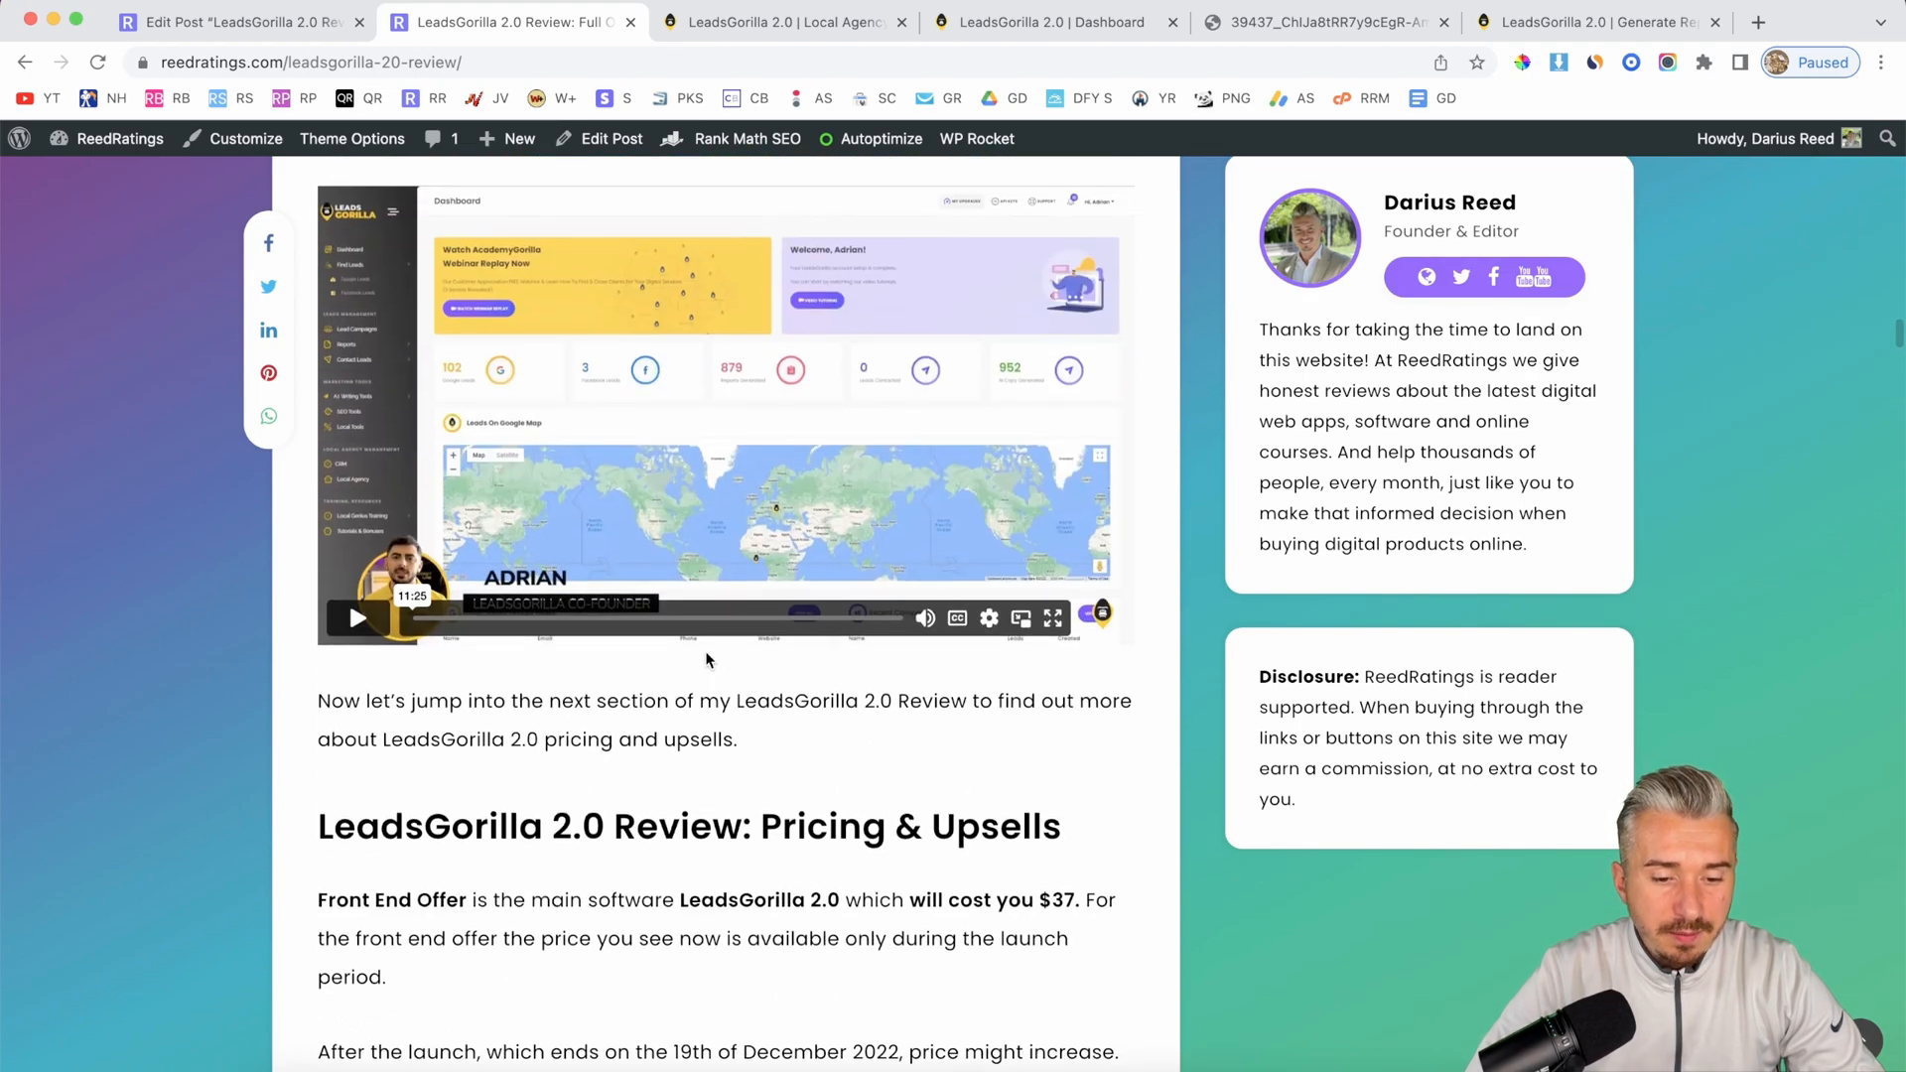
click(783, 22)
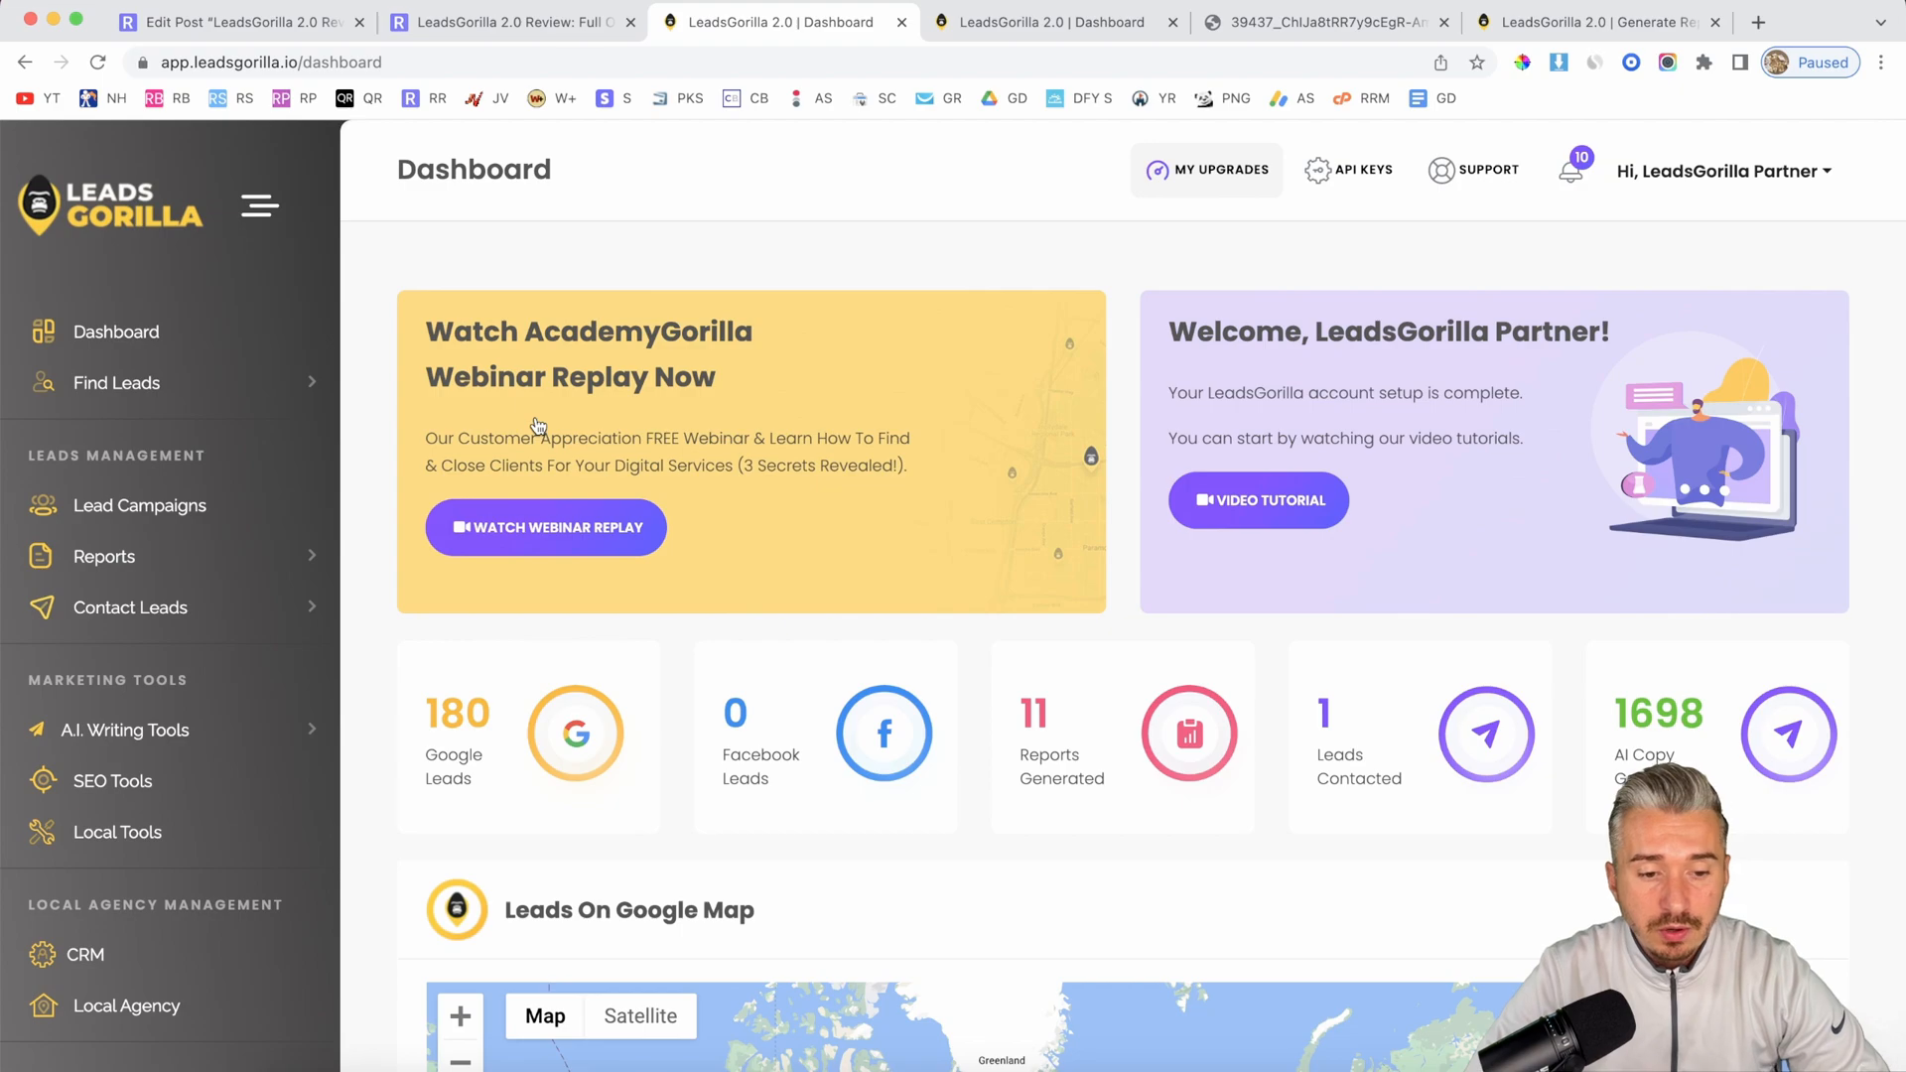
Step: Close the duplicate Dashboard tab and the Buonissimo Restaurant Birmingham PDF report tab
scroll(down, 3)
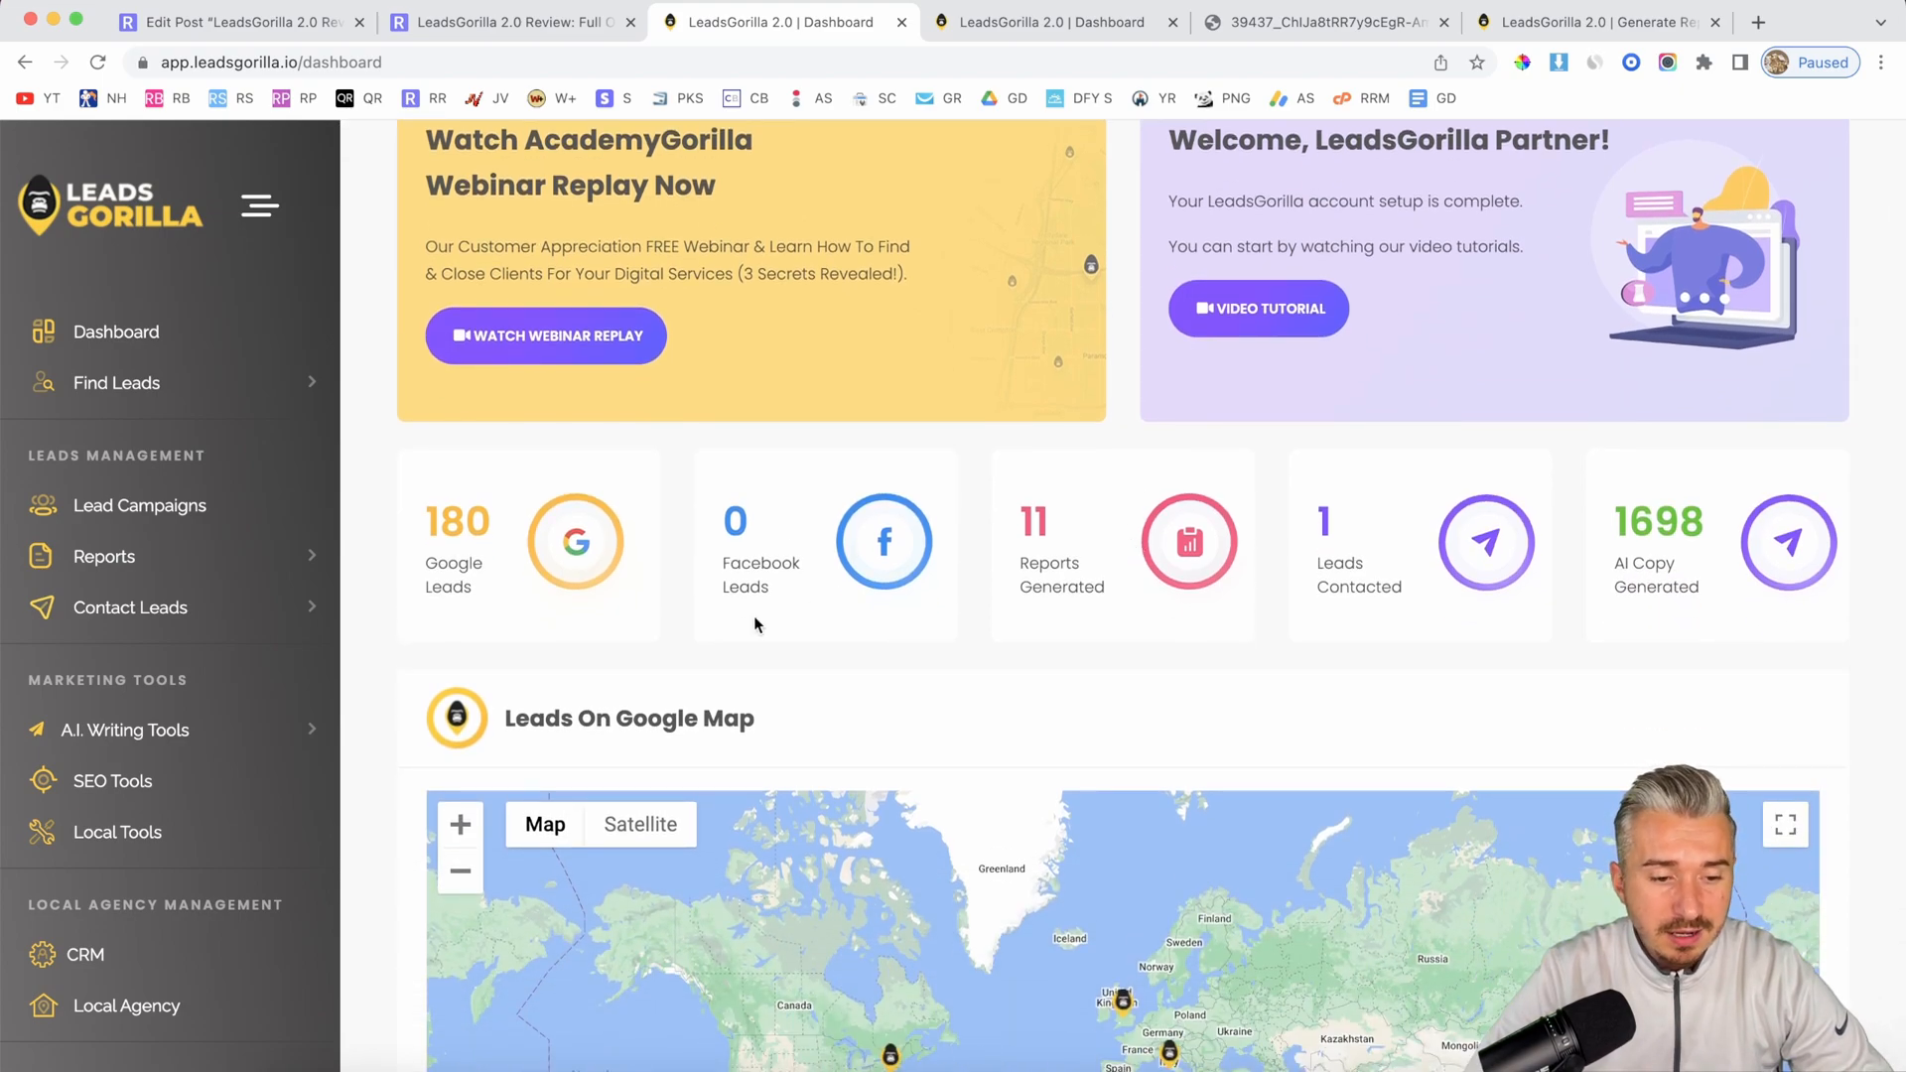
scroll(up, 3)
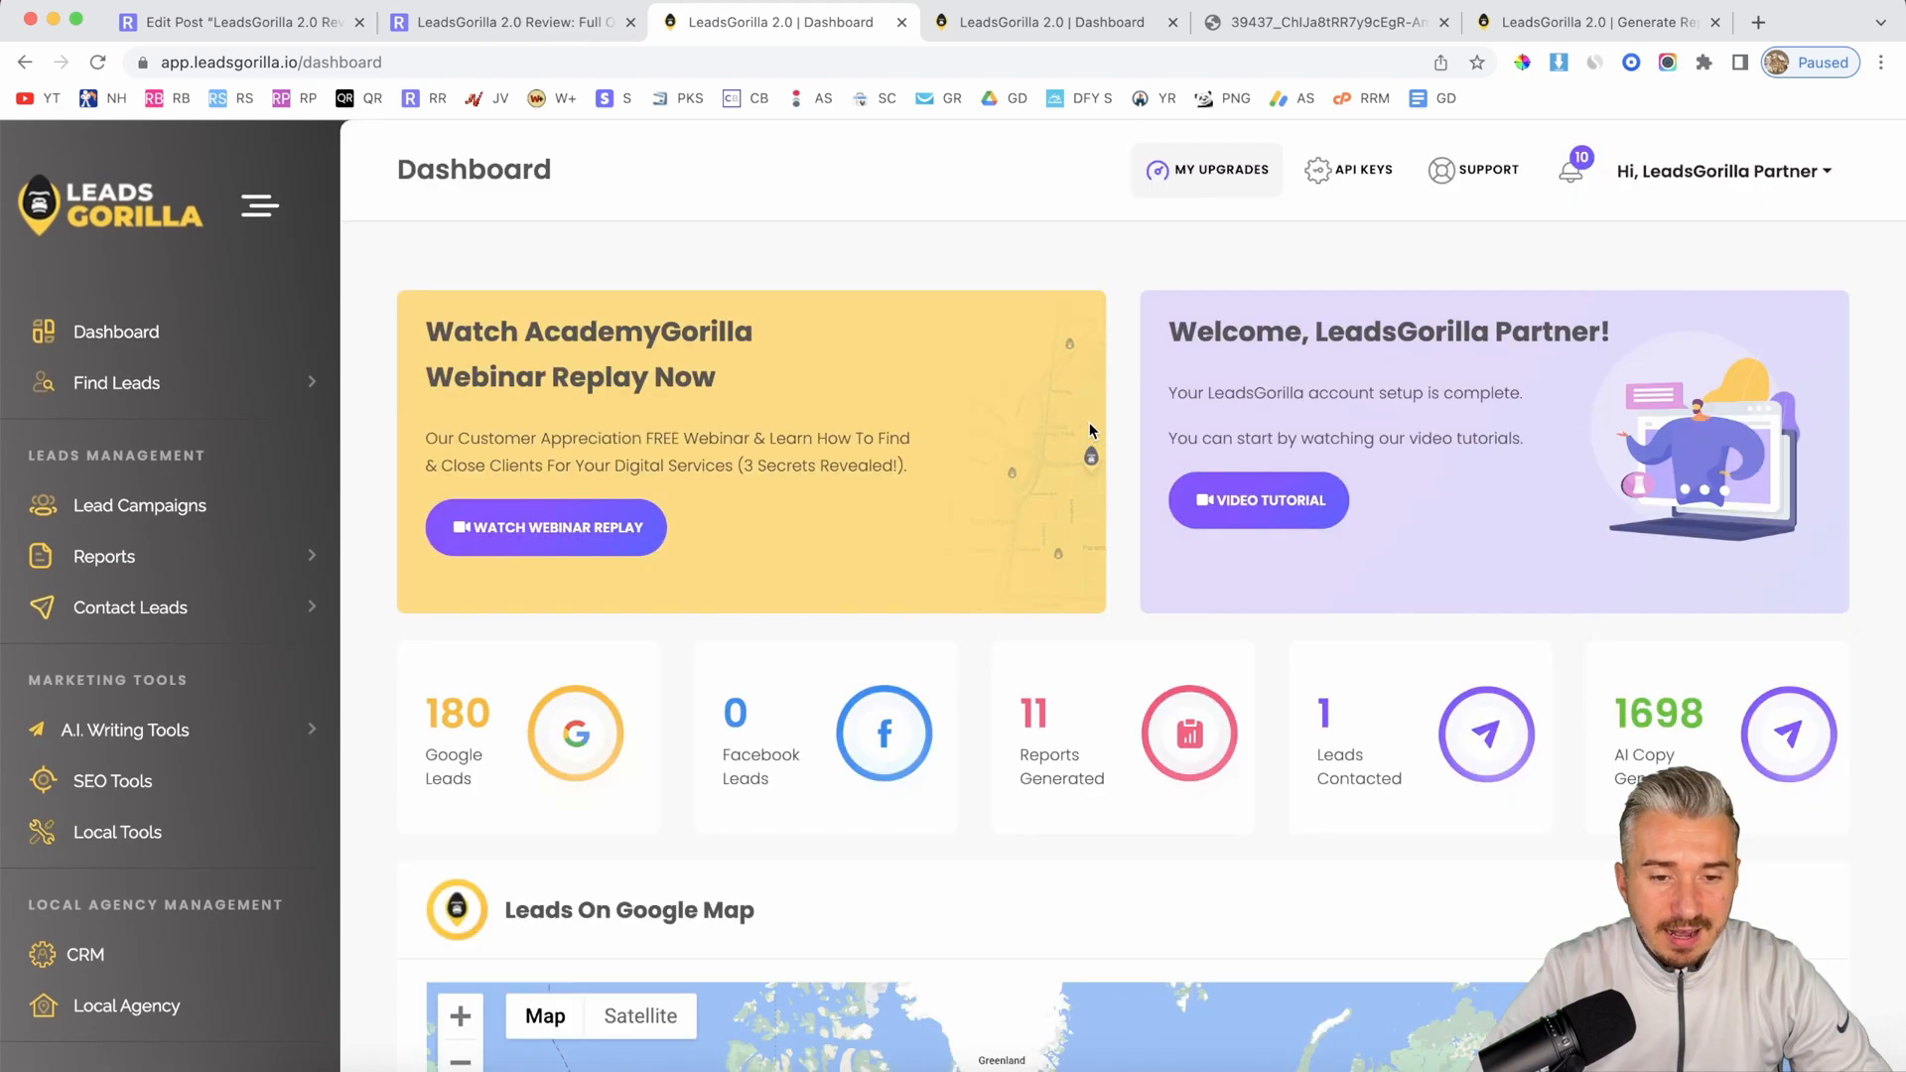
click(1053, 22)
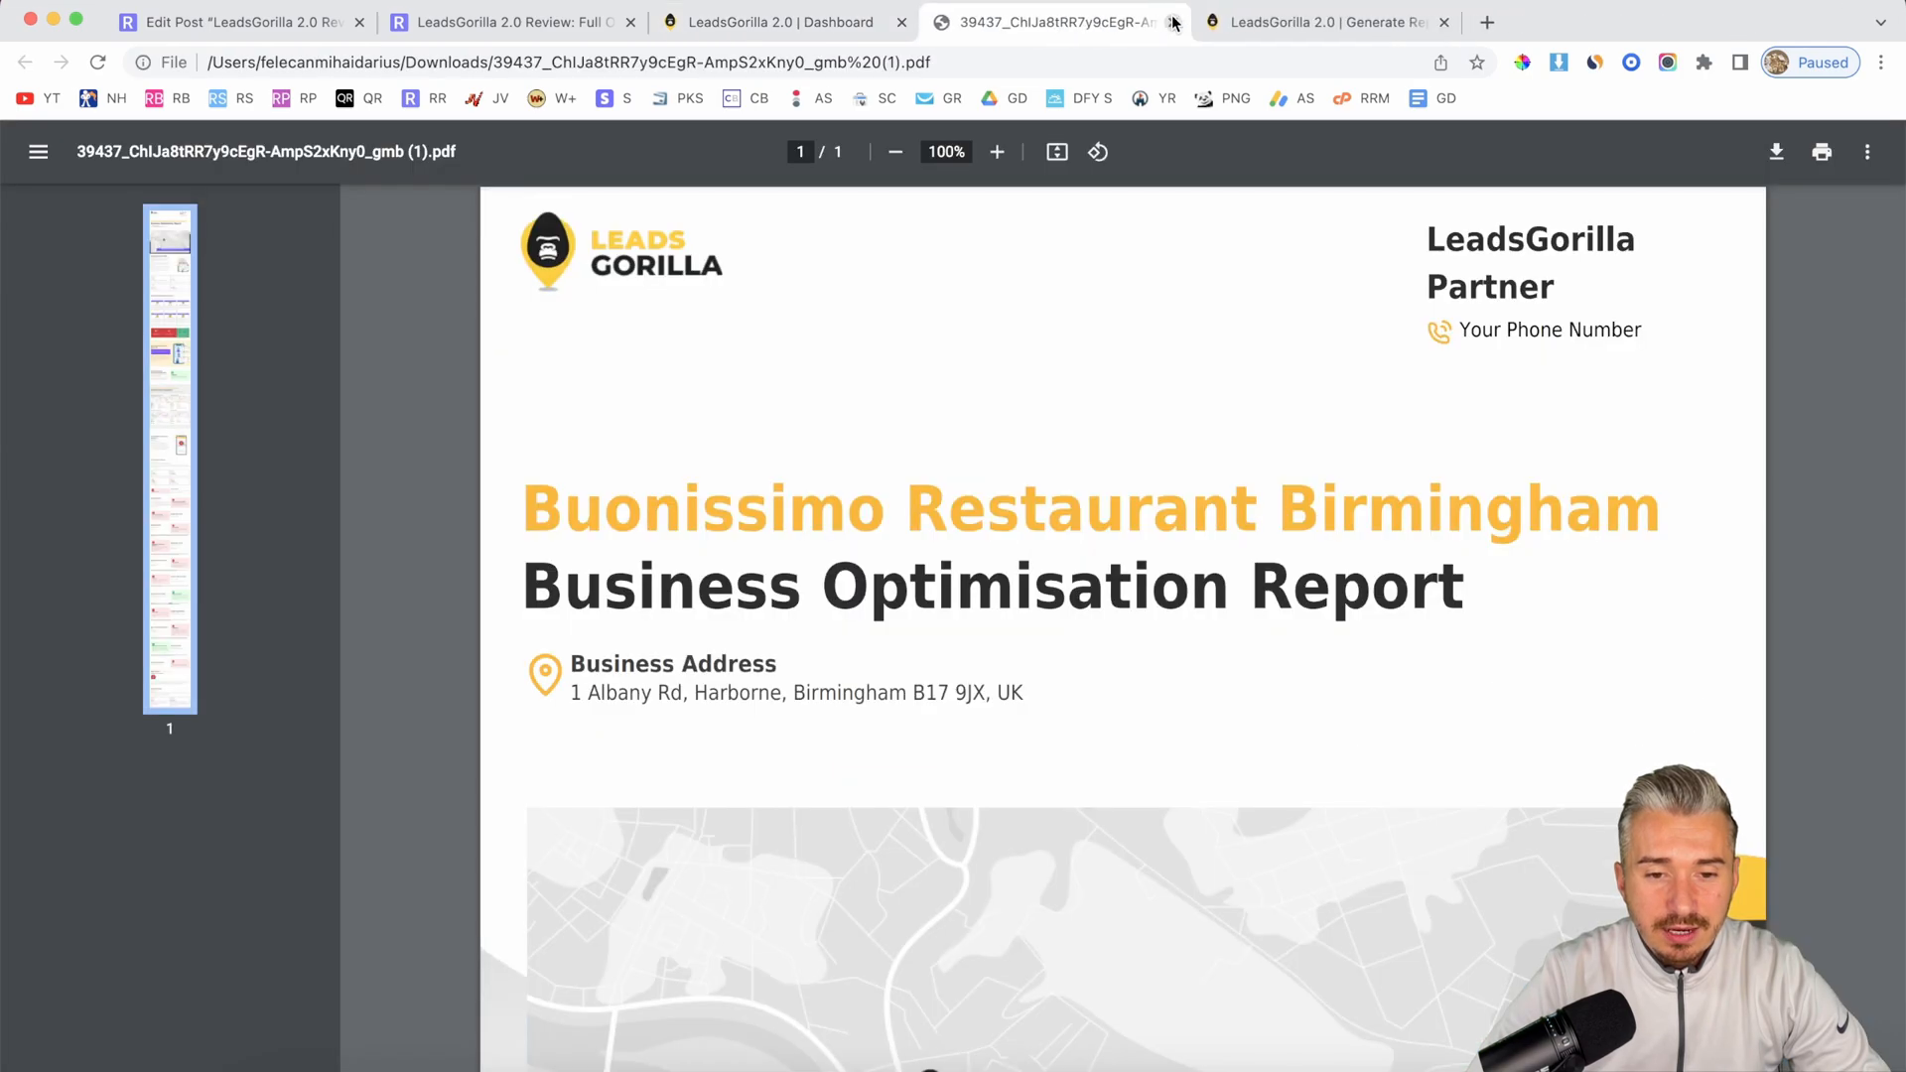
click(1163, 21)
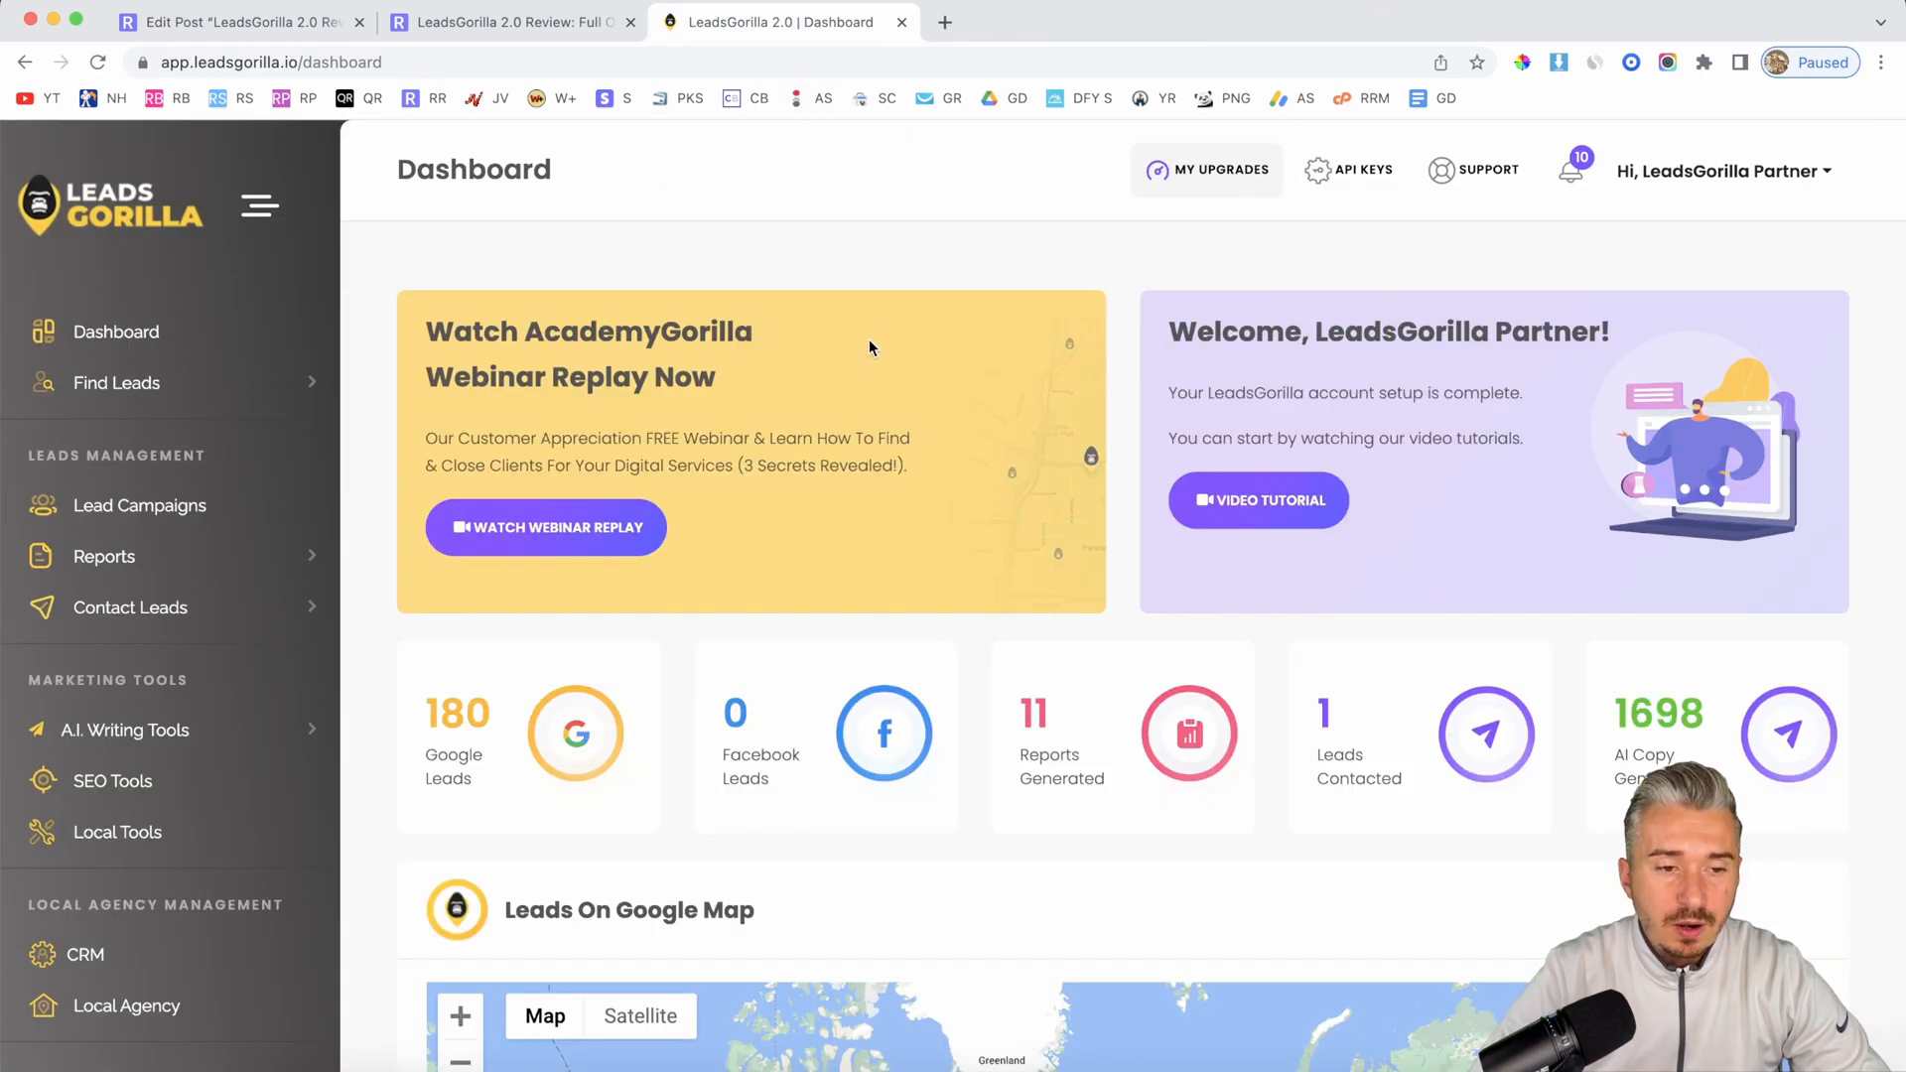